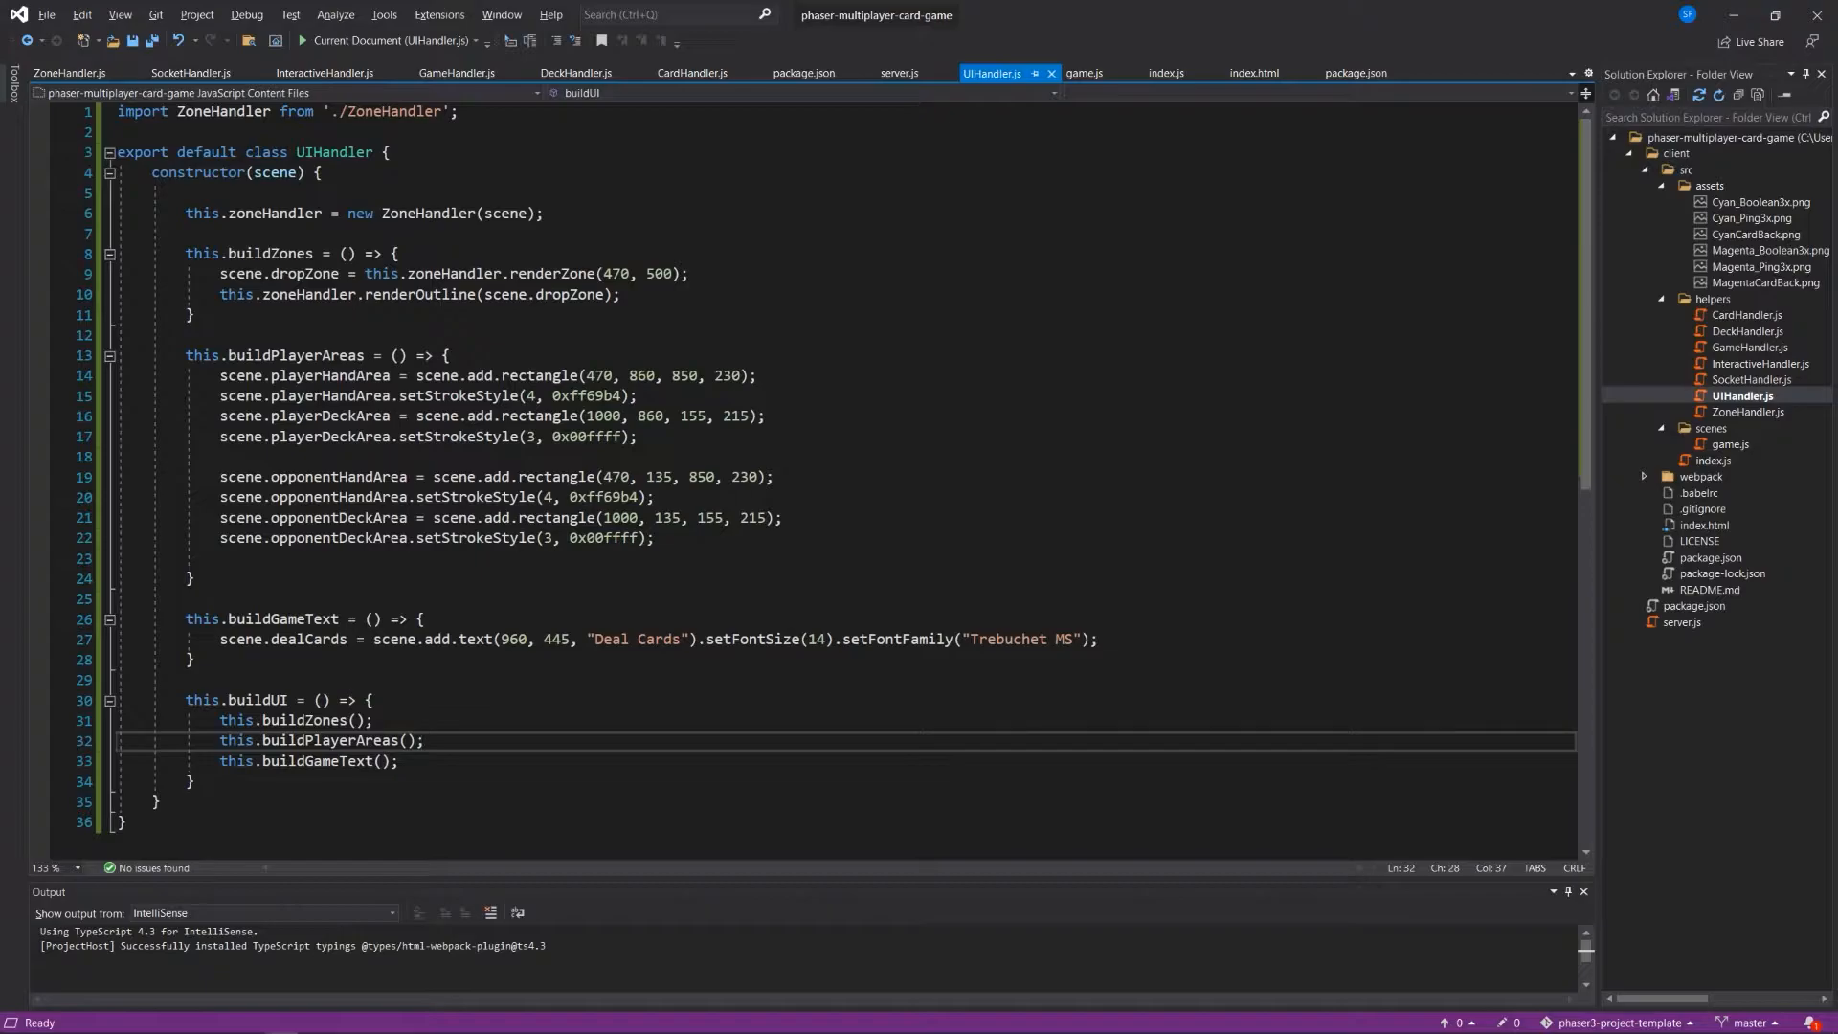
Add a new folder named cards inside the helpers folder via Solution Explorer.
click(425, 739)
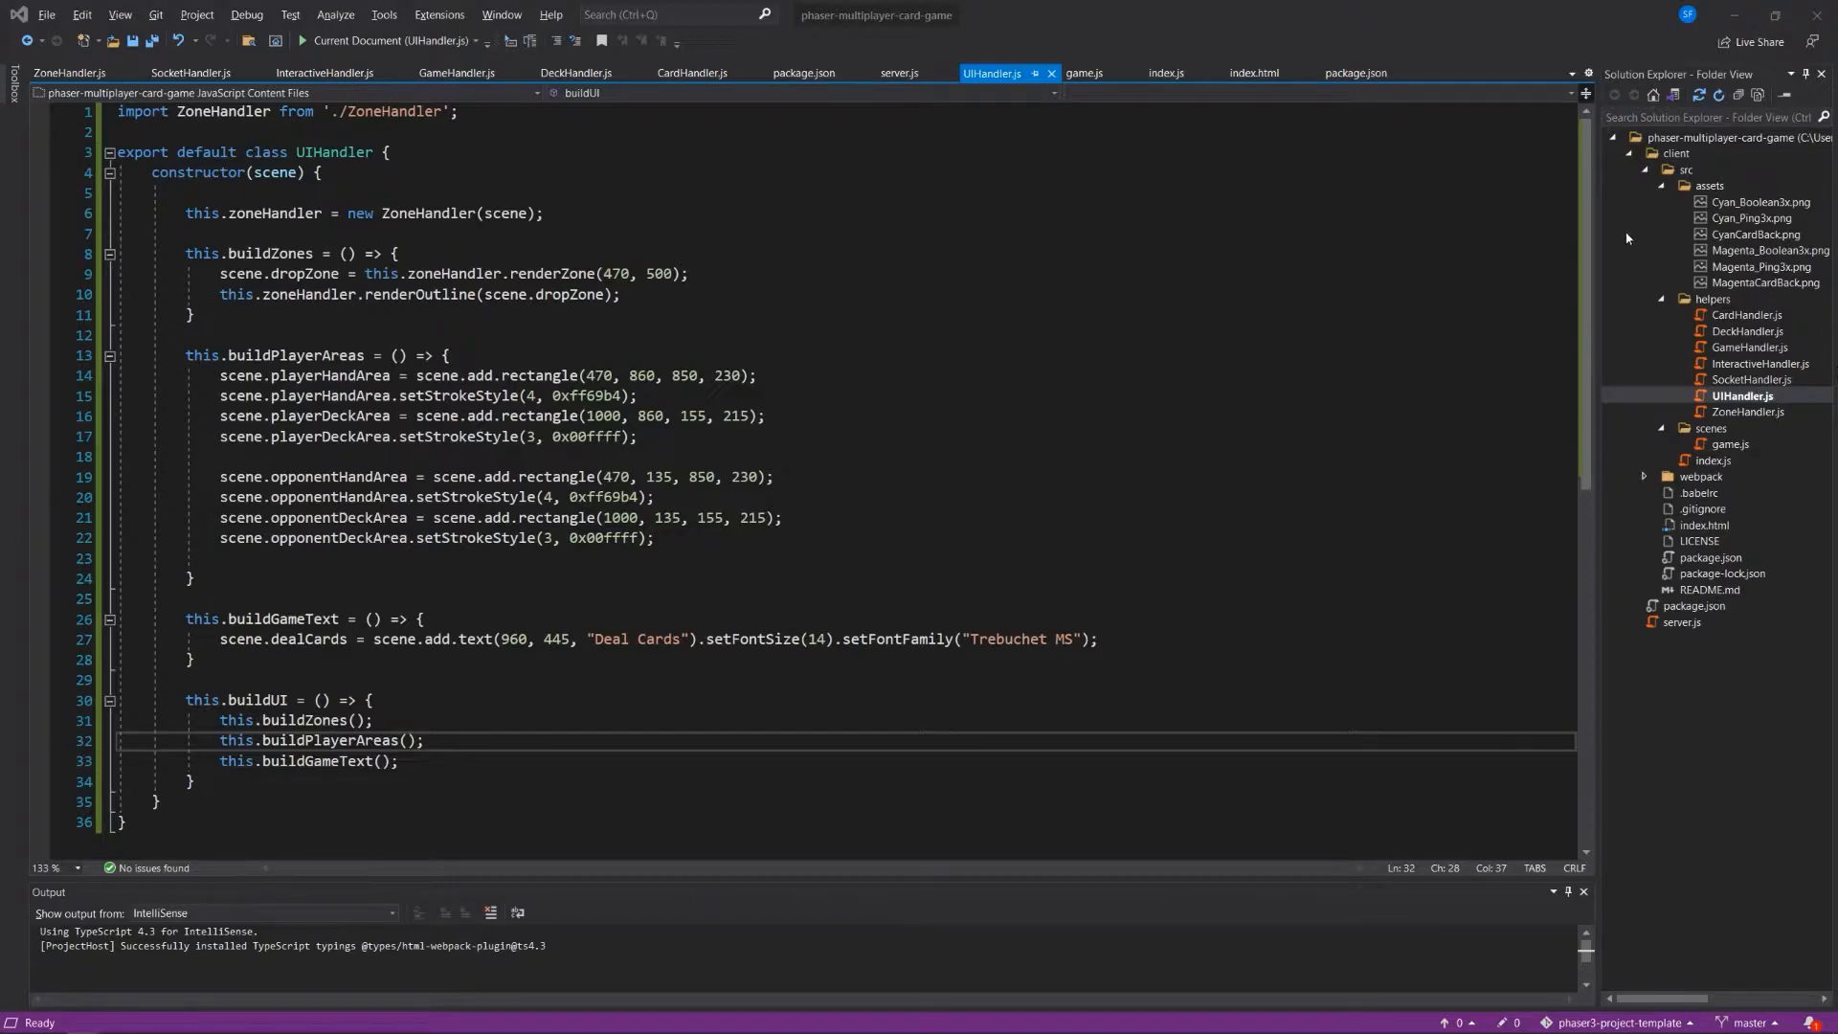
right_click(1714, 298)
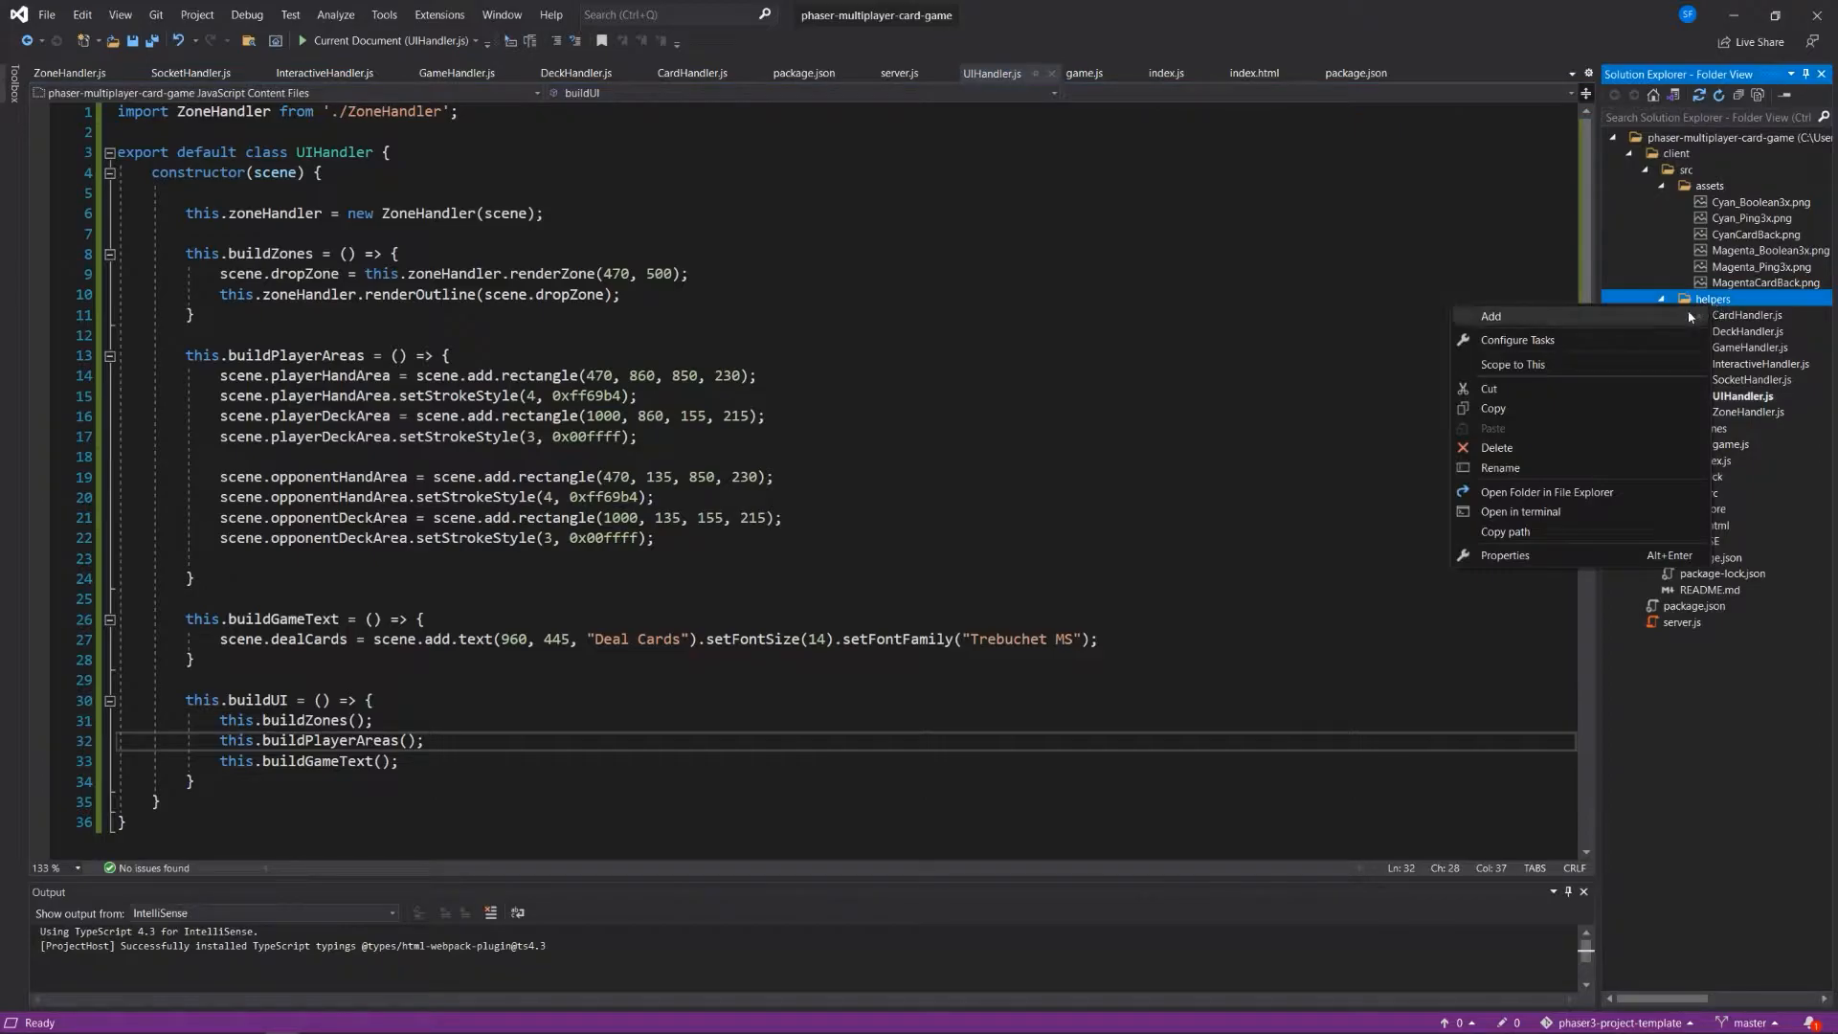
mouse_move(1491, 316)
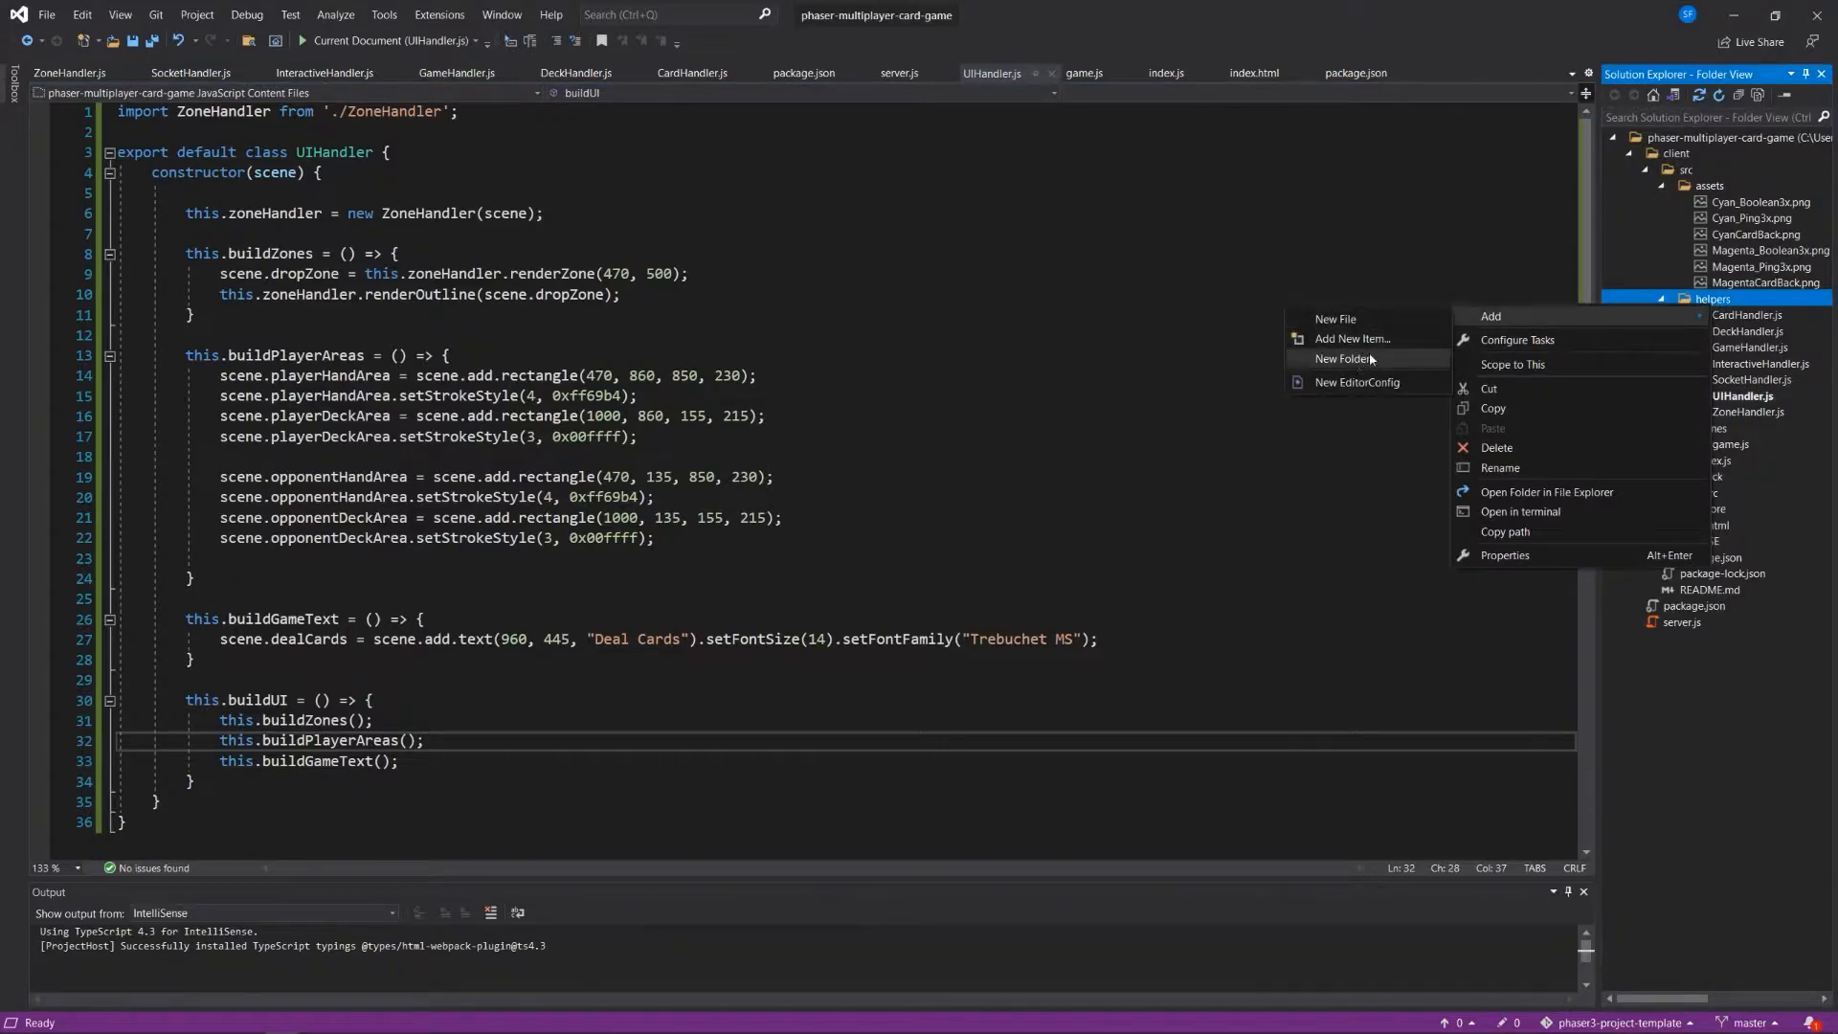
click(1341, 359)
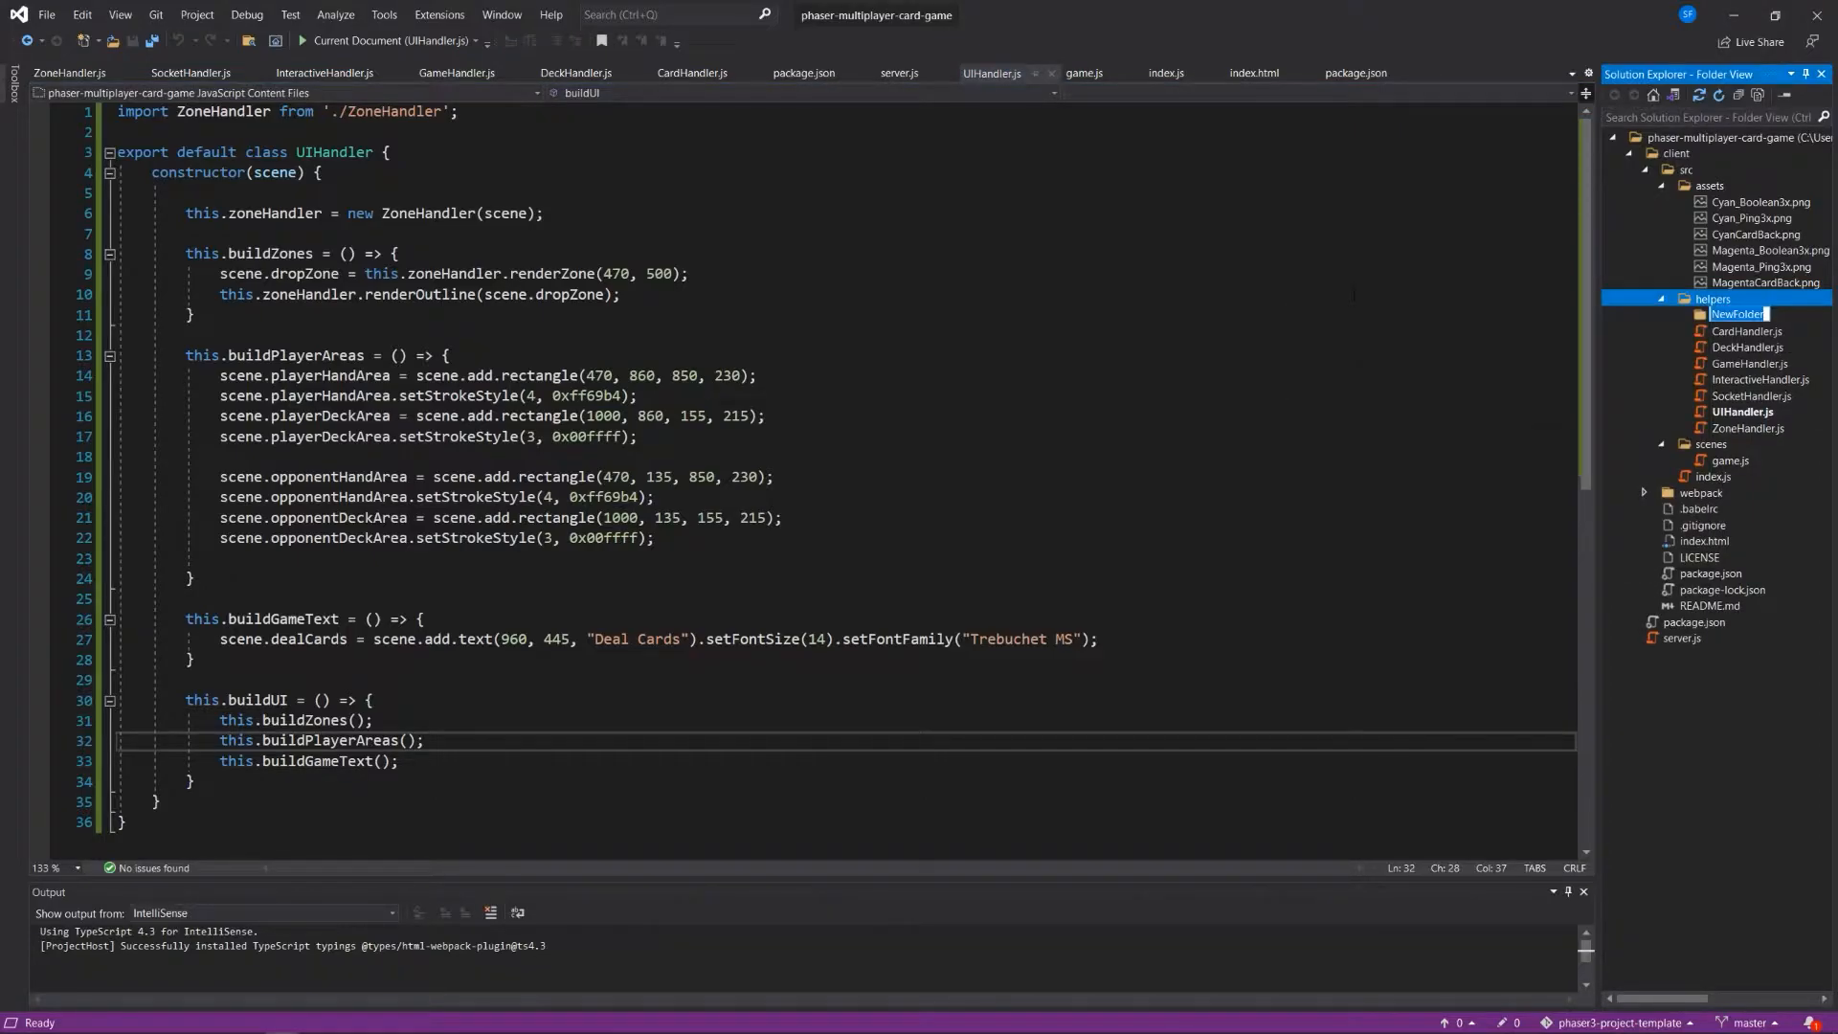
text(cards)
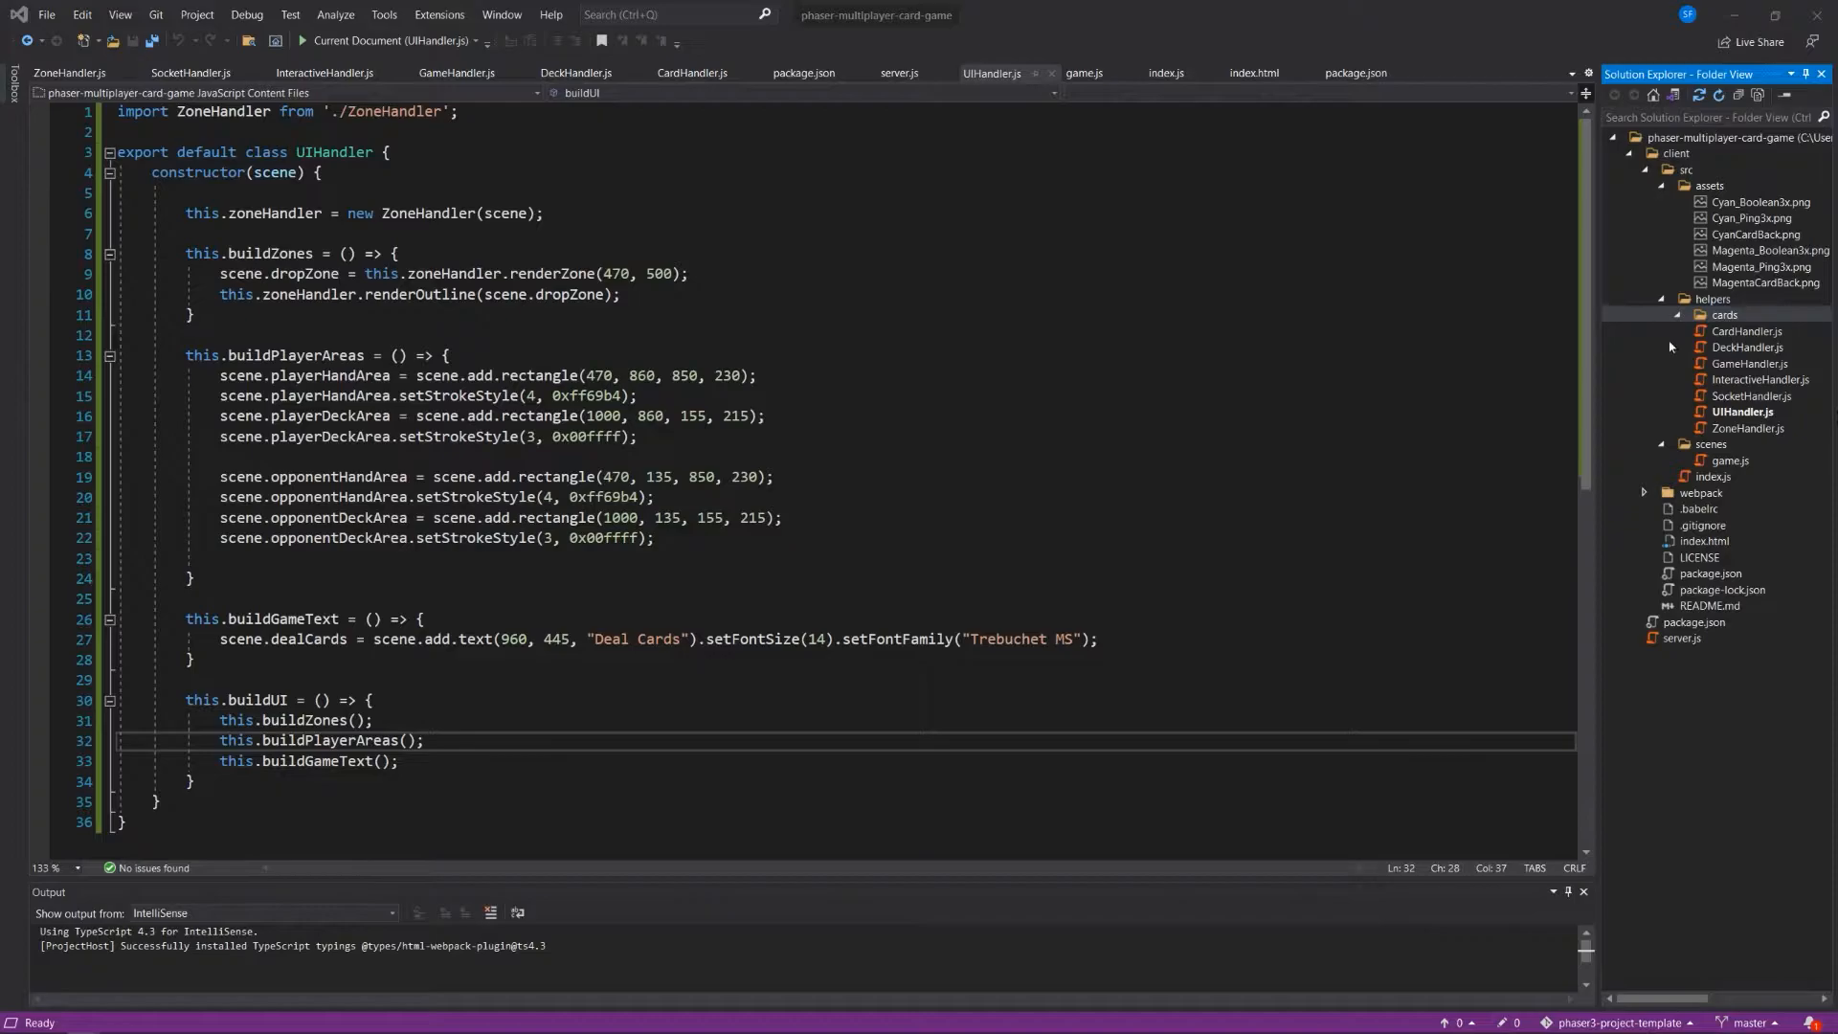
Create empty Card.js and Boolean.js files inside the cards folder.
right_click(1725, 314)
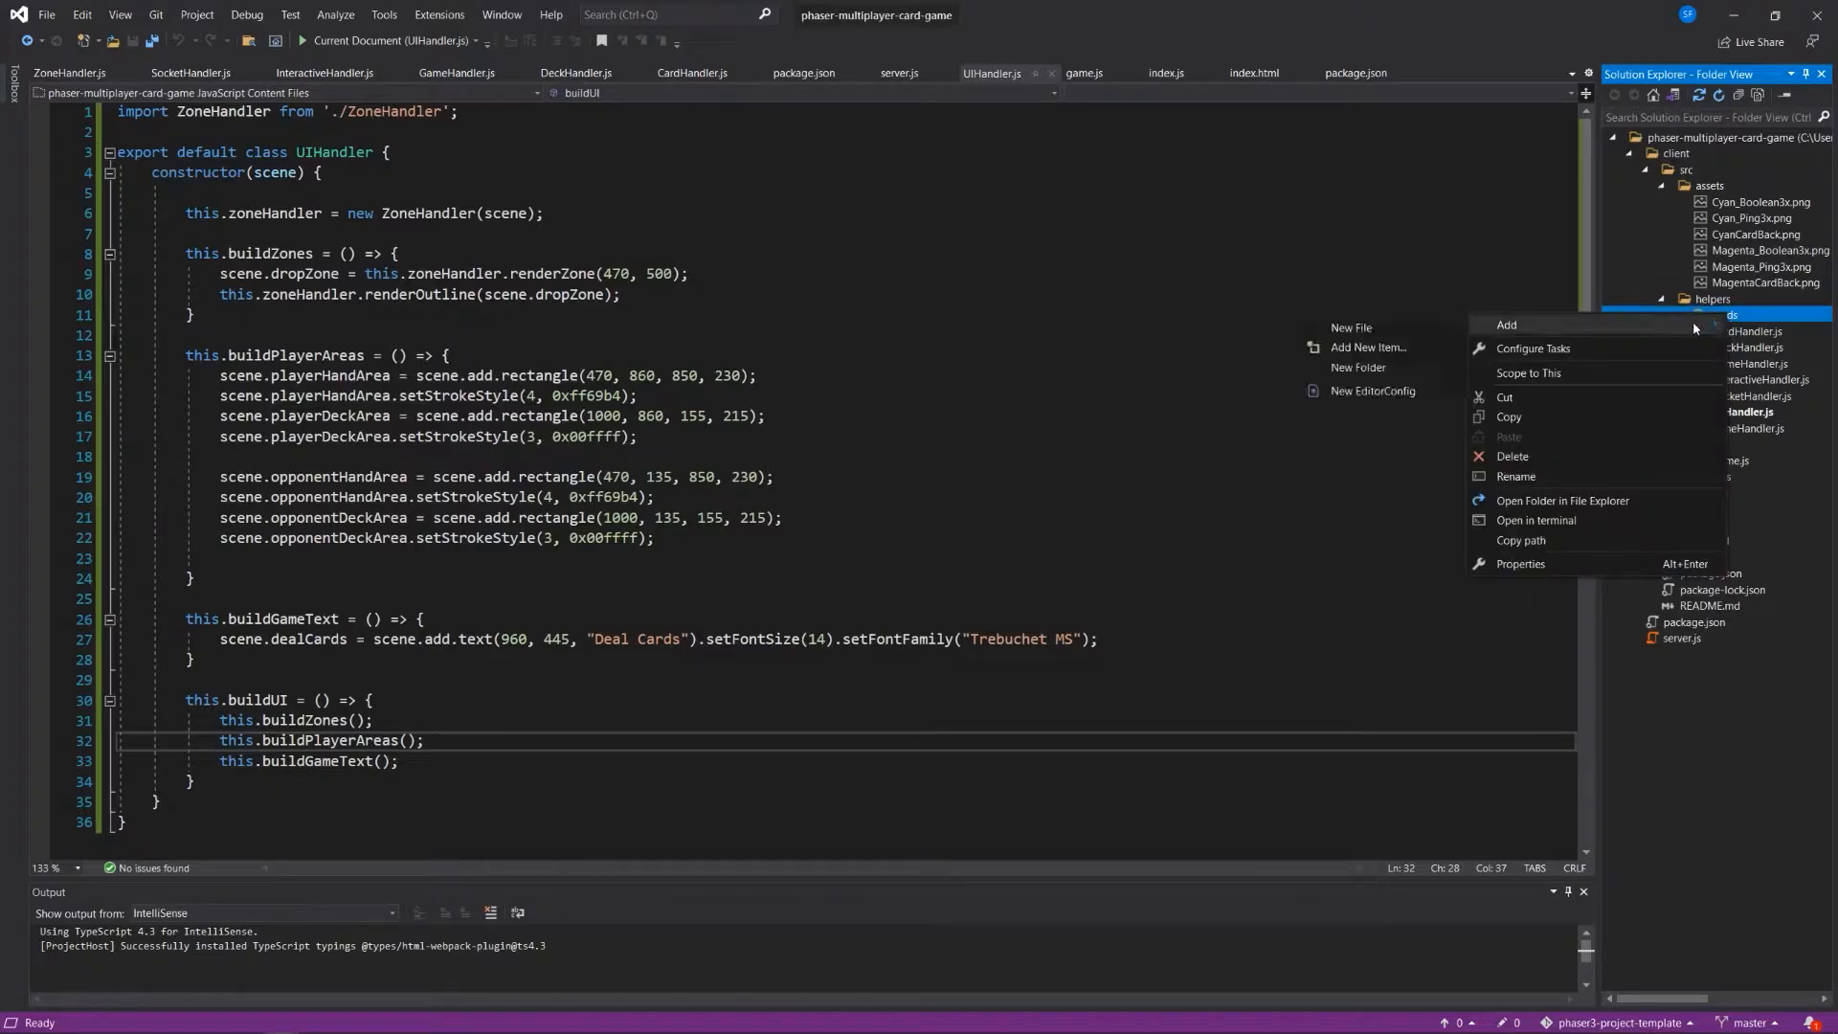
click(1350, 328)
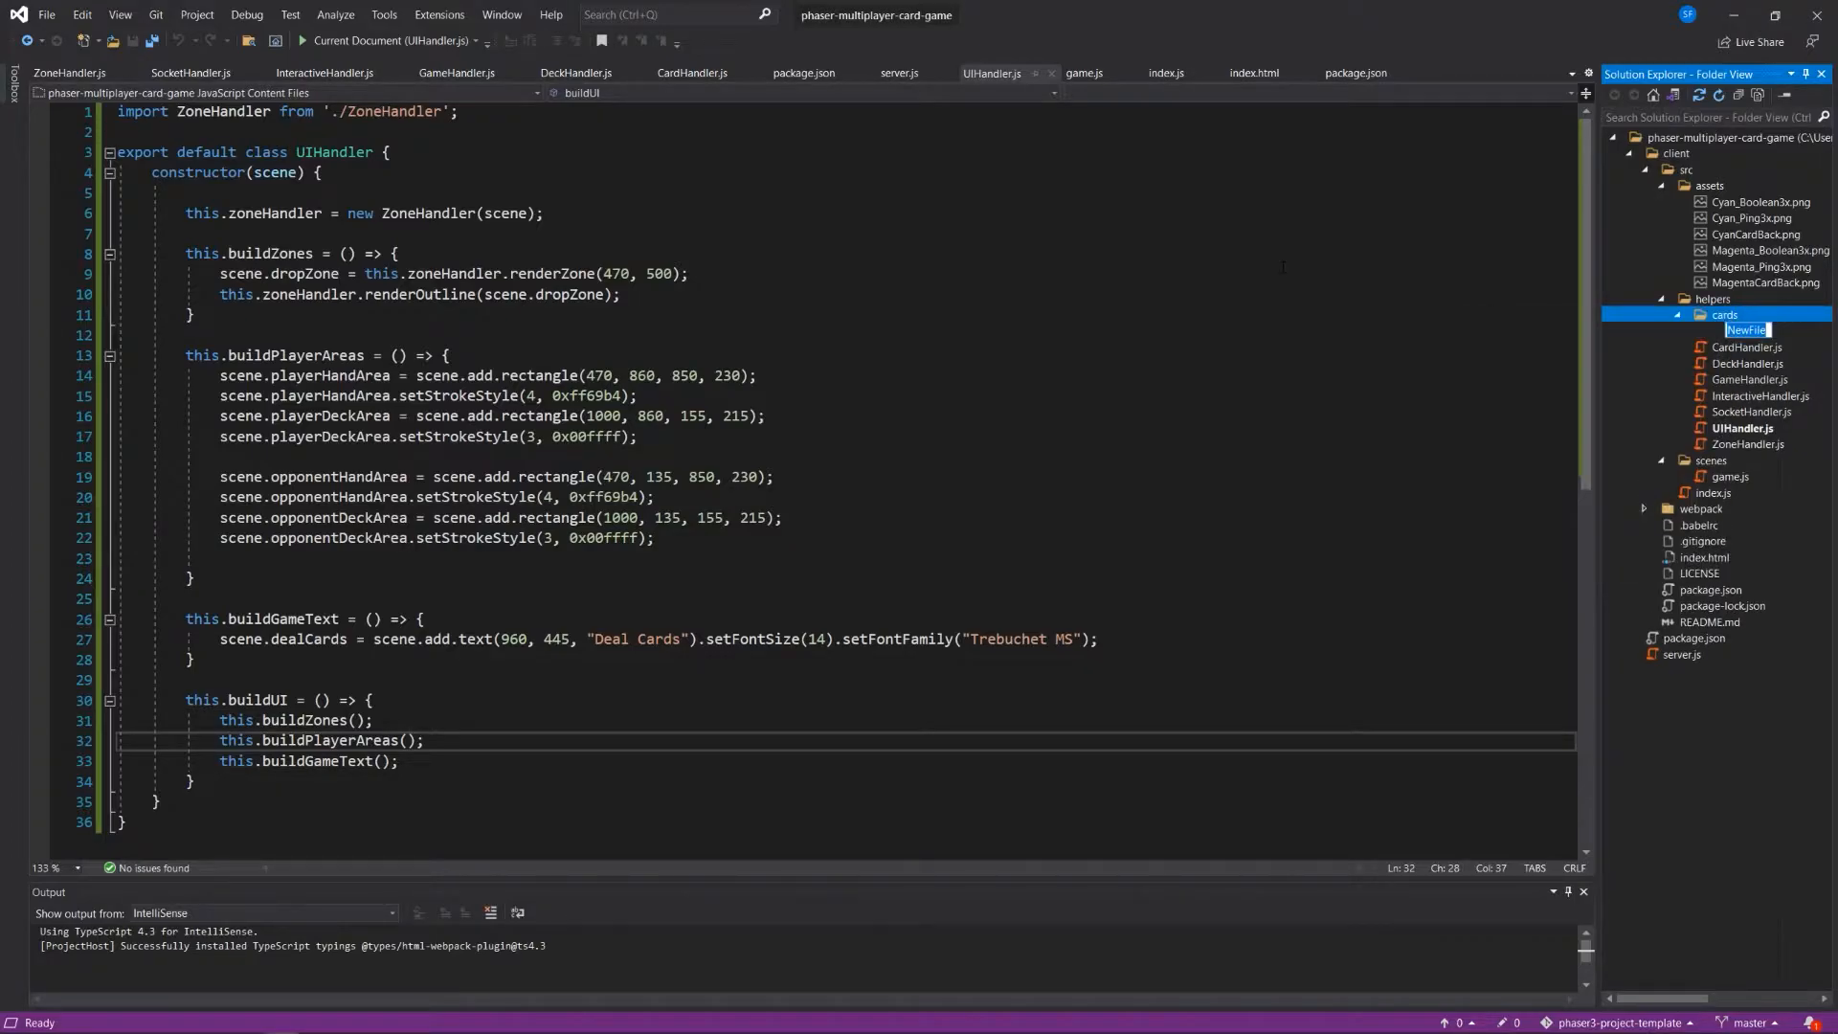
text(Card.js)
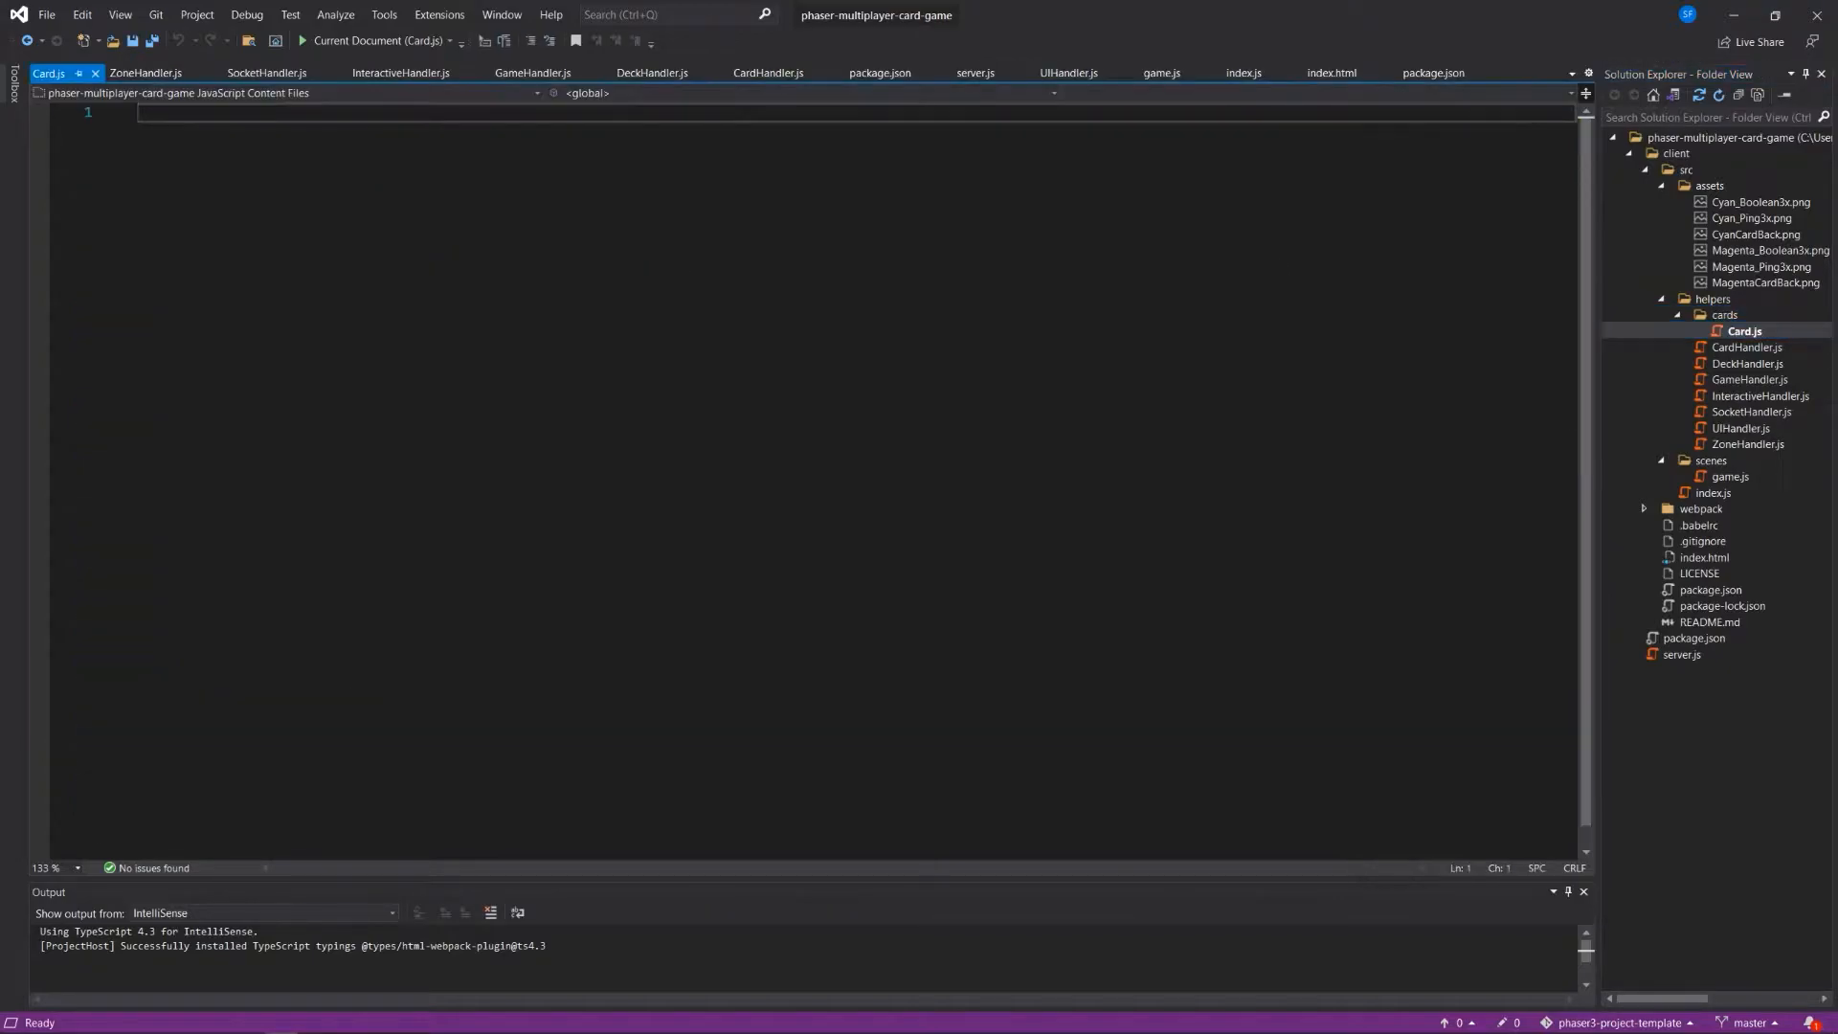
right_click(1726, 314)
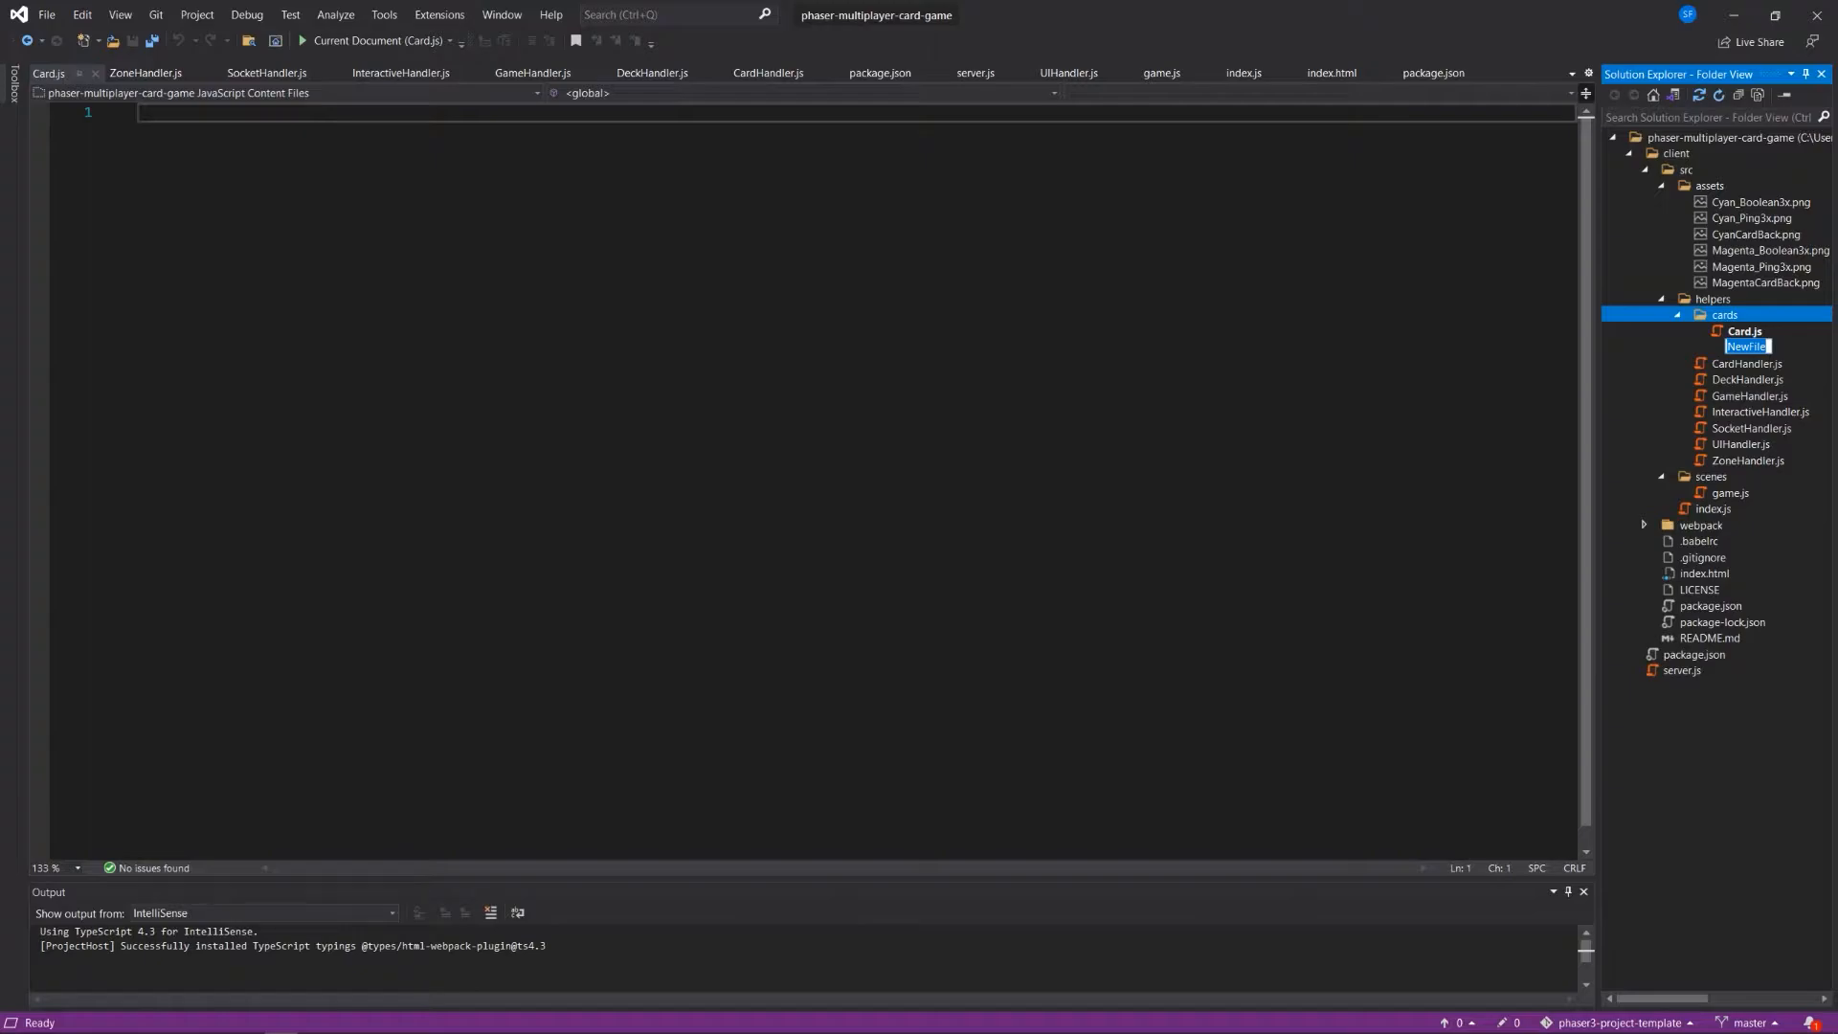
text(Boolean.js)
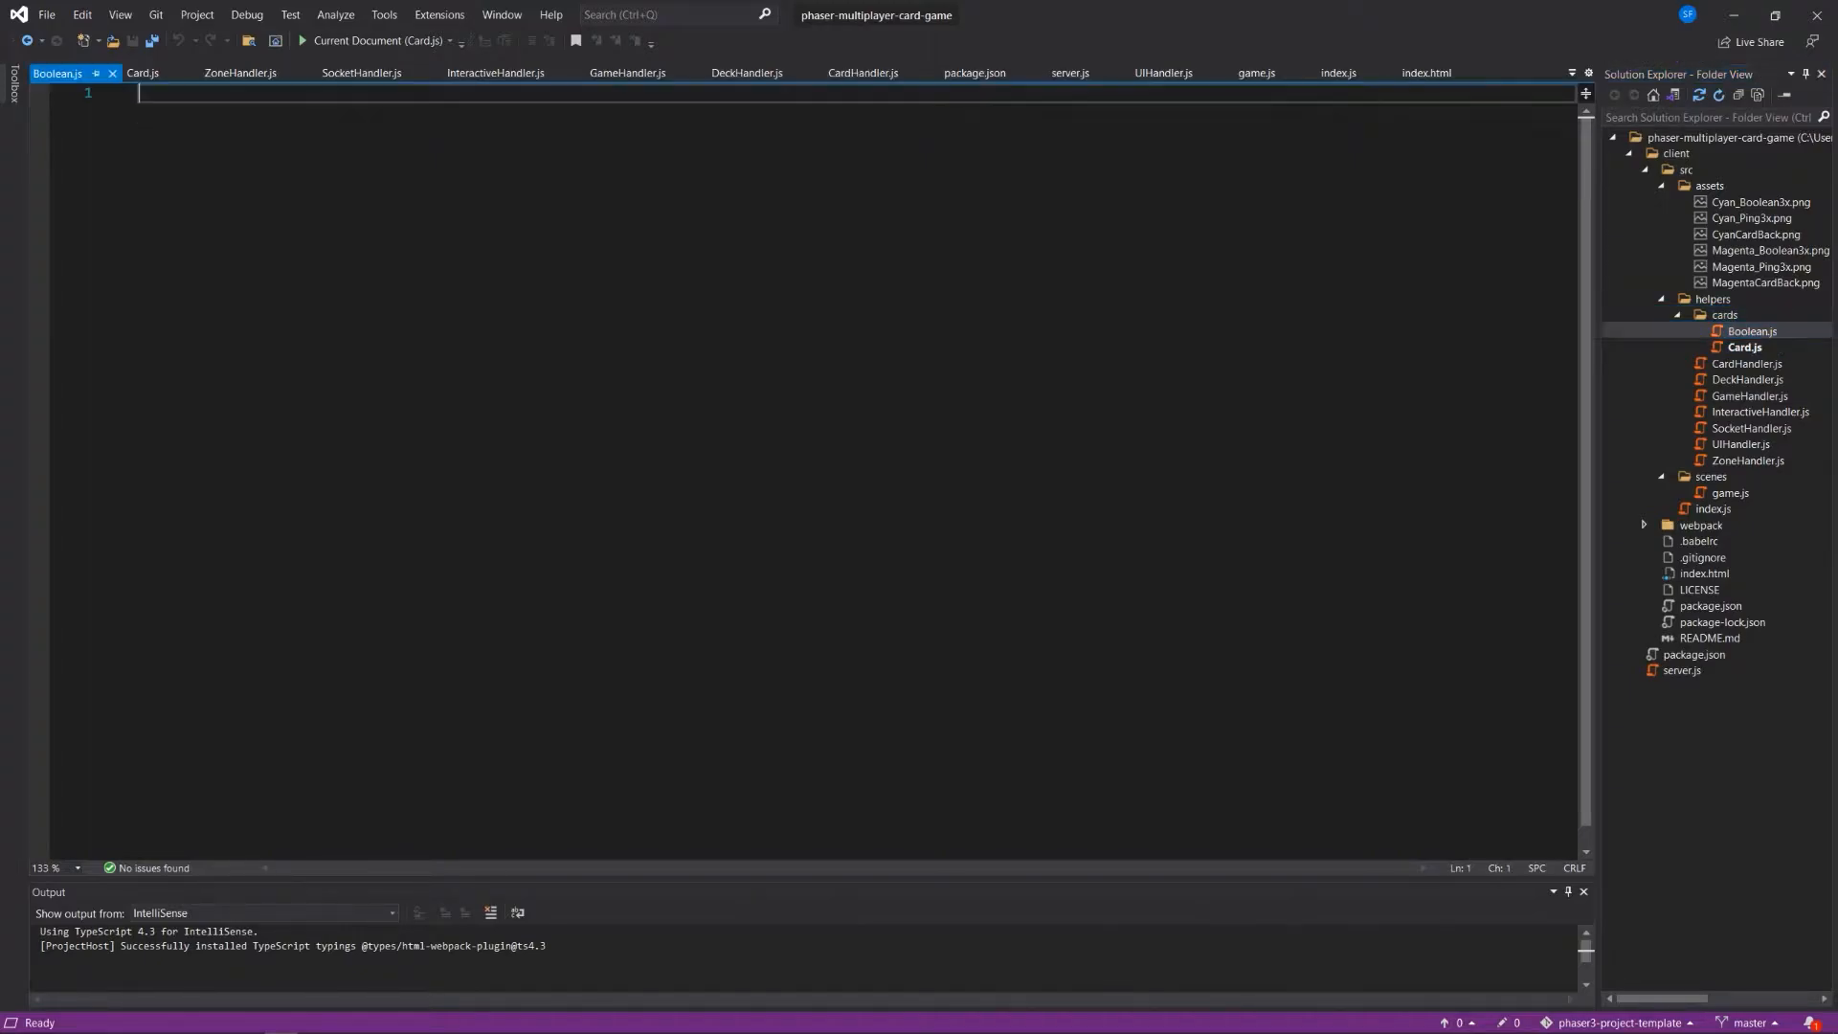
Create empty Ping.js and CardBack.js files inside the cards folder.
right_click(1725, 314)
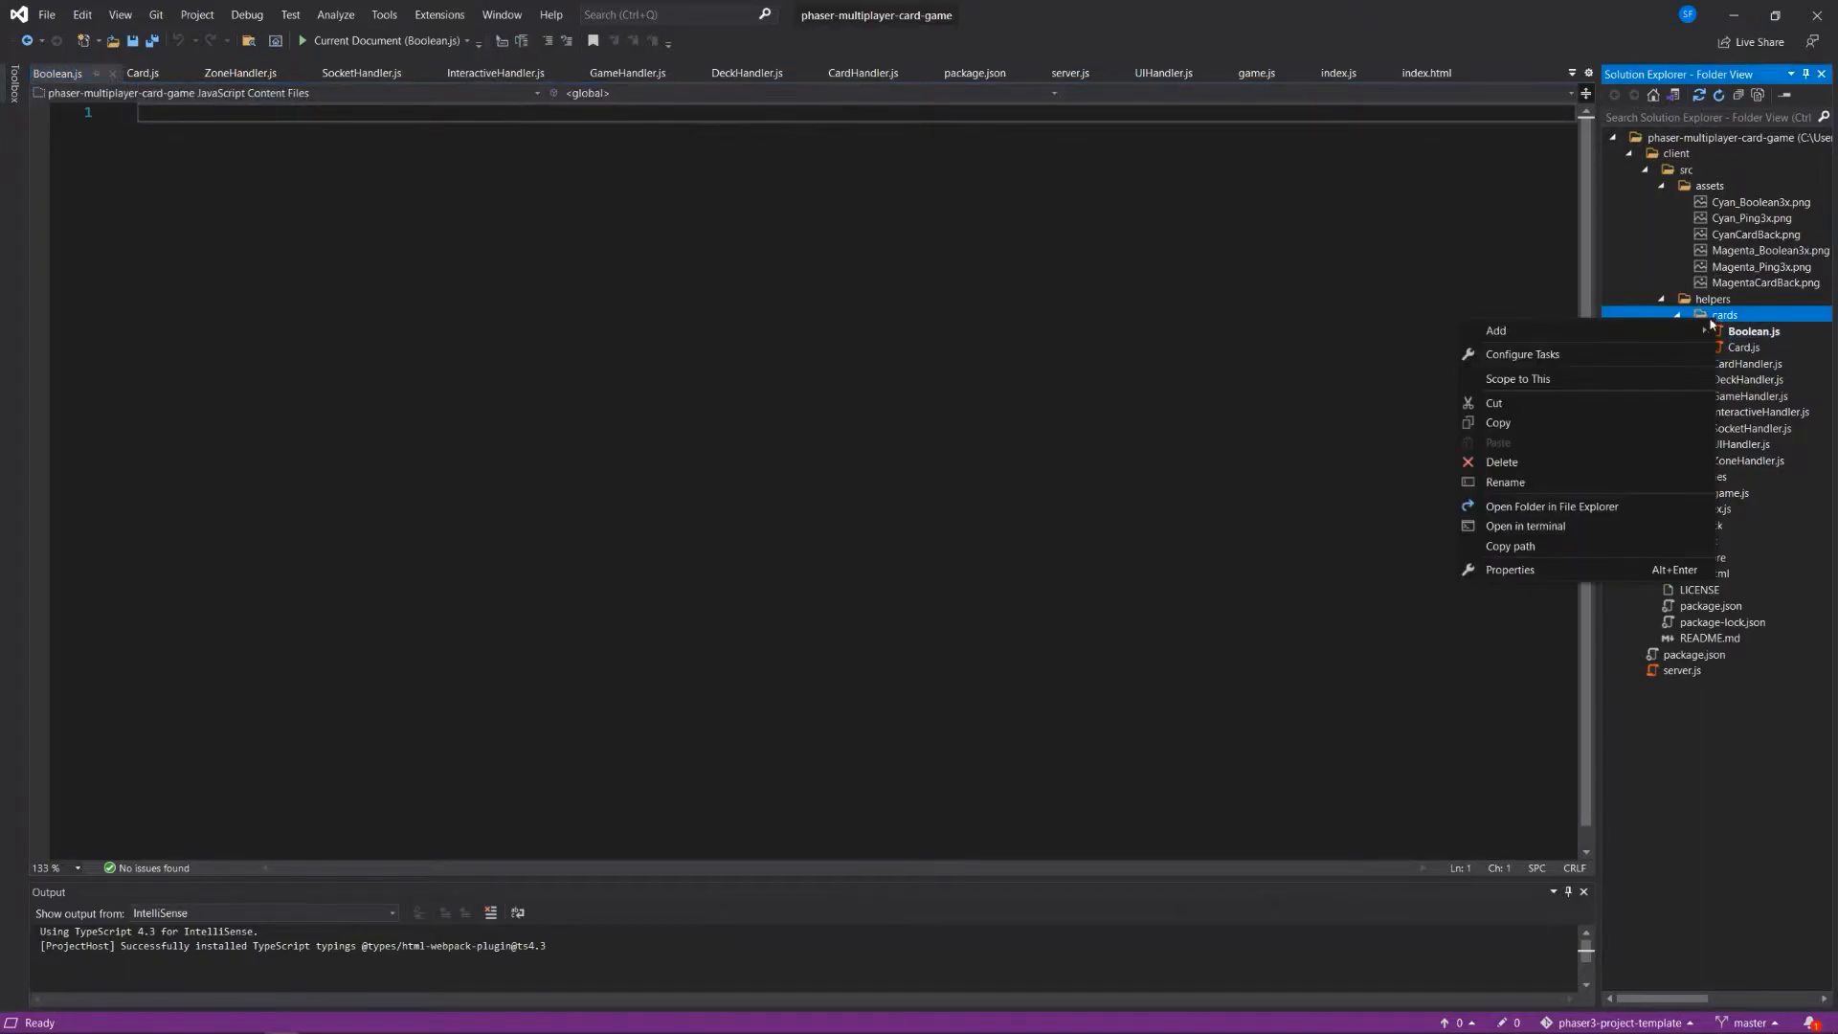
click(1497, 329)
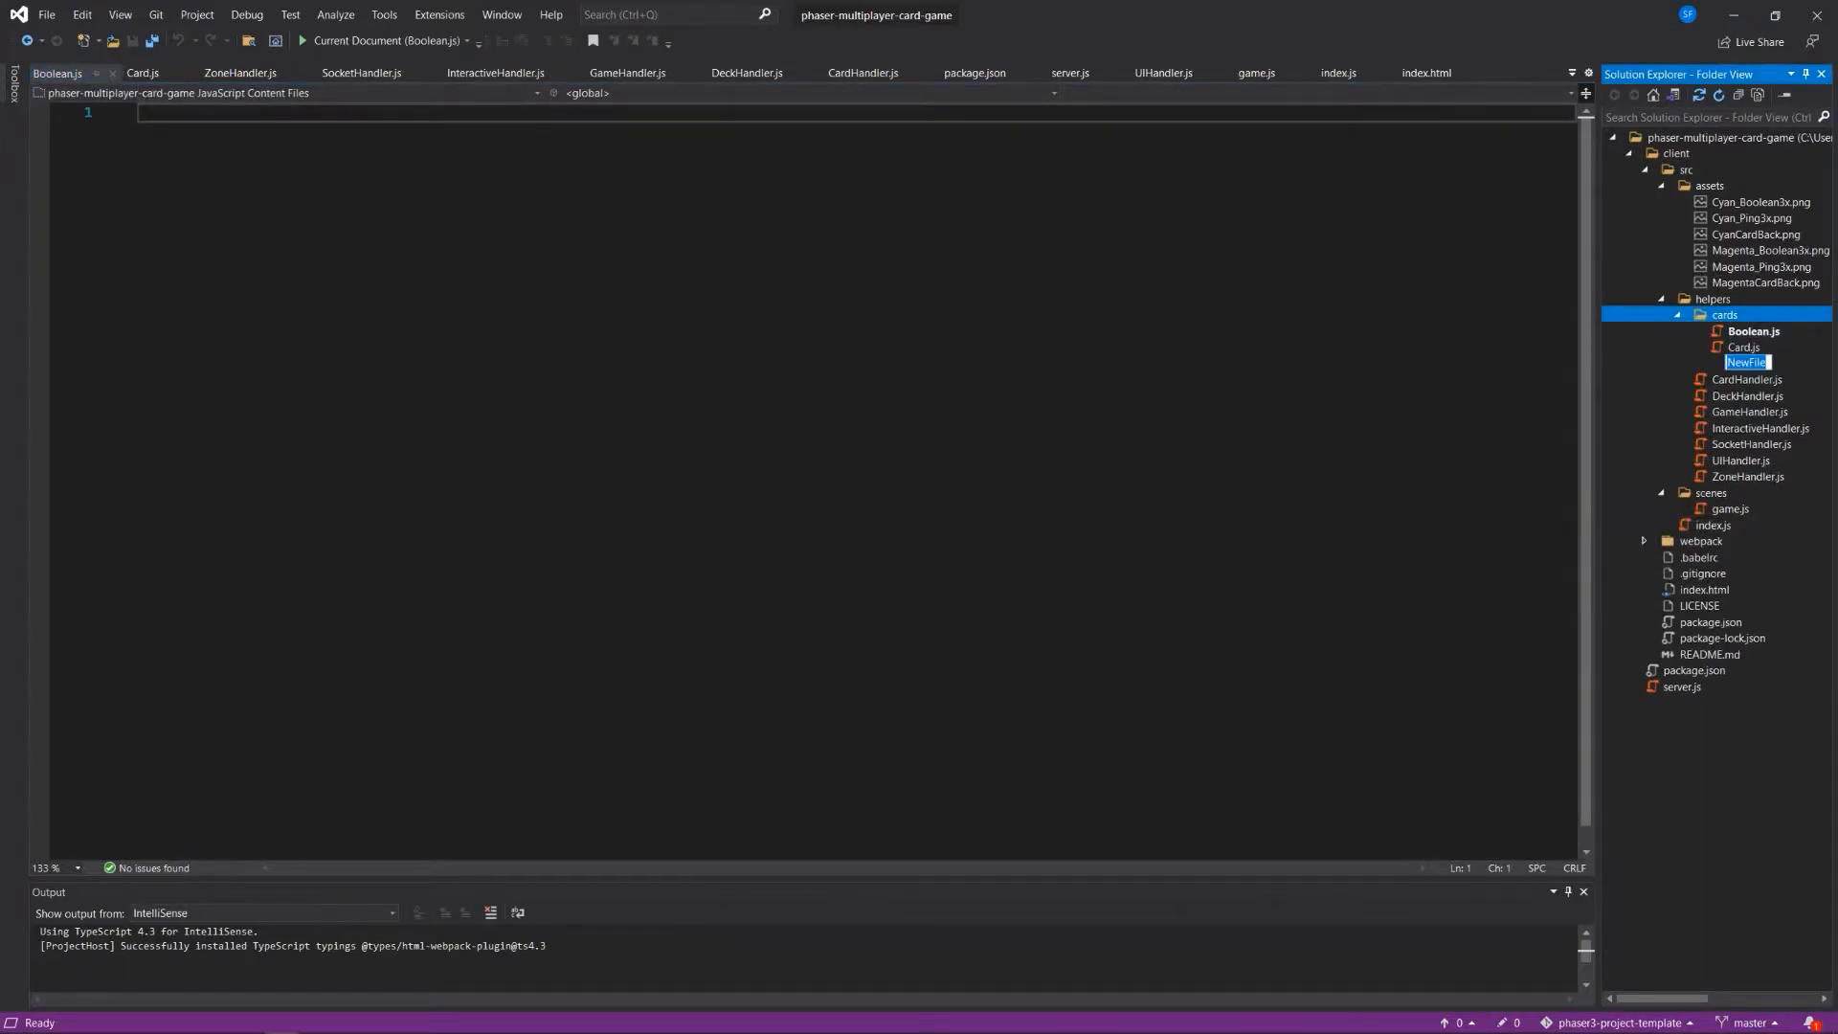
text(Ping.js)
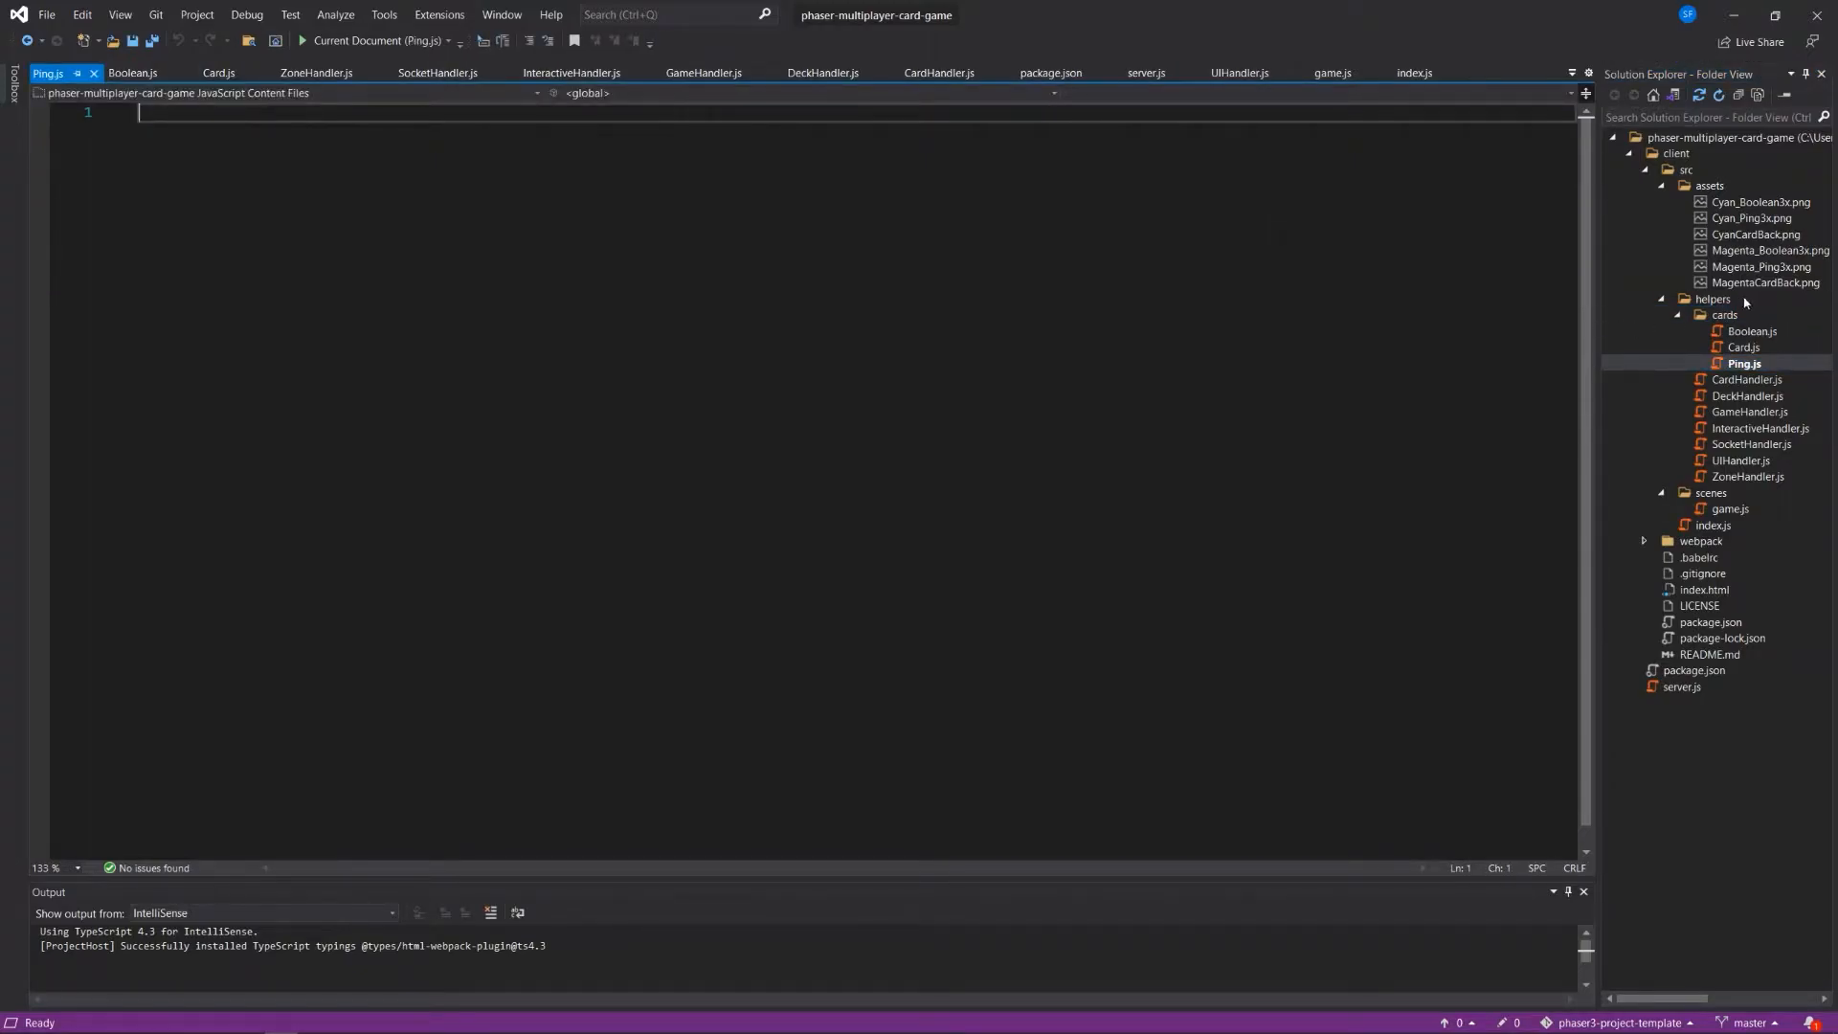
right_click(1723, 314)
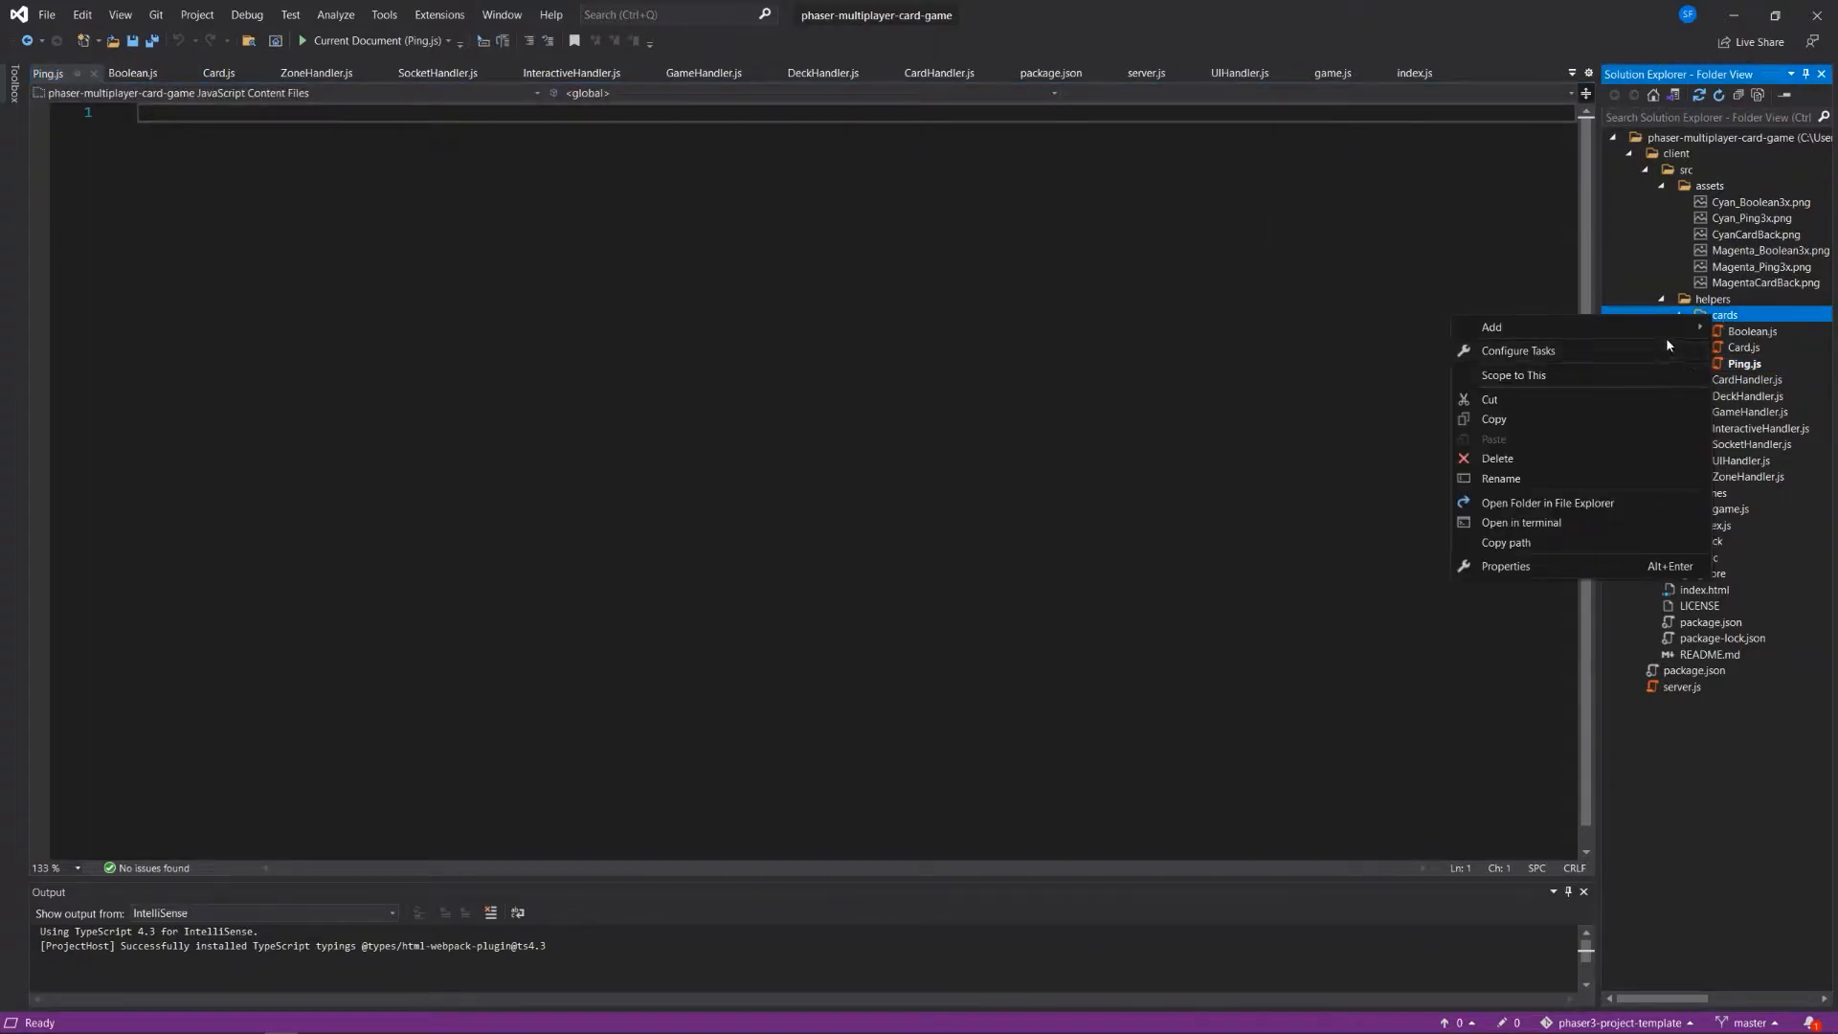
click(1492, 327)
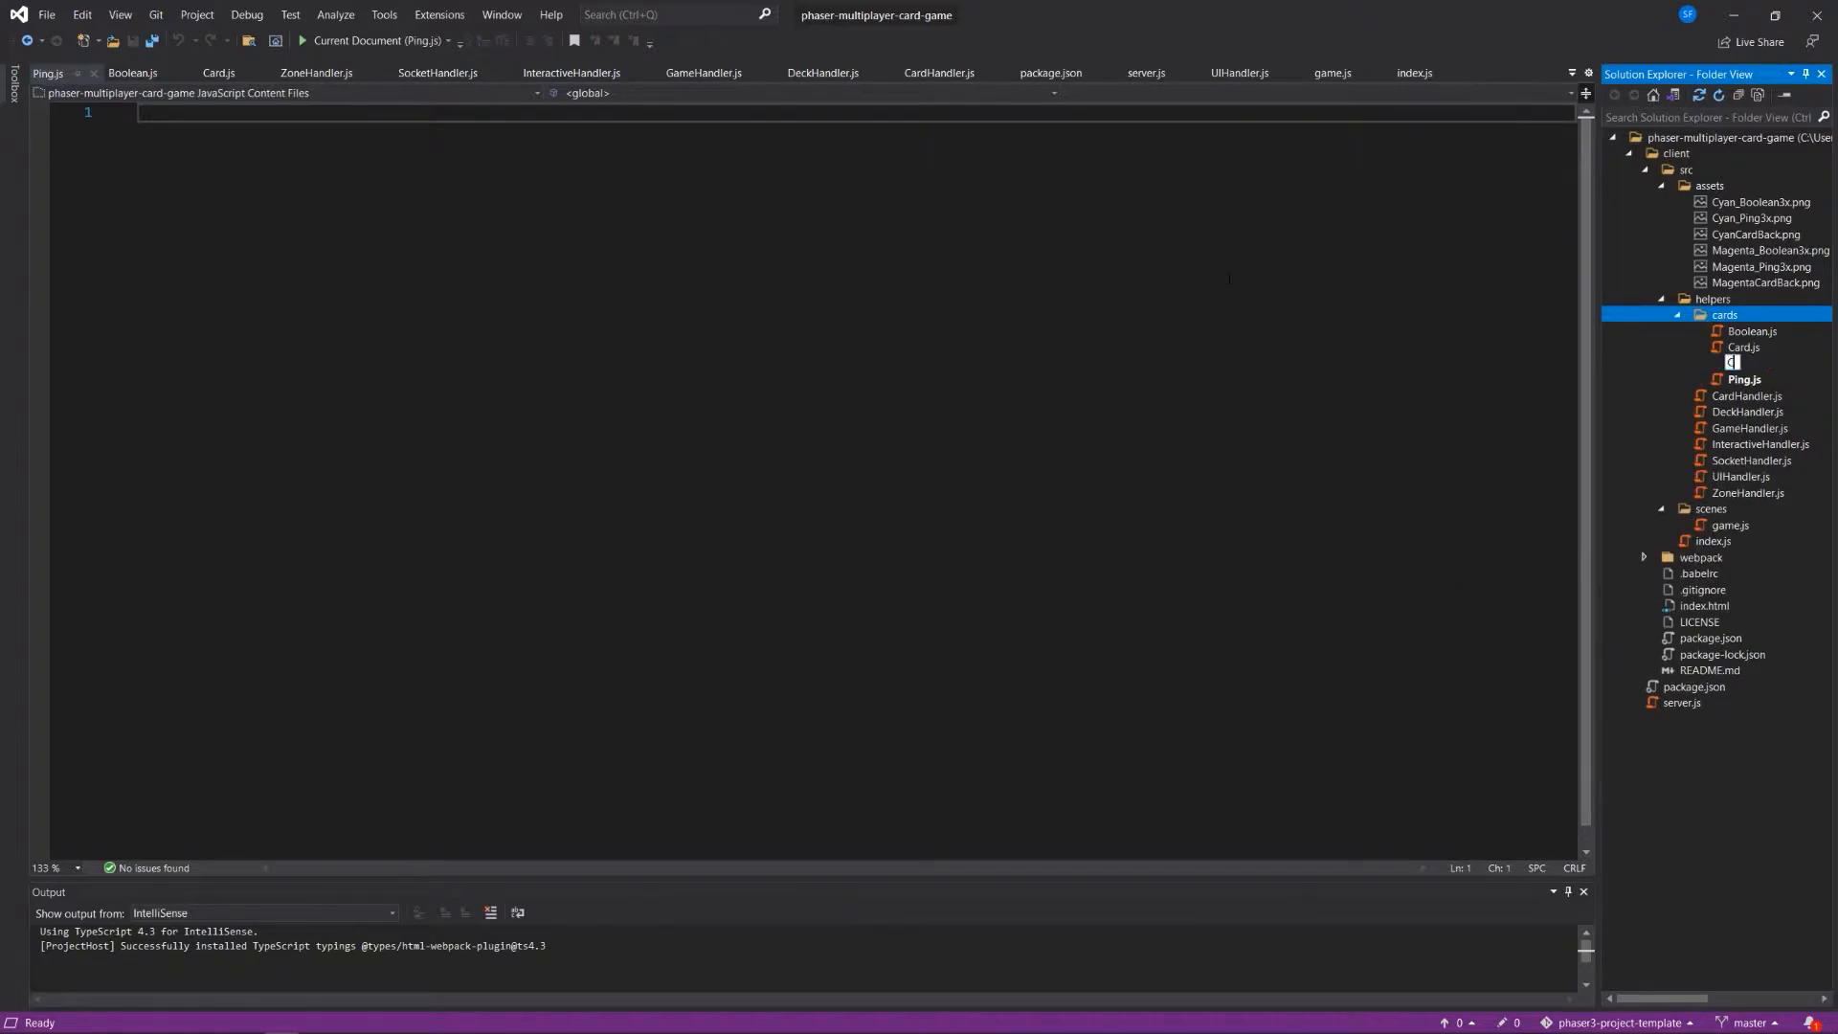
text(CardBack.js)
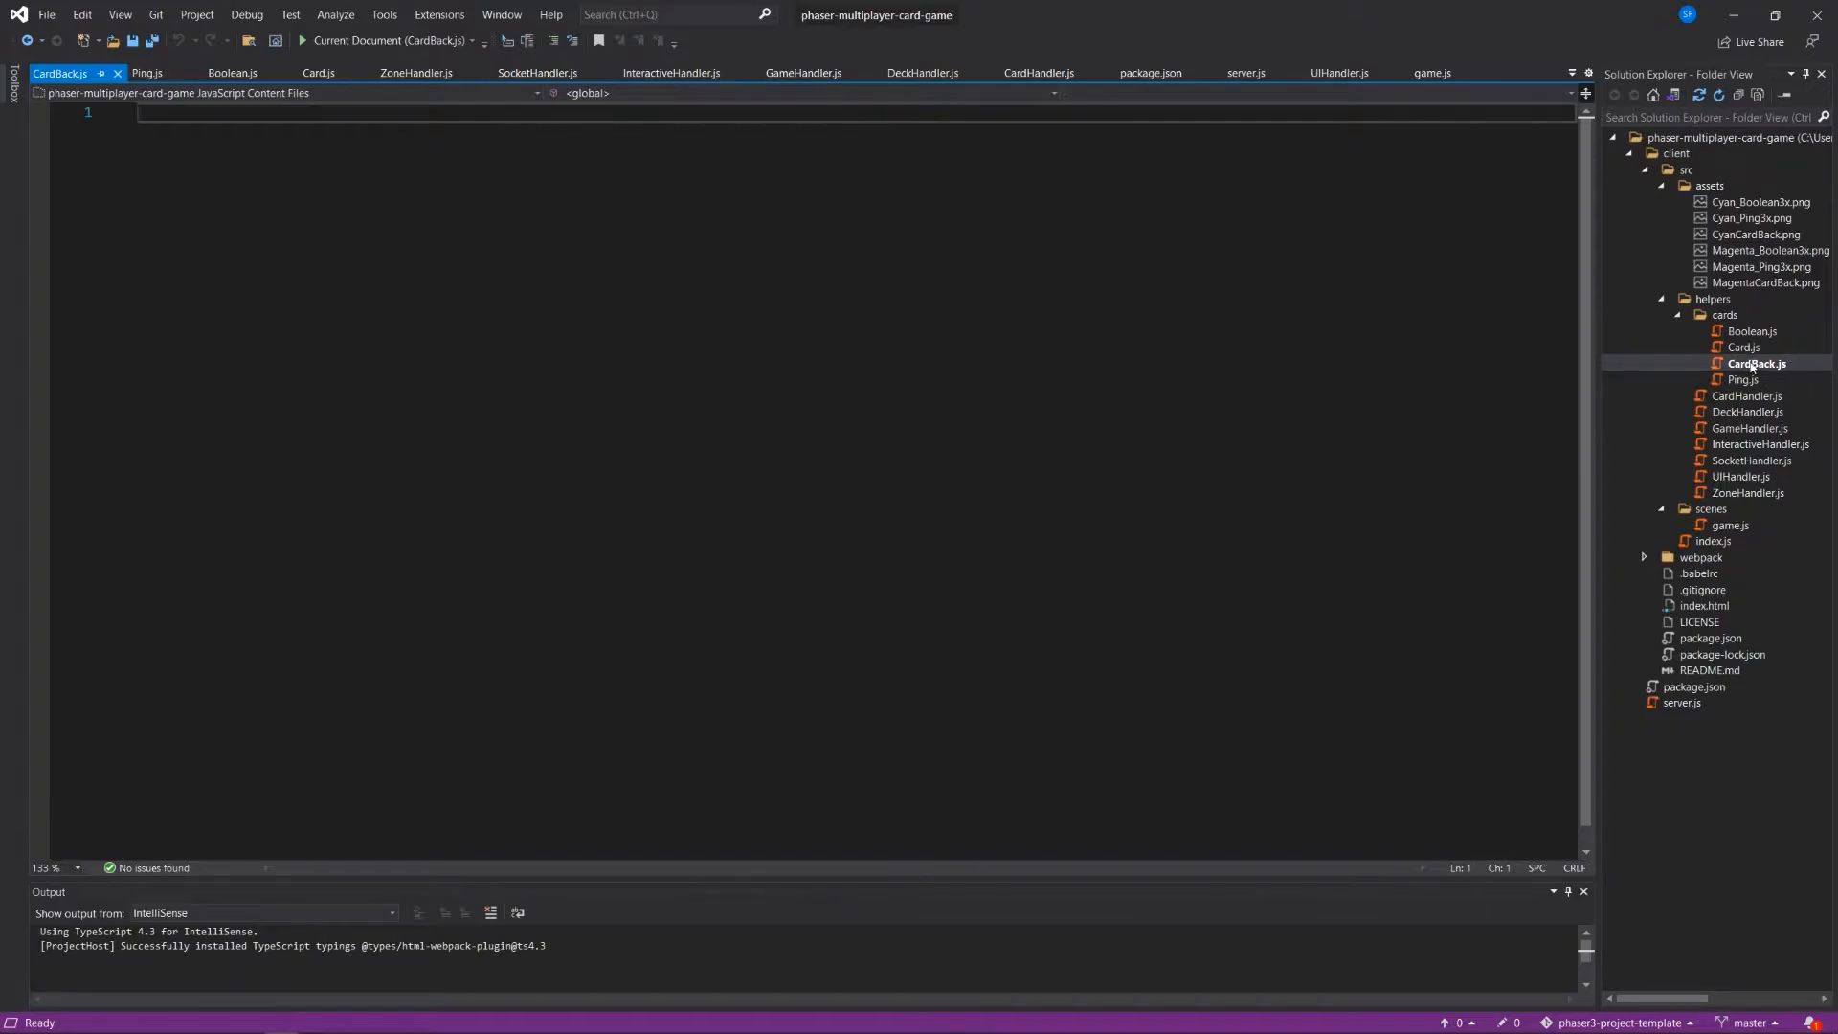
mouse_move(1742, 374)
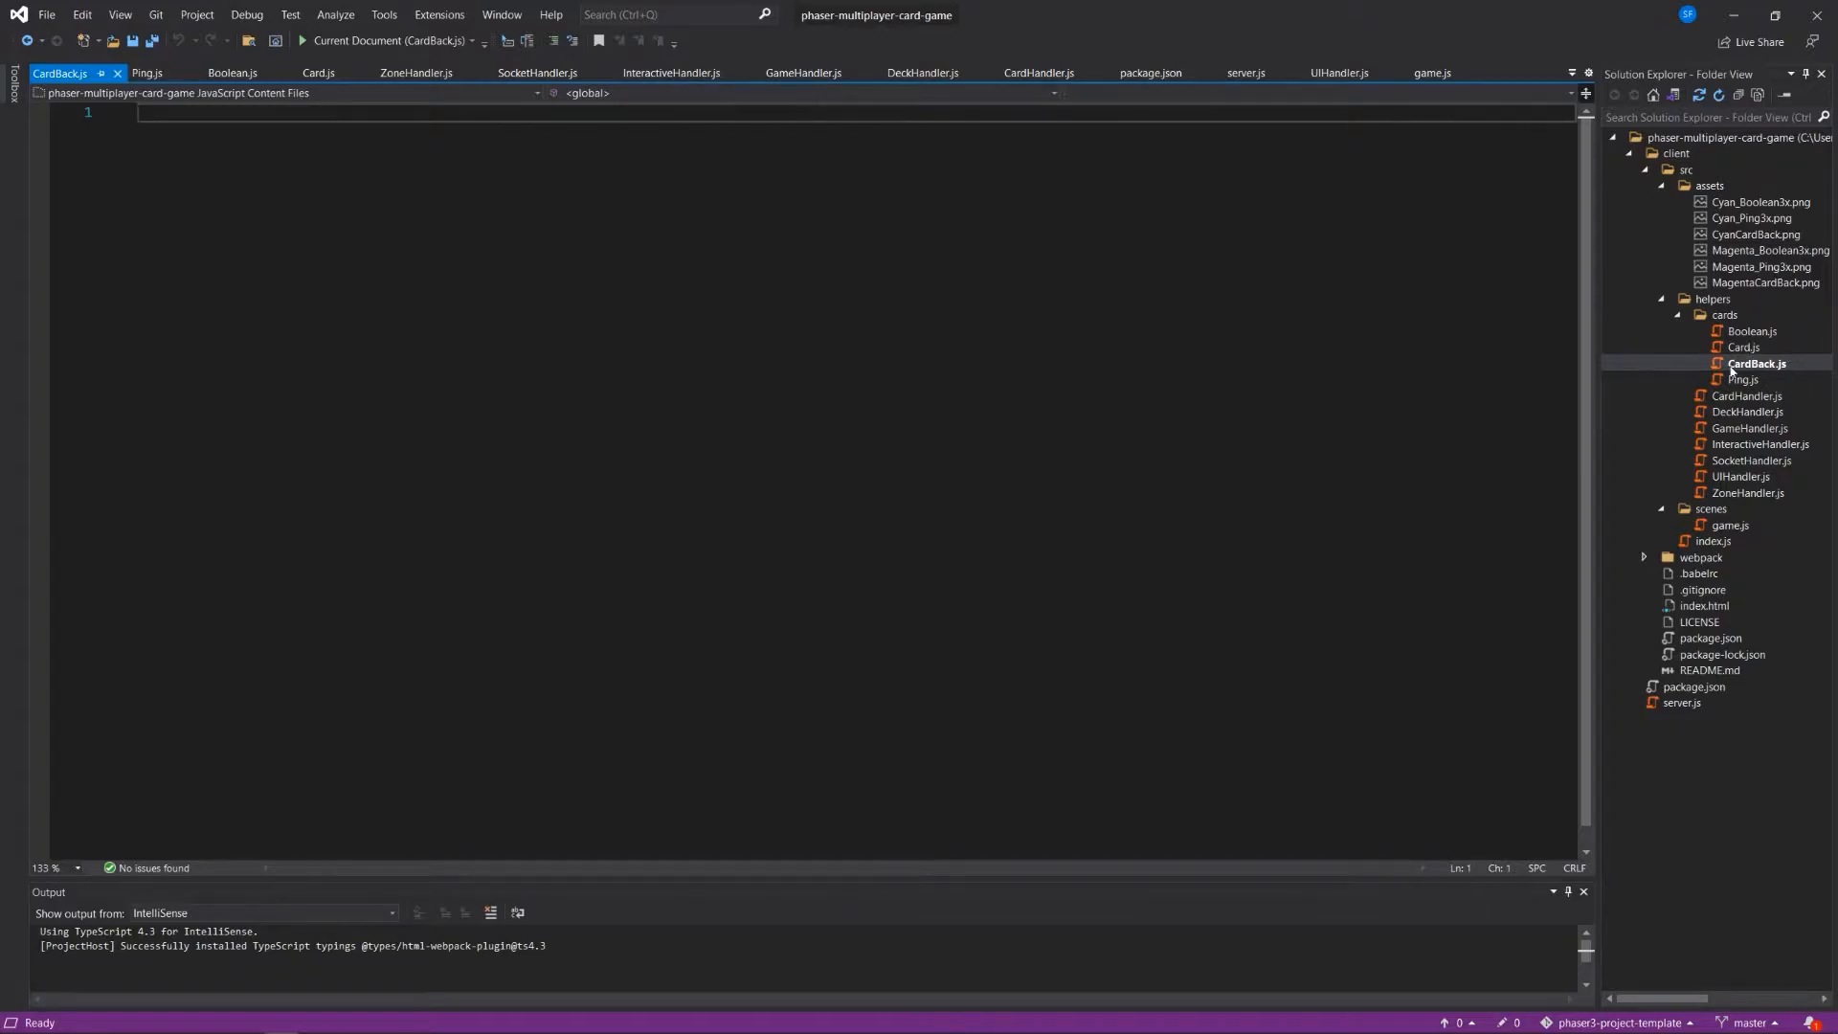
mouse_move(1743, 349)
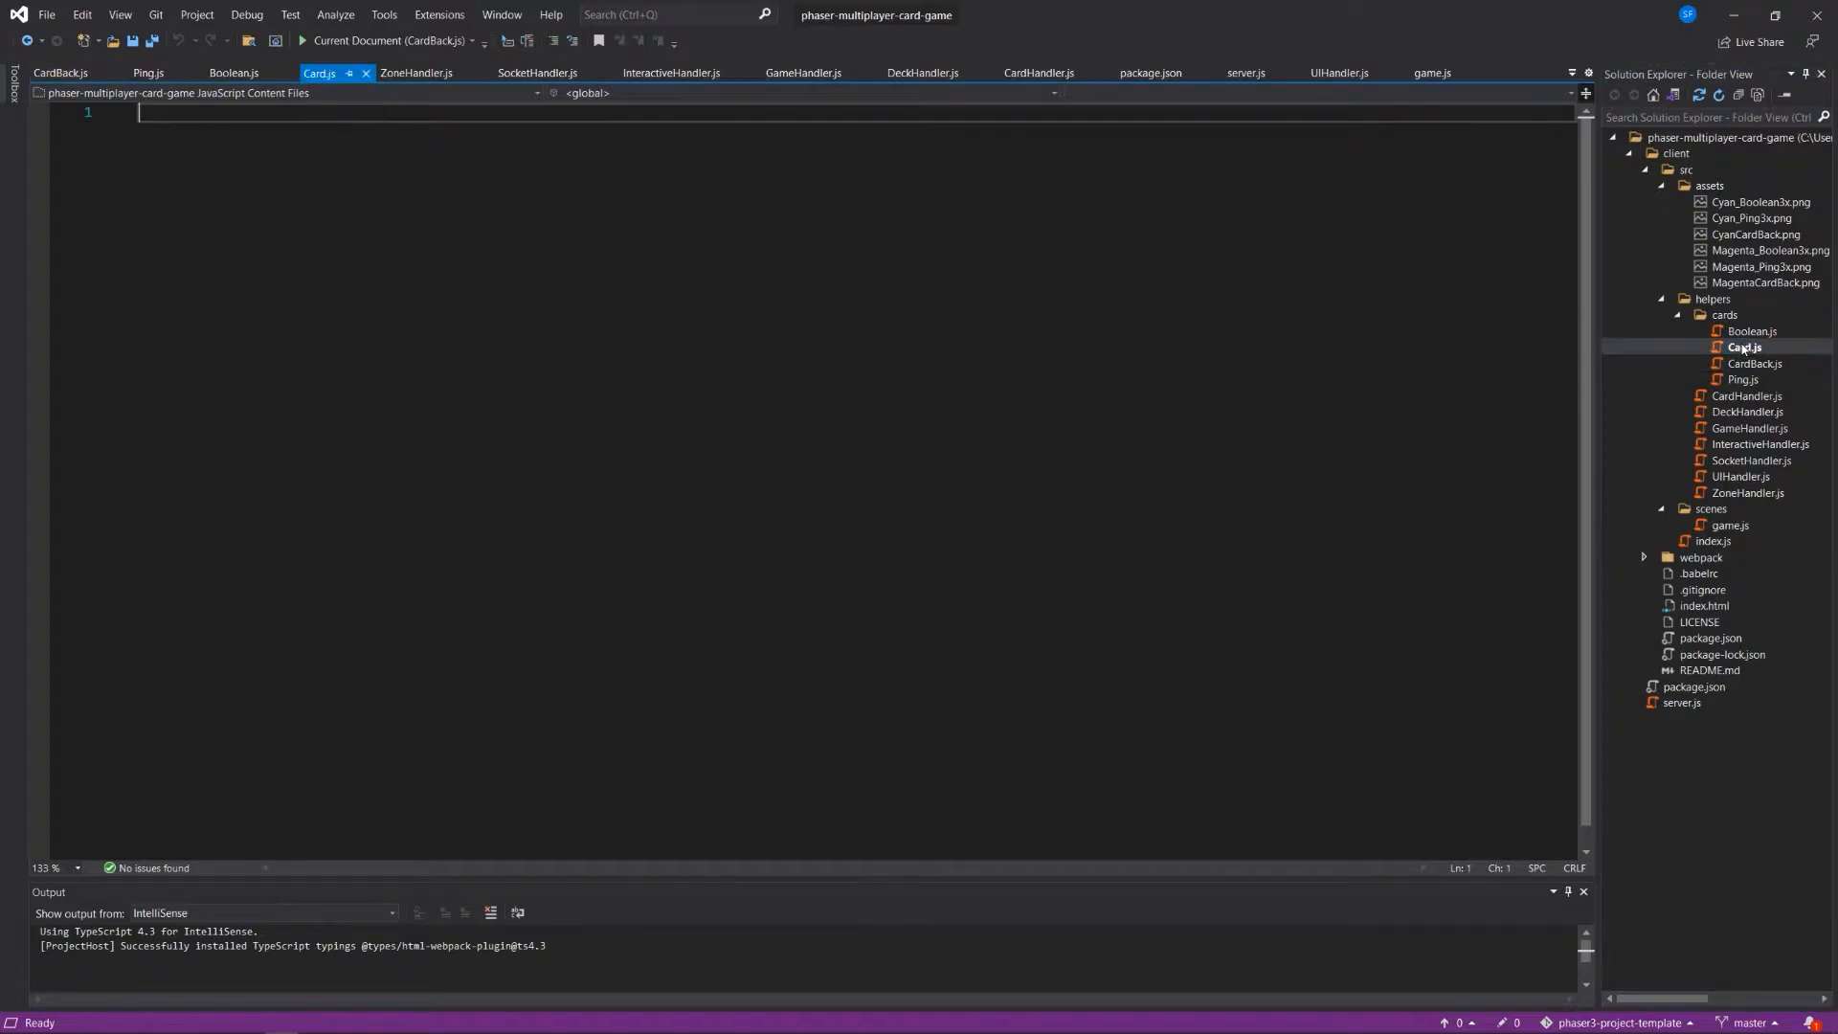
Write export default class Card with a constructor defining this.render = (x, y, type).
click(1747, 347)
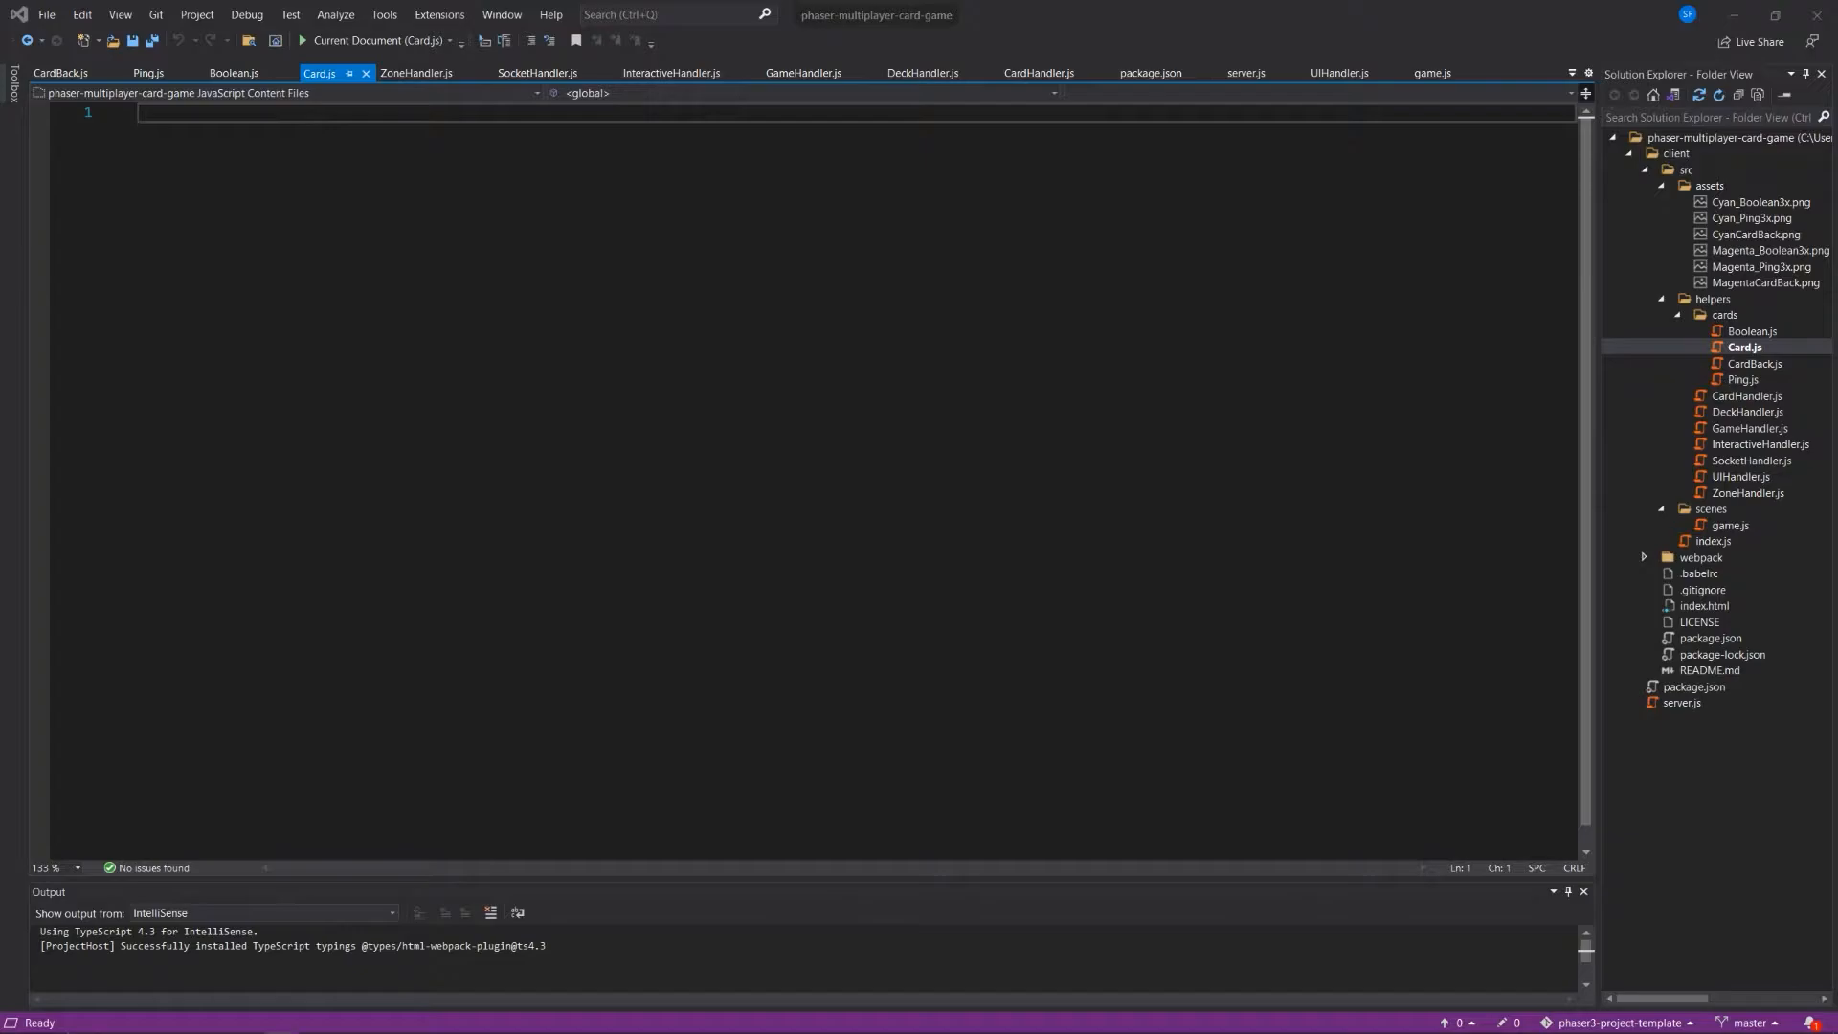
text(export)
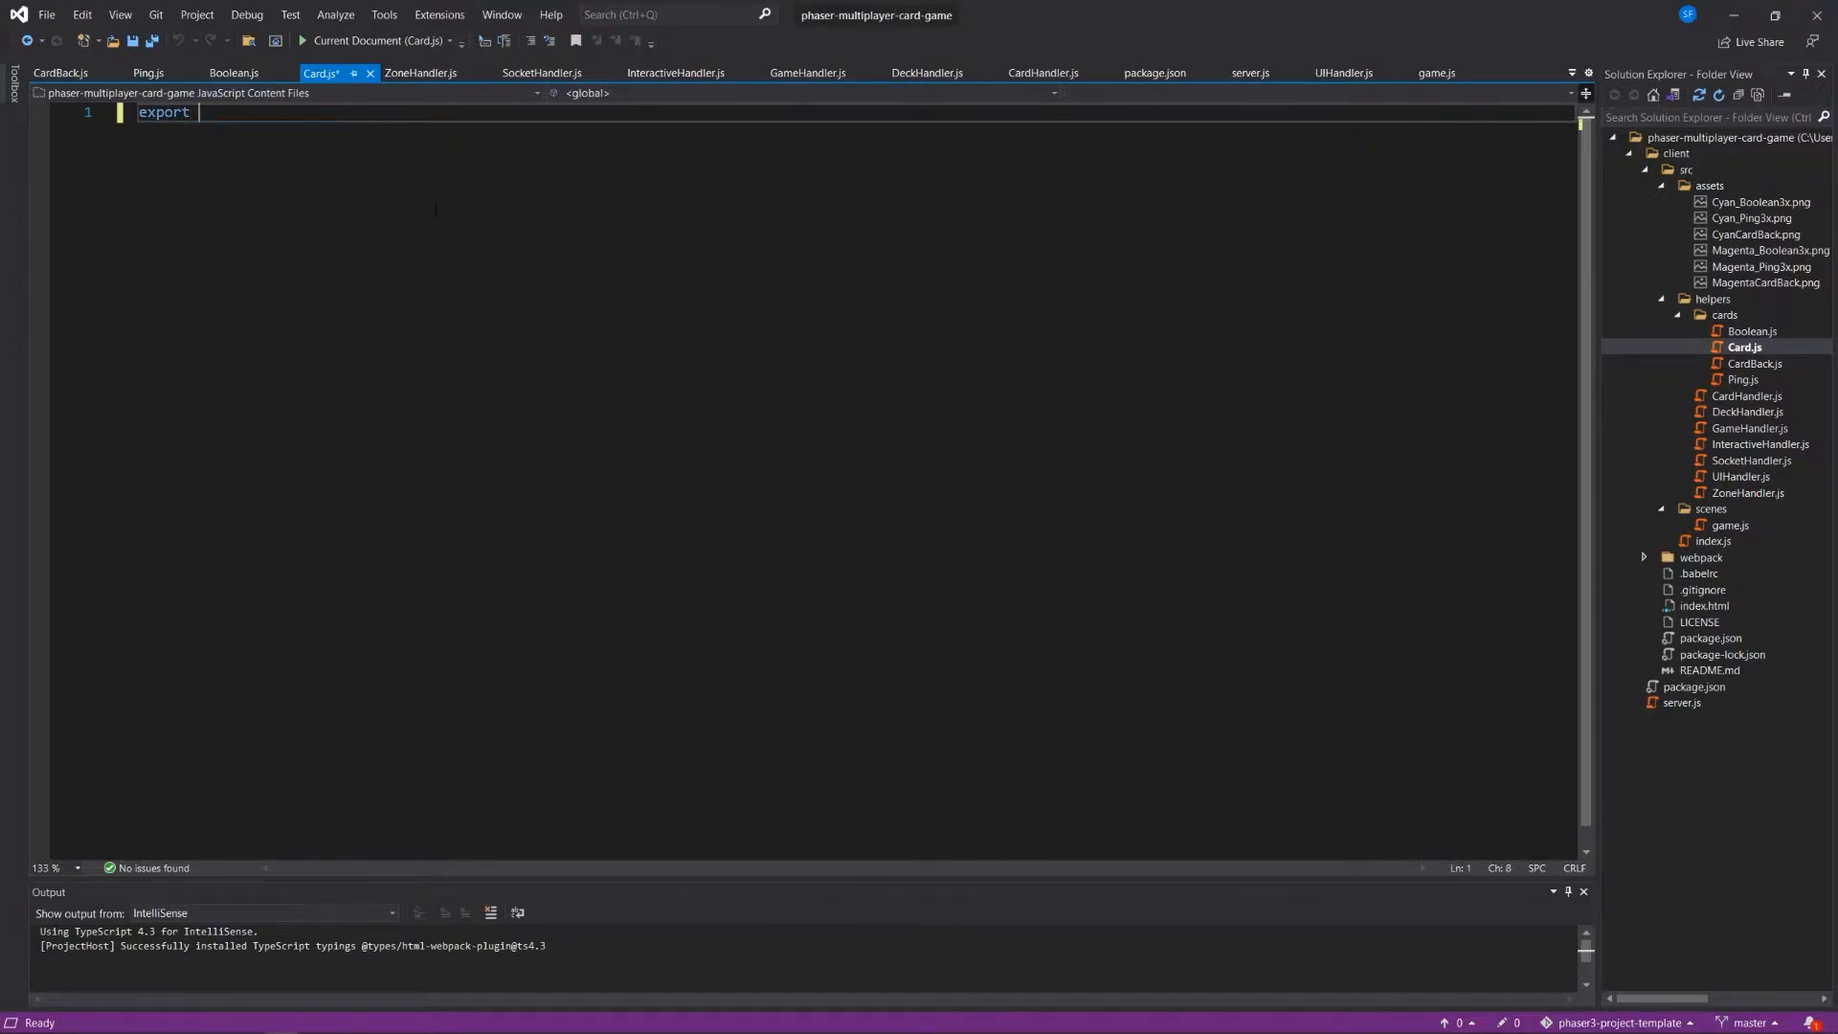
text(default class)
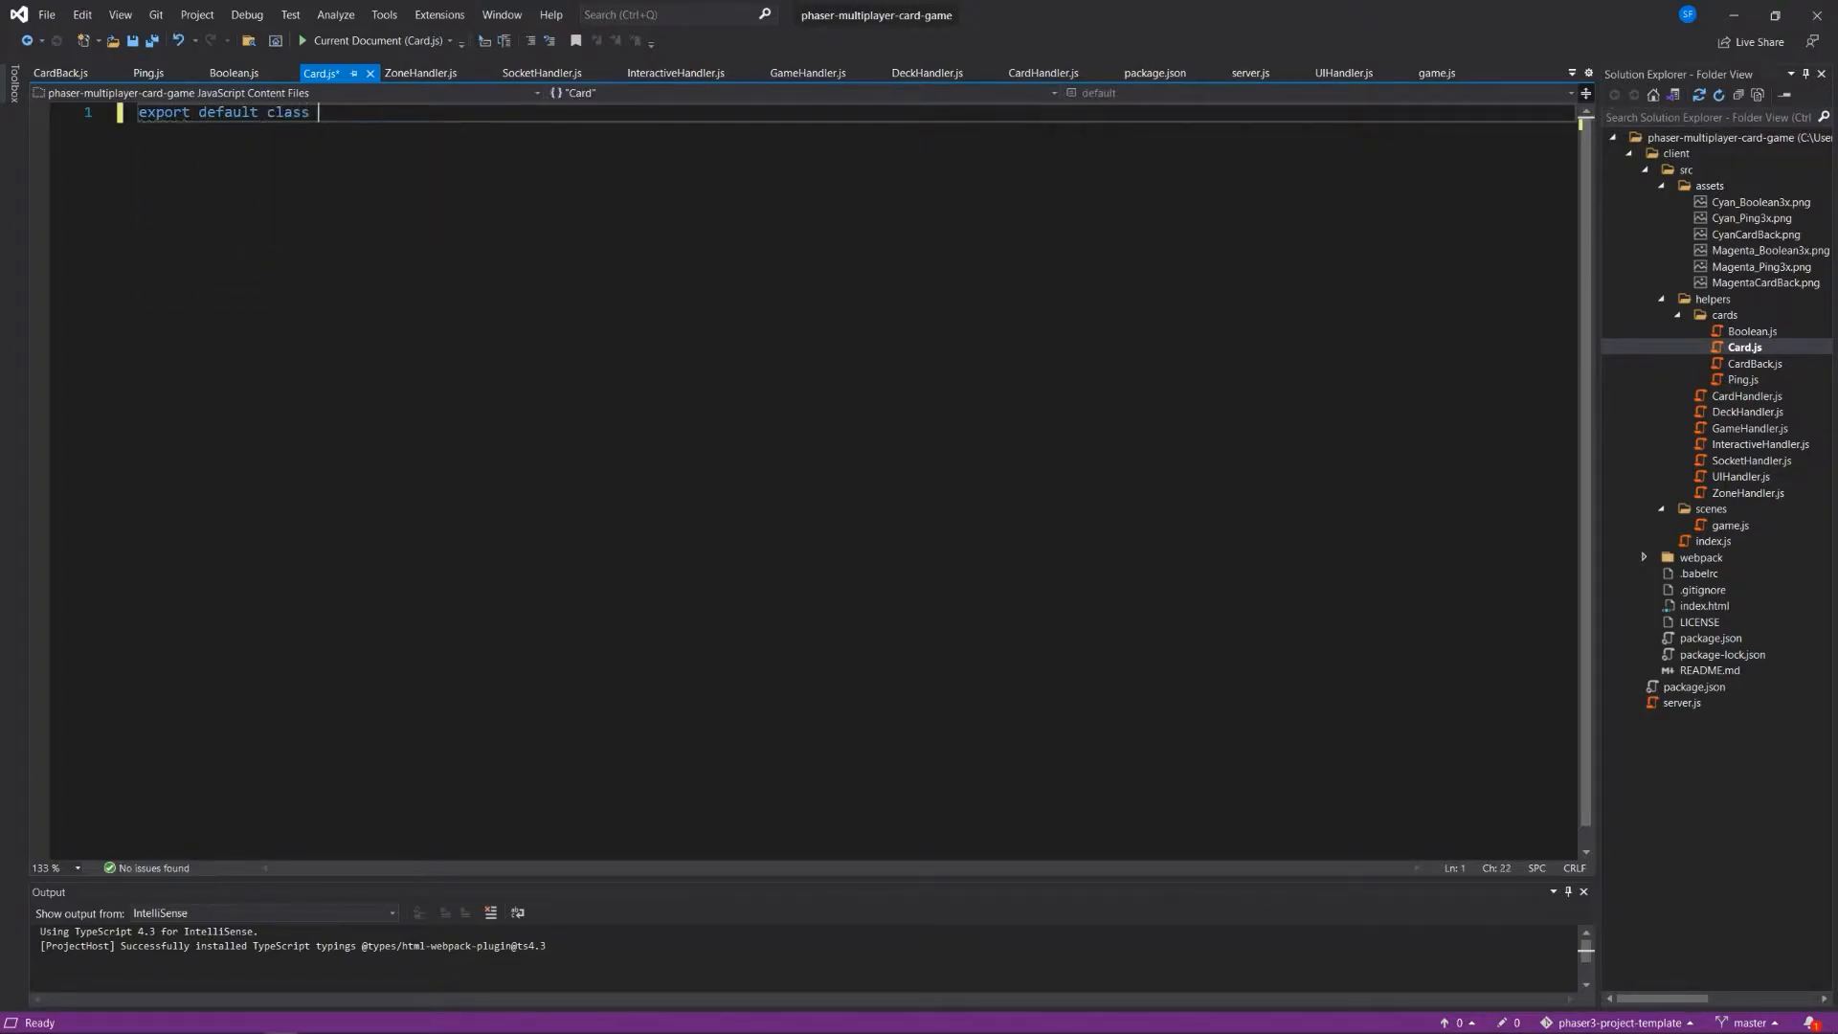
text(Card {)
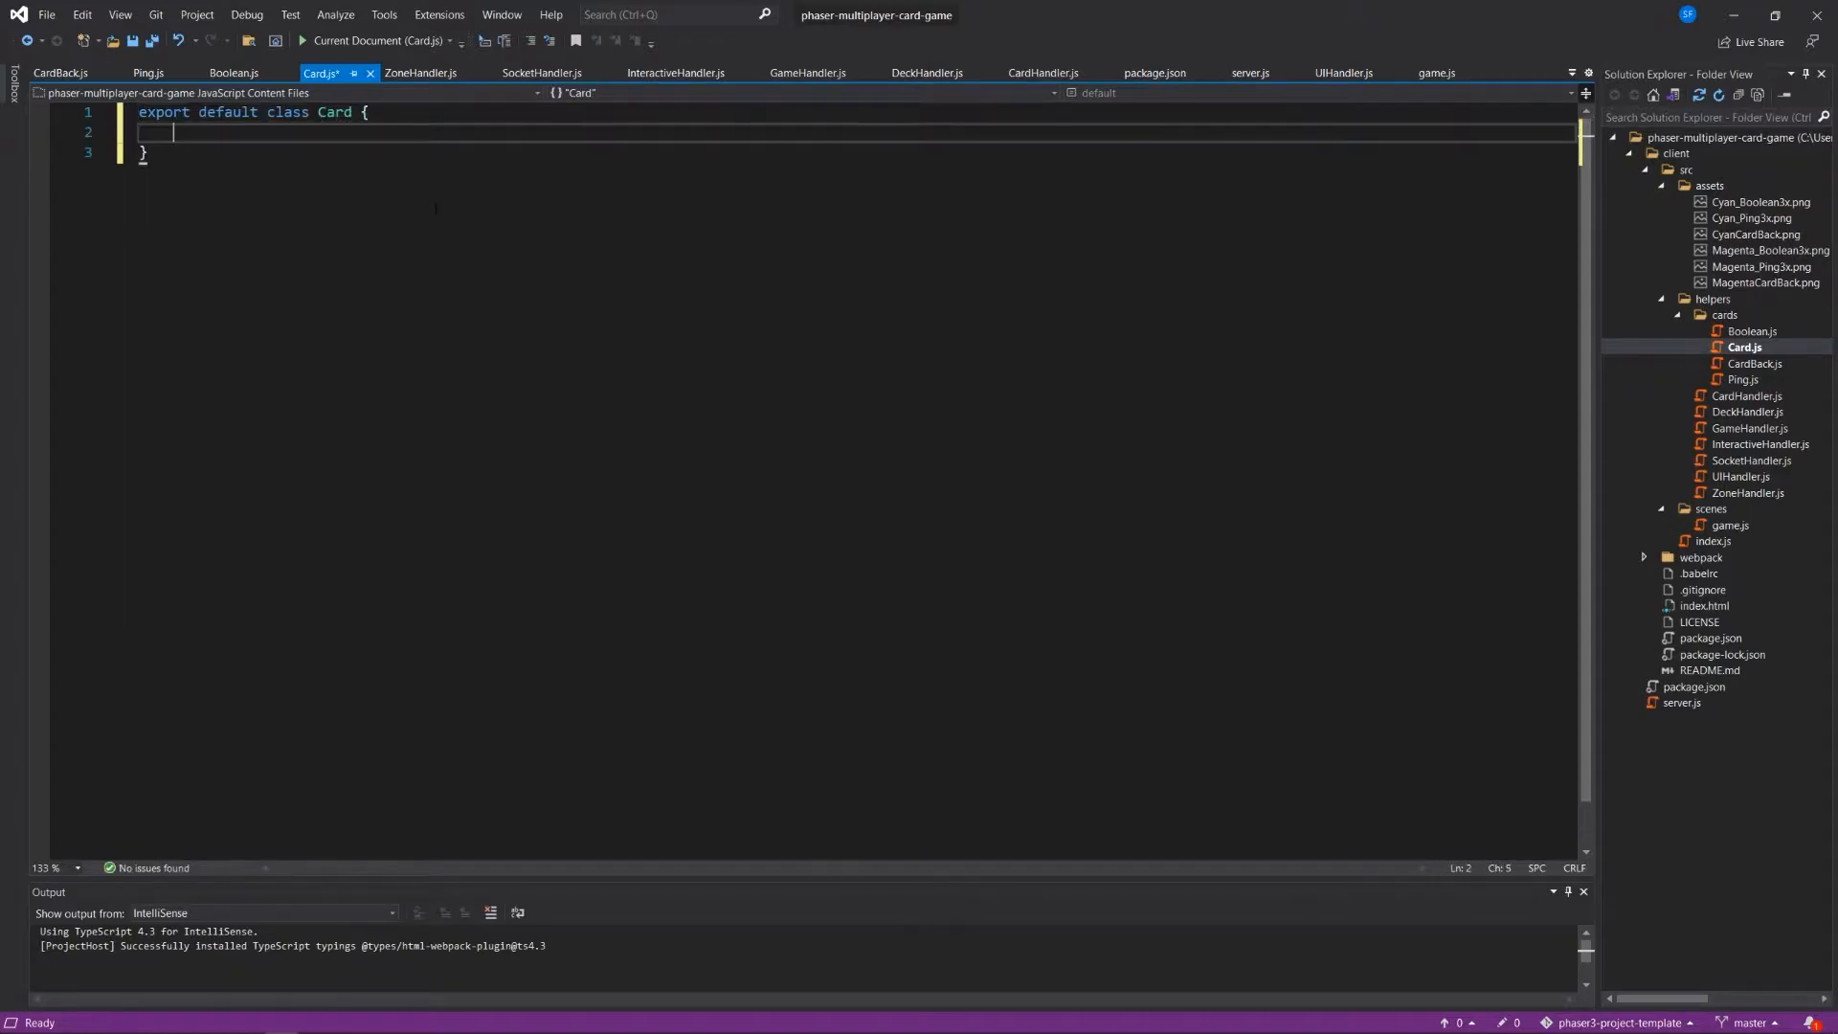
text(constructor(scene)
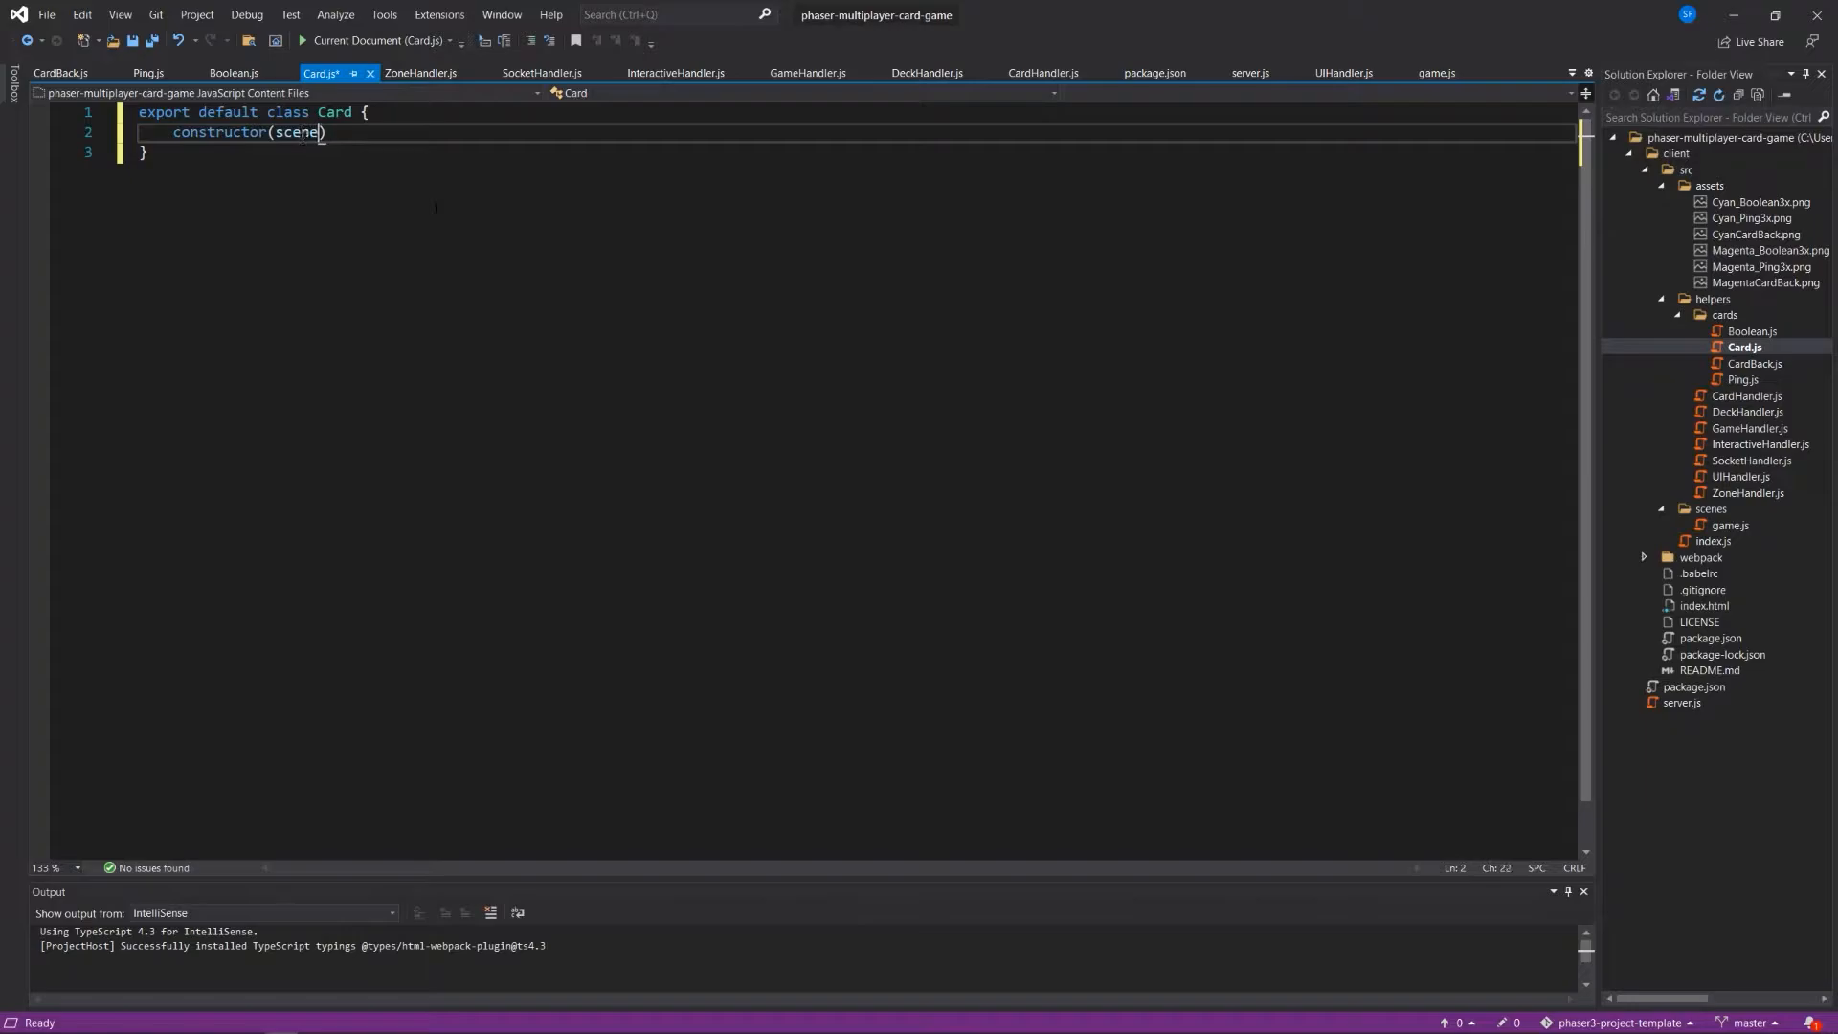
text({)
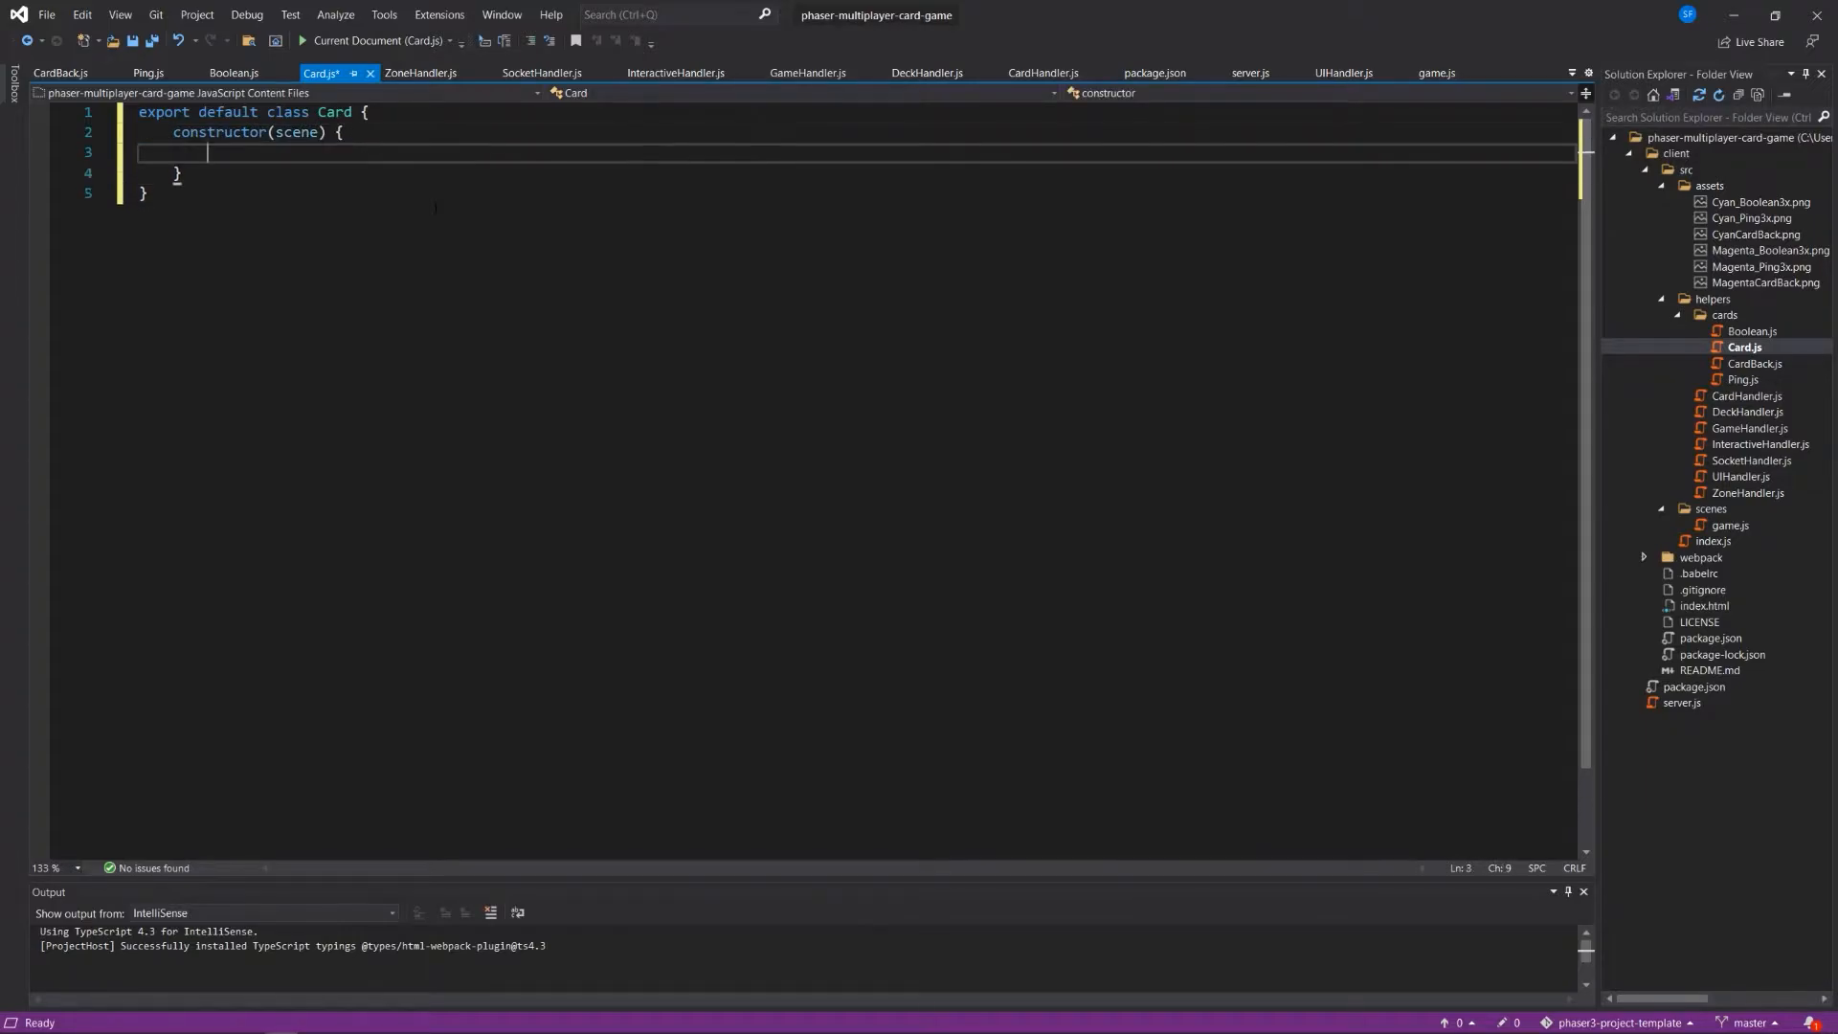
text(this)
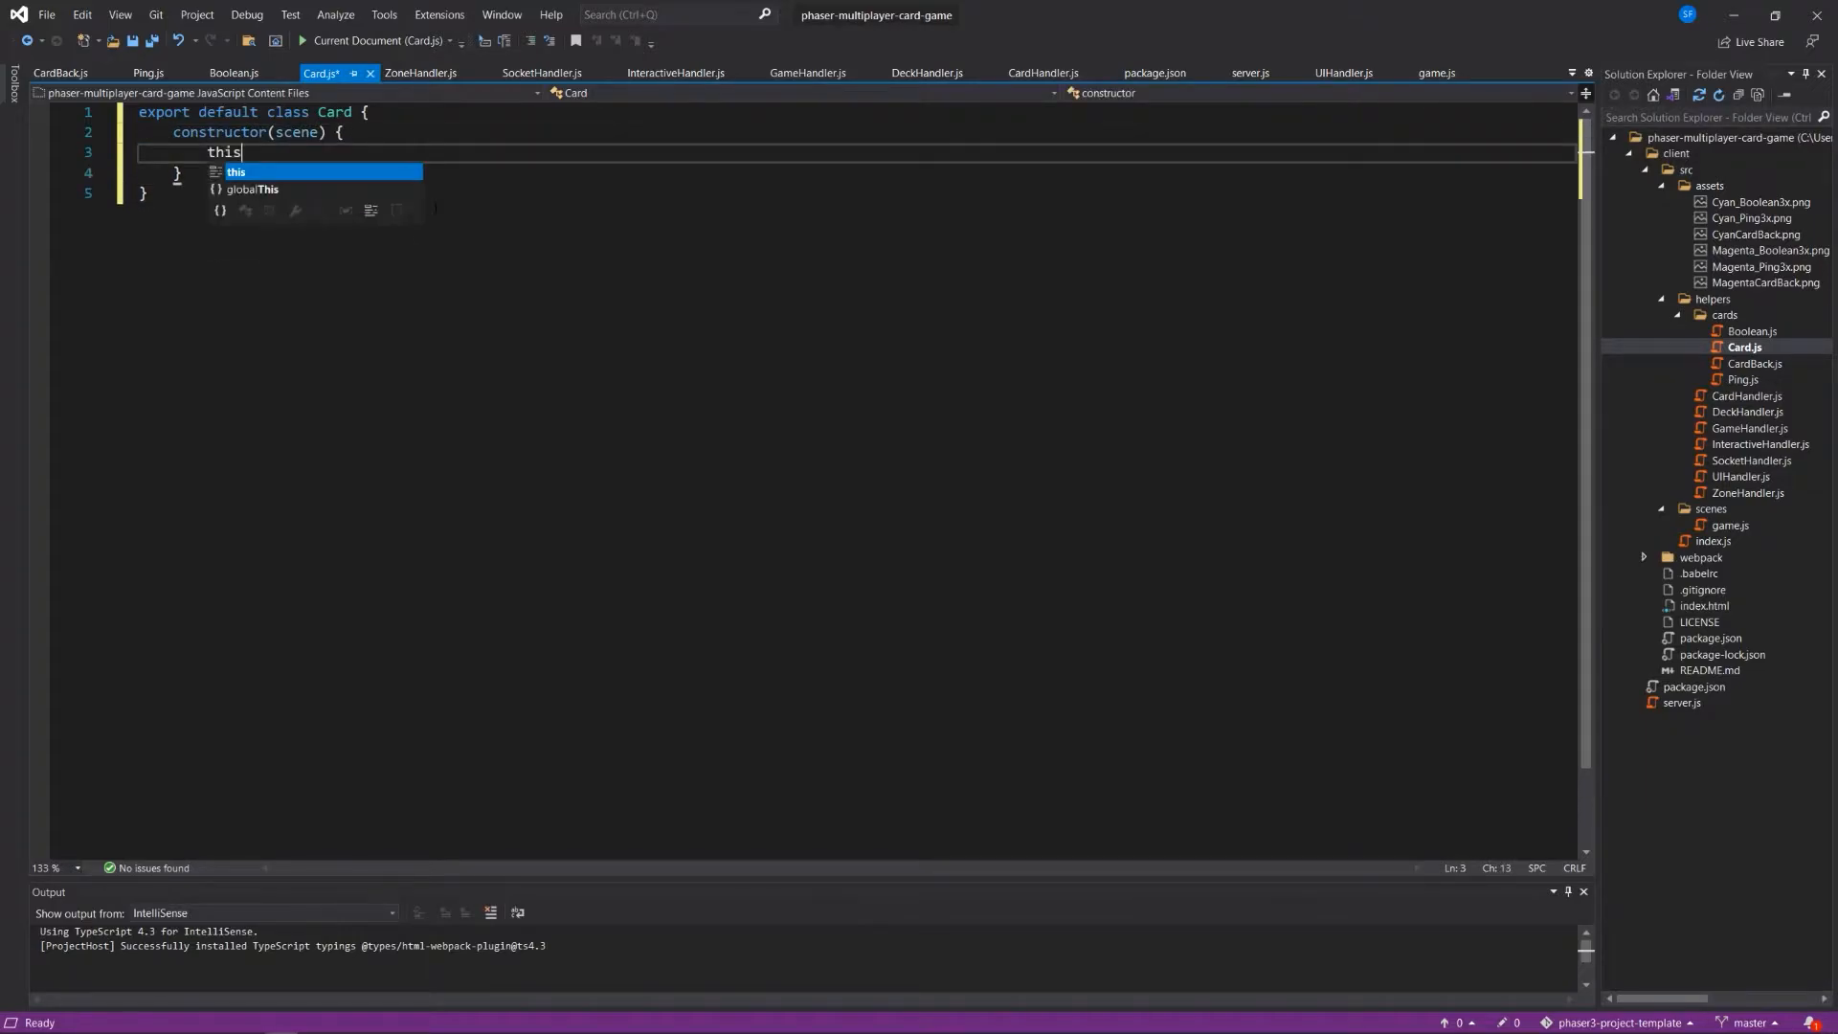
text(.render = (x)
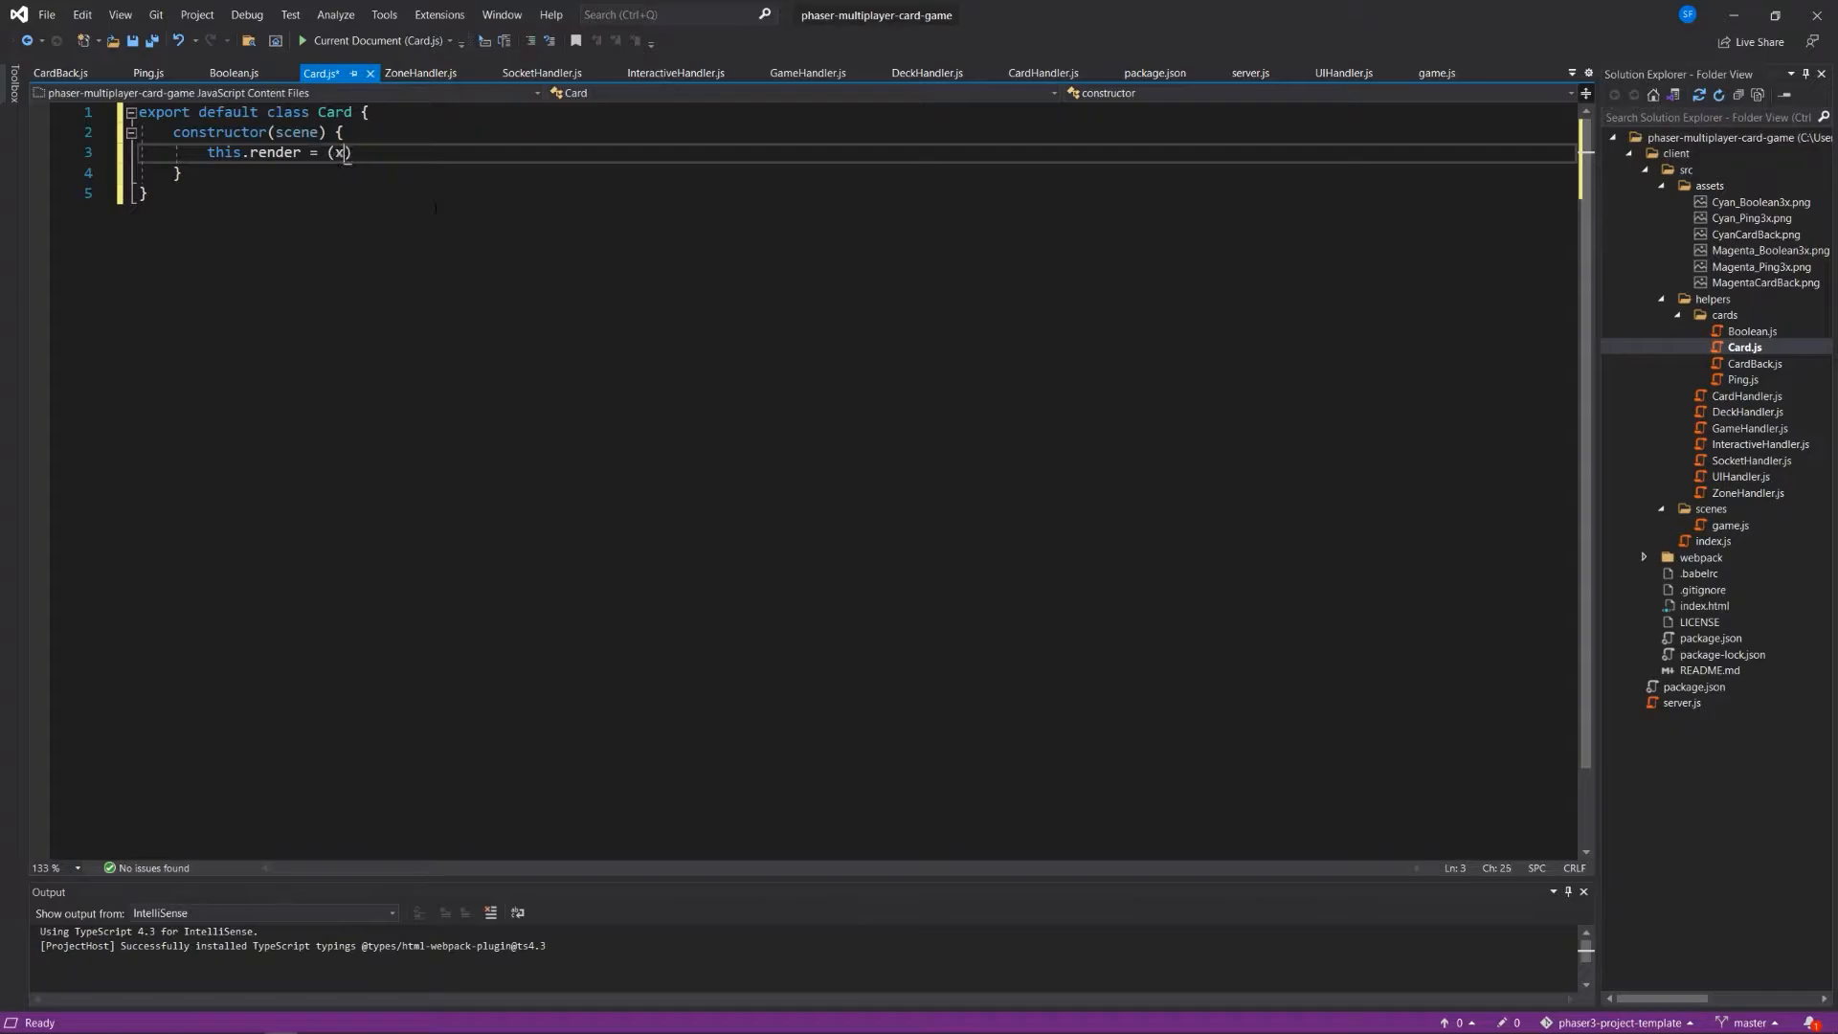
text(, y, type)
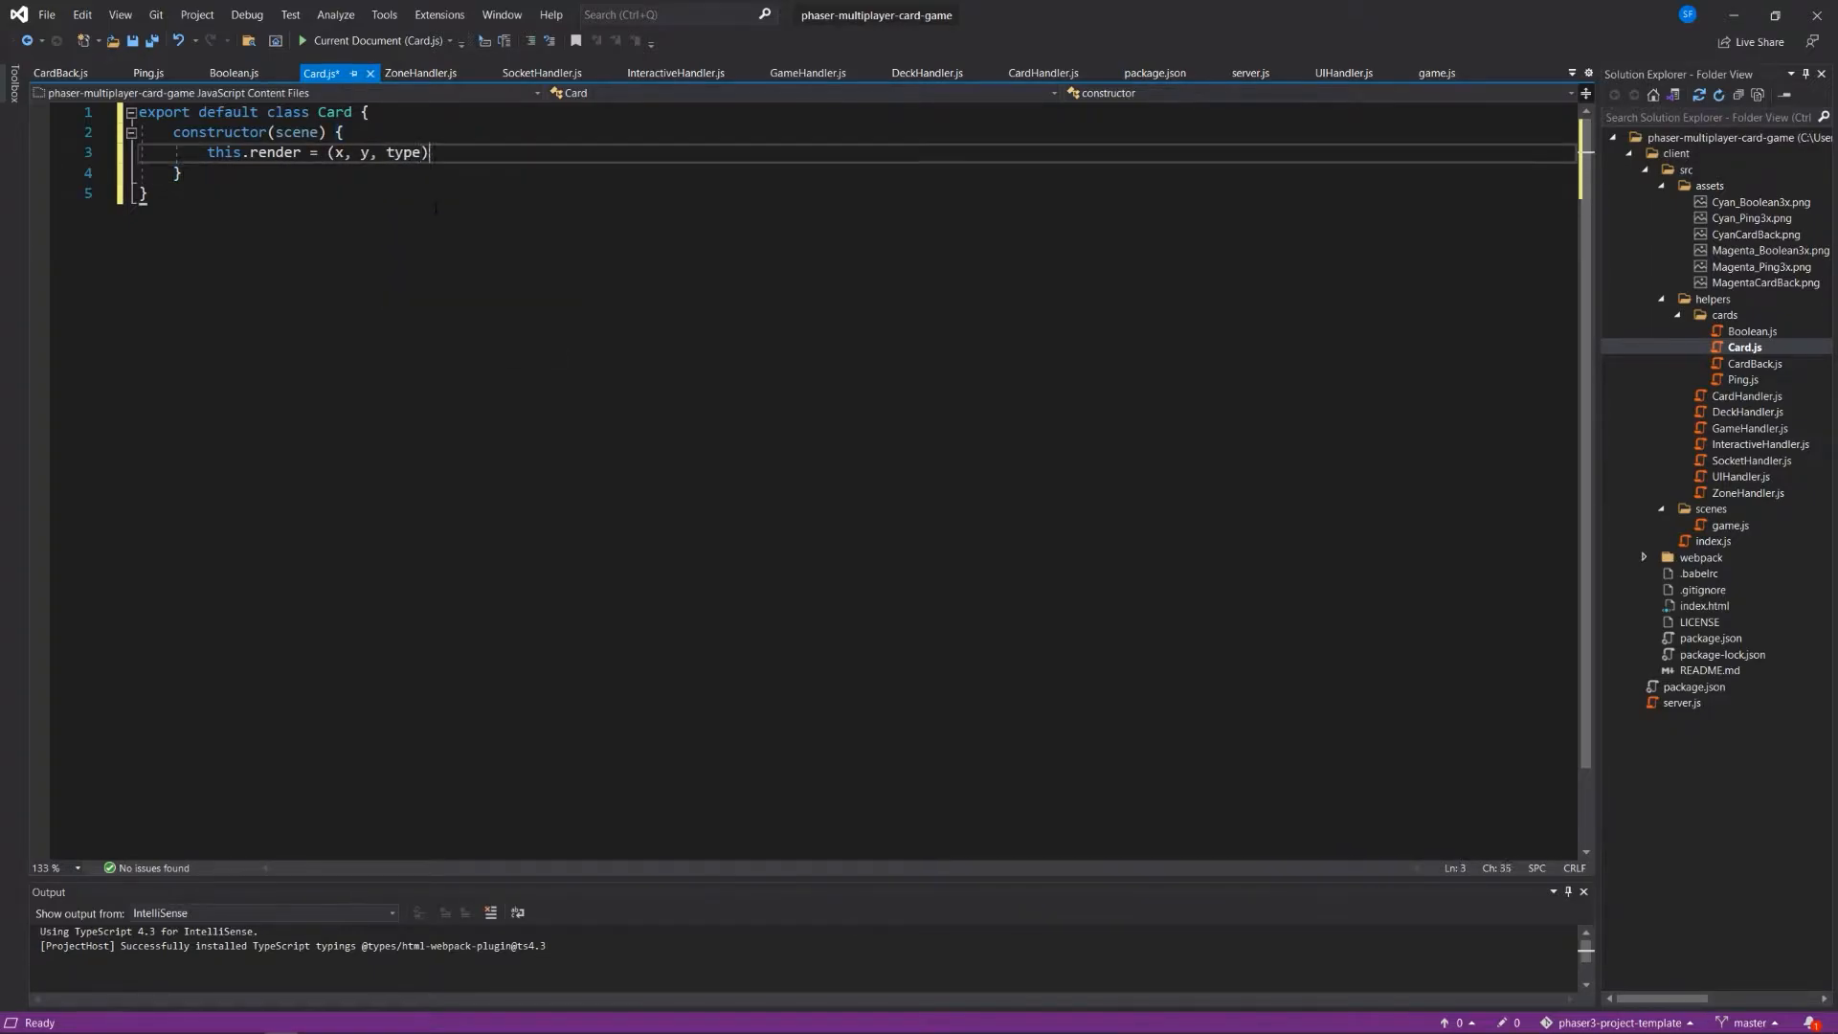
Declare let sprite and set it to playerCardSprite or opponentCardSprite based on type === 'playerCard'.
text(=> {})
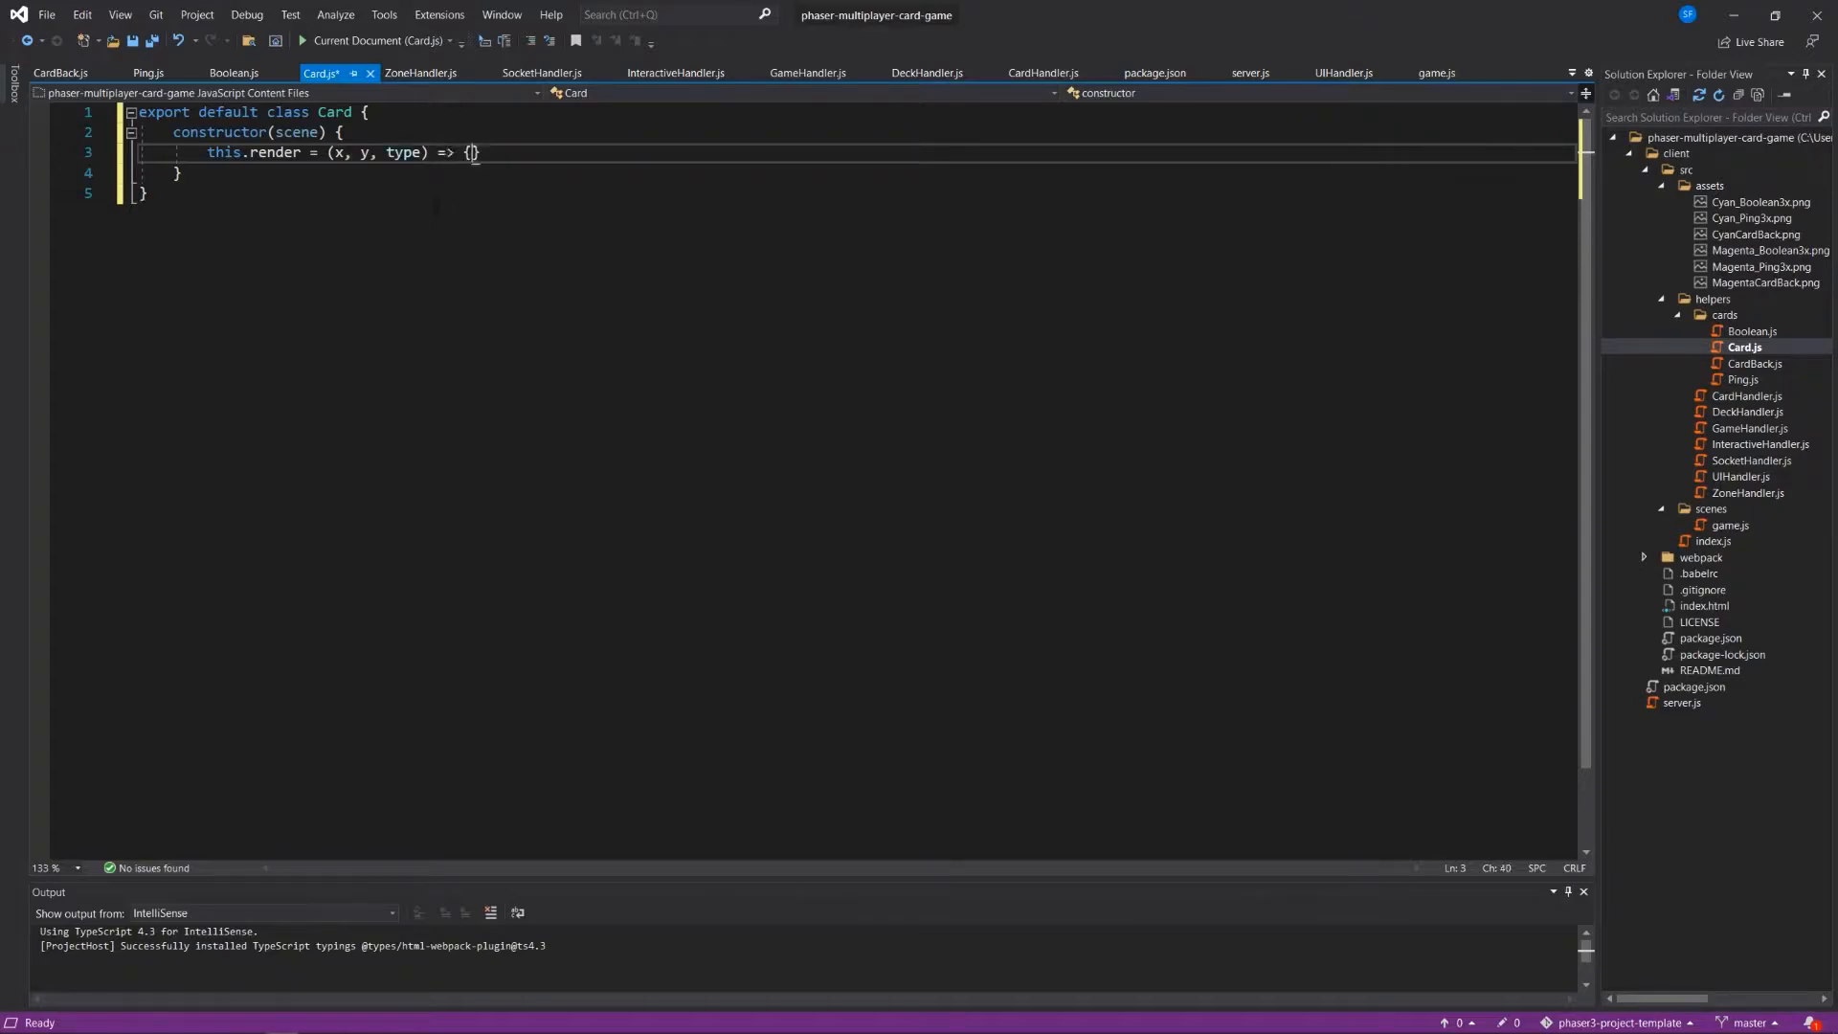
text(let)
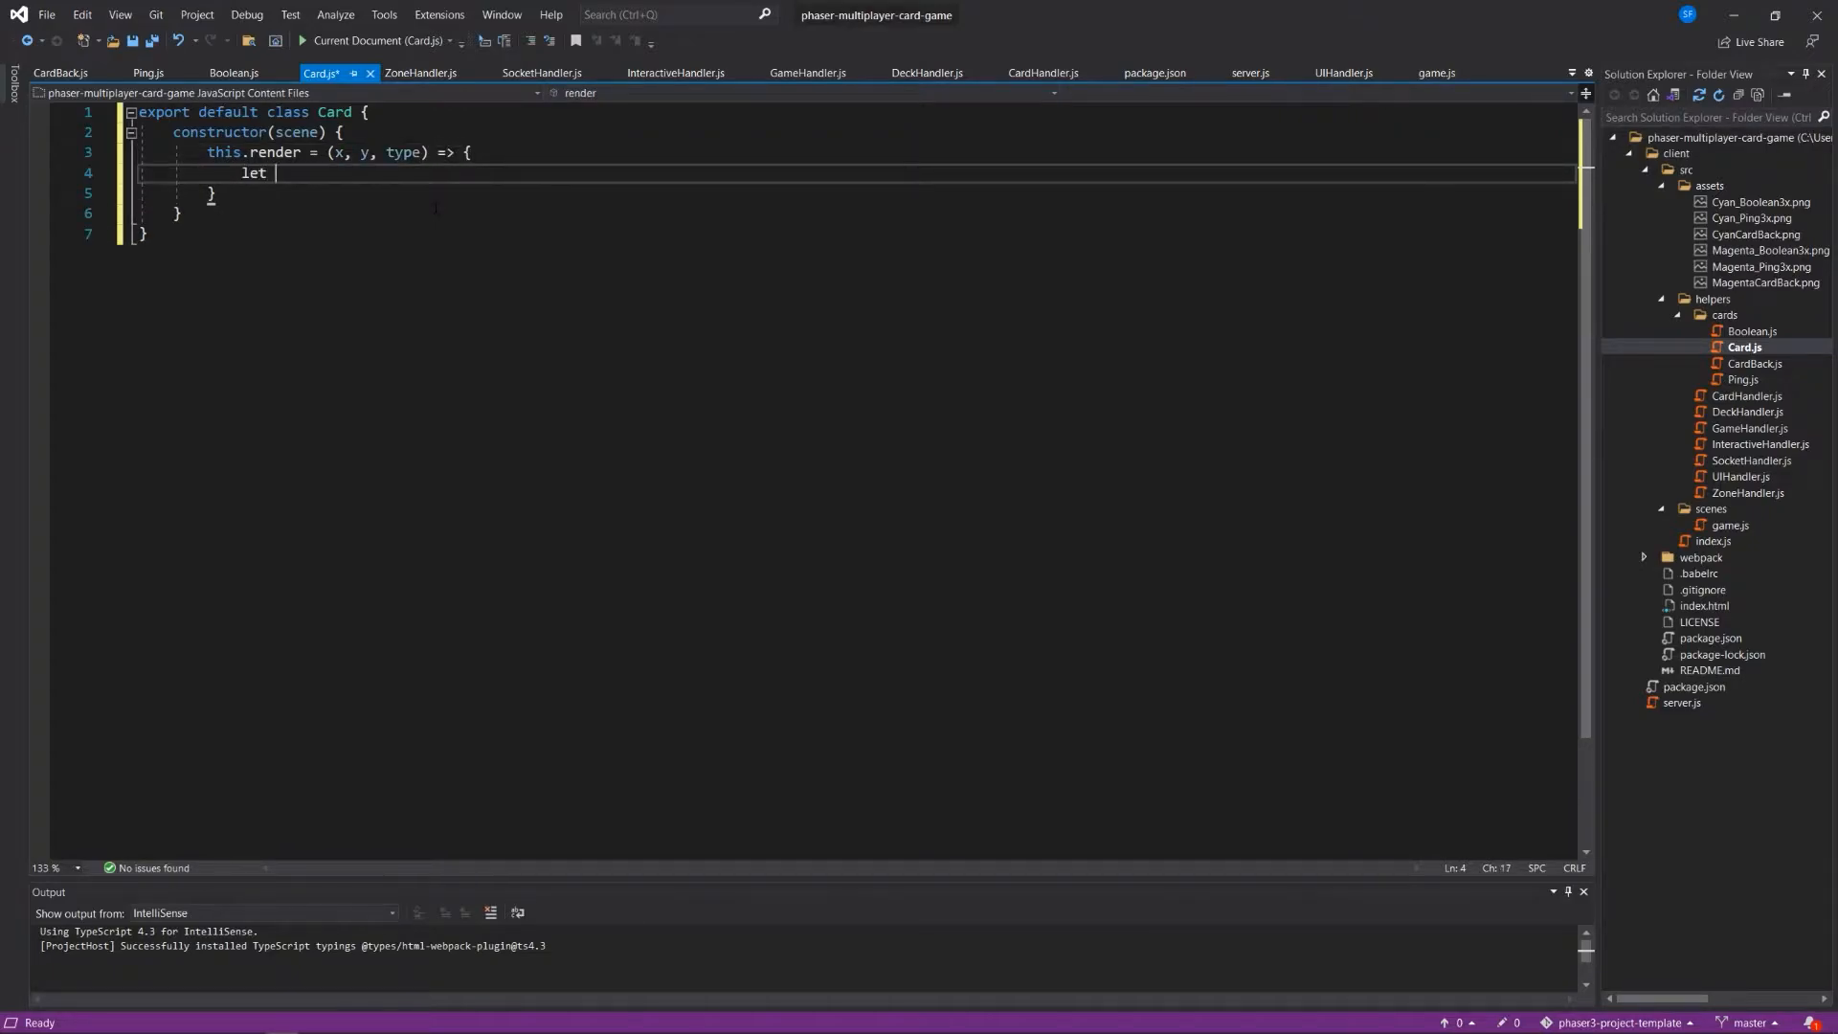
text(sprite;)
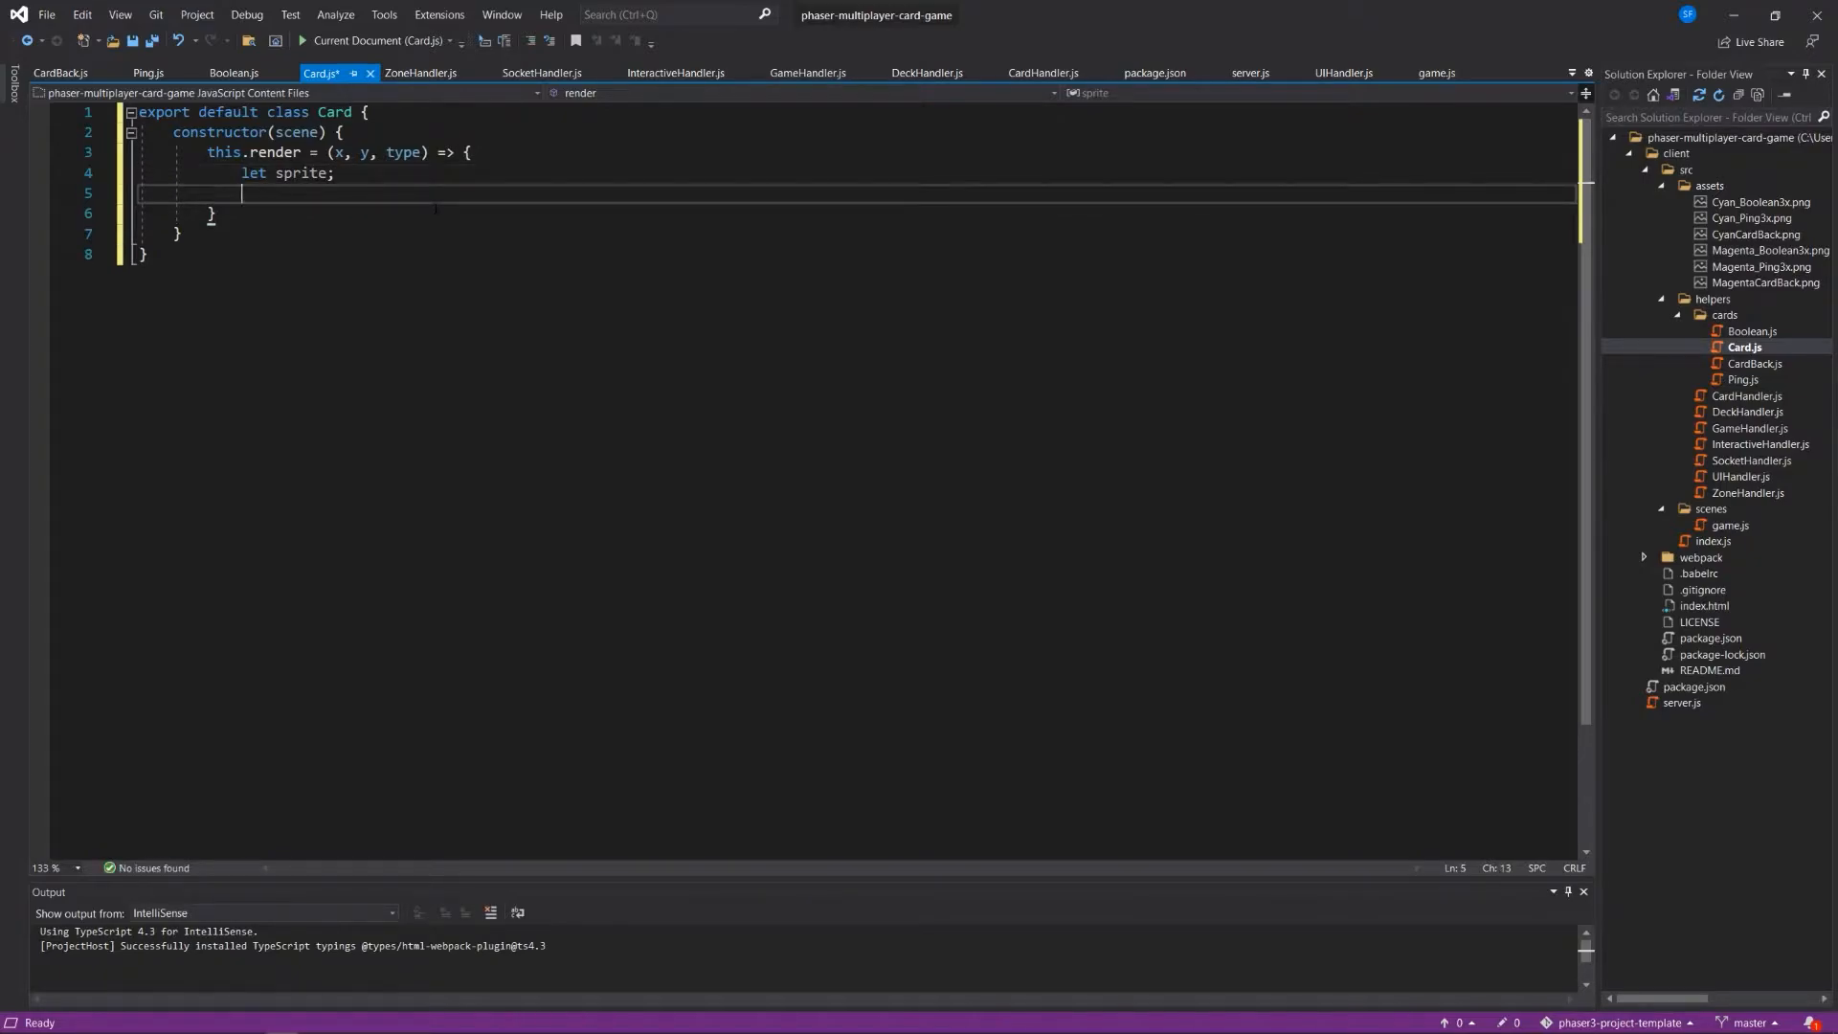
text(if (type)
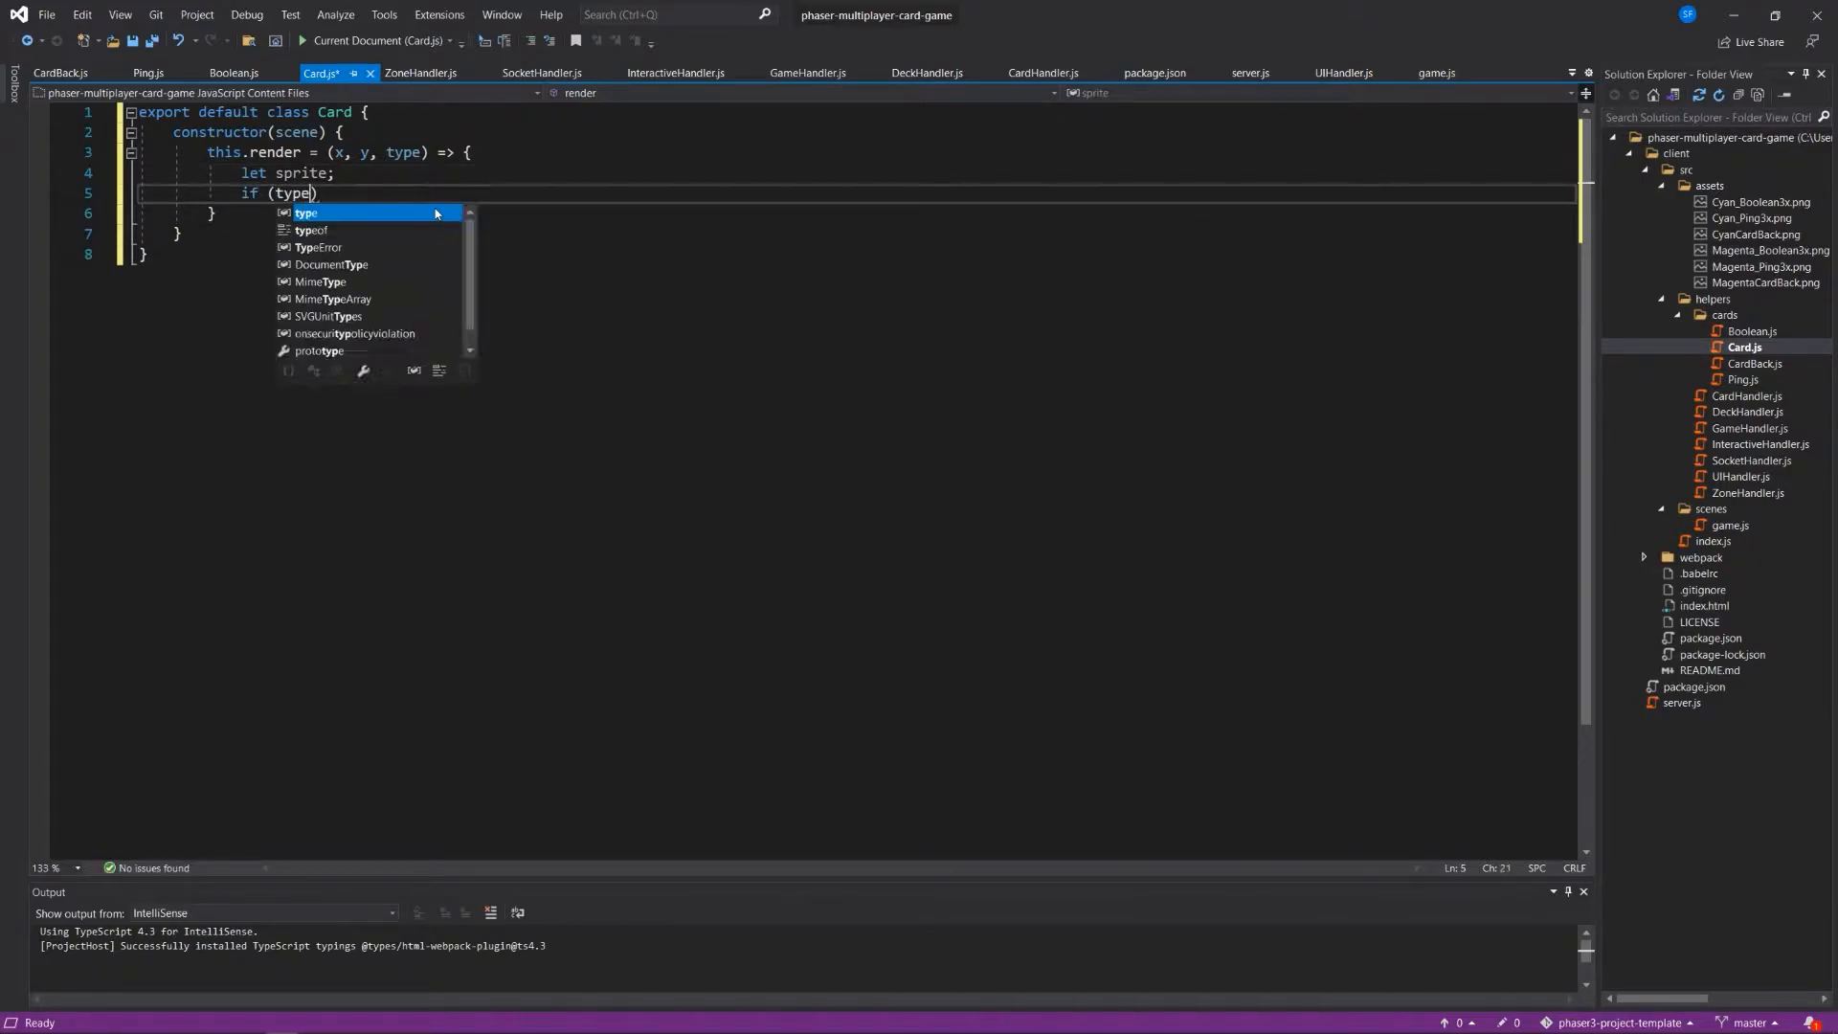
text(==)
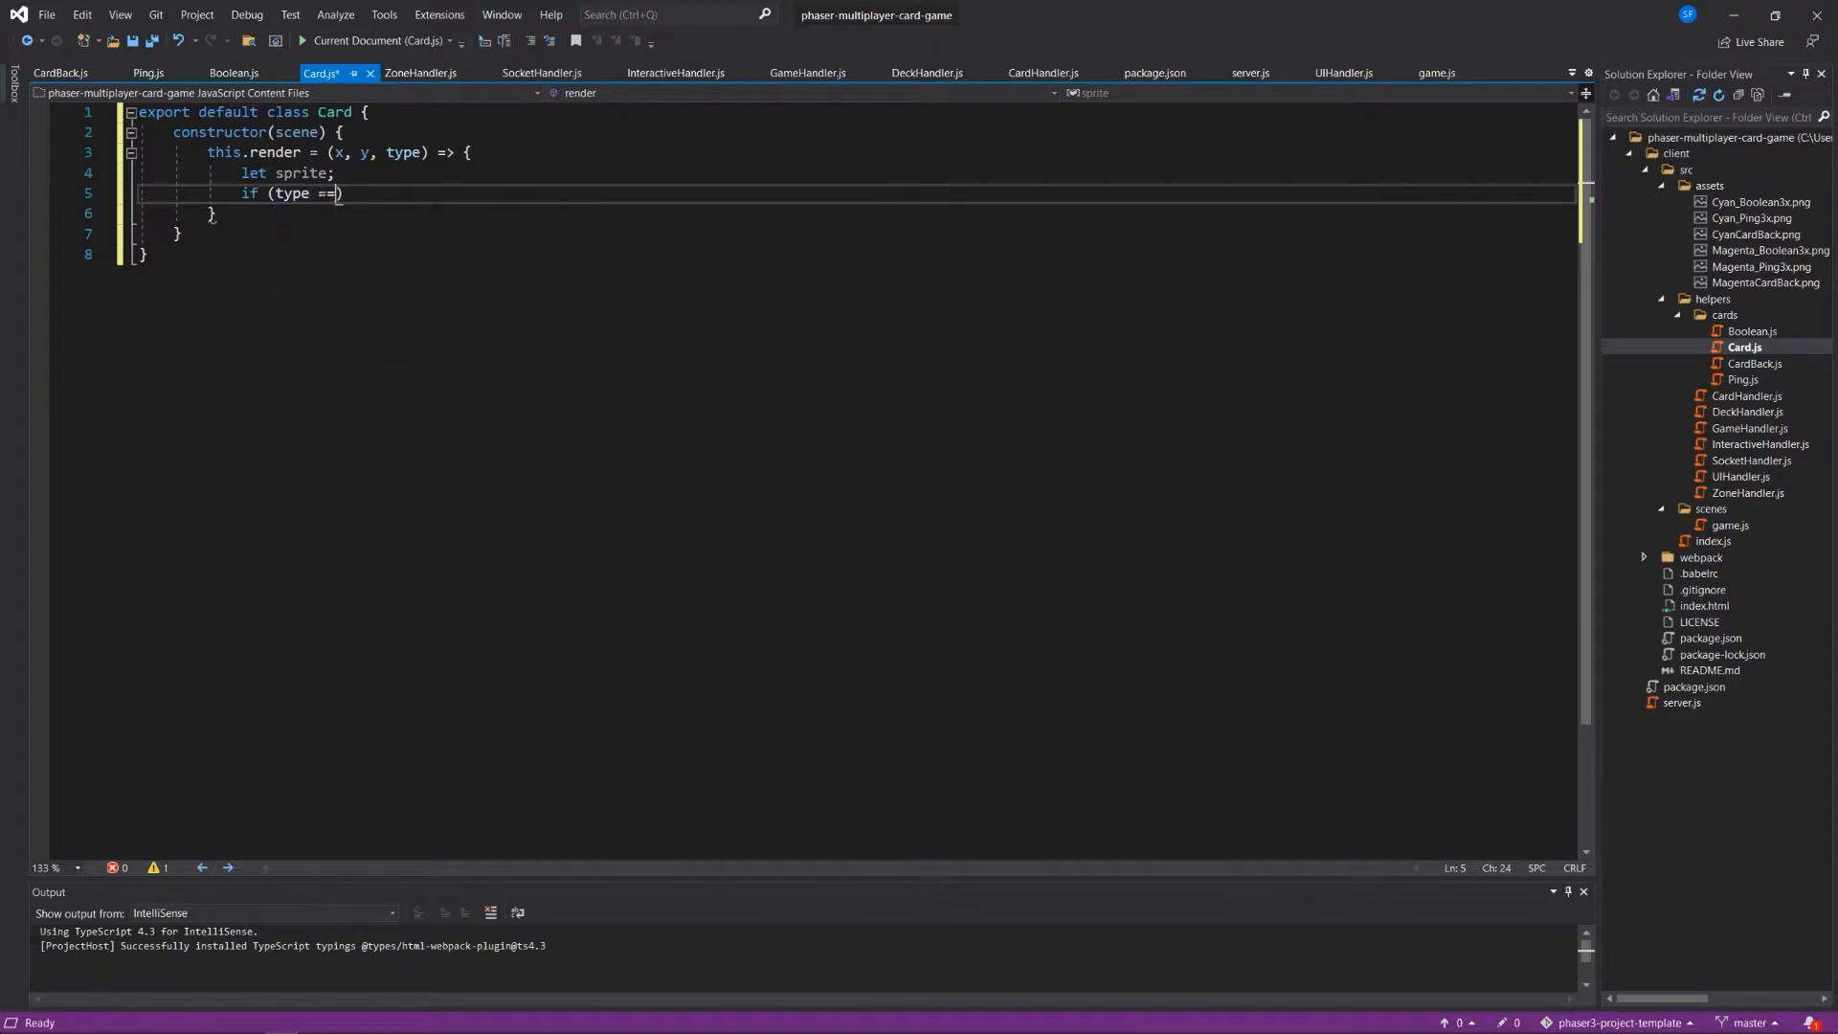
text(= ')
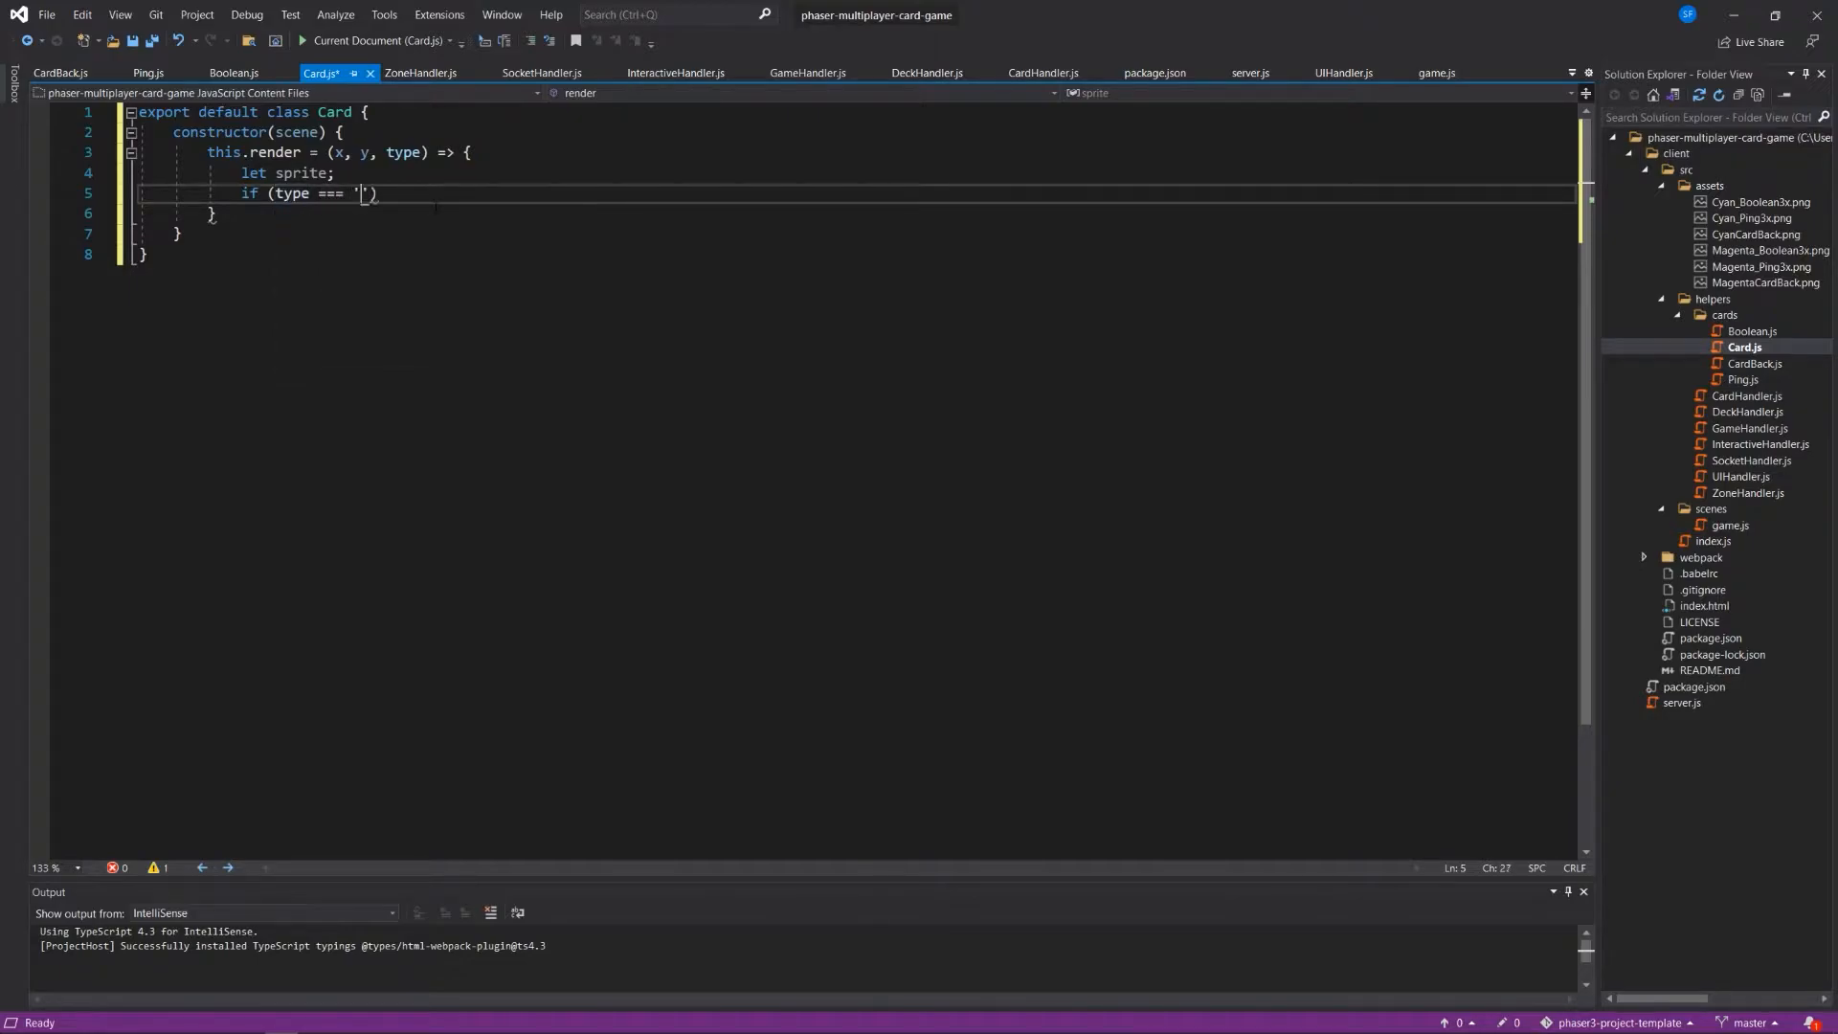
text(playerCard)
text(sprite = th)
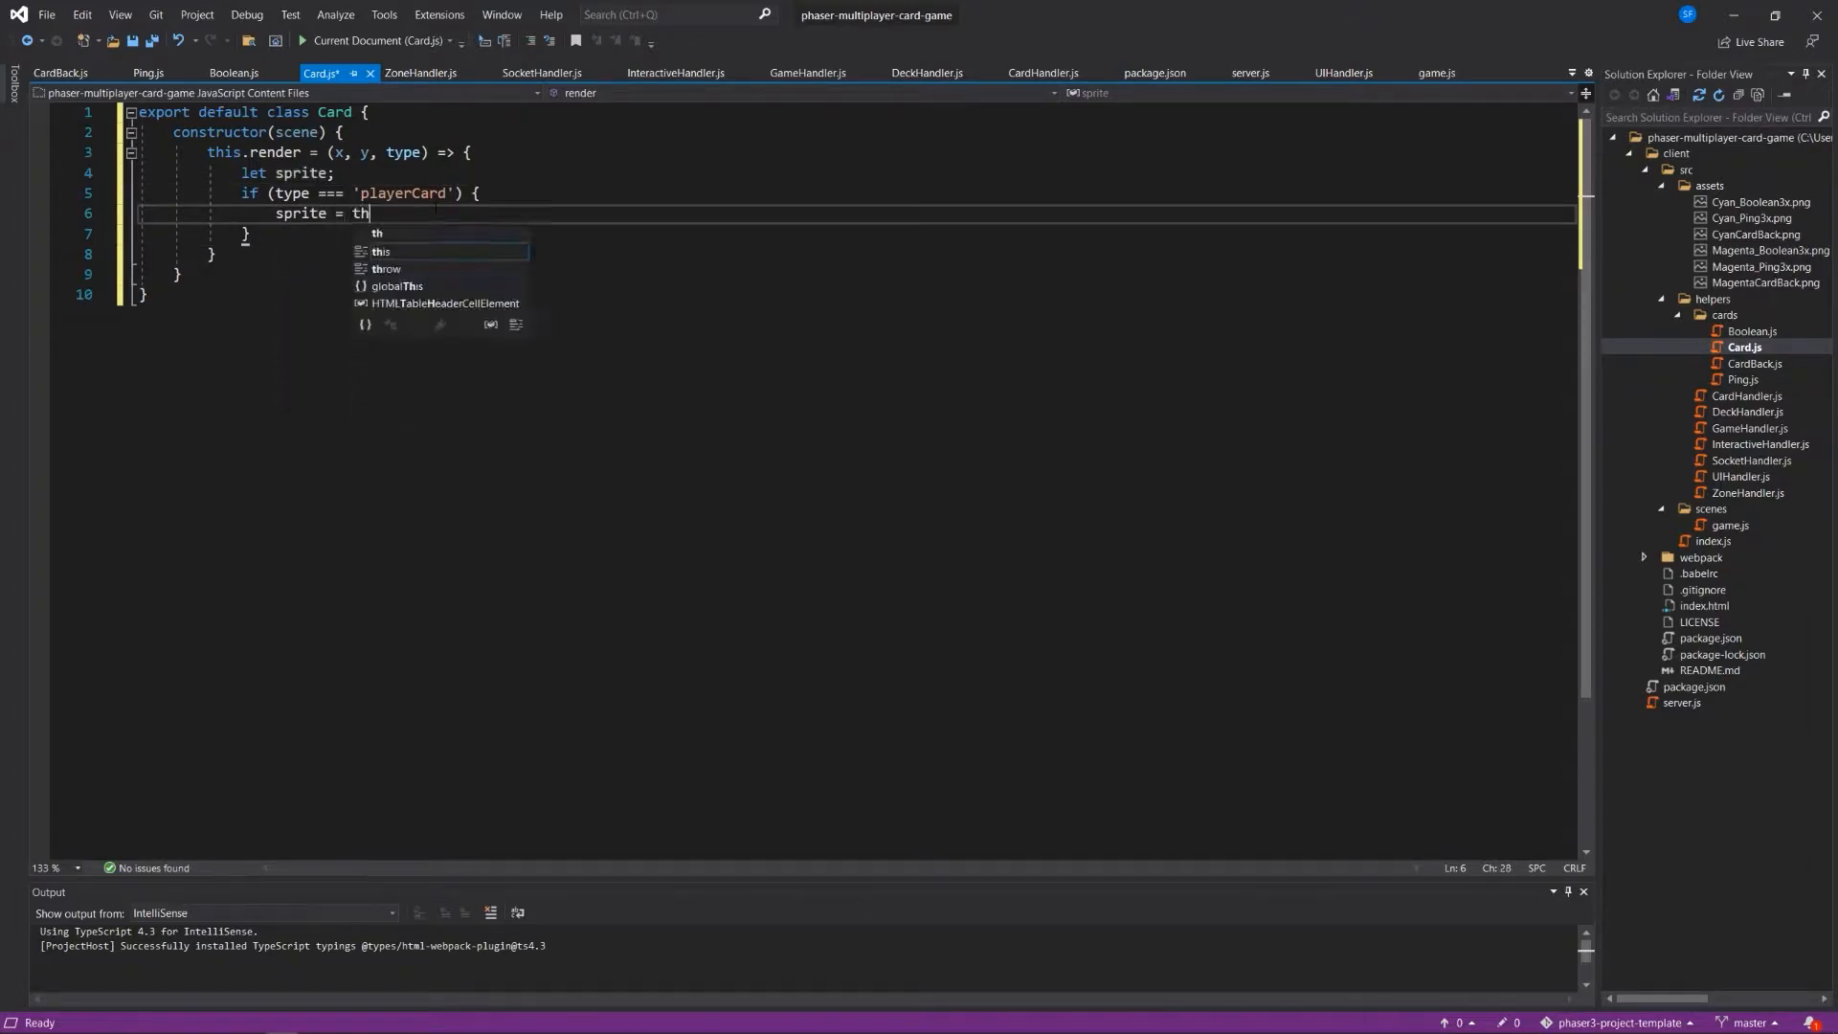
text(is.pla)
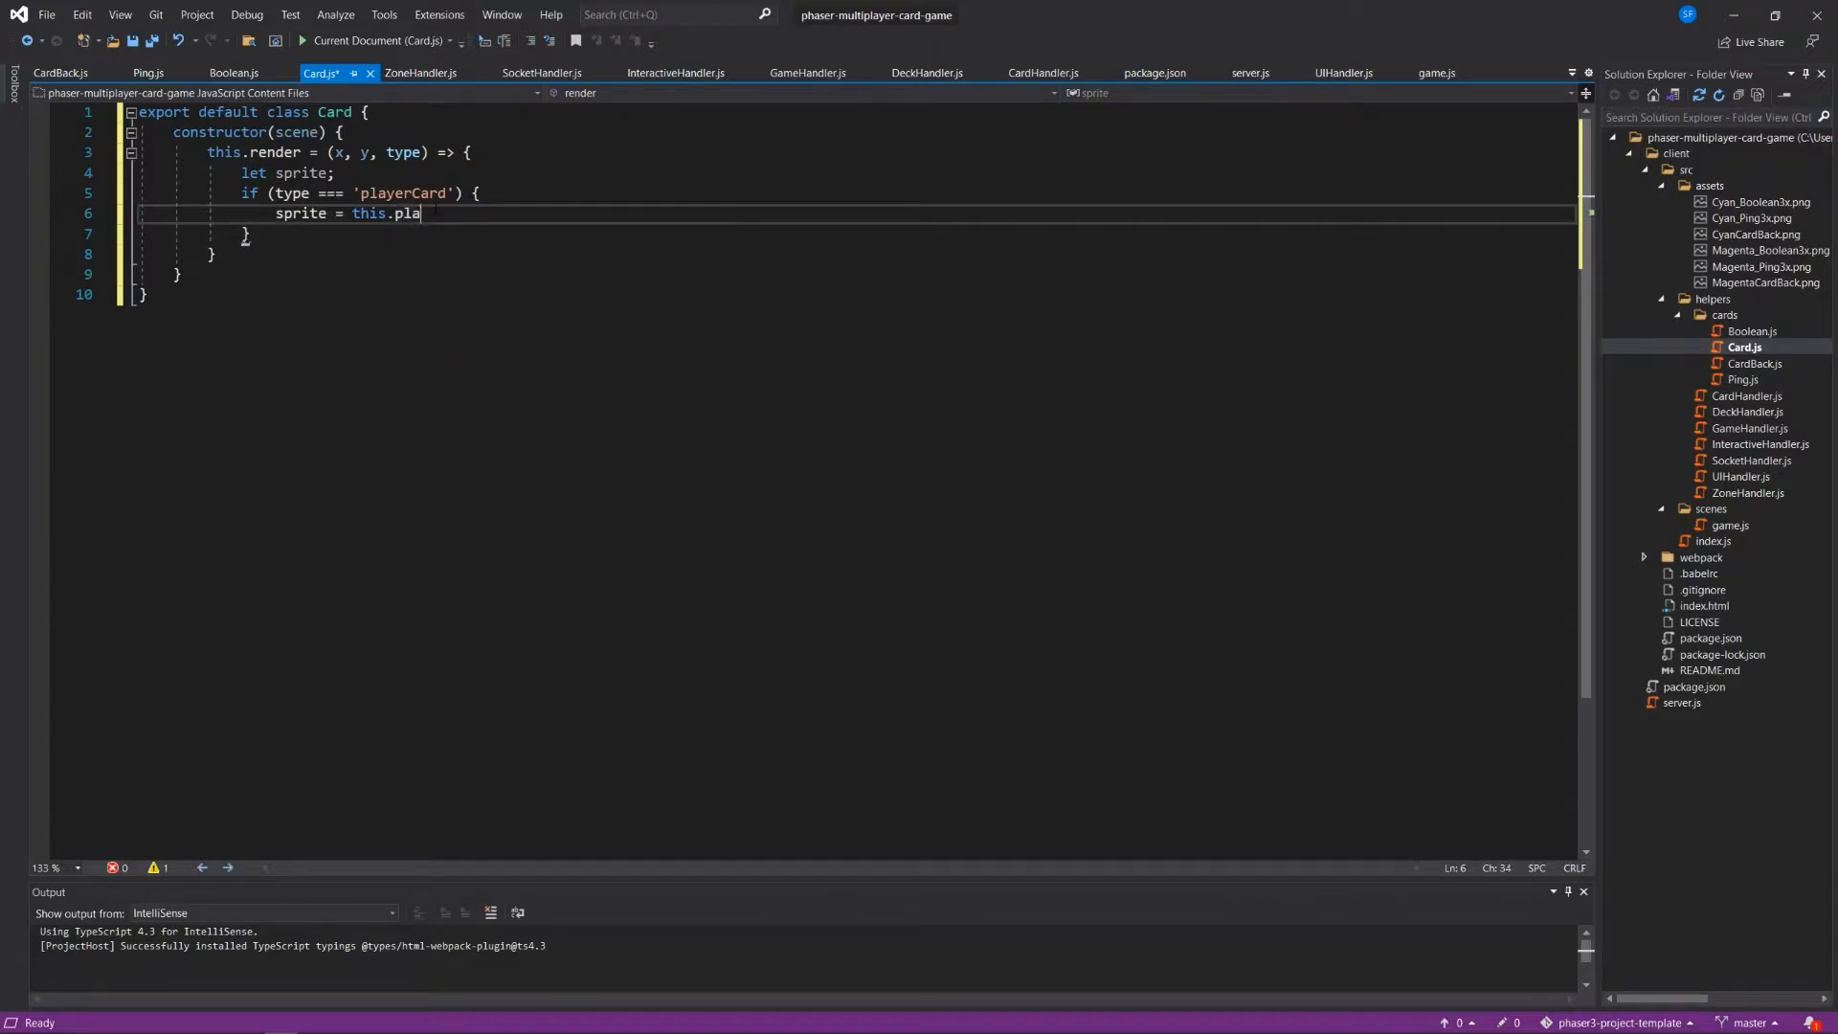
text(yerCardS)
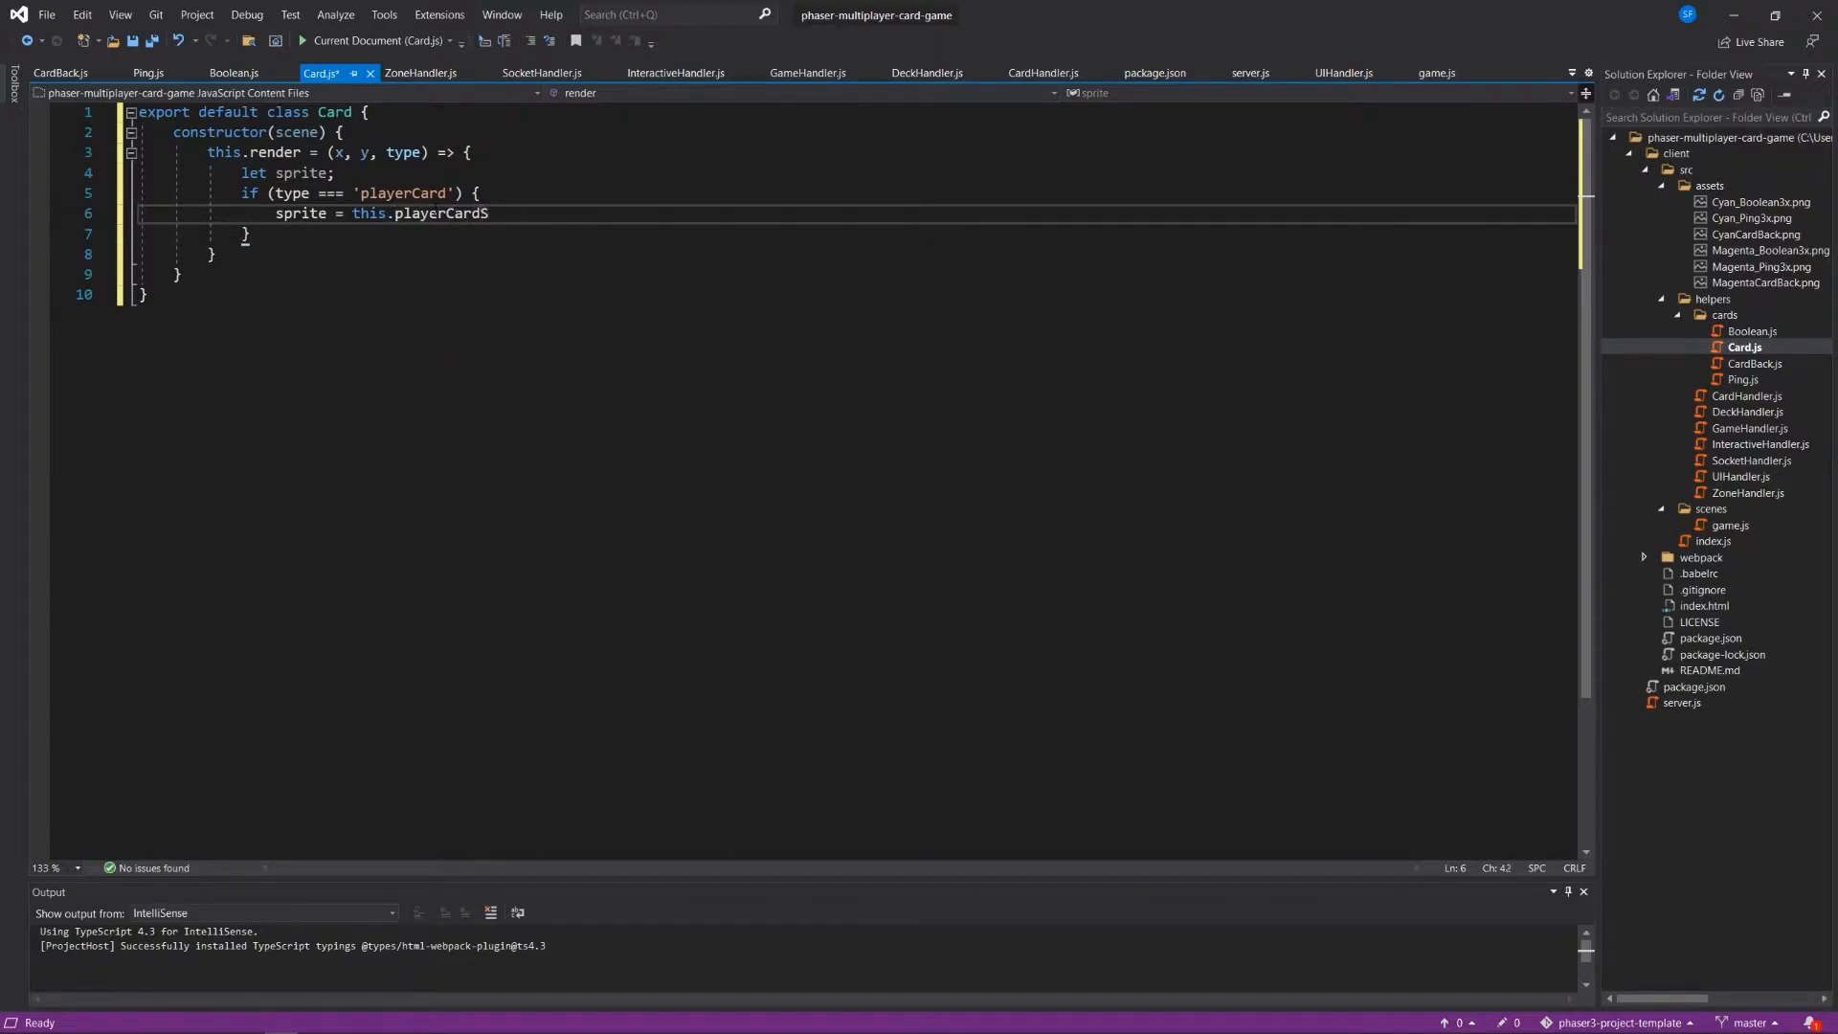
text(prite;)
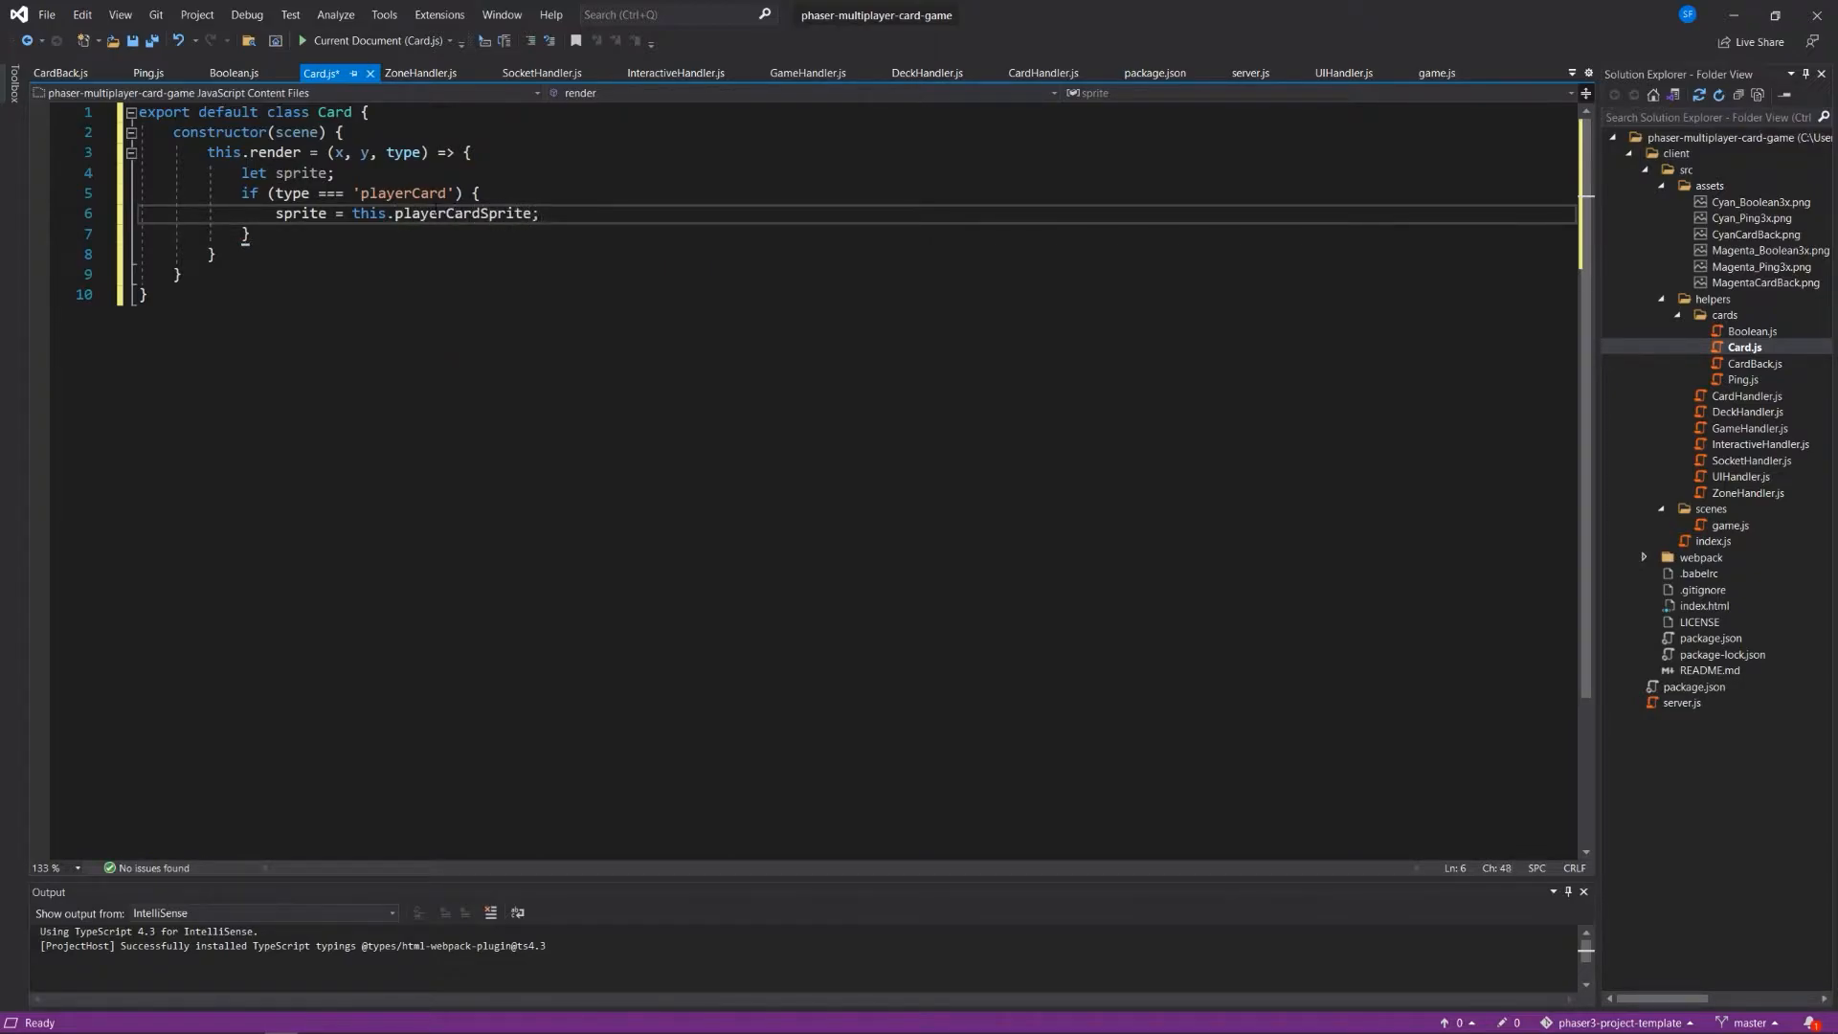
text(else {)
text(sprite = this.)
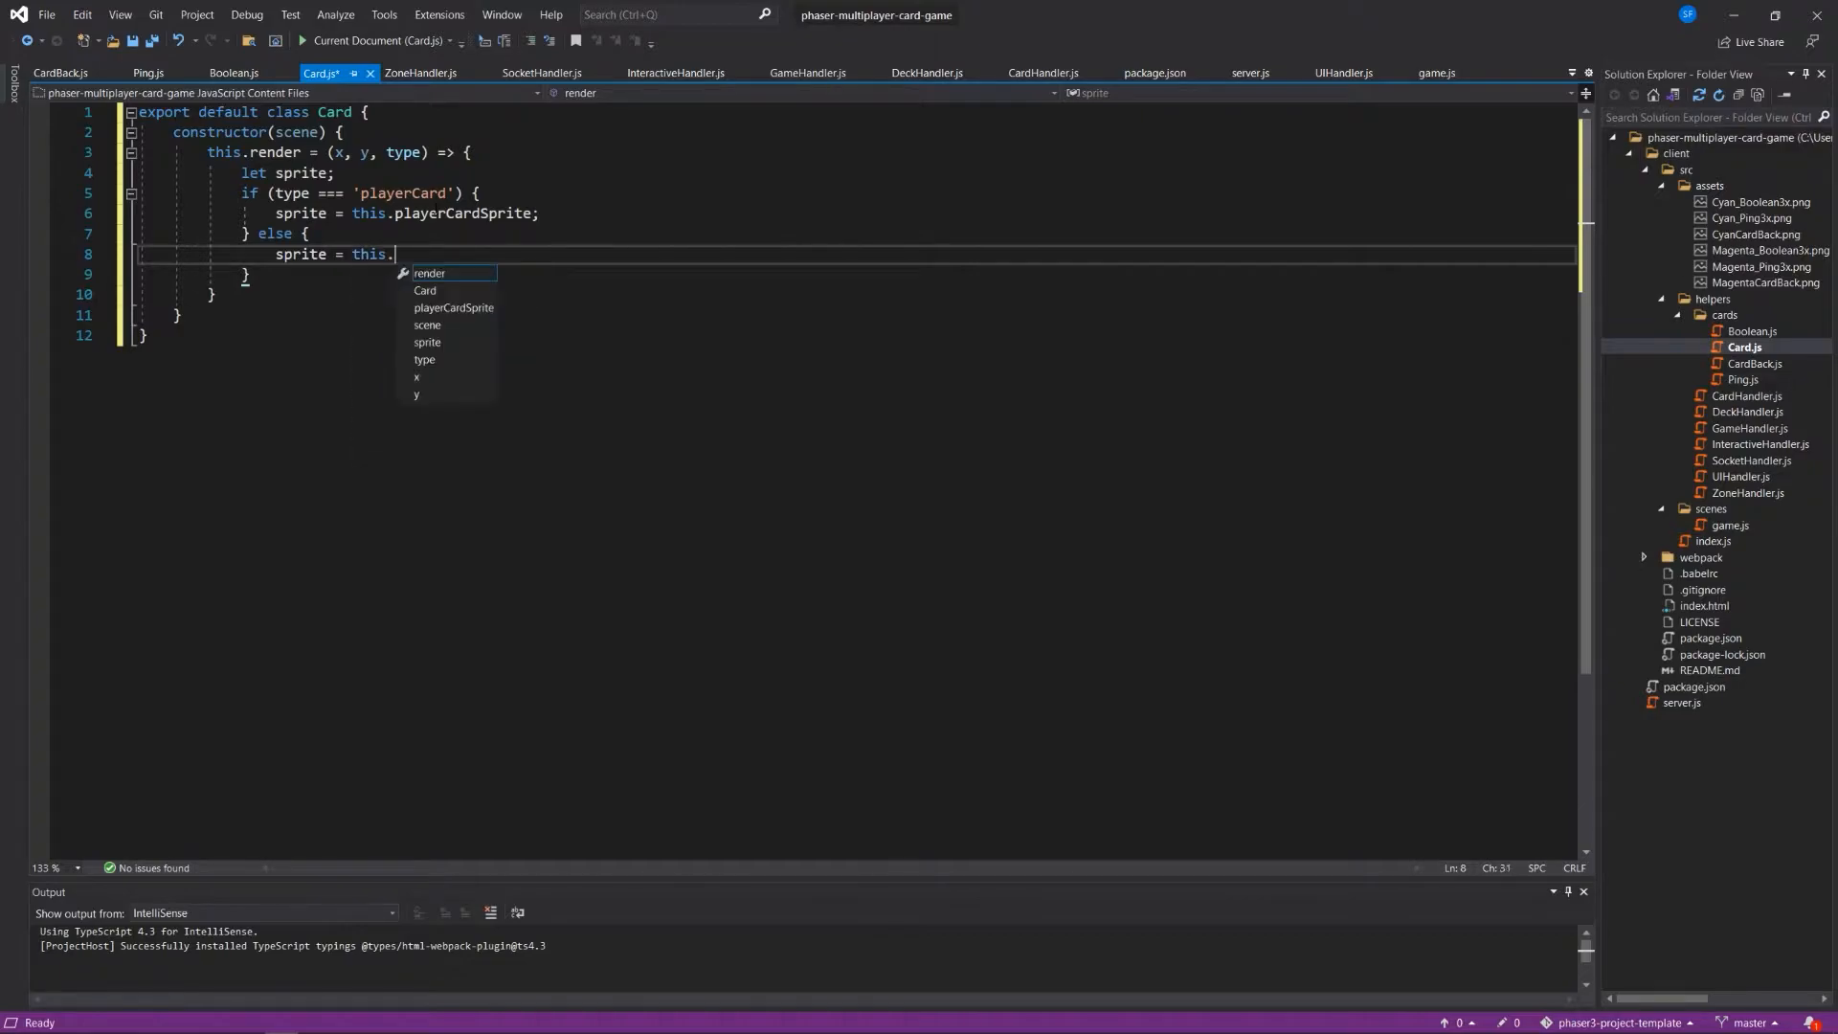
text(opponentCardS)
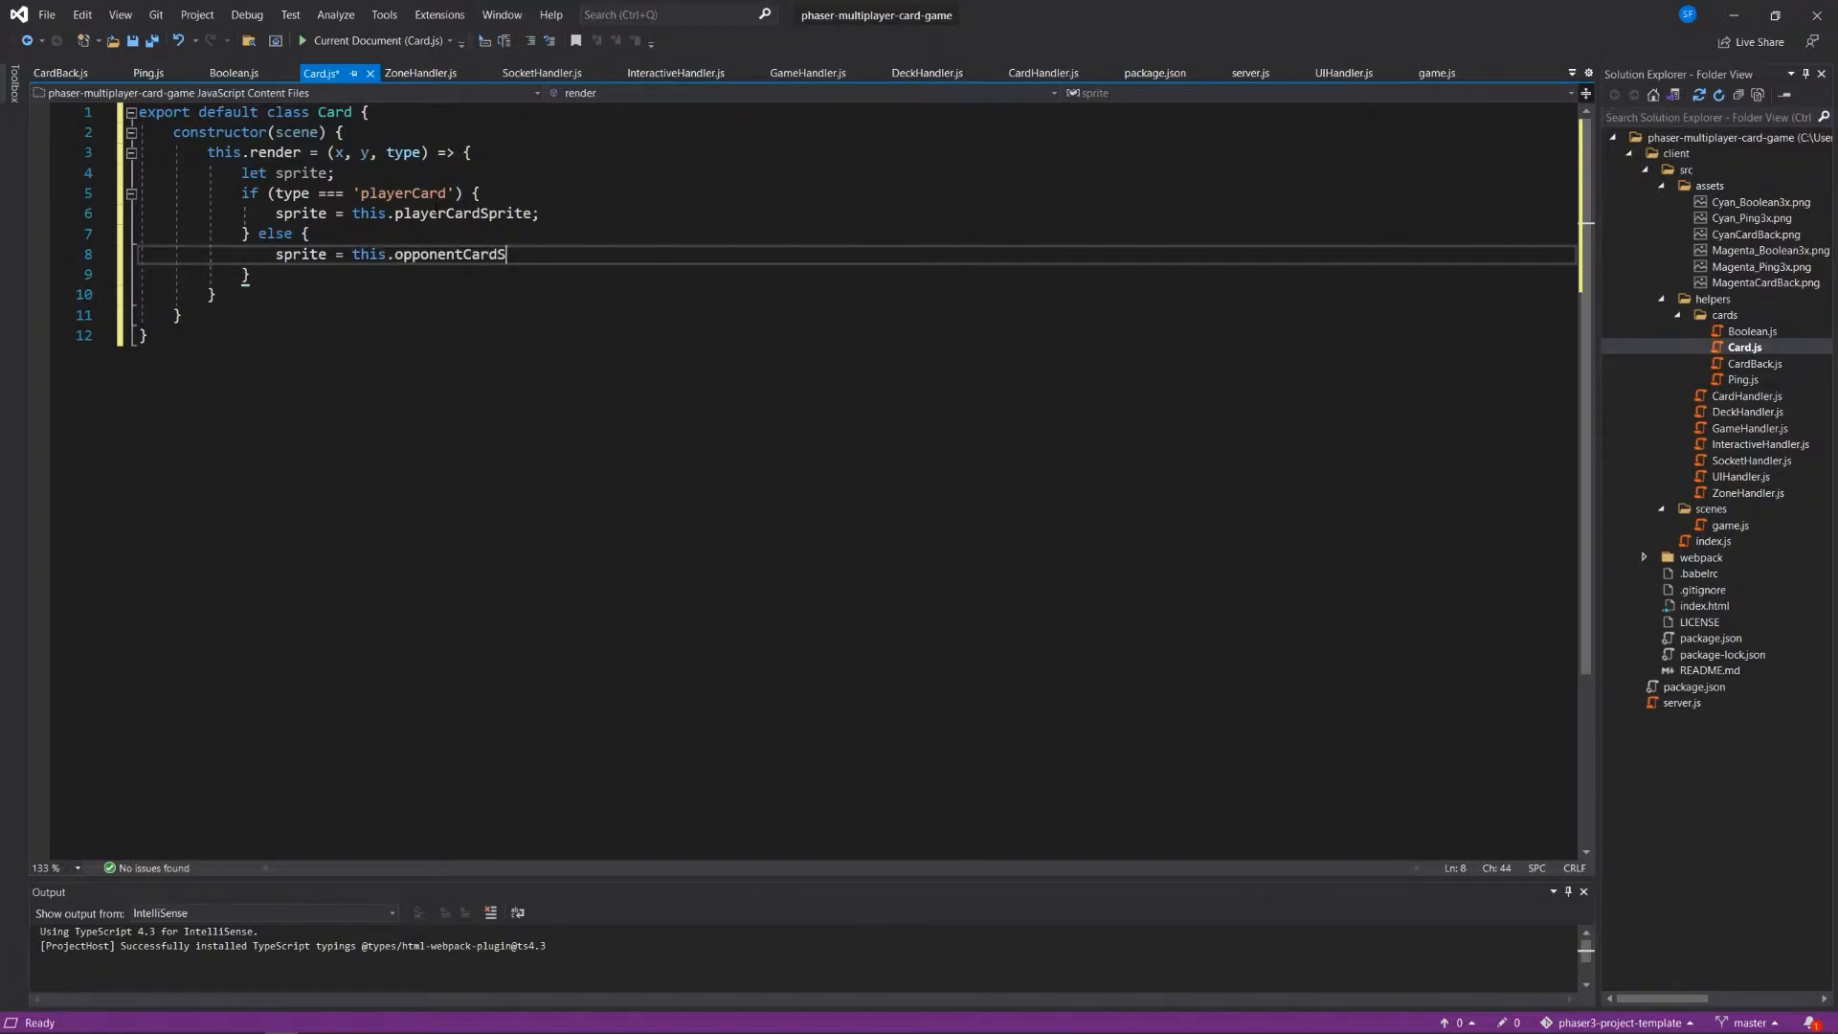
text(prite;)
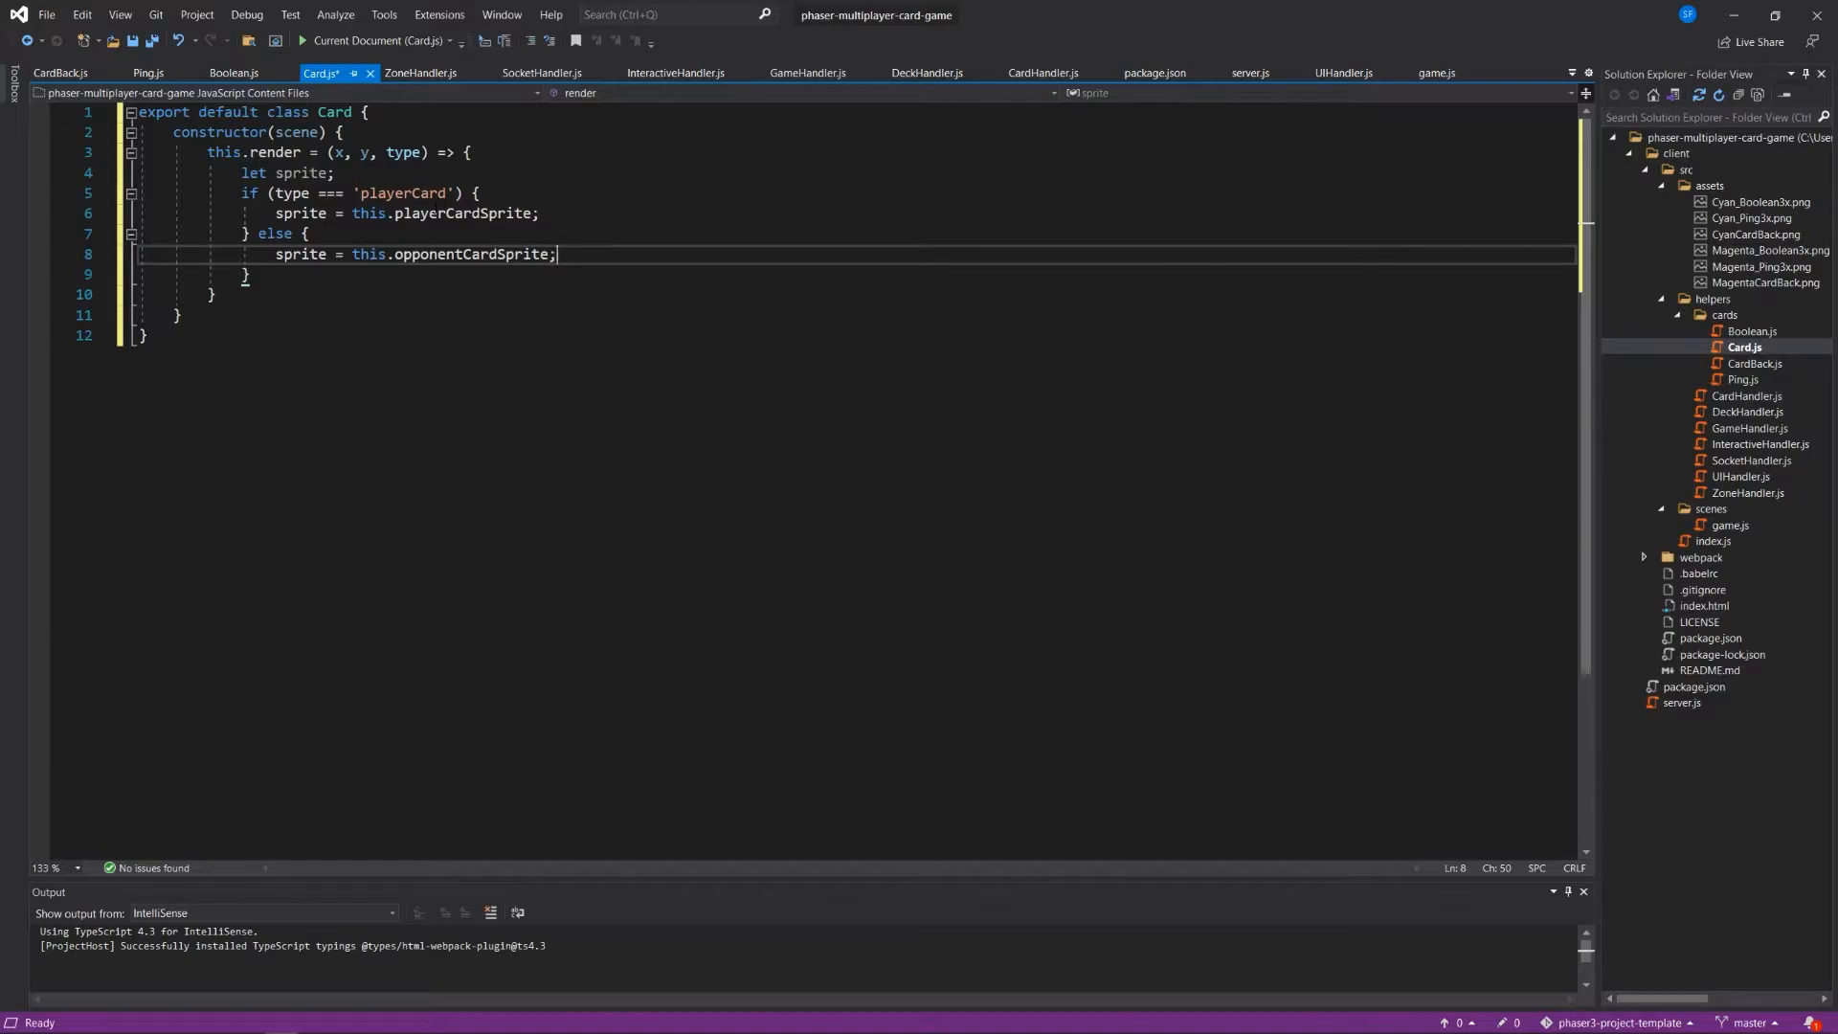
key(enter)
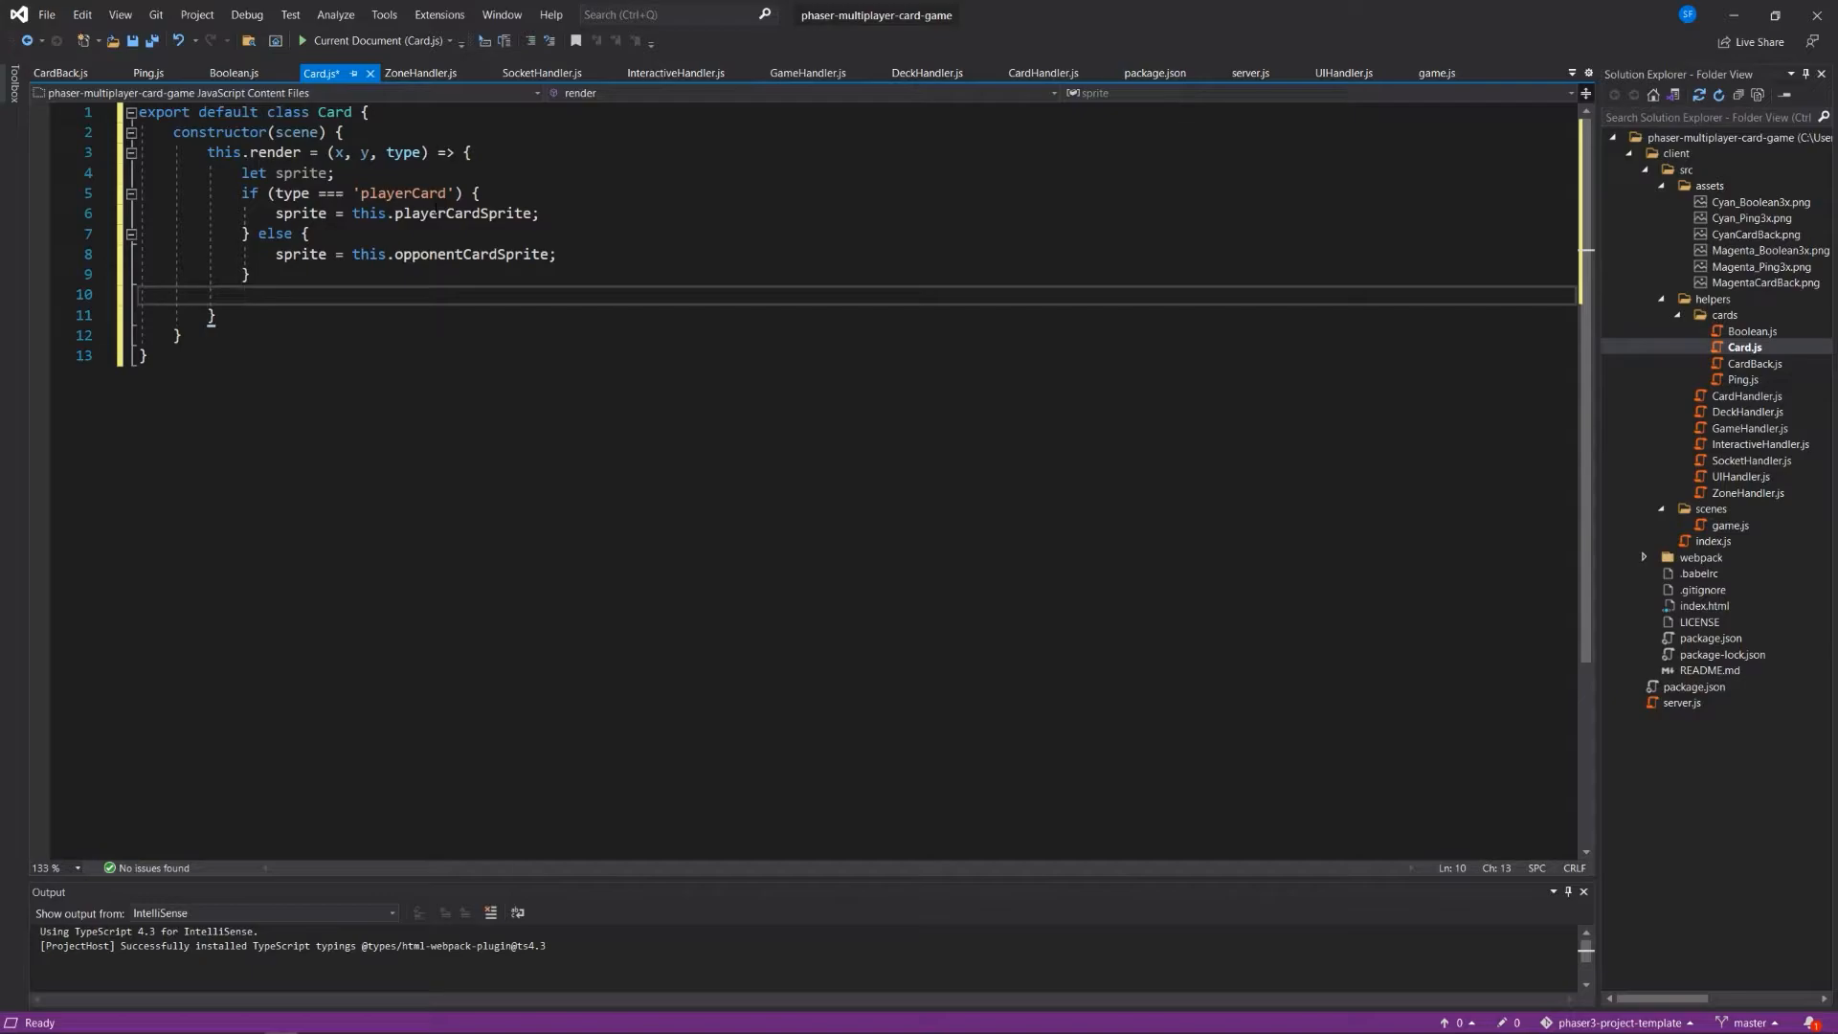
Create let card = scene.add.image(x, y, sprite).setScale(0.25, 0.25).setInteractive().setData({.
text(let ca)
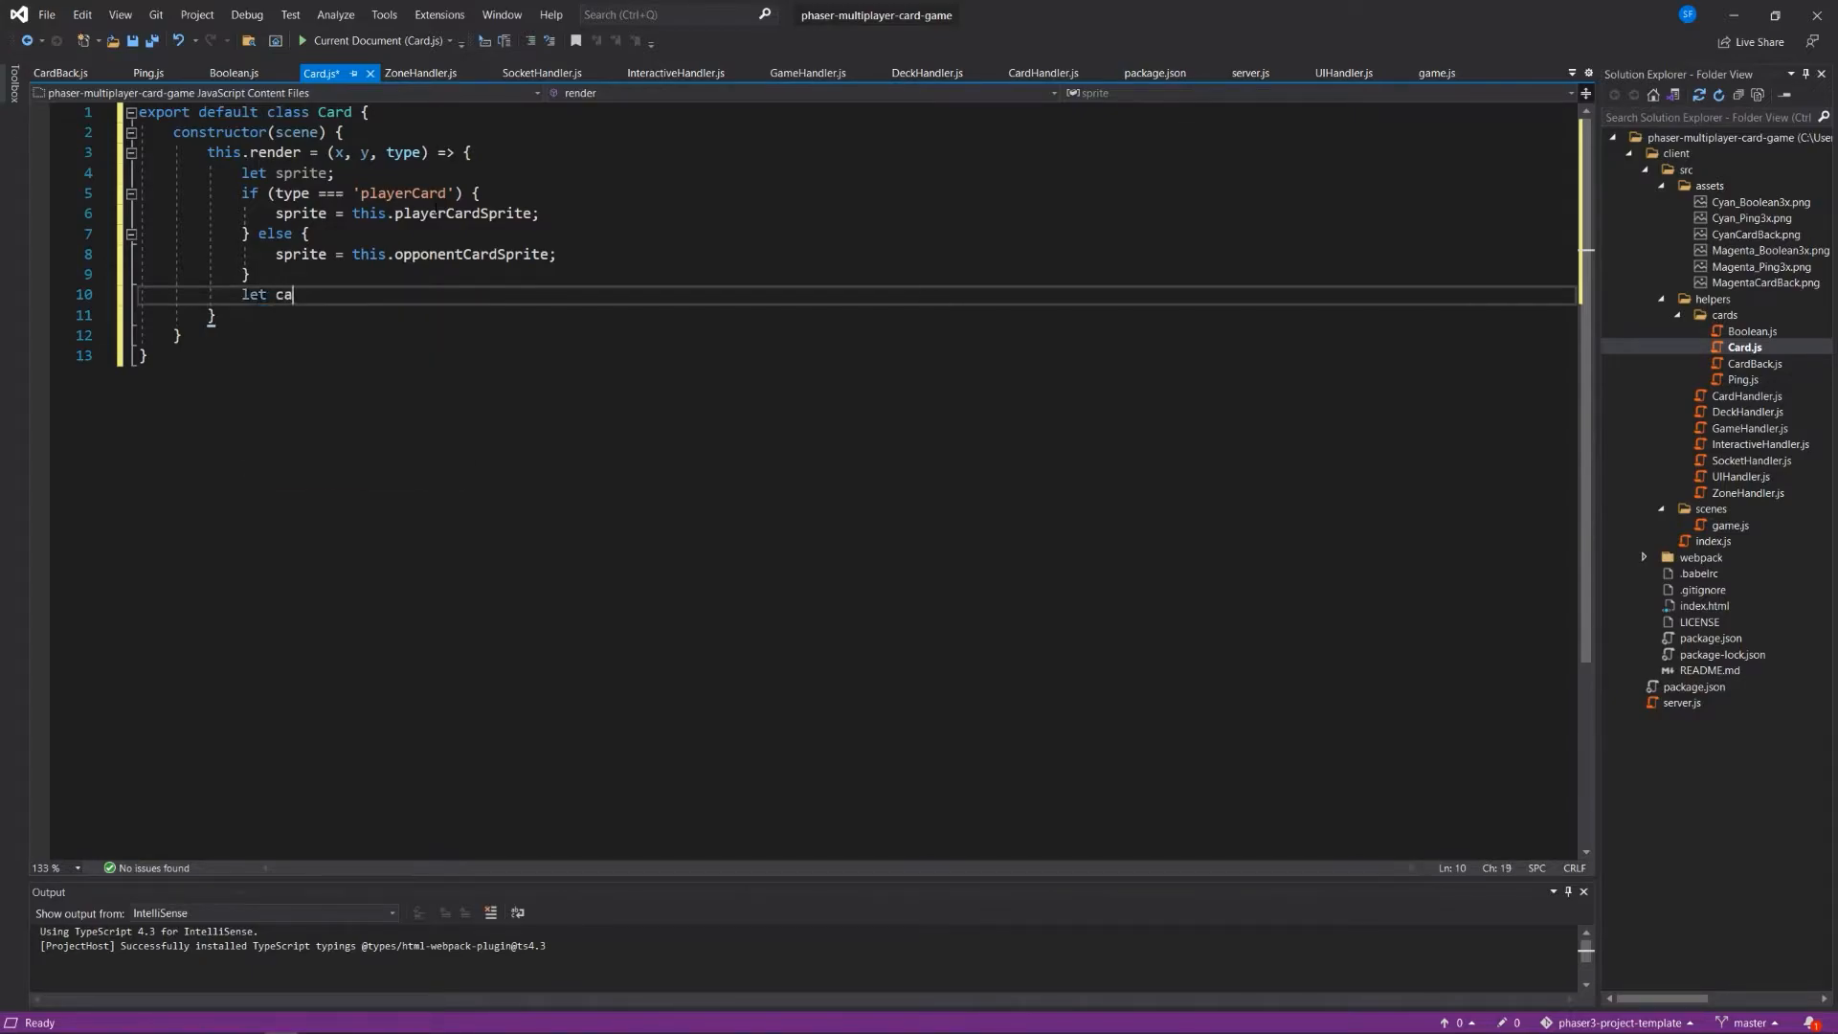
text(rd = sce)
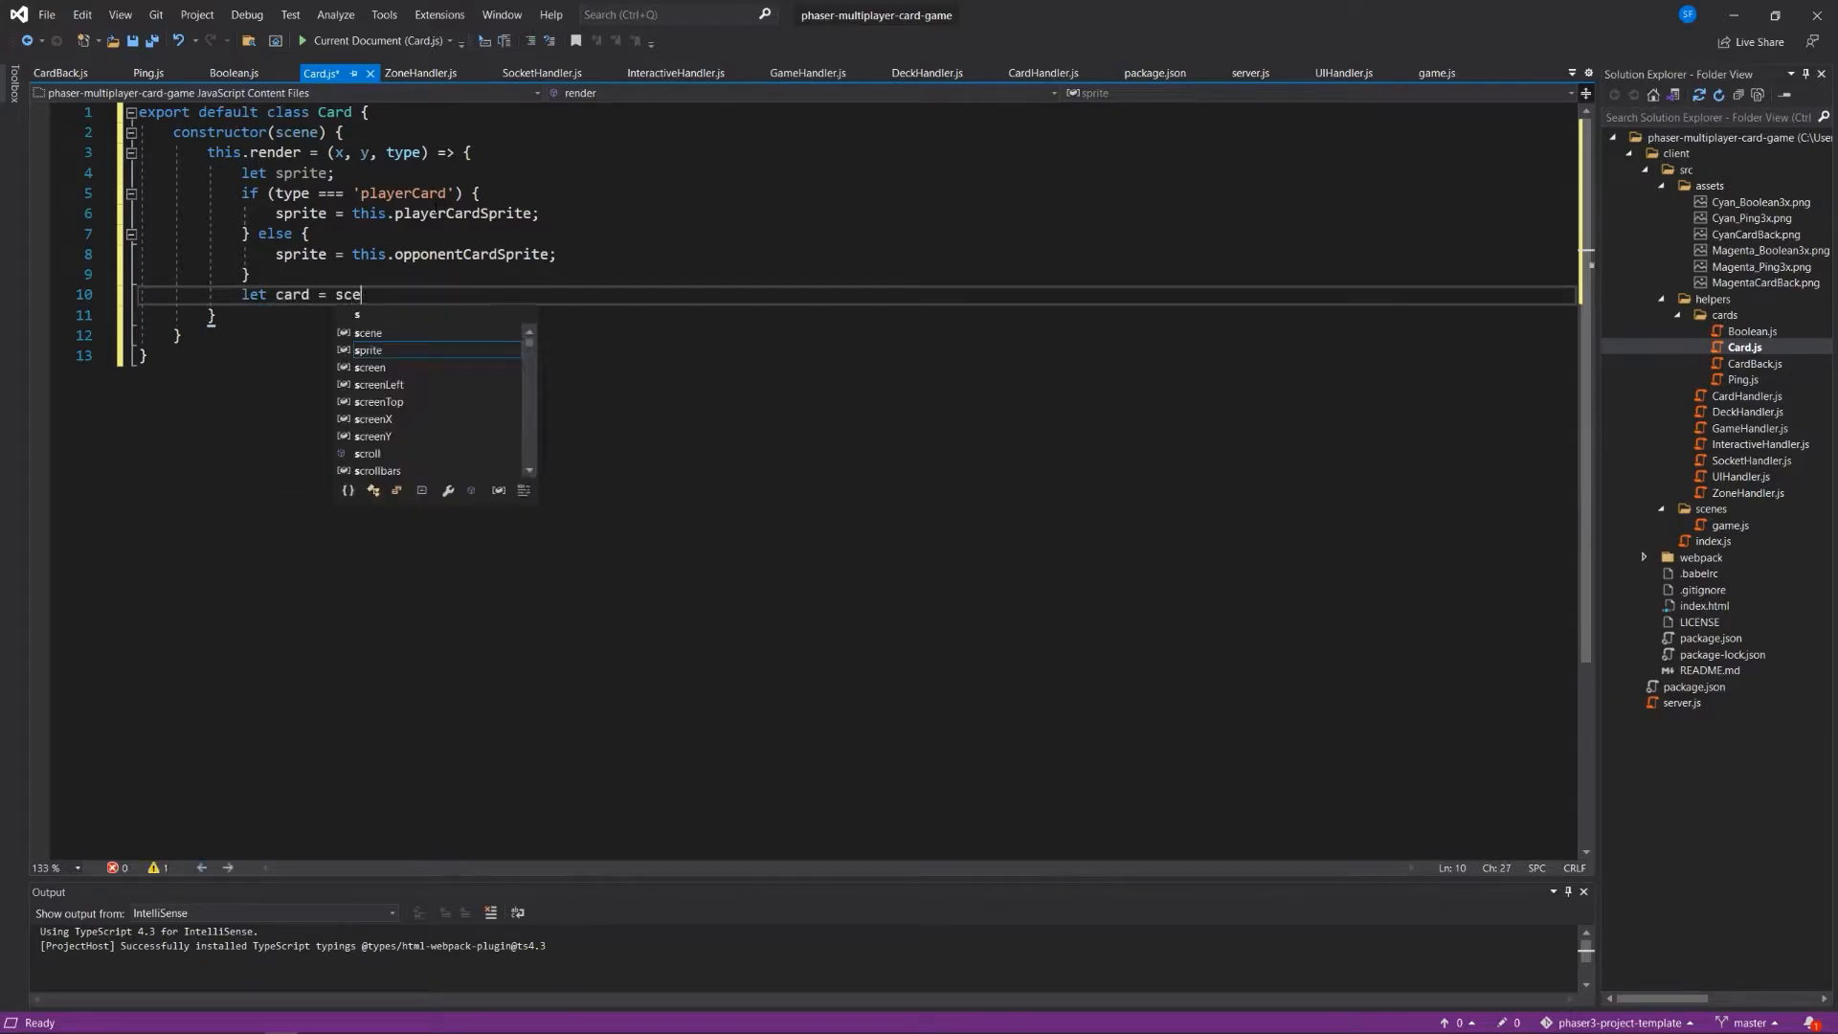
text(ne.add.im)
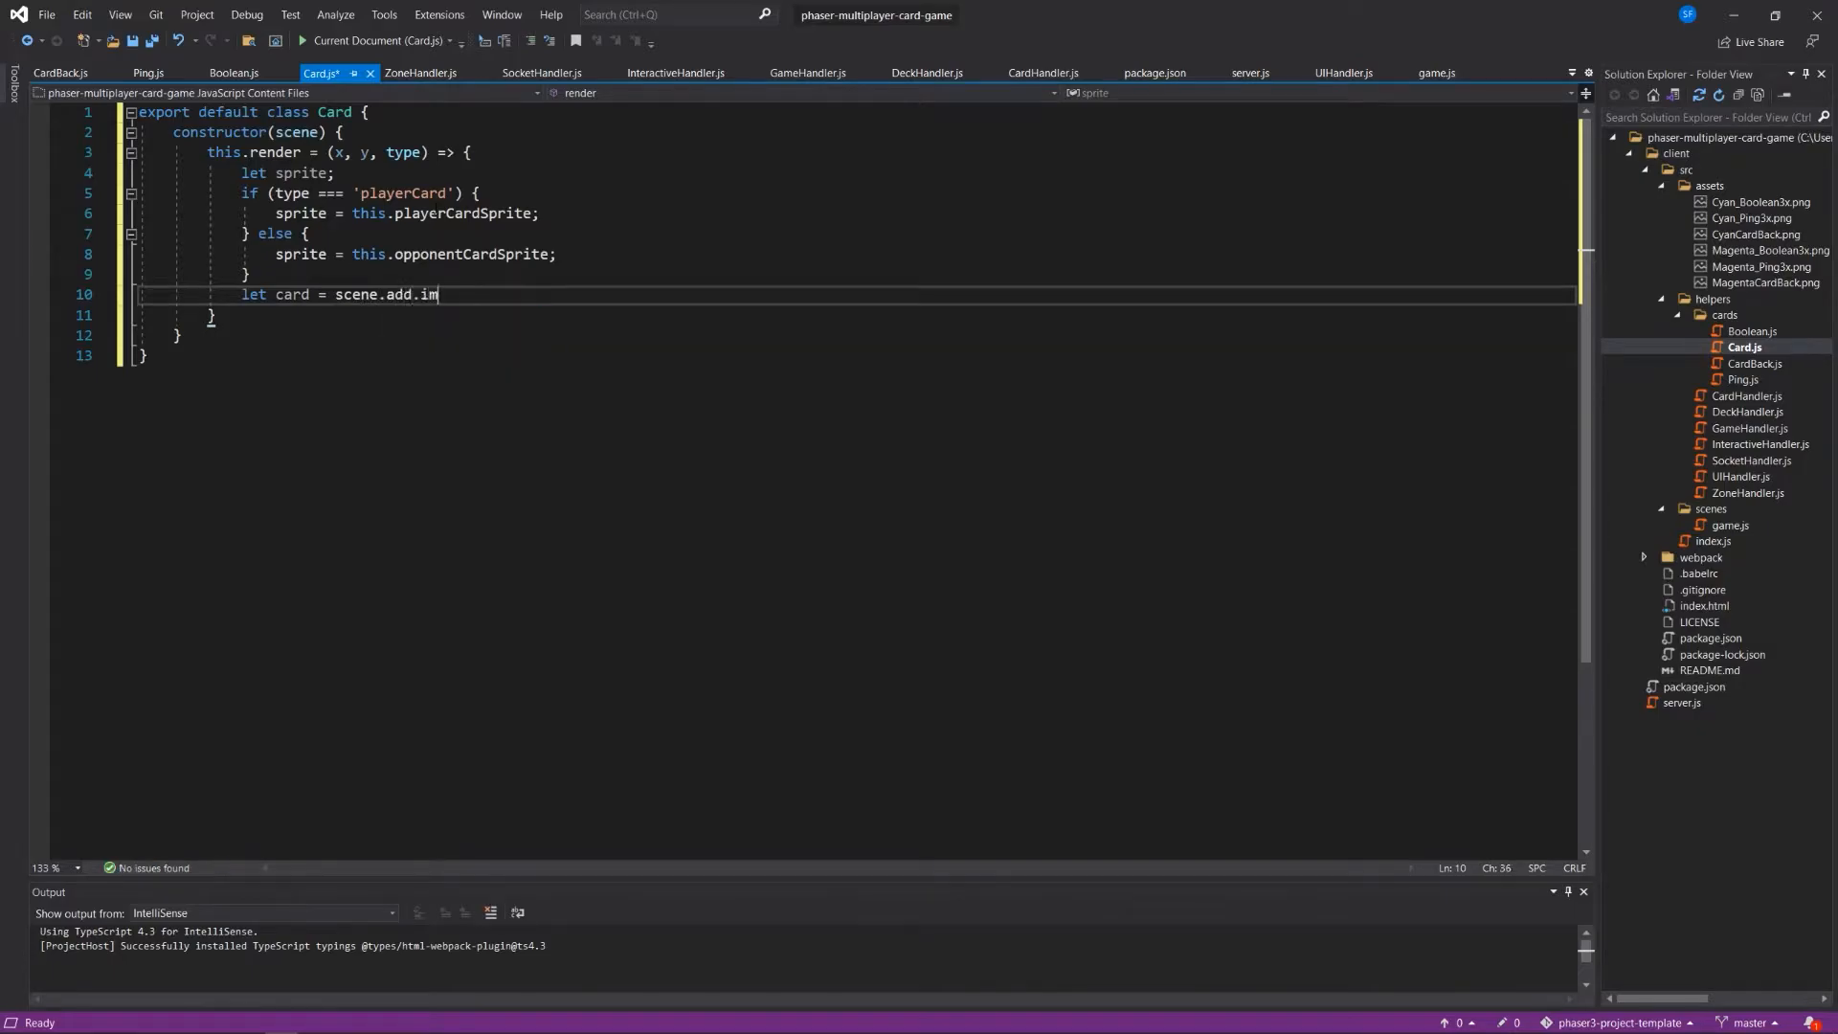
text(age)
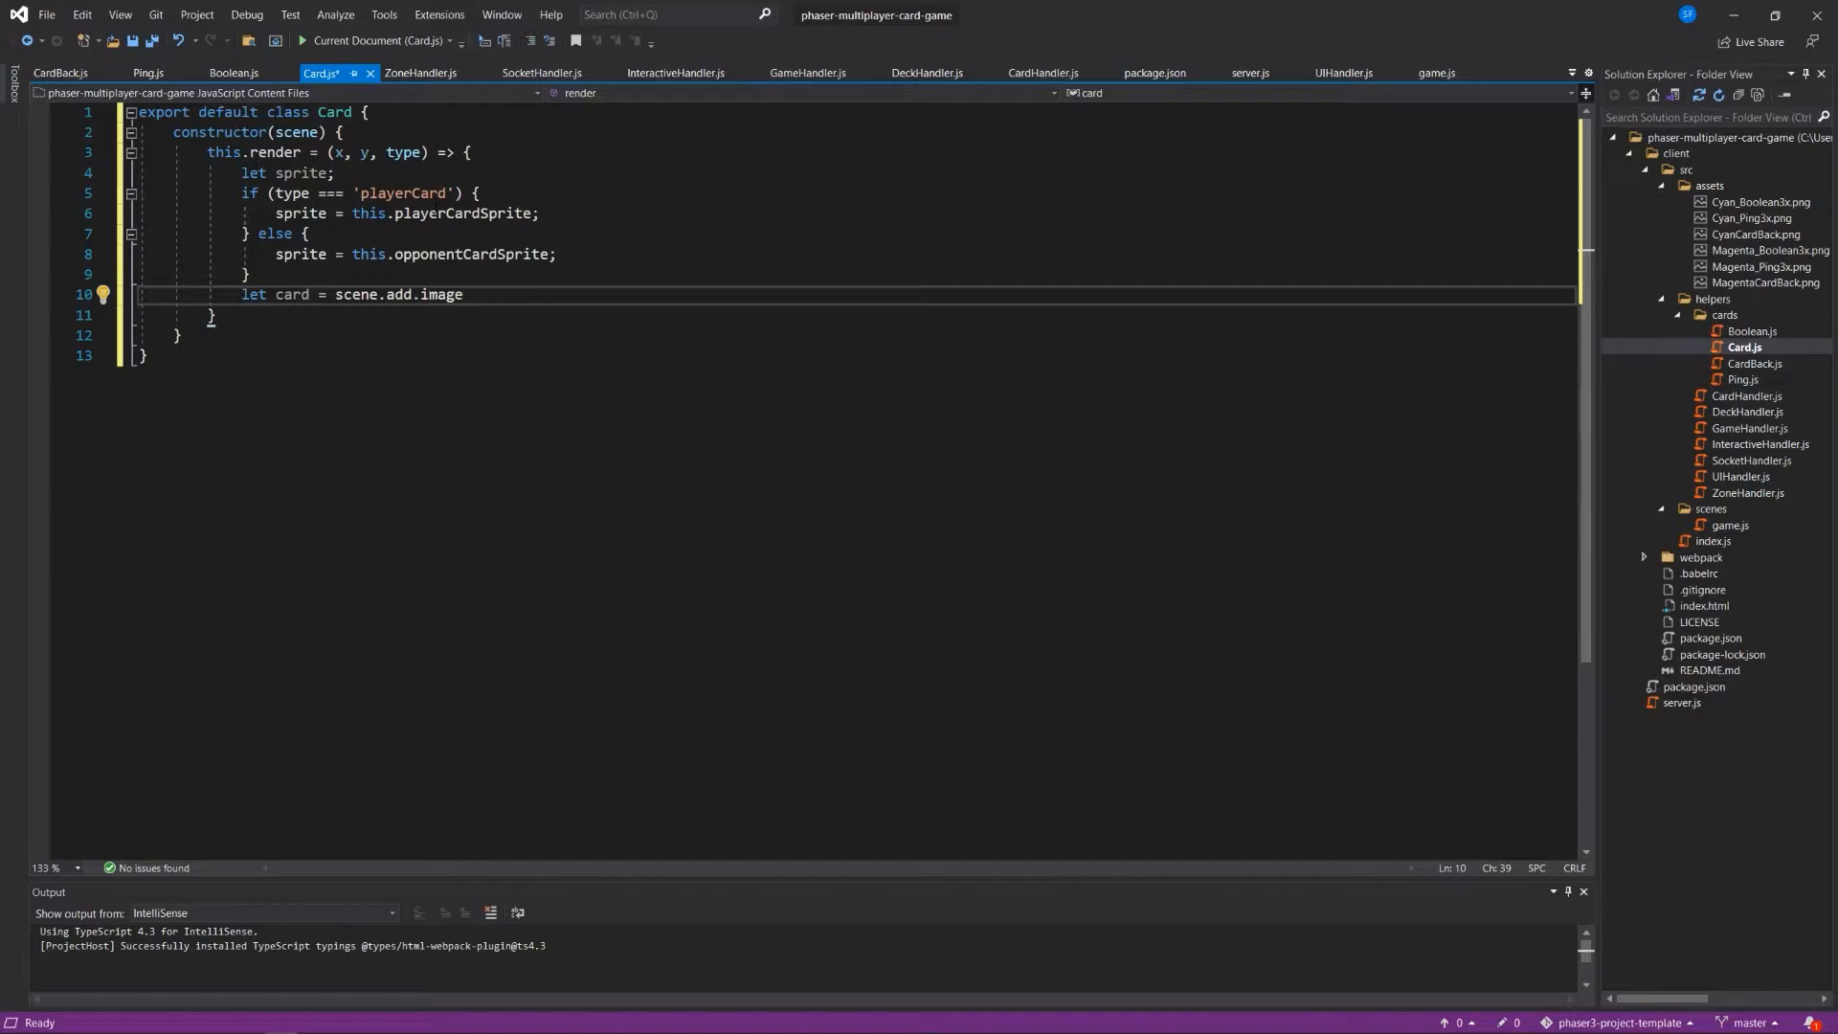
text((x, y,)
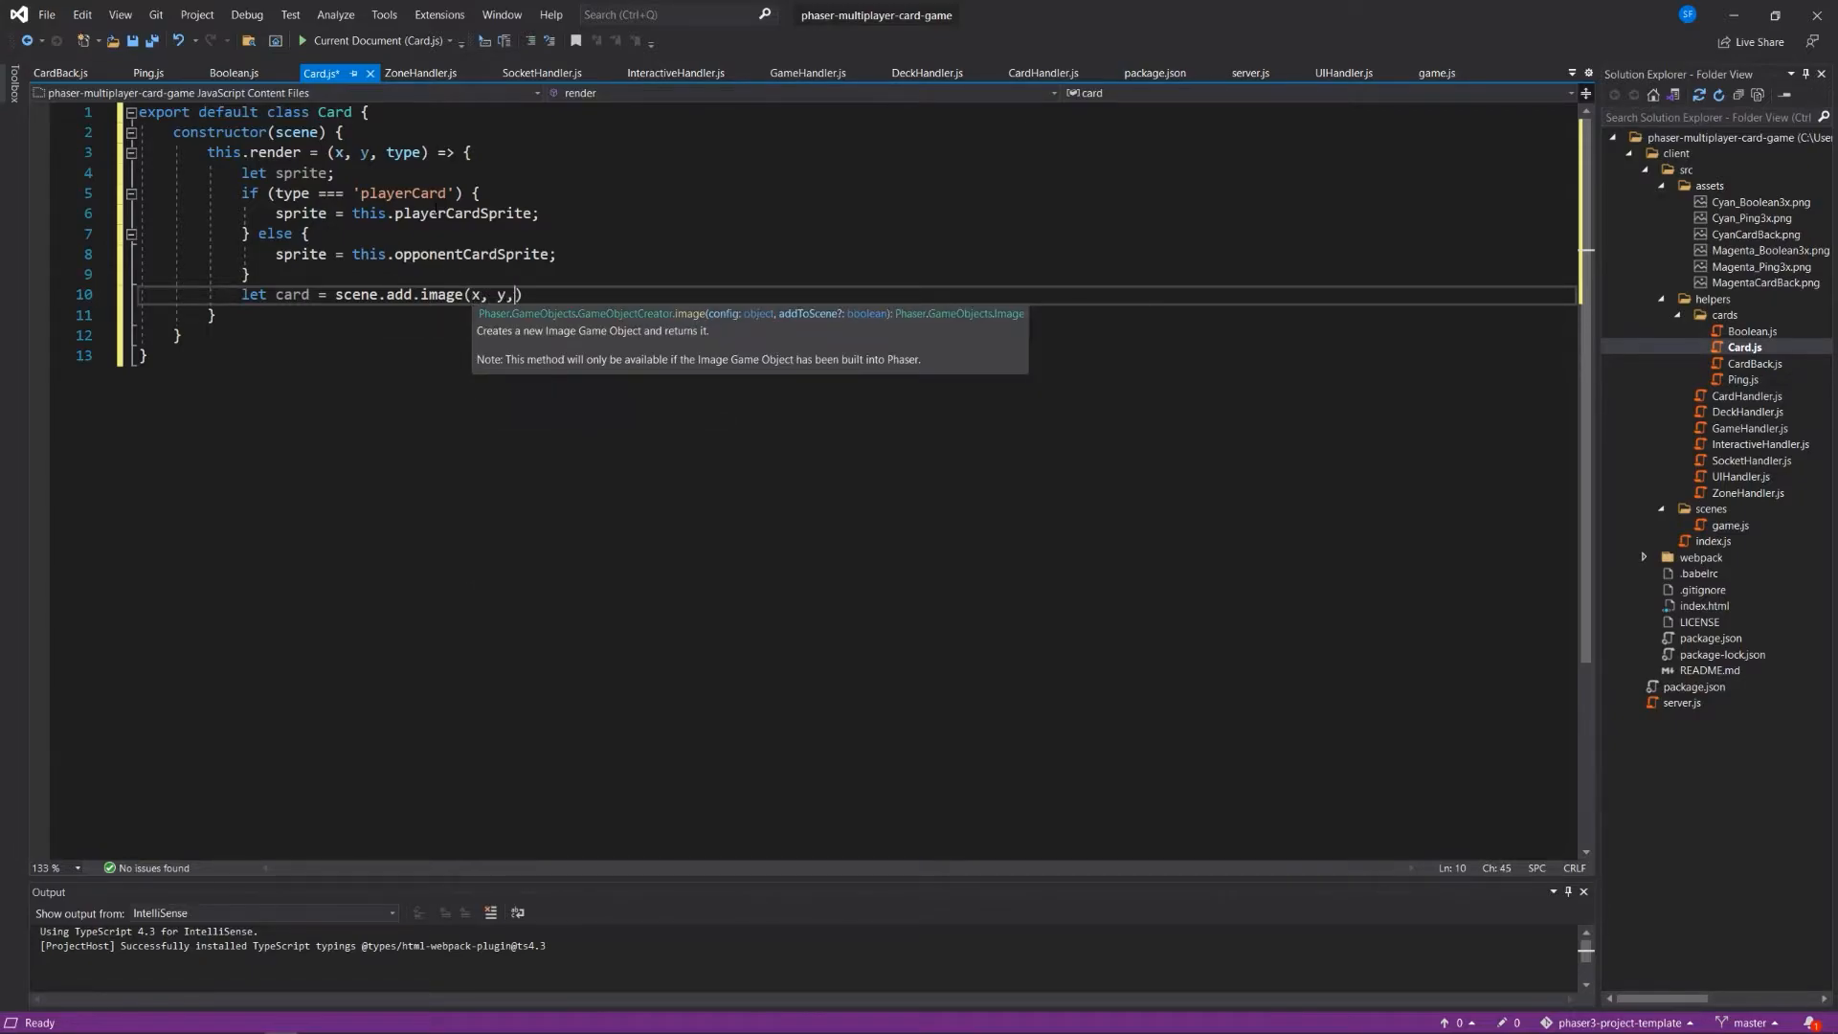
text(sp)
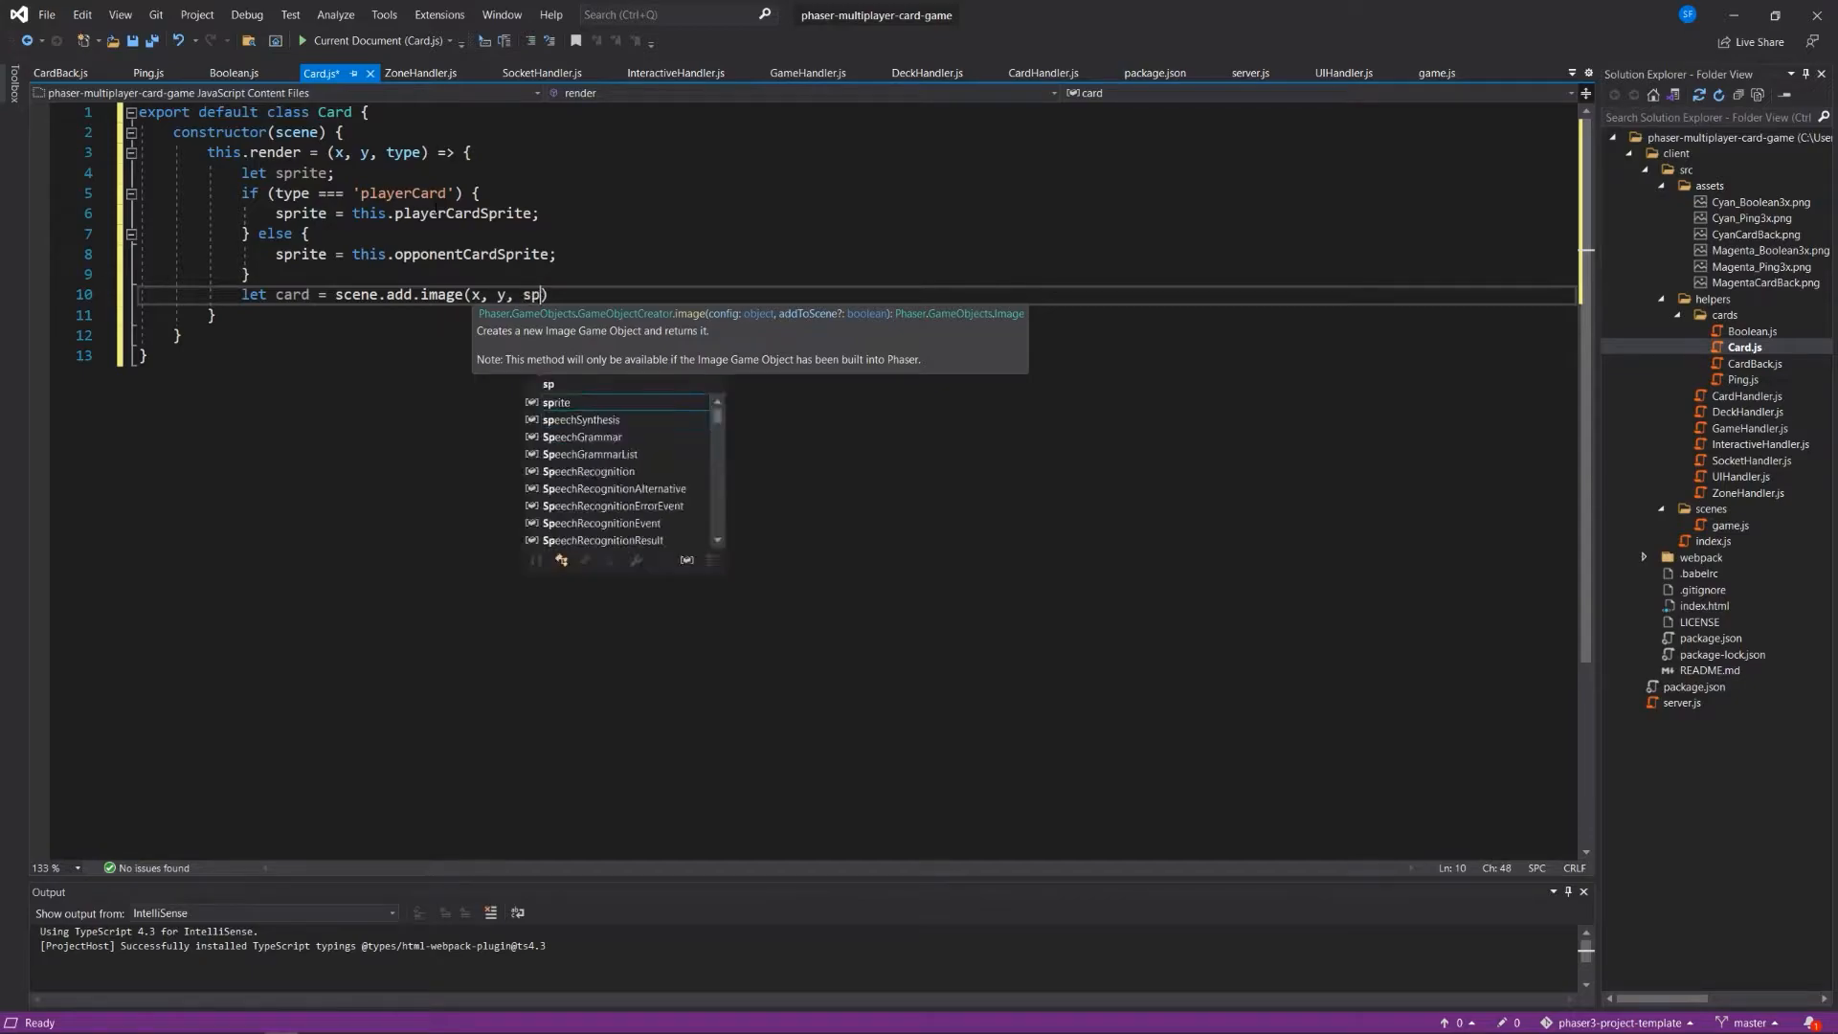
key(Tab)
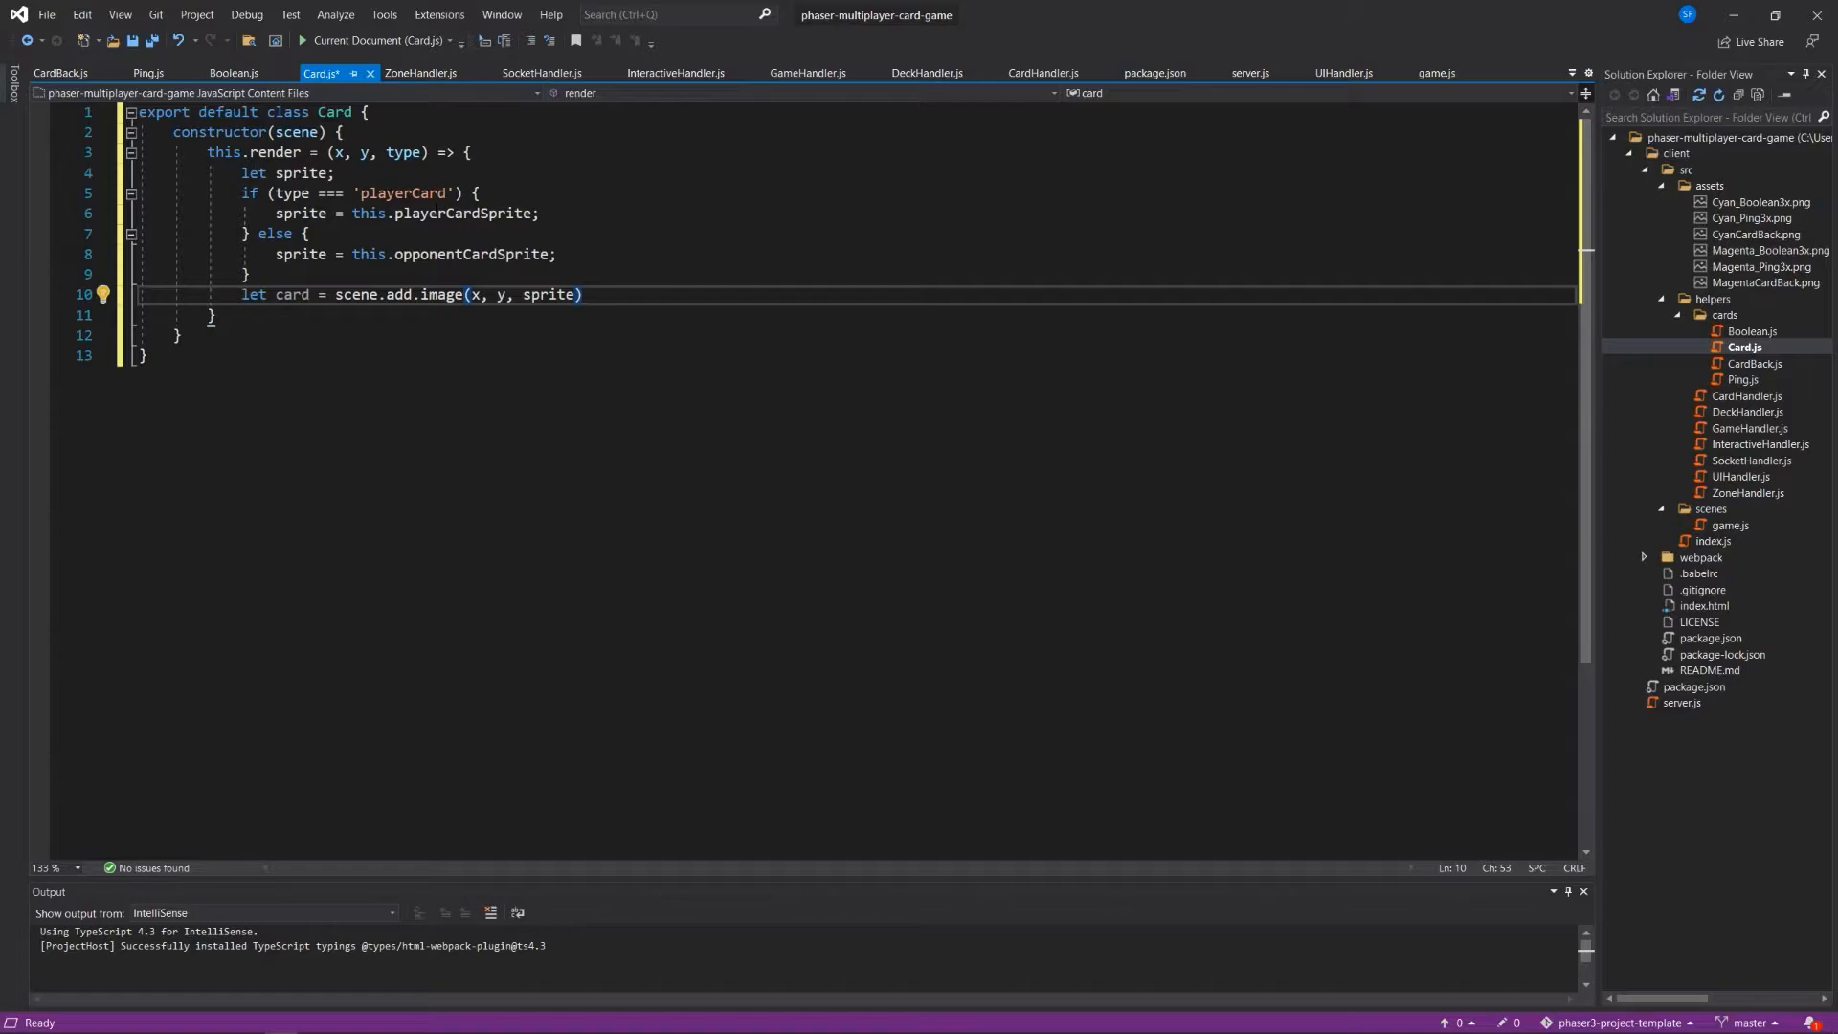
text(.setSca)
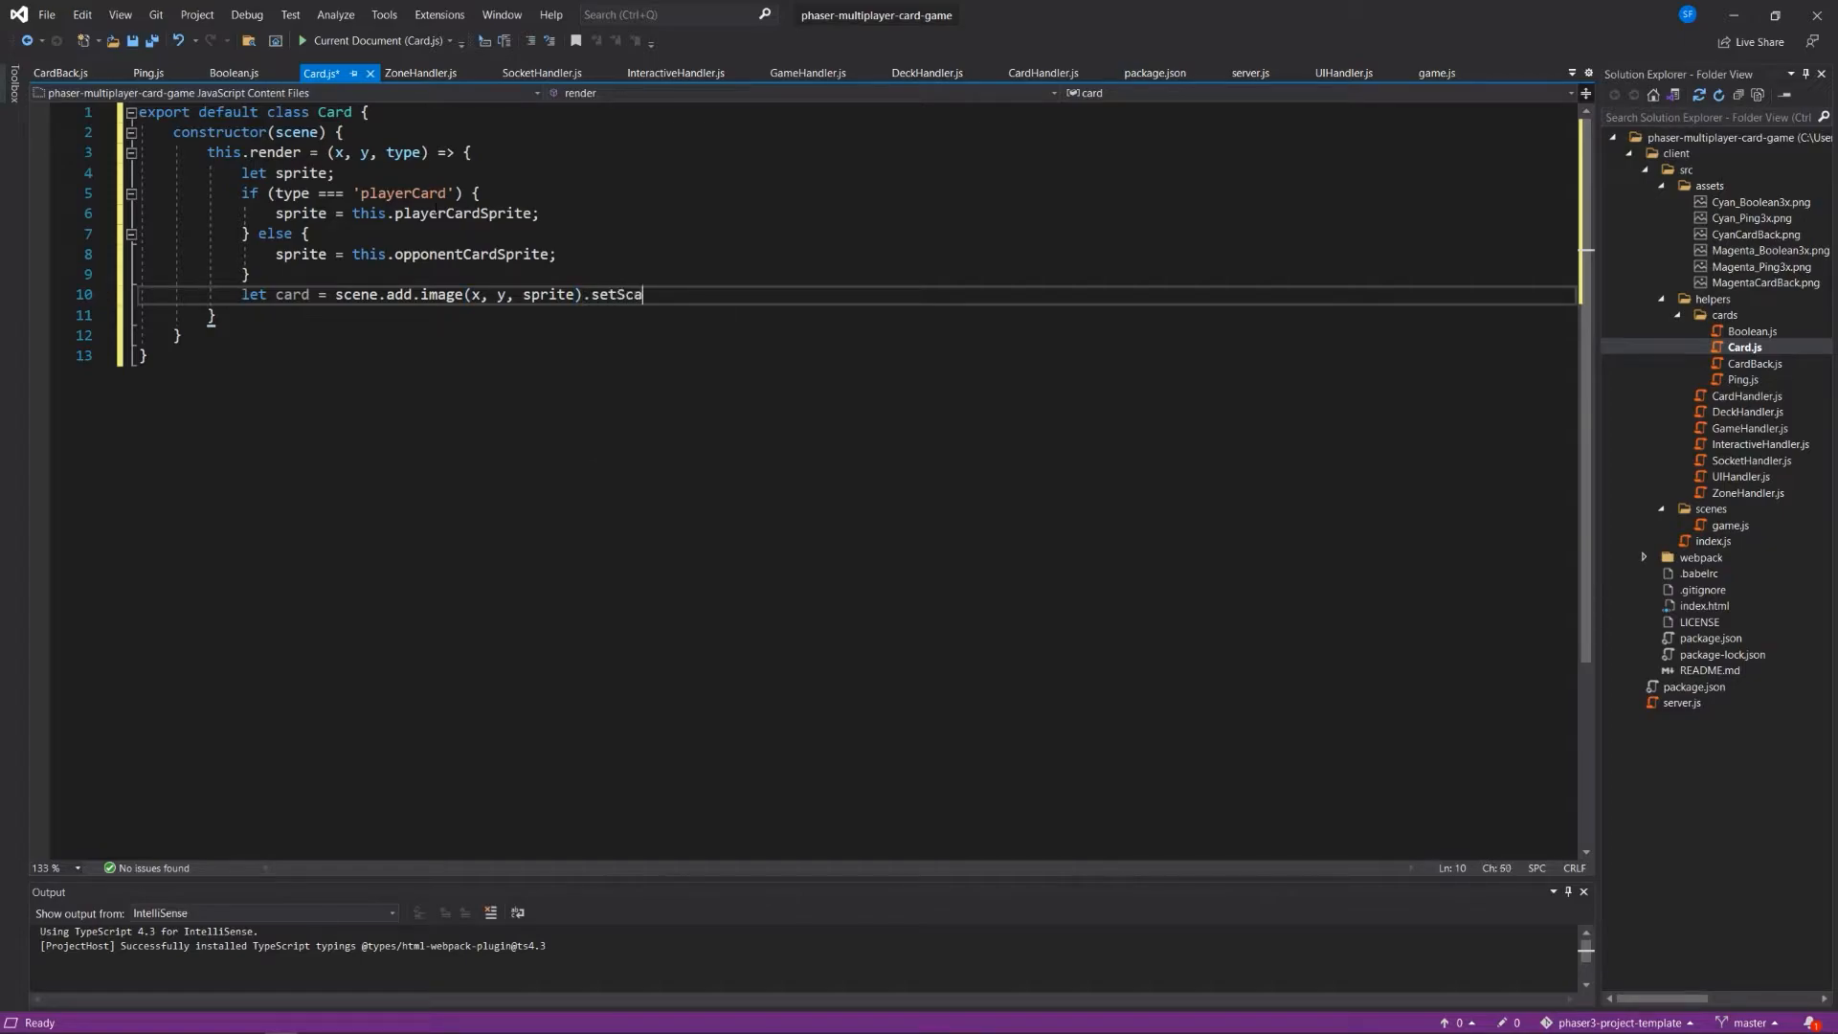
text(())
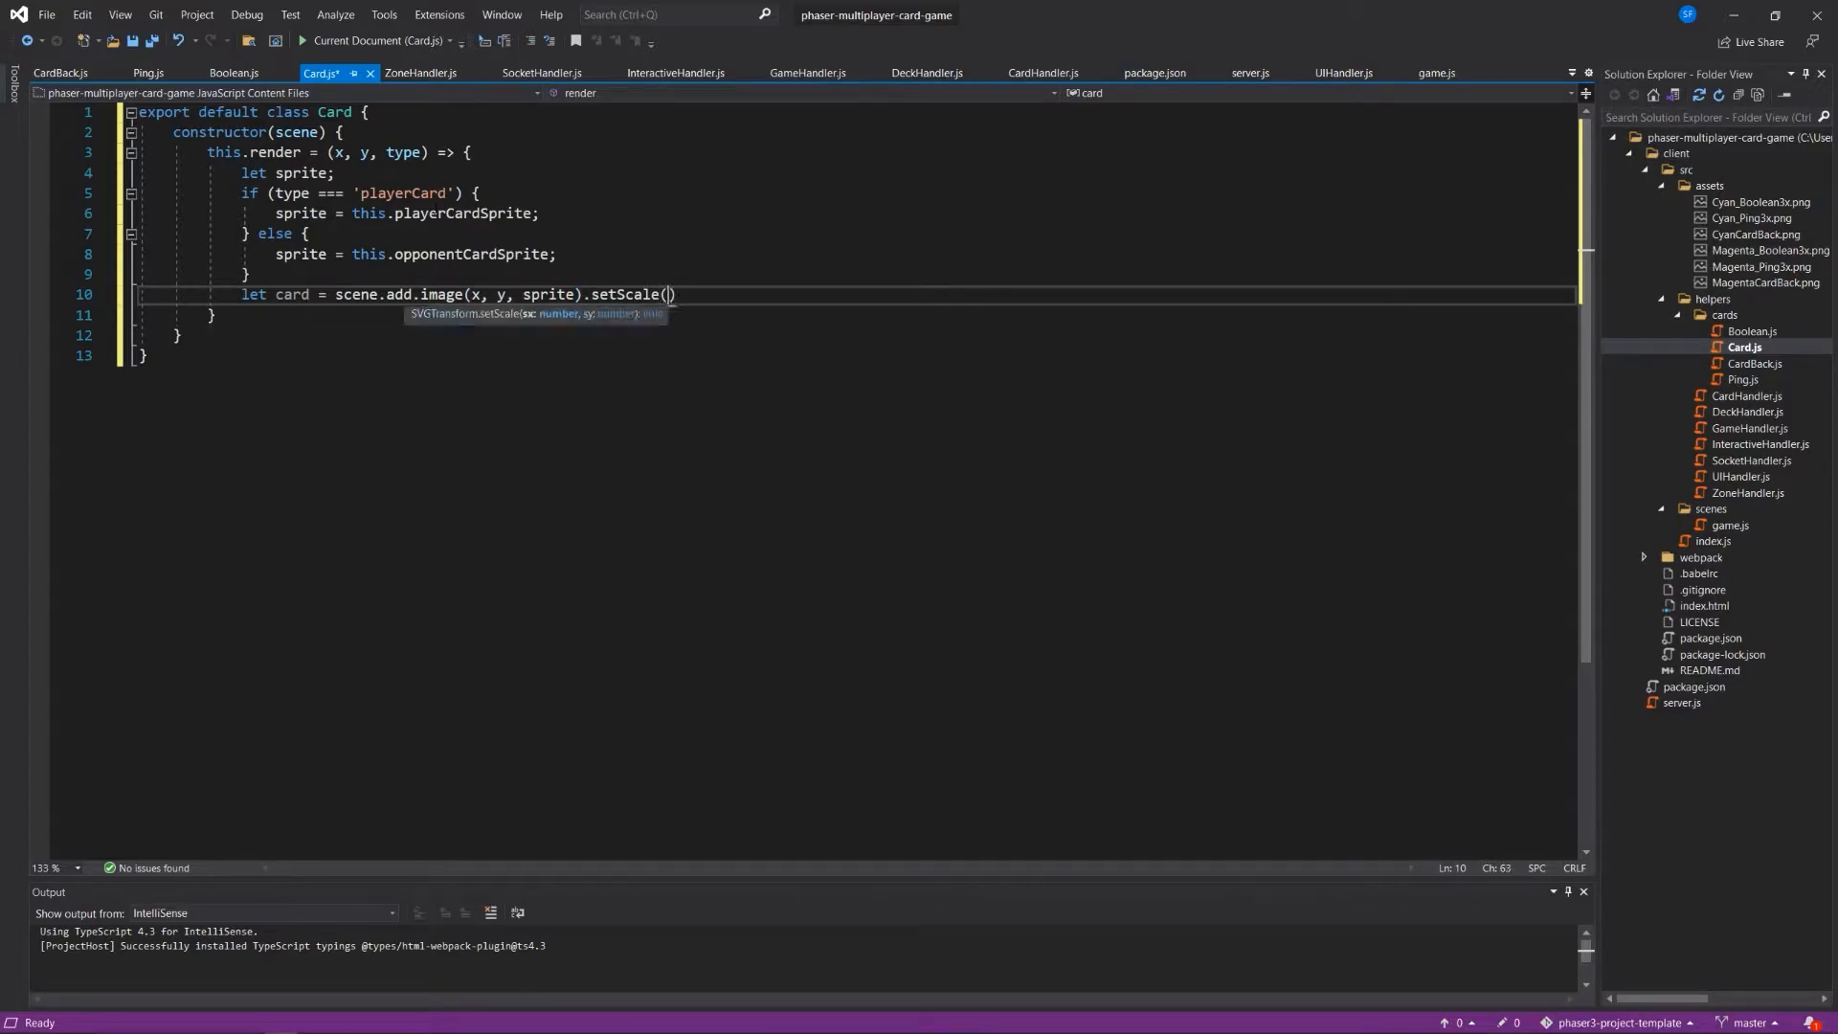
text(0.25)
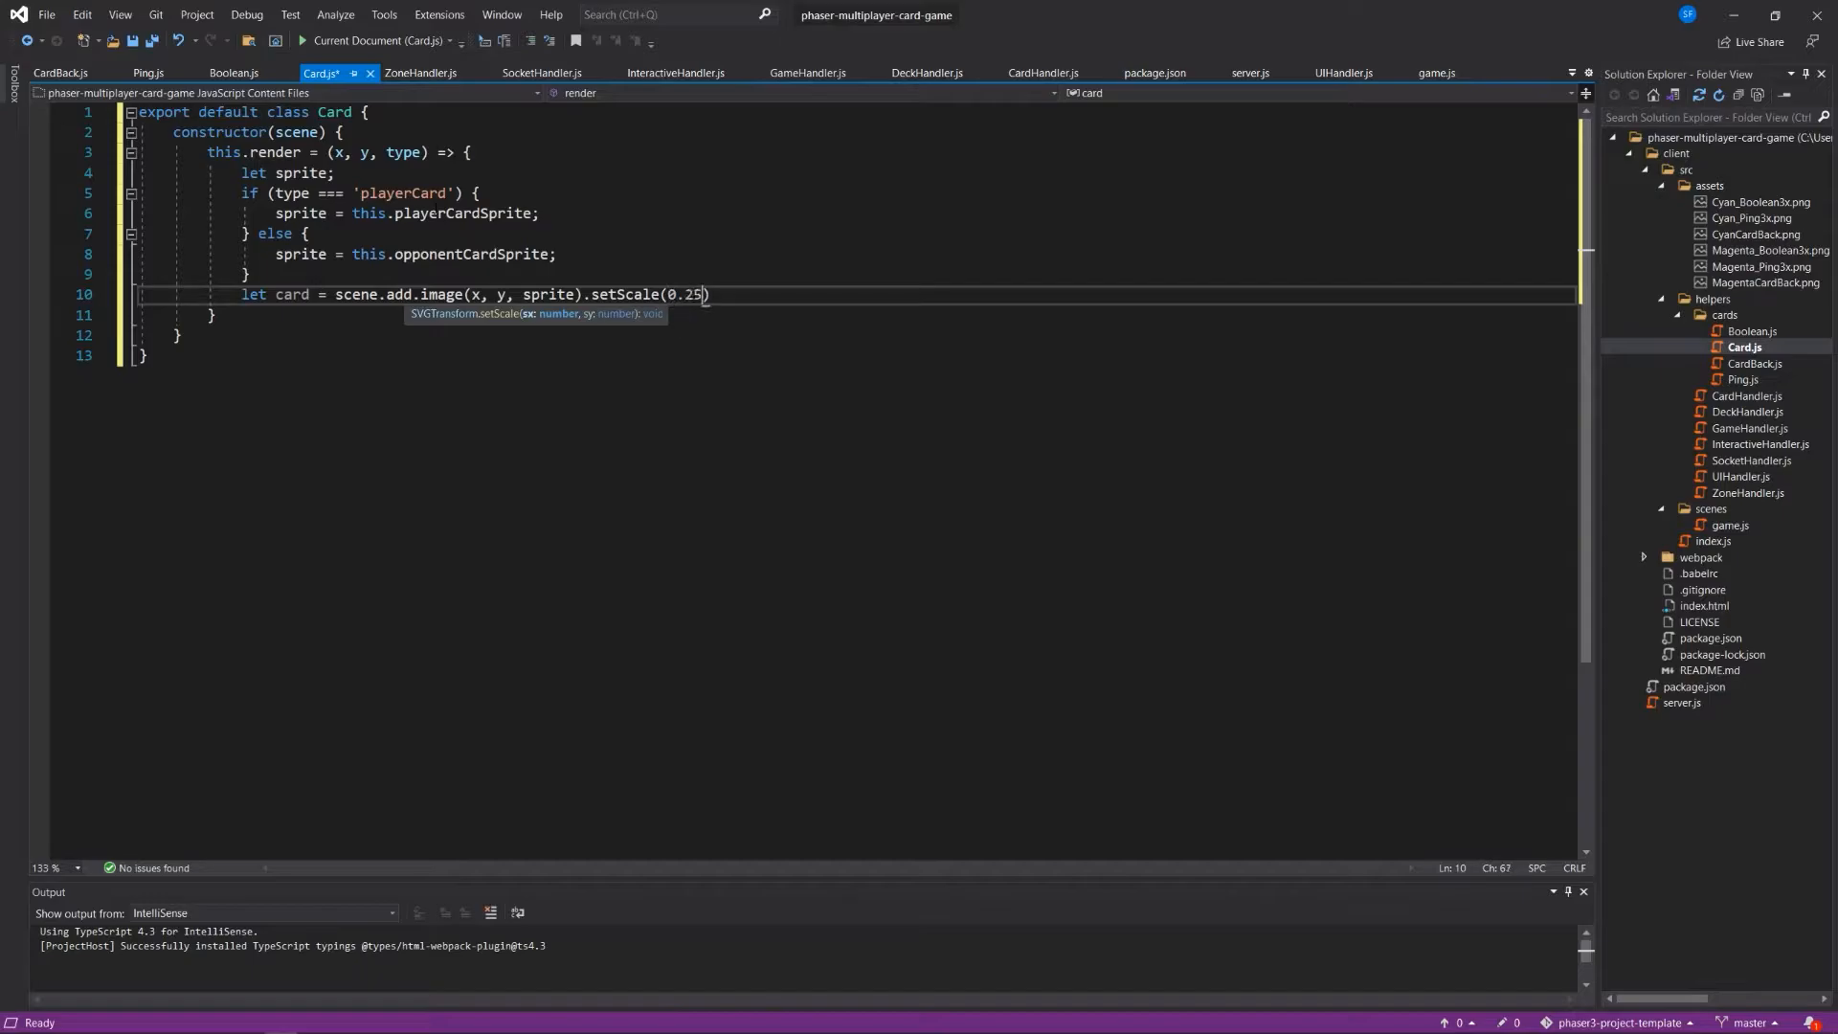
text(, 0.25)
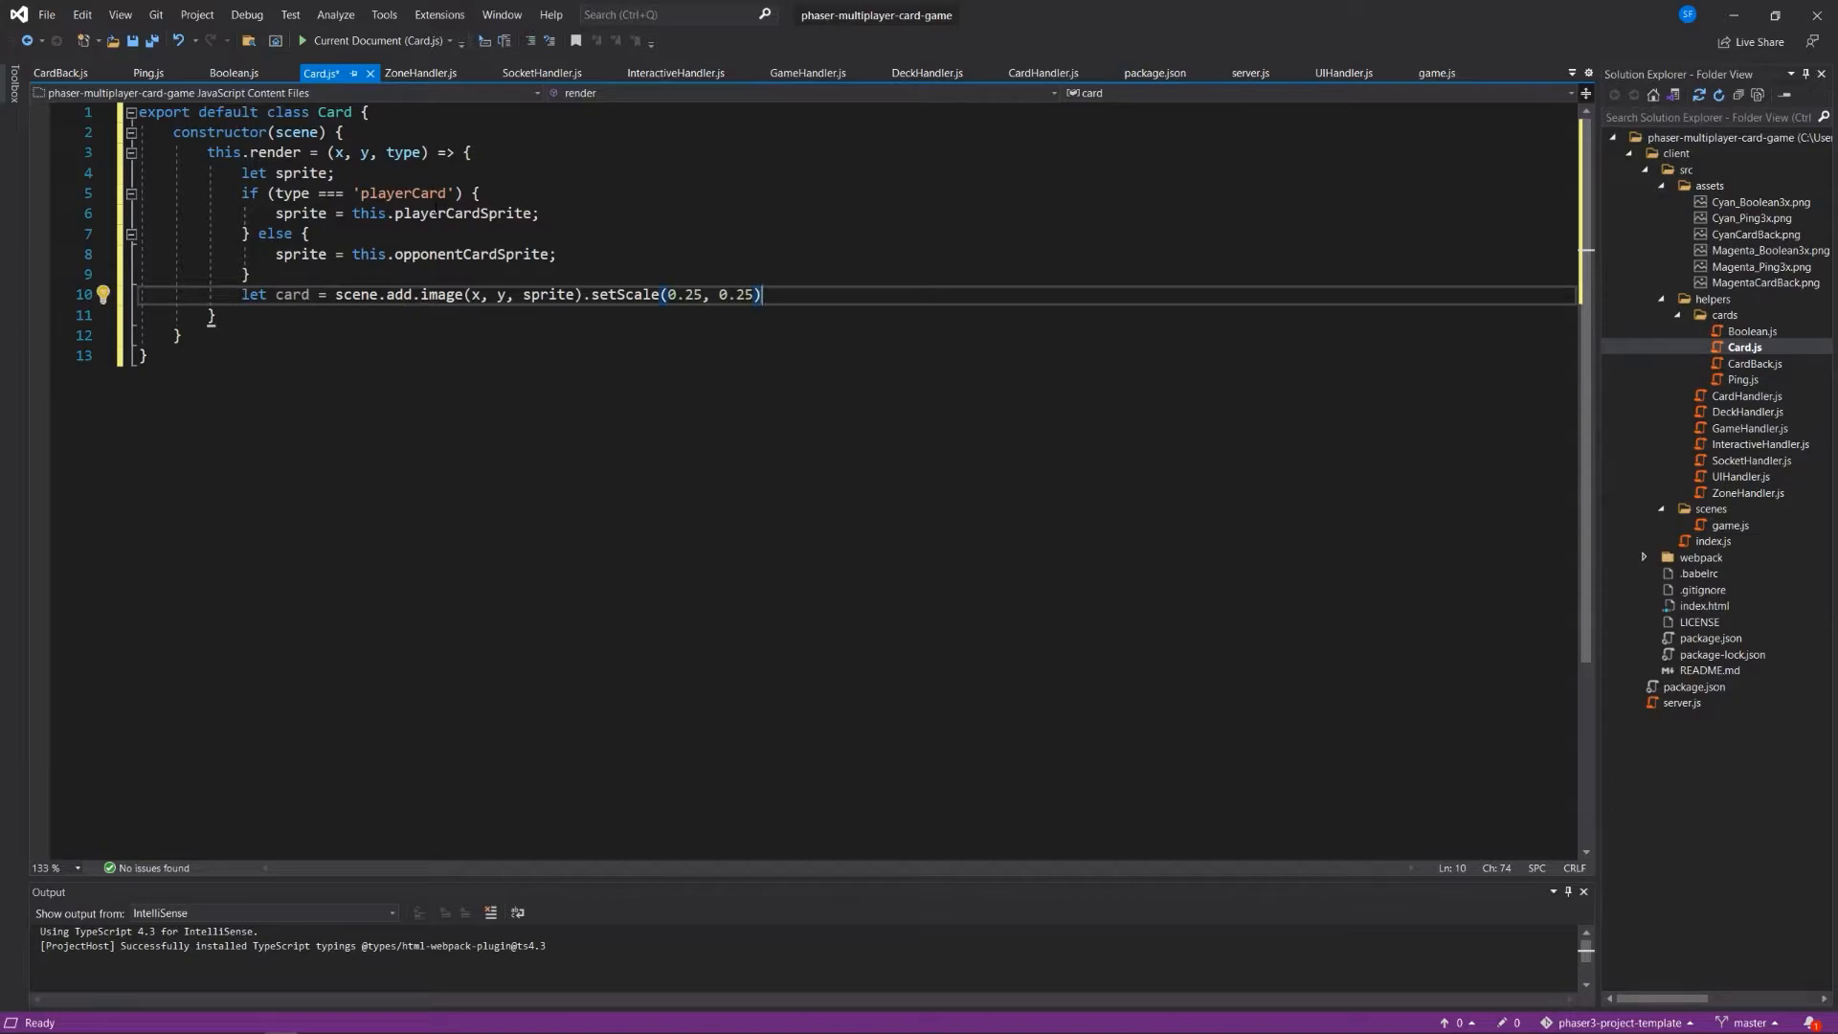
text(.setInteractive()
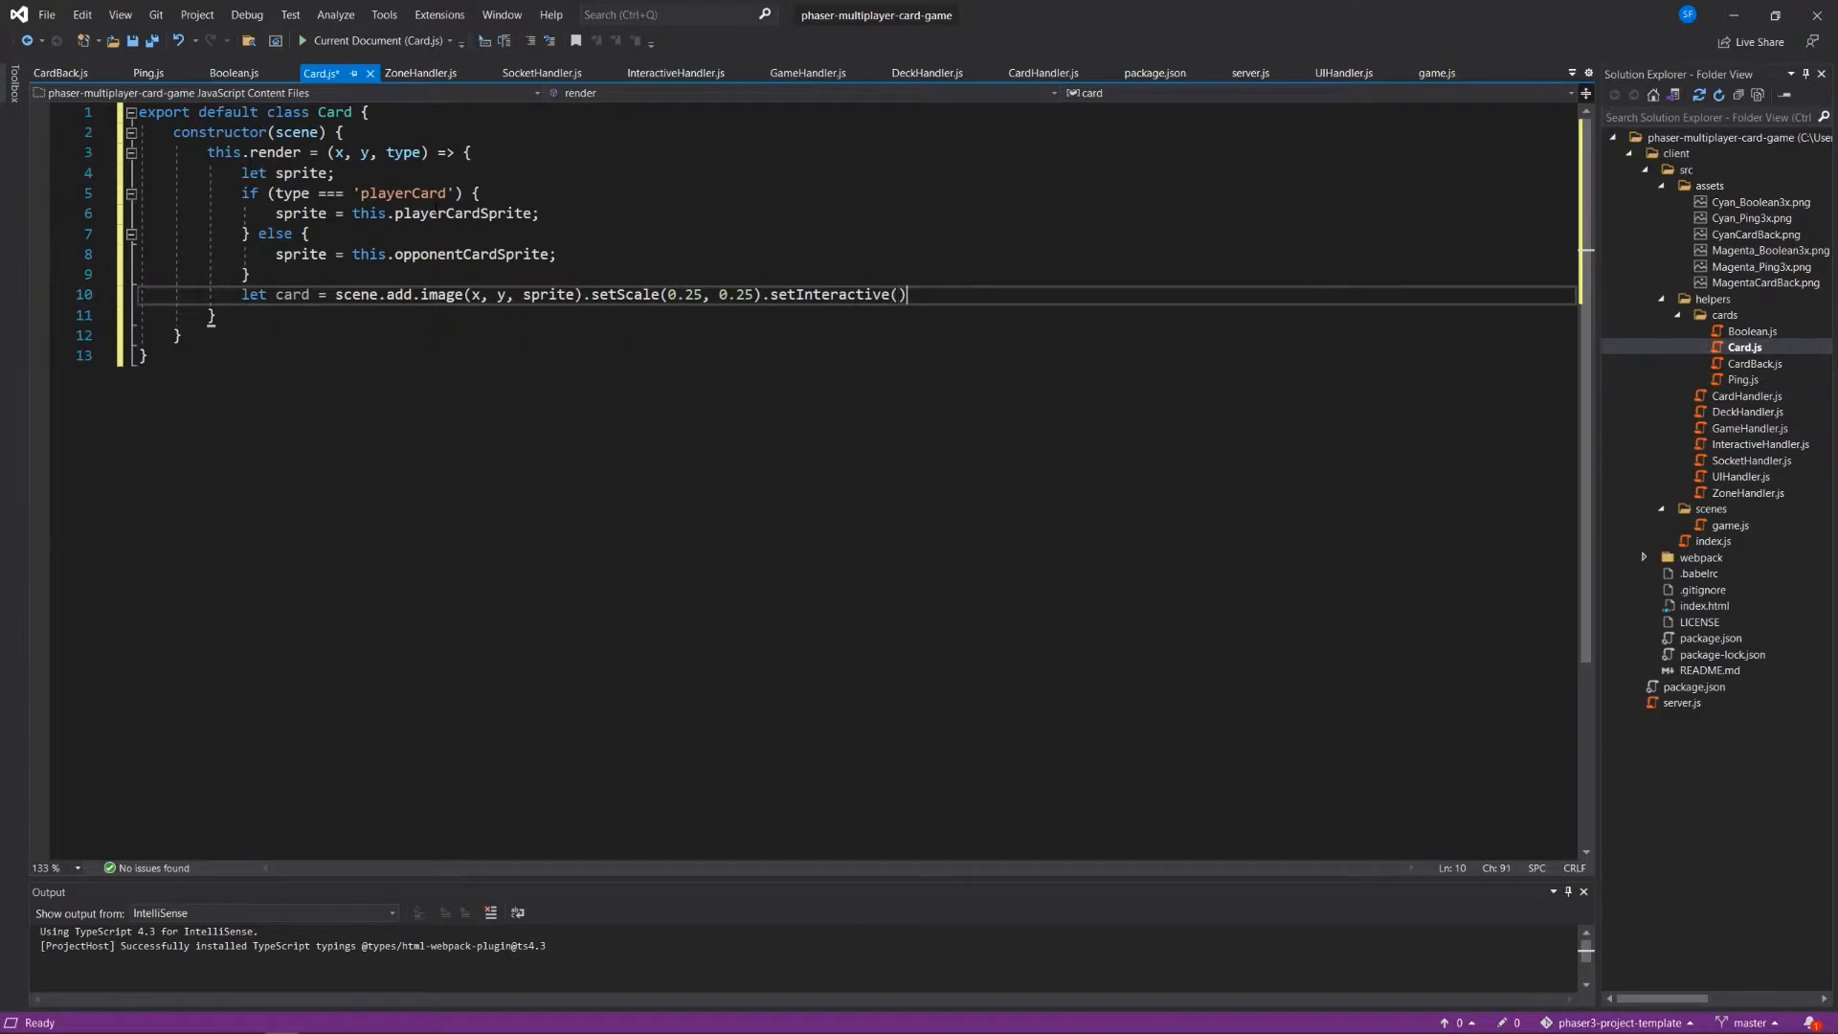
text(.setDa)
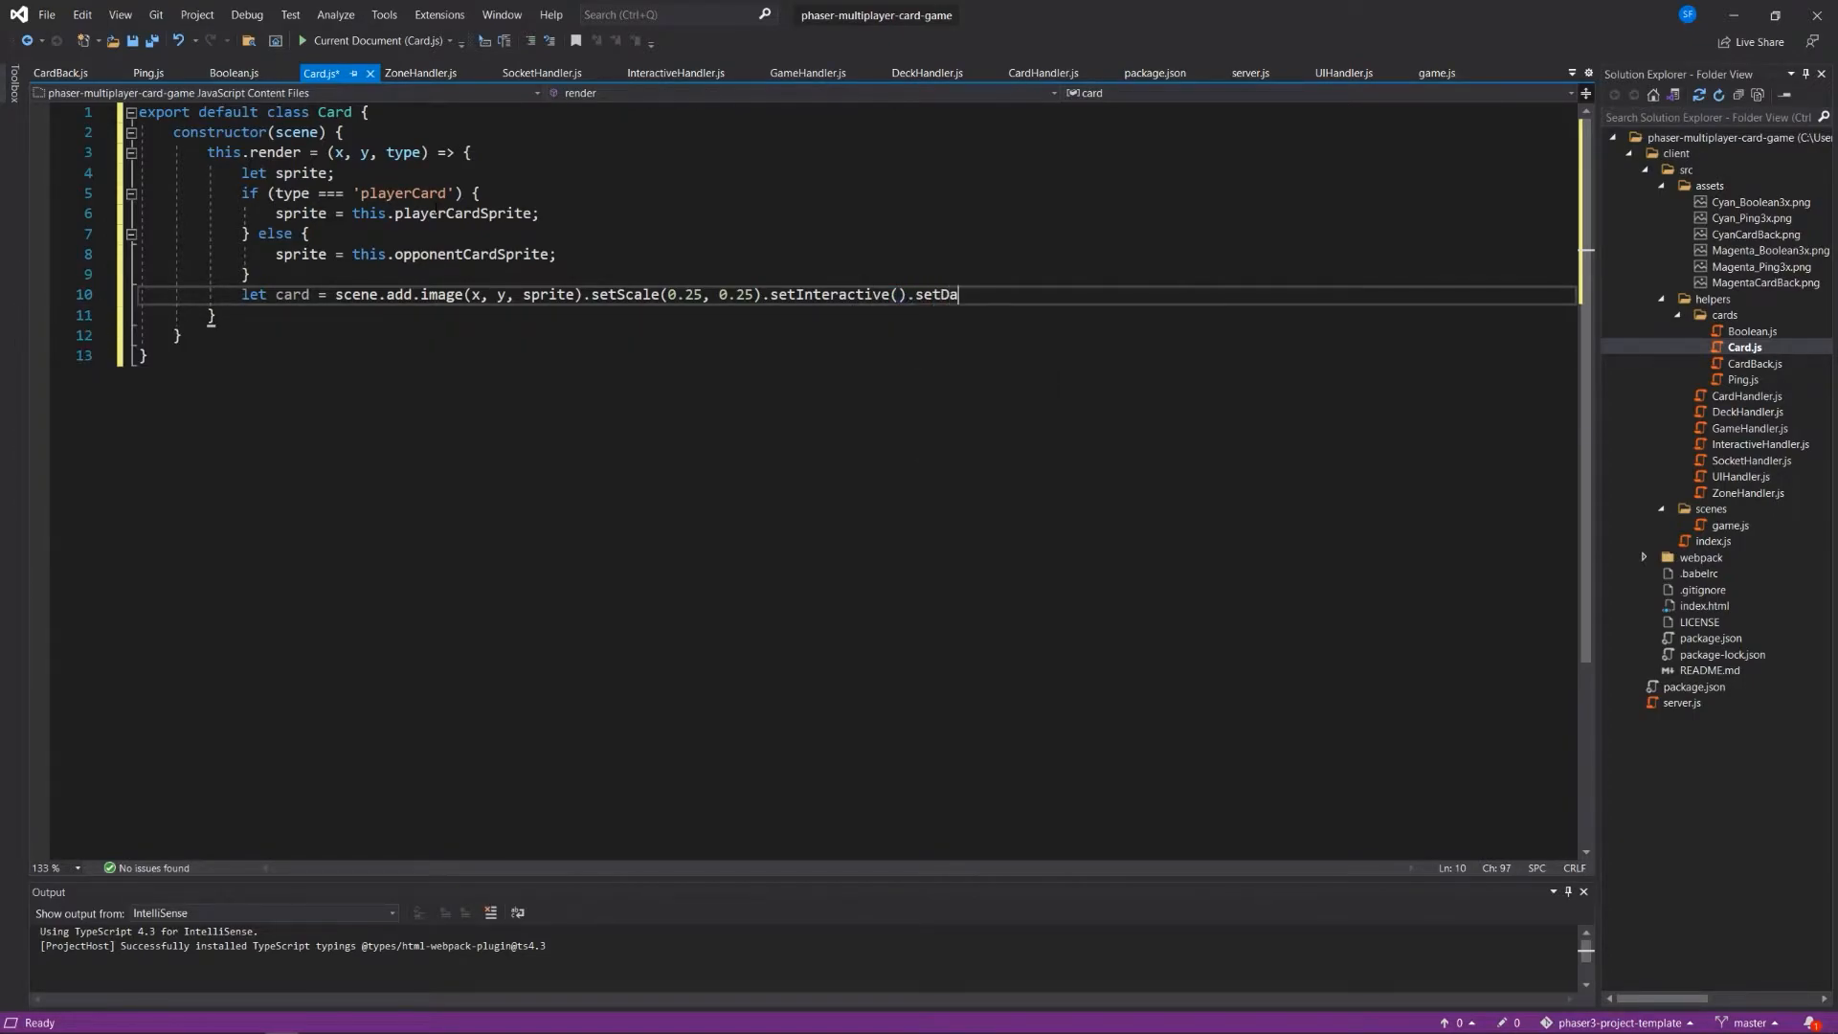
text(tat)
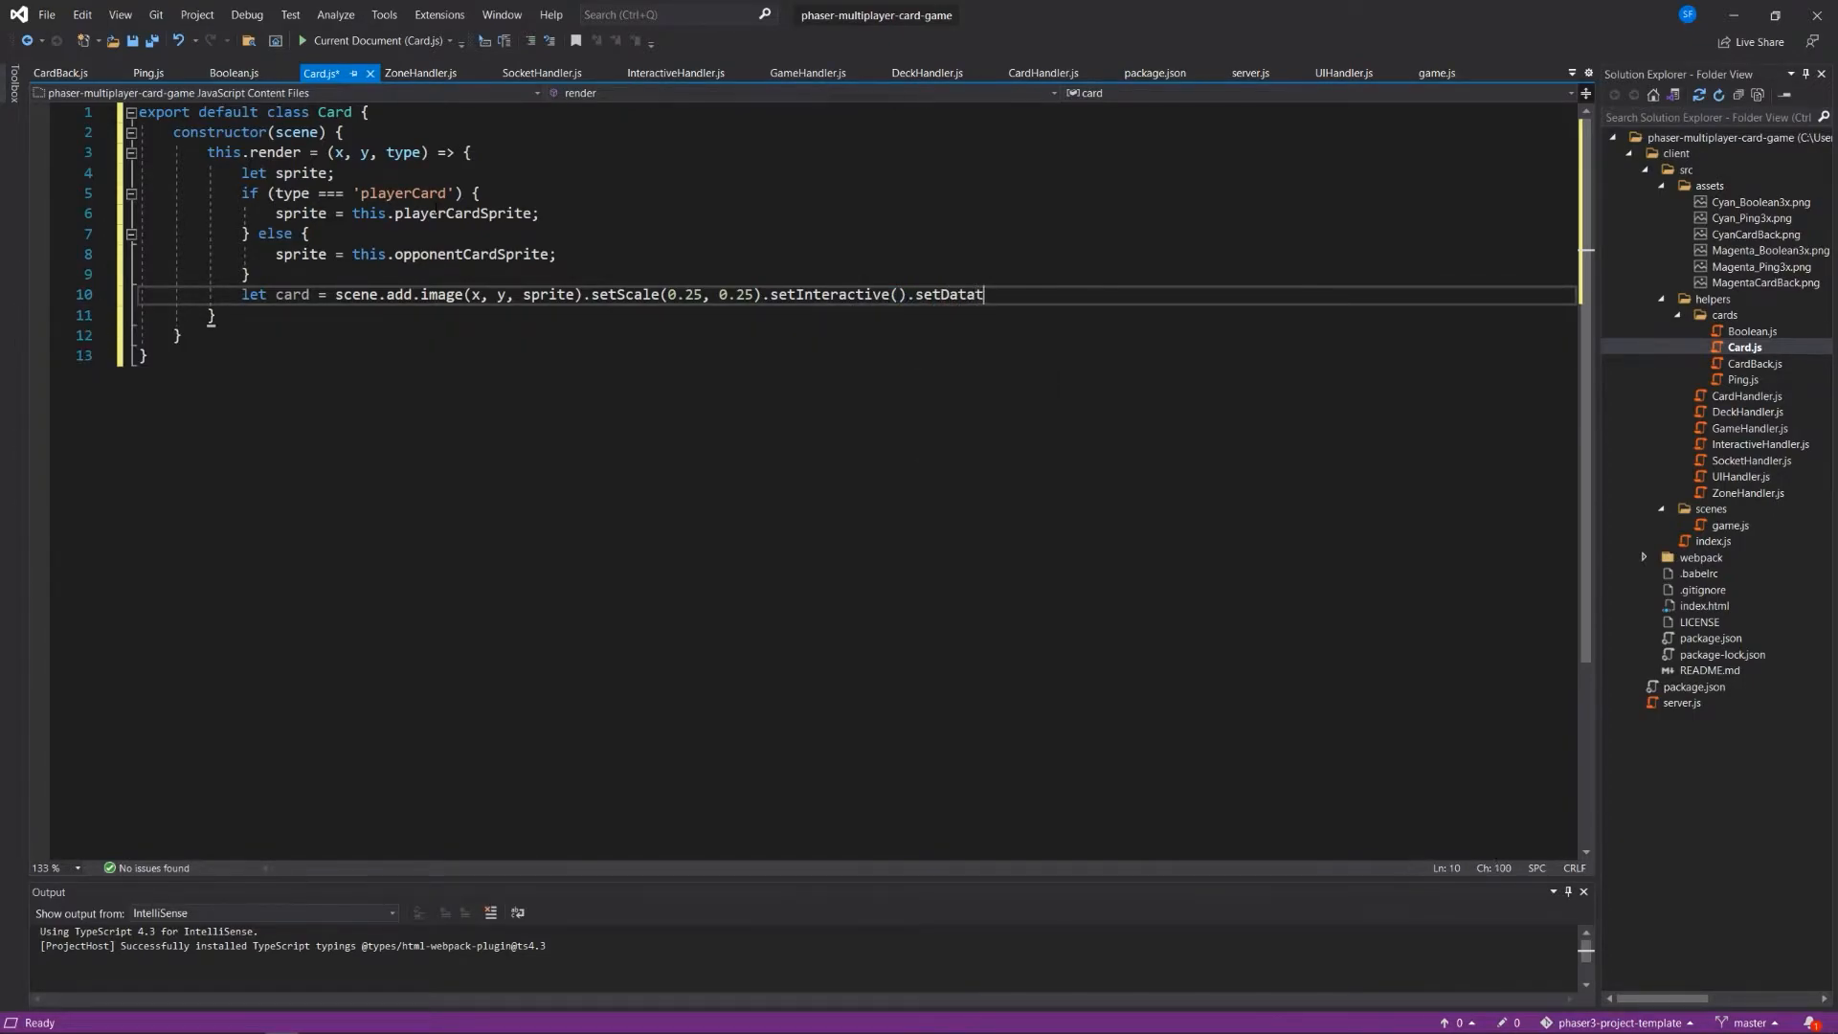
text(()
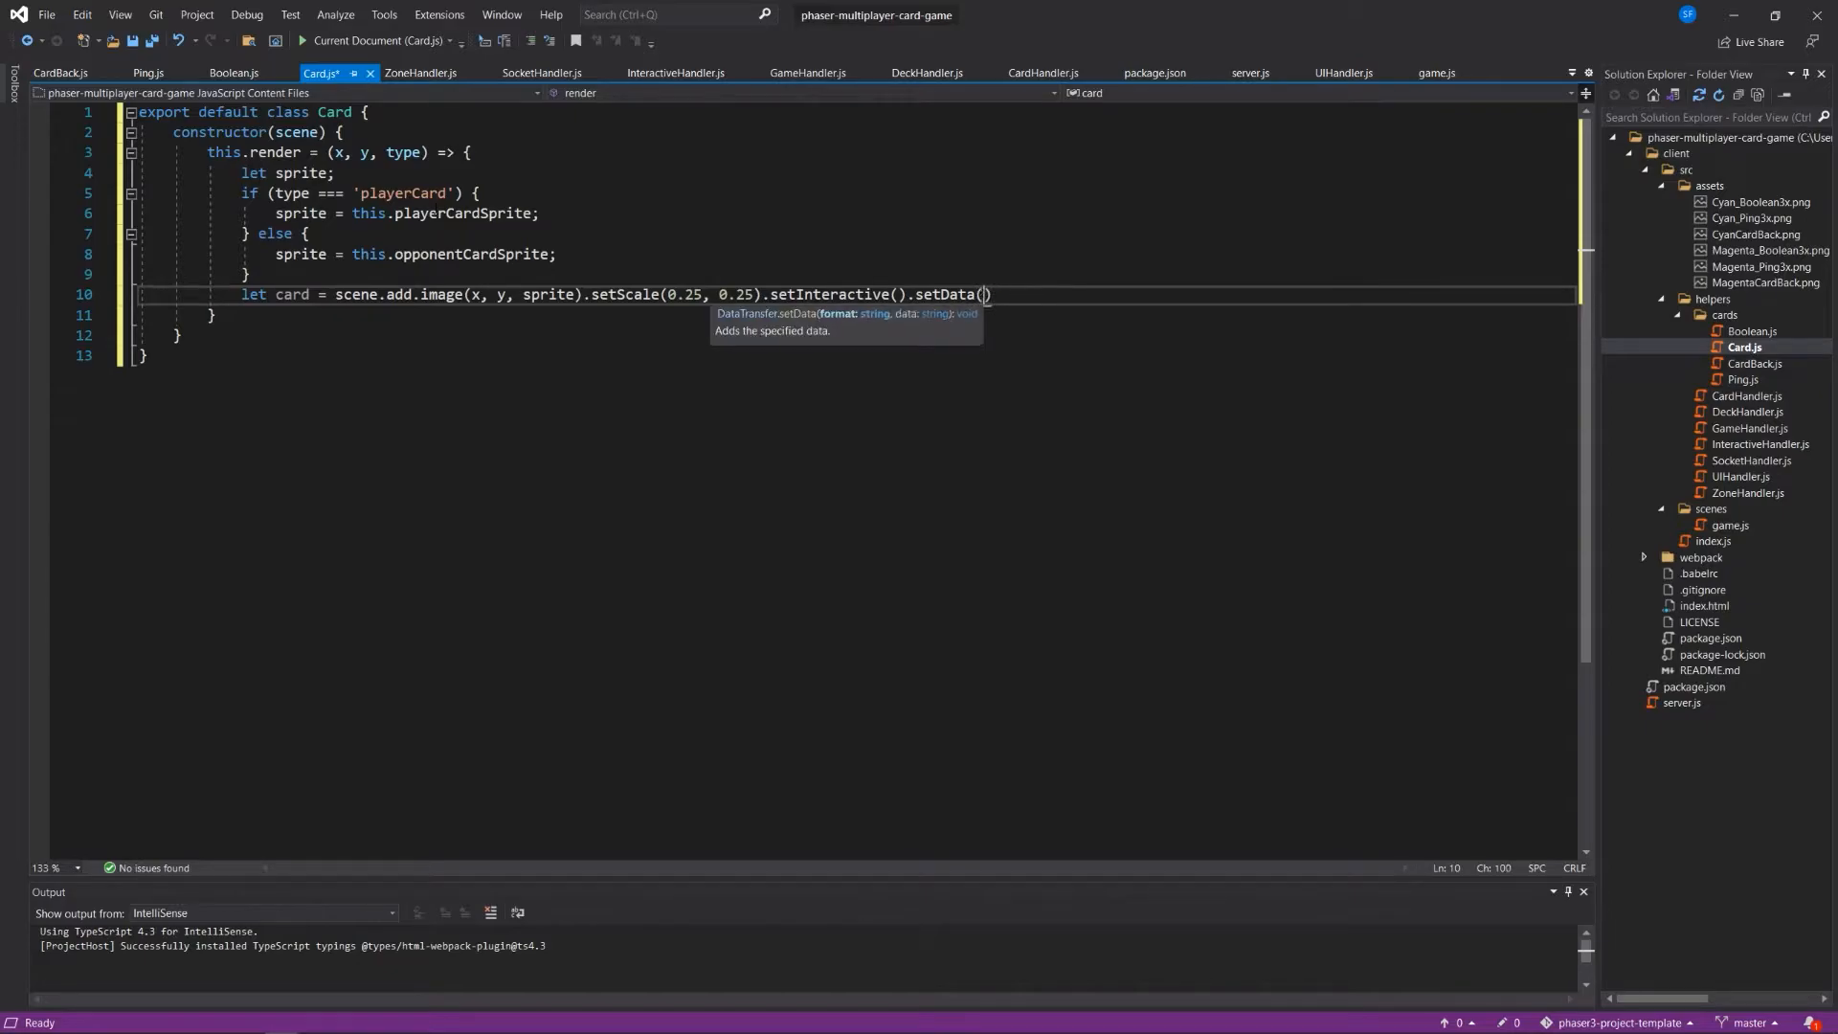
text({)
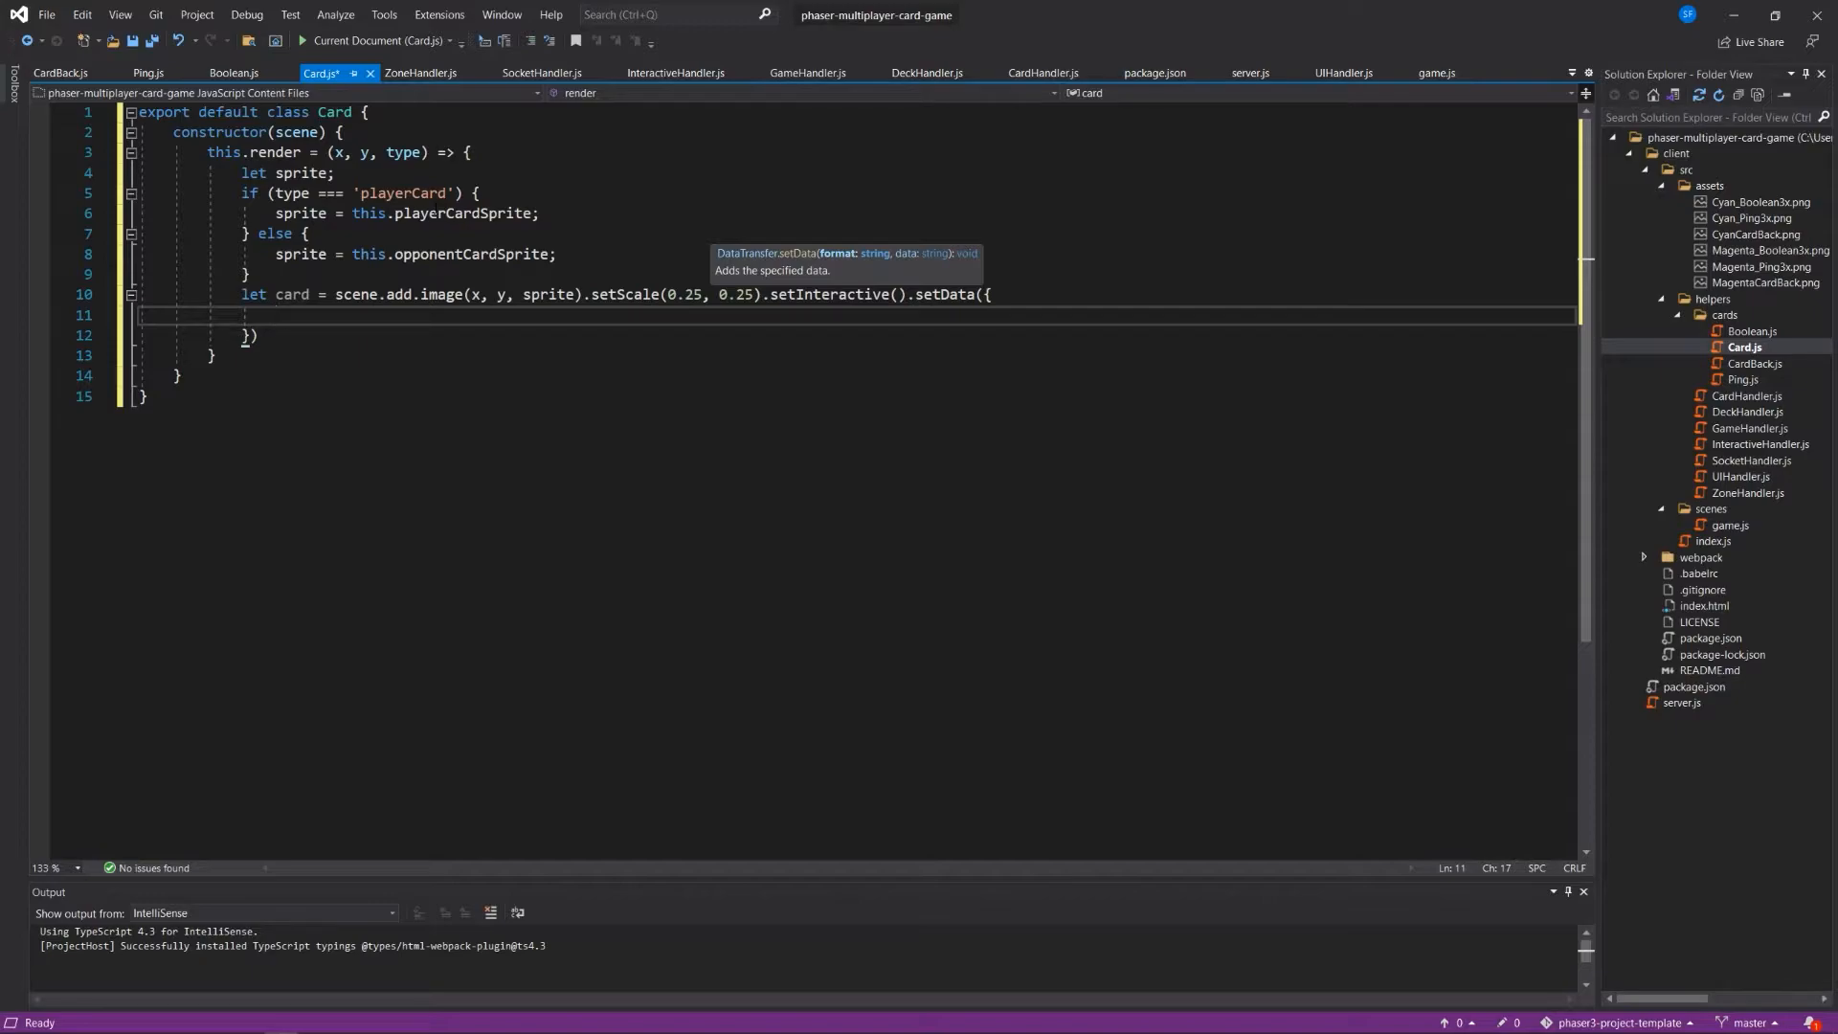
Fill setData with "name": this.name, "type": type, "sprite": sprite.
text("ban)
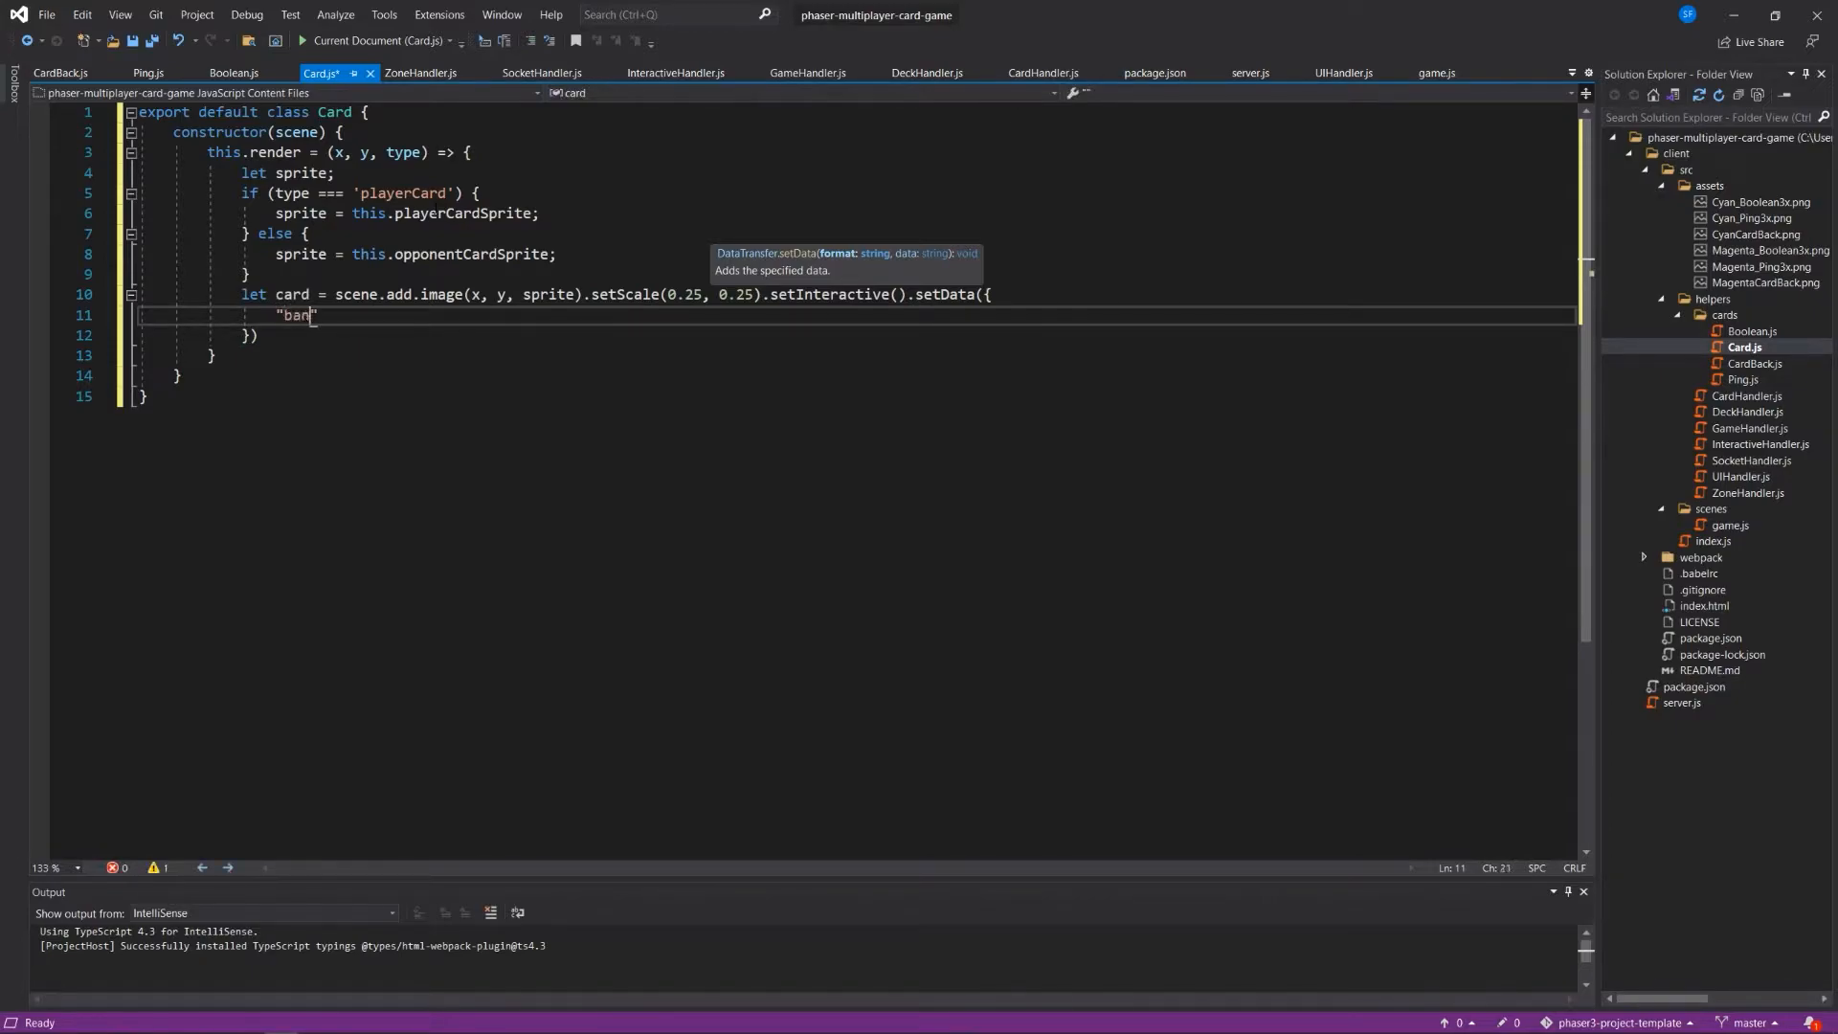
text(name)
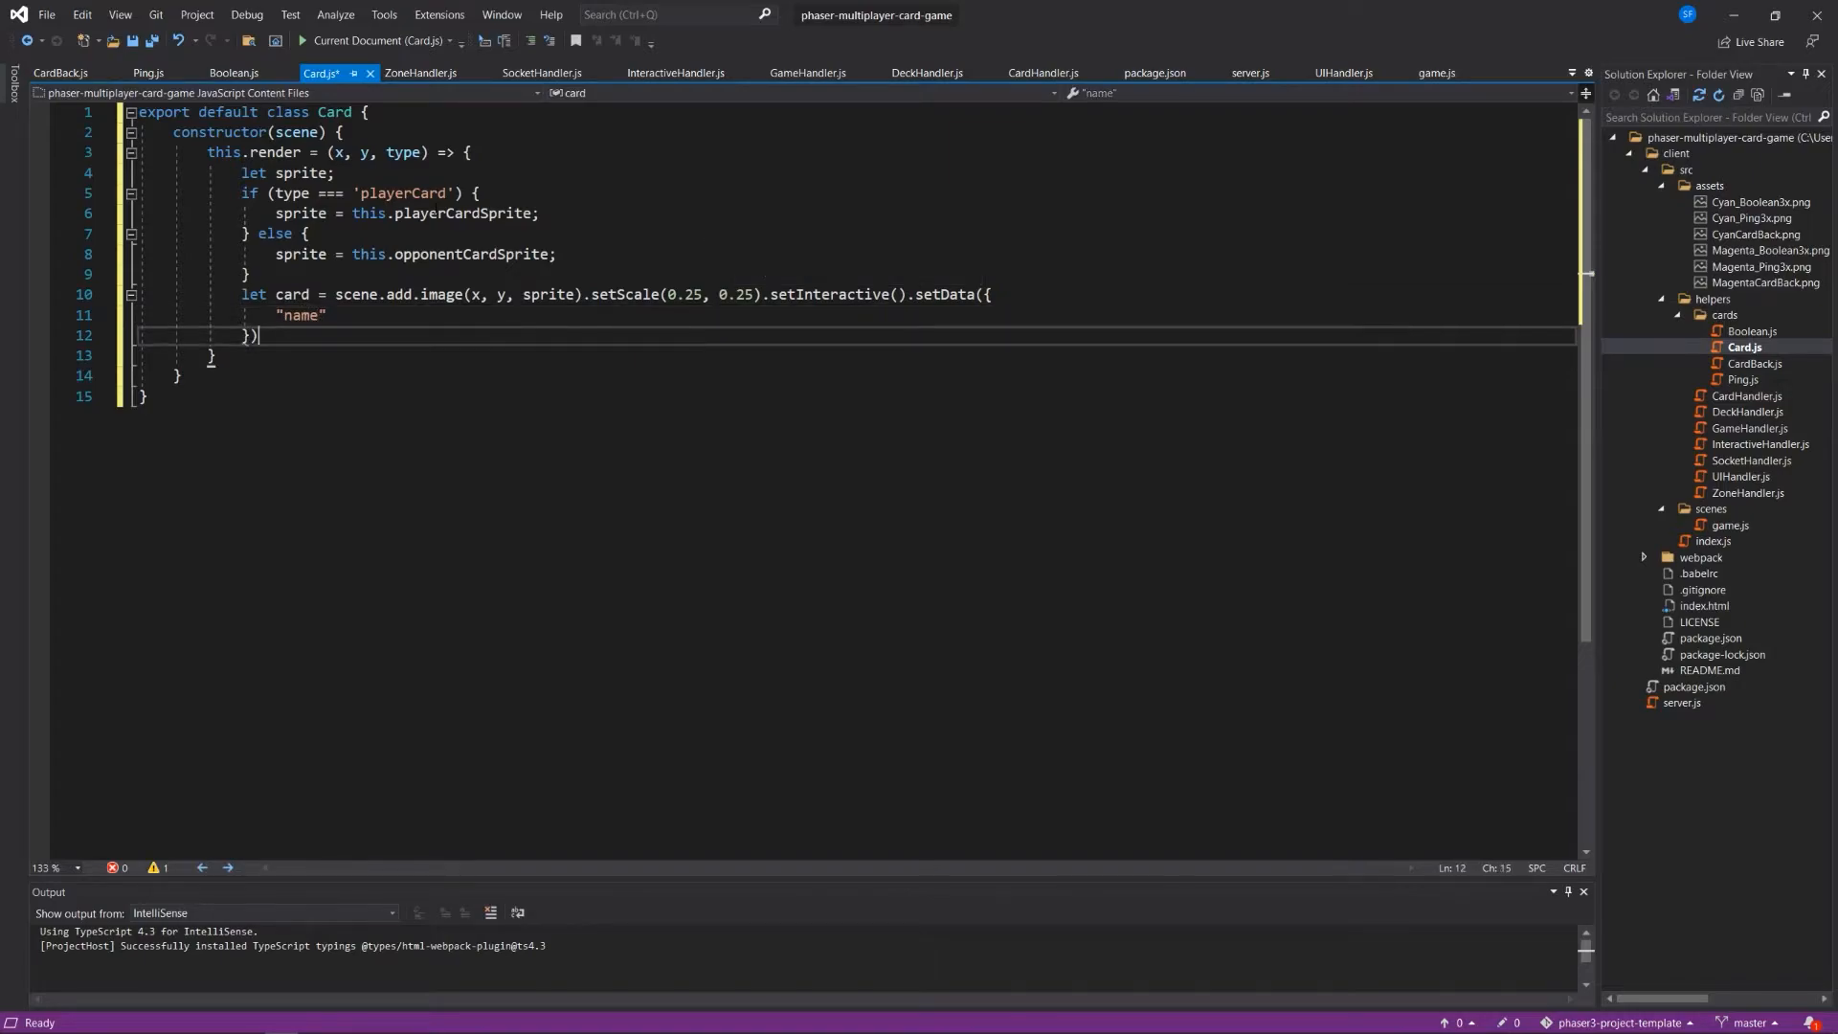
text(:)
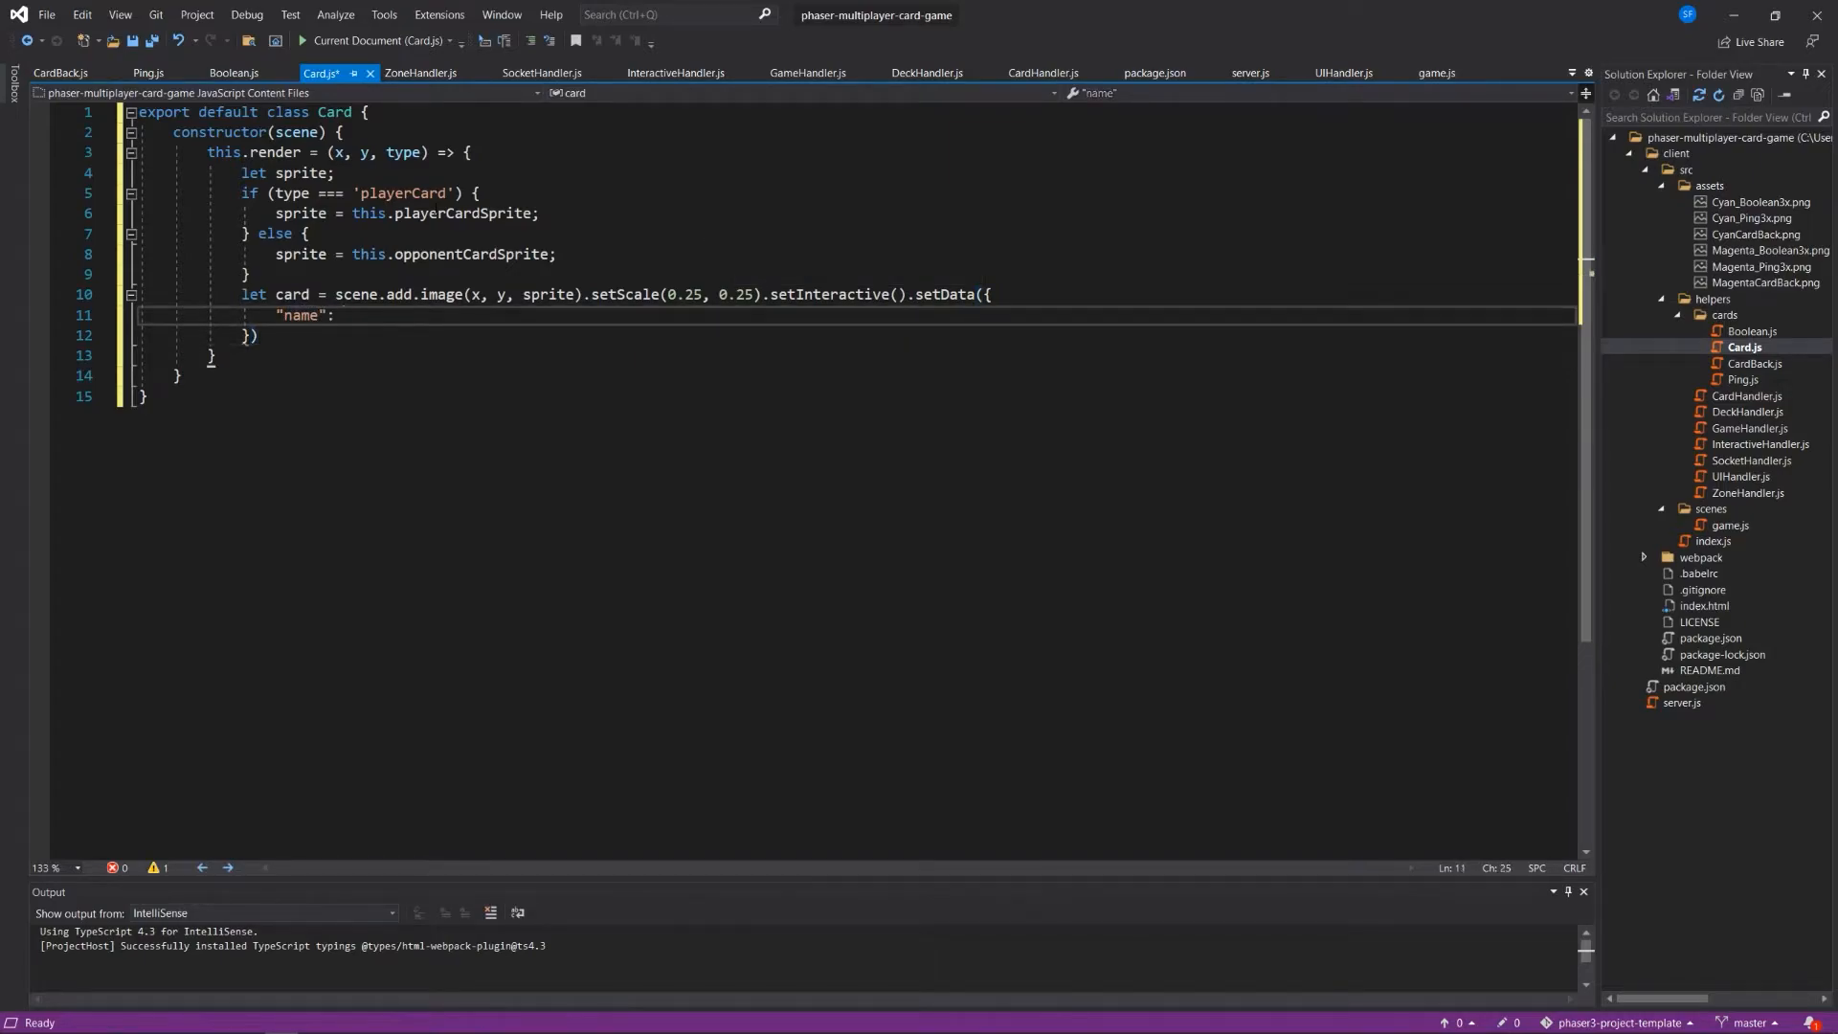
text(this.name)
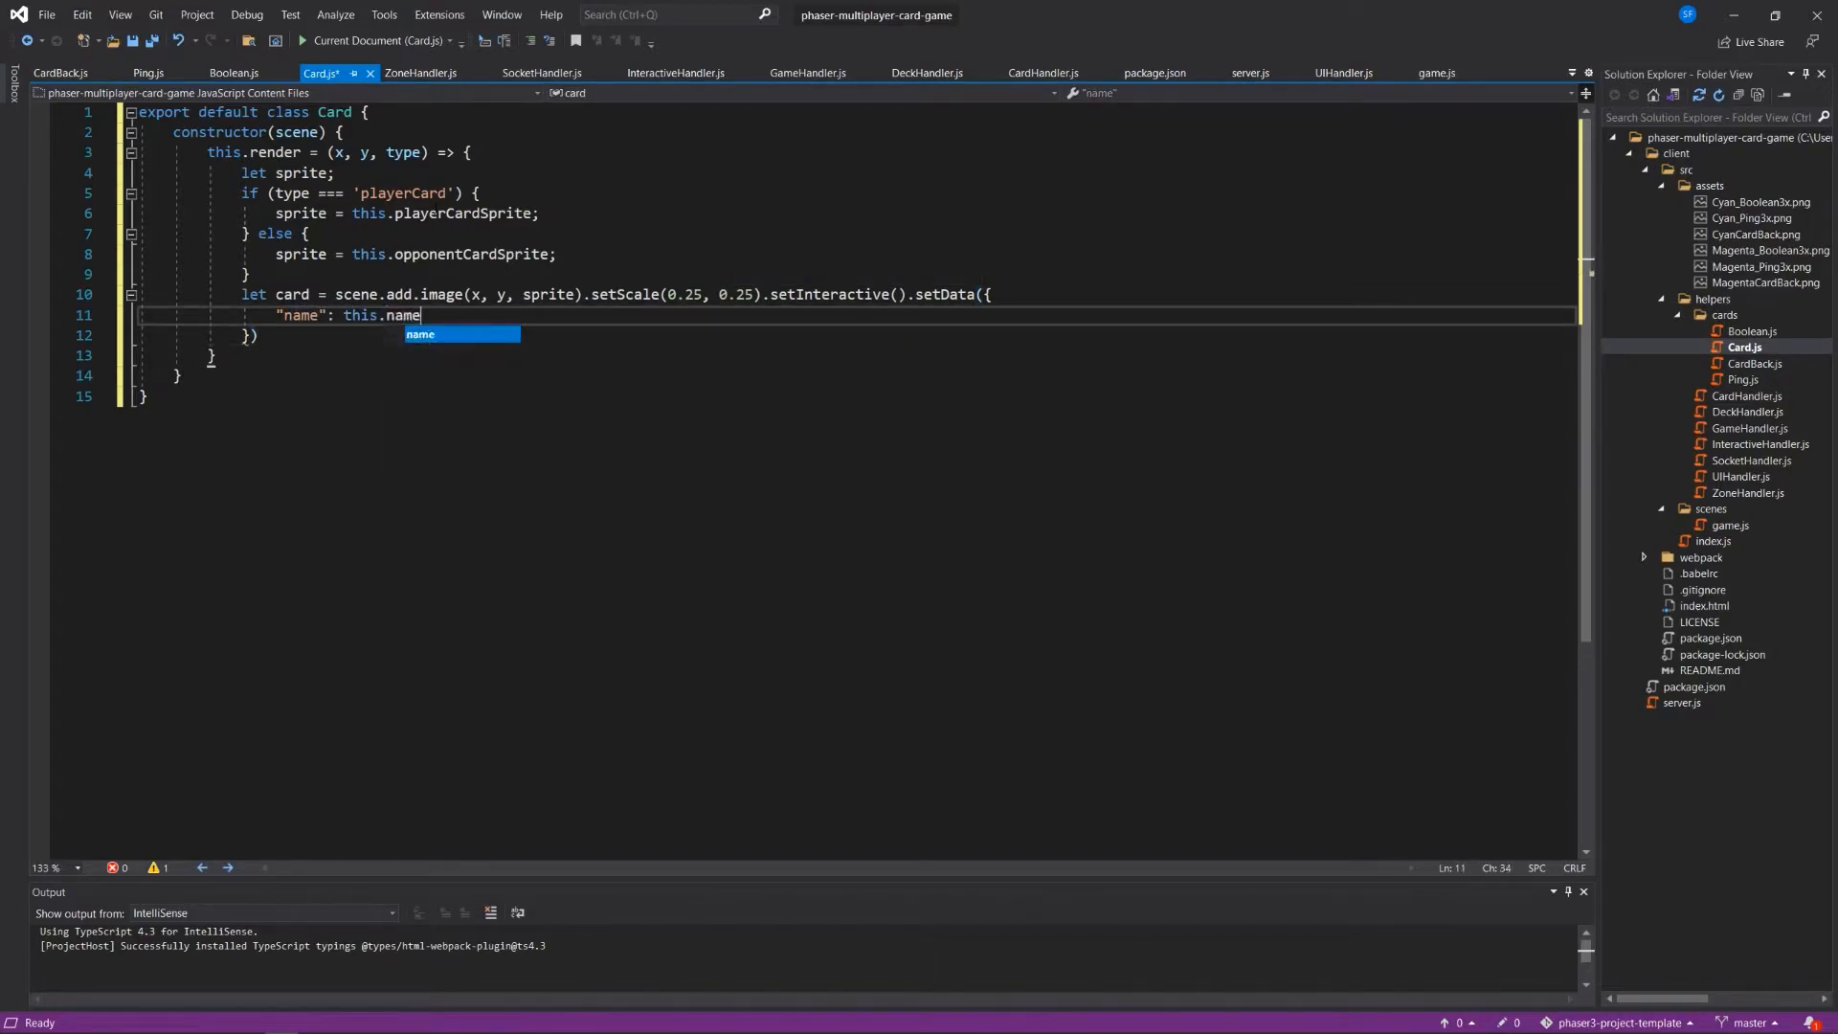
text(,)
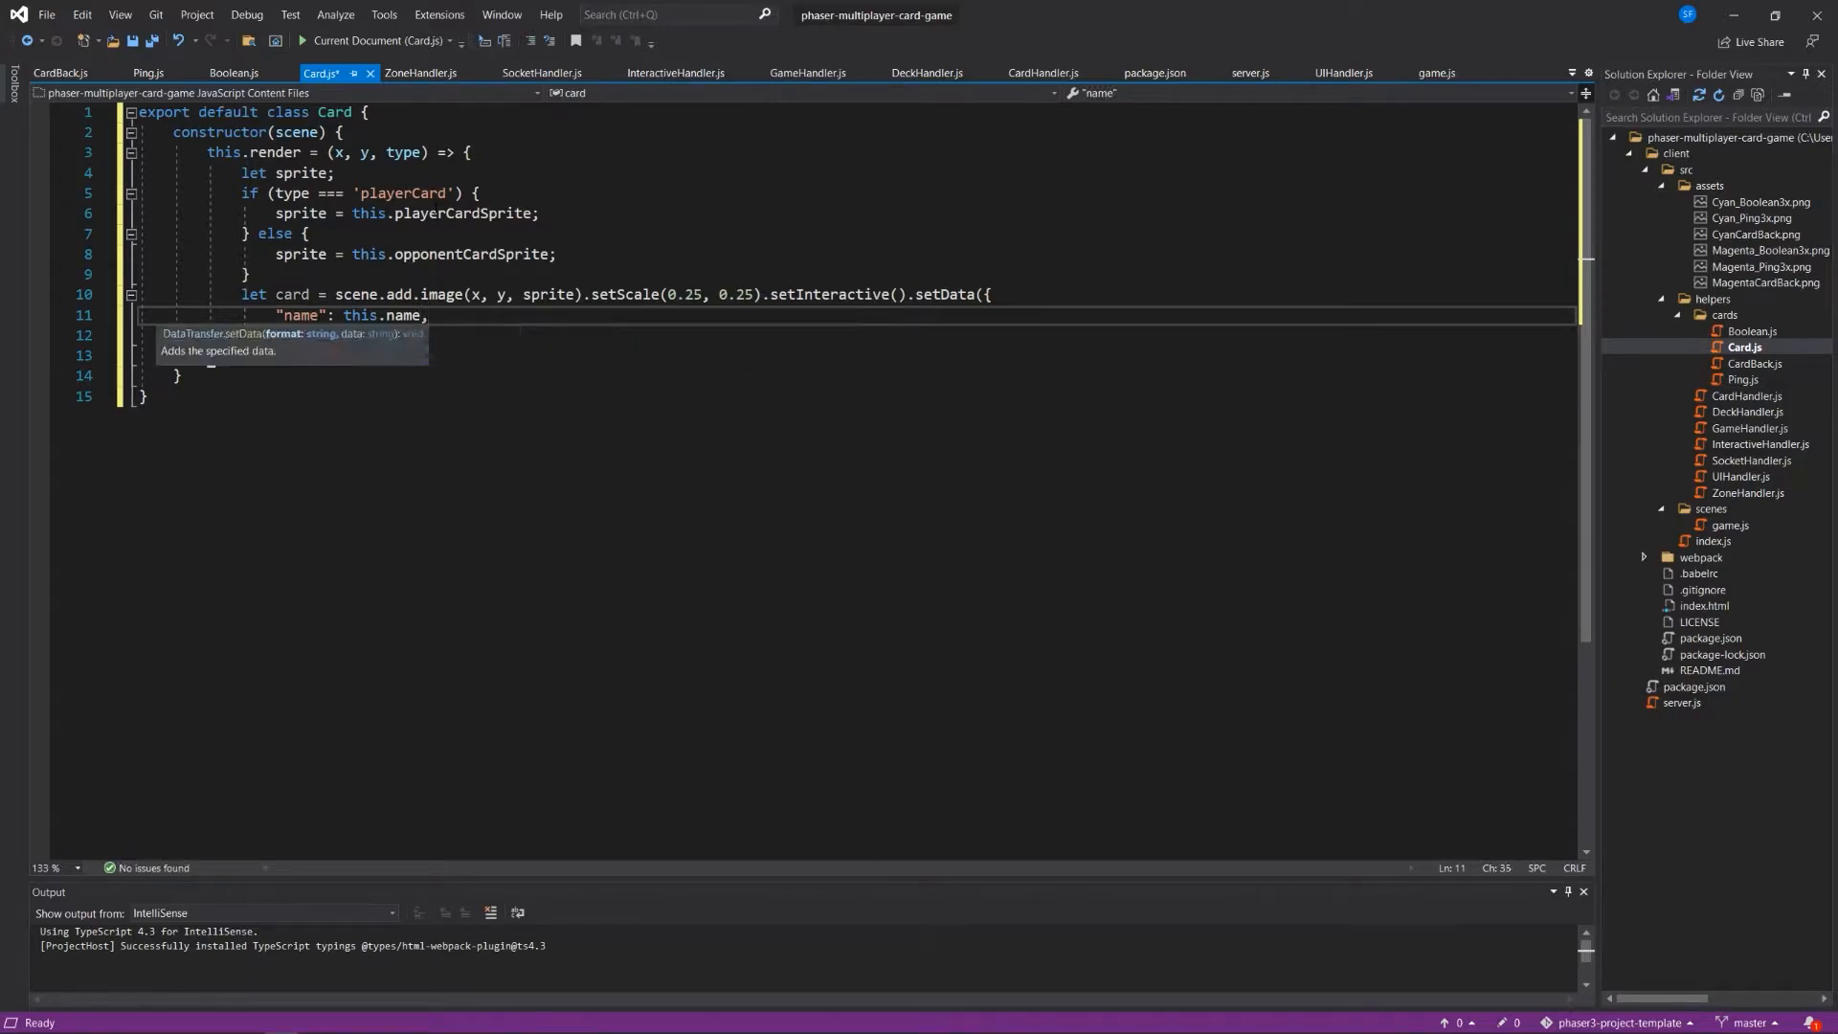
text("type")
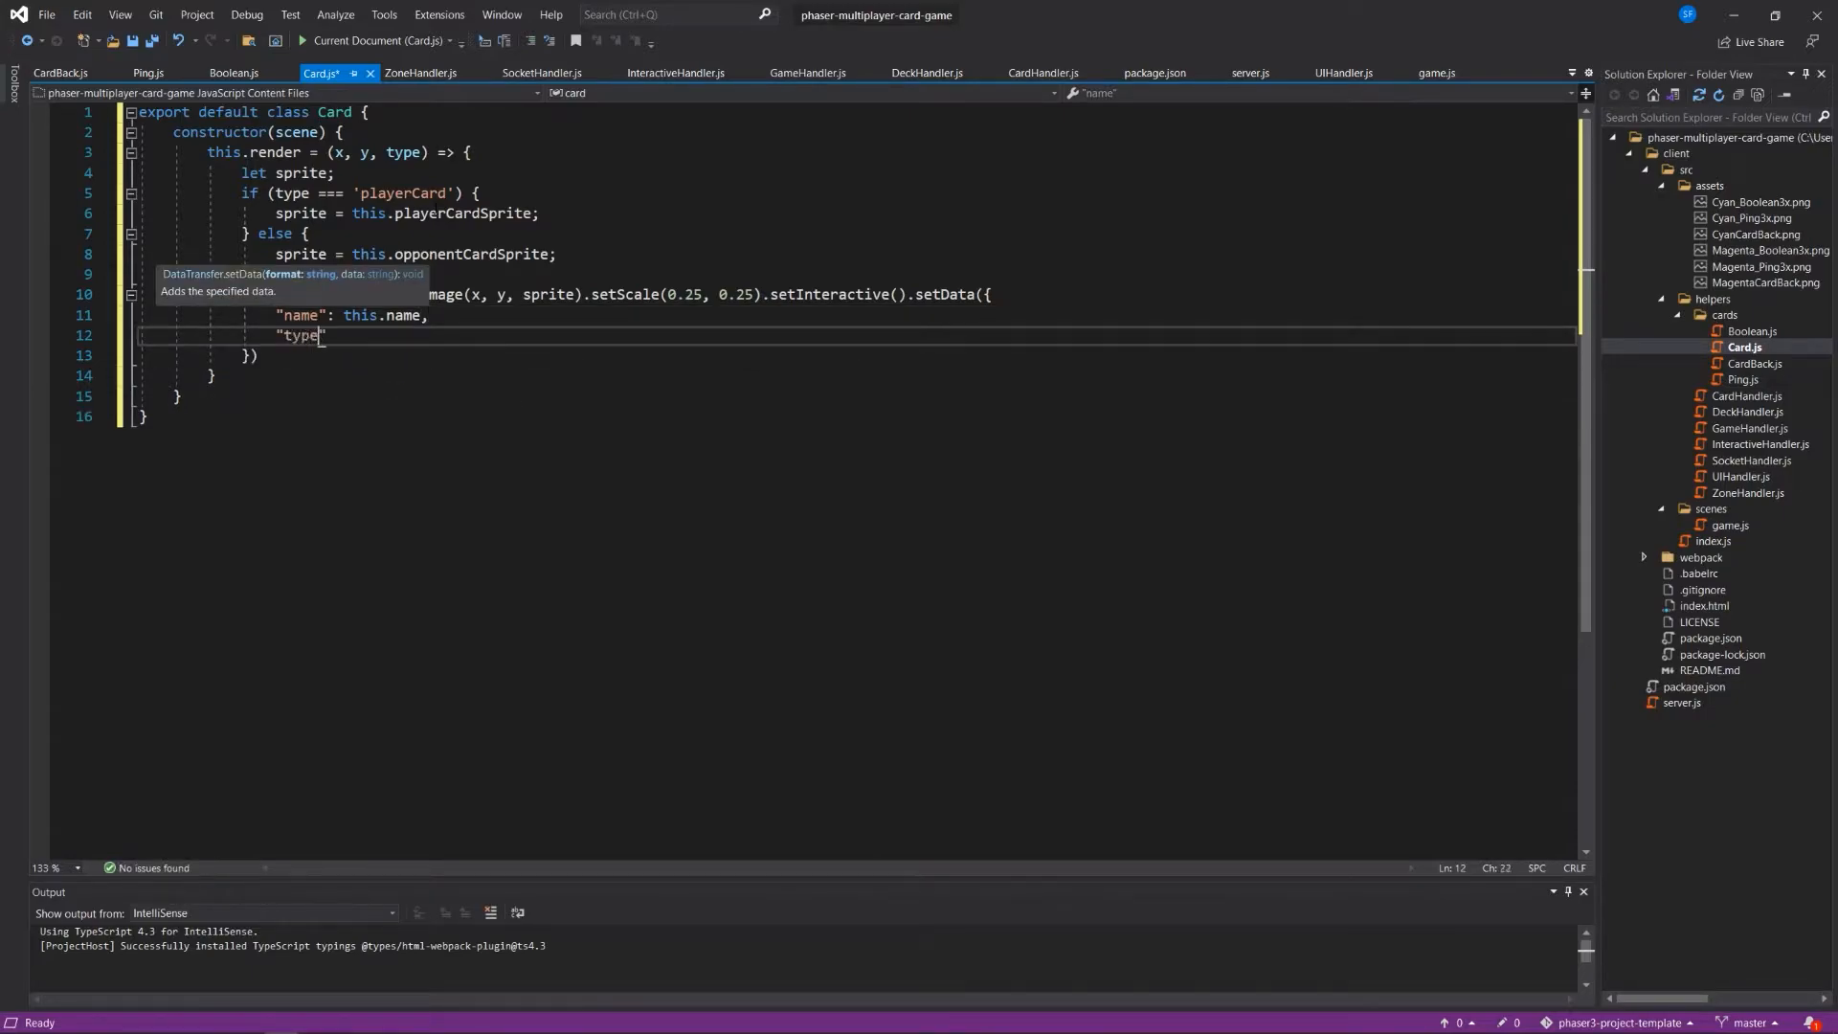
text(":)
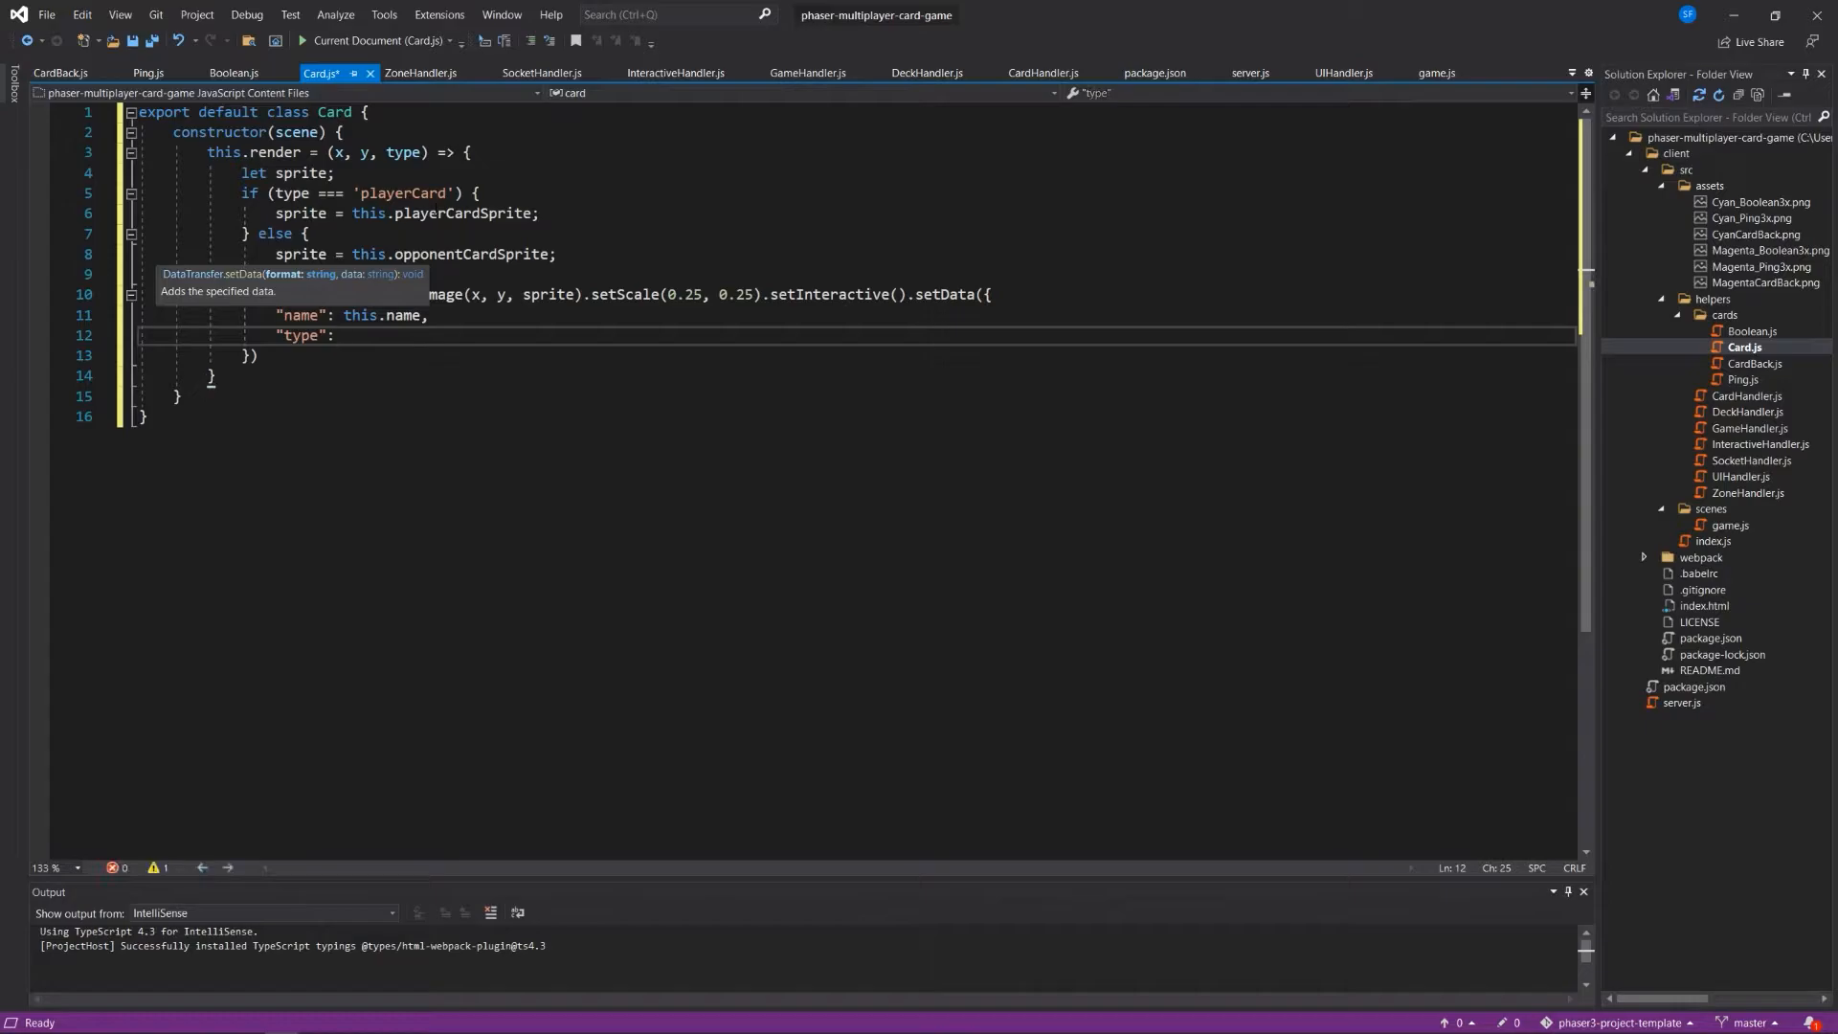
text(type,)
text("psr)
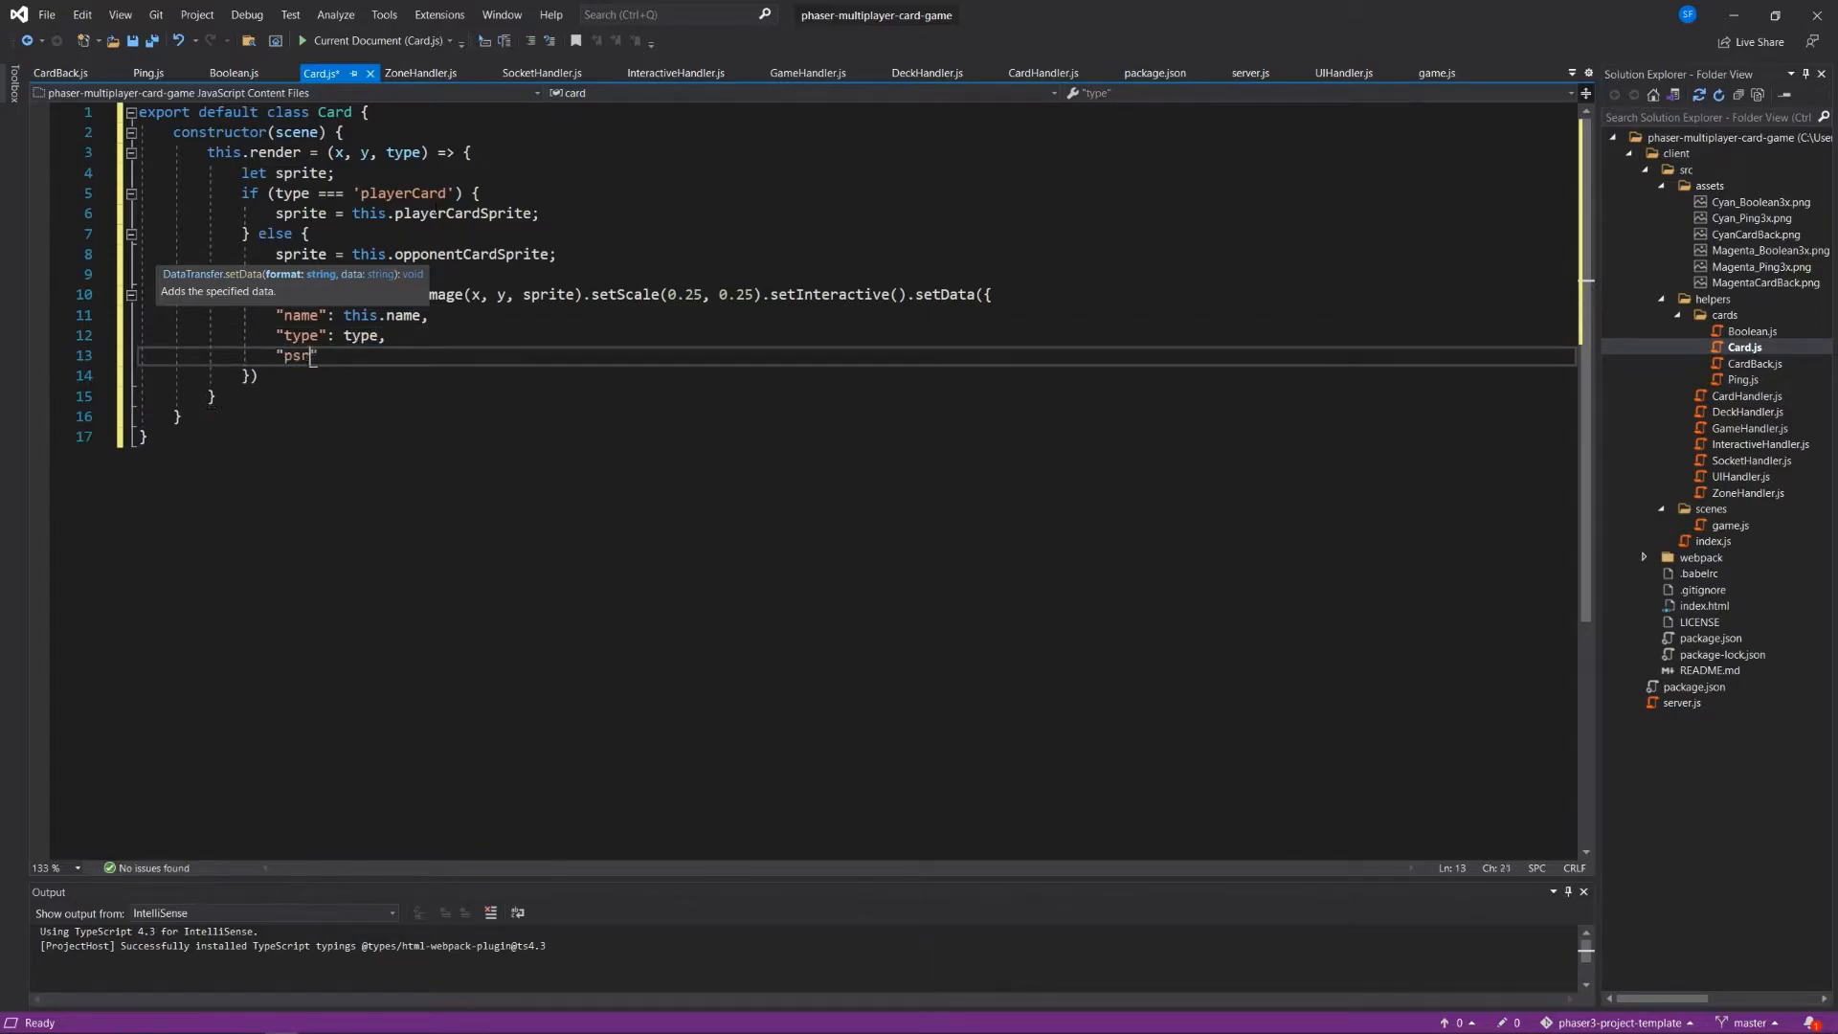
text(sprite)
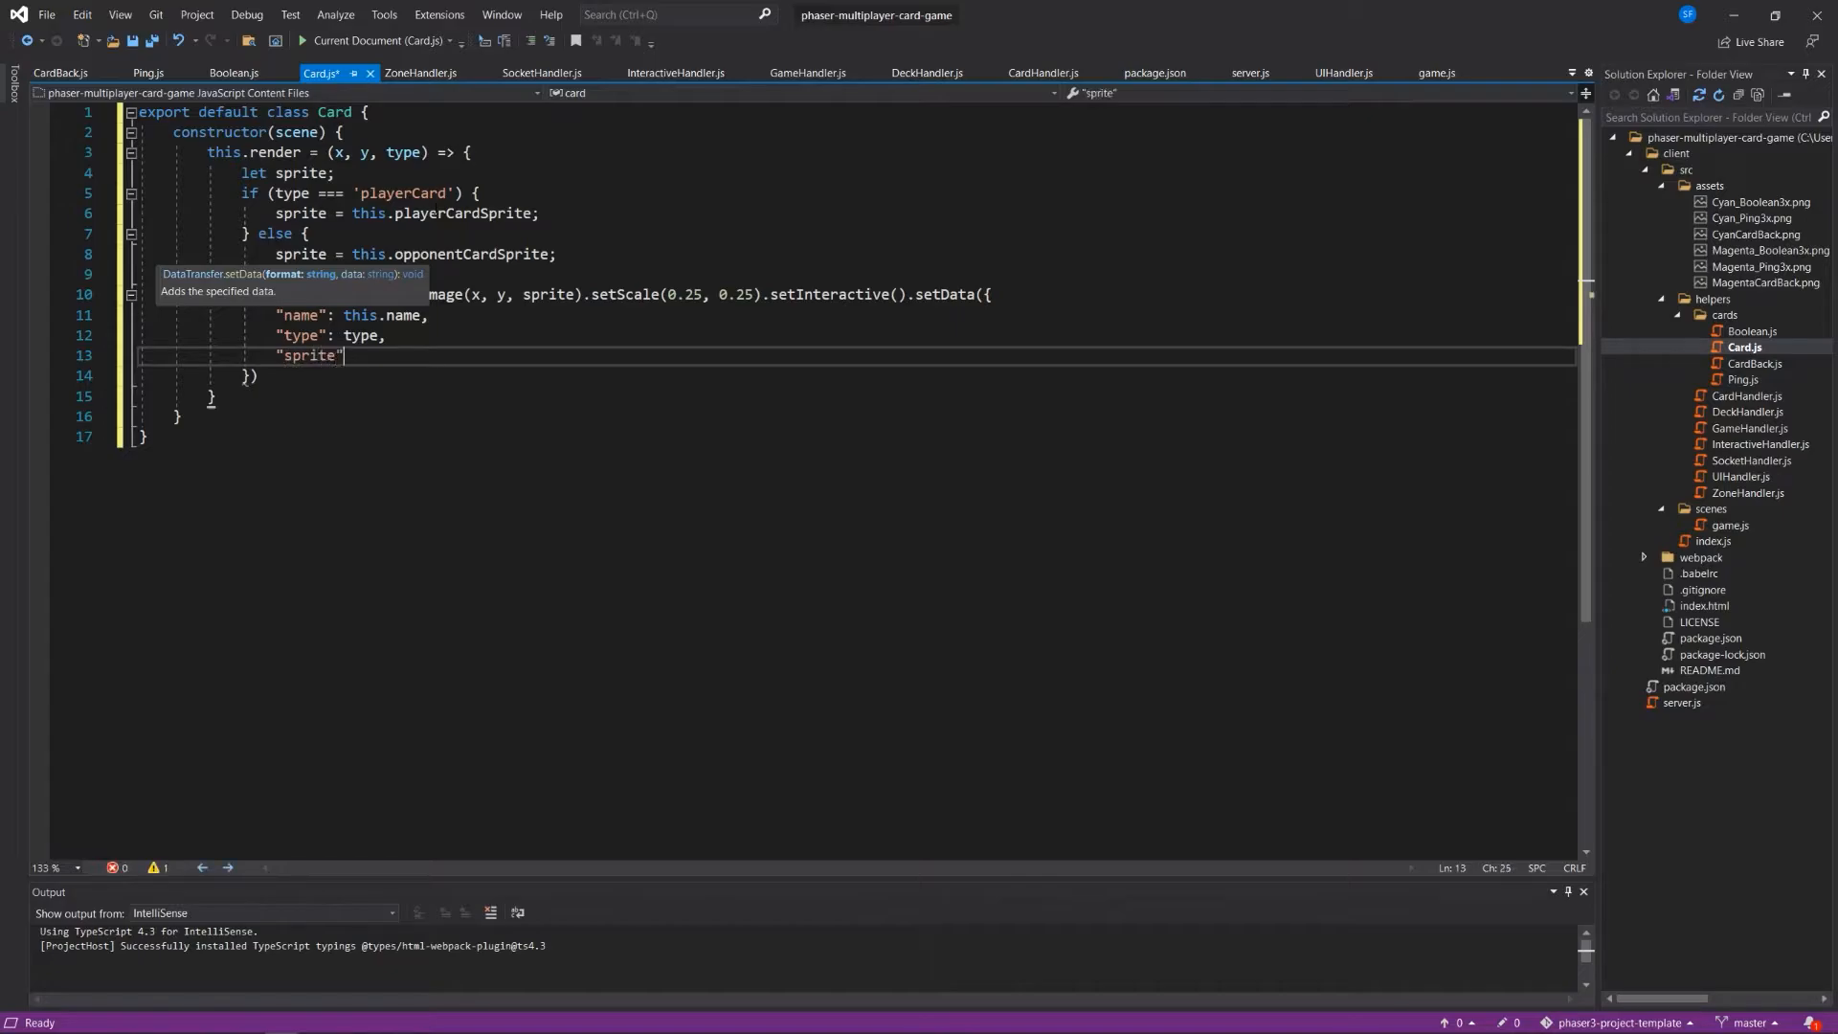
text(: sprite)
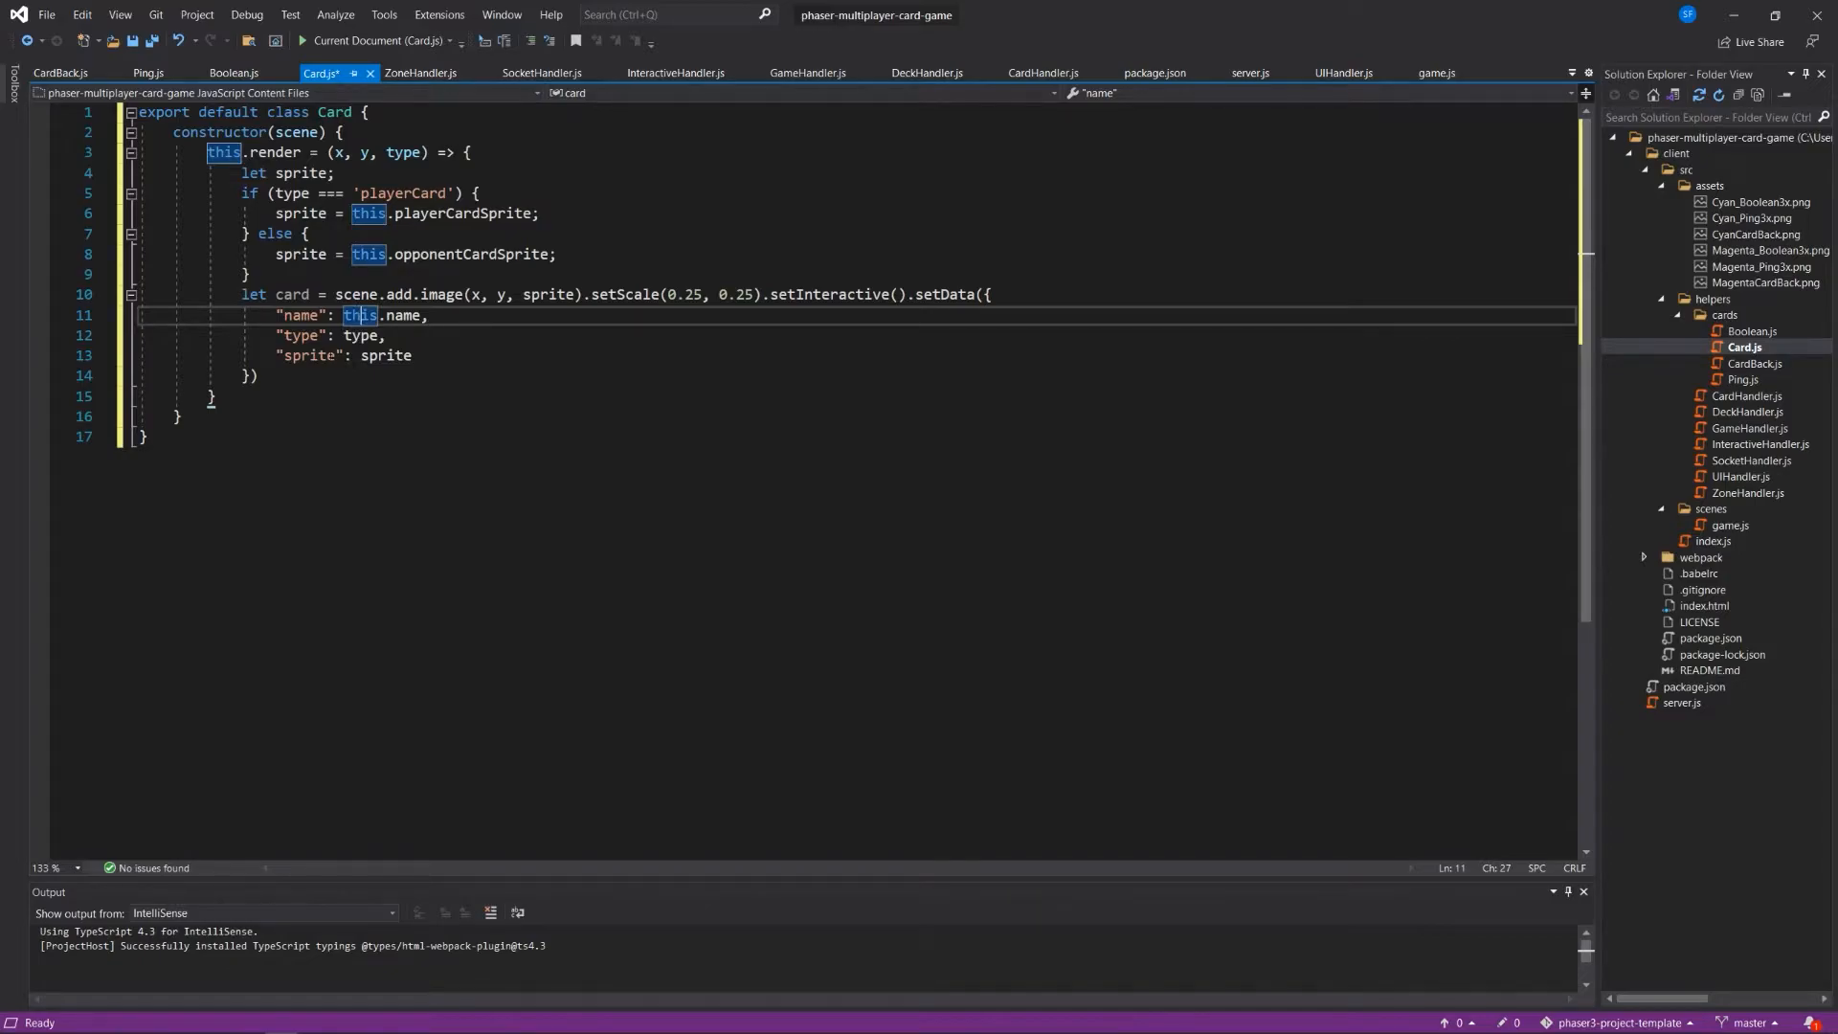
click(259, 375)
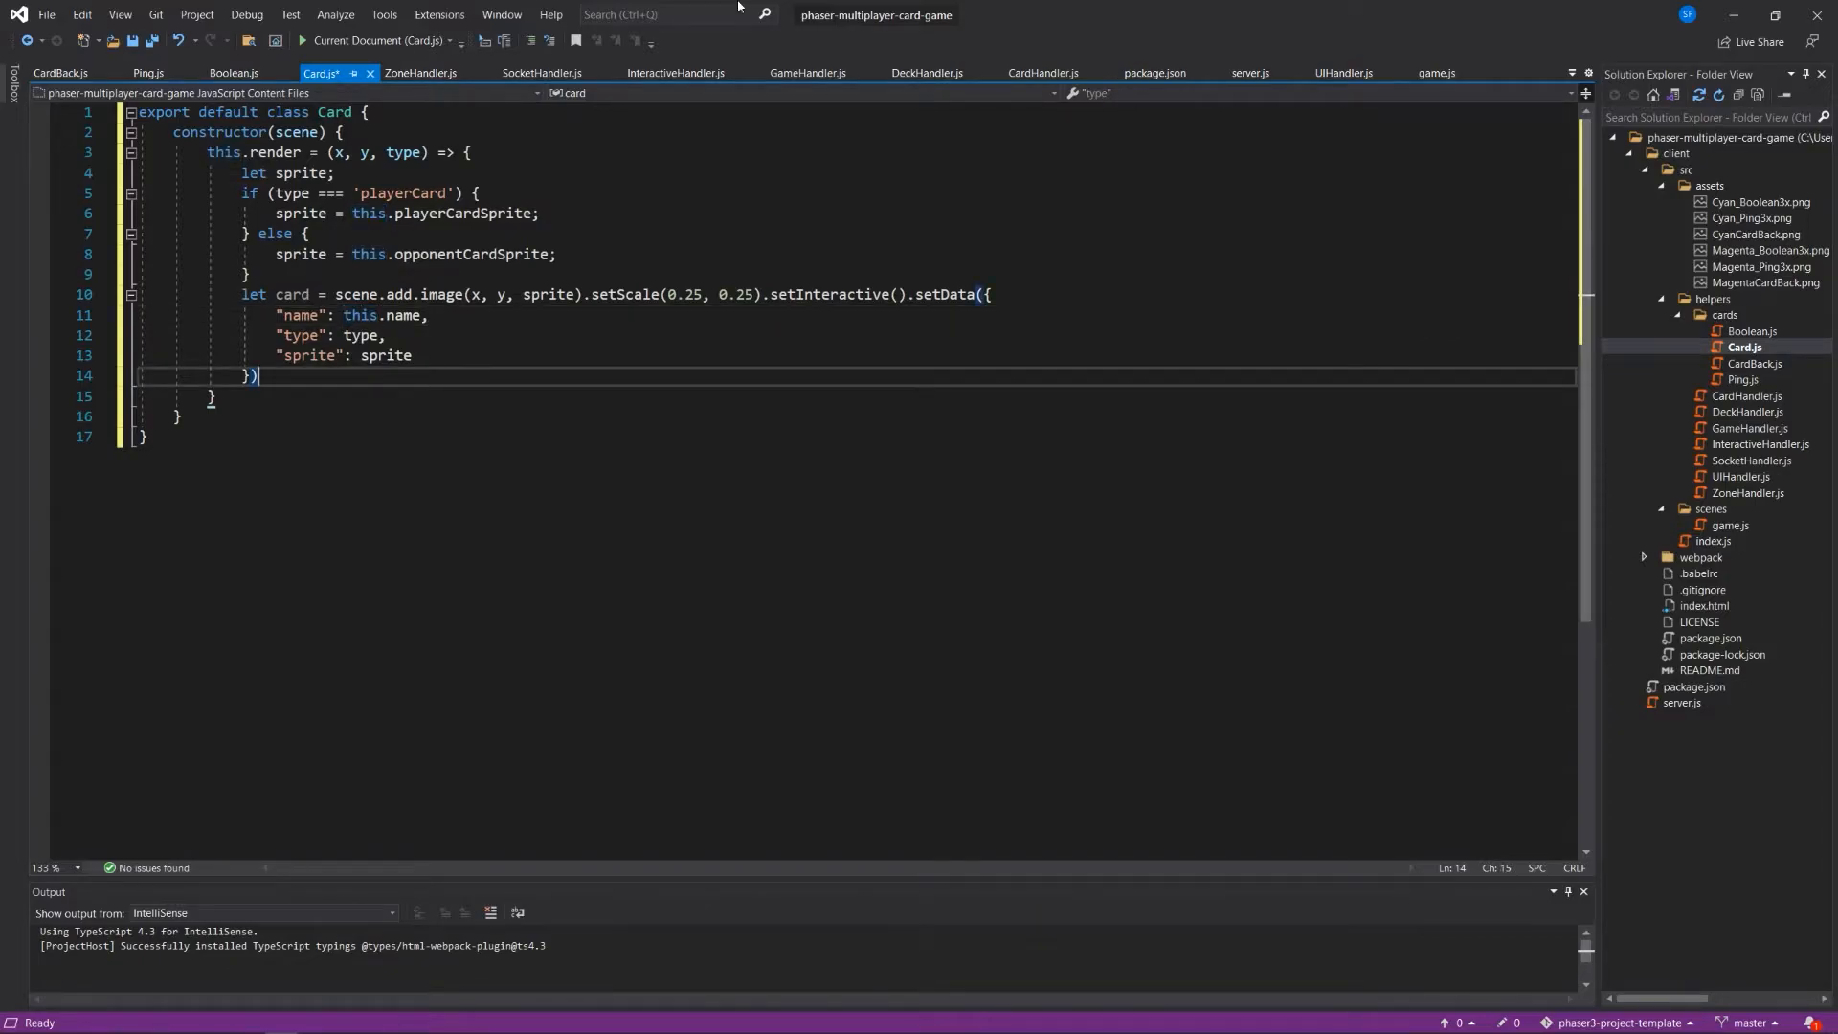
Make player cards draggable with scene.input.setDraggable(card) when type === 'playerCard'.
text(if ()
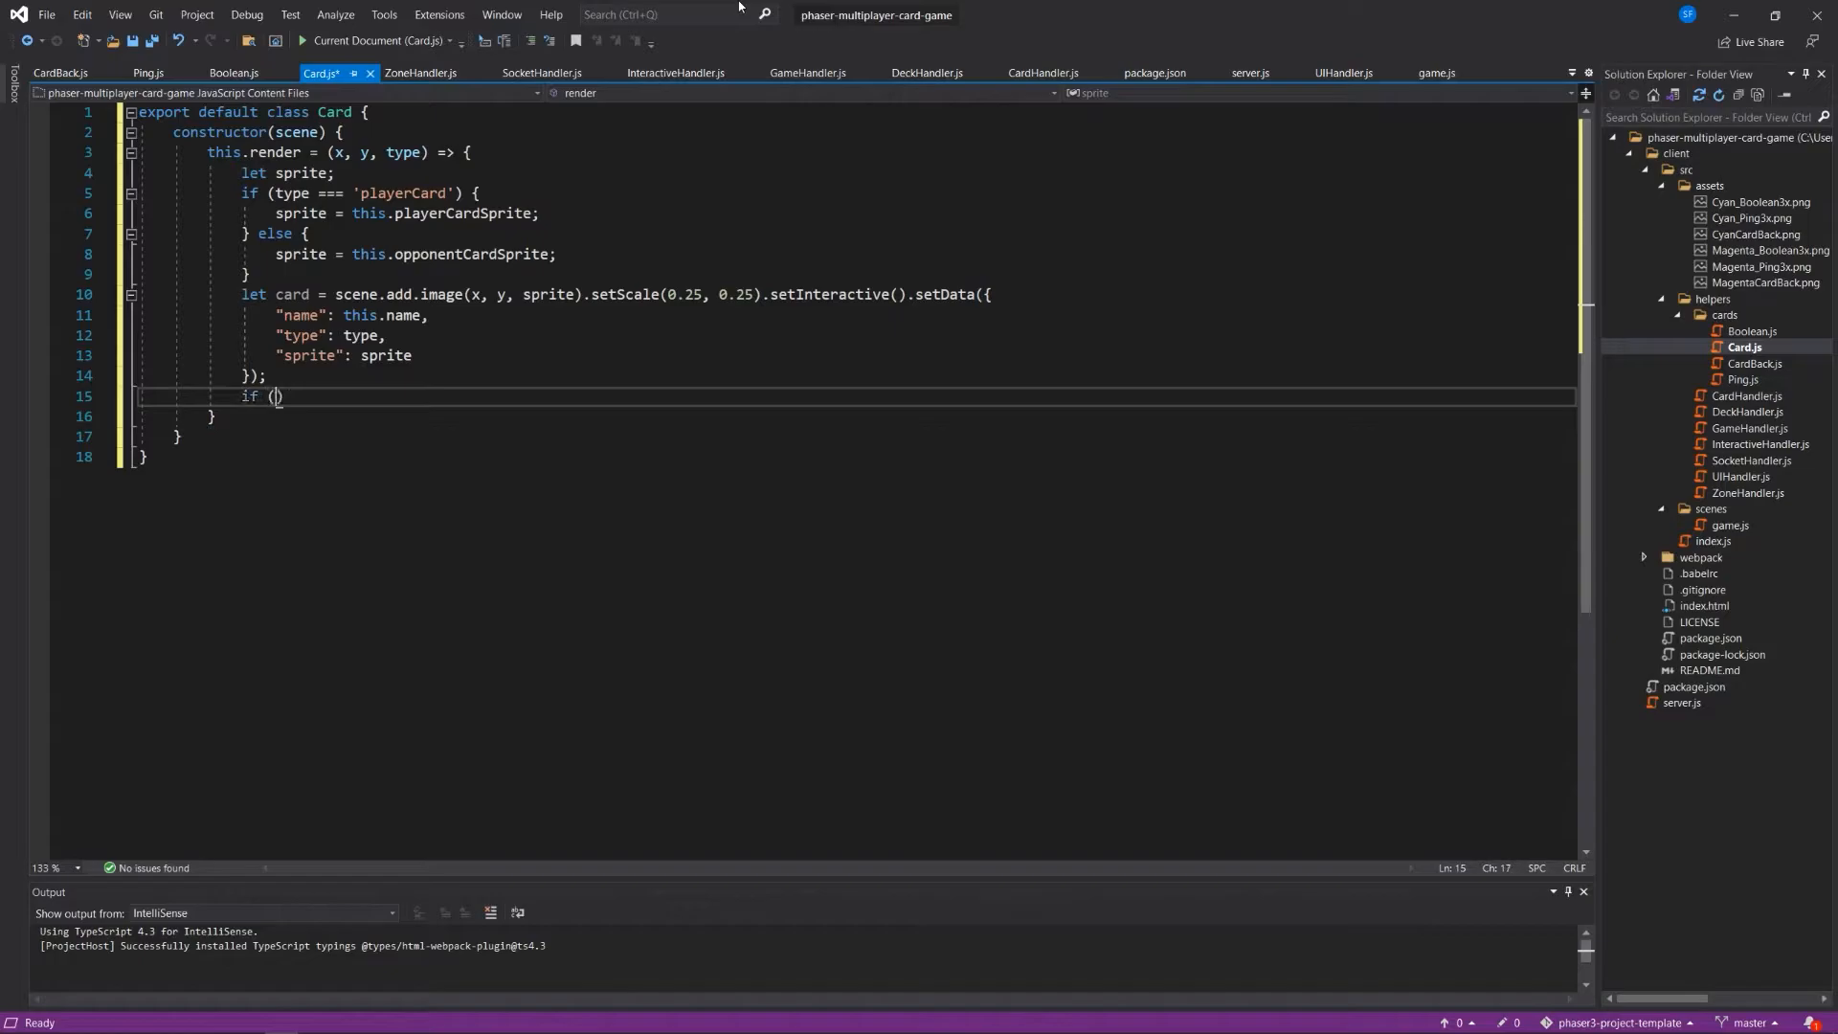
text(type)
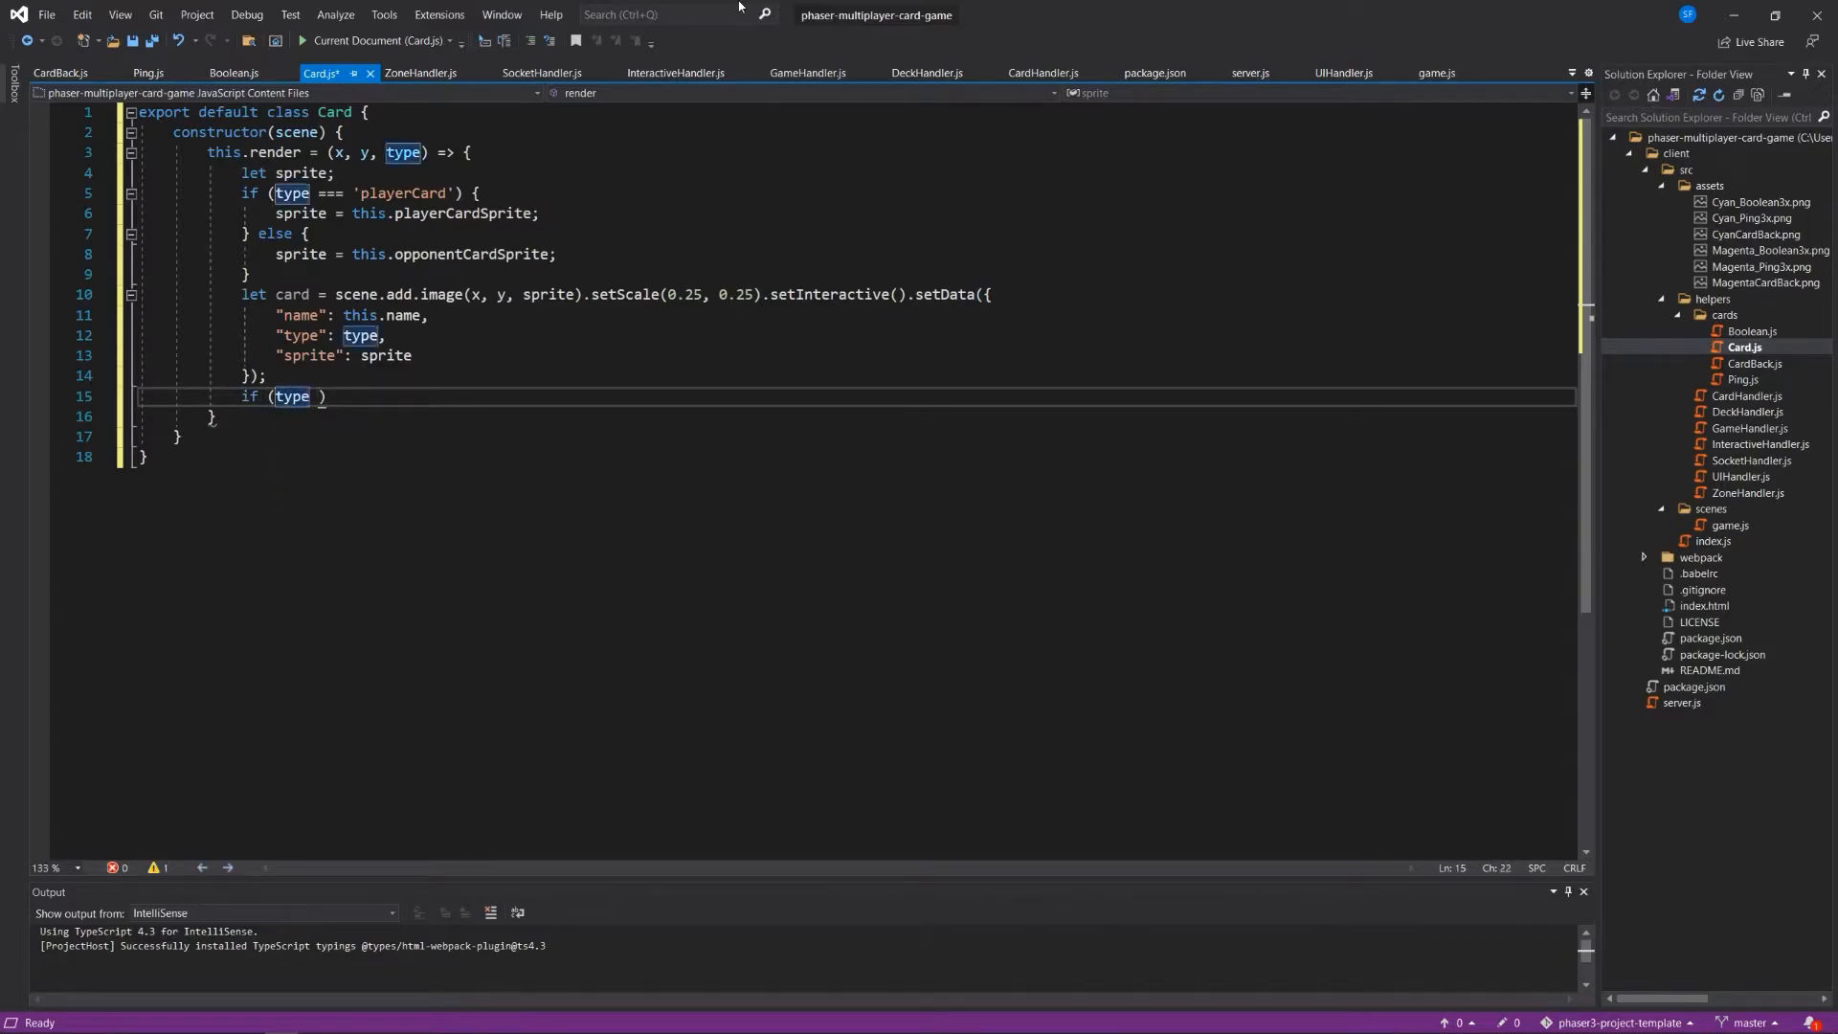
text(=== ')
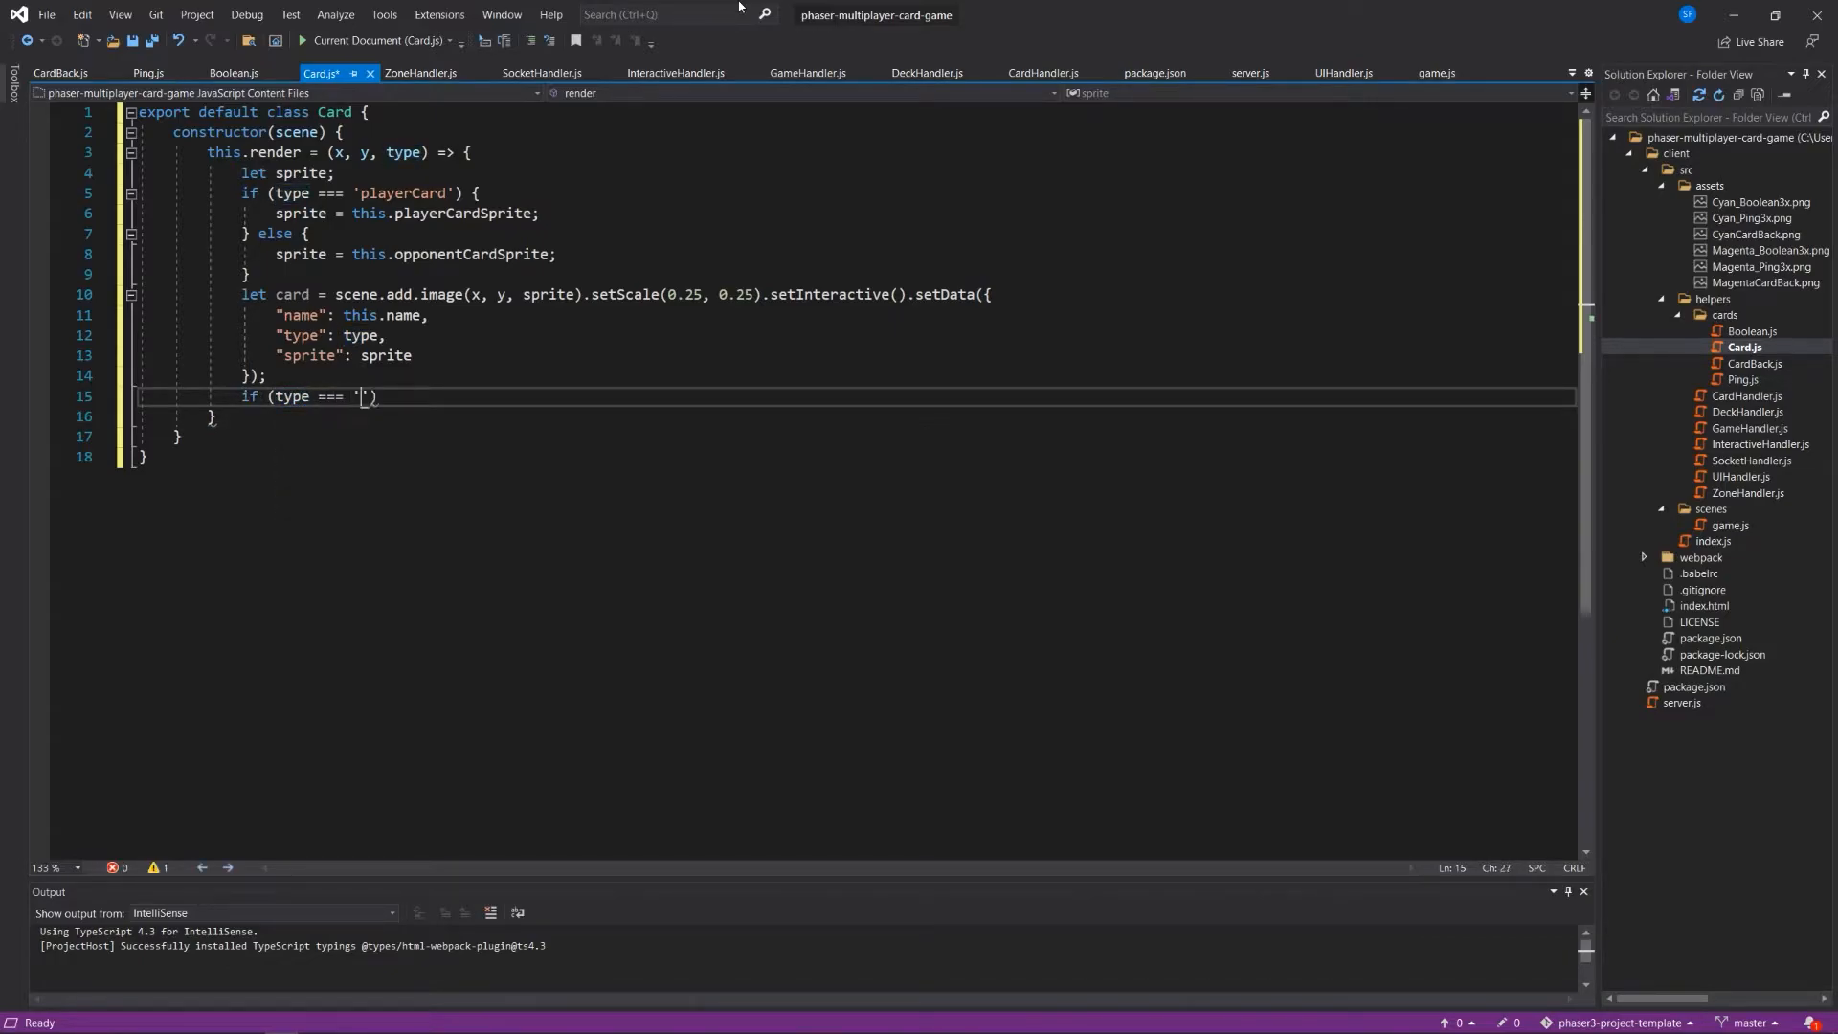
text(playerCard)
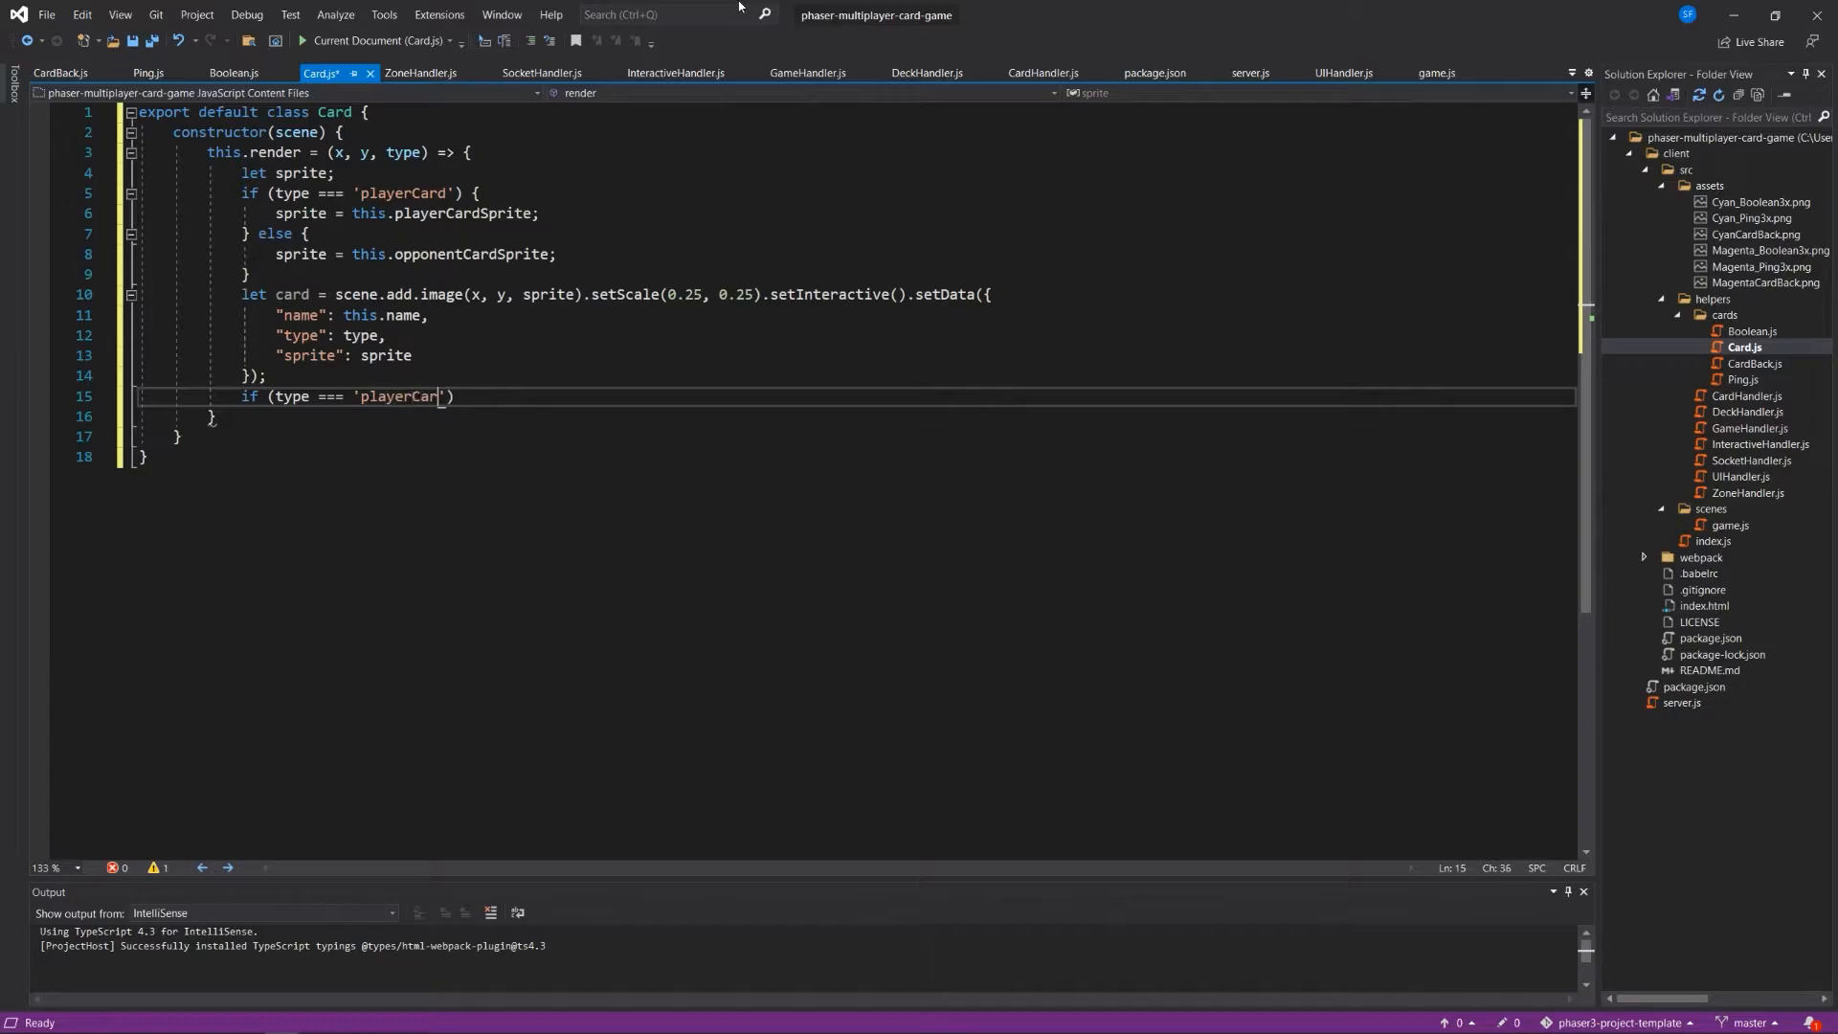
text(d)
text(scene.input.)
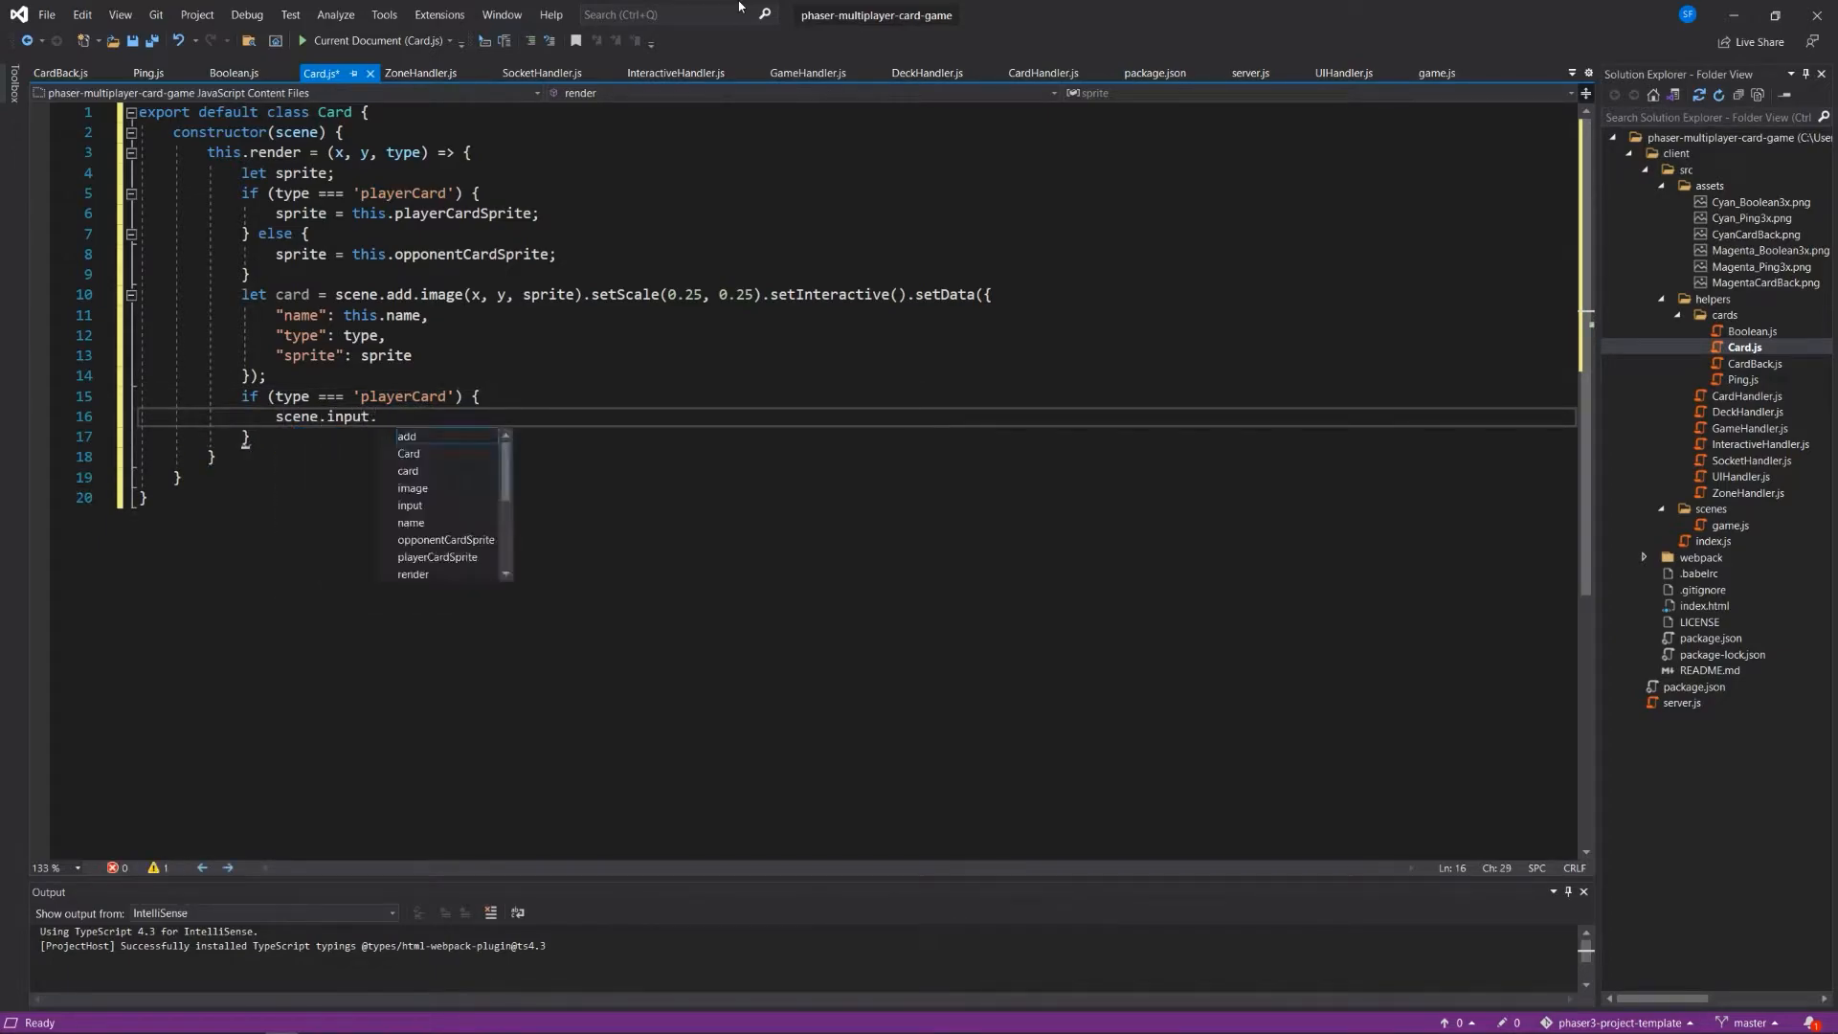
text(setDrt)
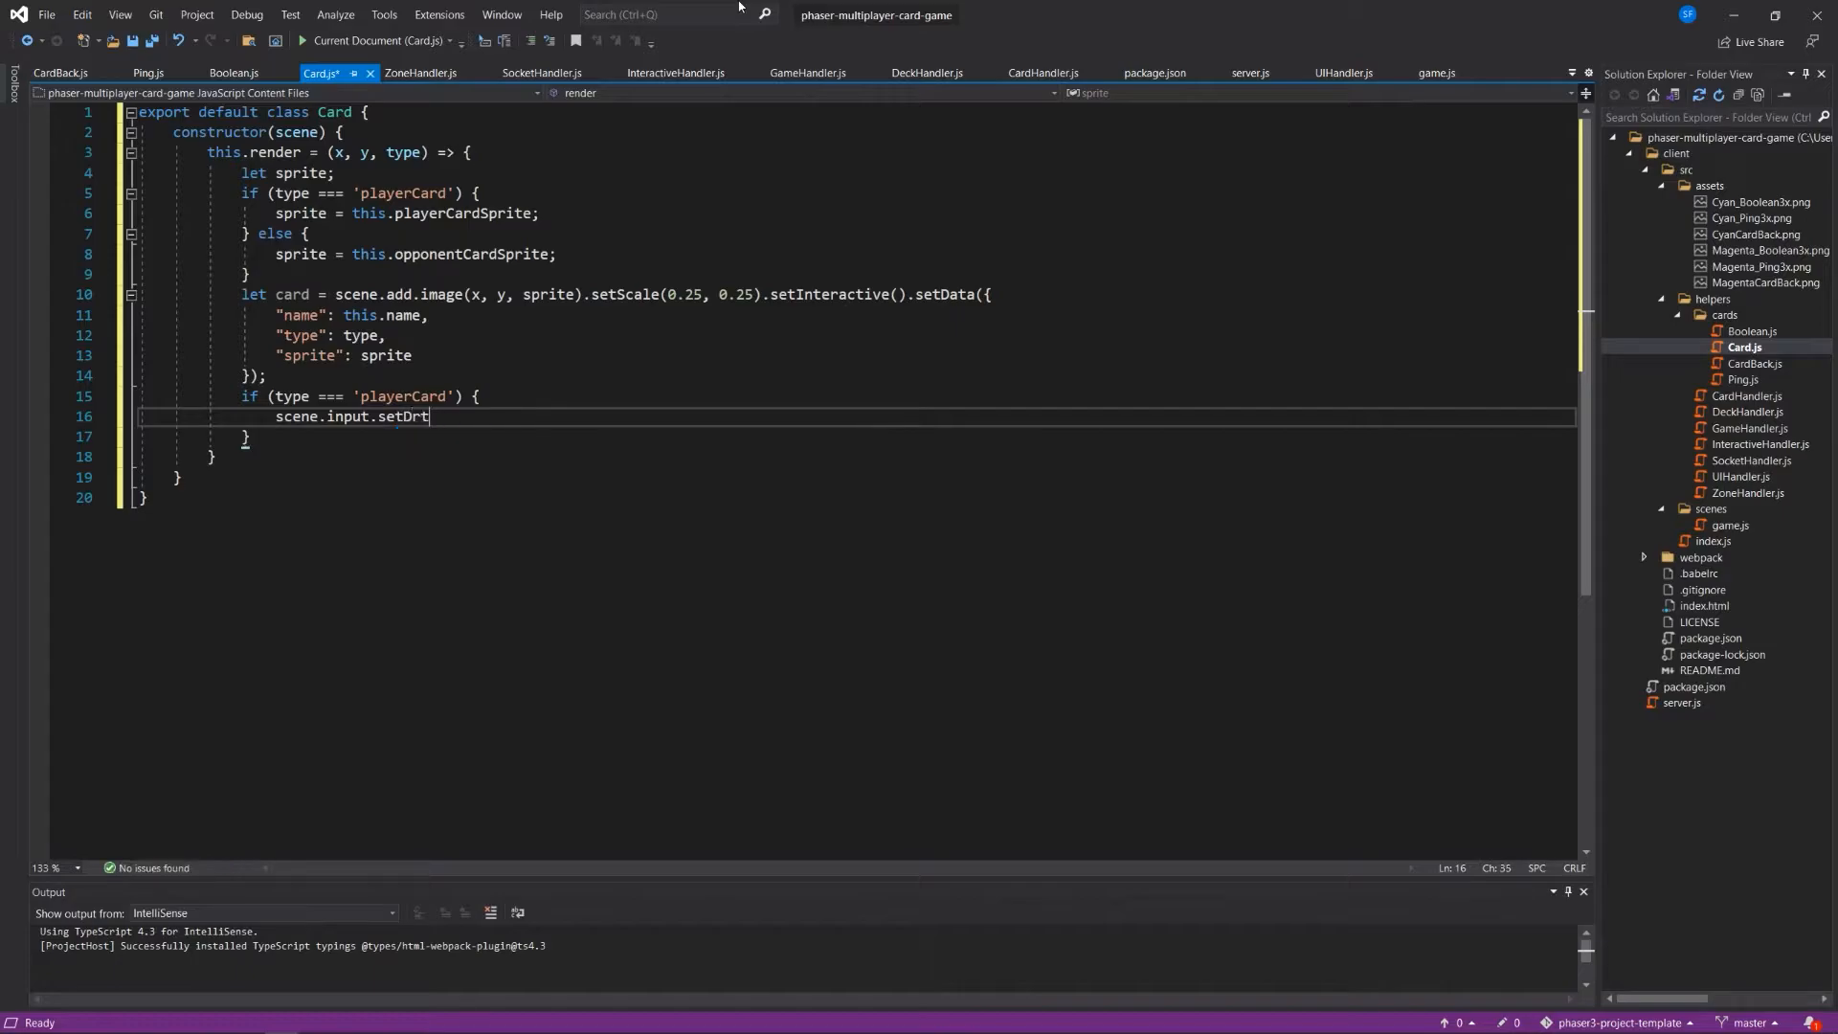
text(aggable())
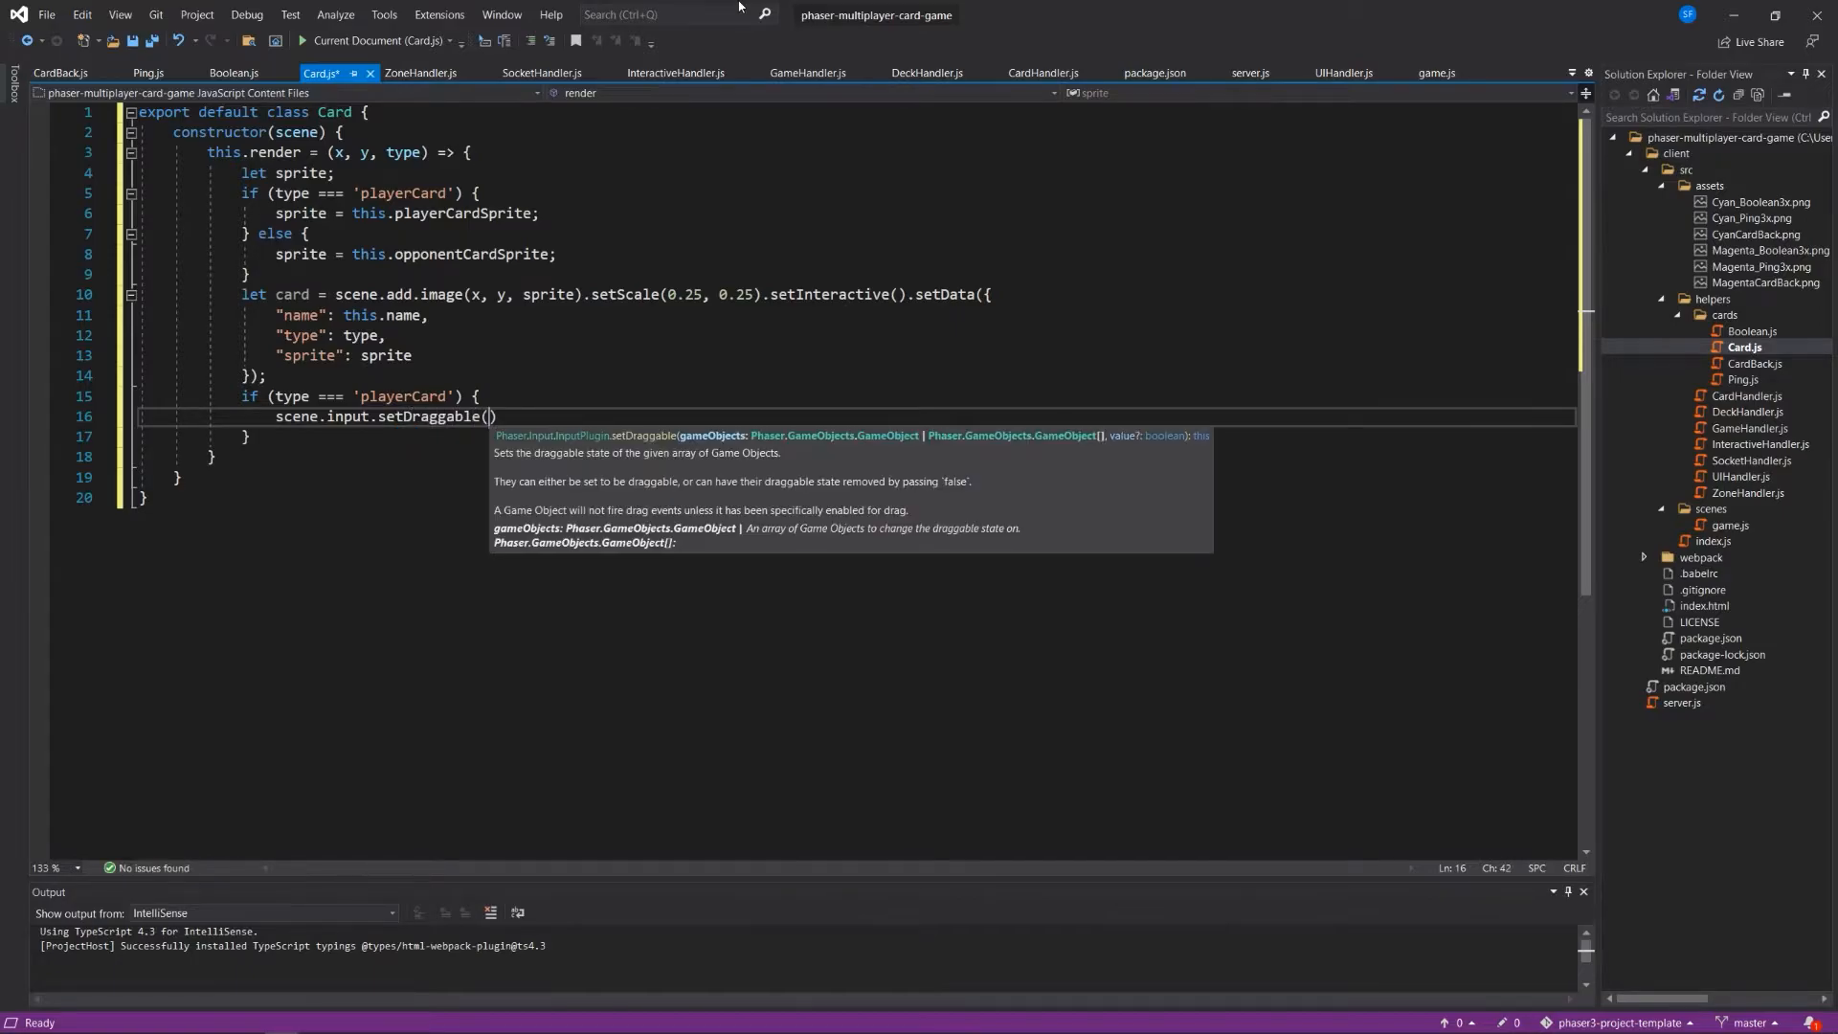
text(card)
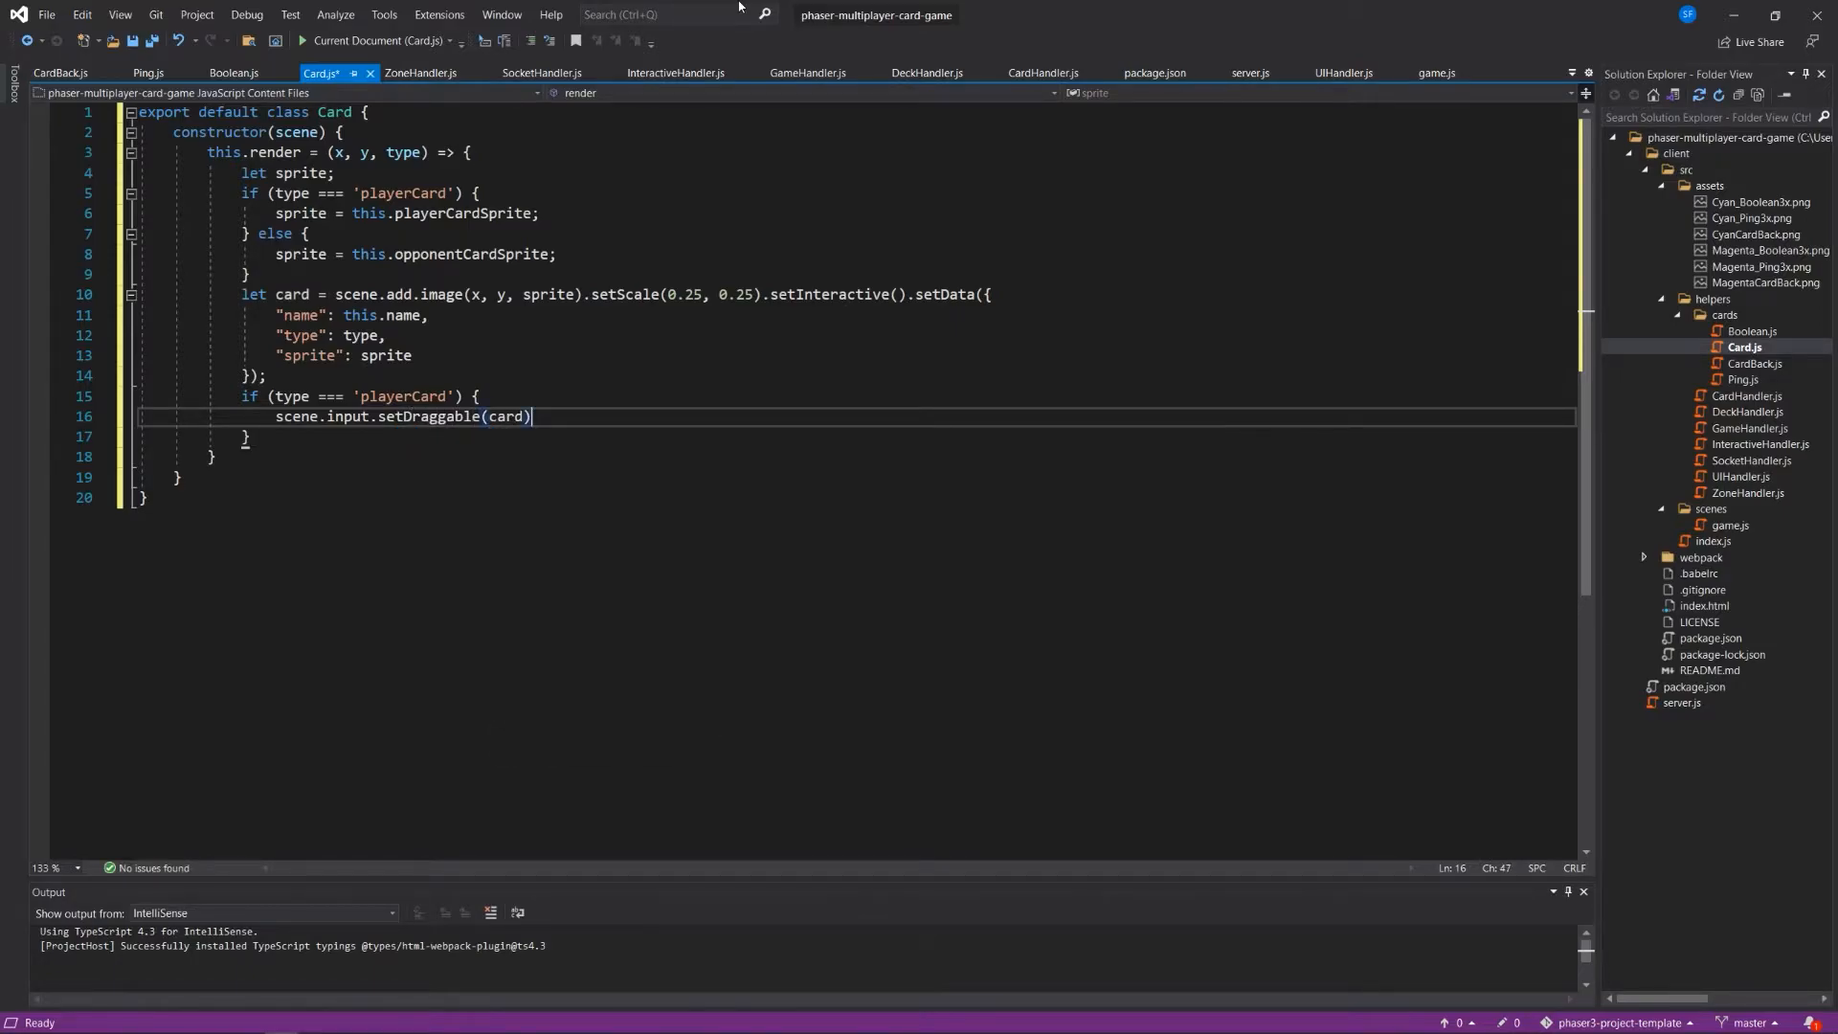
key(enter)
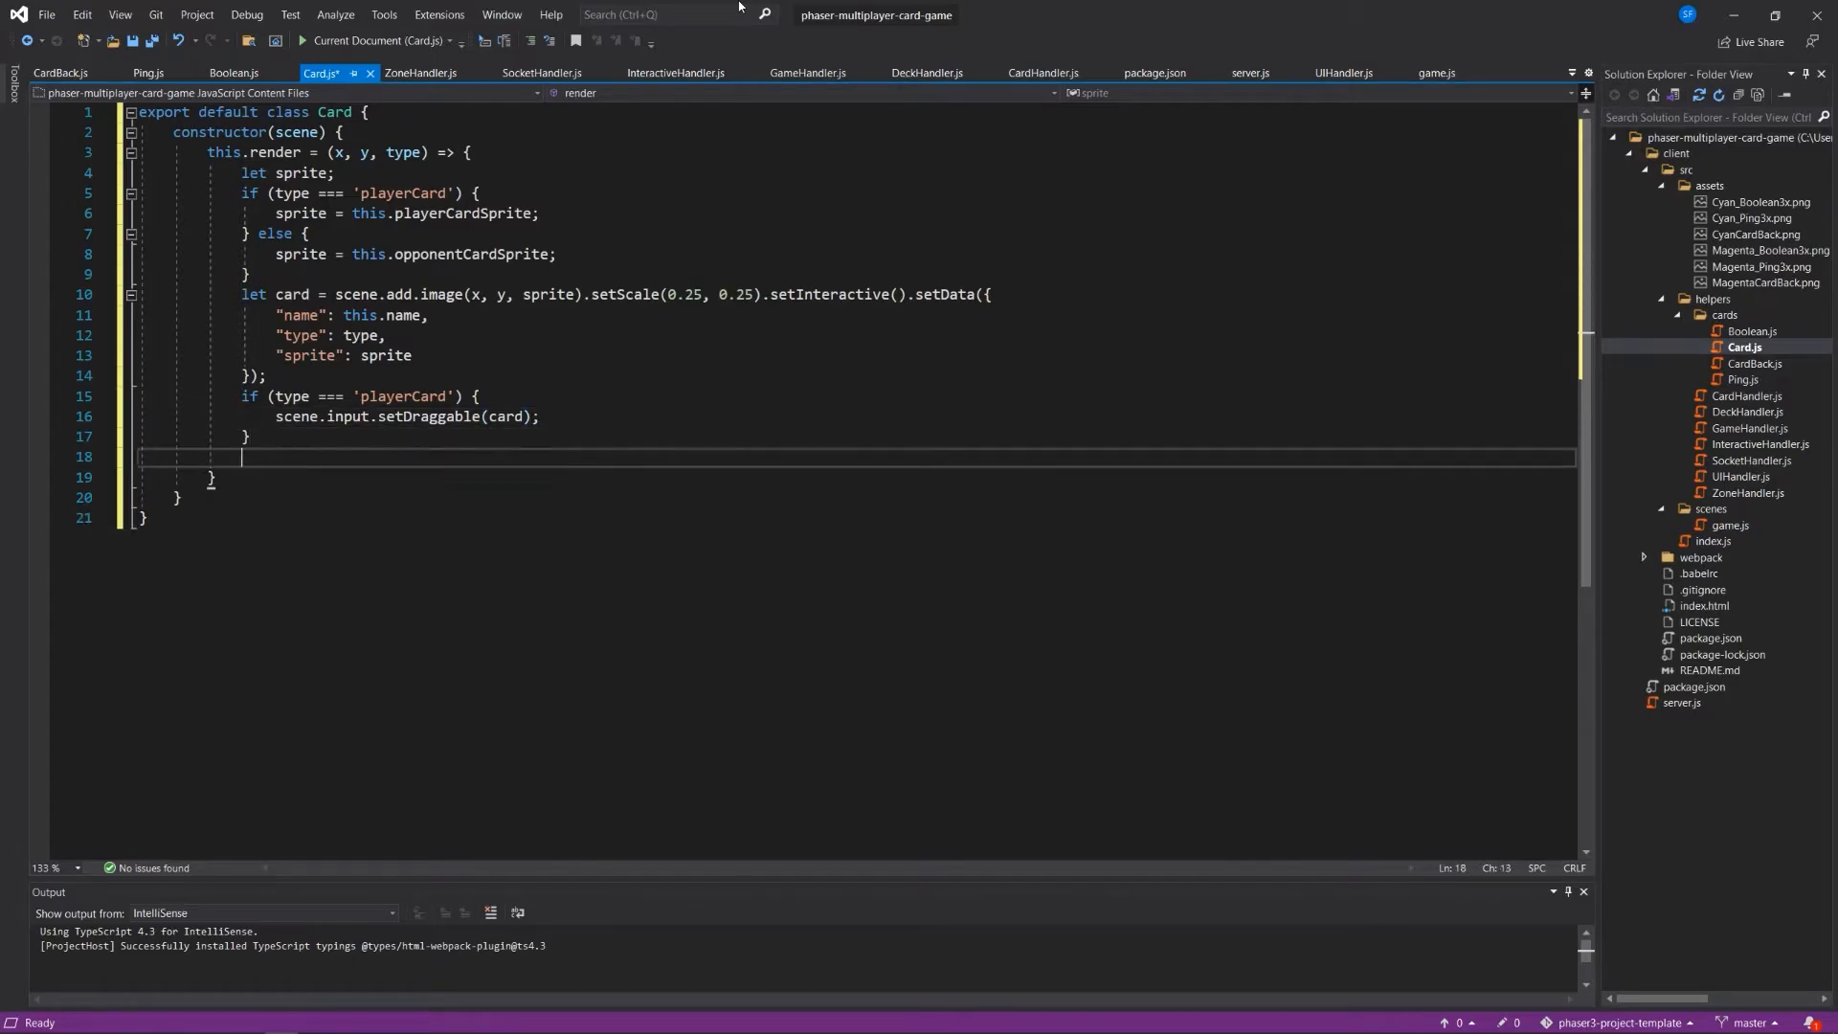
Have render return card and save Card.js.
text(return card;)
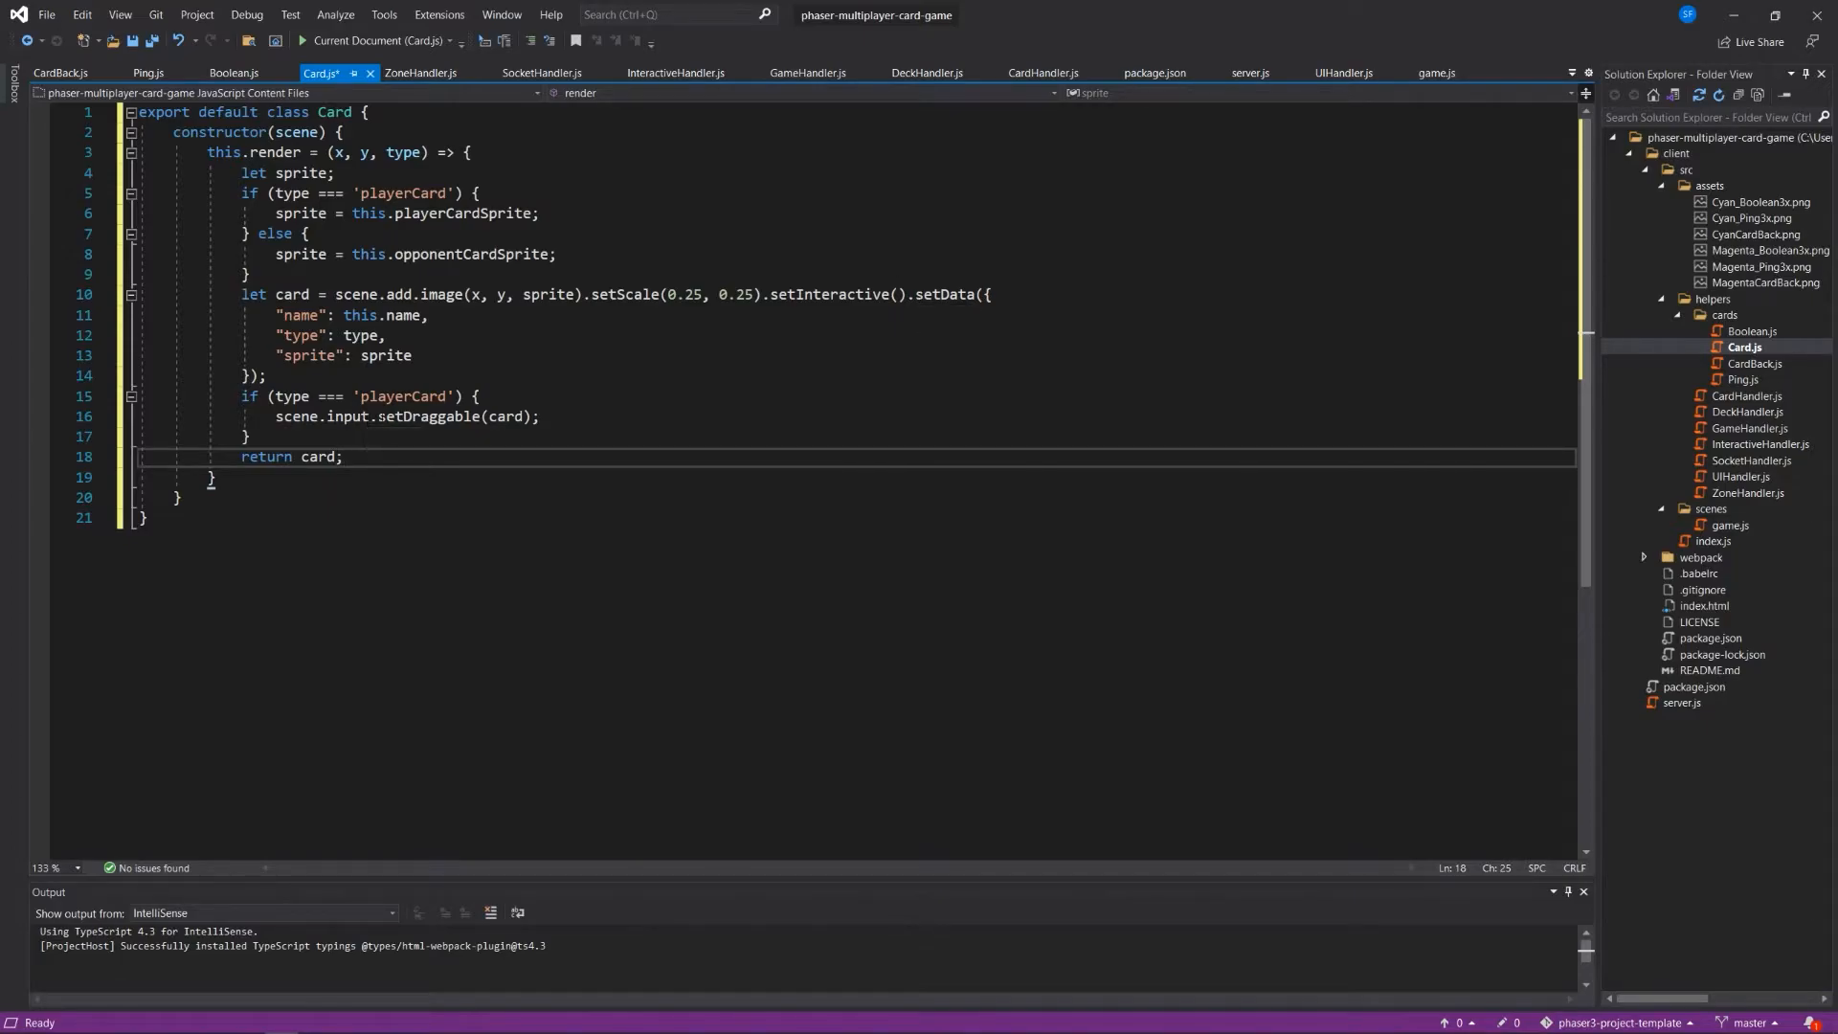
click(341, 456)
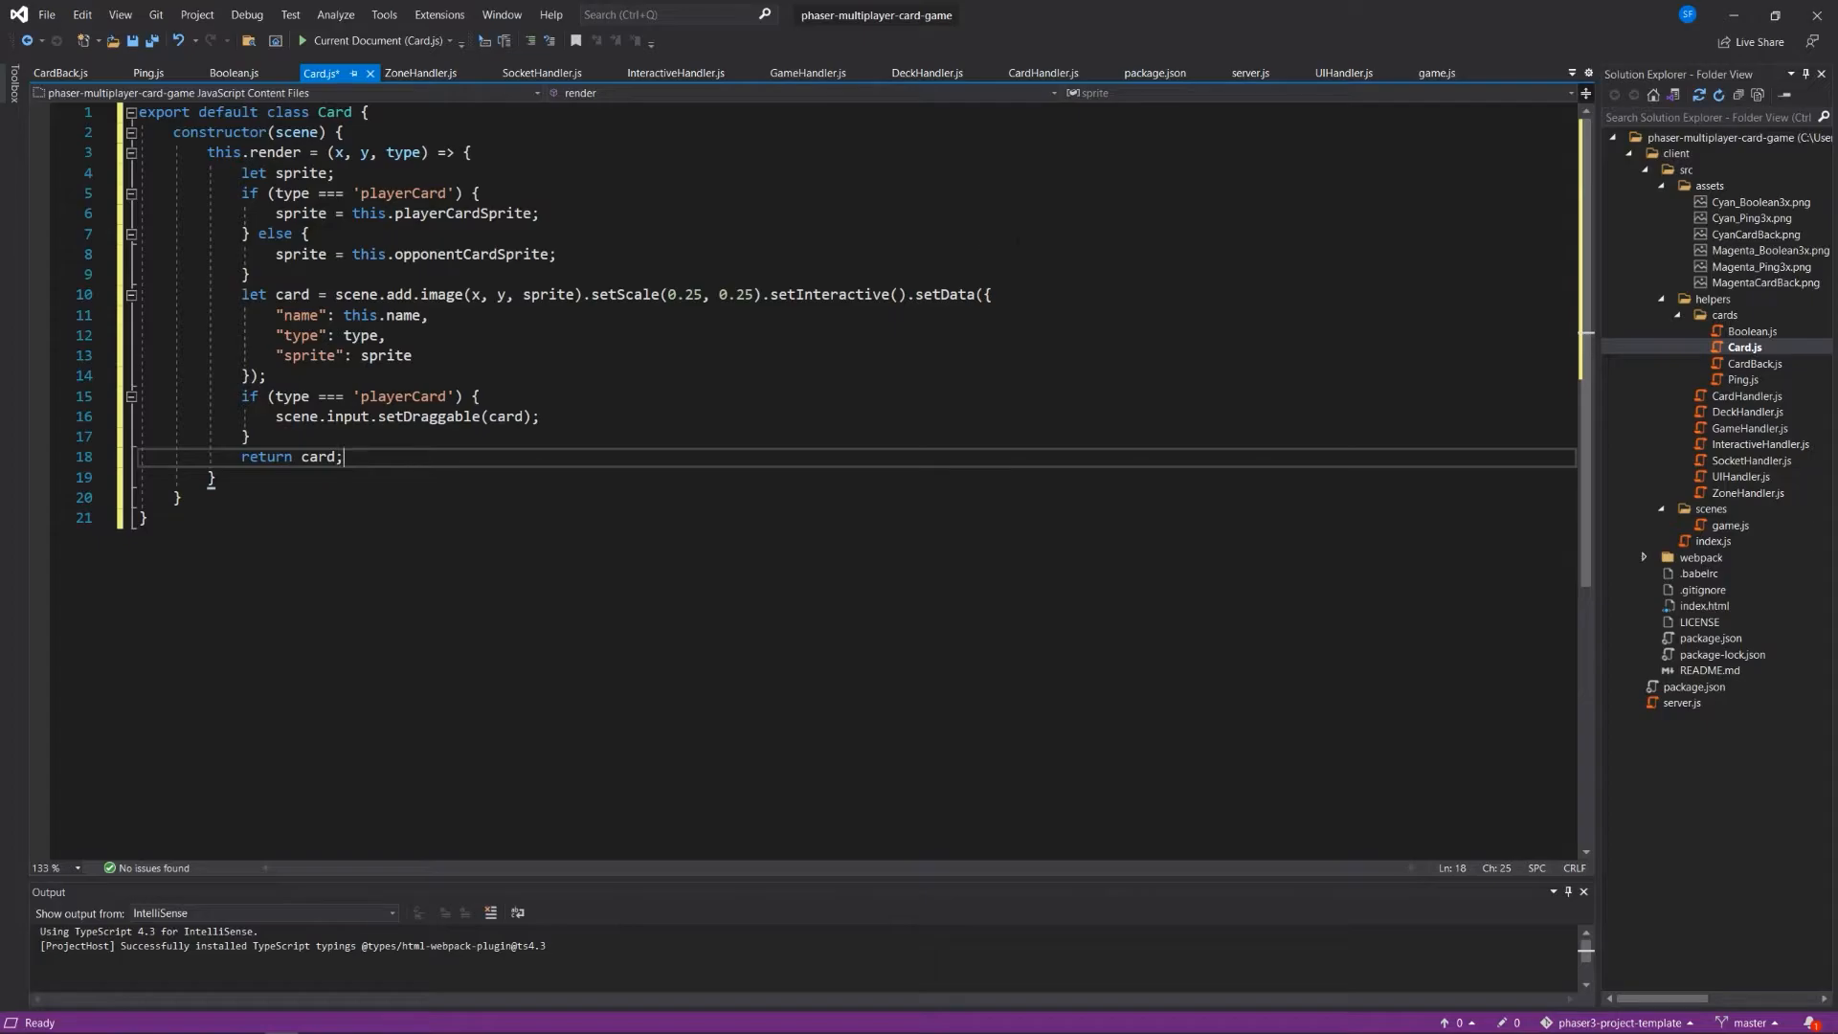
key(ctrl+s)
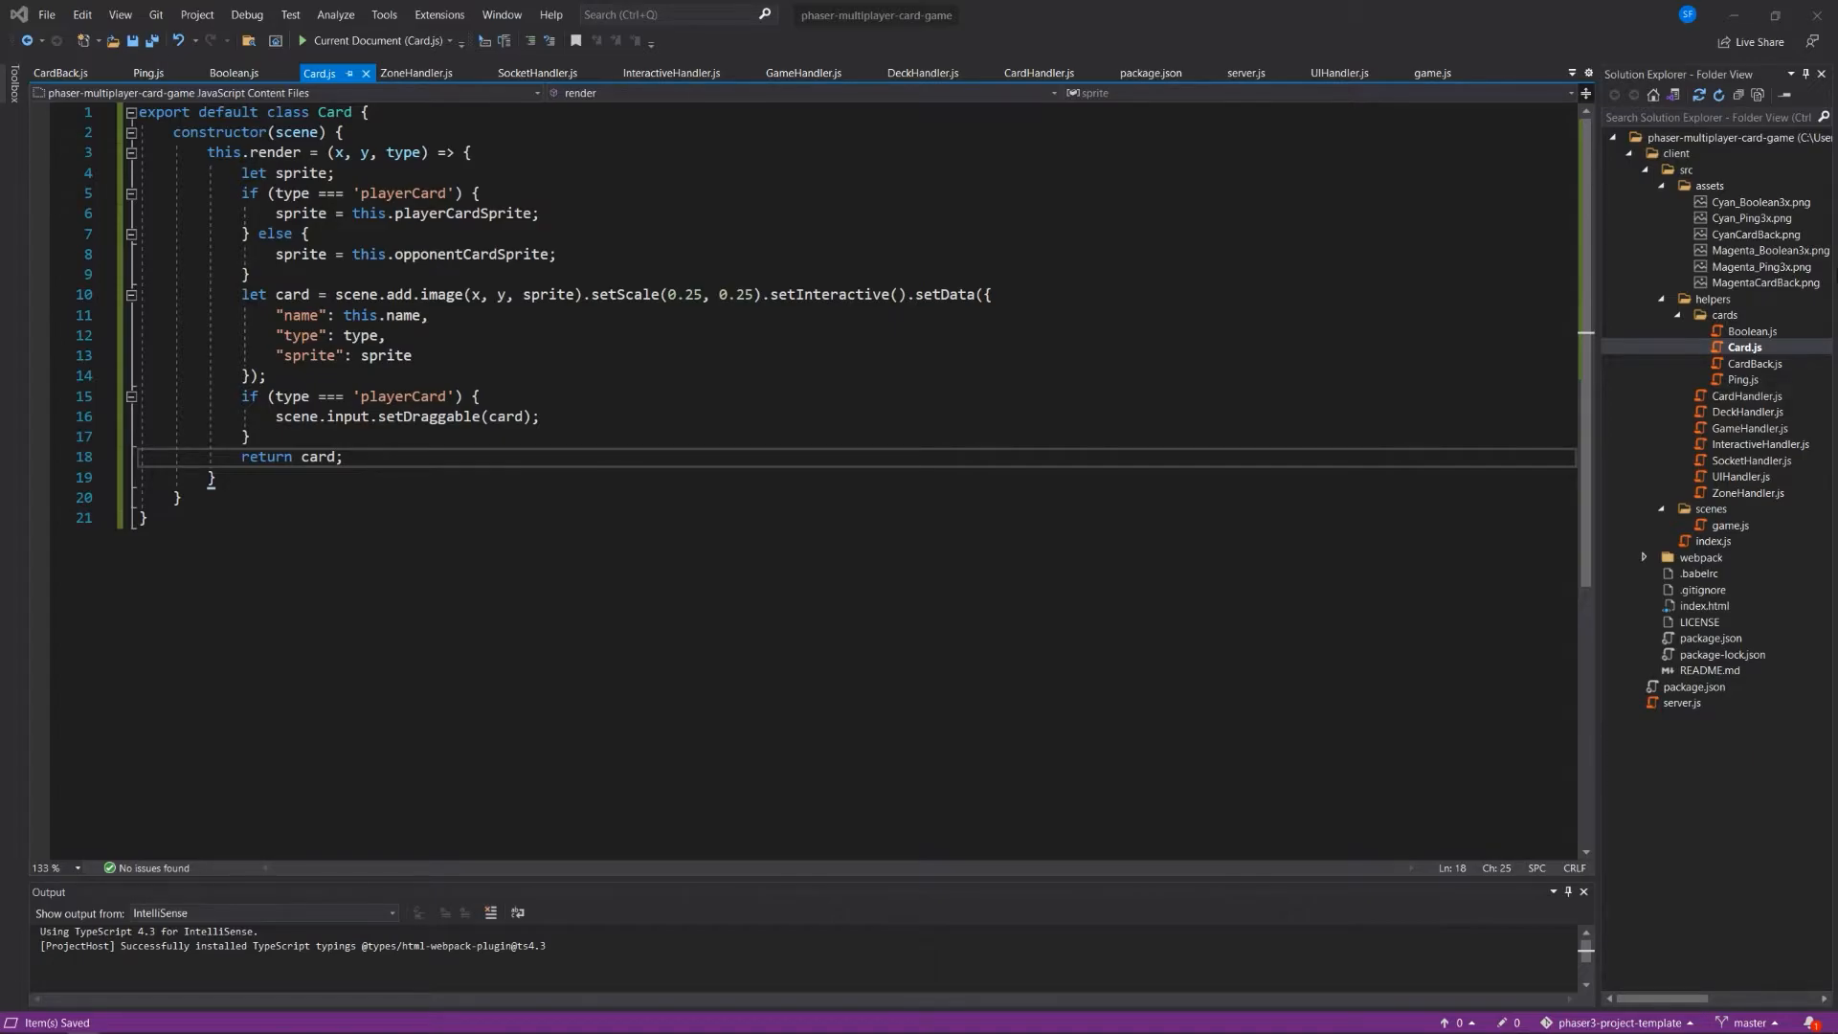
In Boolean.js, import Card and export a Boolean class extending Card whose constructor calls super(scene).
click(232, 73)
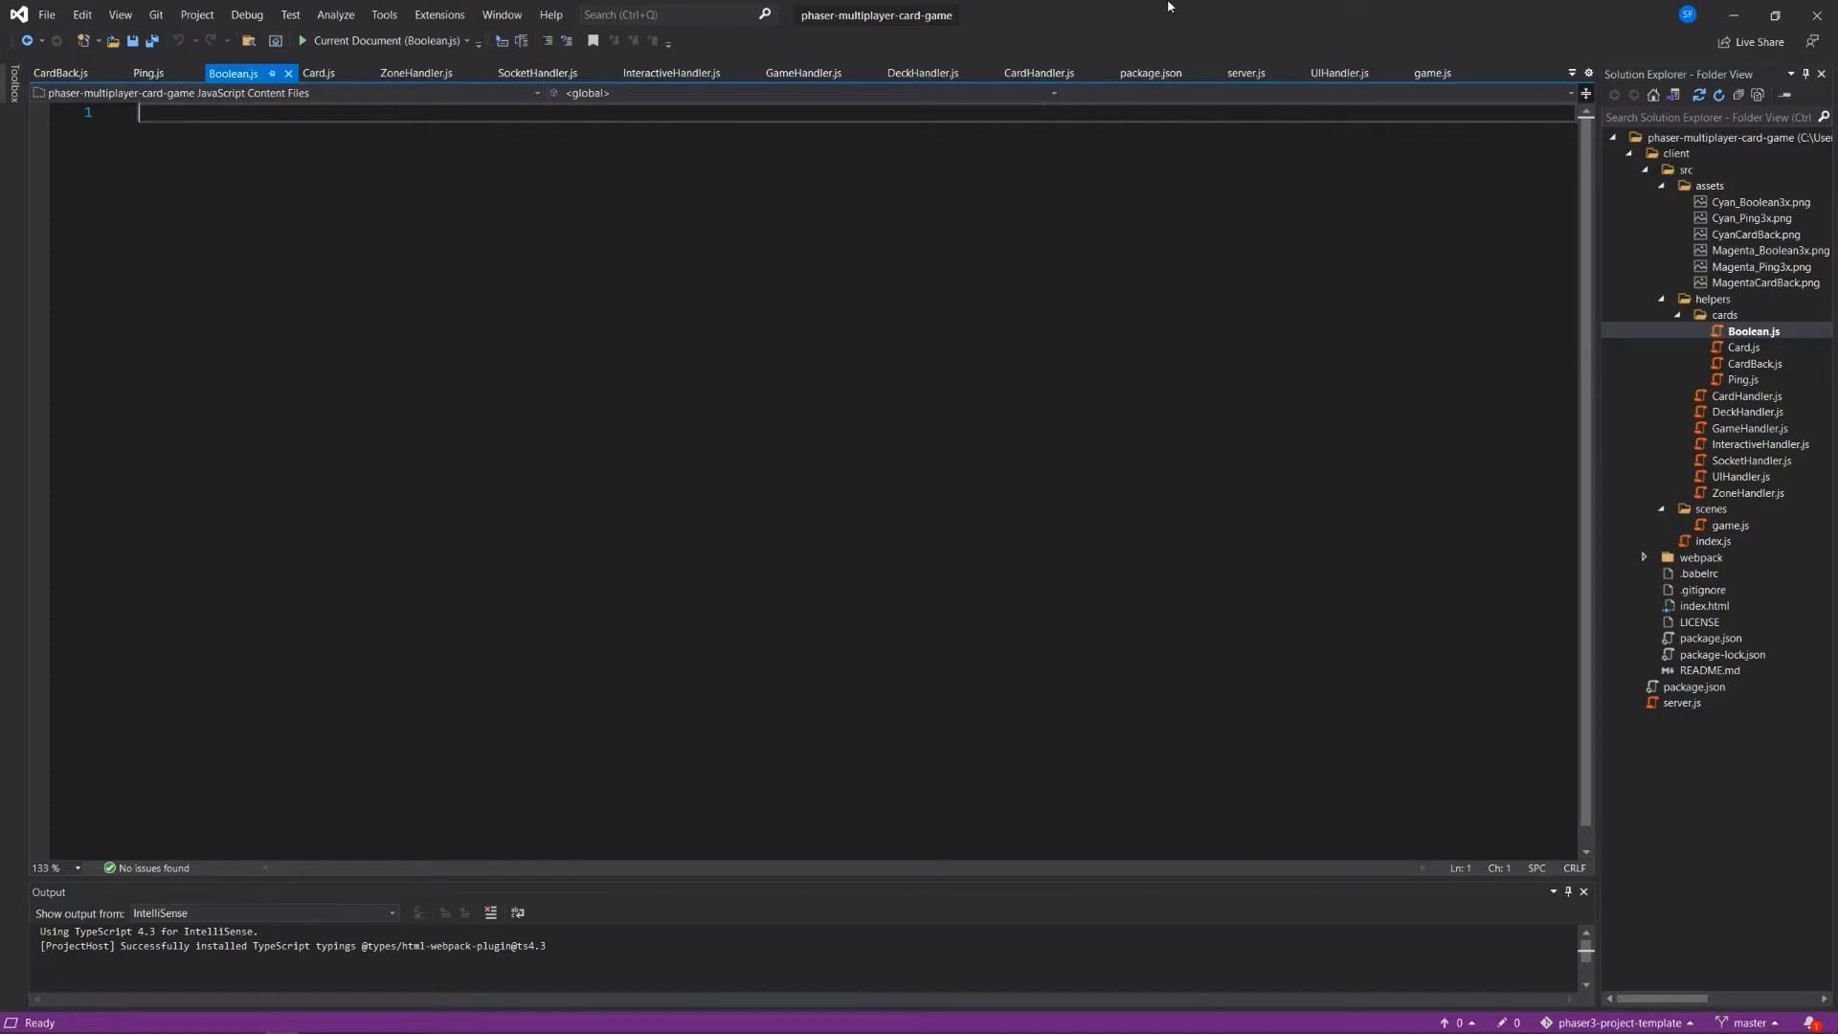
text(import Card from ".)
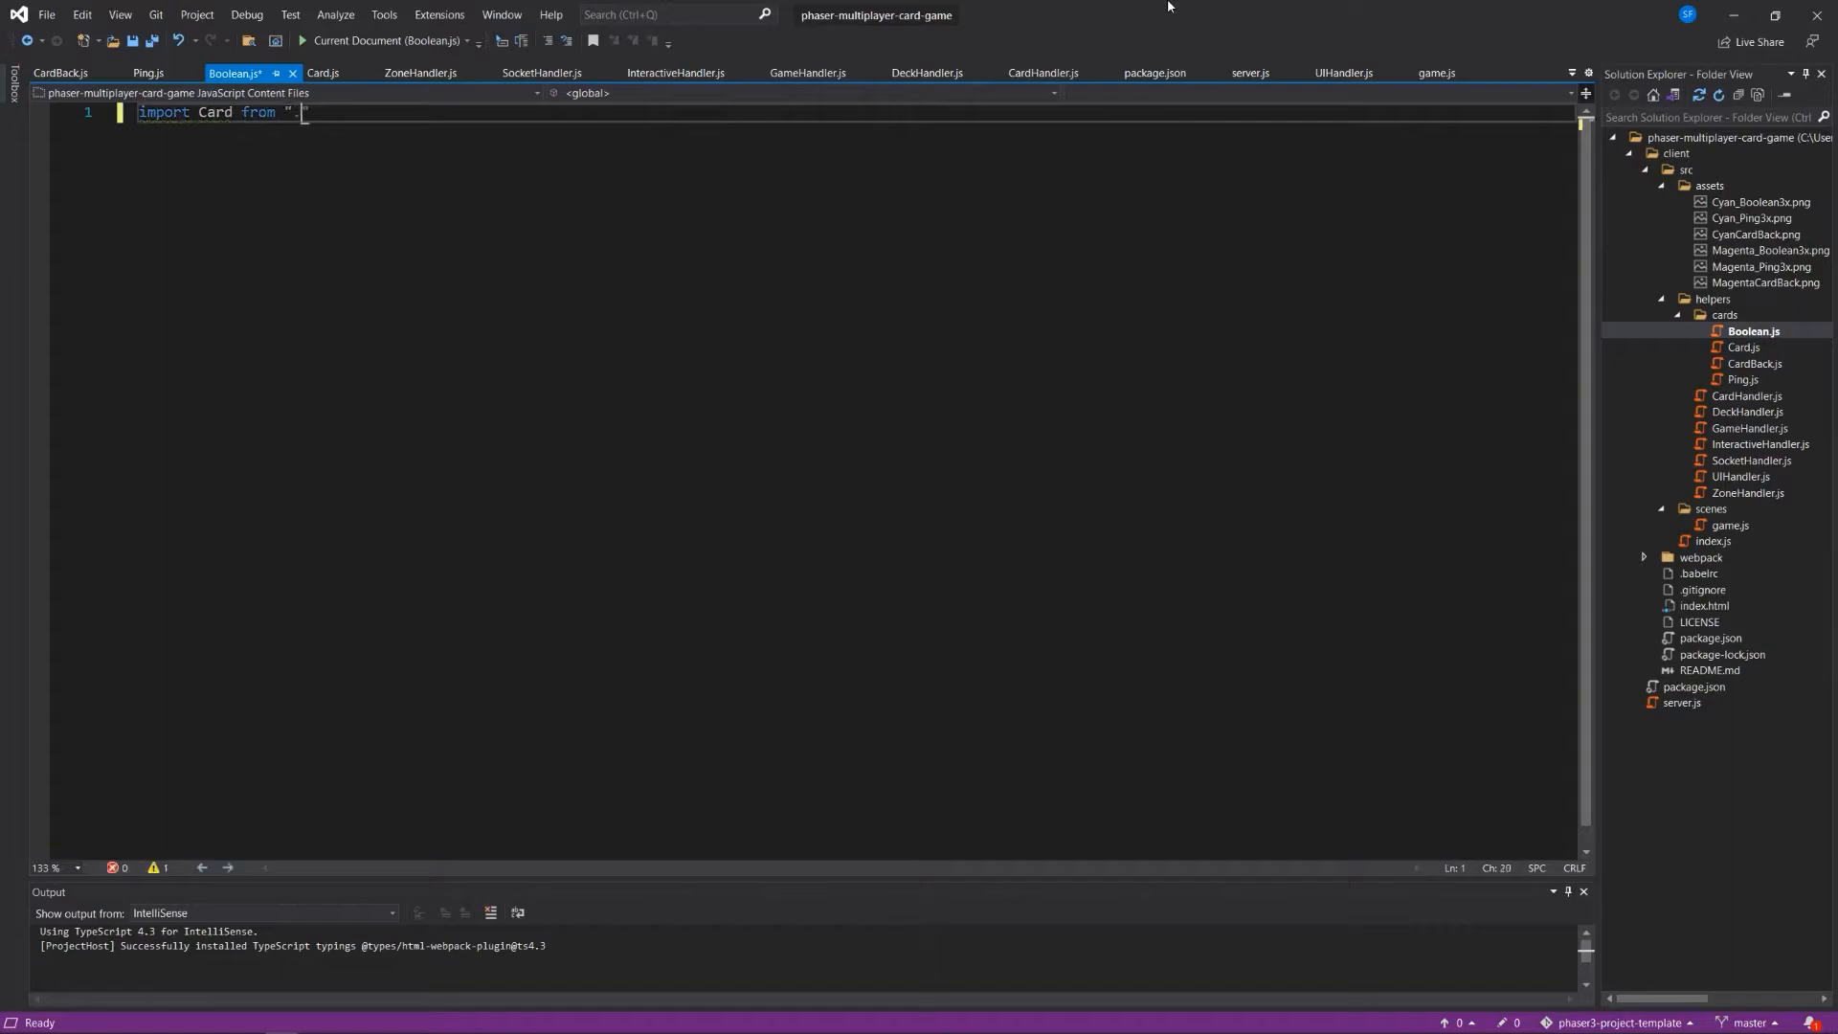
text(./Card.js)
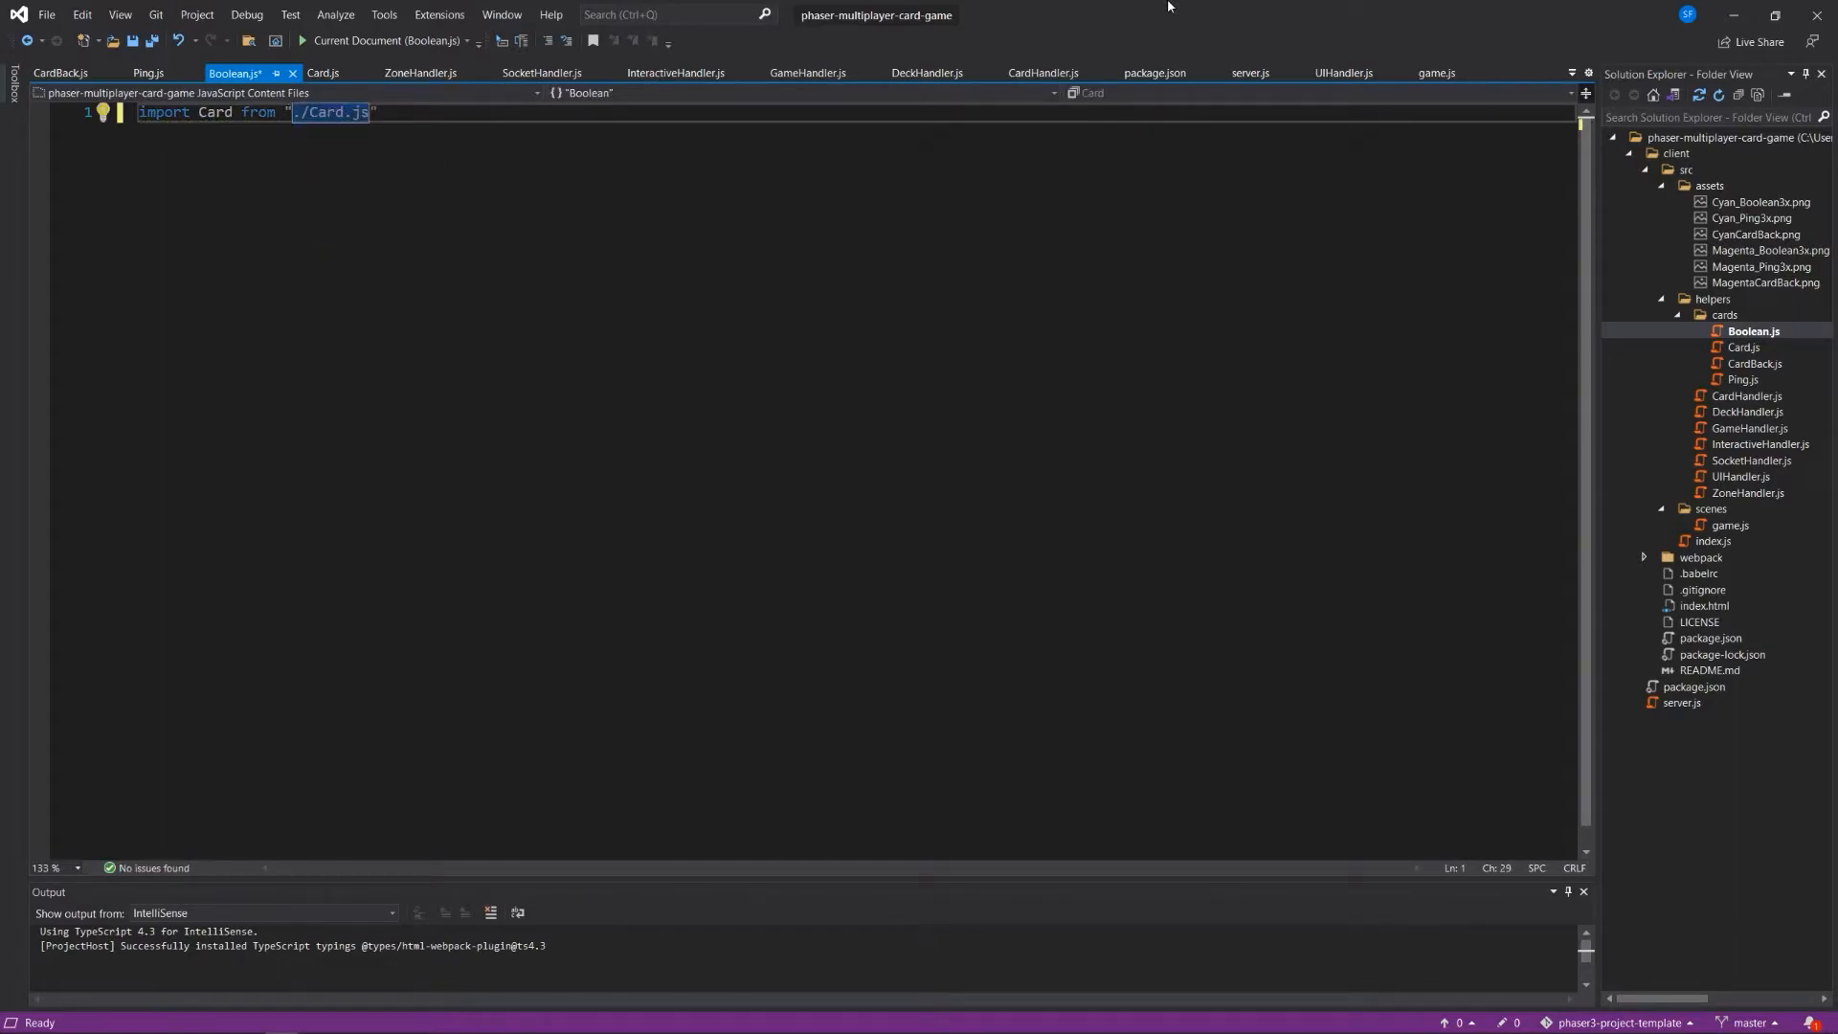
key(enter)
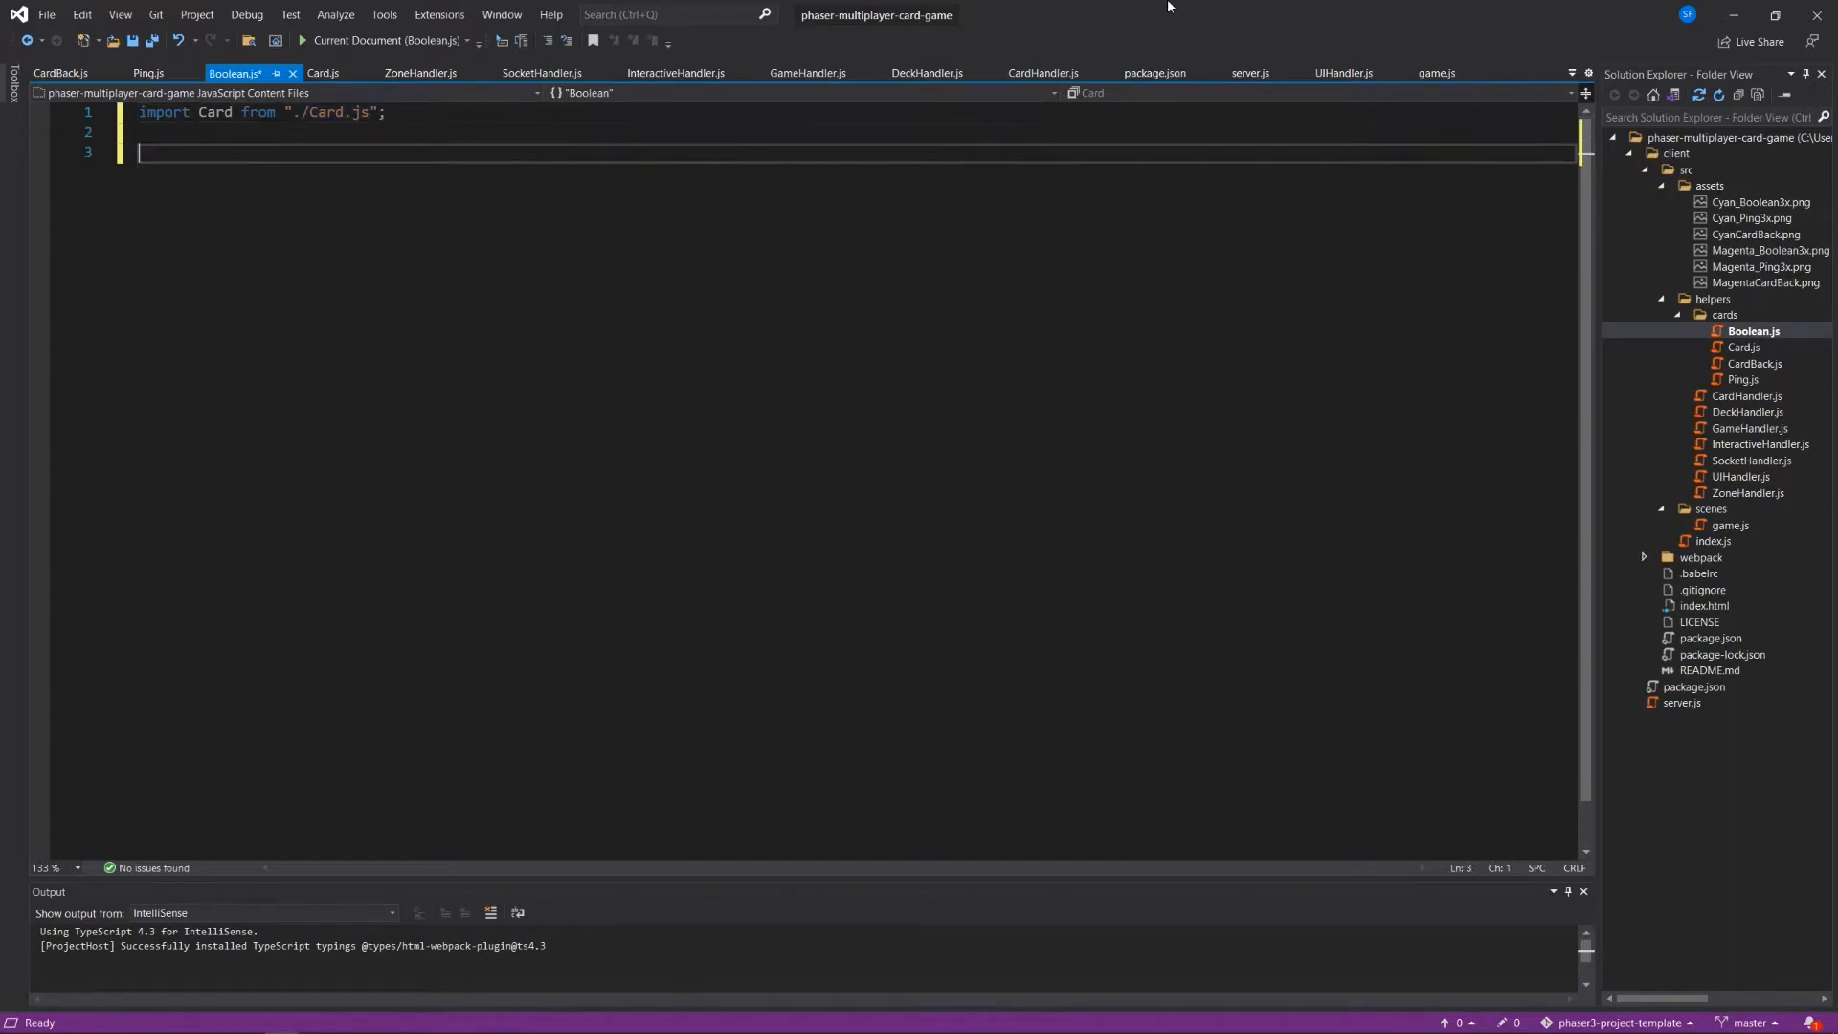
text(export default c)
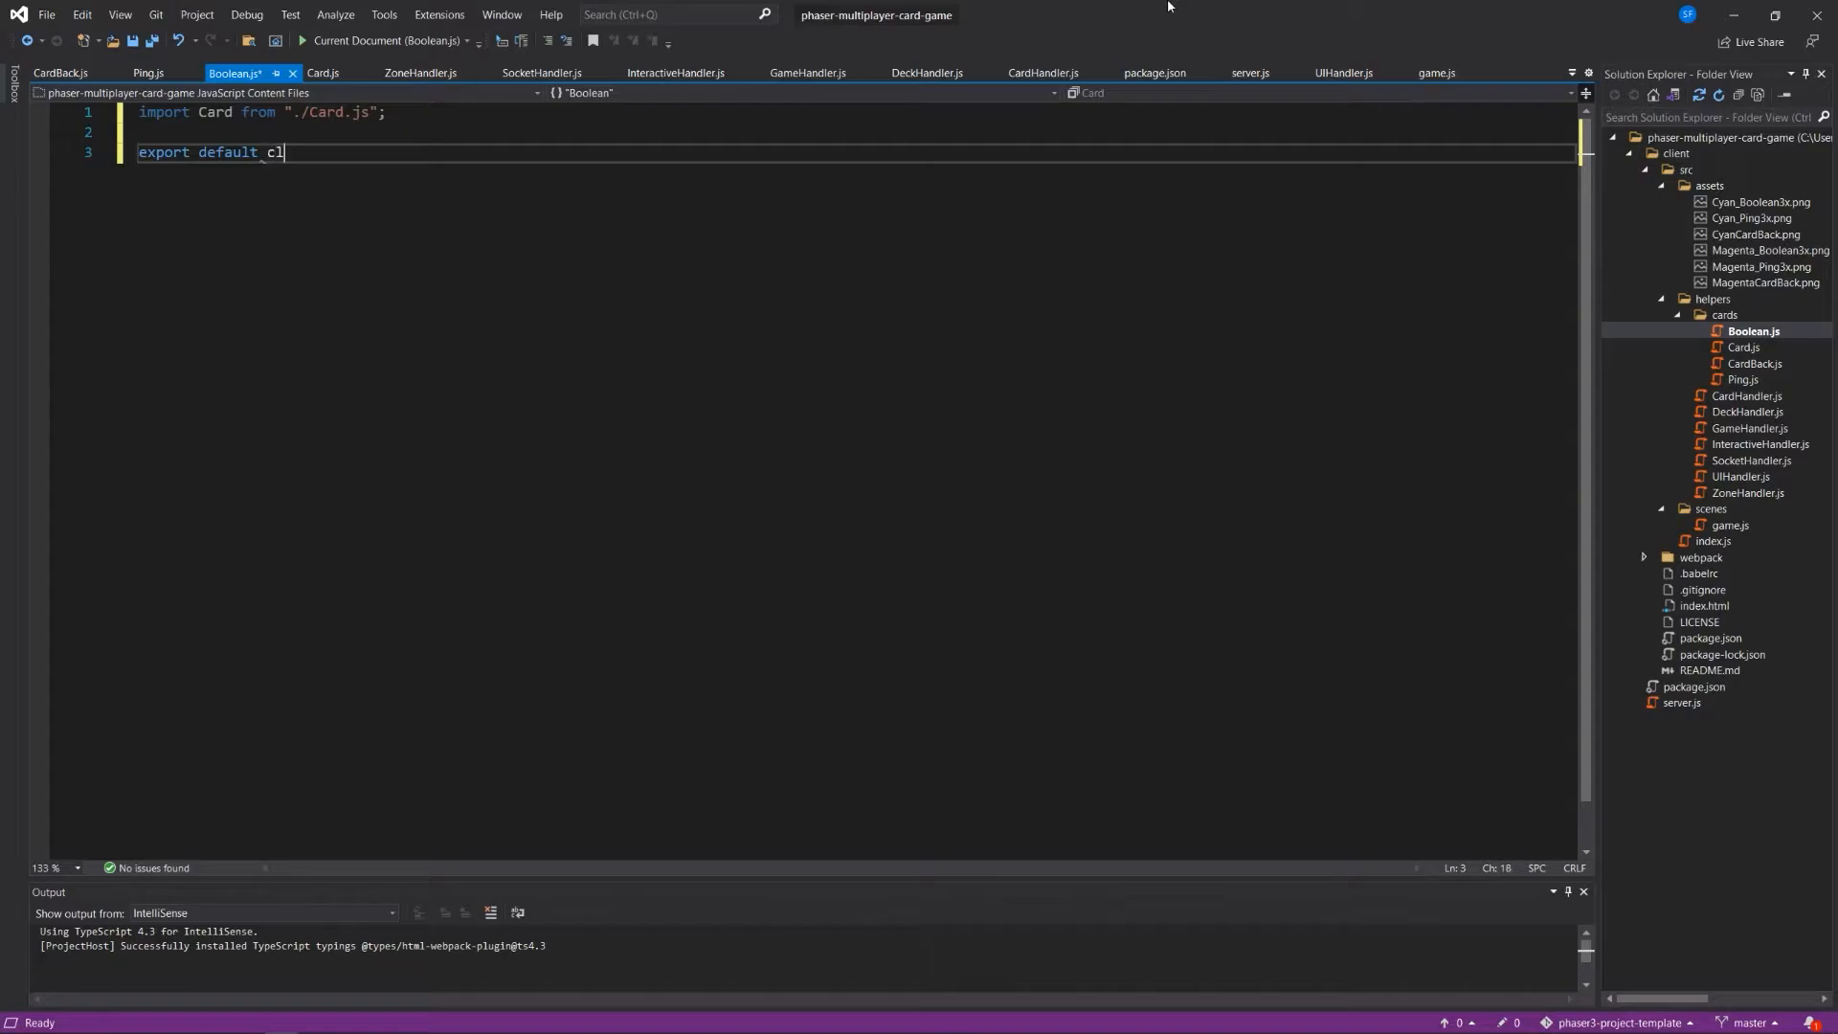
text(lass Boolean extends Card {)
text(constructor(scene) {)
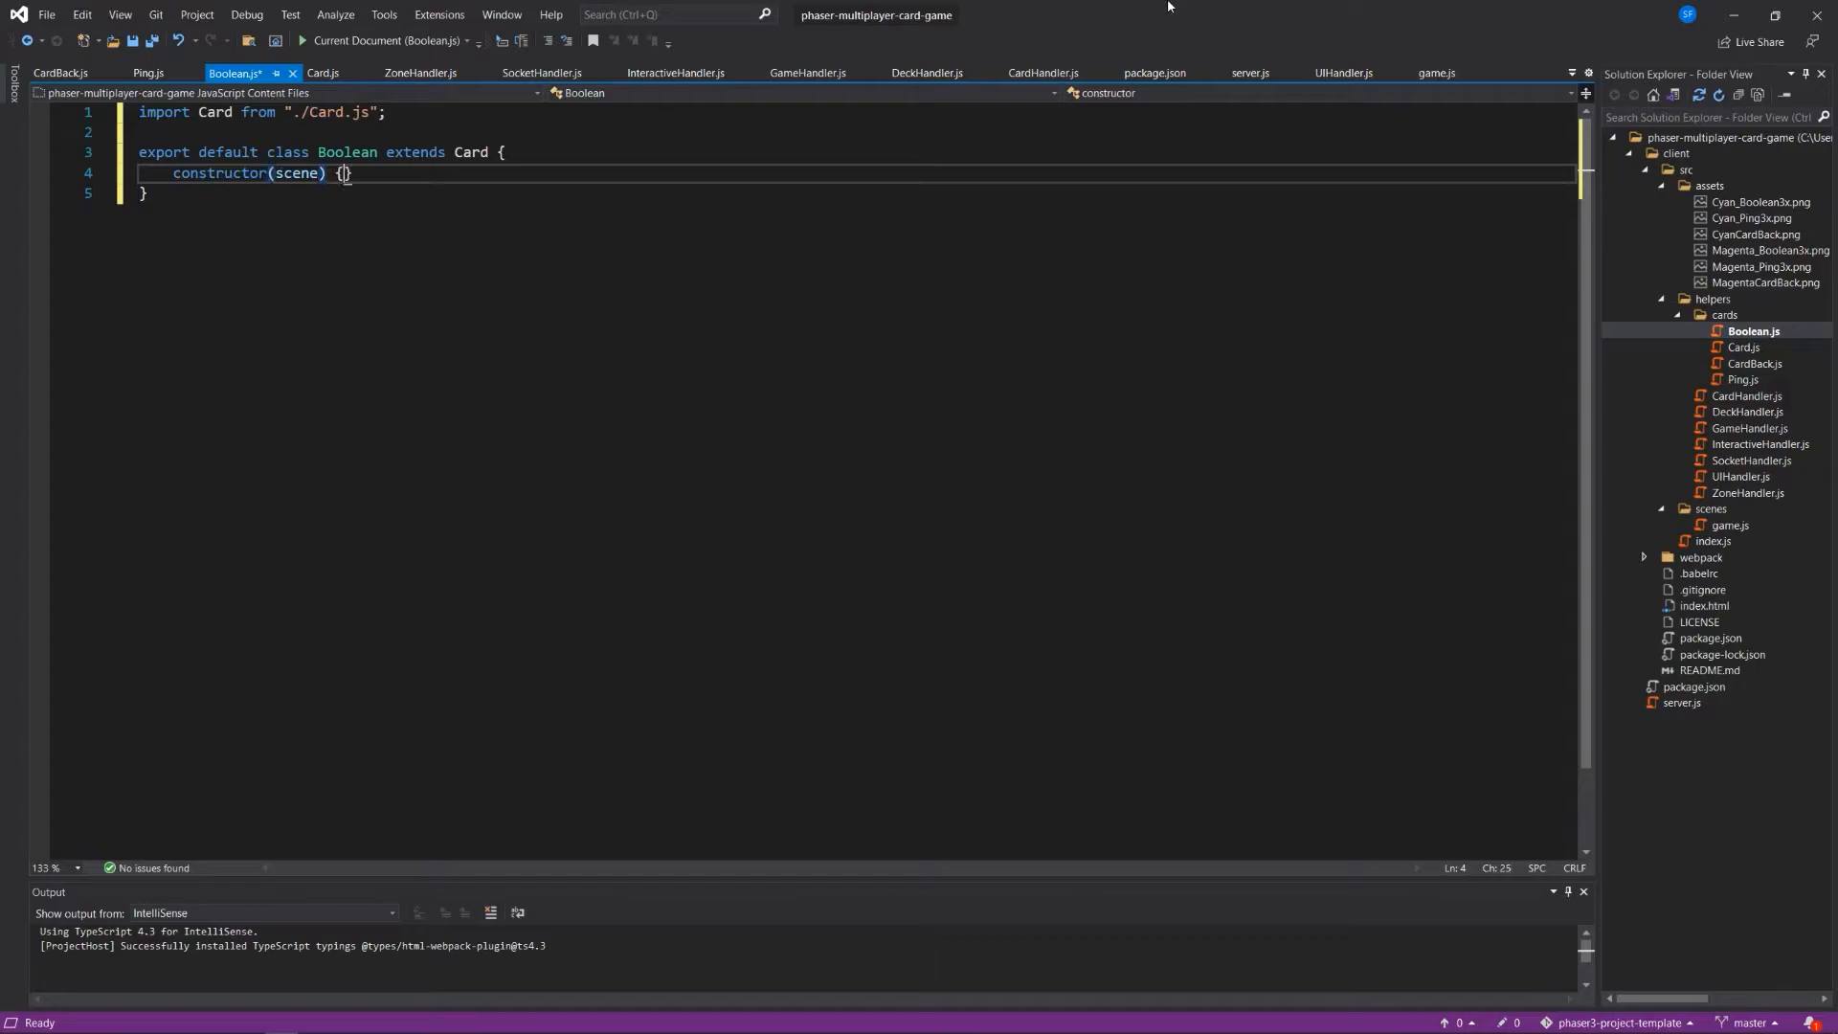
text(super)
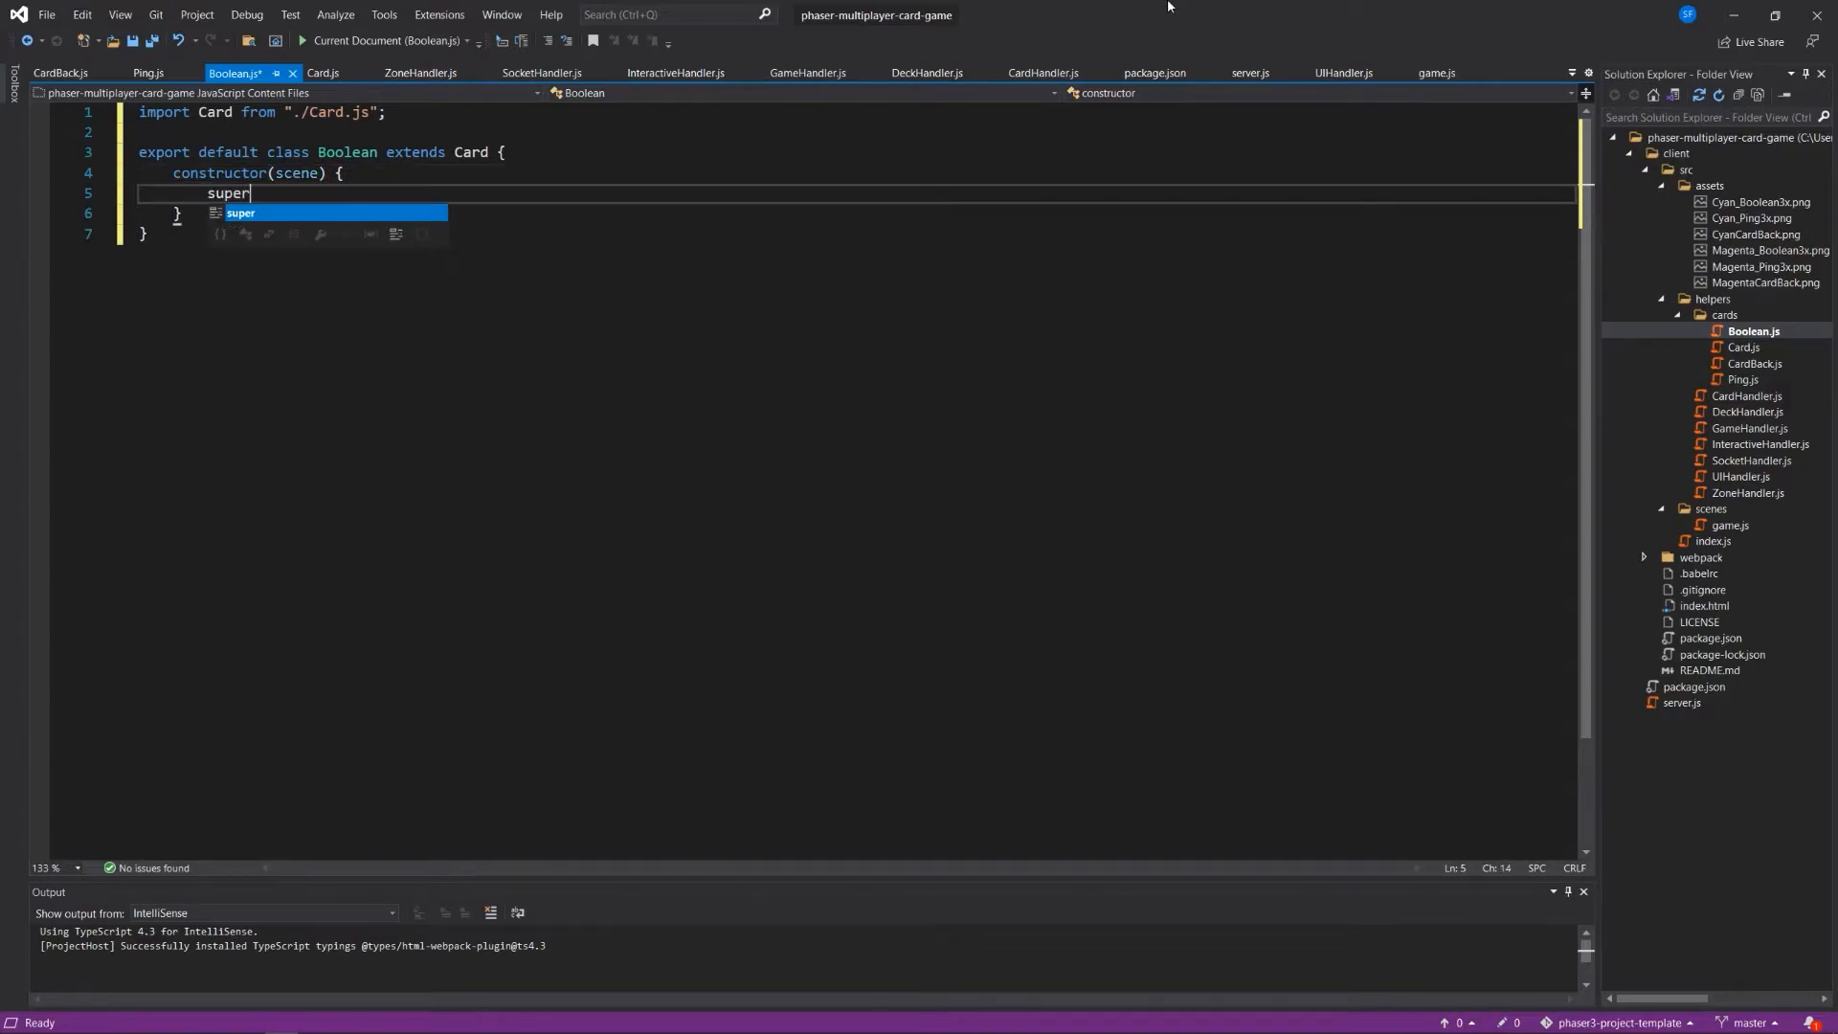
text((scene);)
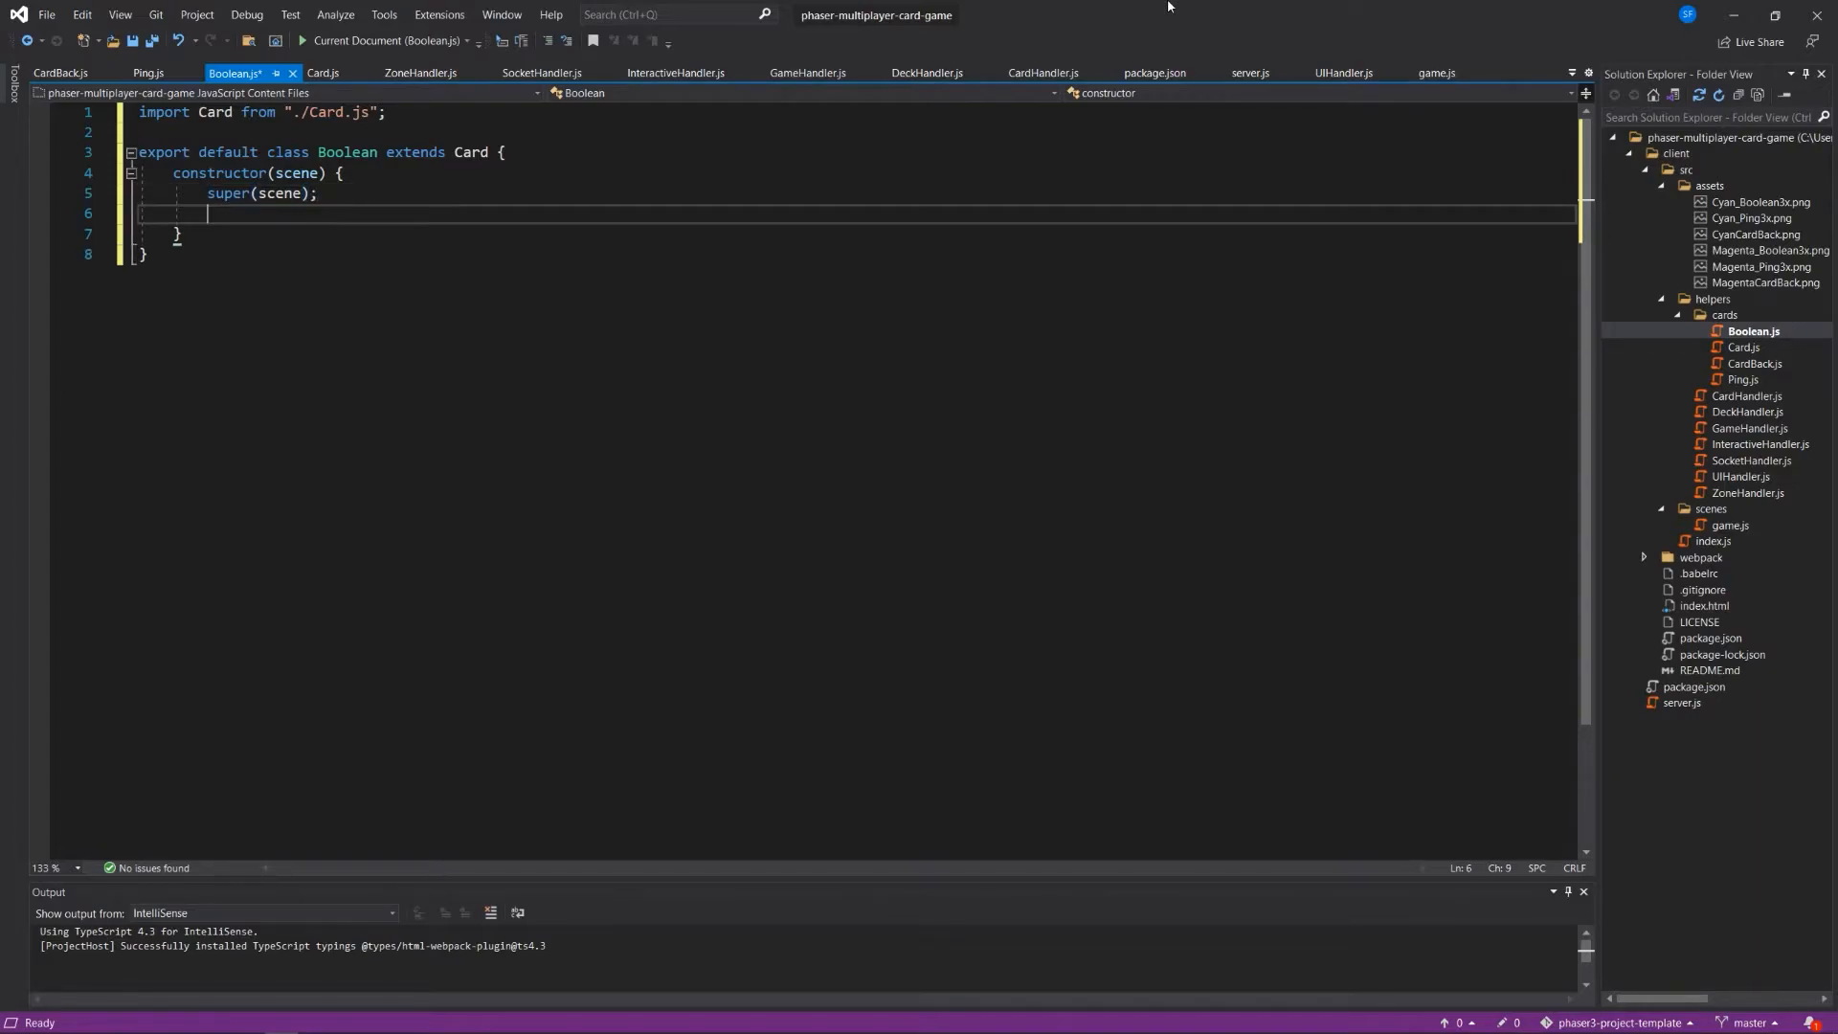
Set name "boolean", playerCardSprite "cyanBoolean", opponentCardSprite "magentaBoolean", and save Boolean.js.
text(this.name)
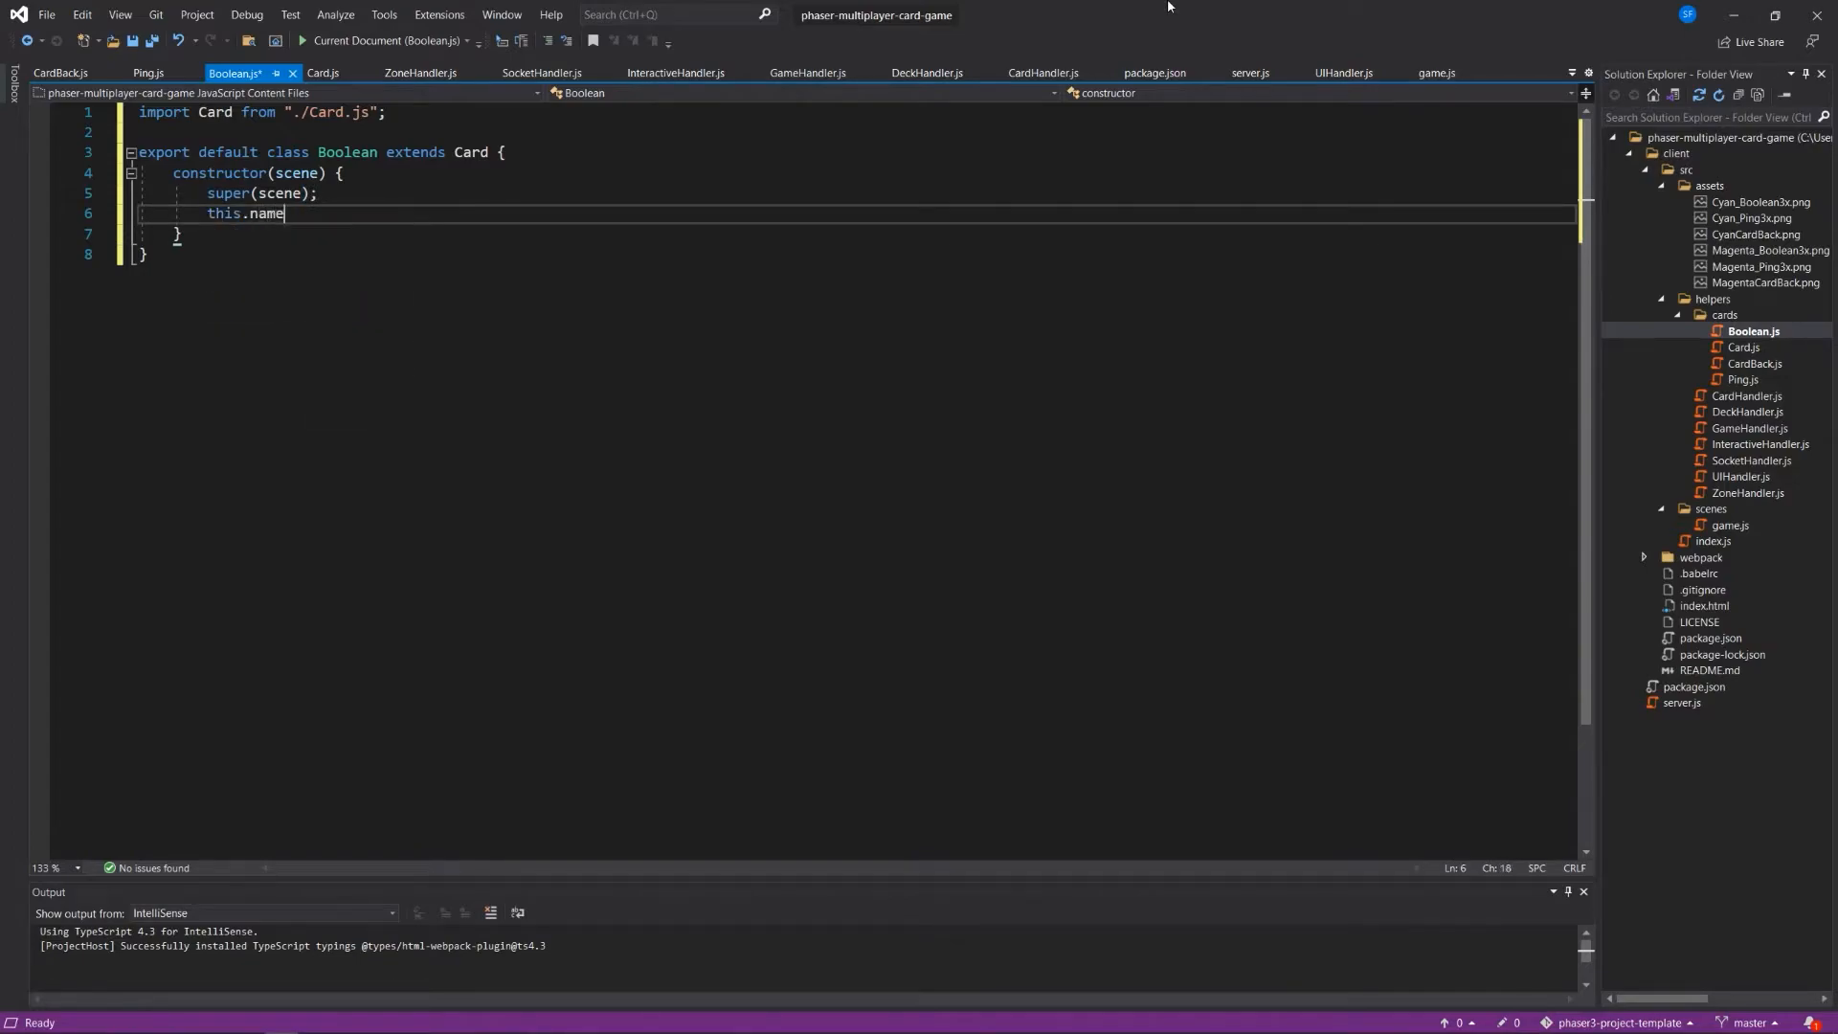
text(= "bool")
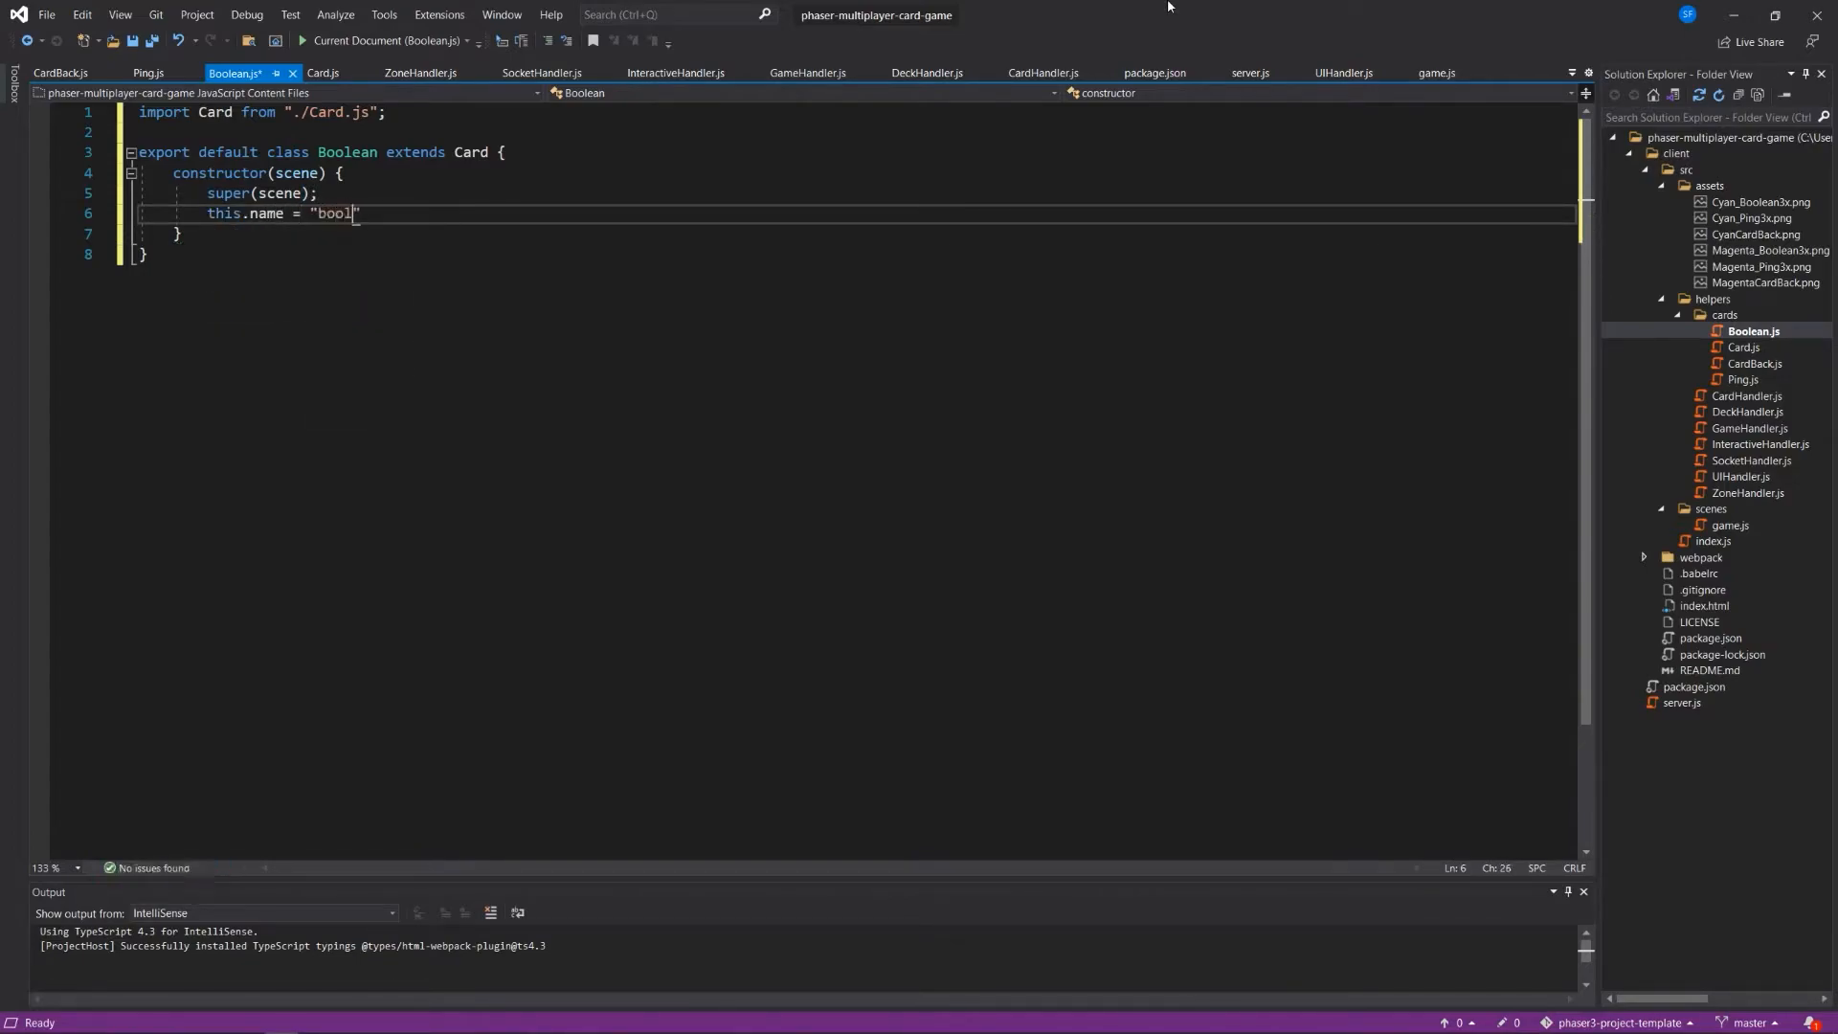
text(ean";)
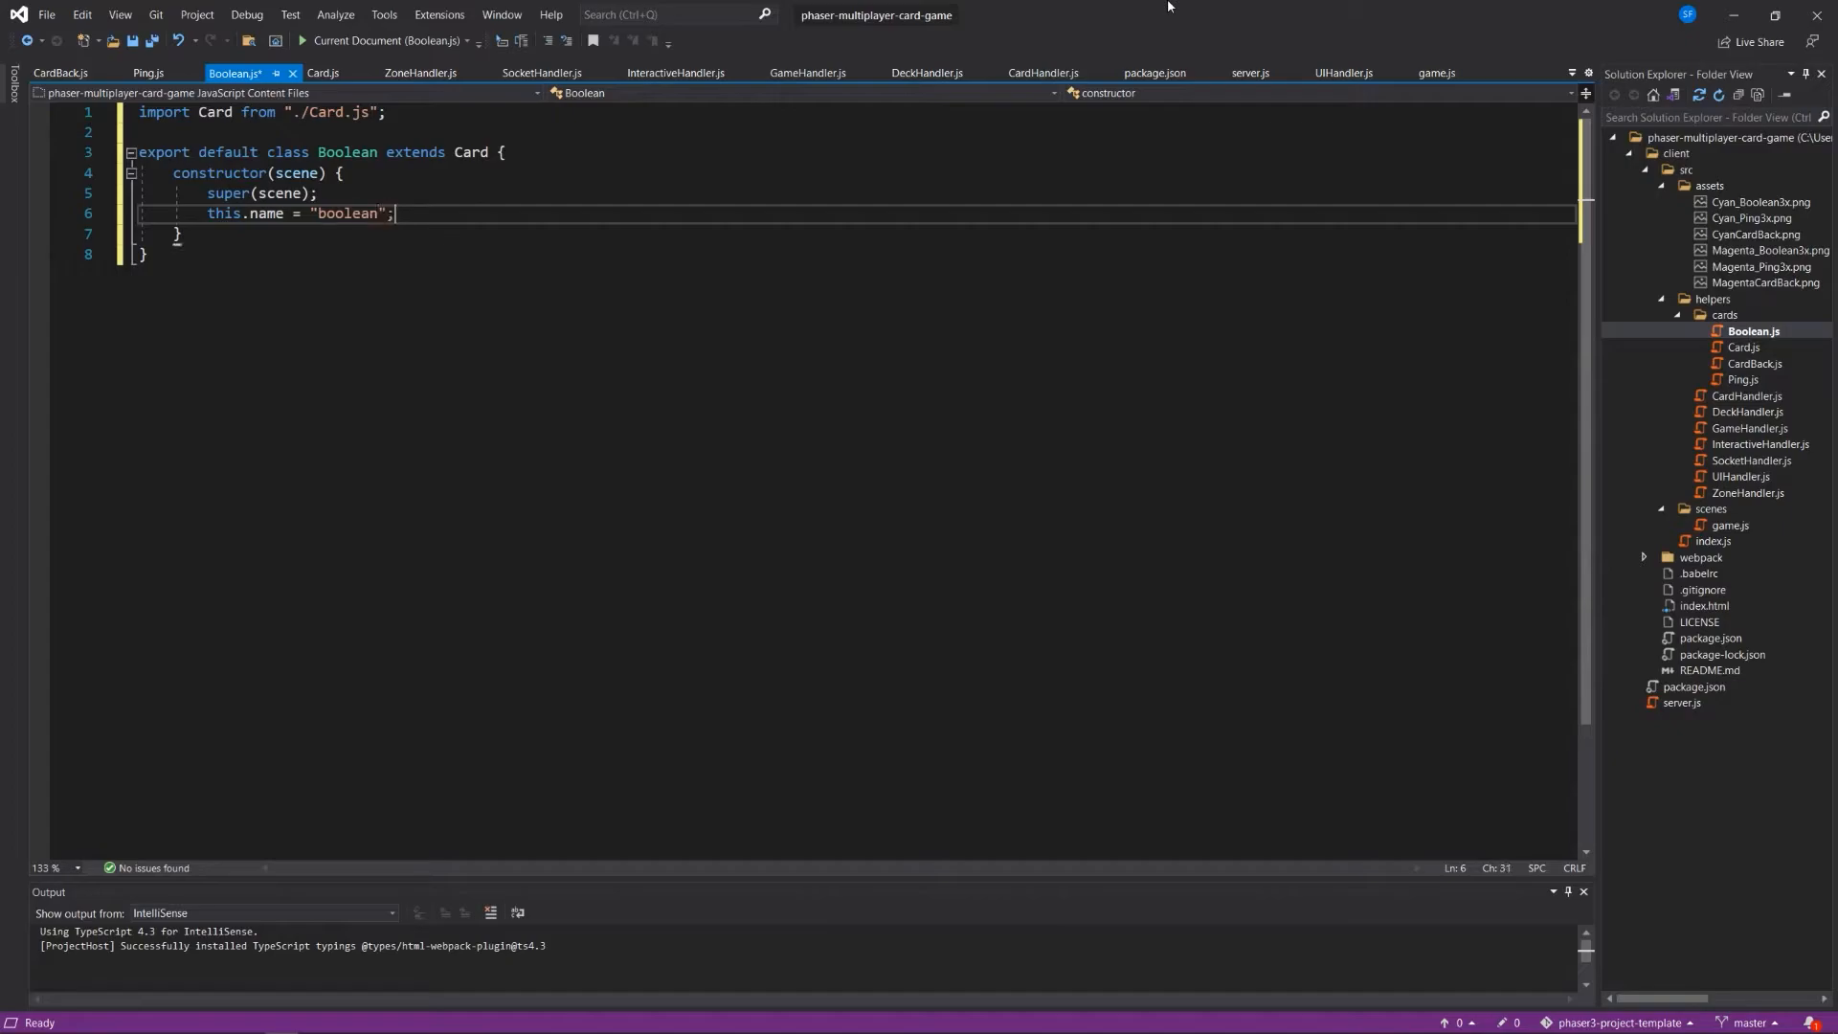
text(this.)
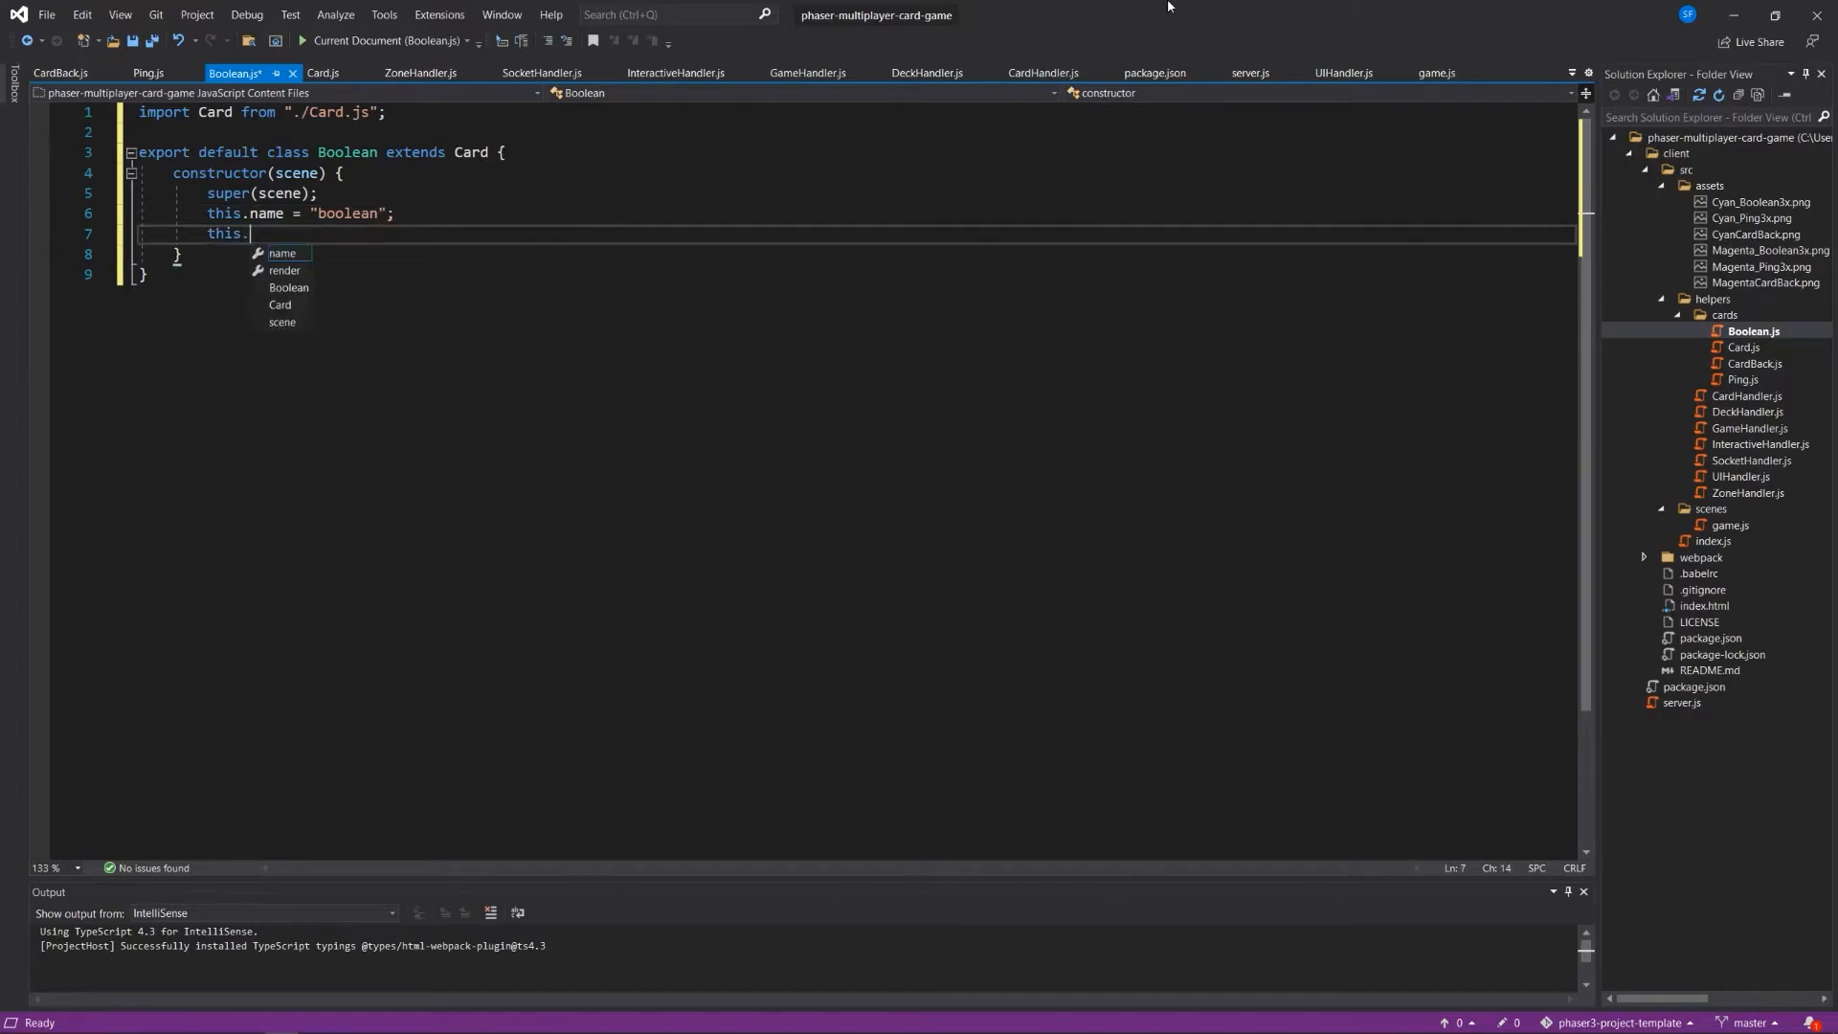
text(playerCards)
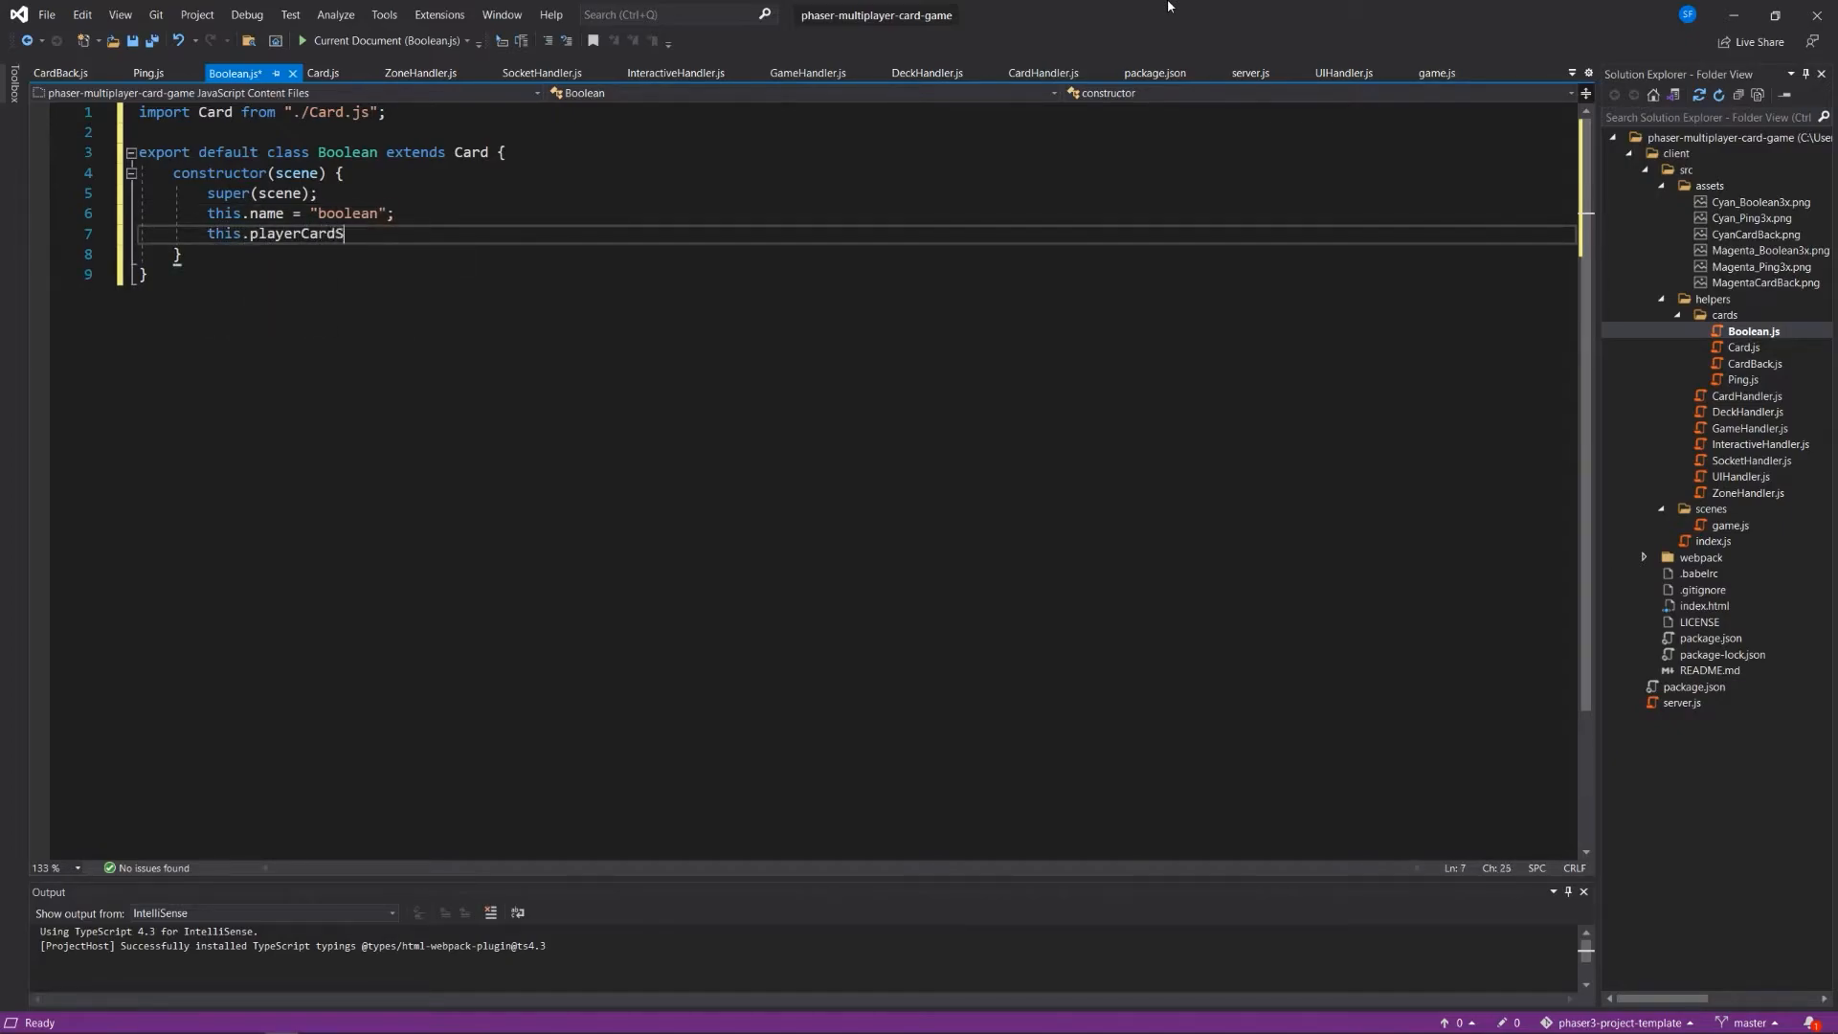
text(Sprite = ")
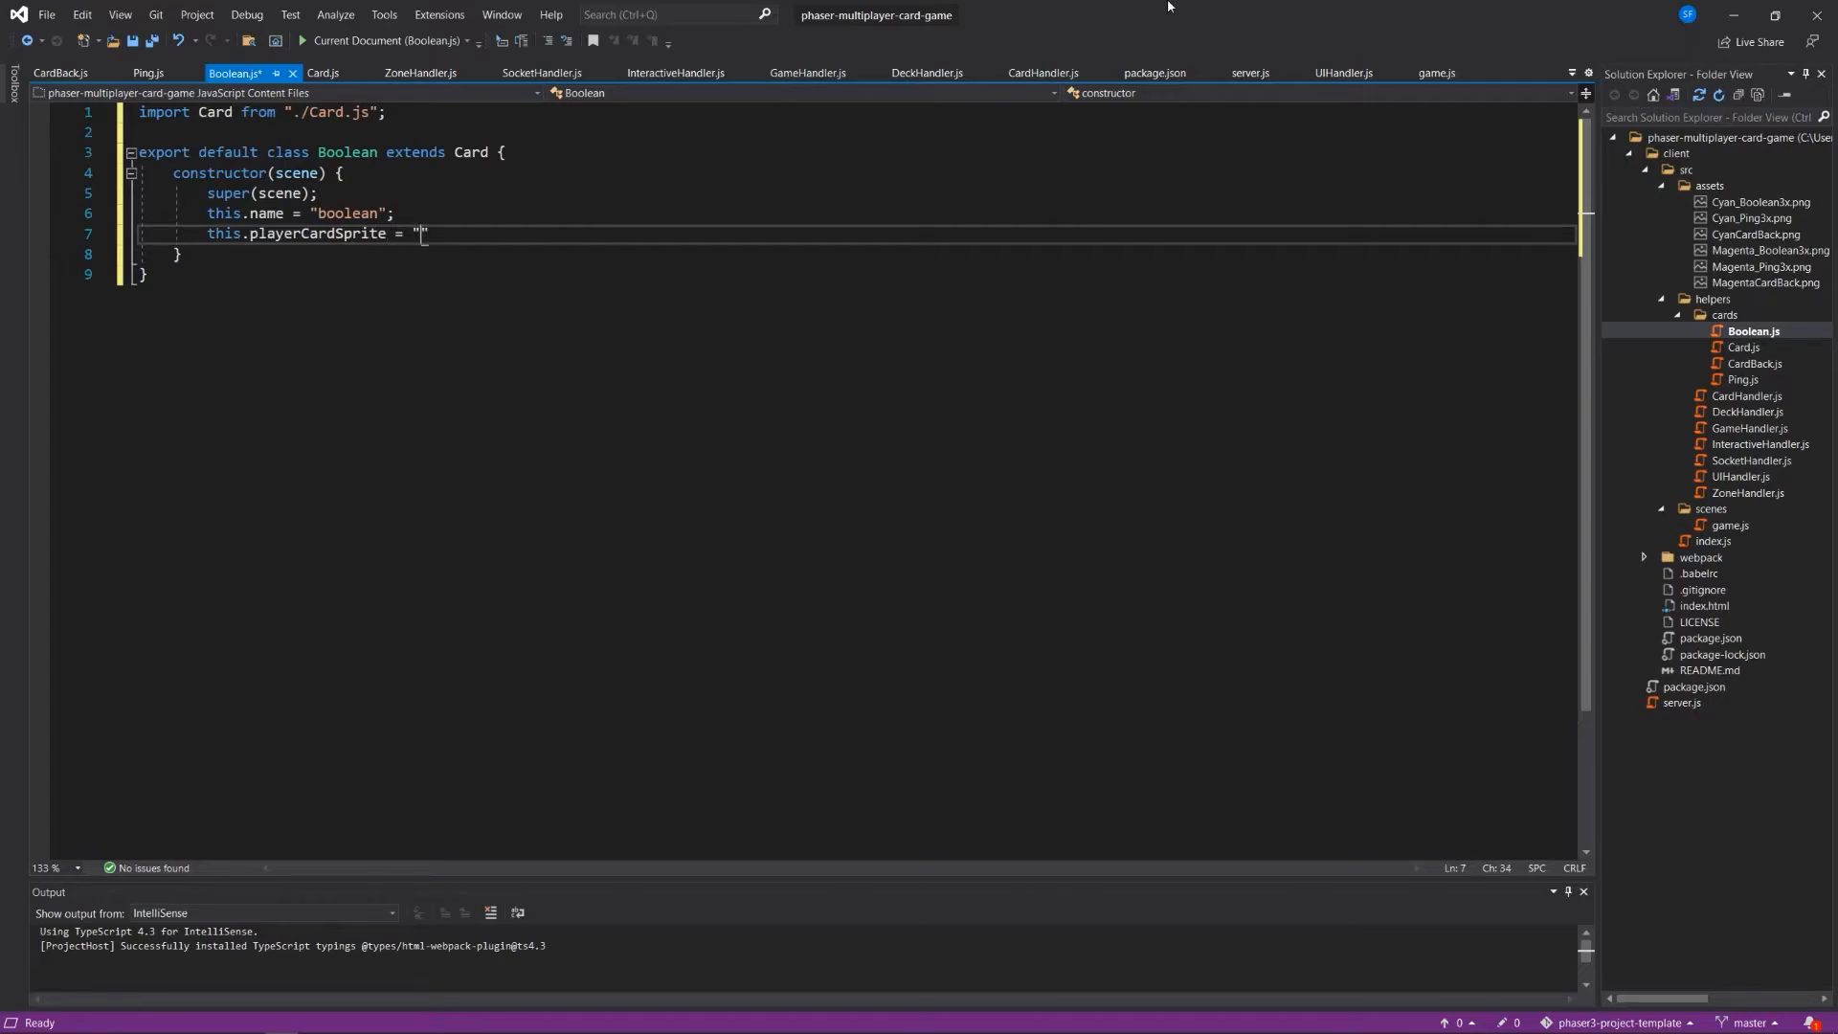
text(cyanBoolean";)
text(this)
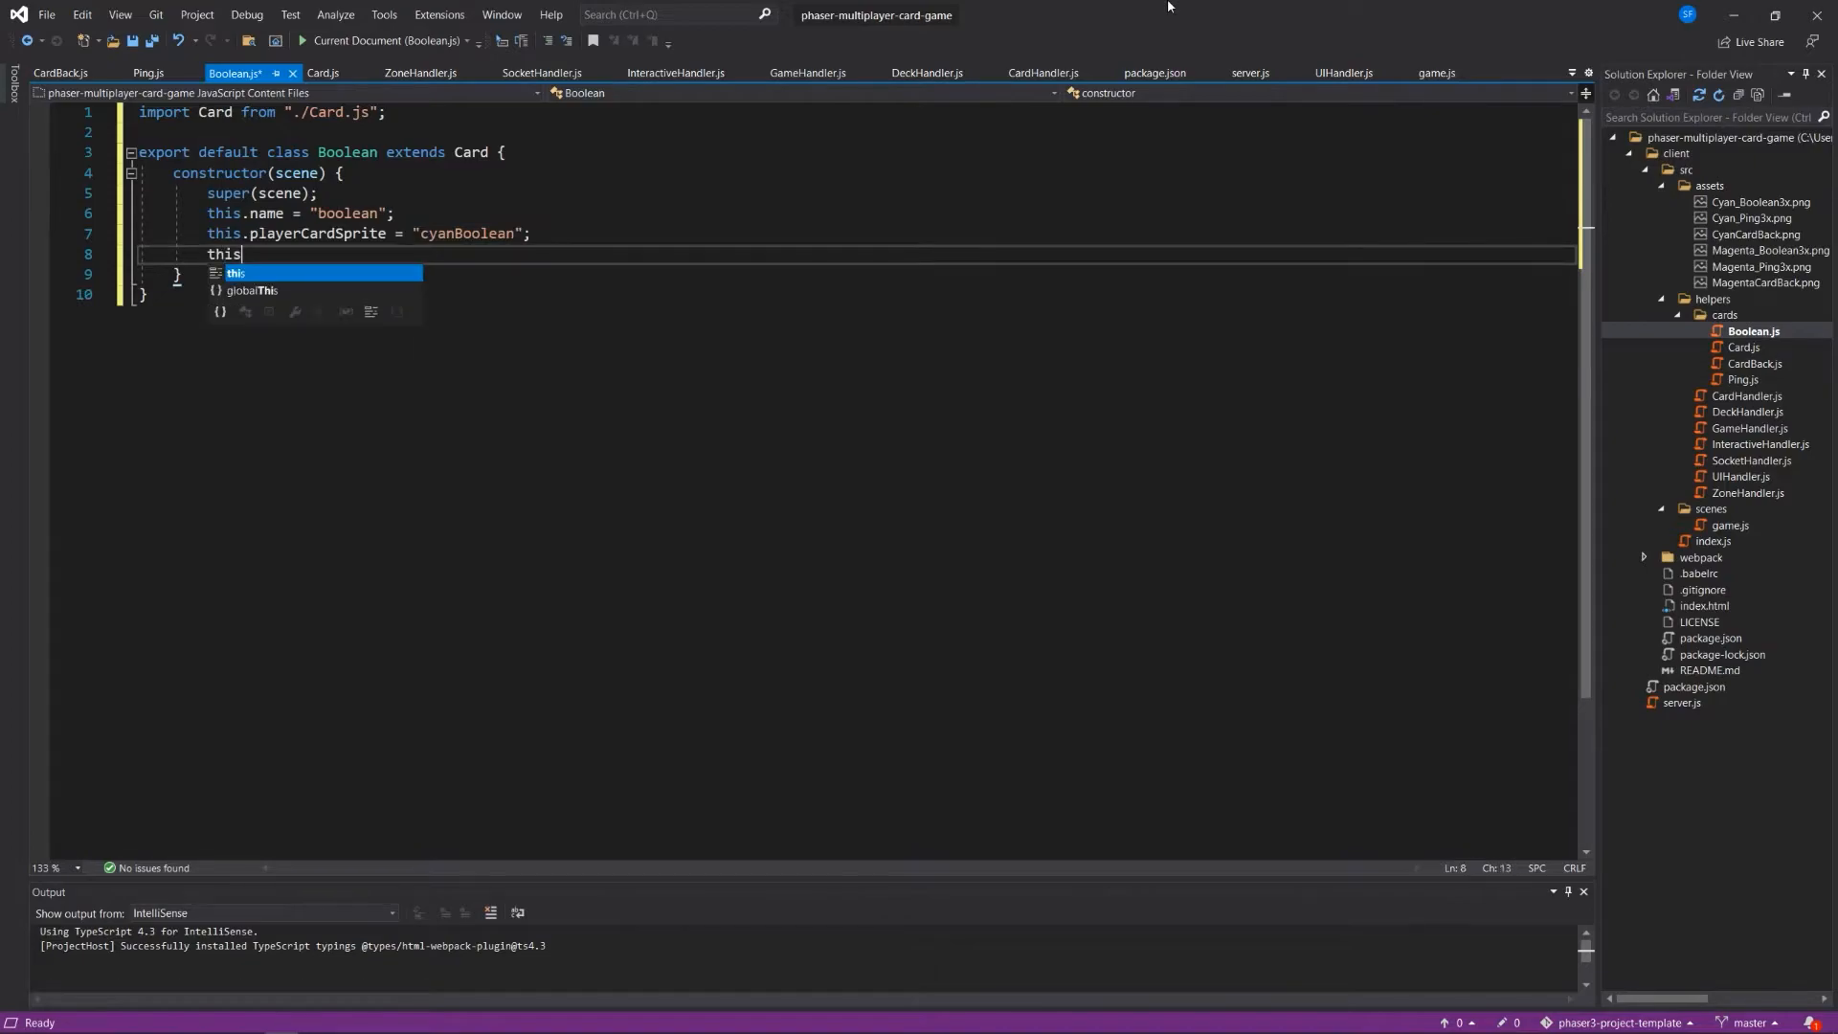
text(.opponent)
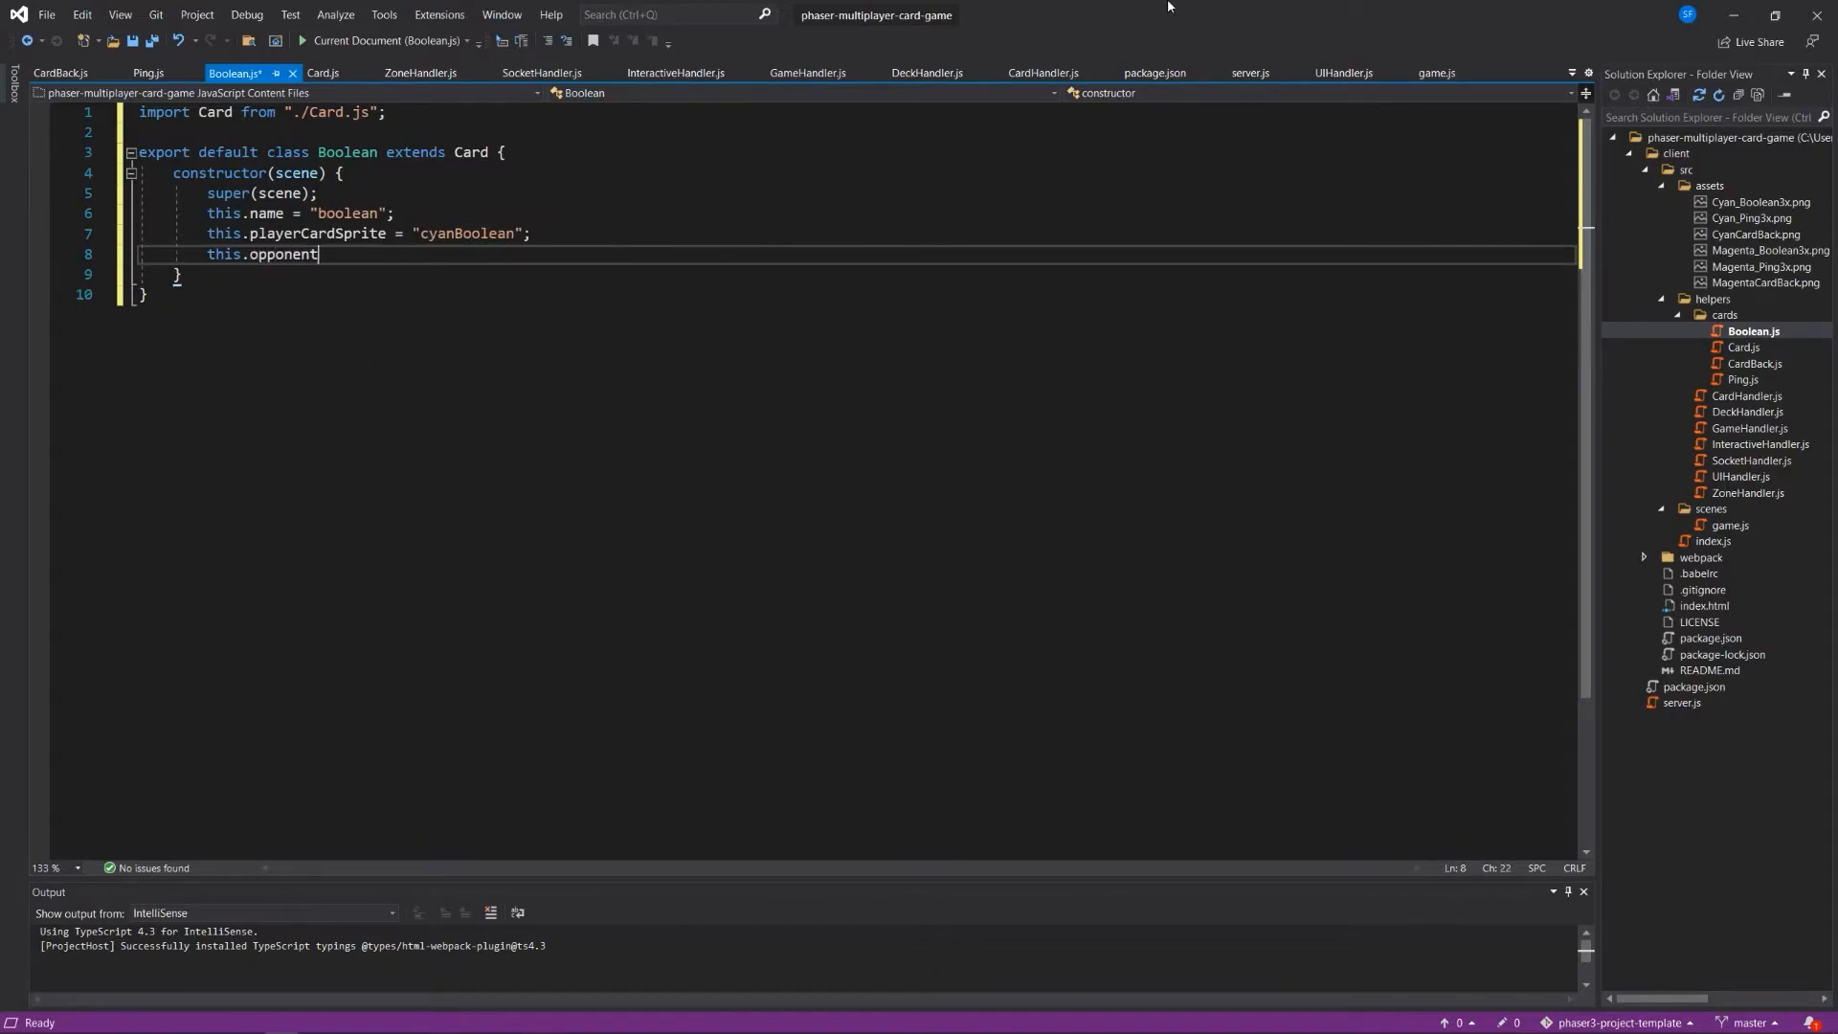
text(CardSprite =)
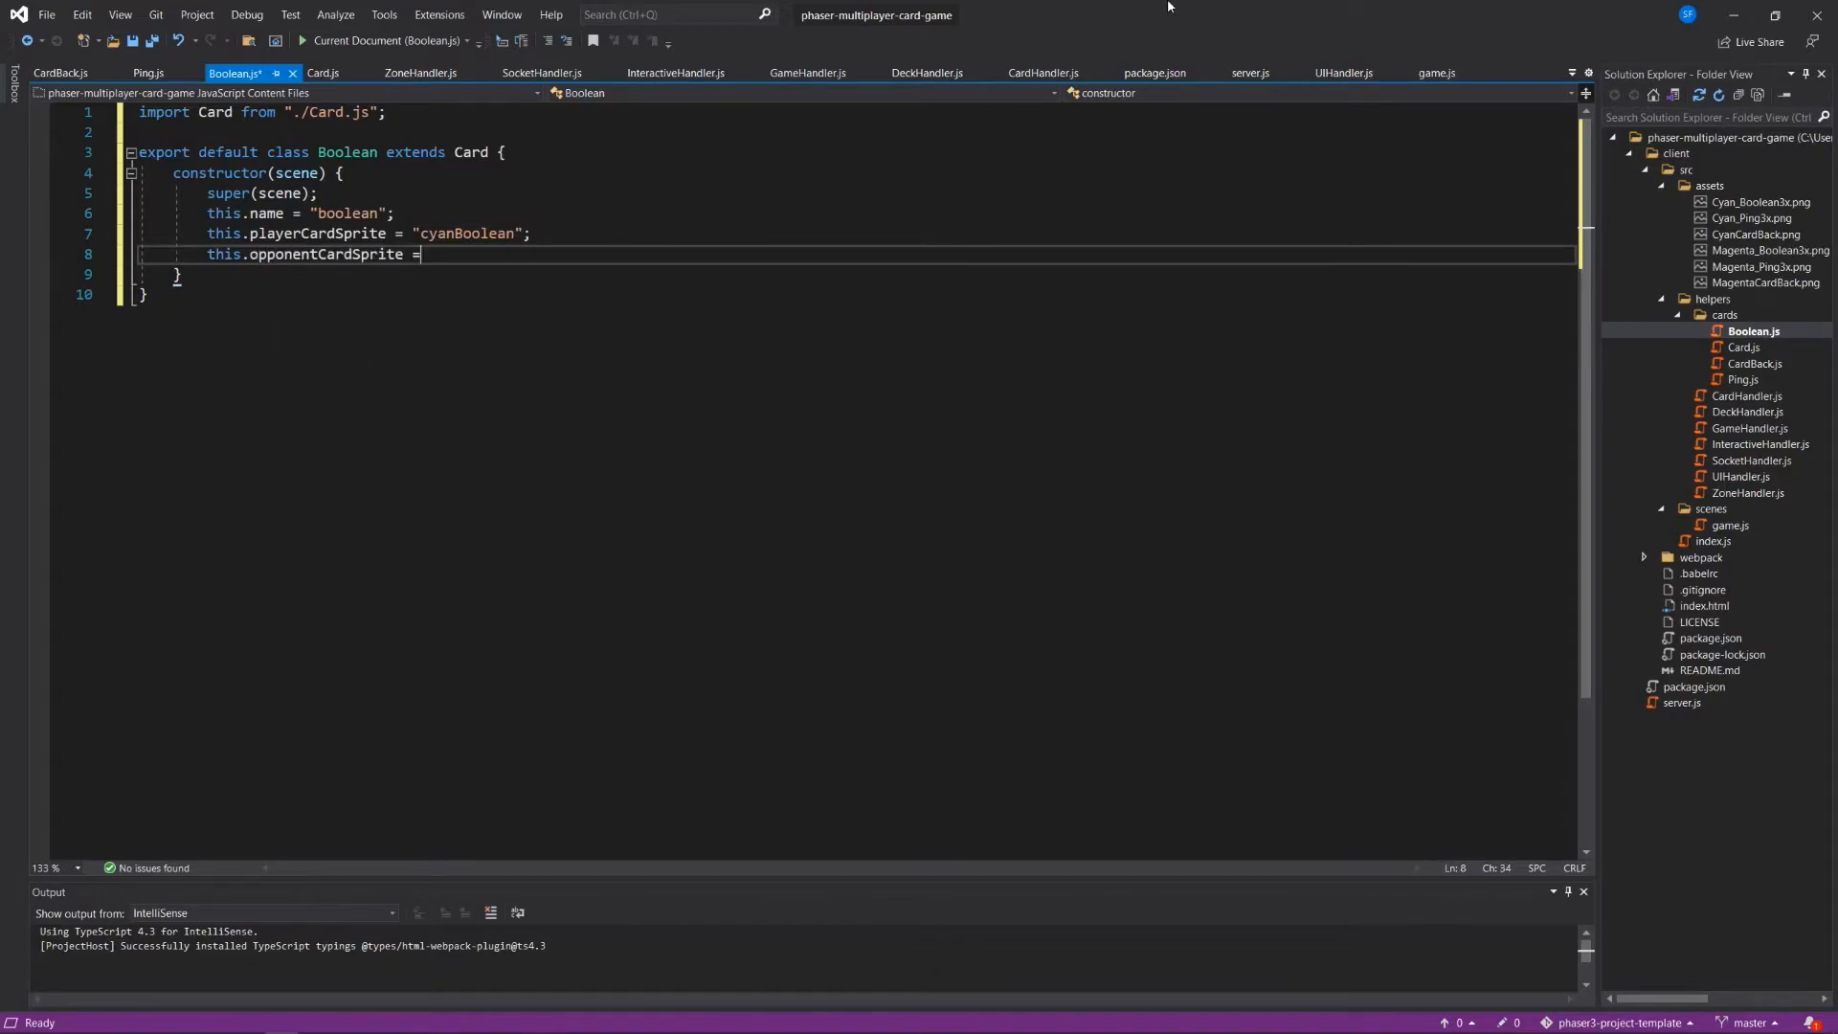
text(magentaBo)
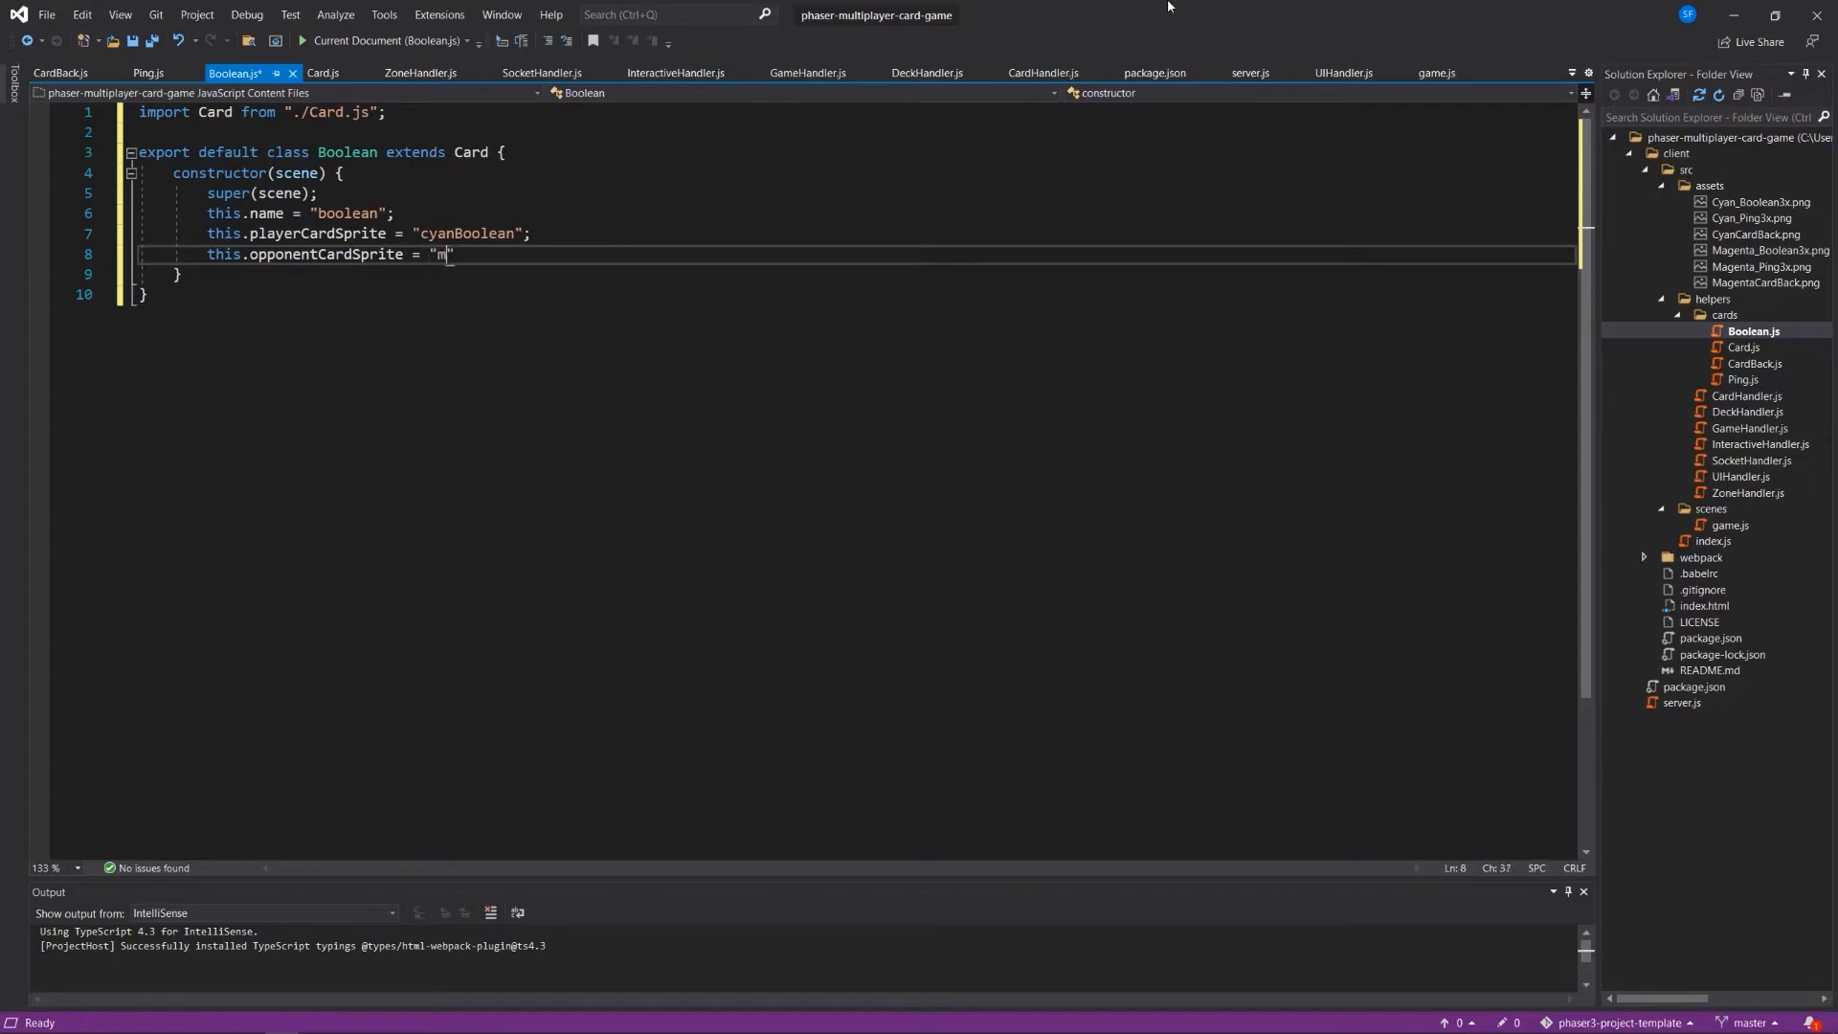
text(agentaBoolena)
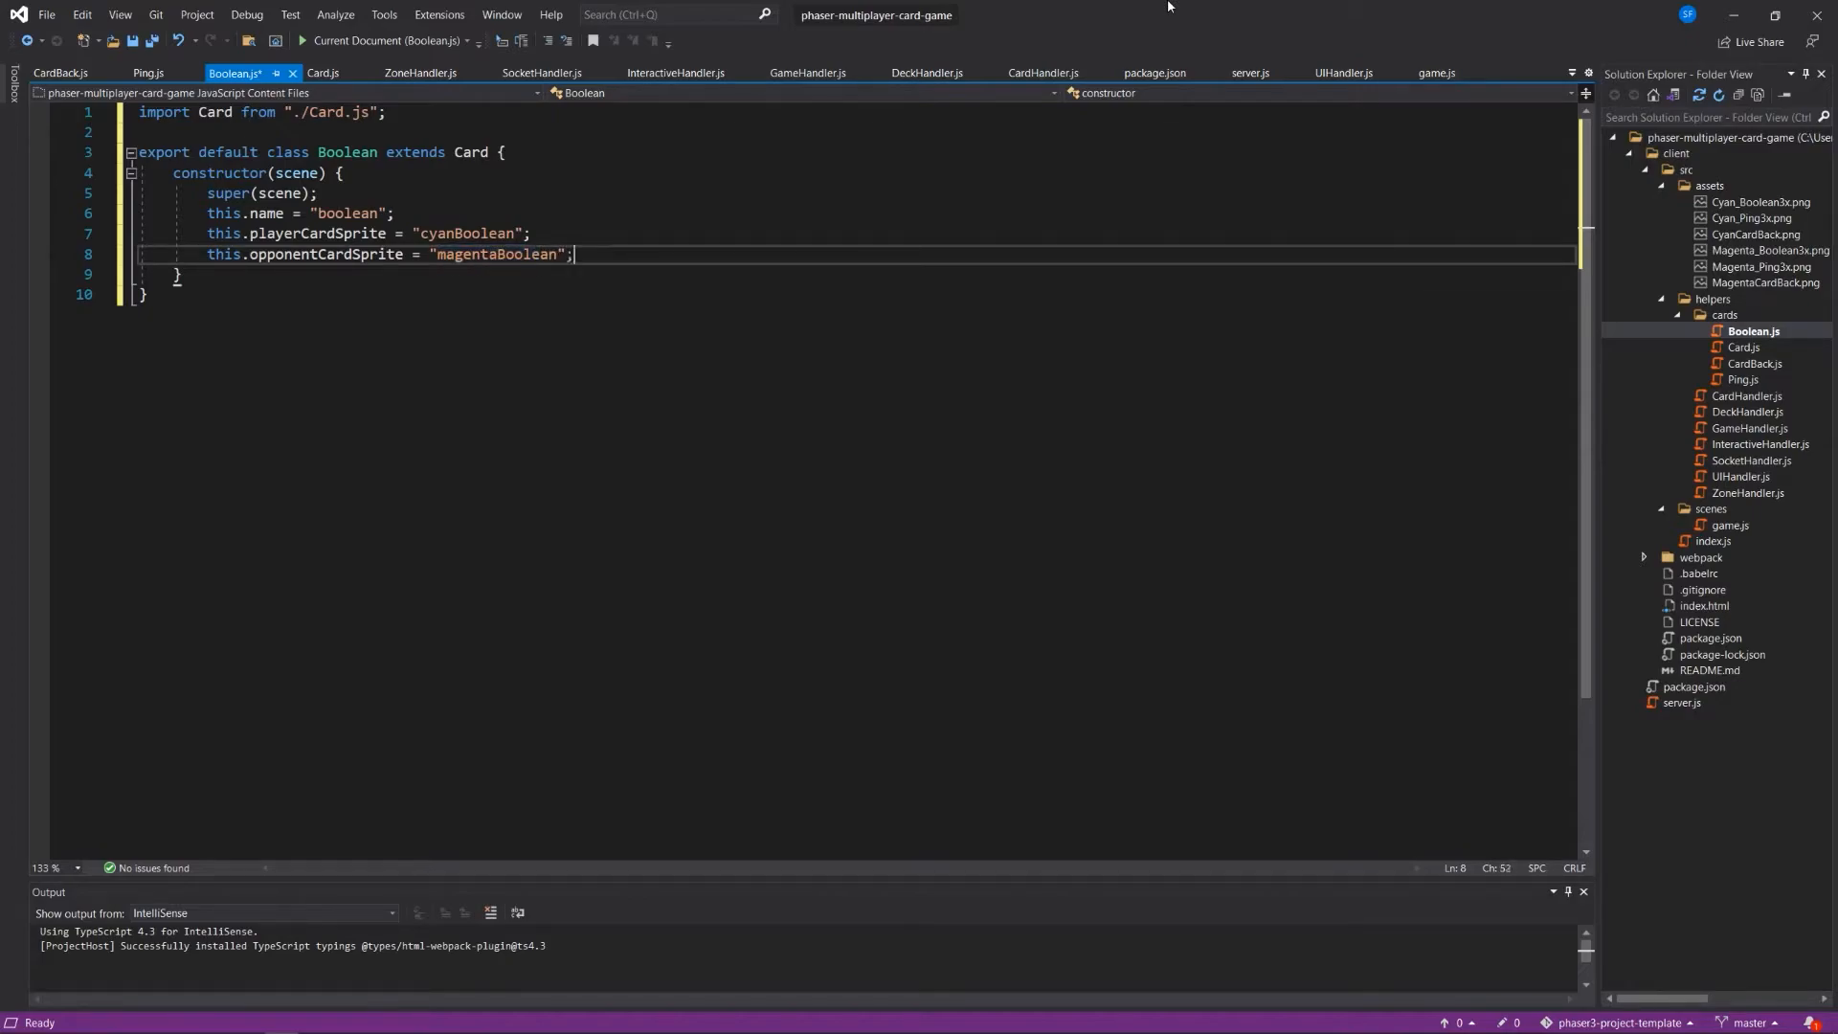
key(ctrl+s)
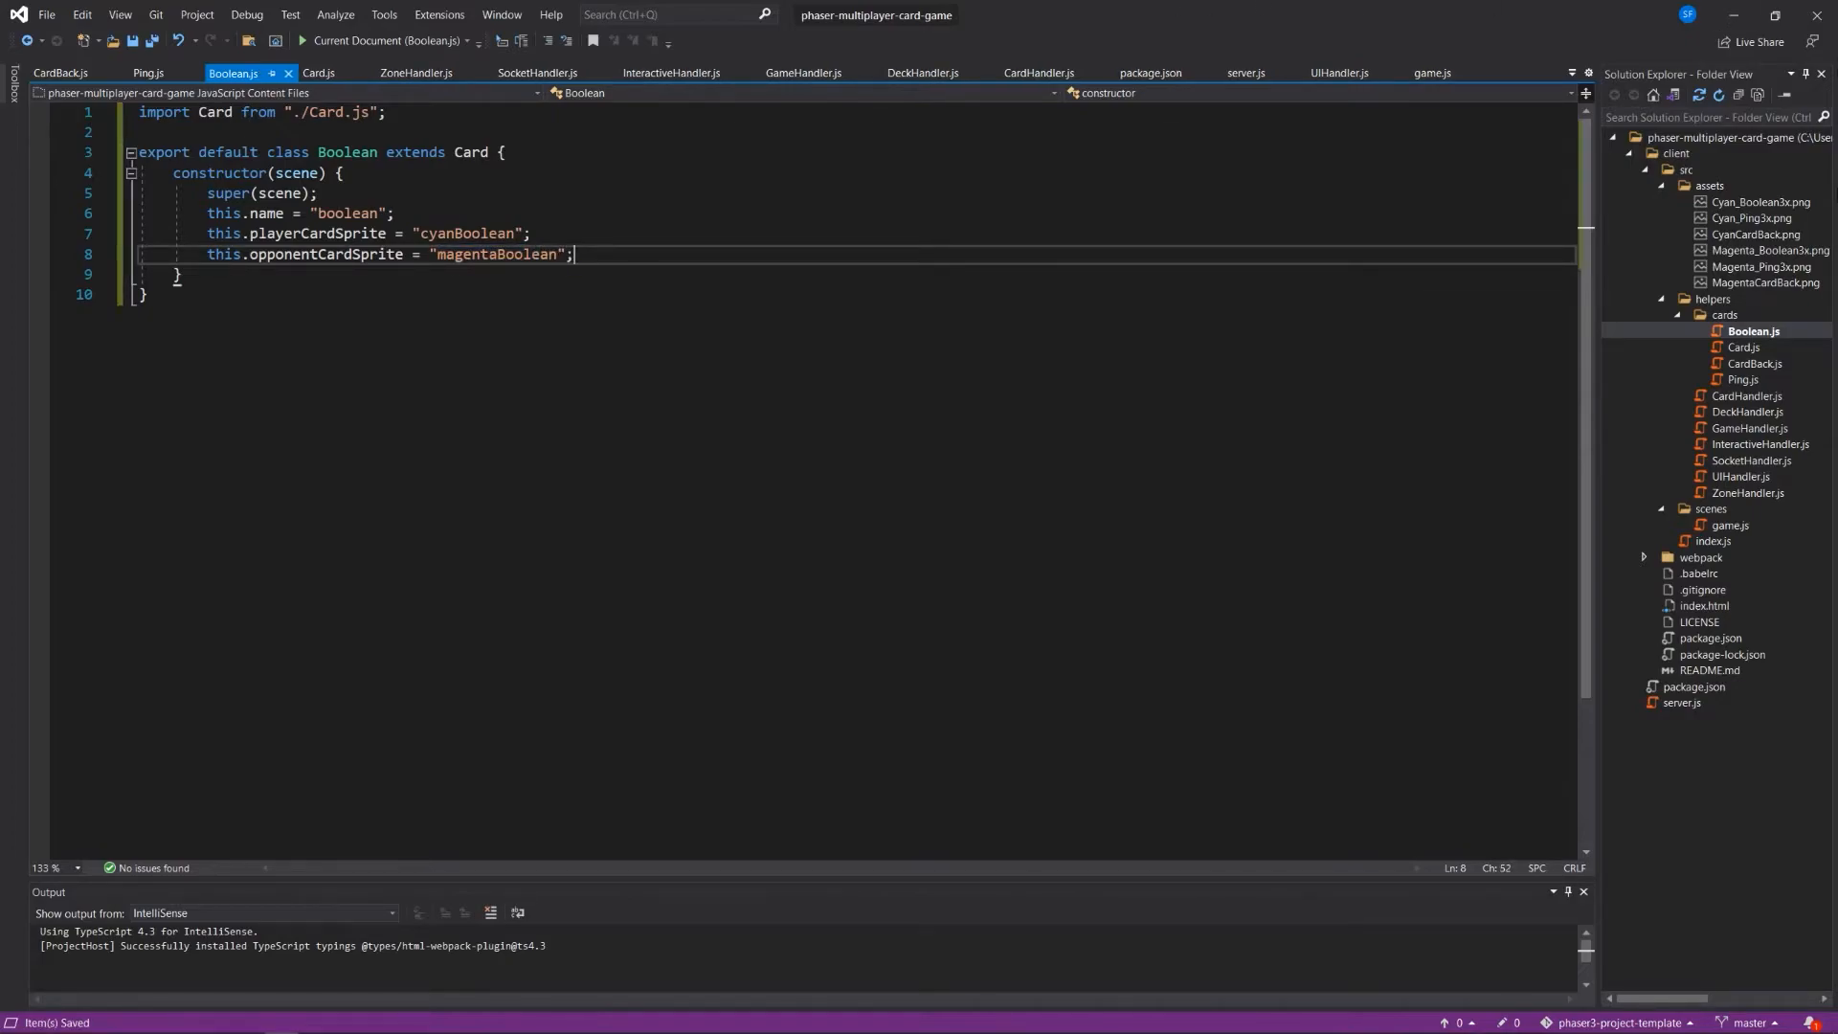
Review the Card class's render logic in Card.js.
click(318, 73)
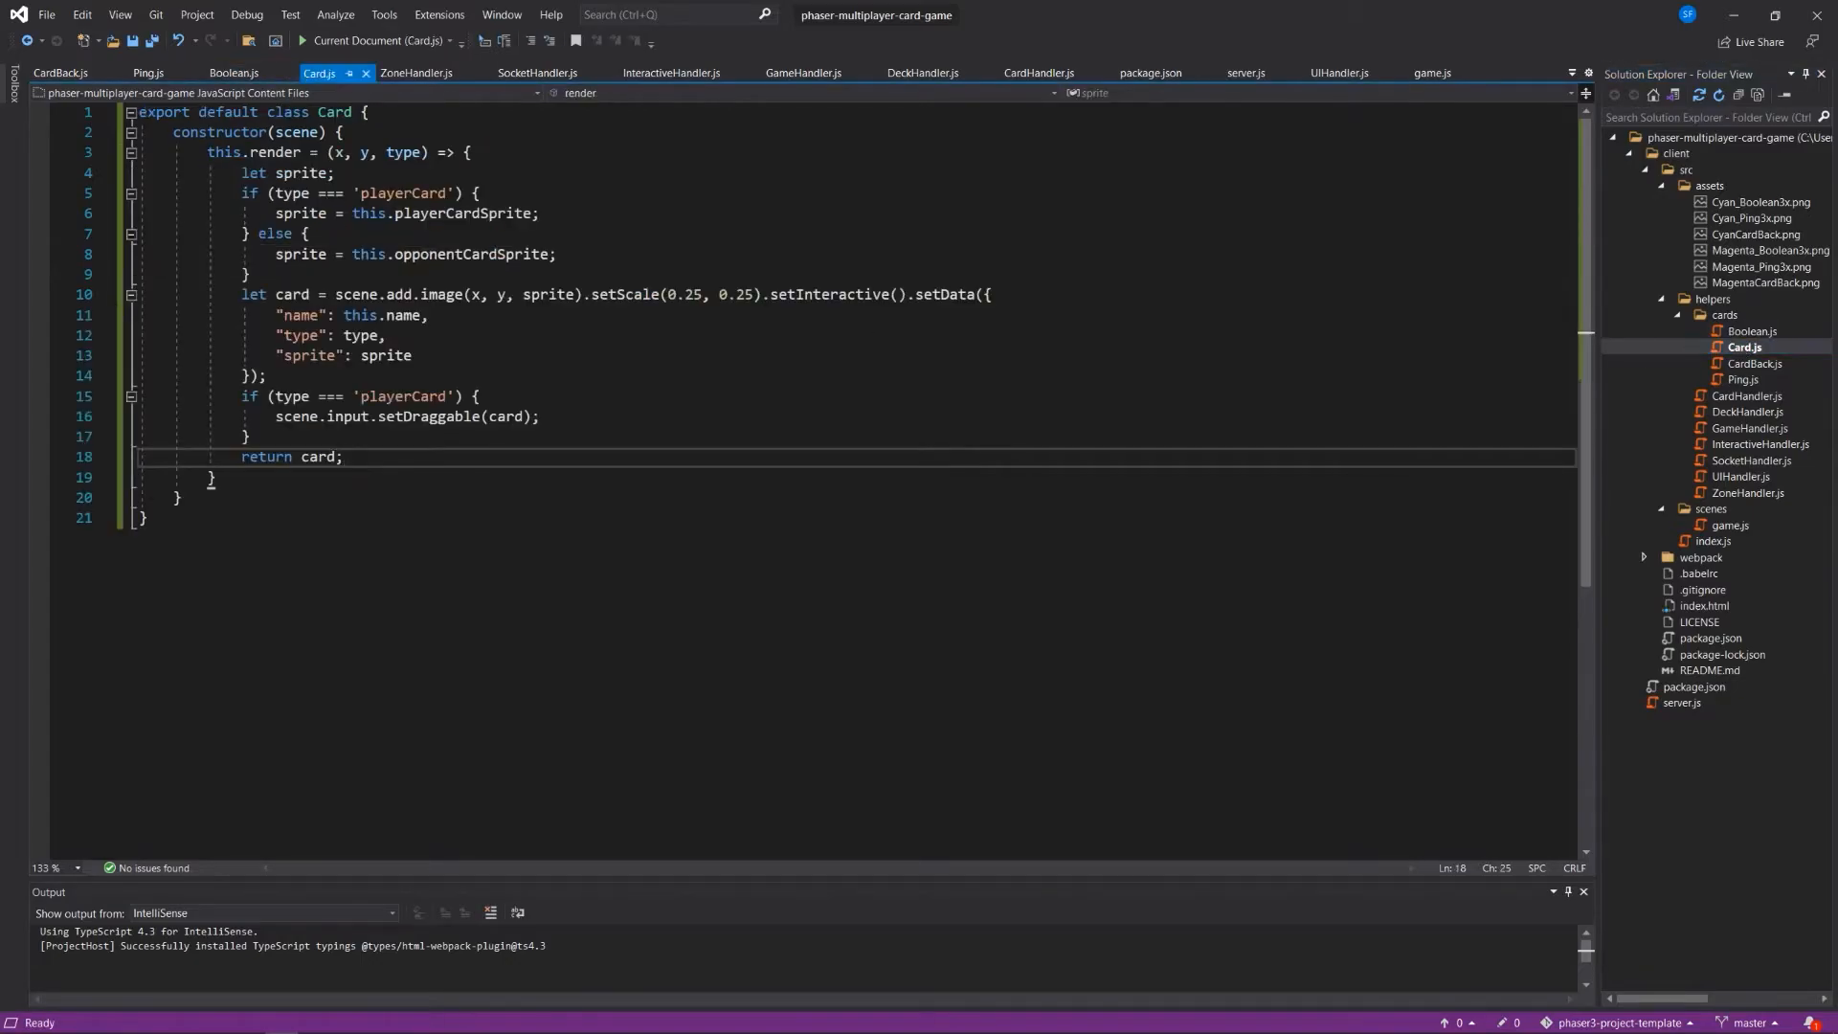
click(342, 456)
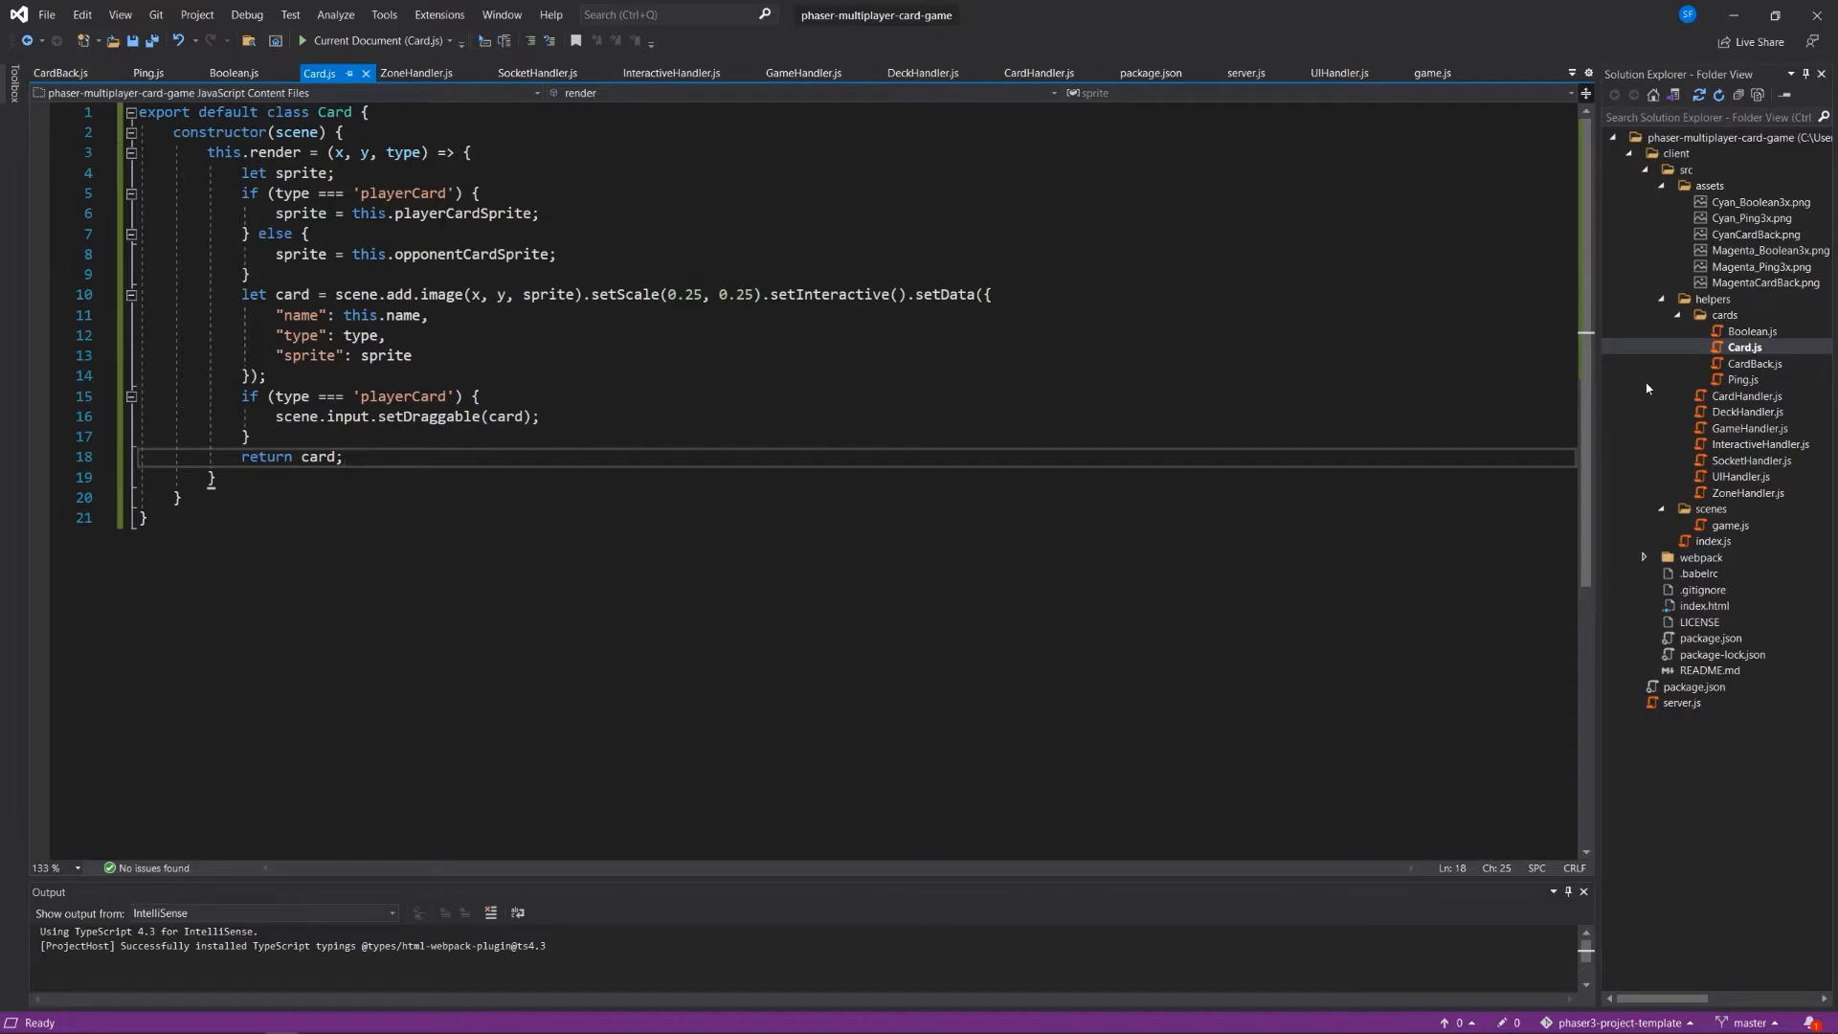
mouse_move(1646, 389)
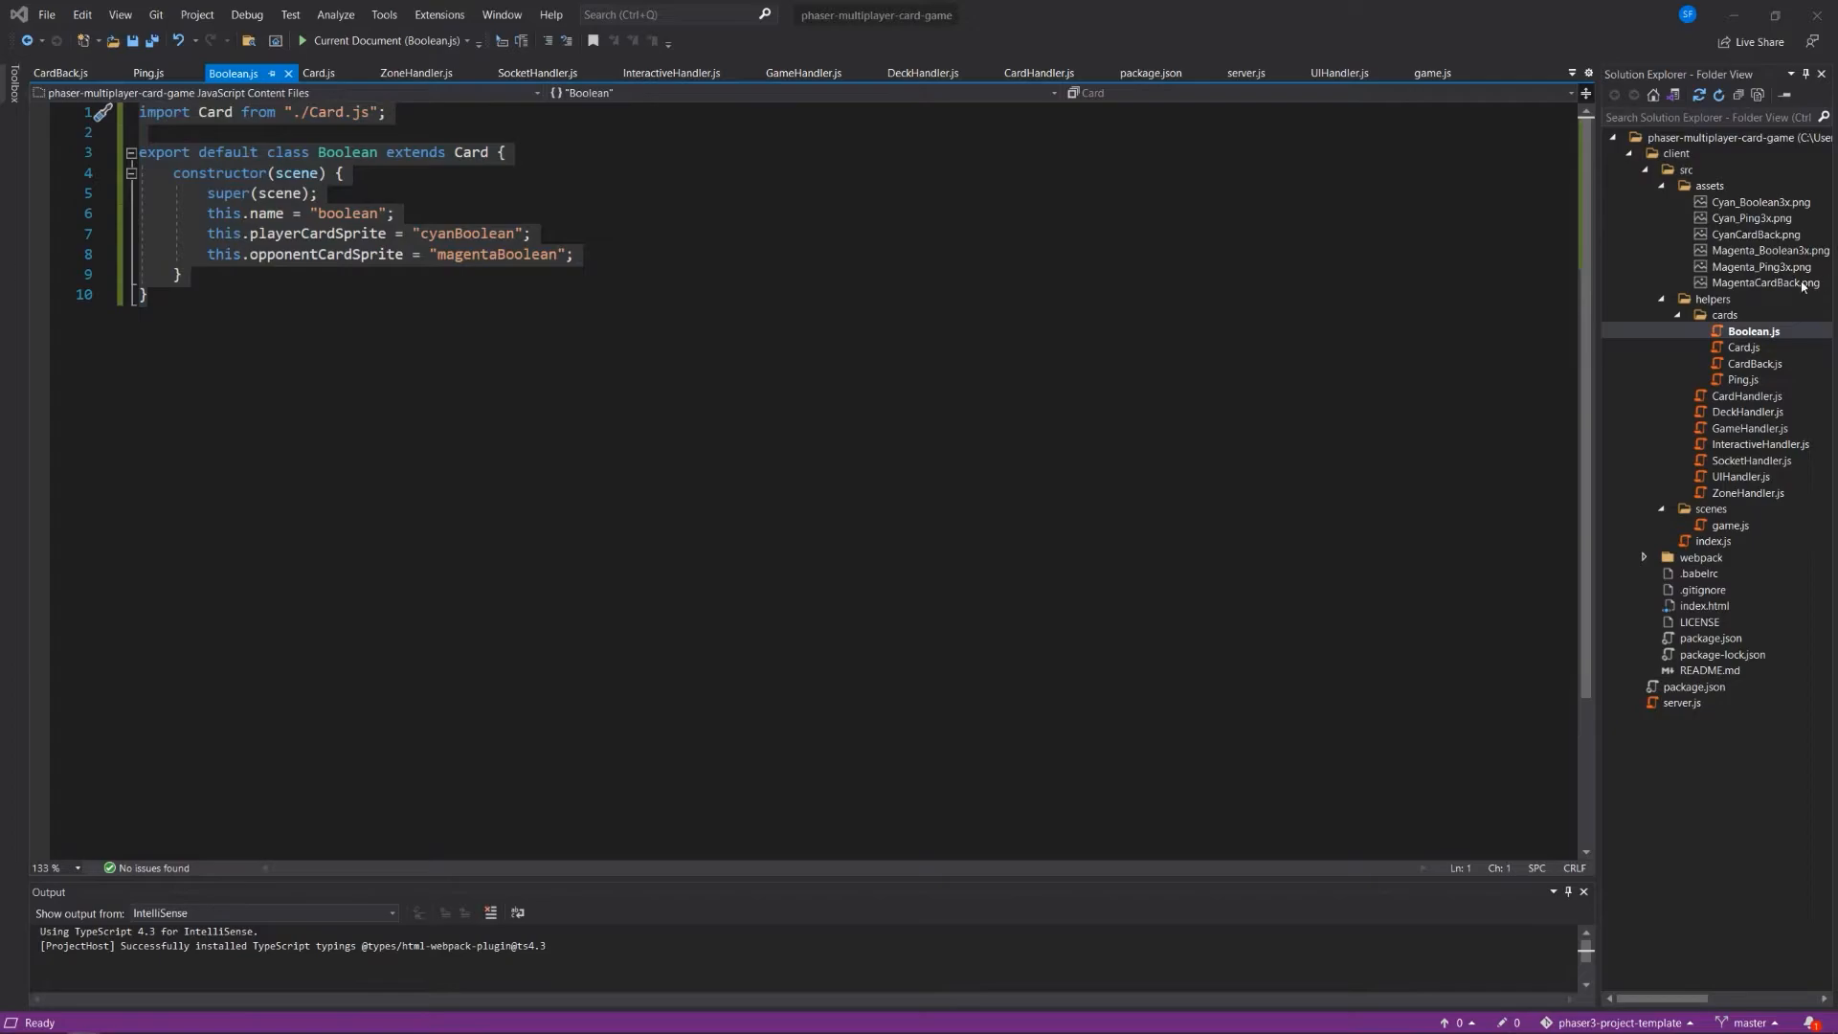
In Ping.js rename the pasted class to Ping with name "ping" and cyanPing/magentaPing sprites, saved.
click(1742, 379)
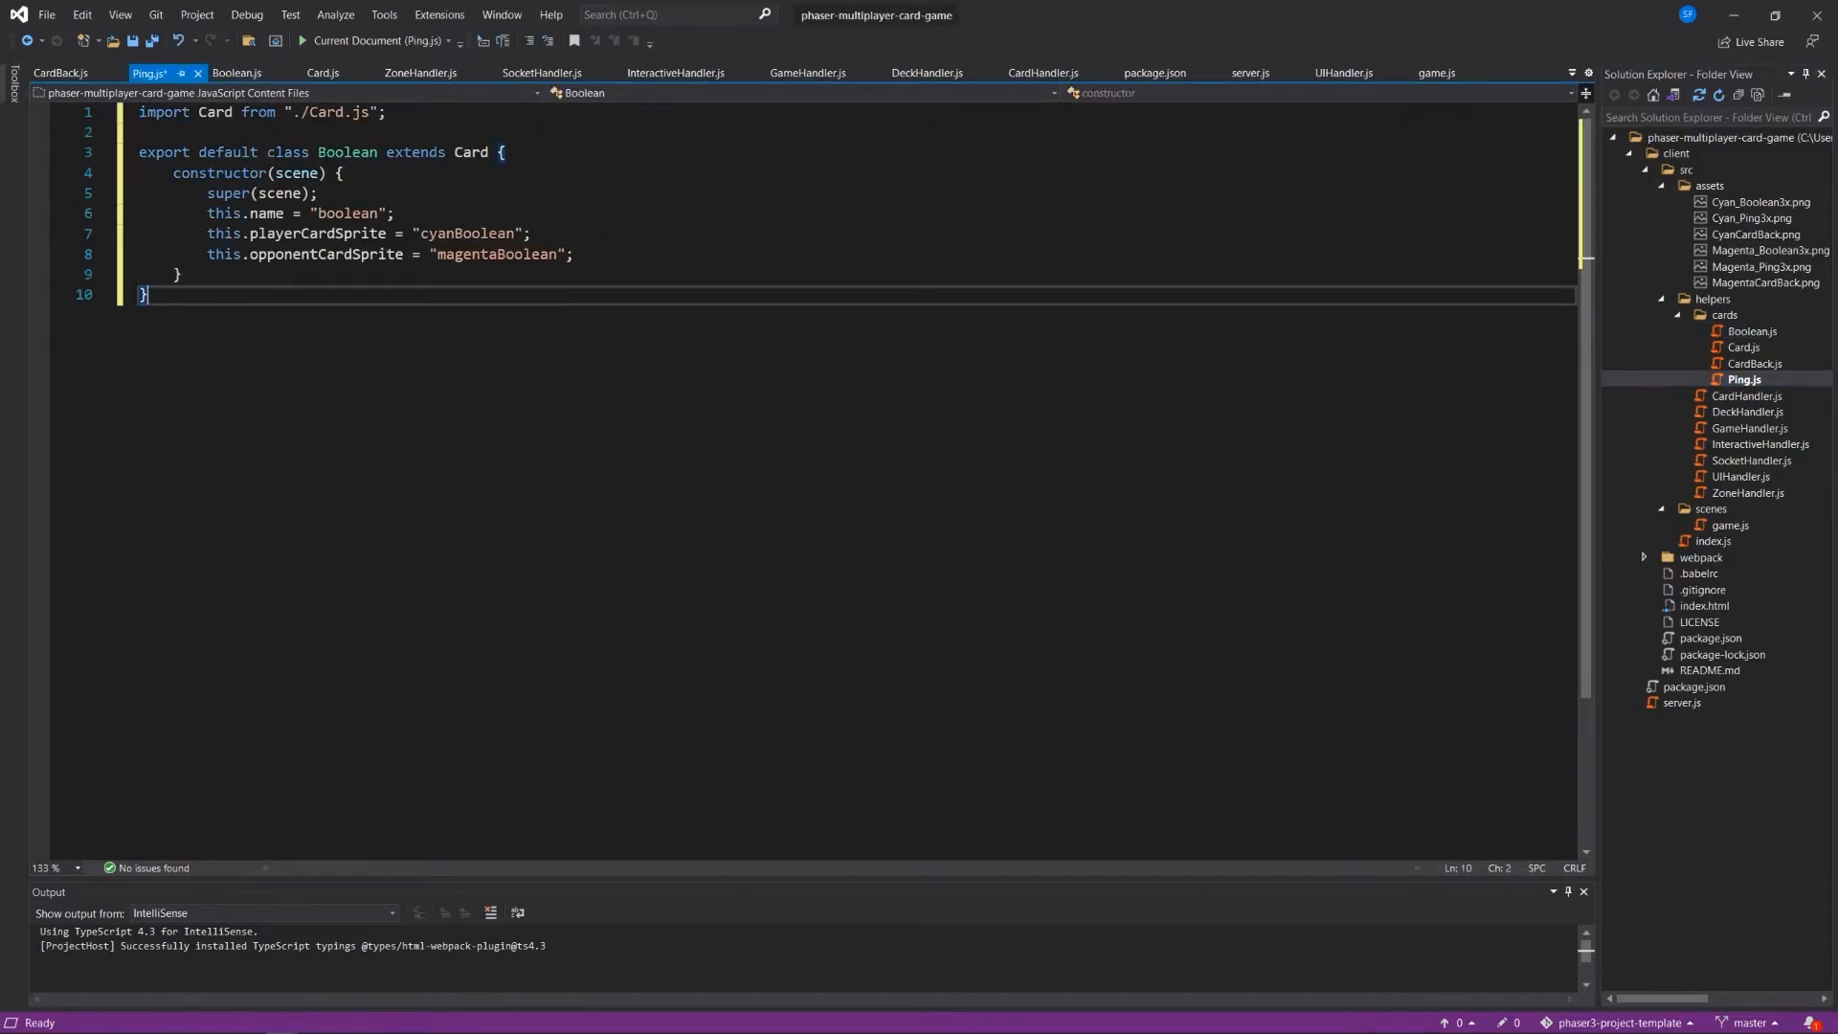
text(Ping)
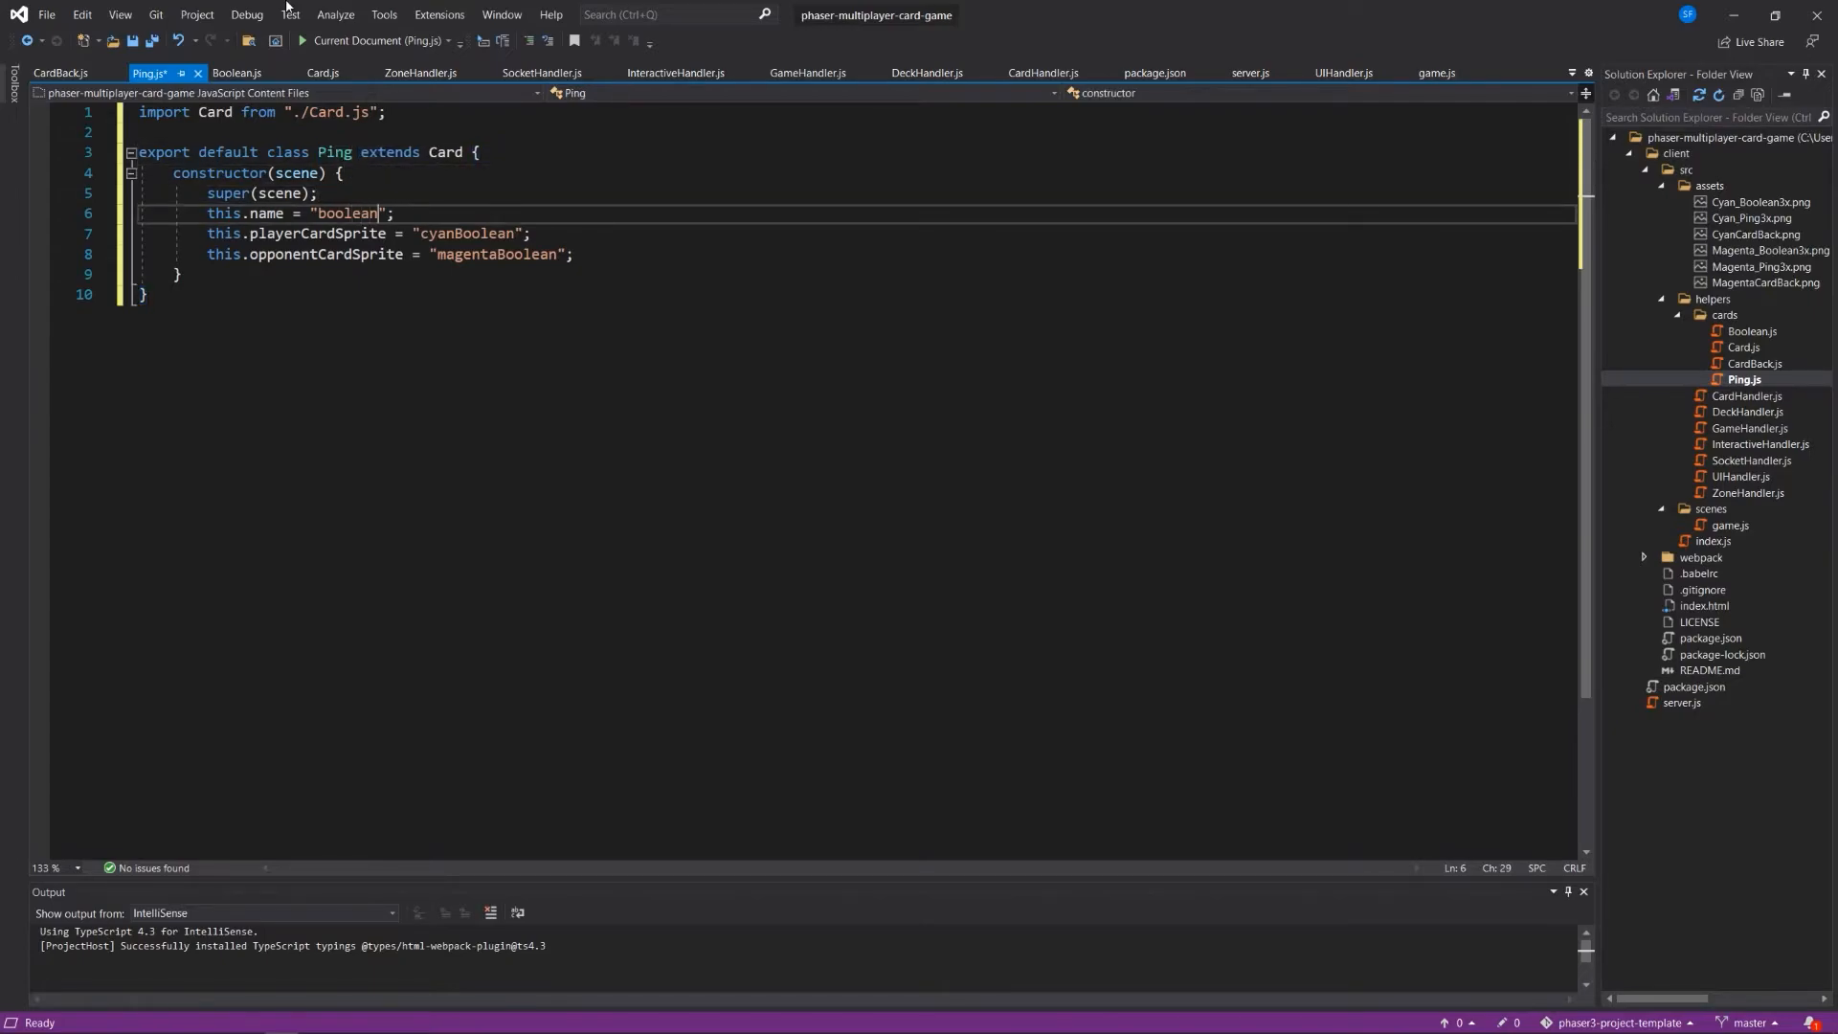
text(pio)
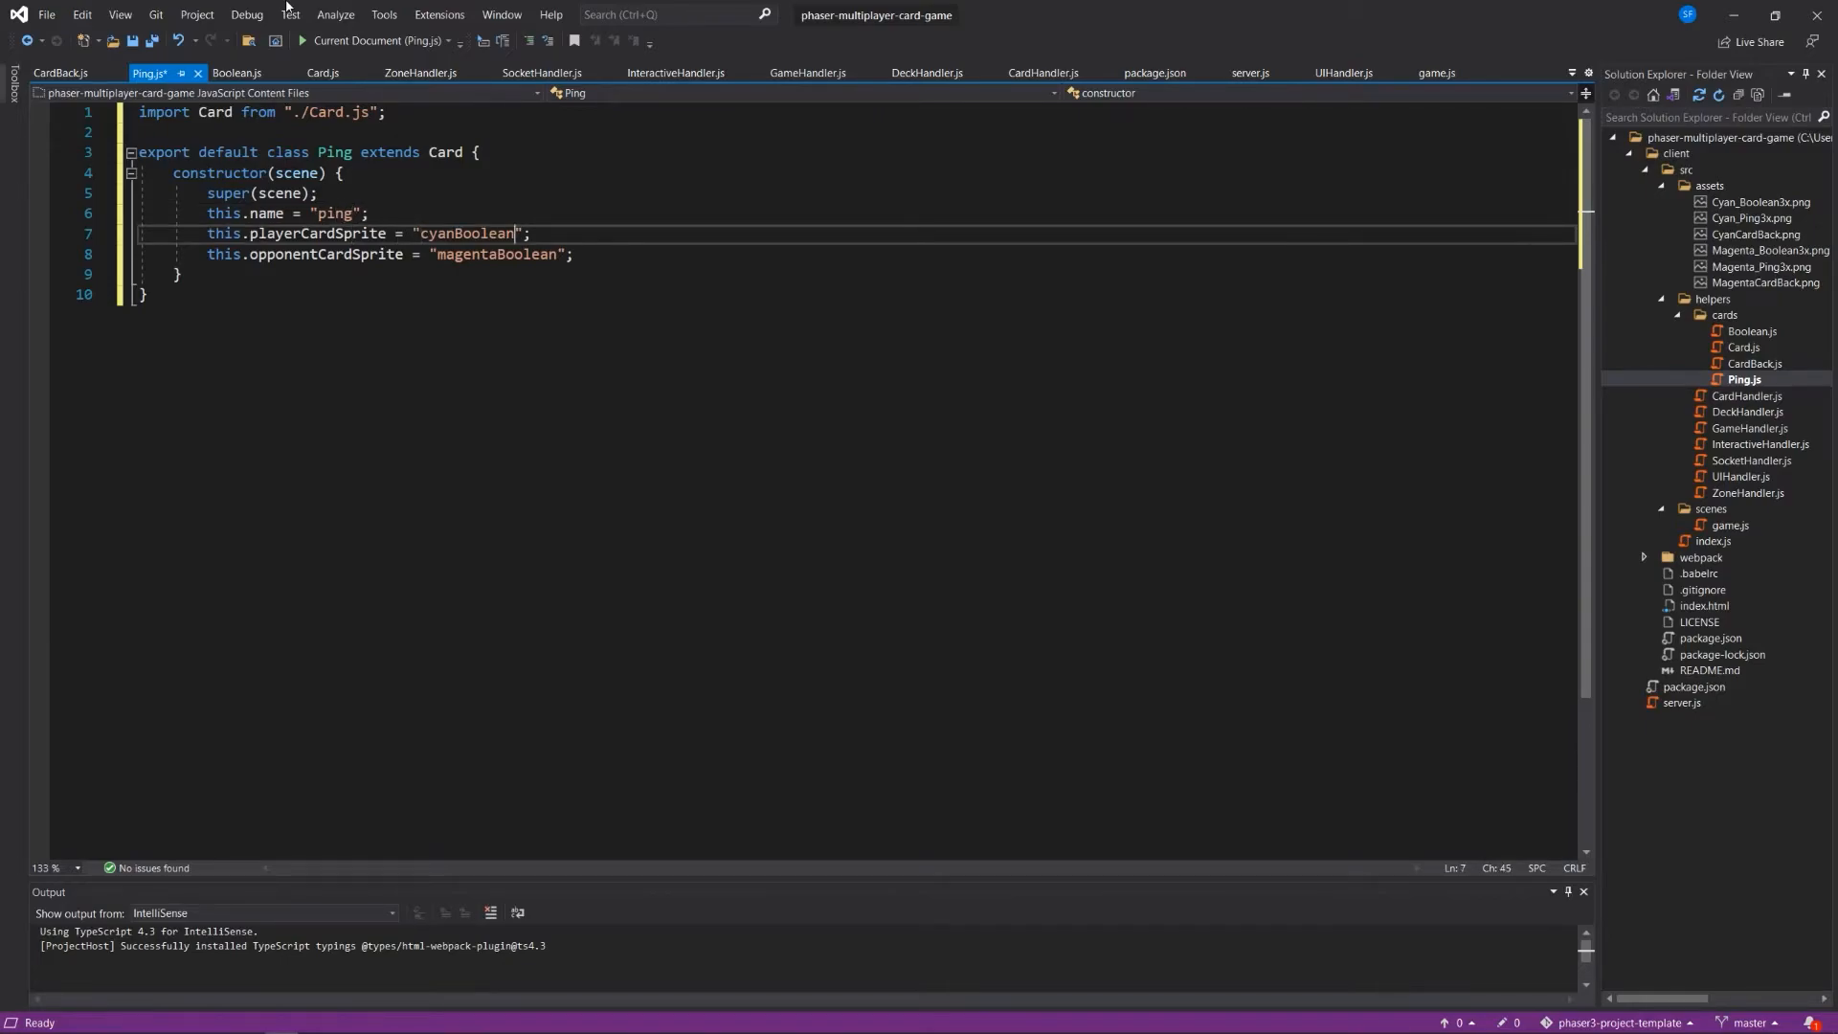
double_click(466, 233)
text(Ping)
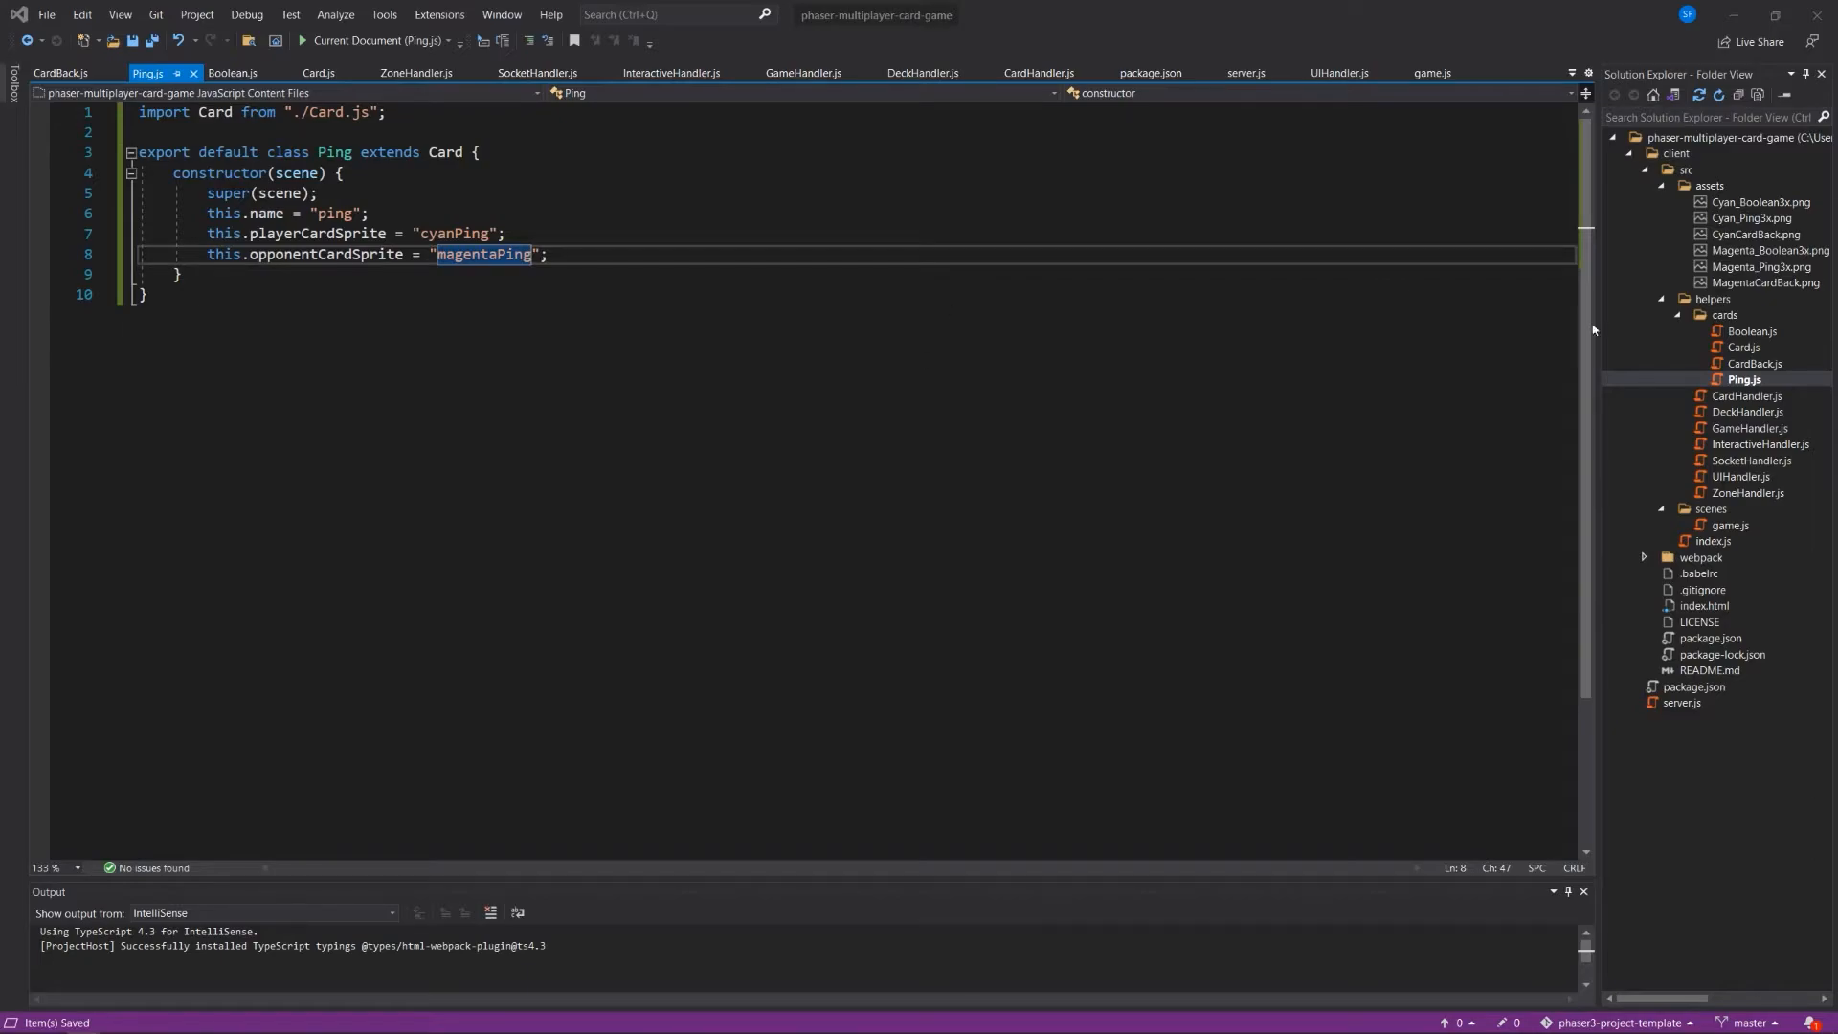
click(1756, 364)
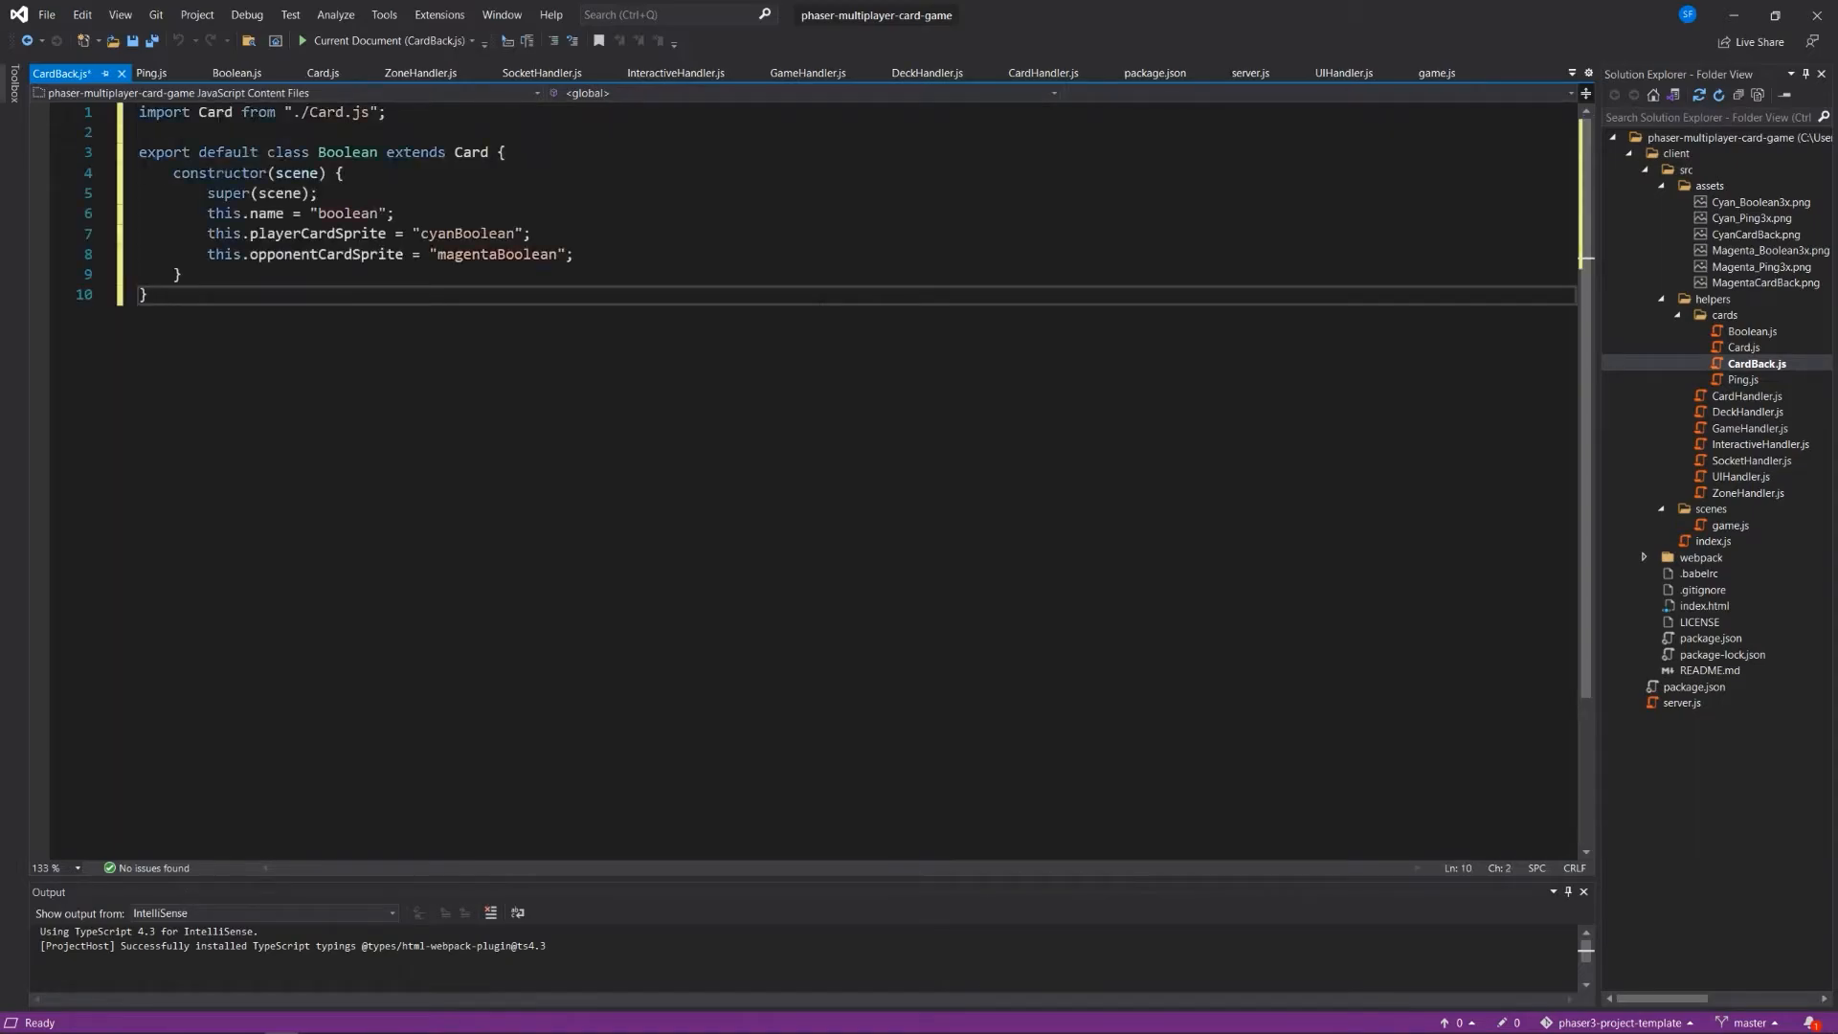
Rename the pasted class to CardBack with its name set to "cardBack".
click(331, 153)
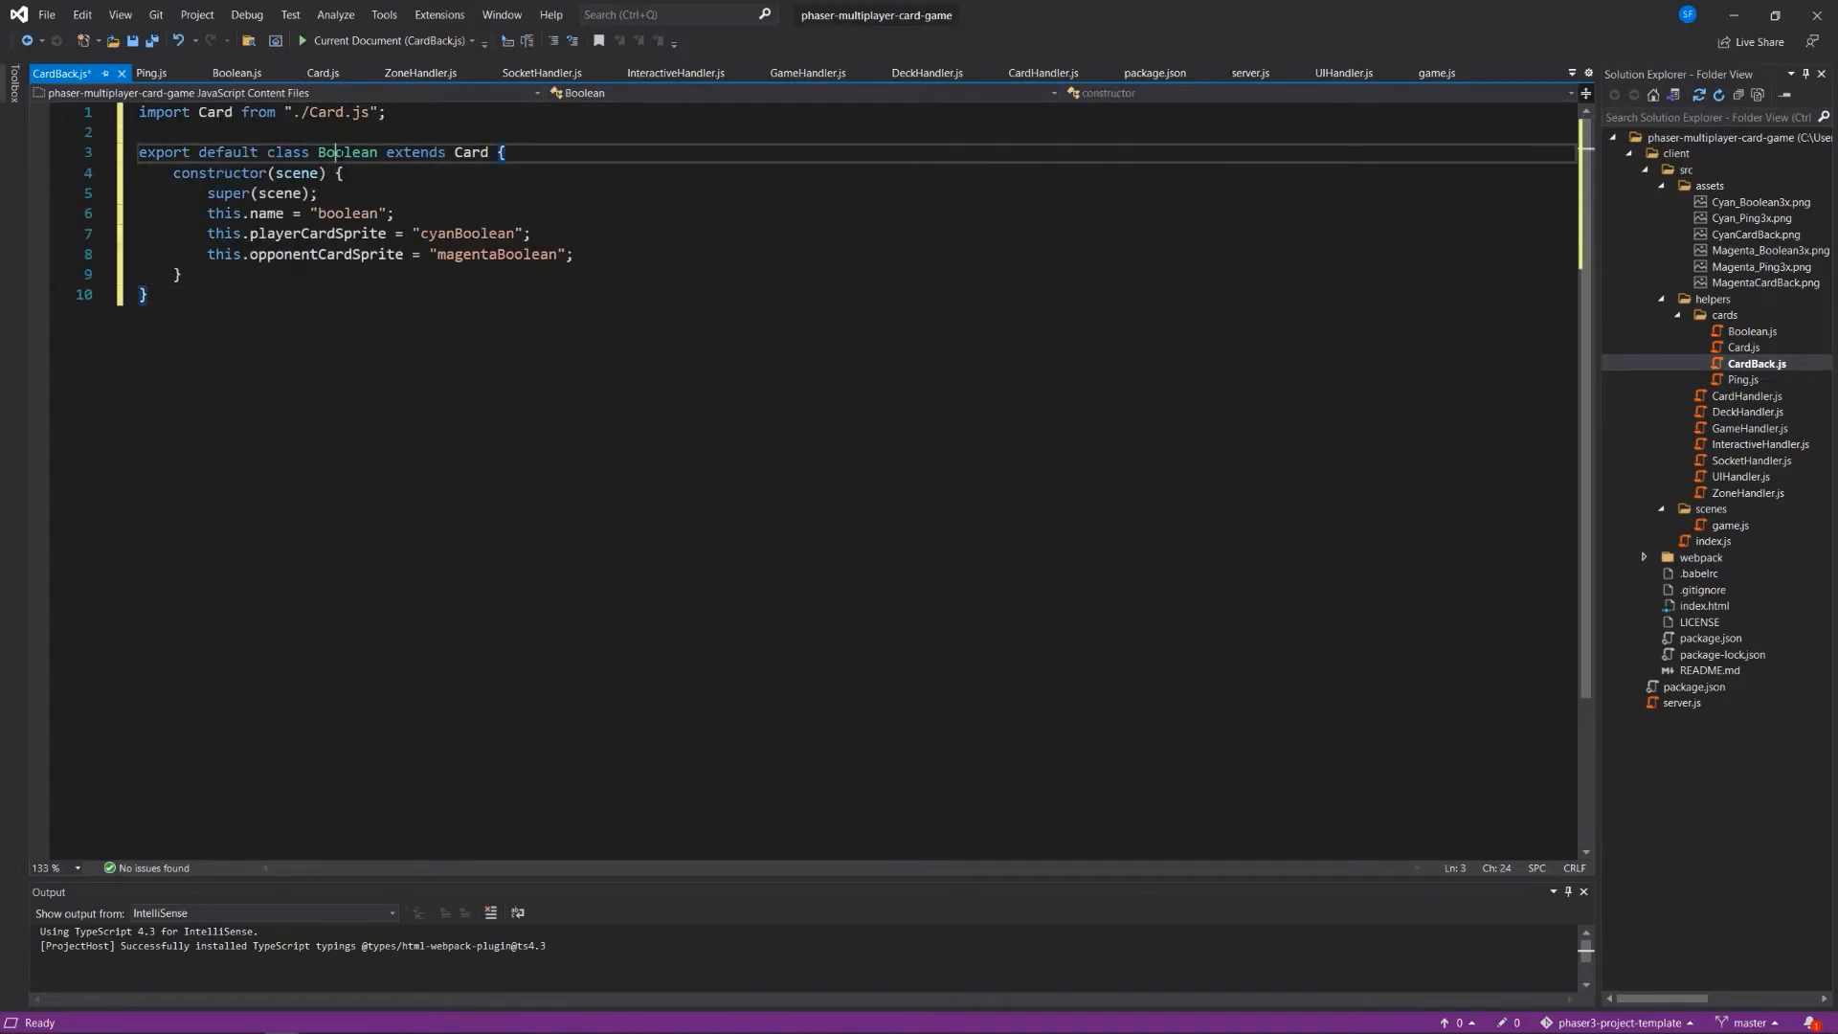
text(CardBa)
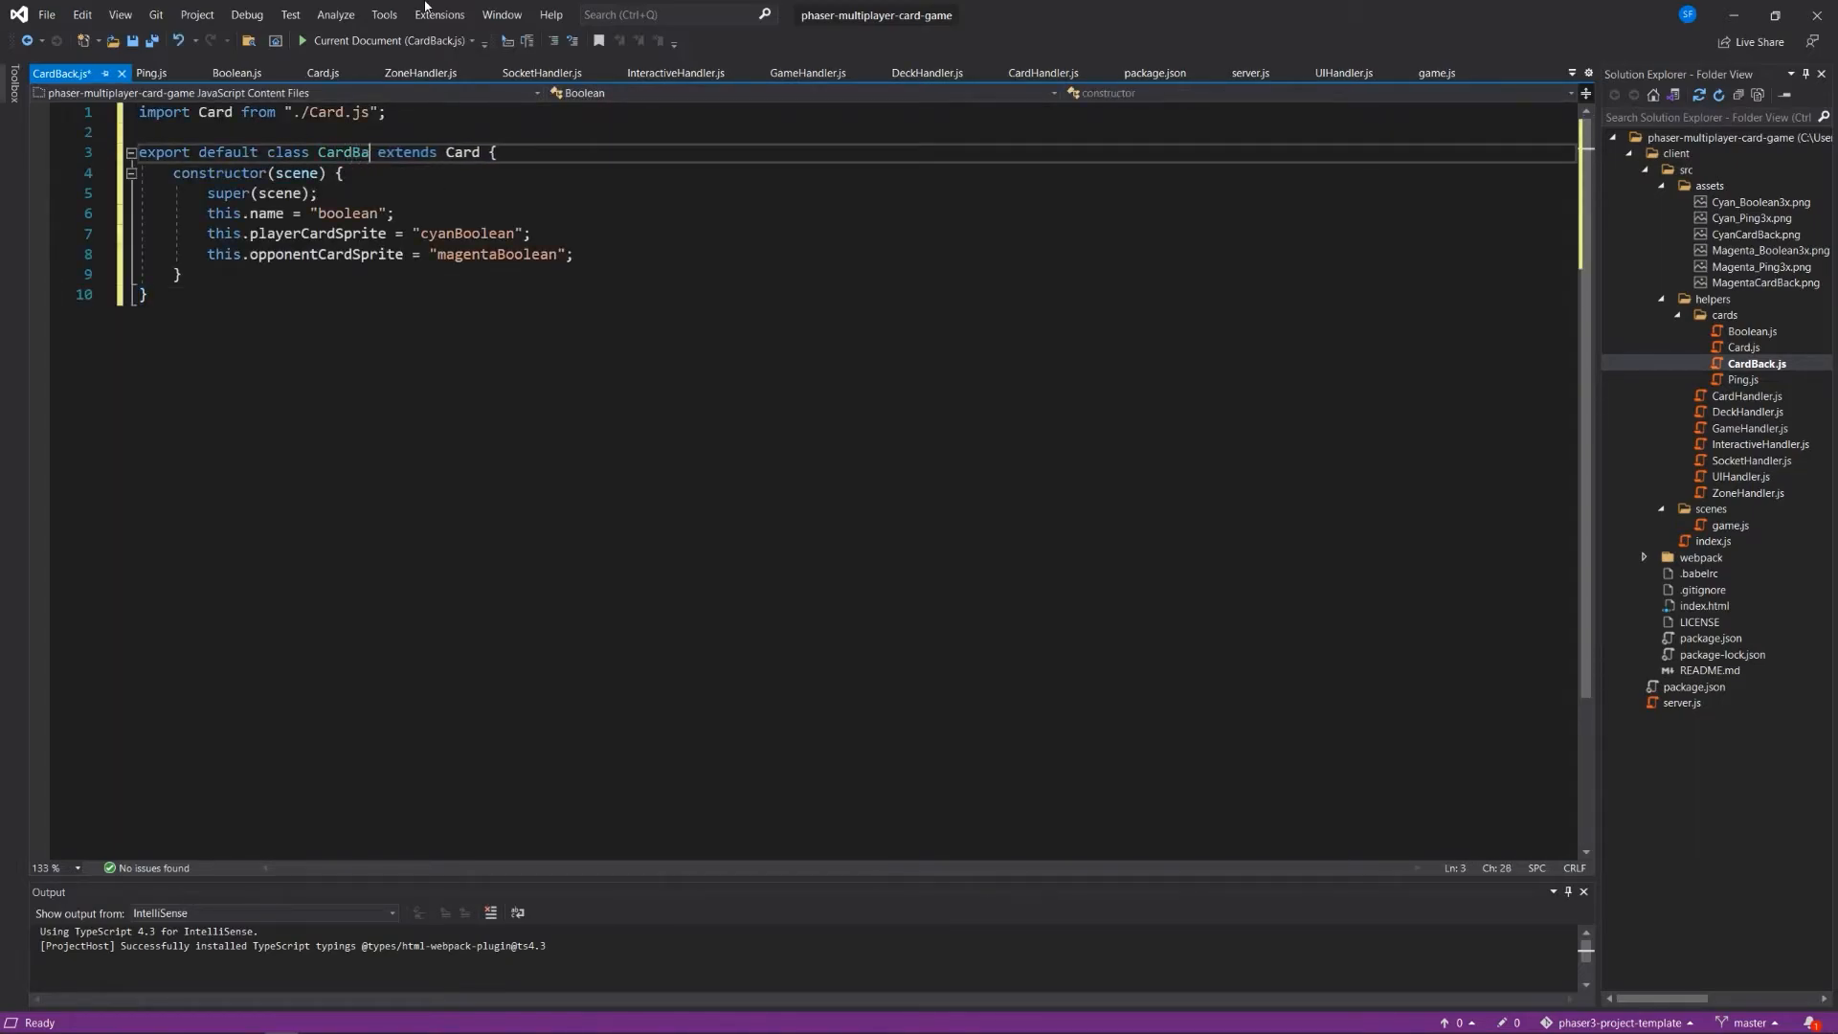
text(ck)
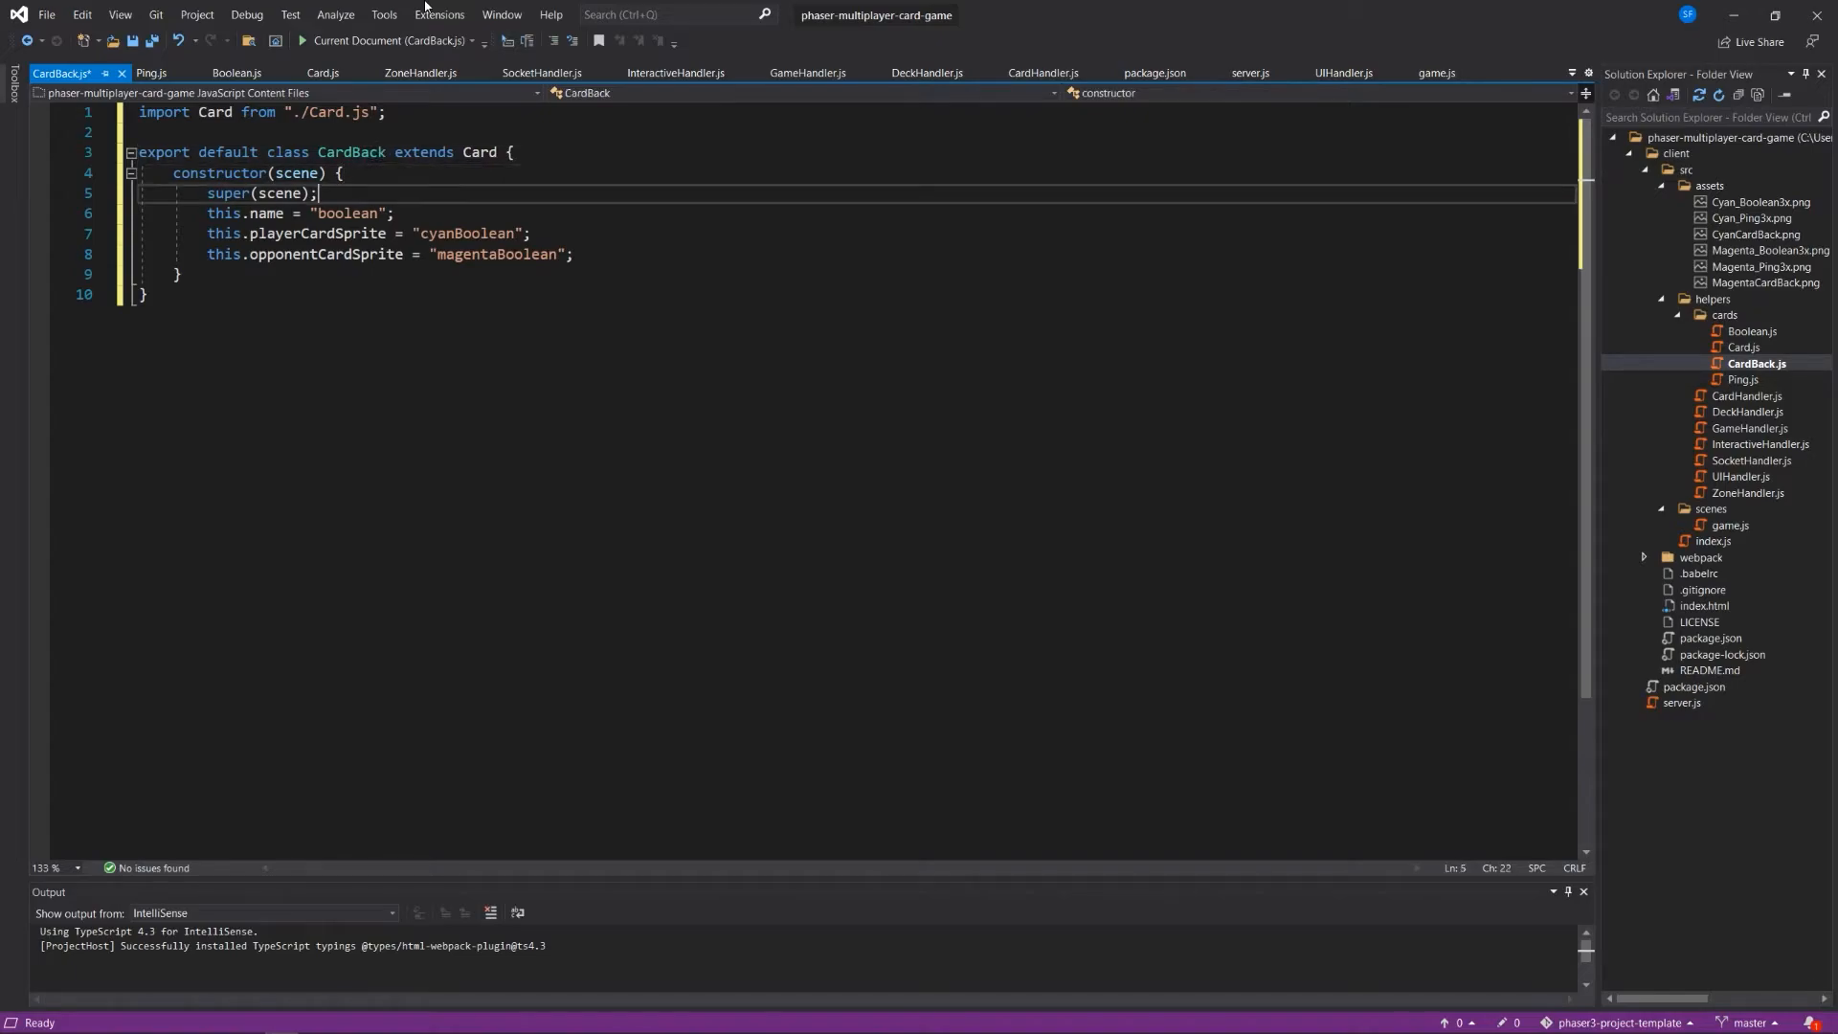
text(cardBack)
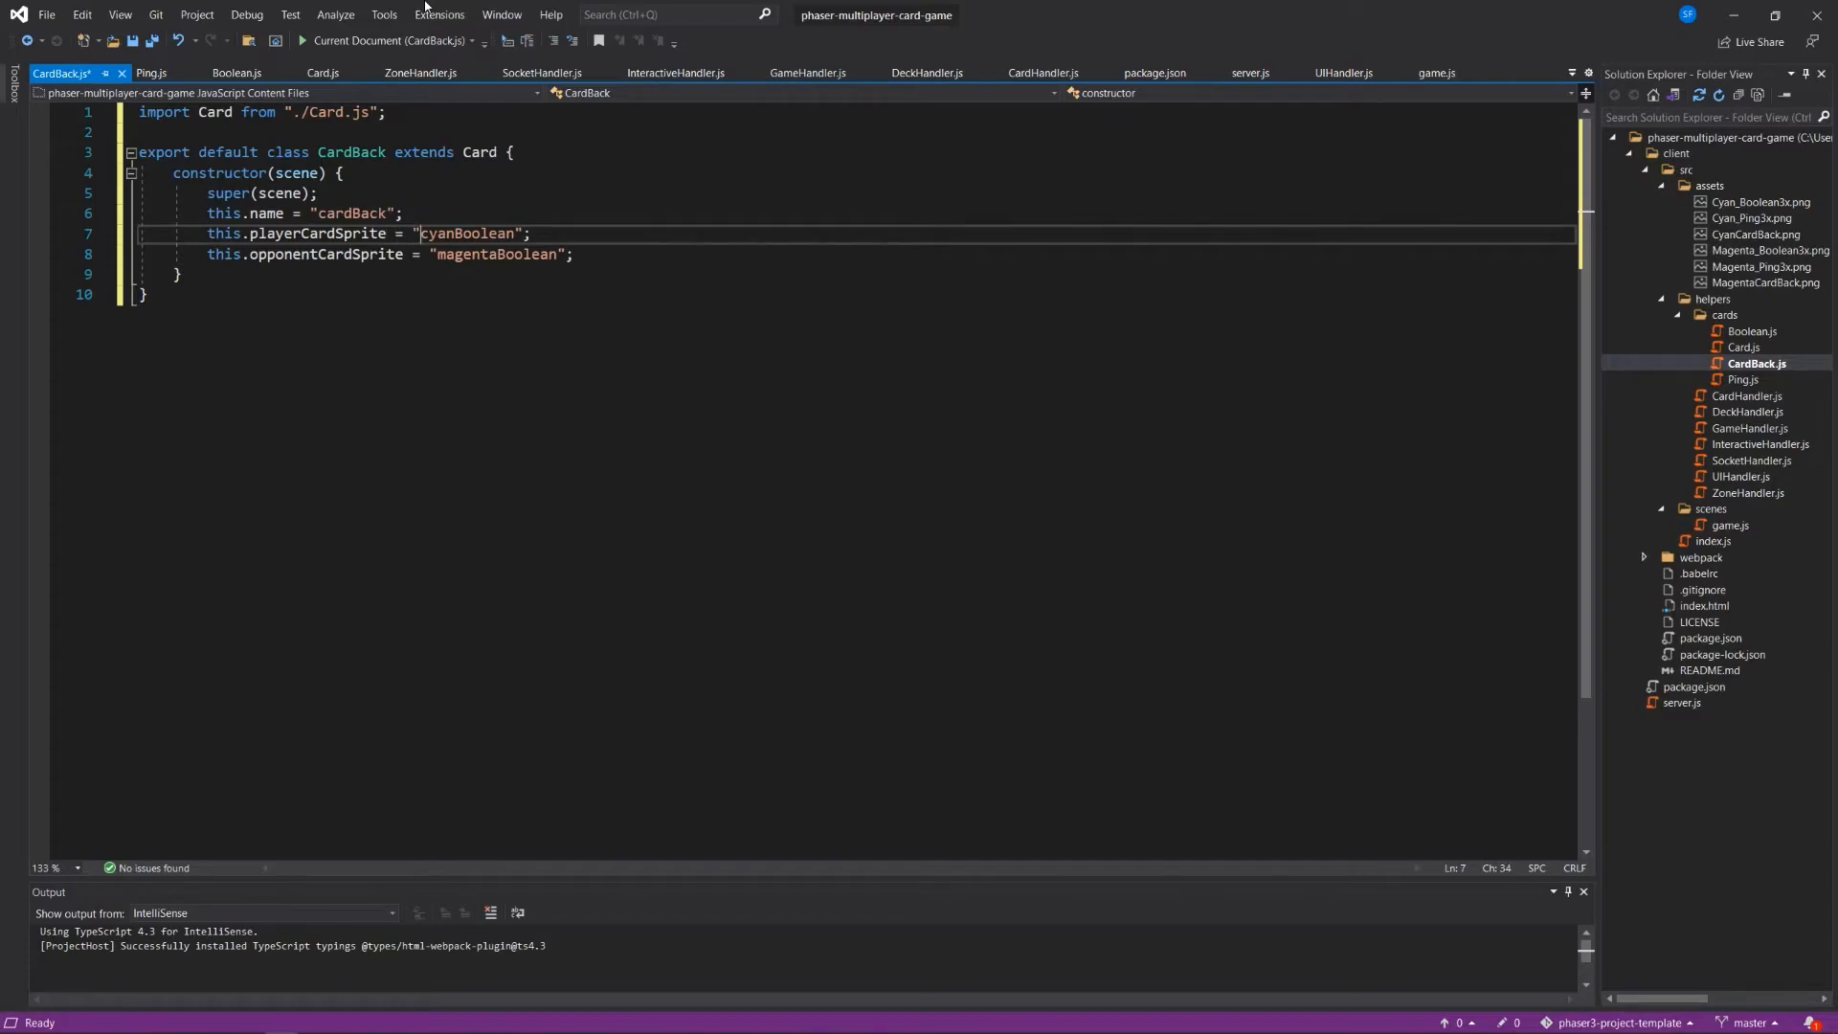
Set the sprites to cyanCardBack and magentaCardBack, save, then reopen Card.js.
double_click(467, 233)
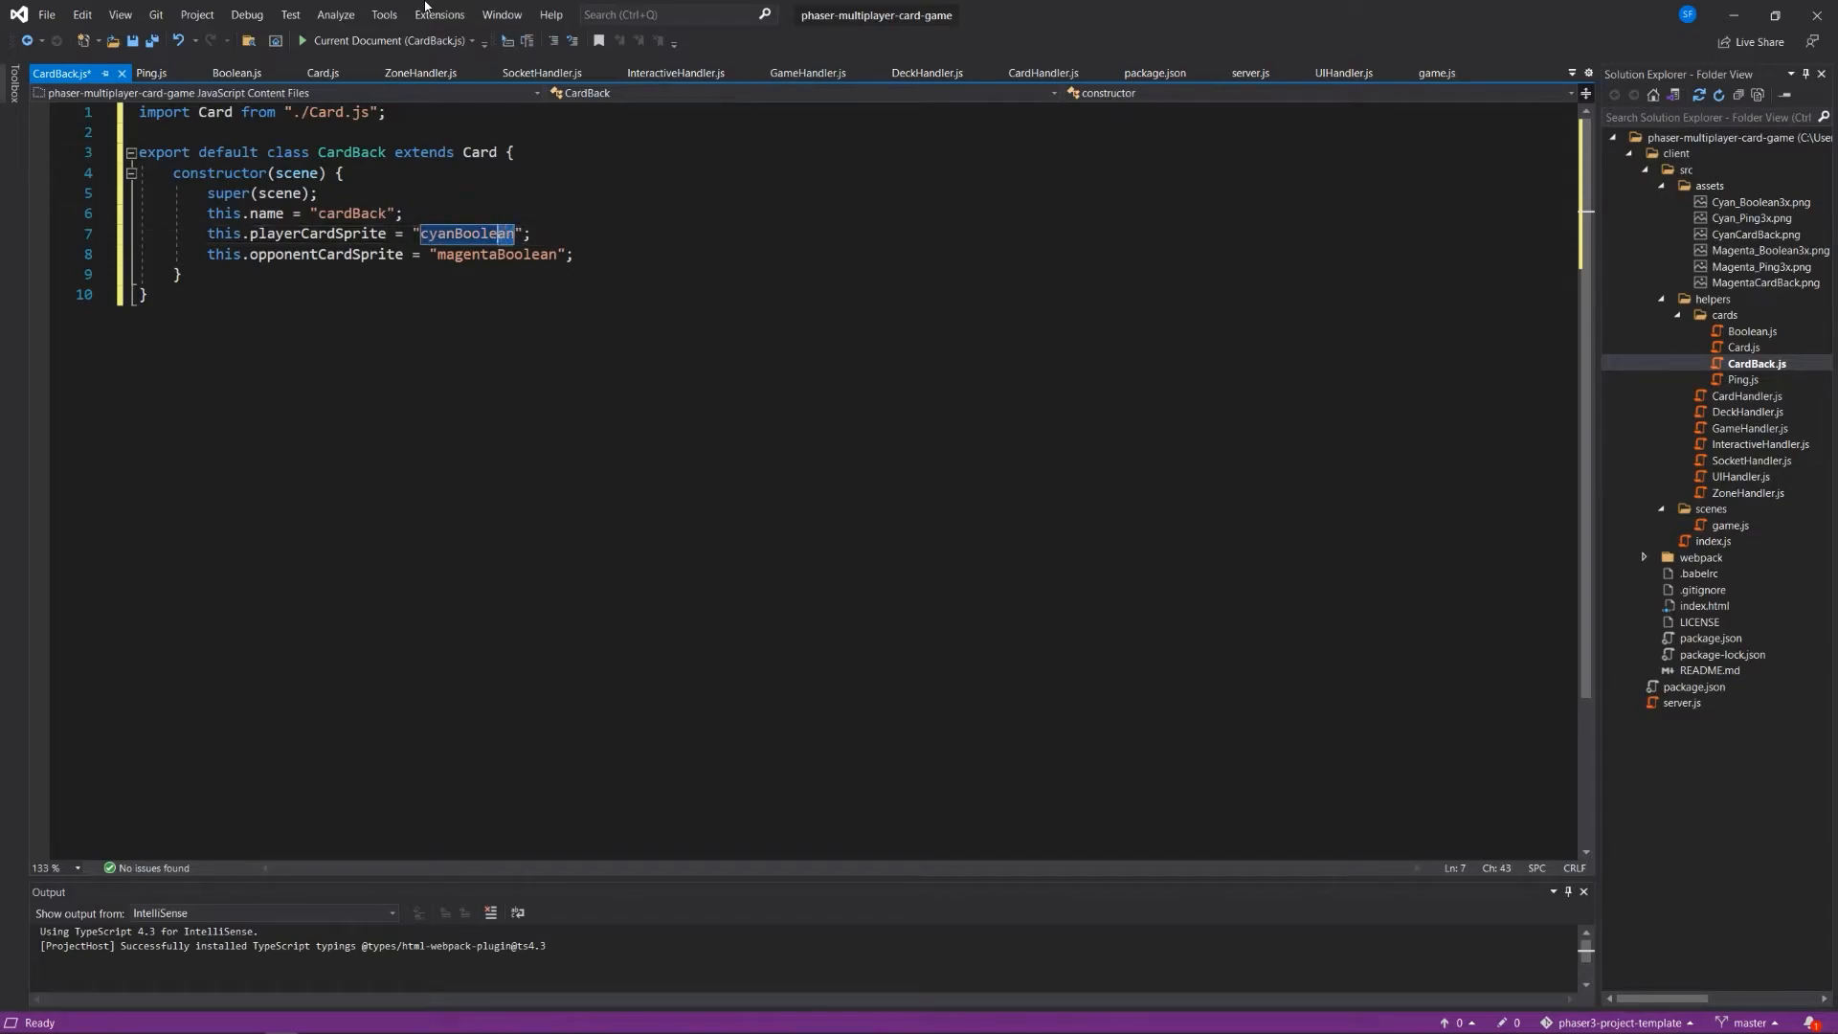
text(cyanC)
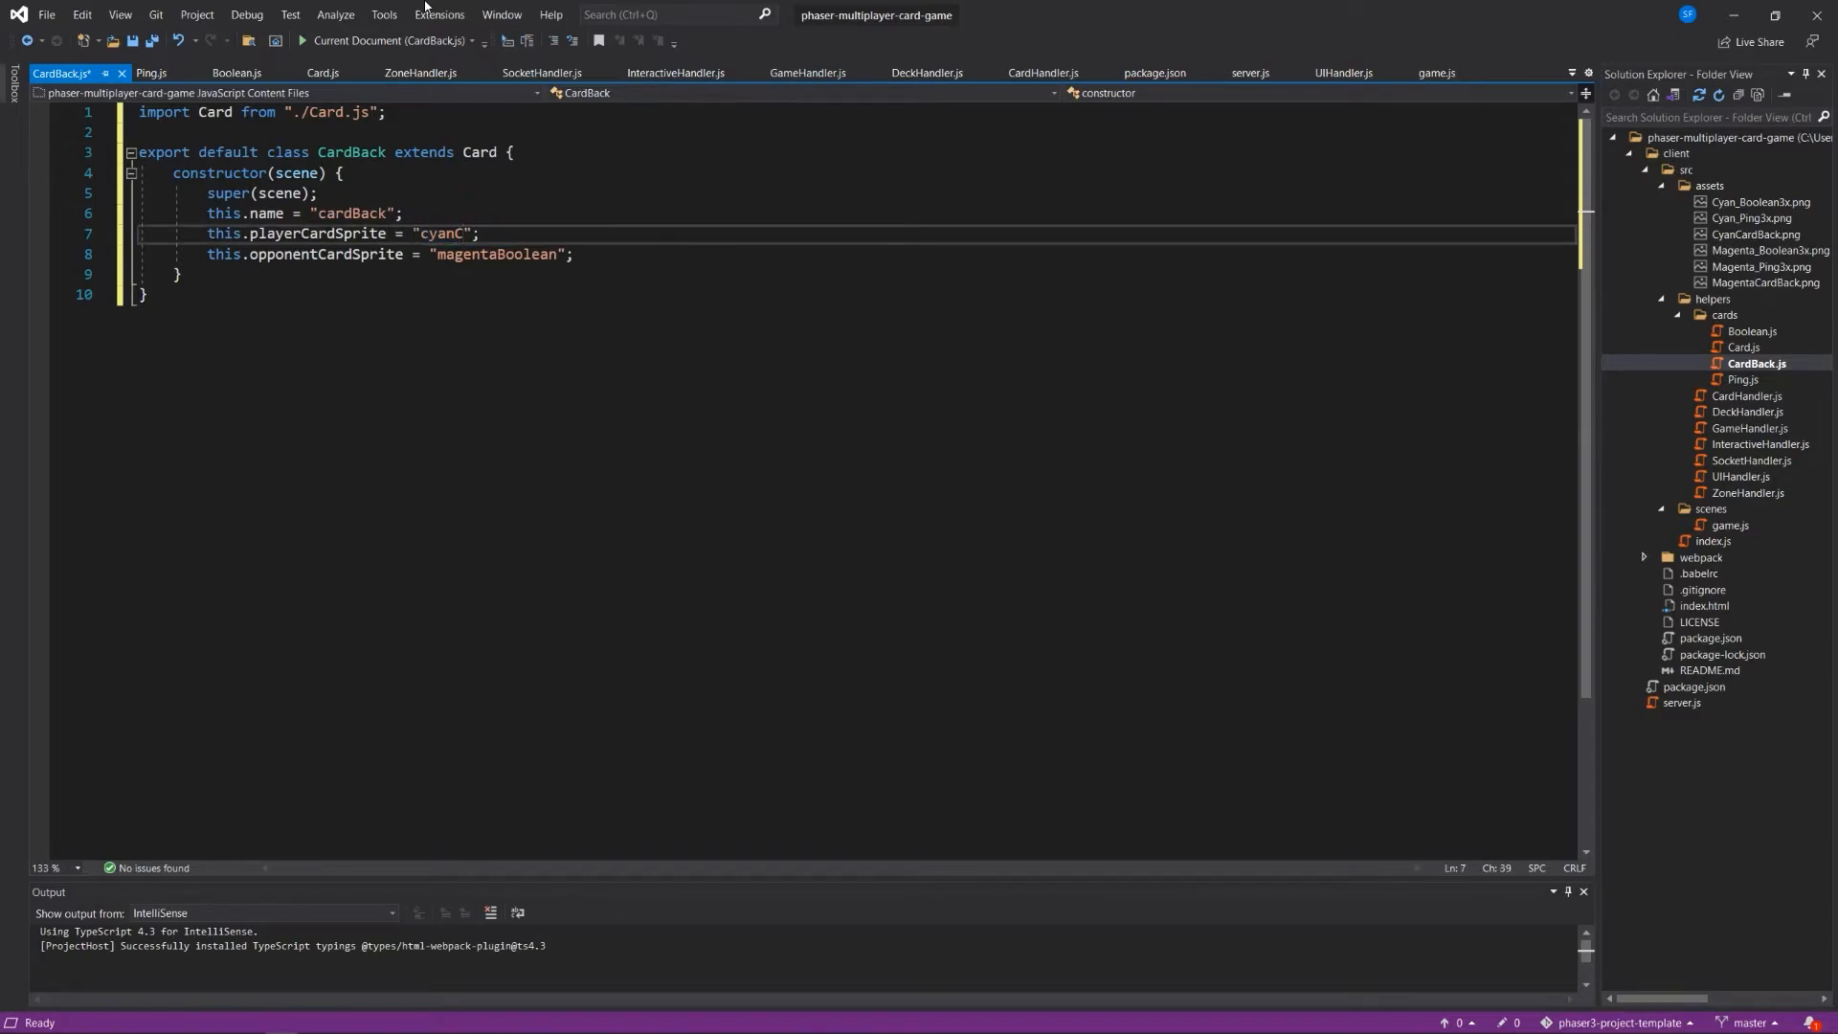
text(ardBack)
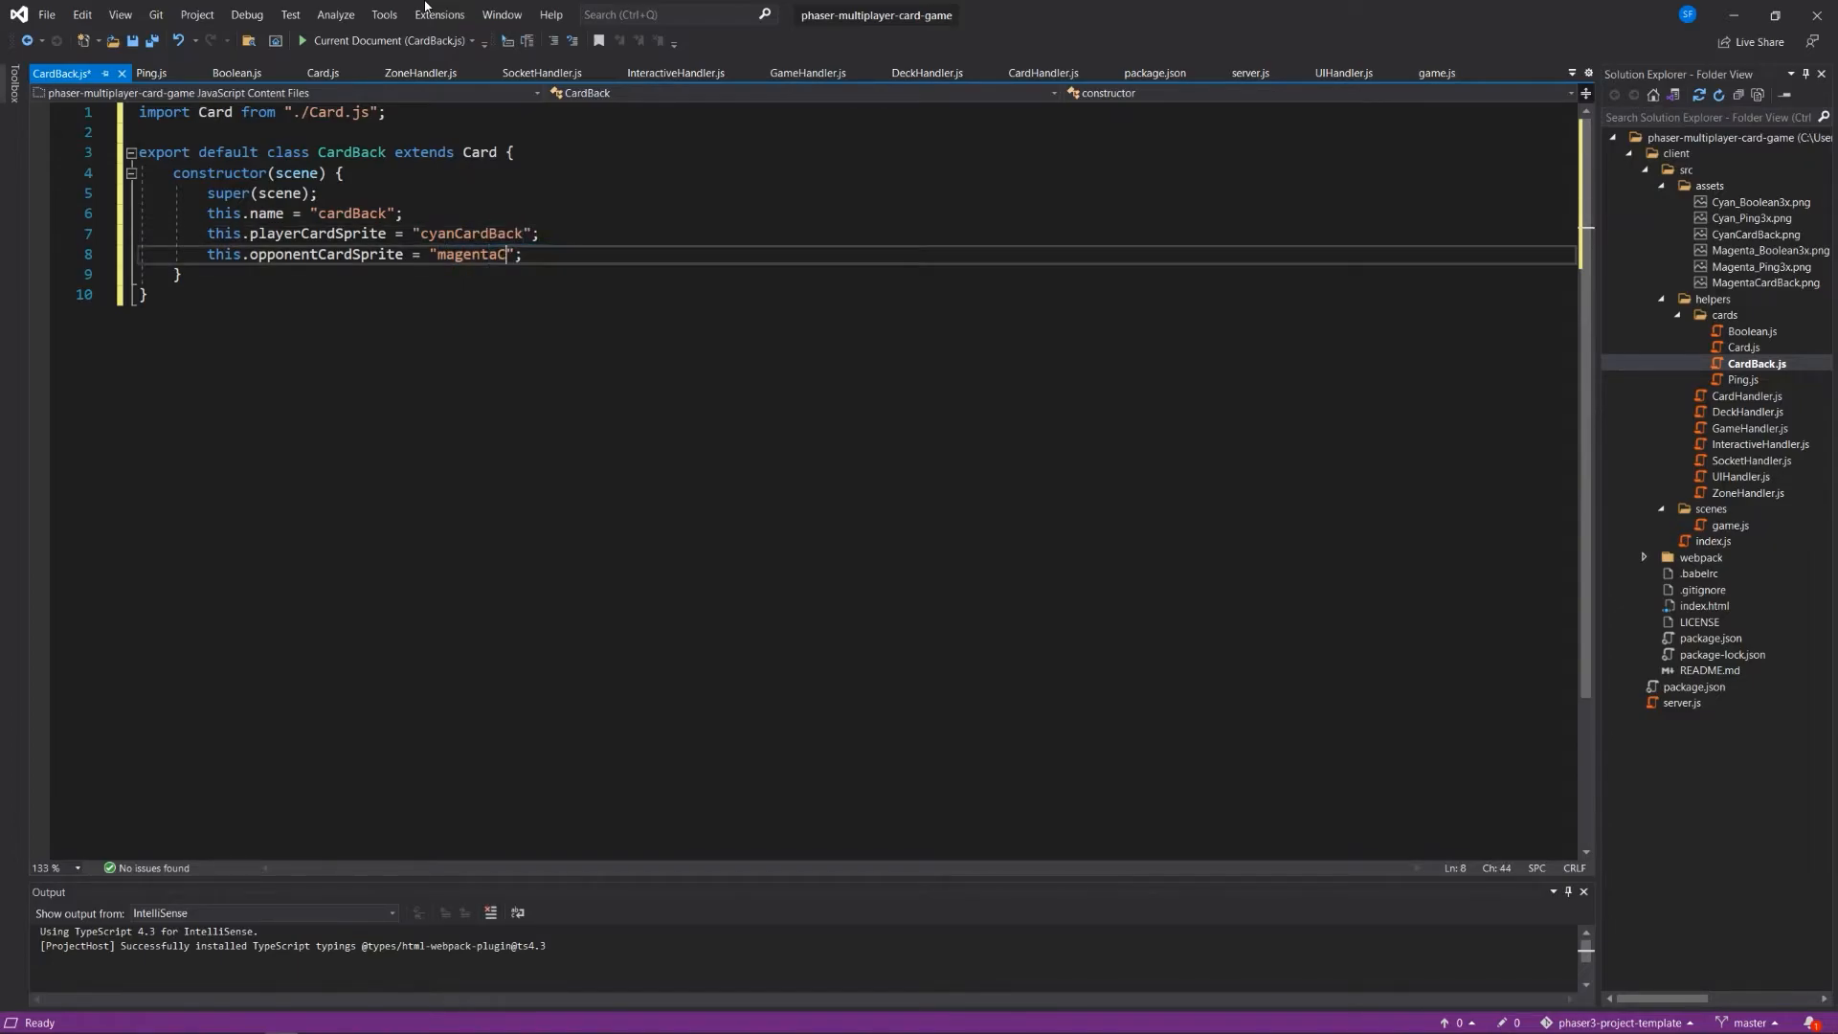
text(ardBack)
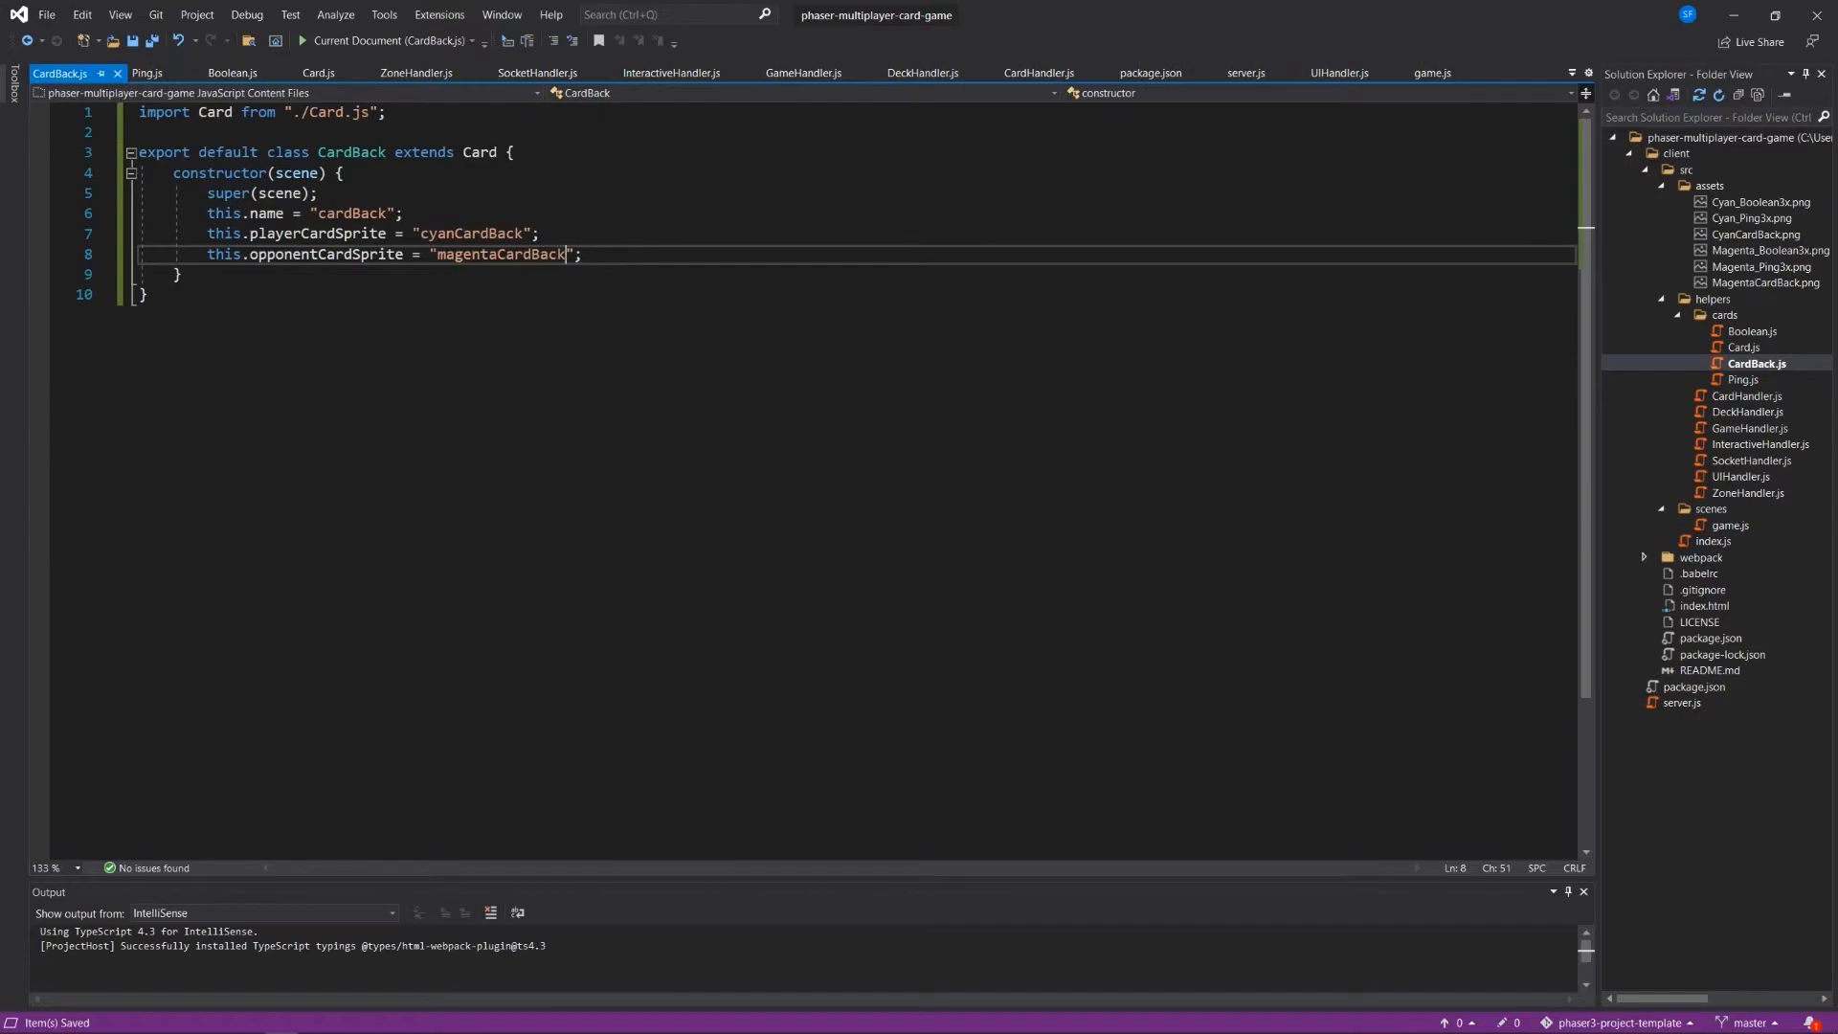
double_click(499, 255)
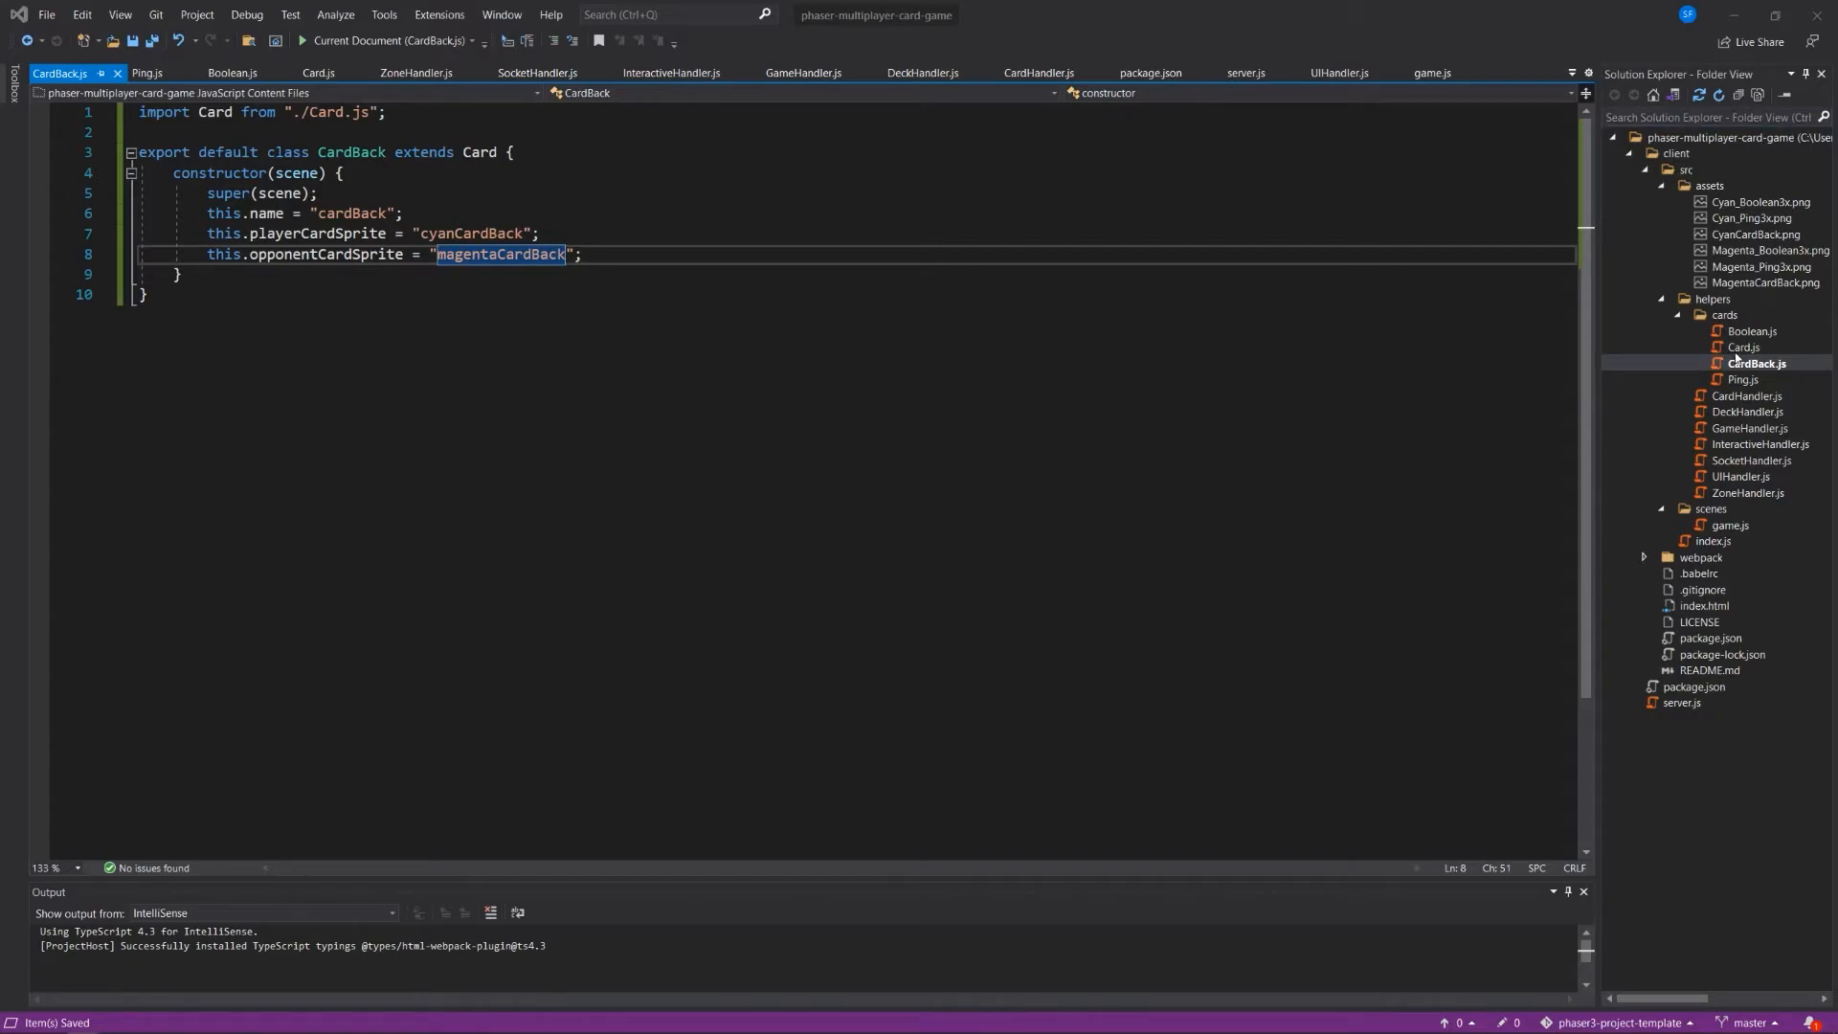
click(318, 73)
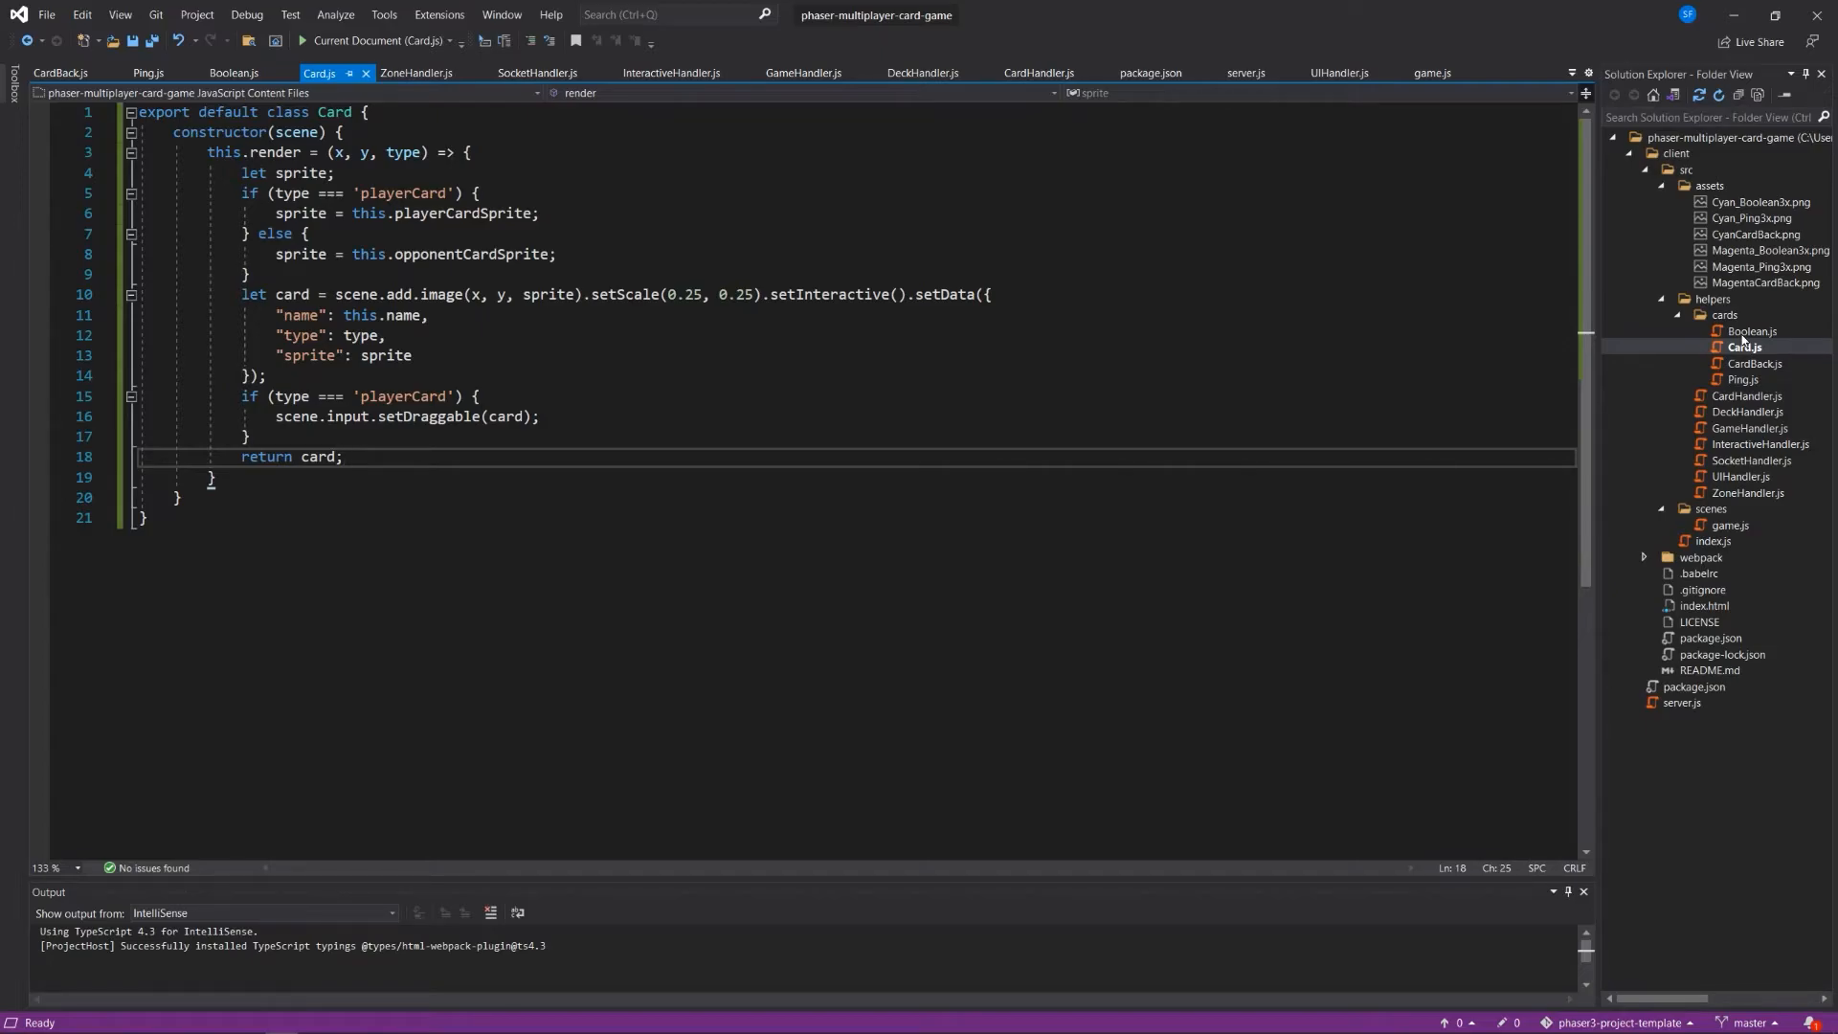
mouse_move(1747, 341)
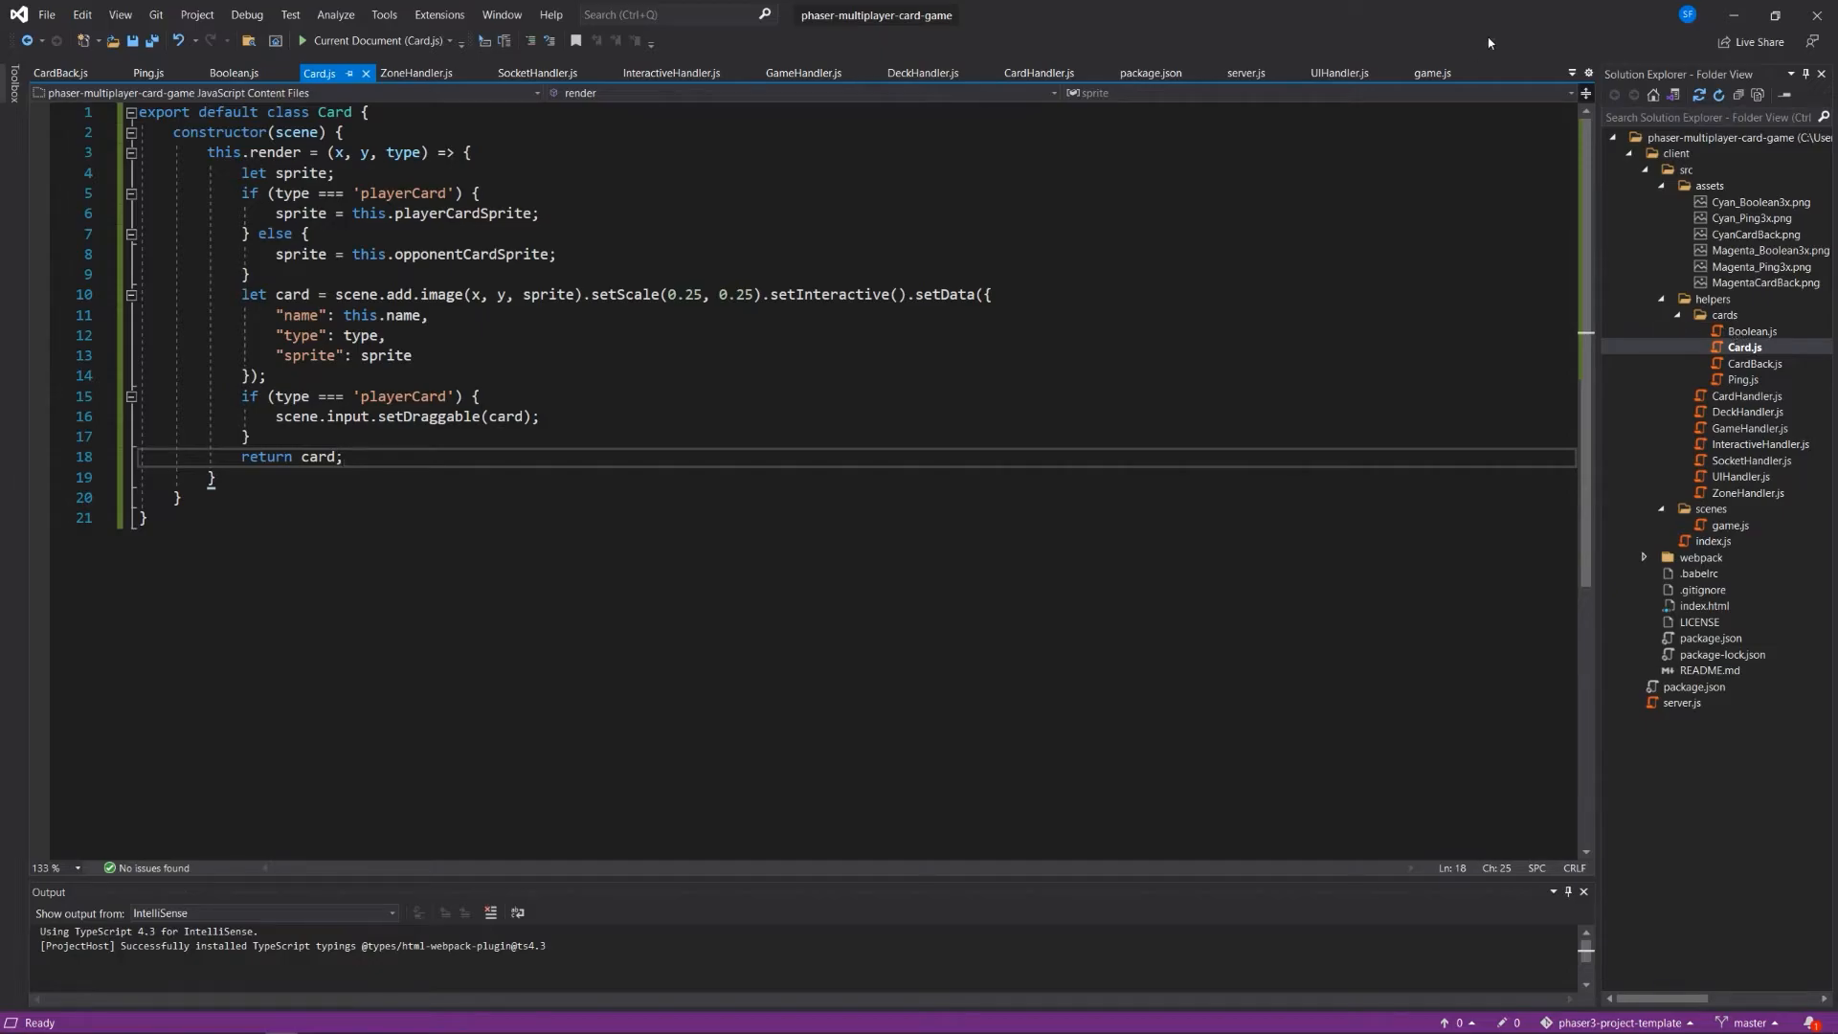
click(1246, 72)
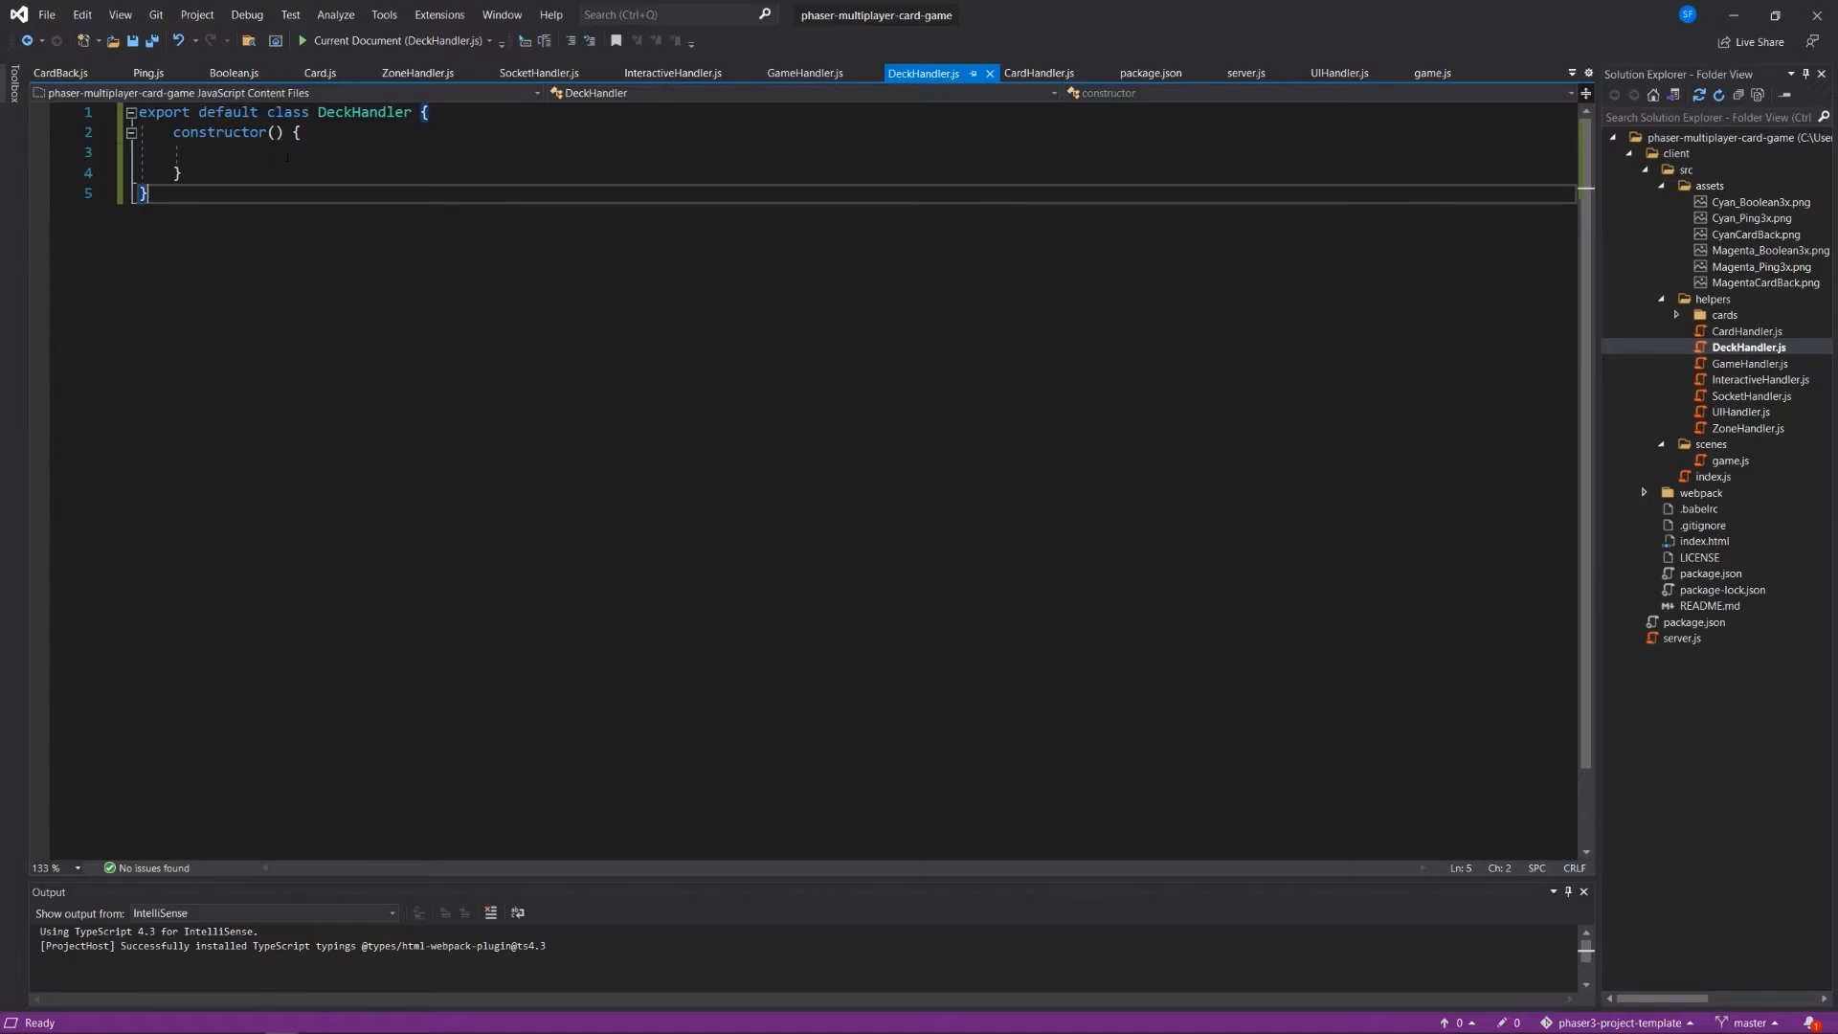
mouse_move(1229, 8)
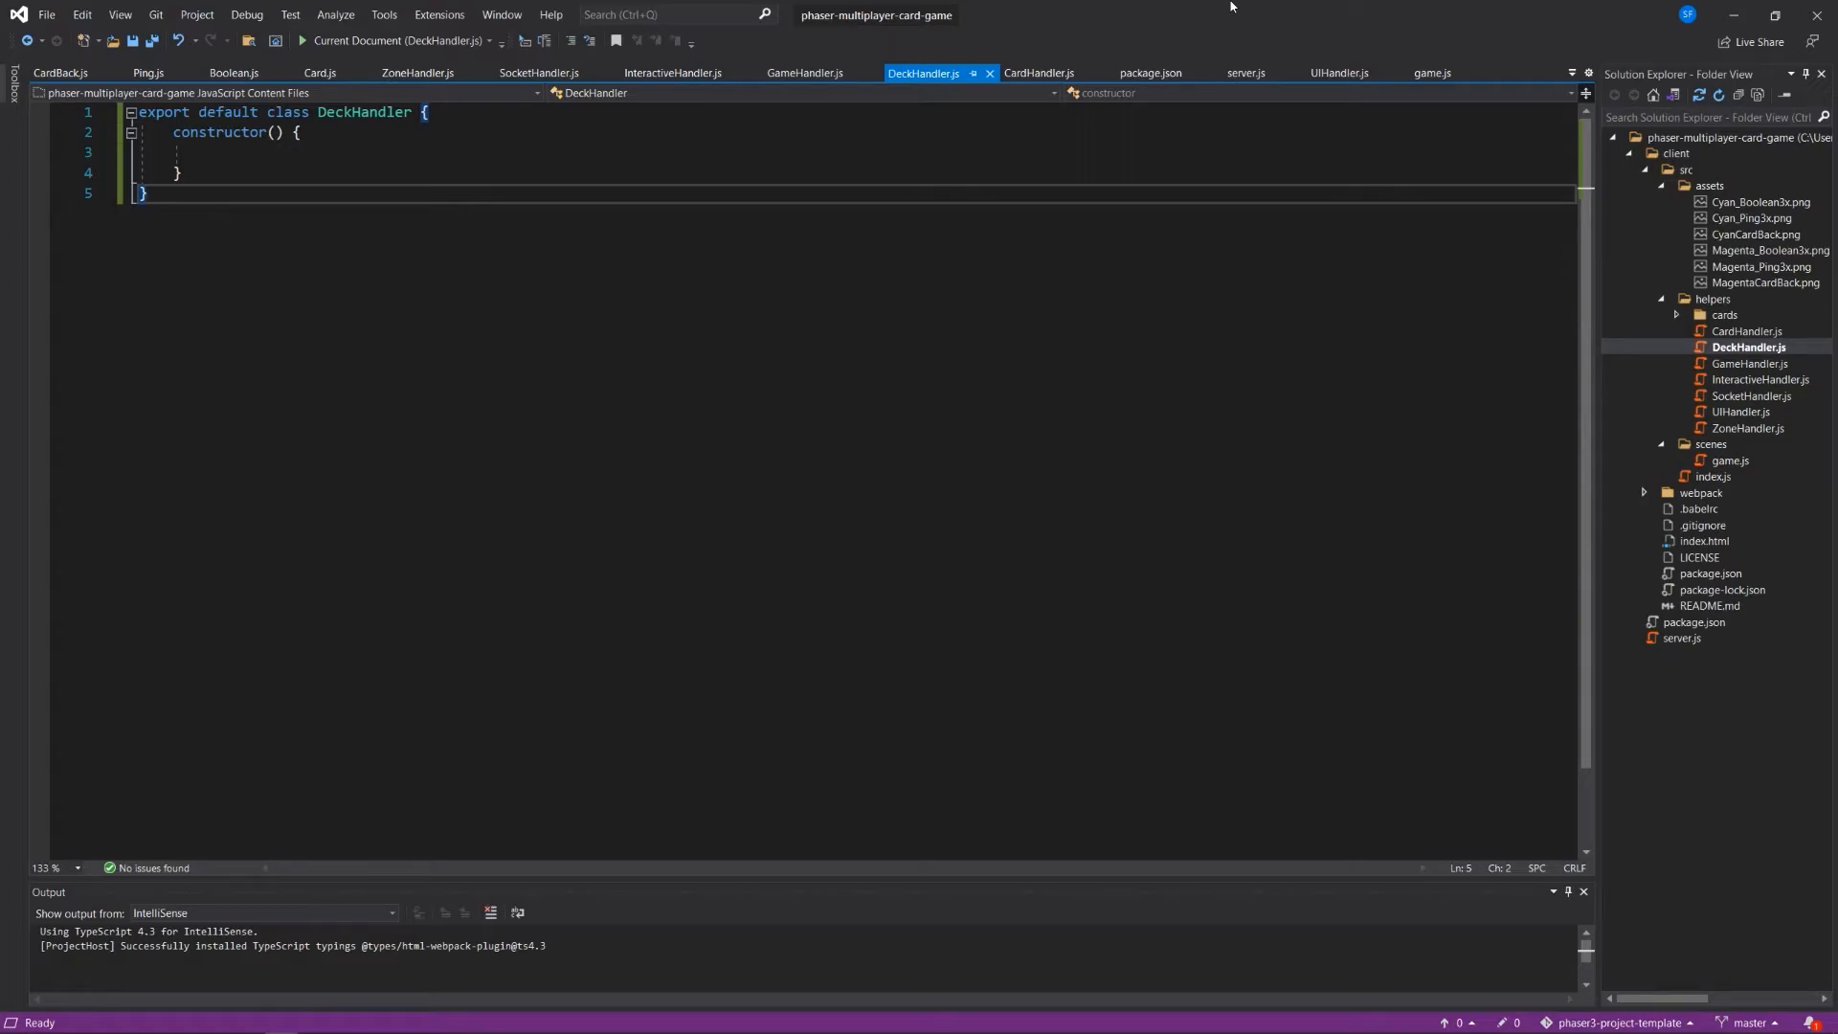
Add a line above the class importing CardBack from './cards/CardBack'.
double_click(161, 111)
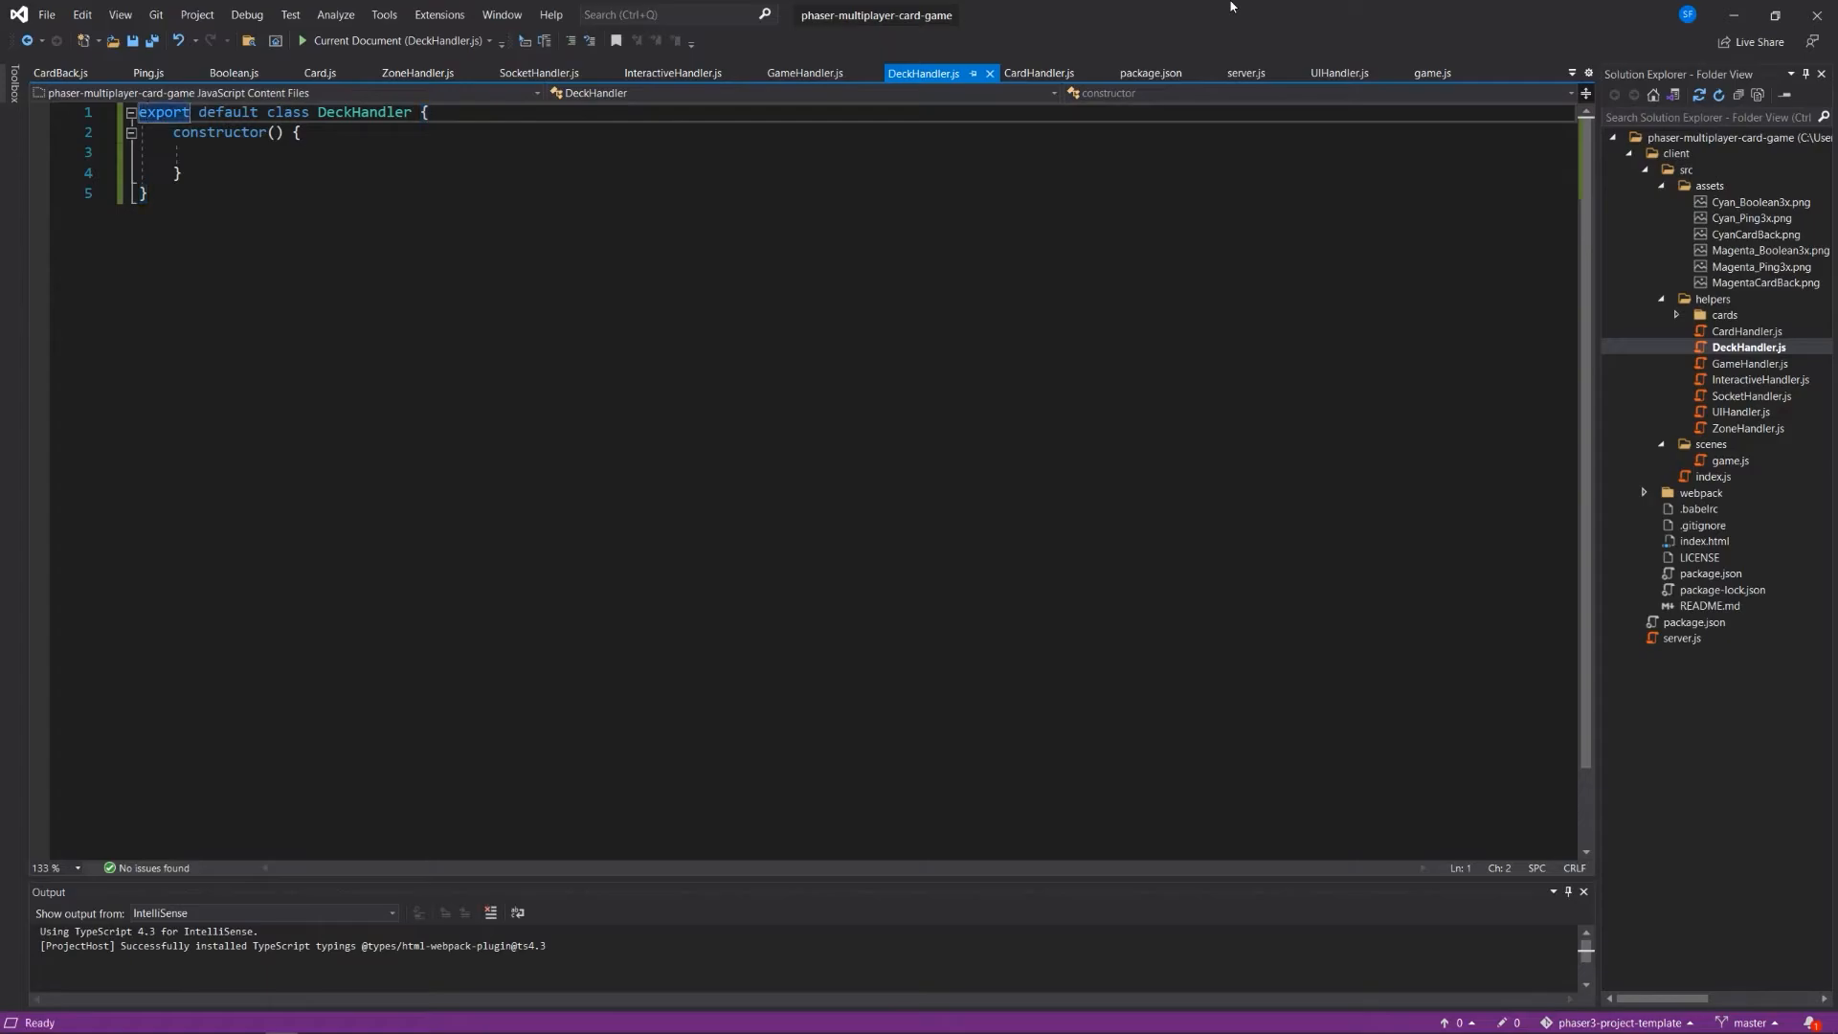
key(Enter)
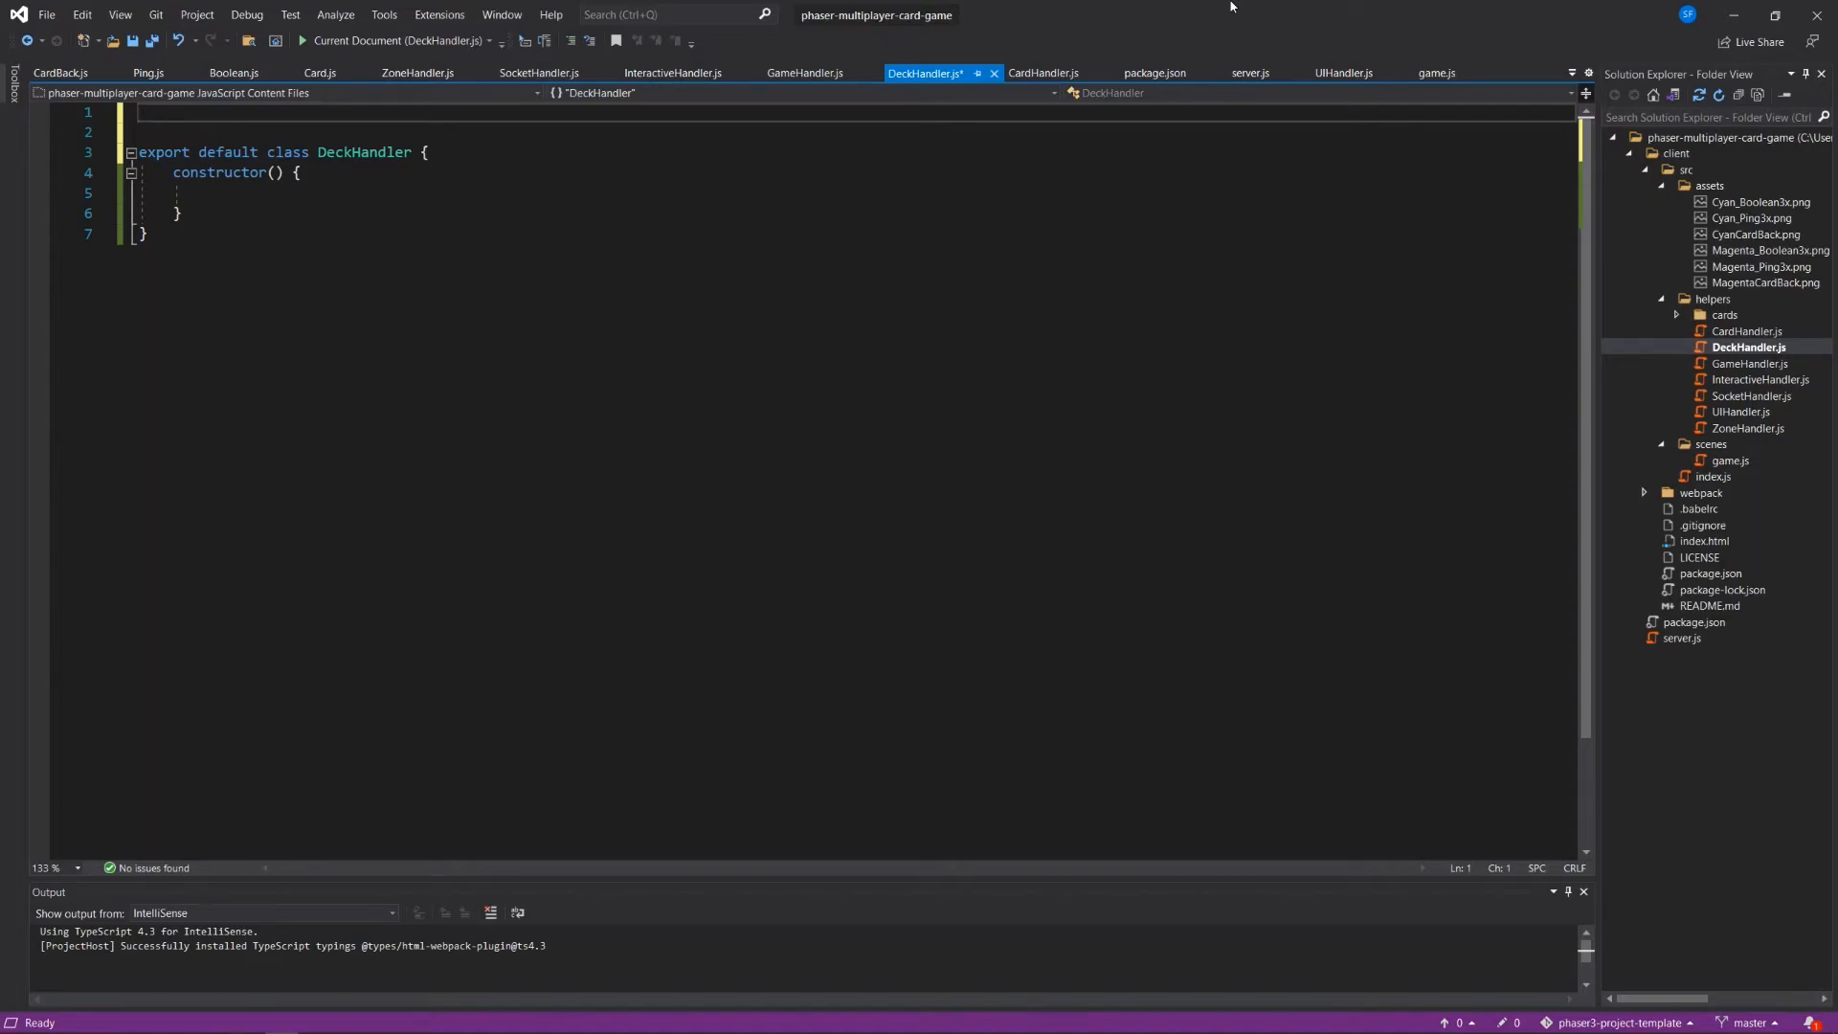
text(i)
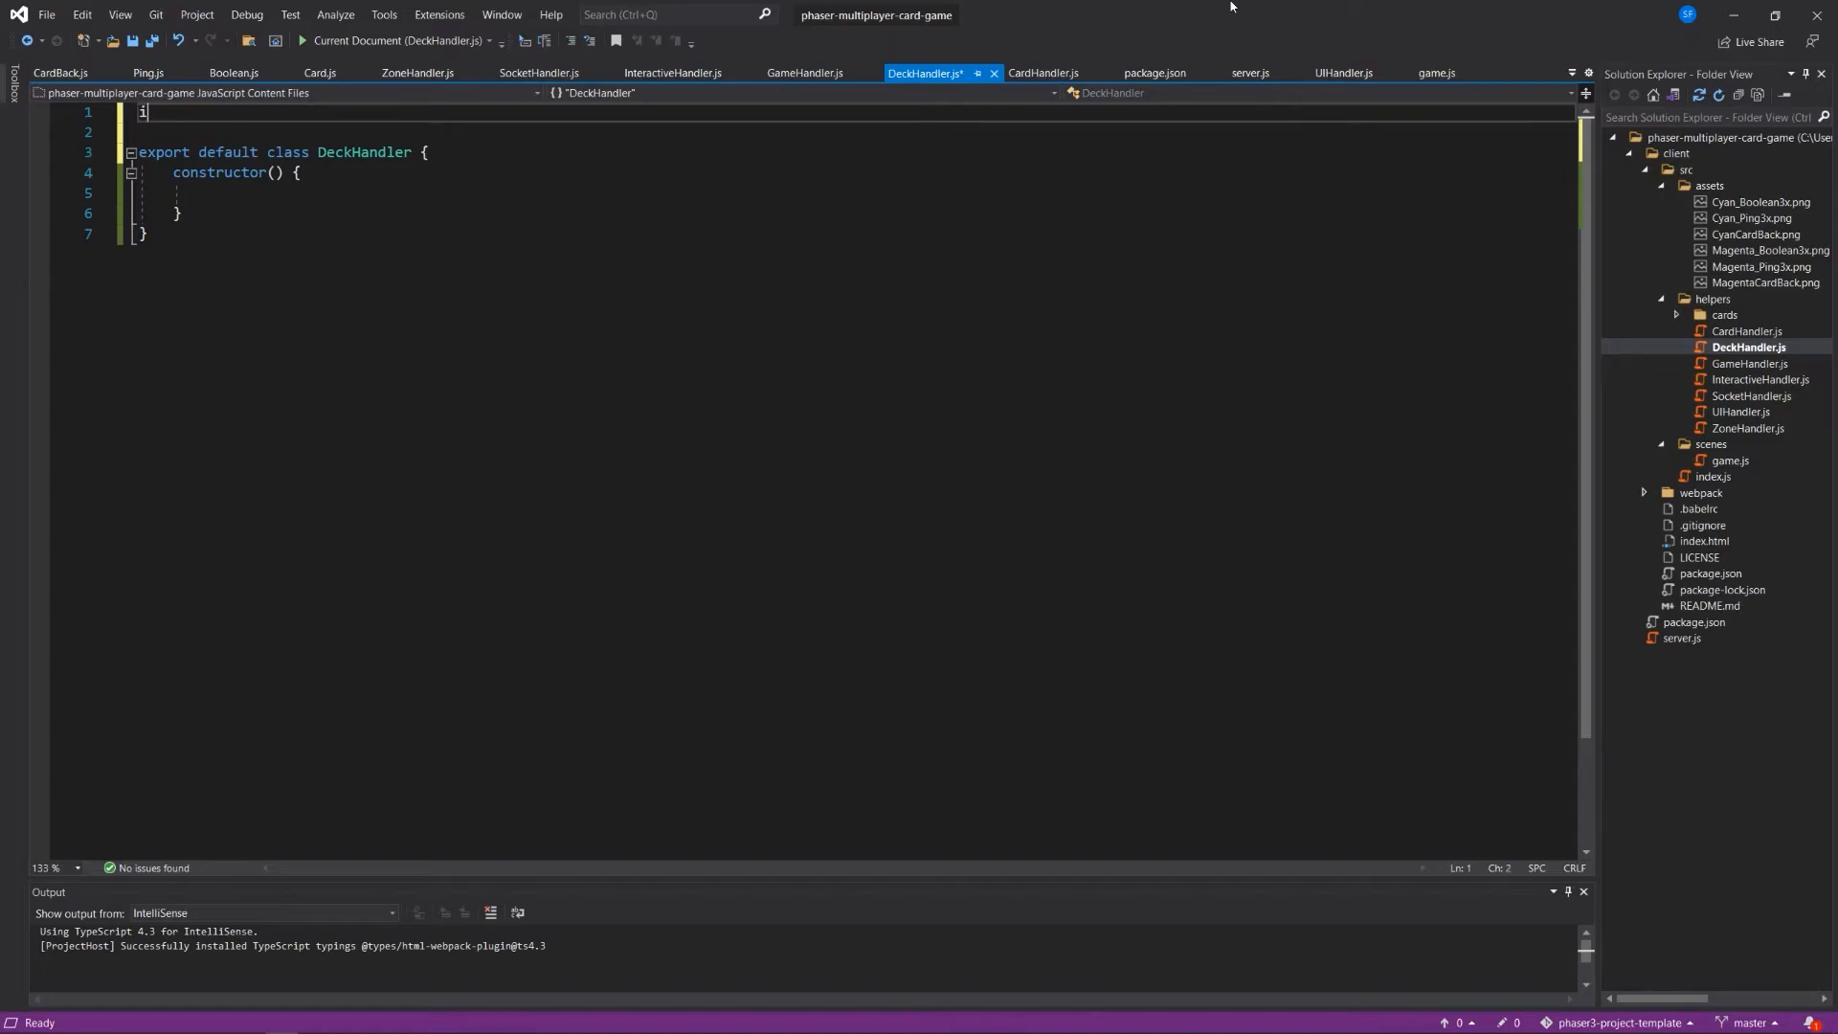
text(import CardBVa)
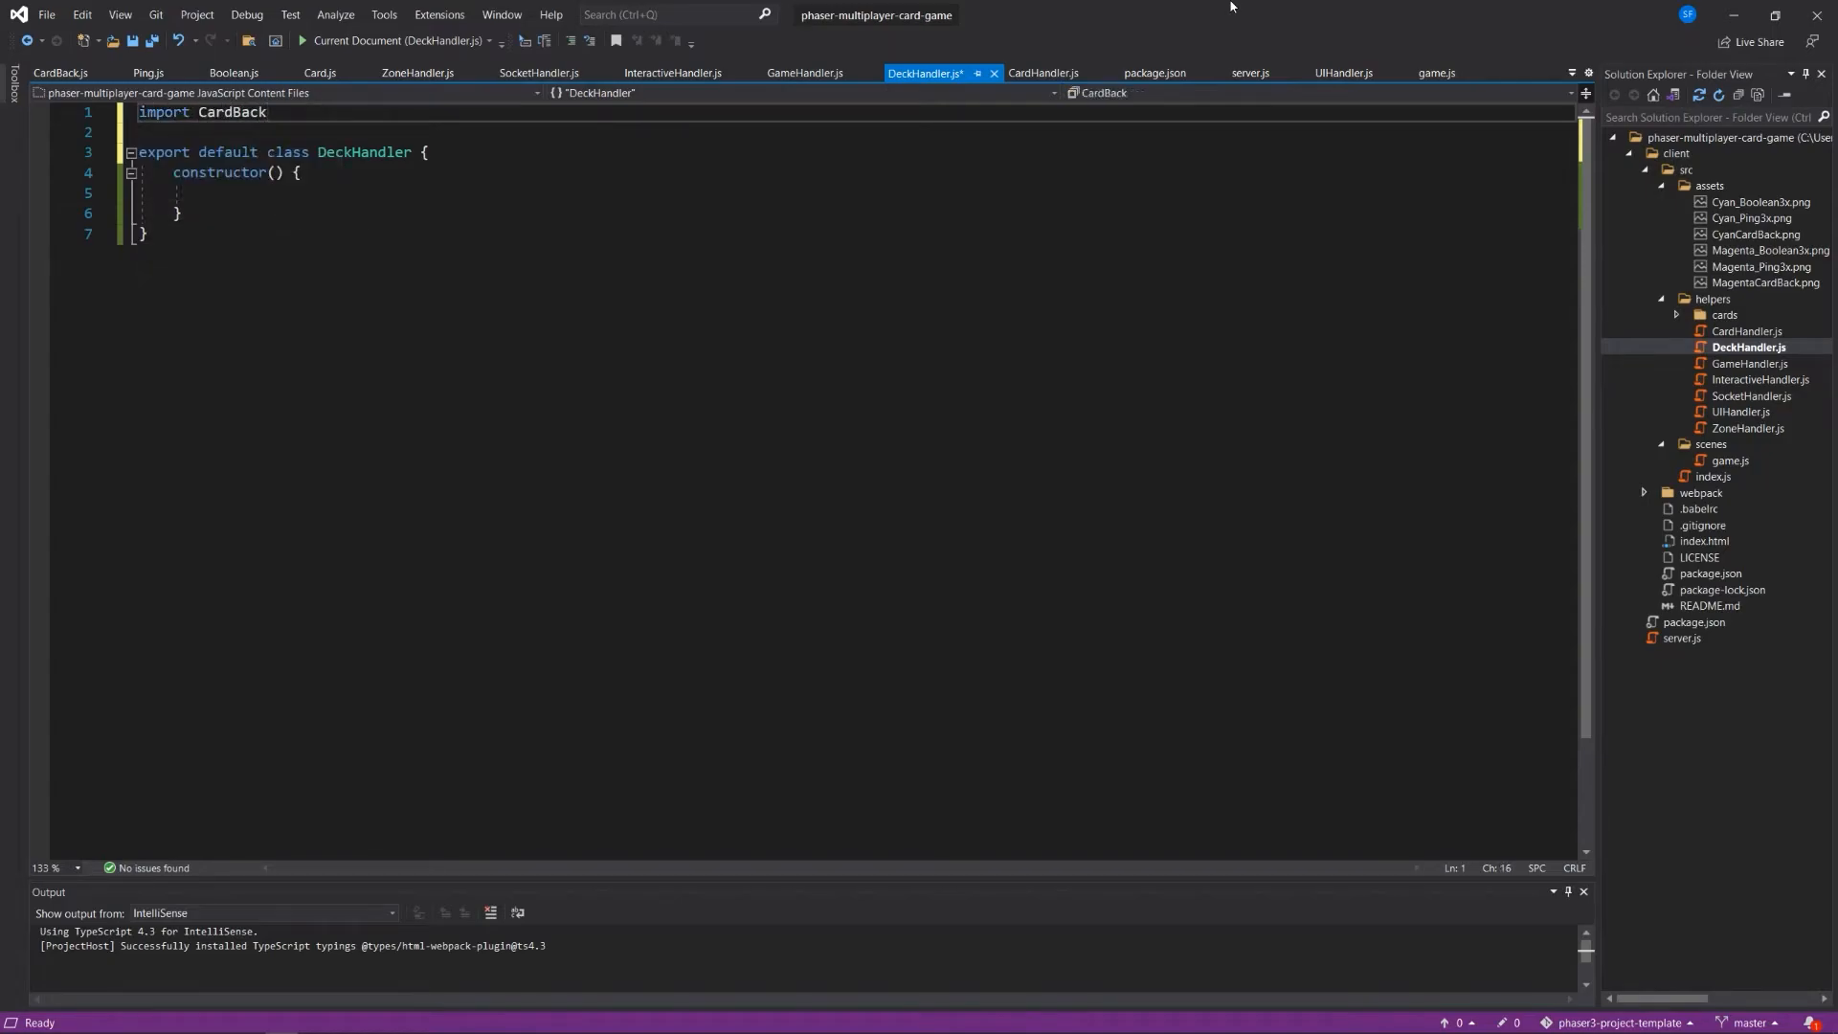
text(from './)
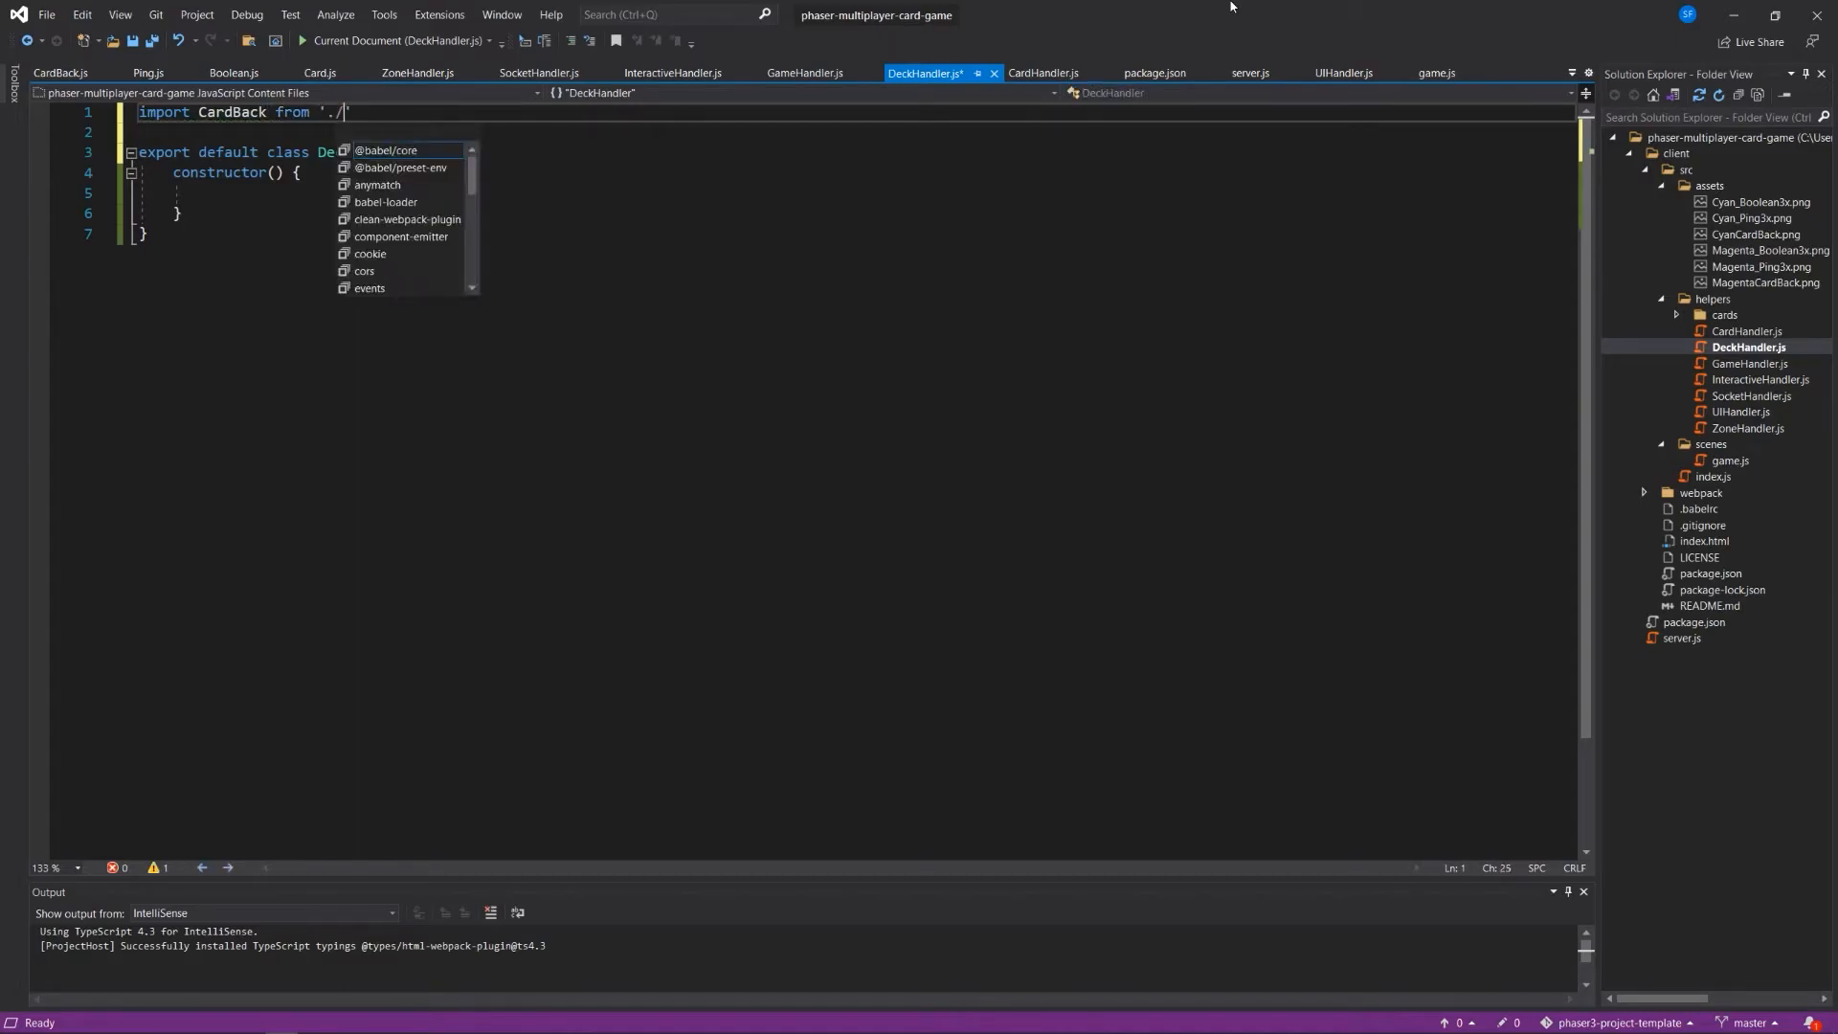
text(cards/CardBack)
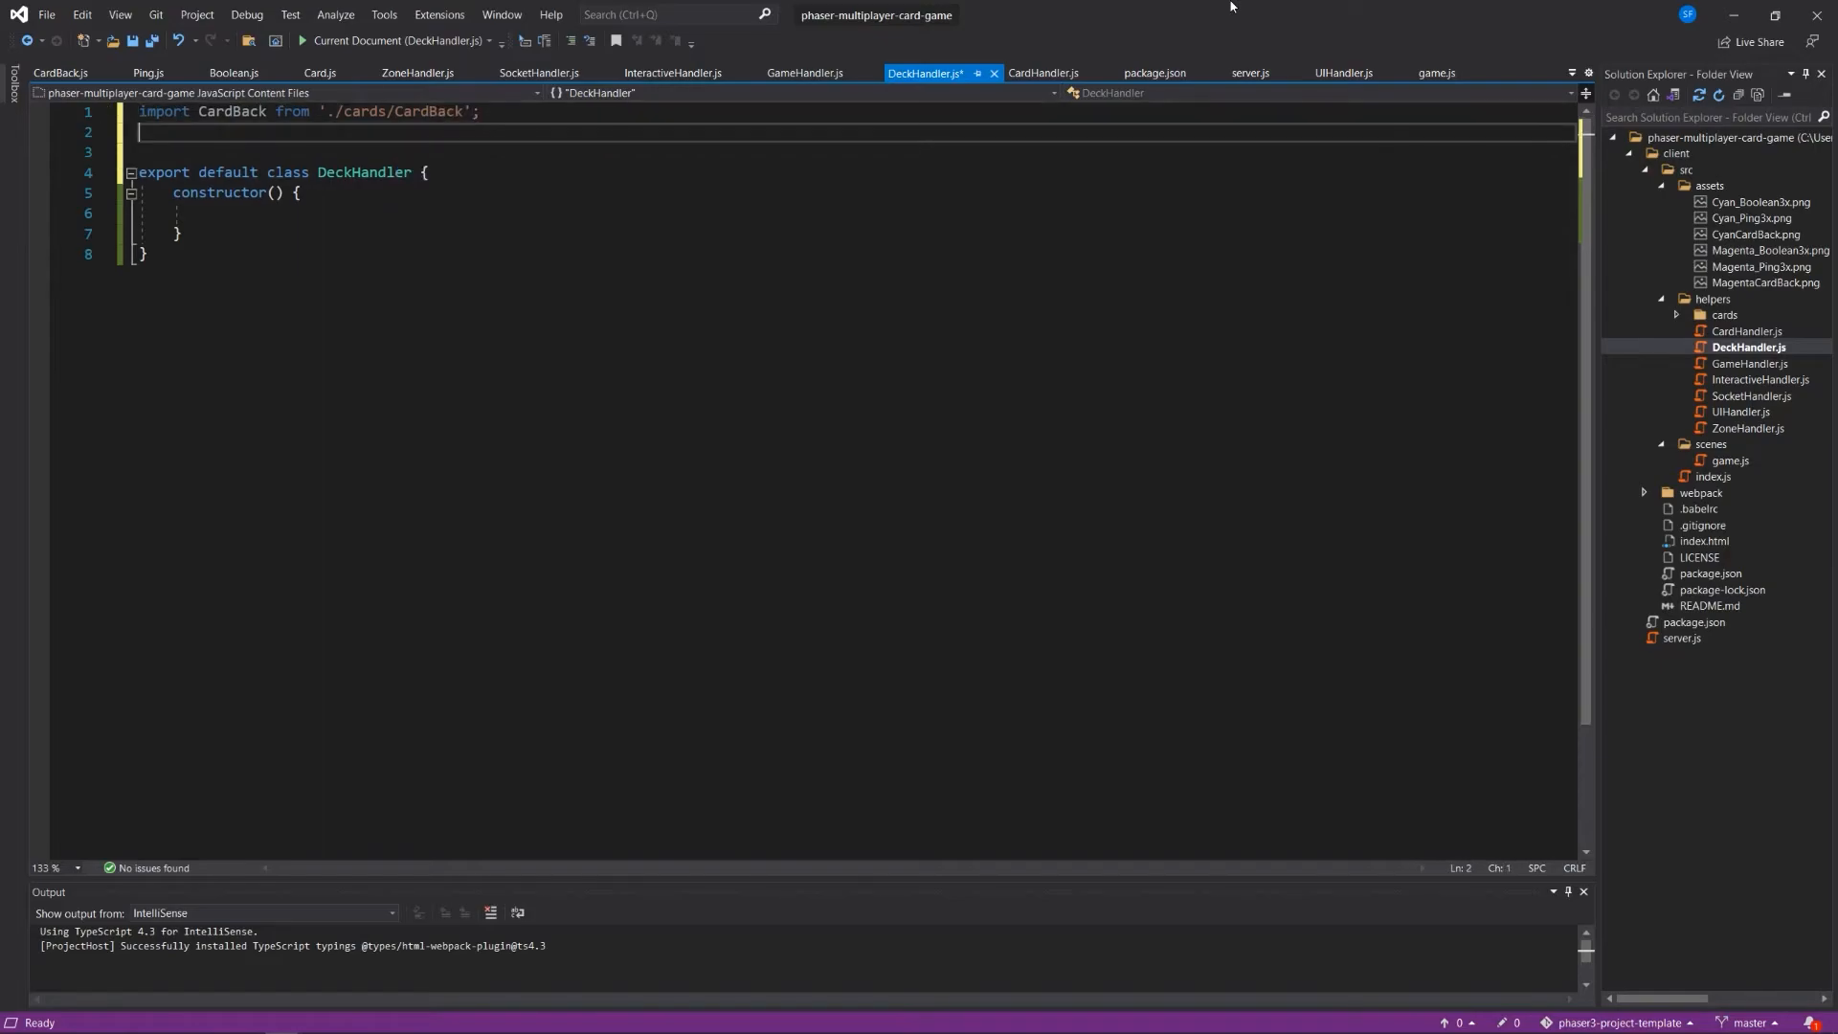
Import Boolean from './cards/Boolean' and Ping from './cards/Ping'.
text(import Boolean)
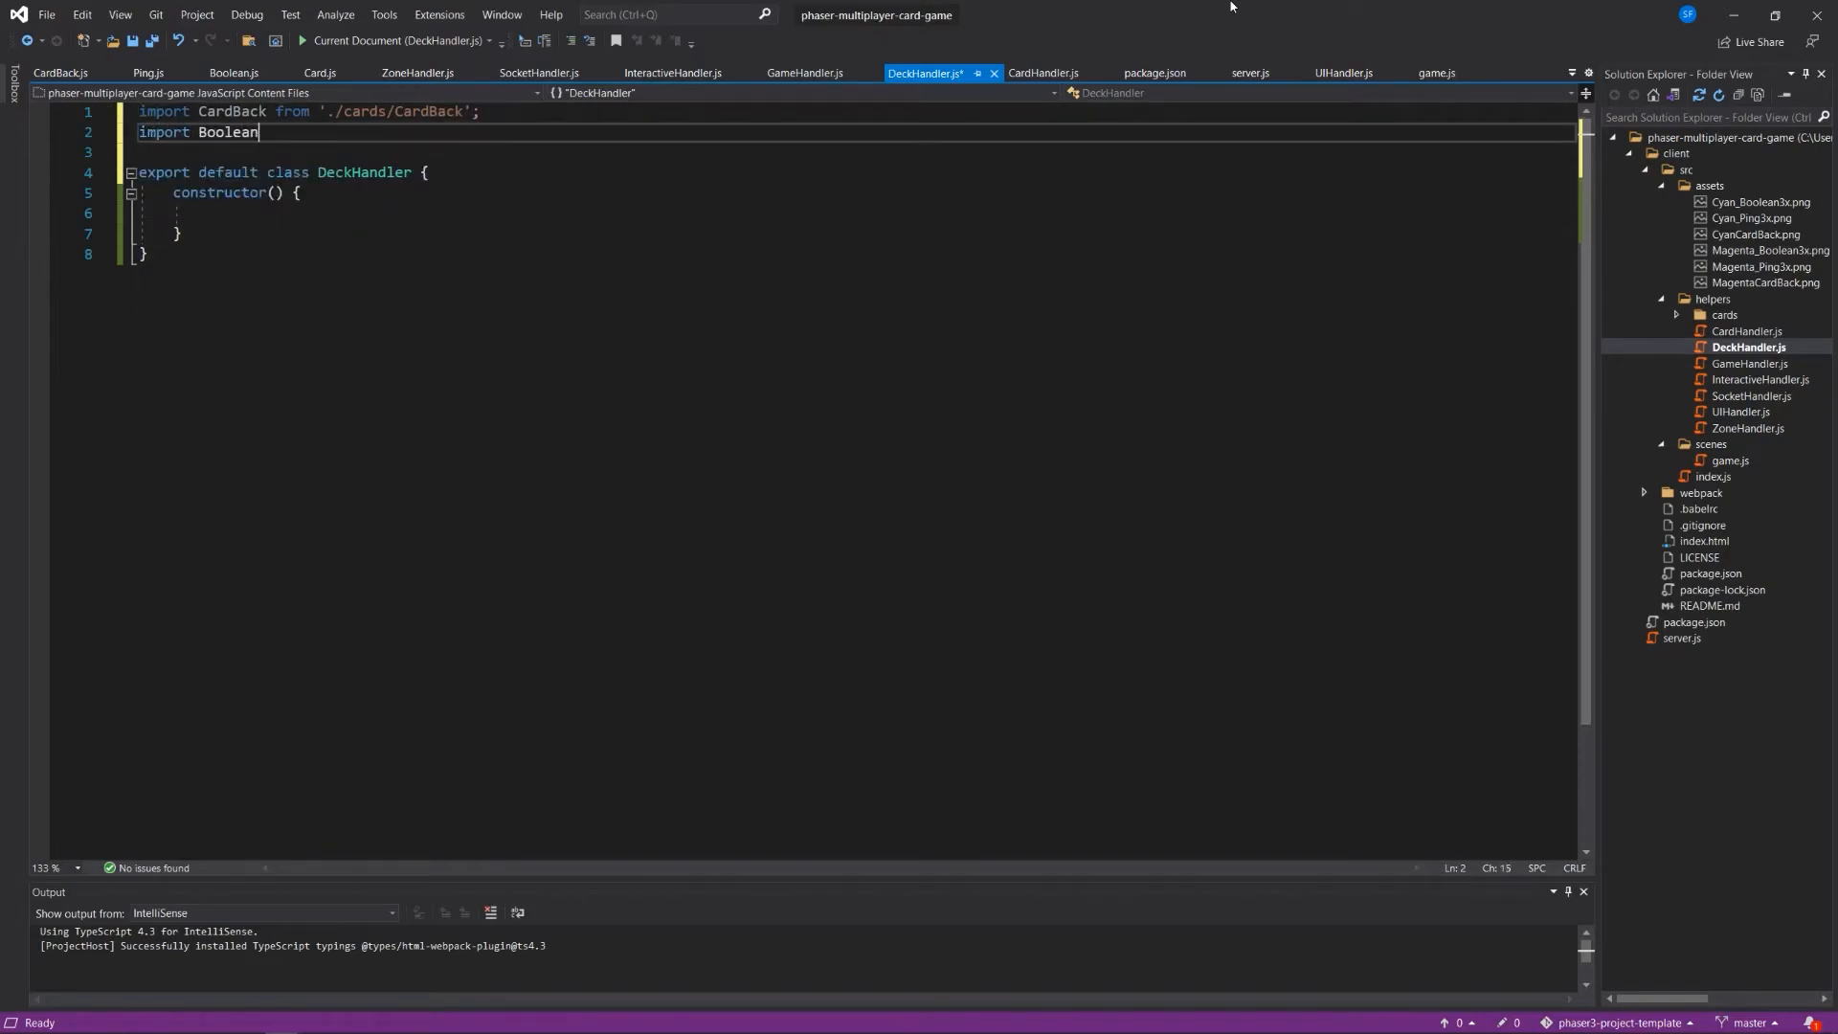
text(from './ca')
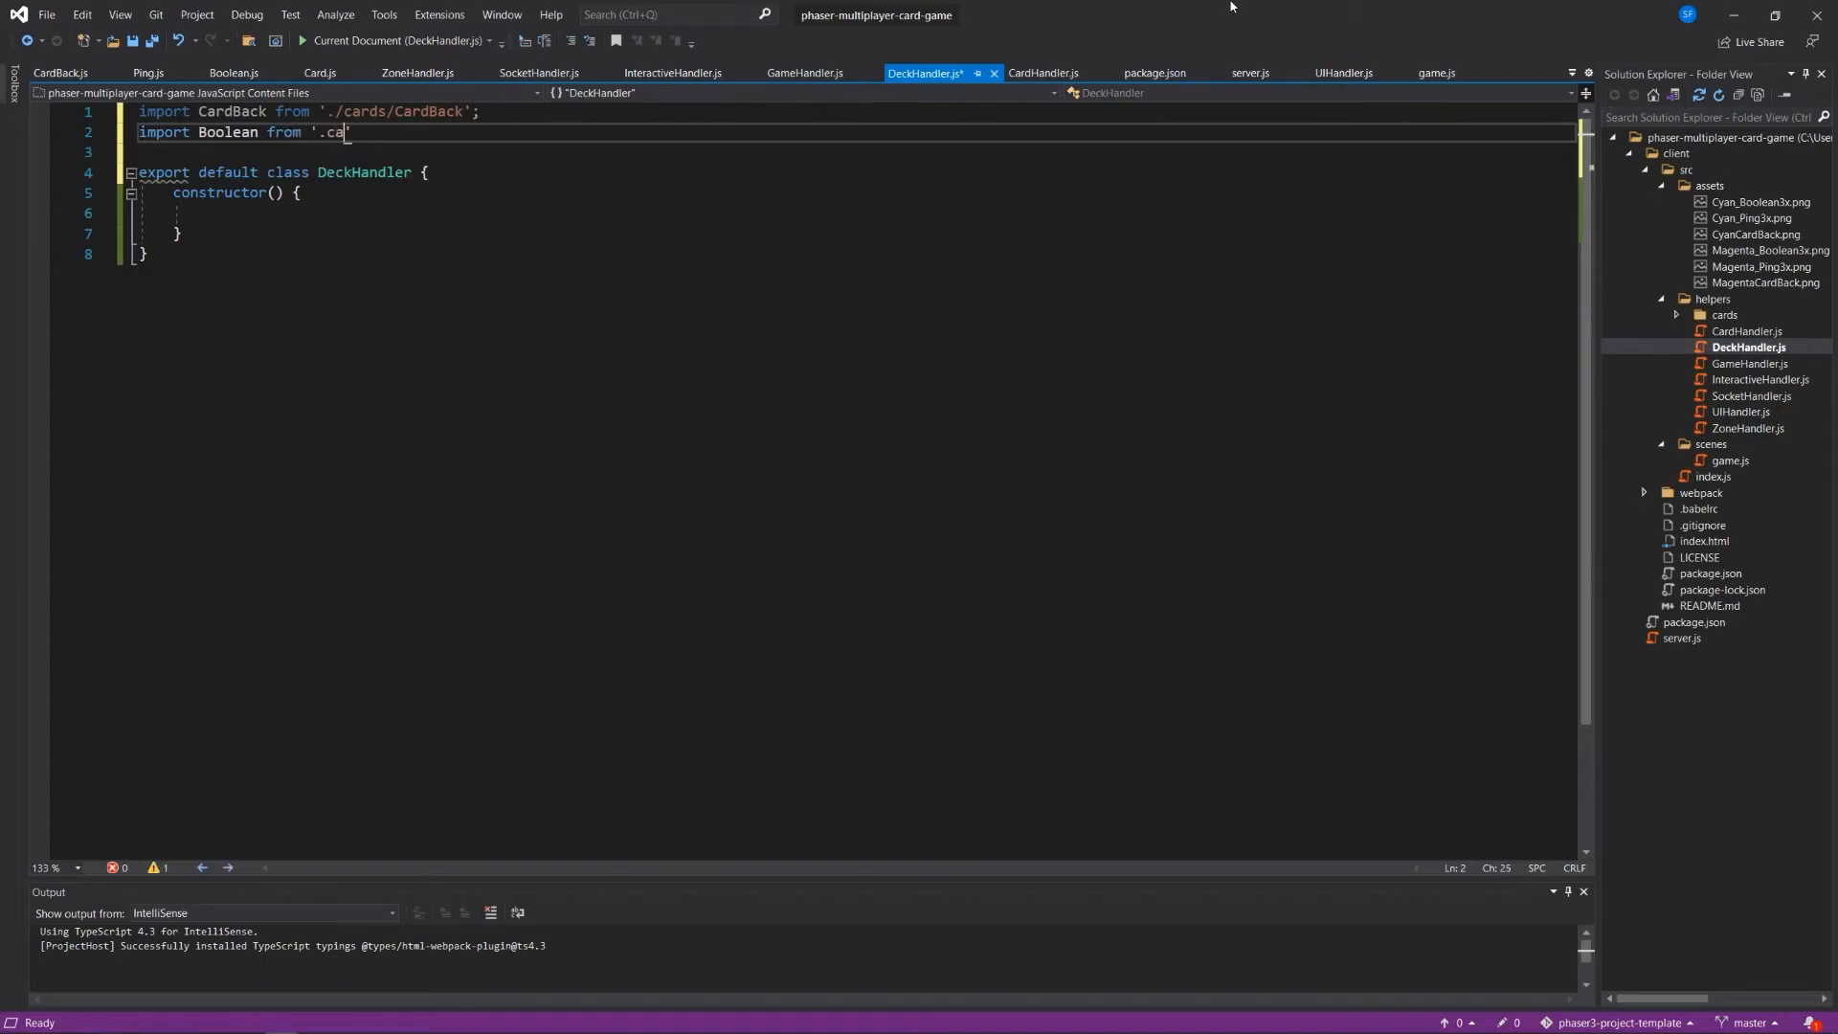
text(rds)
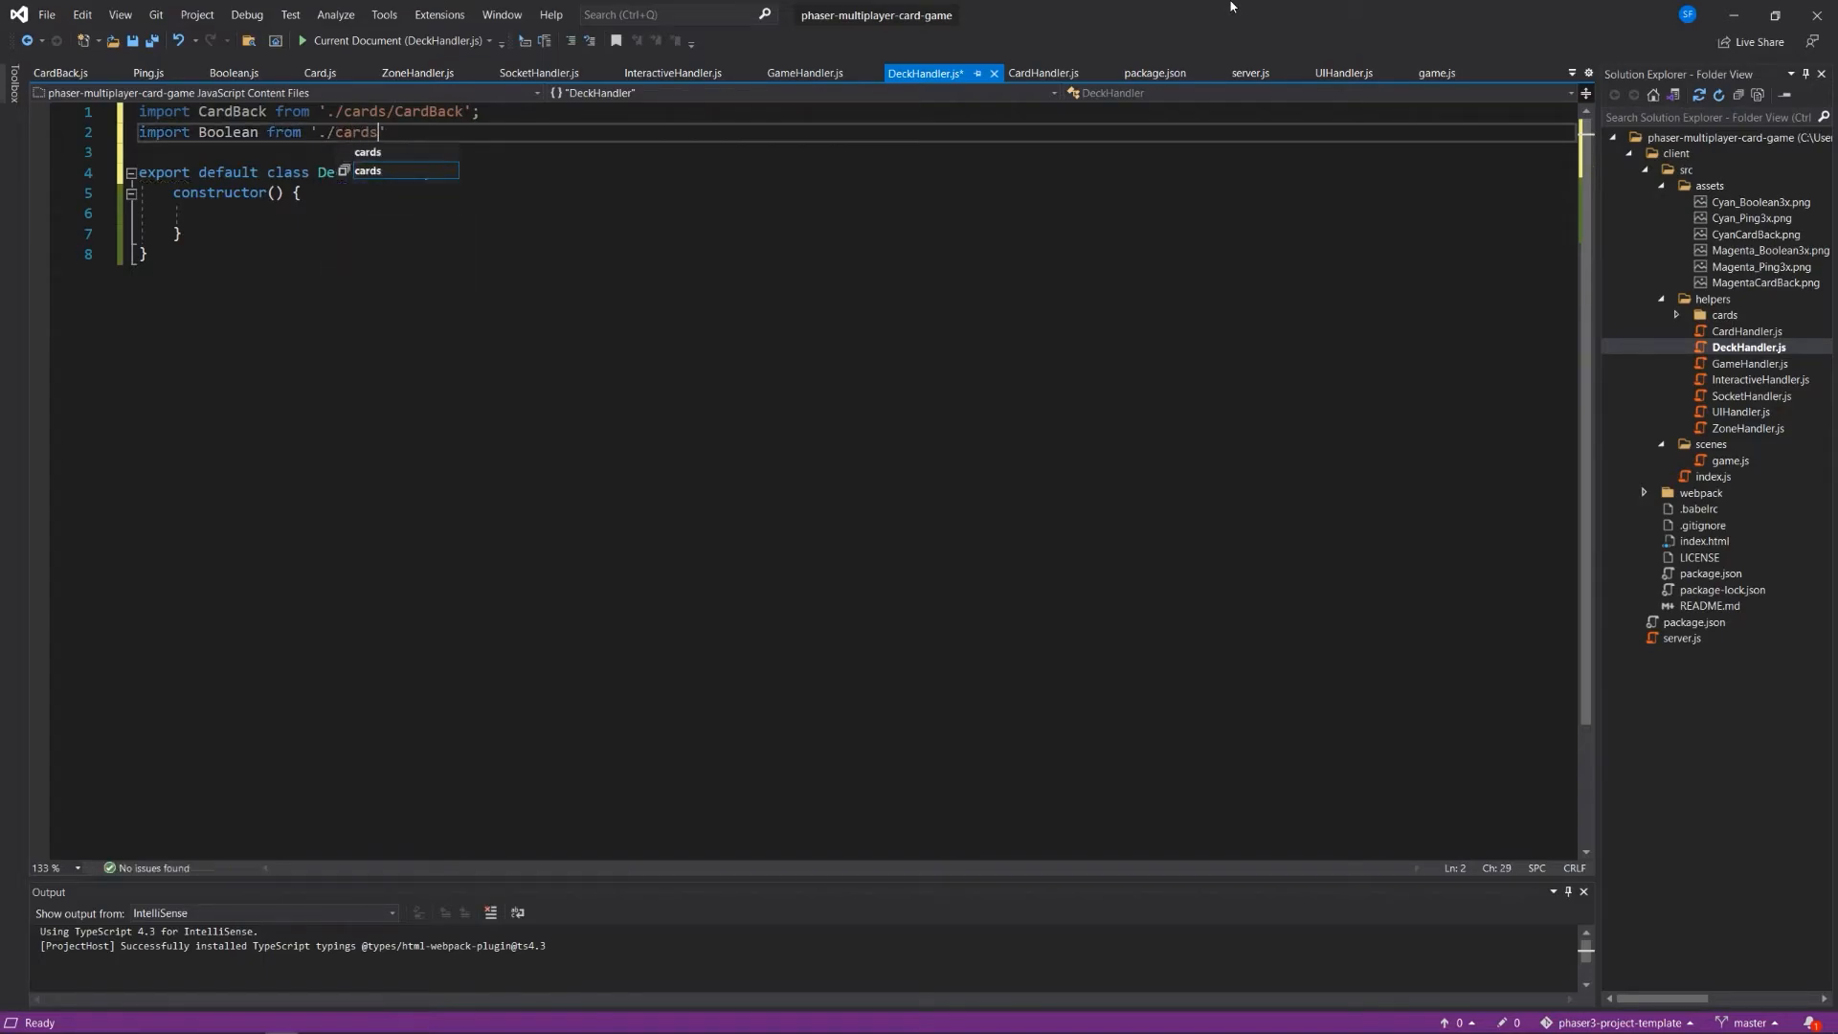
text(/Boo)
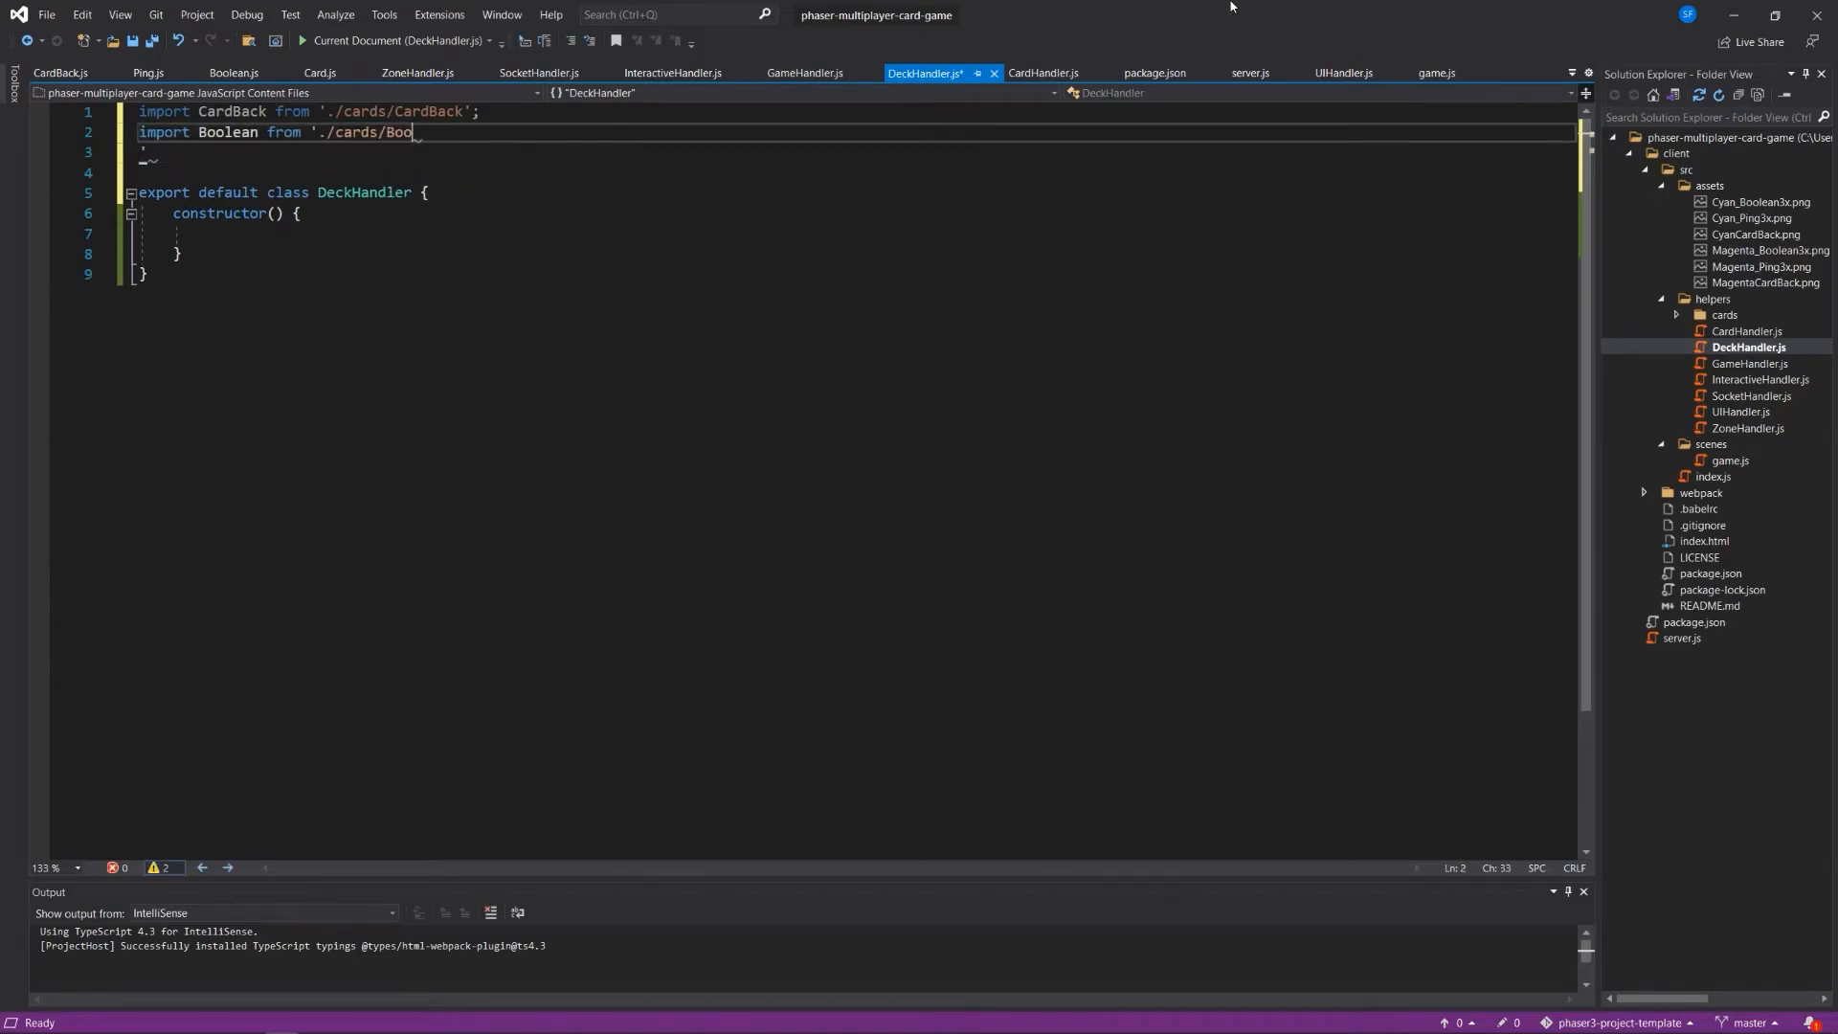
text(lean';)
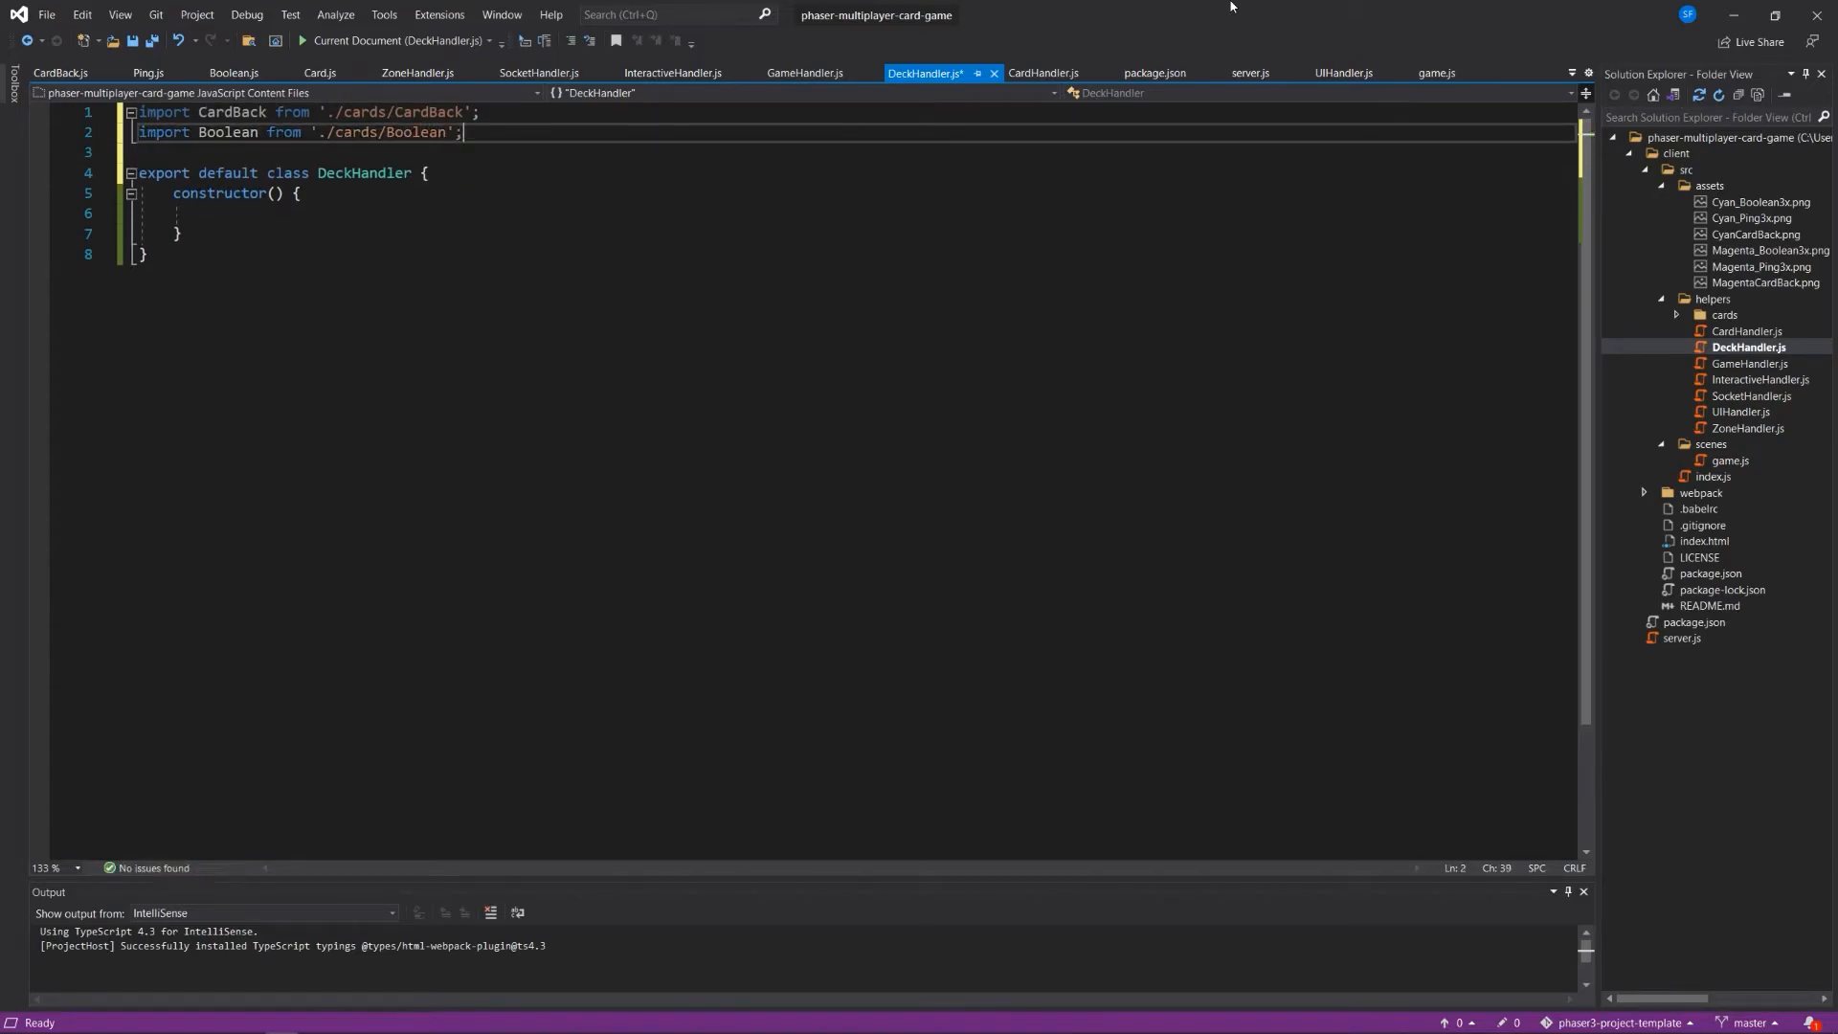
text(import)
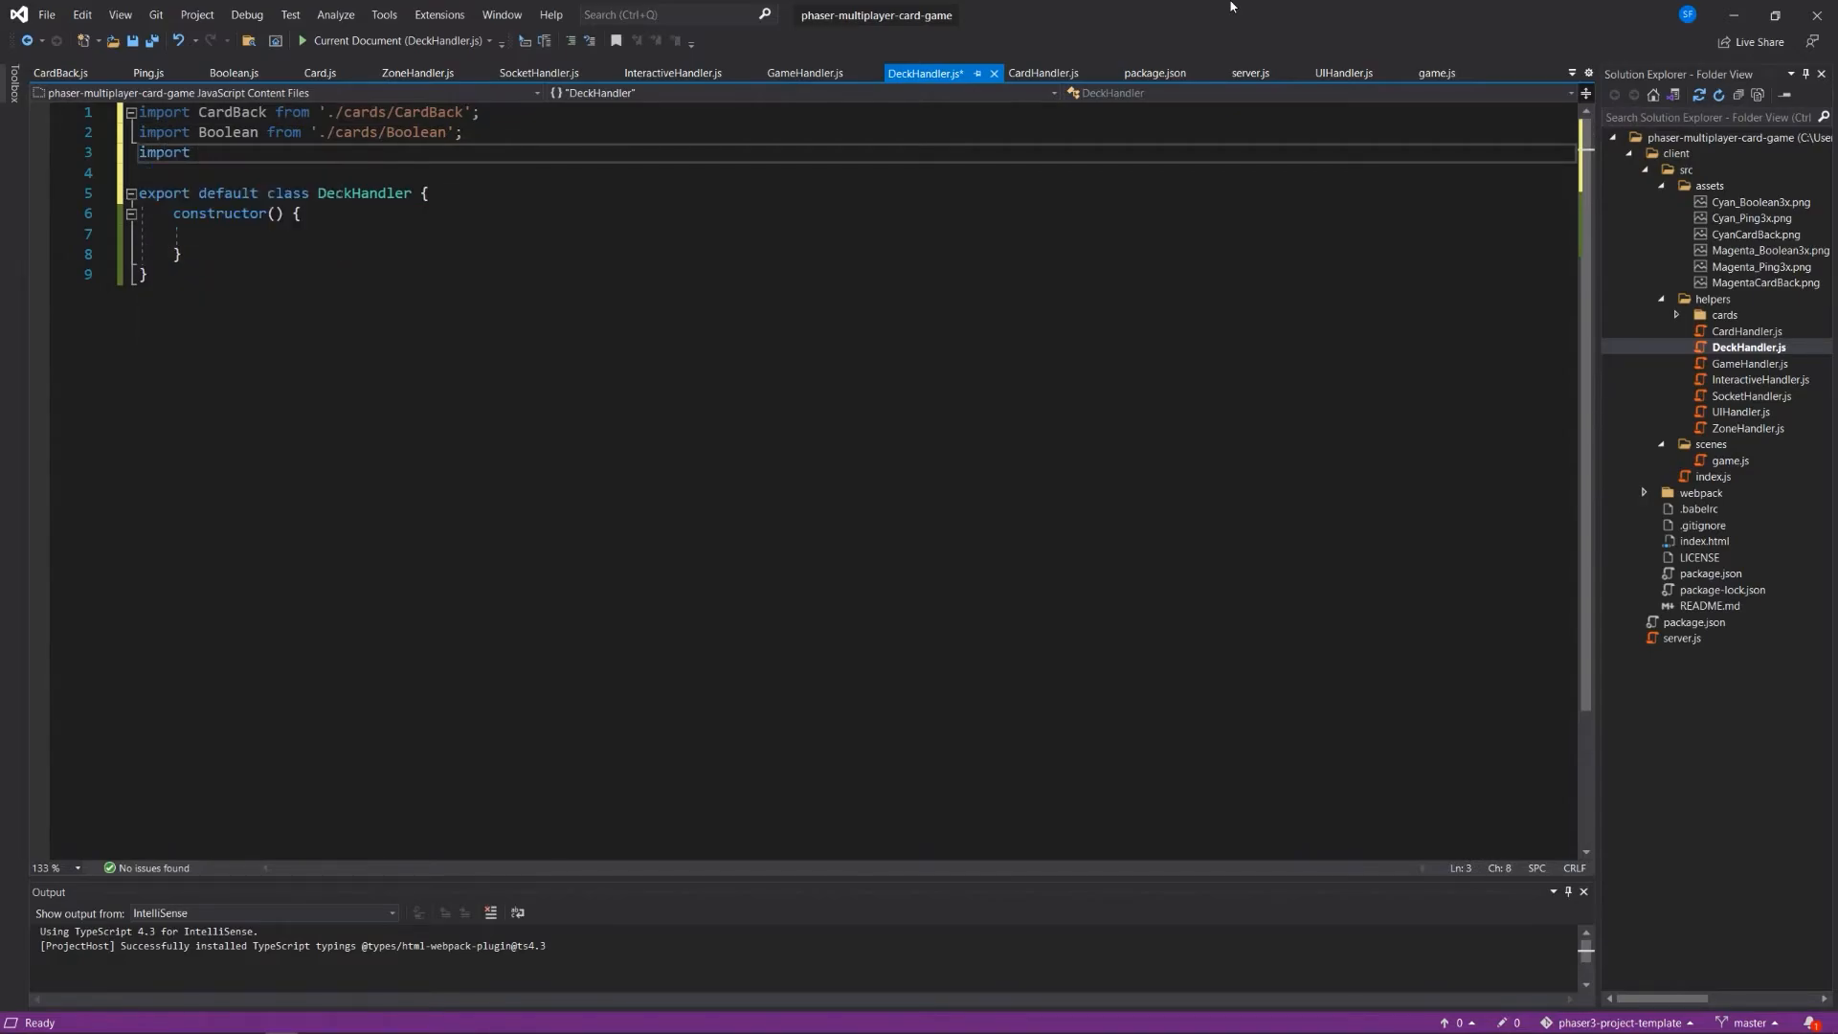
text(Ping from './')
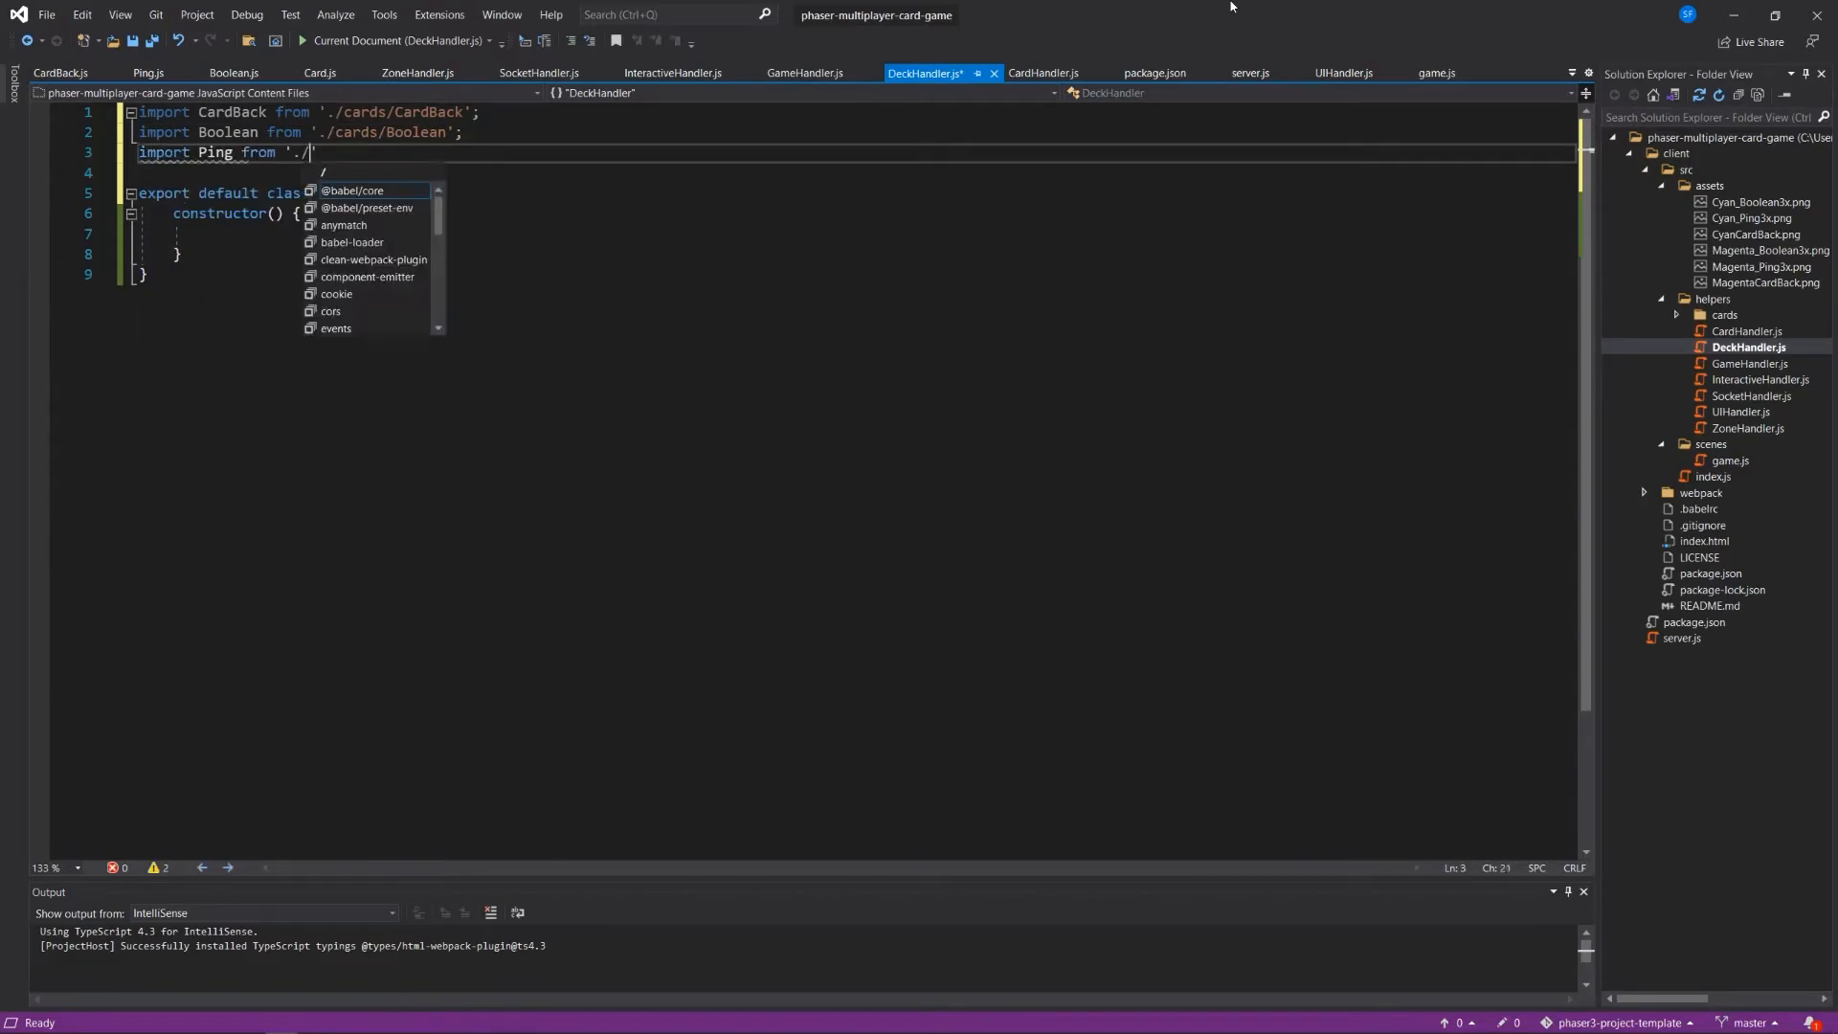
text(cards/Ping)
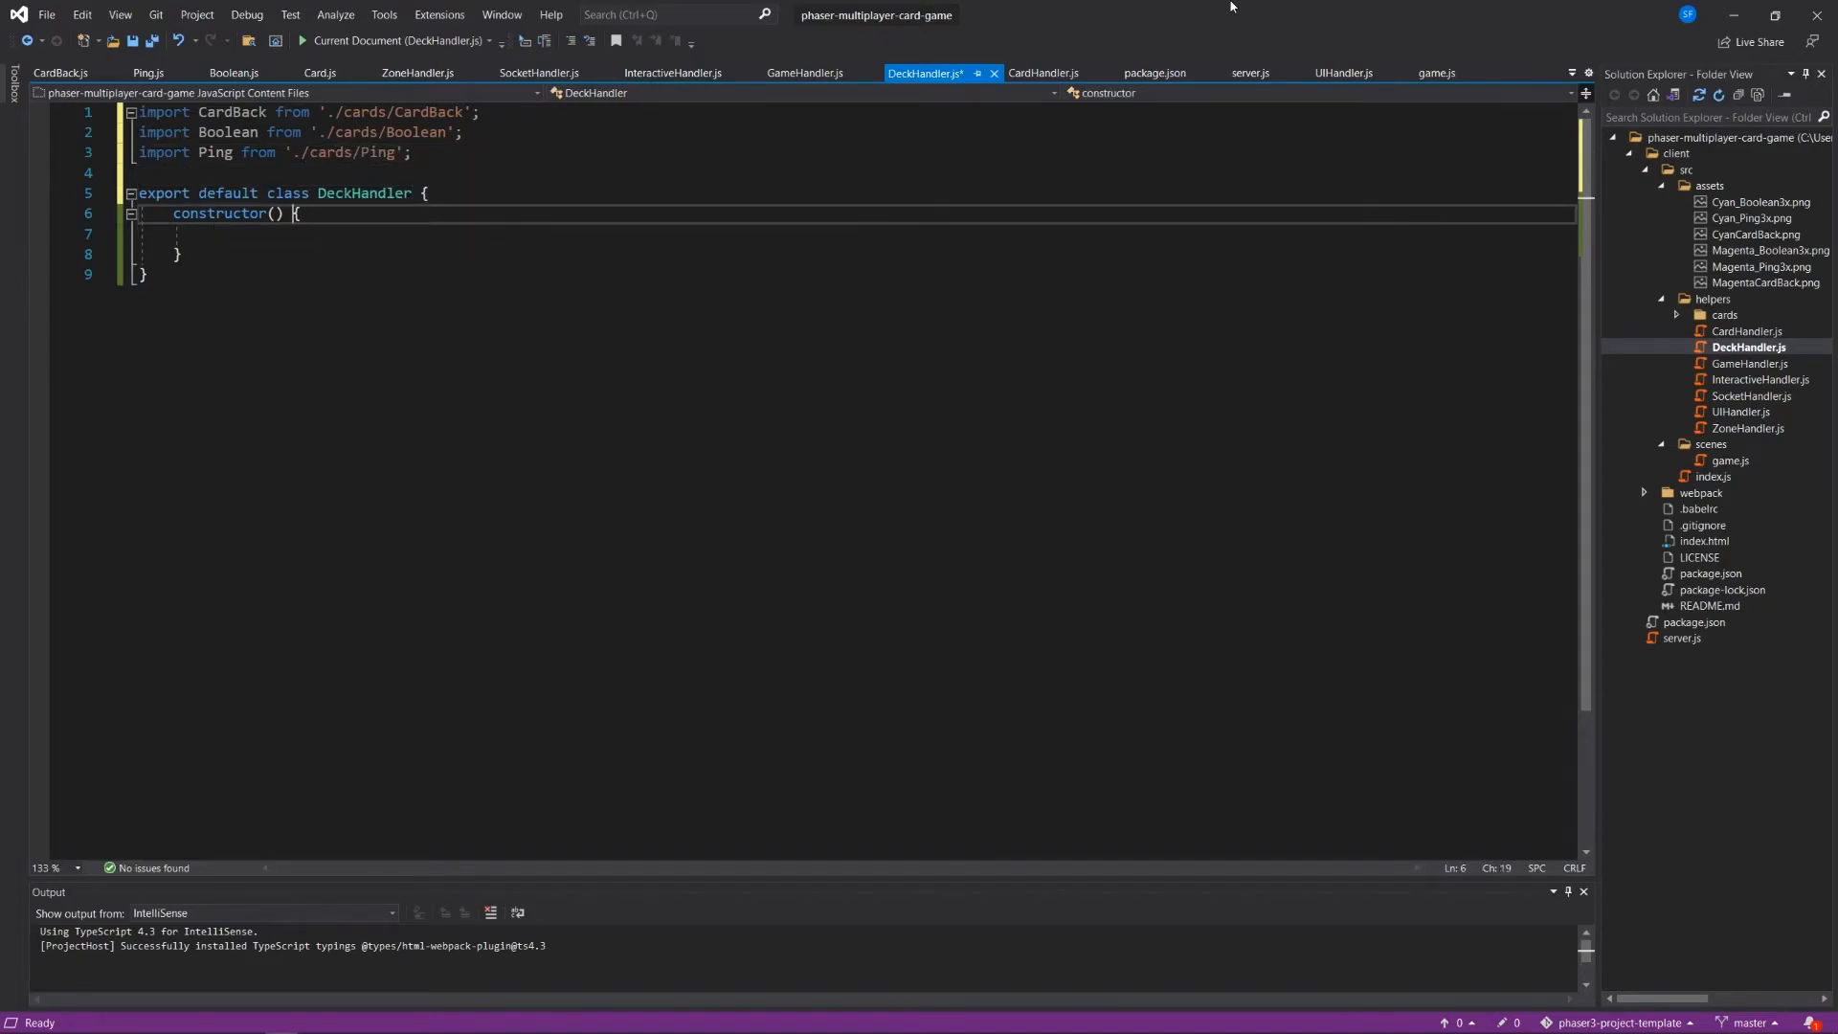
Define this.dealCard as an arrow function taking (x, y, name, type).
text(scene)
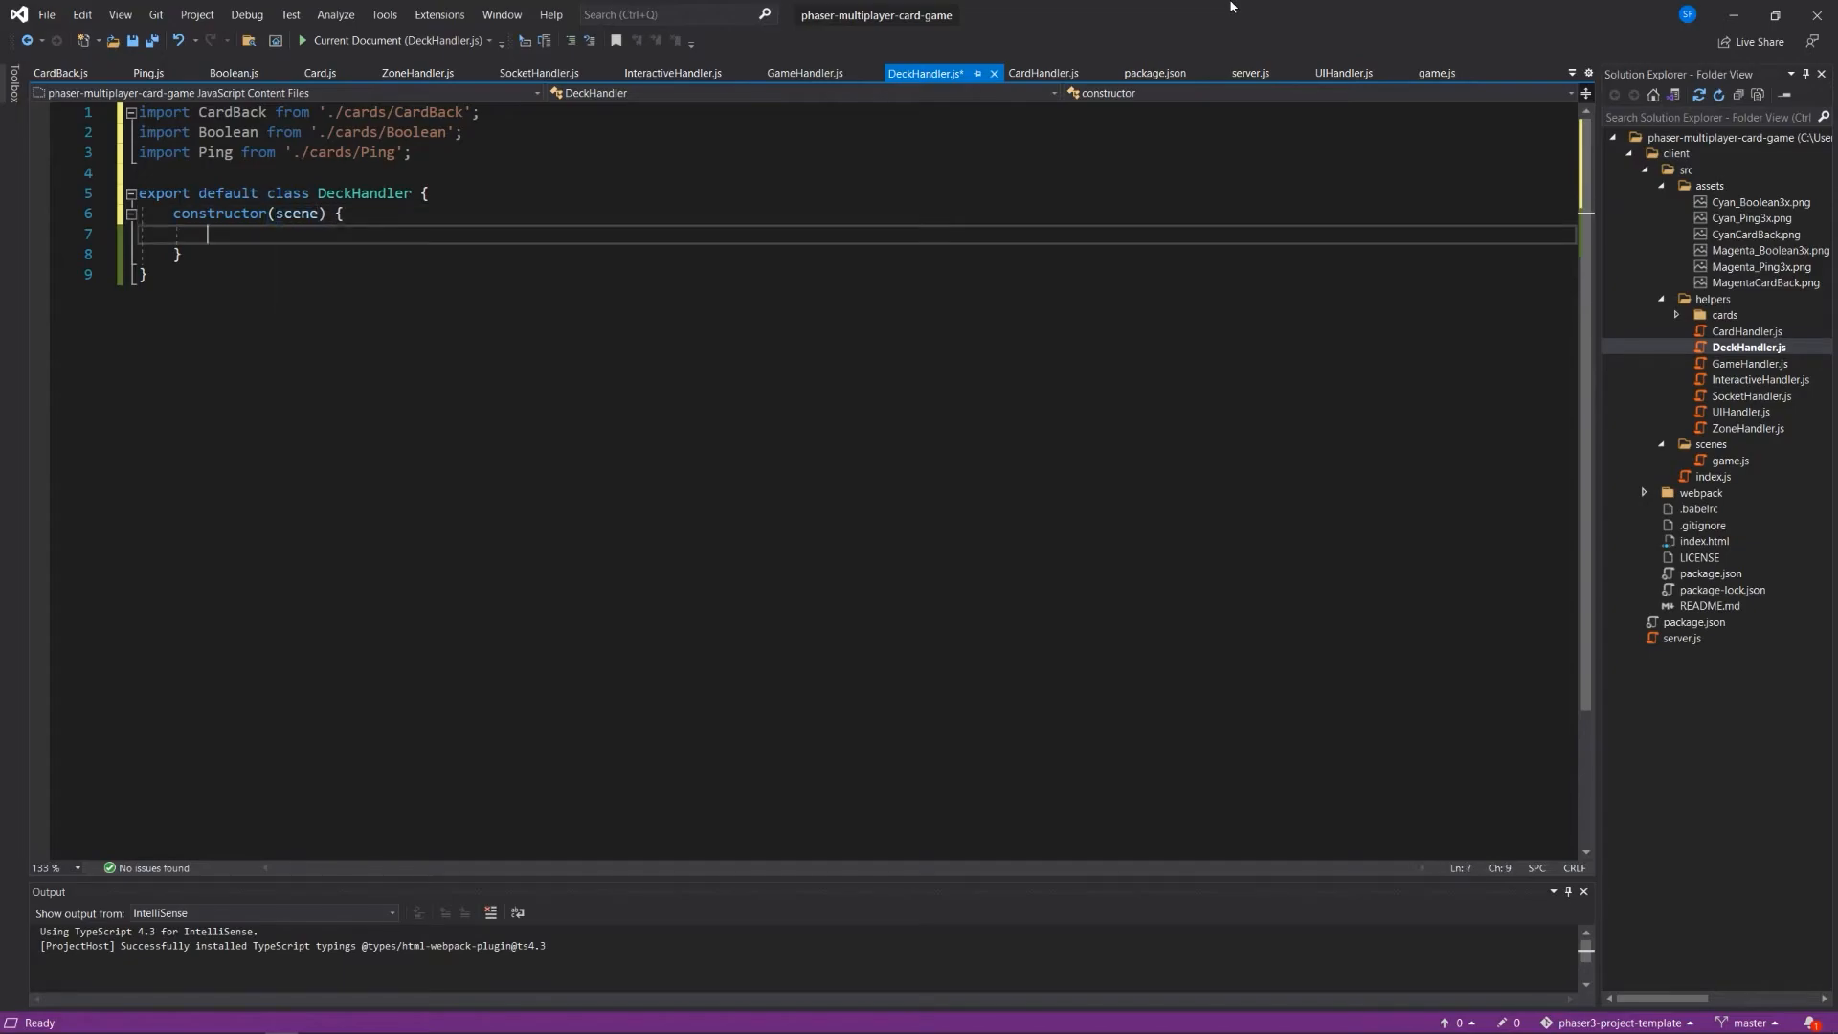
text(this.)
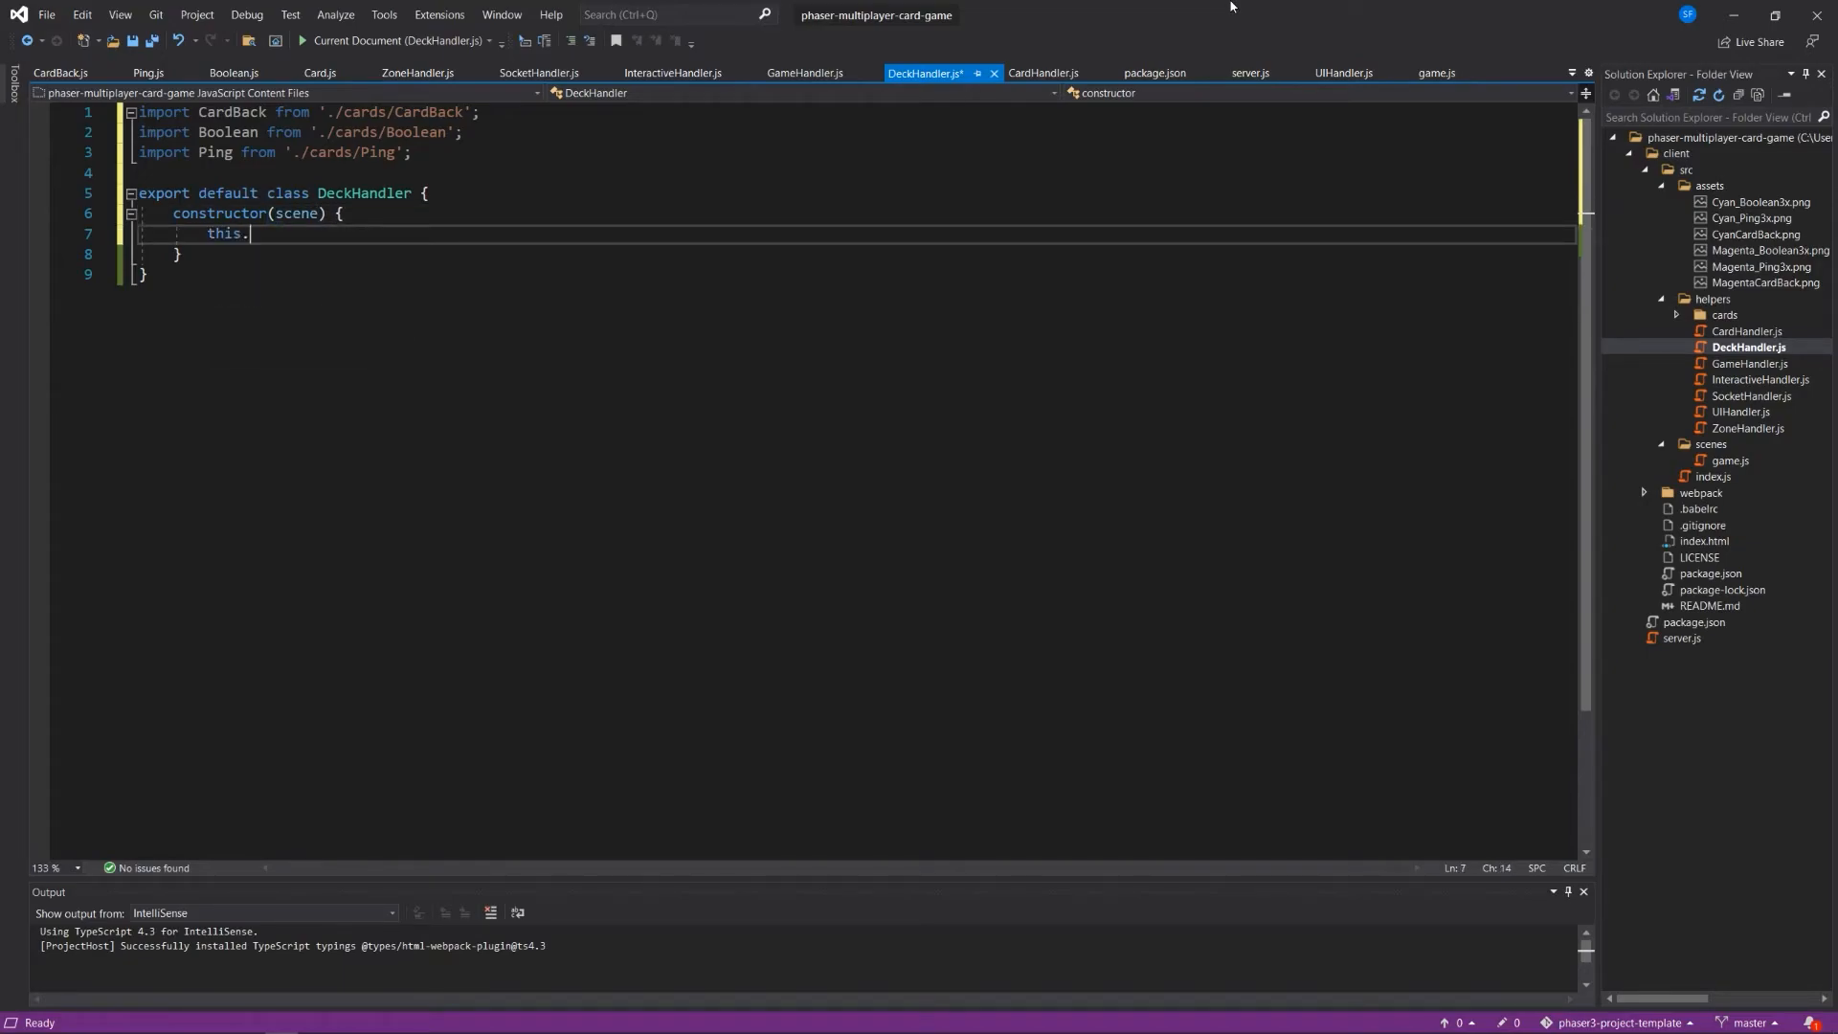
text(dealCard)
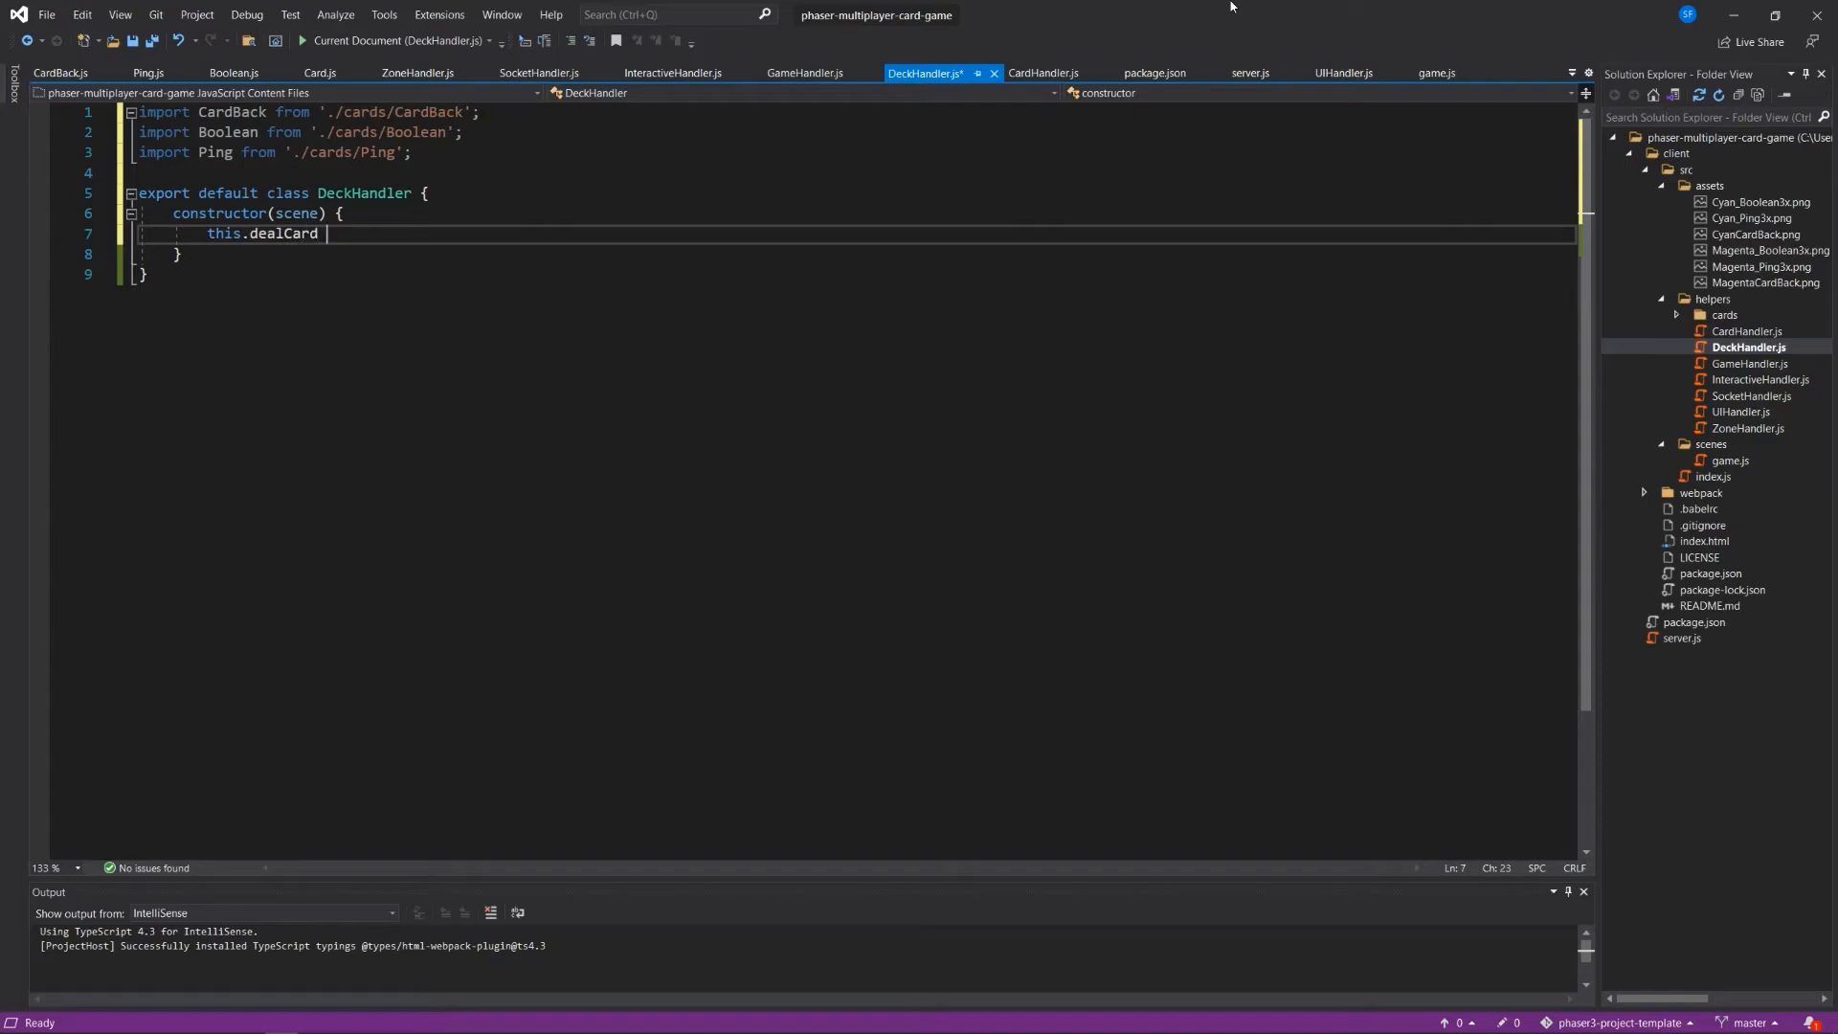
text(= (ex)
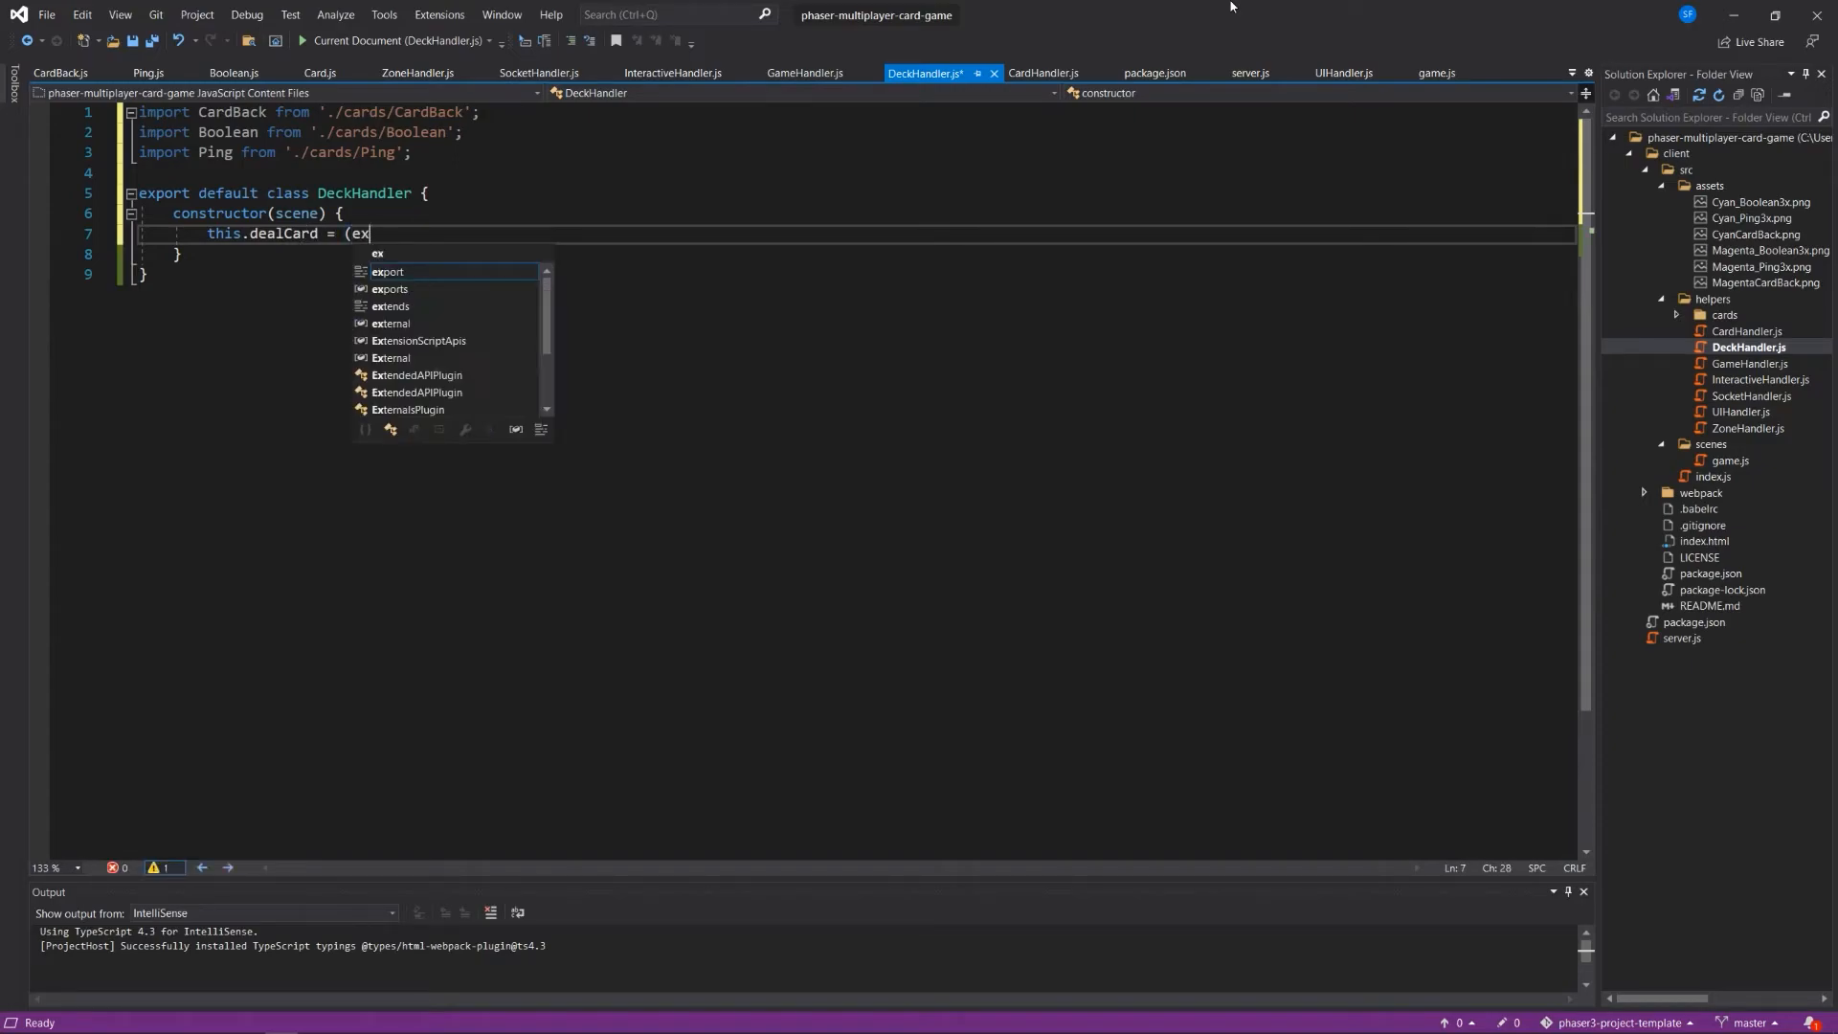
key(Backspace)
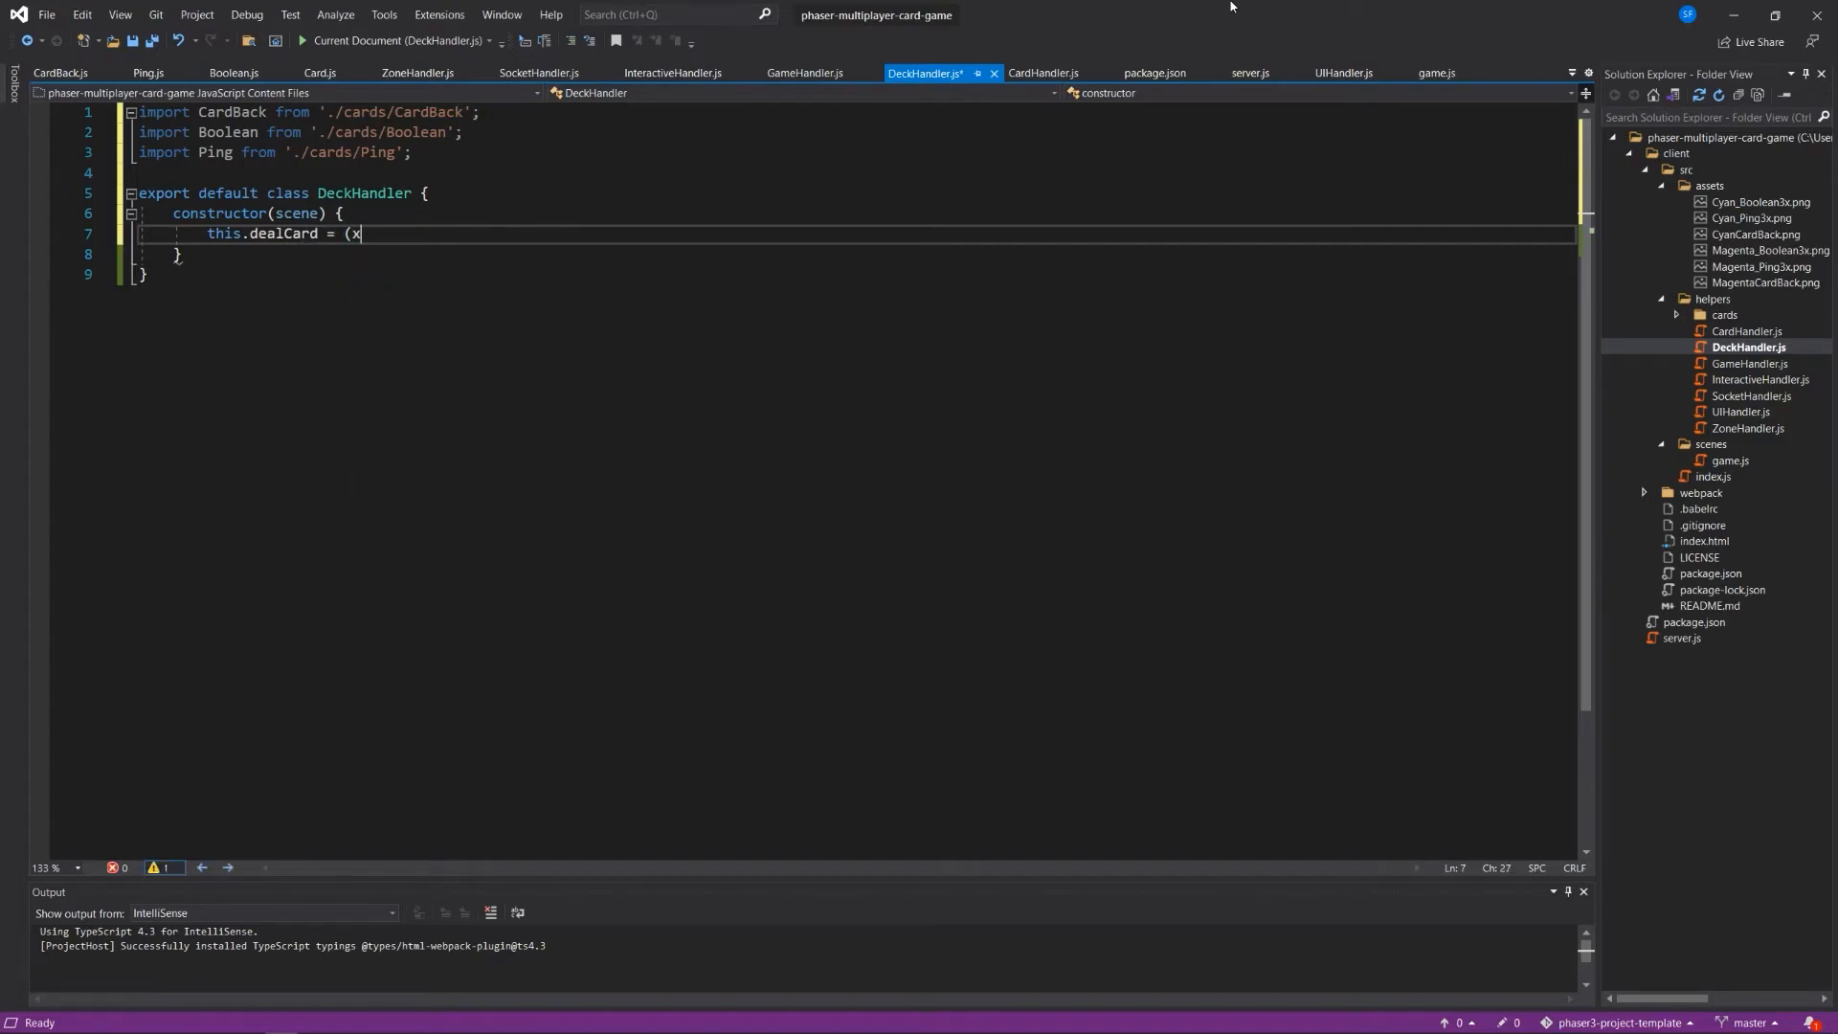
text(, y, nm)
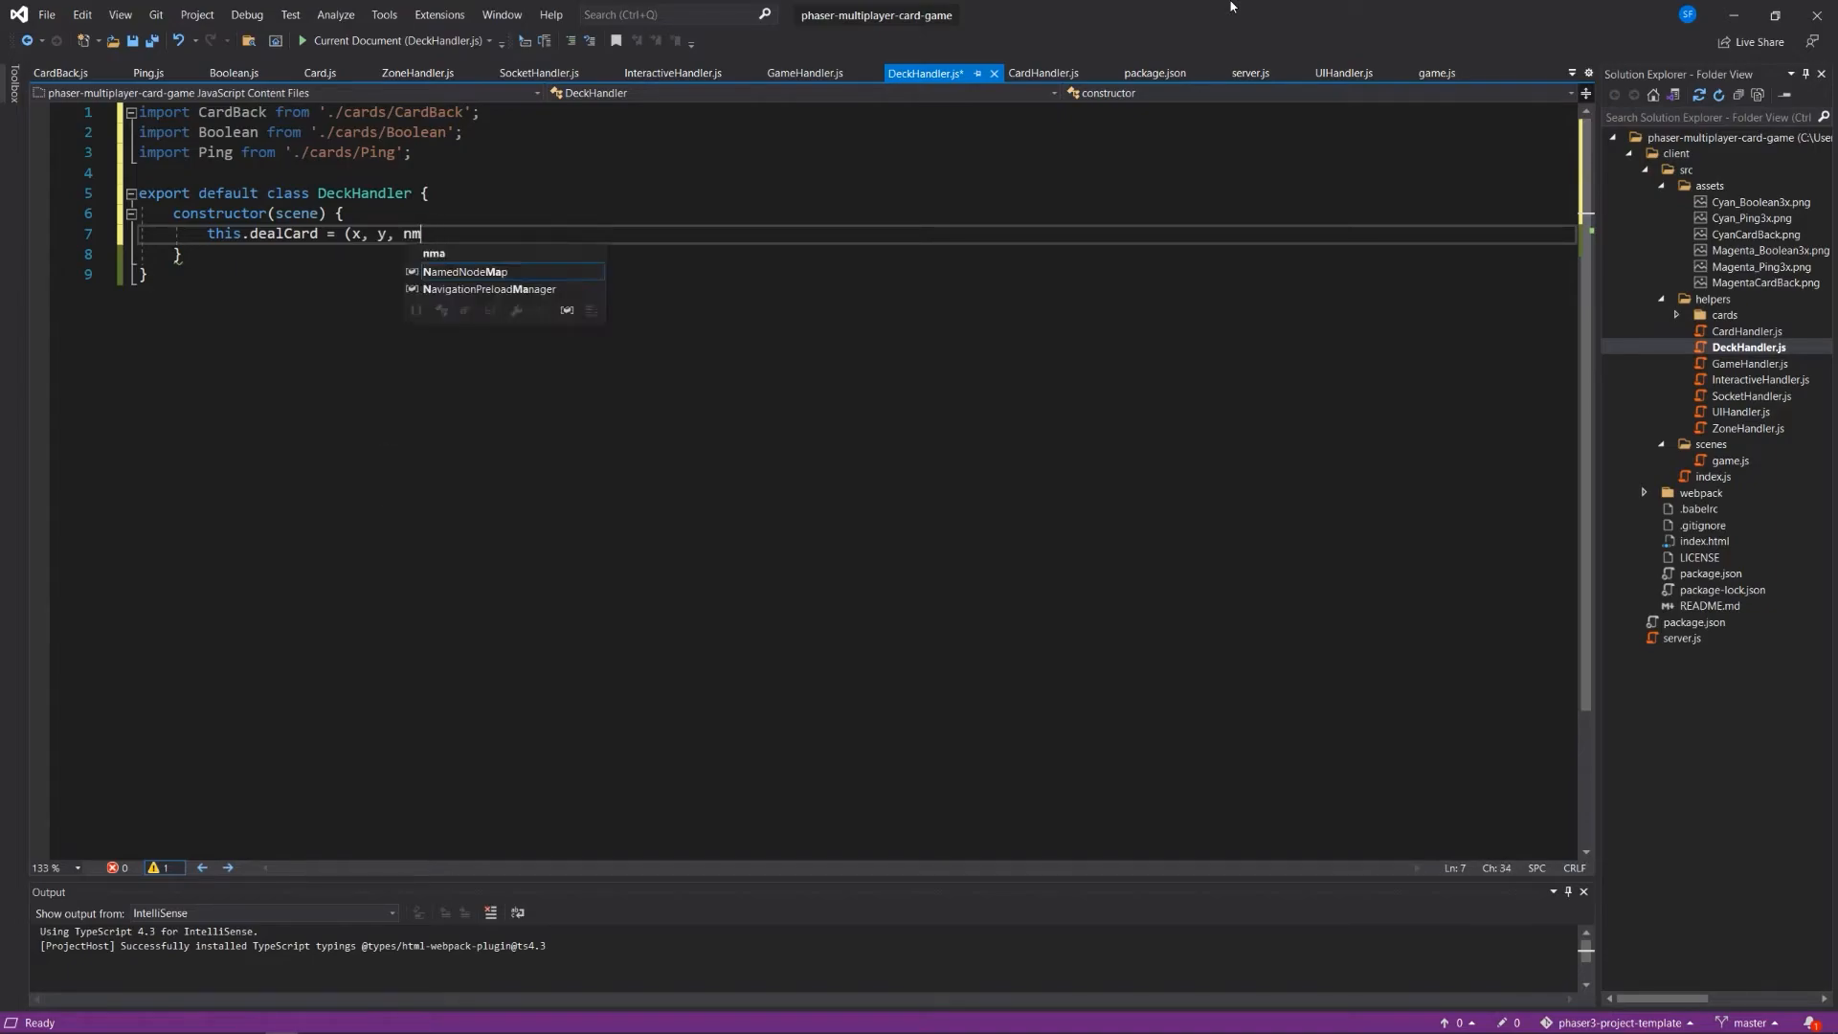
text(ame, t)
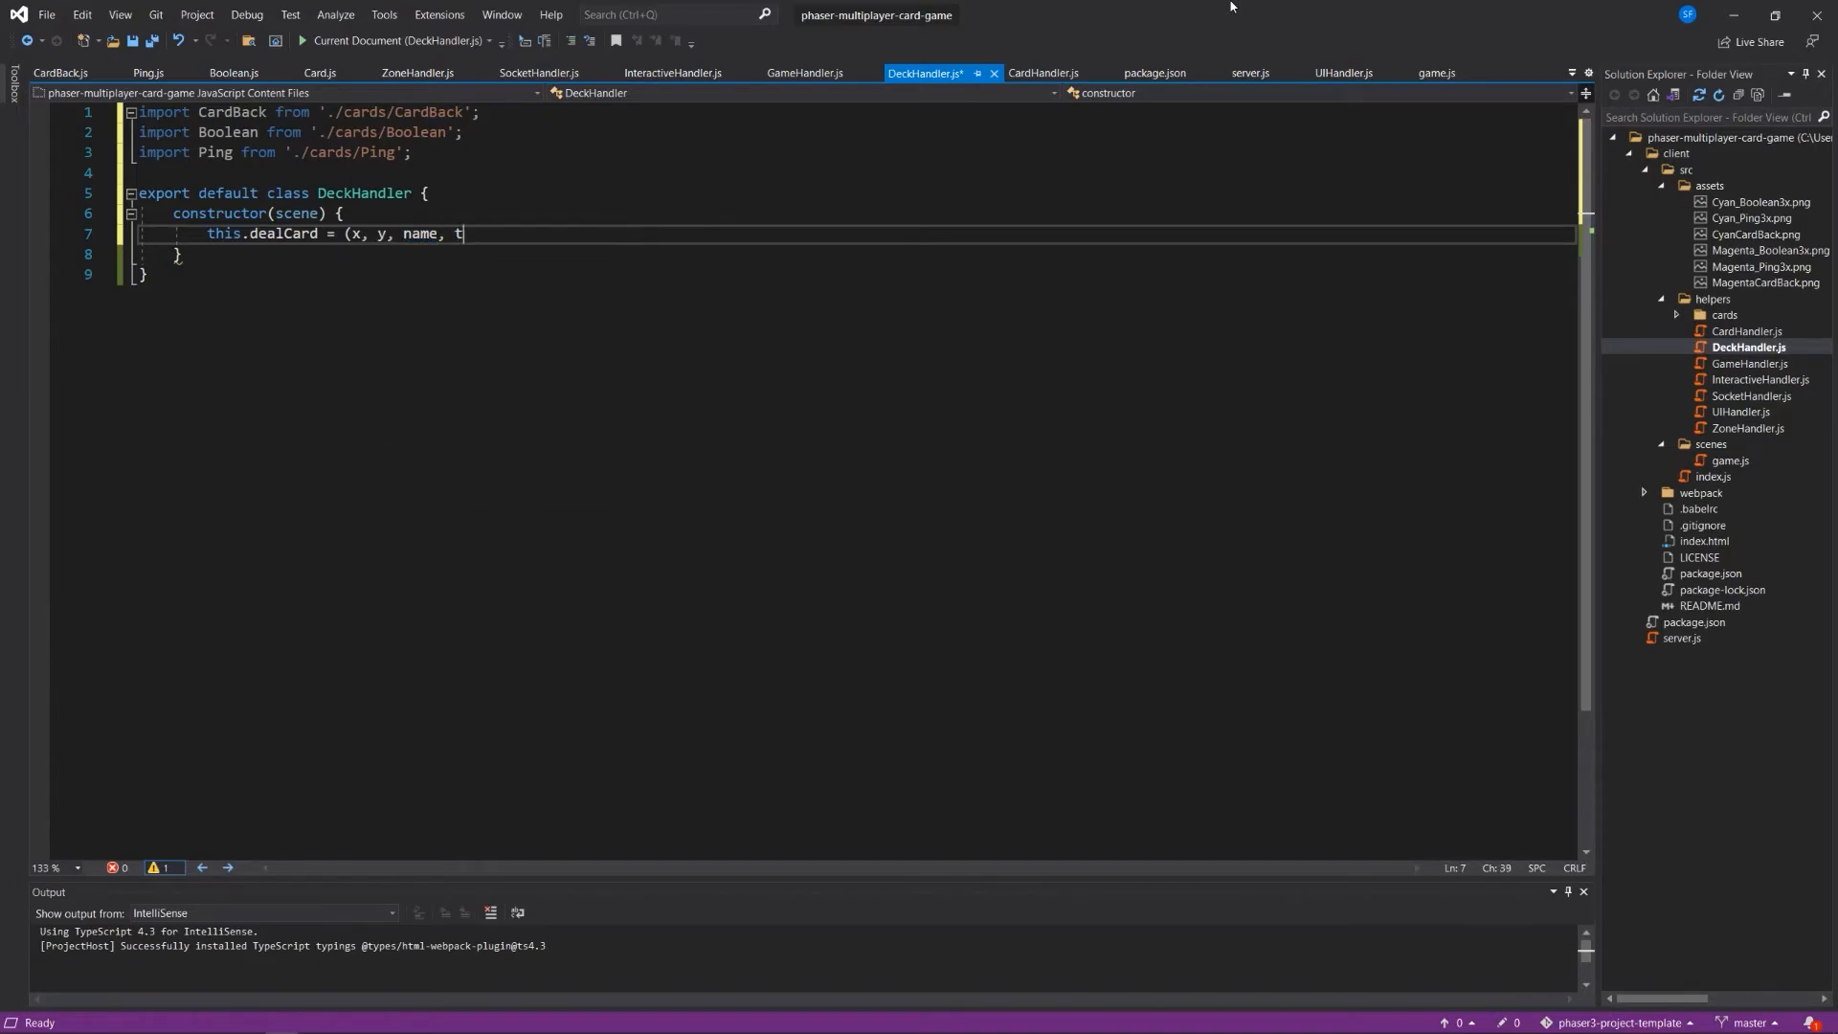
text(ype))
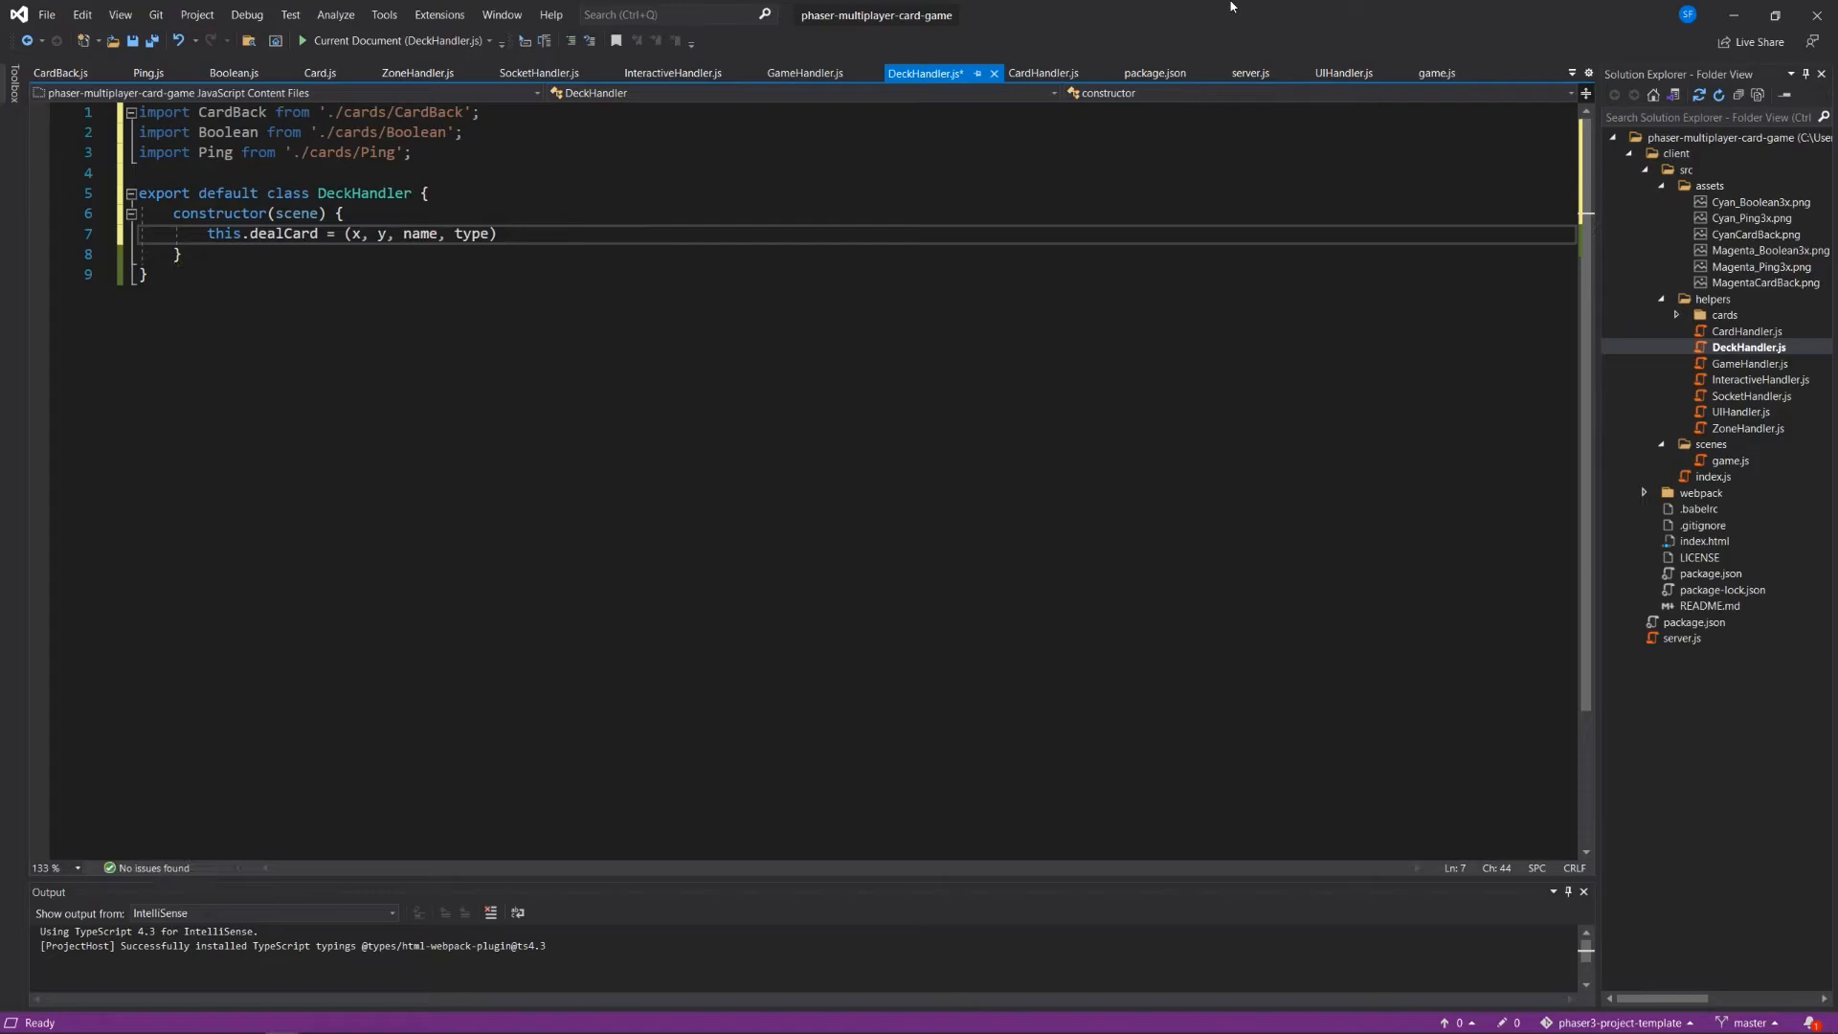
text(=> {)
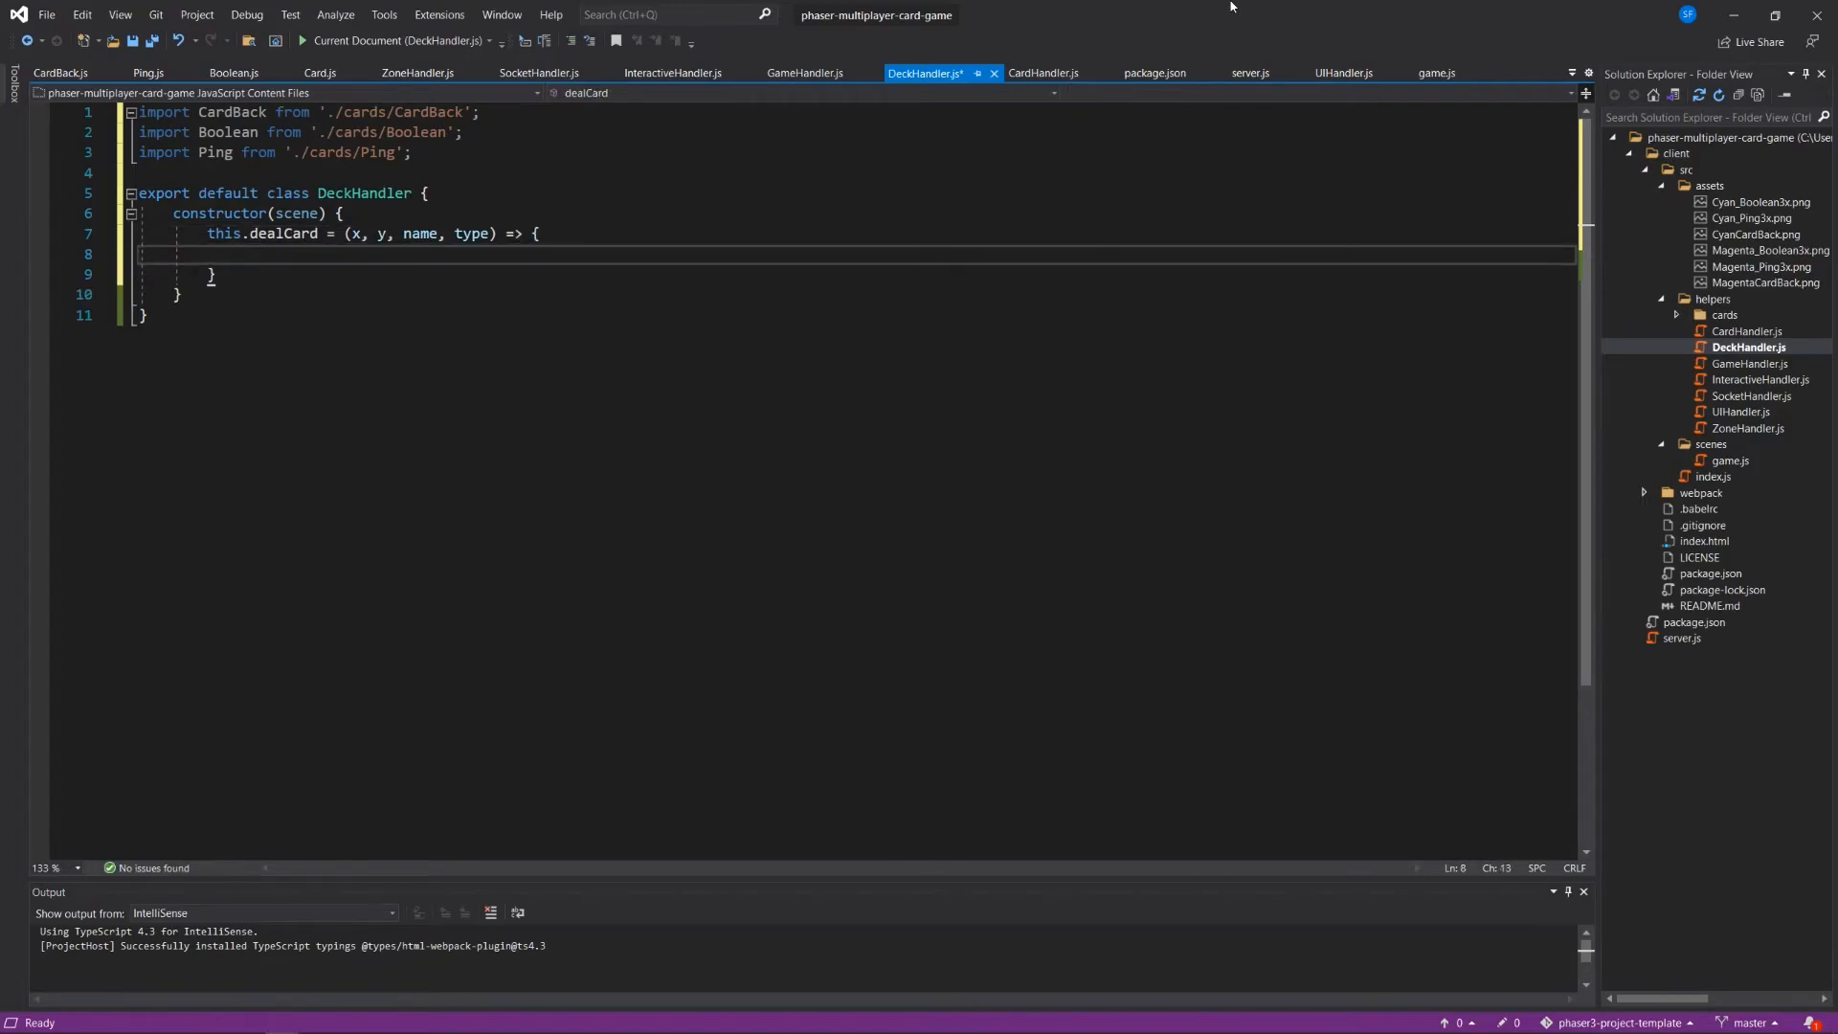
Build a cards object with cardBack, boolean and ping entries as new CardBack/Boolean/Ping(scene).
text(let cards)
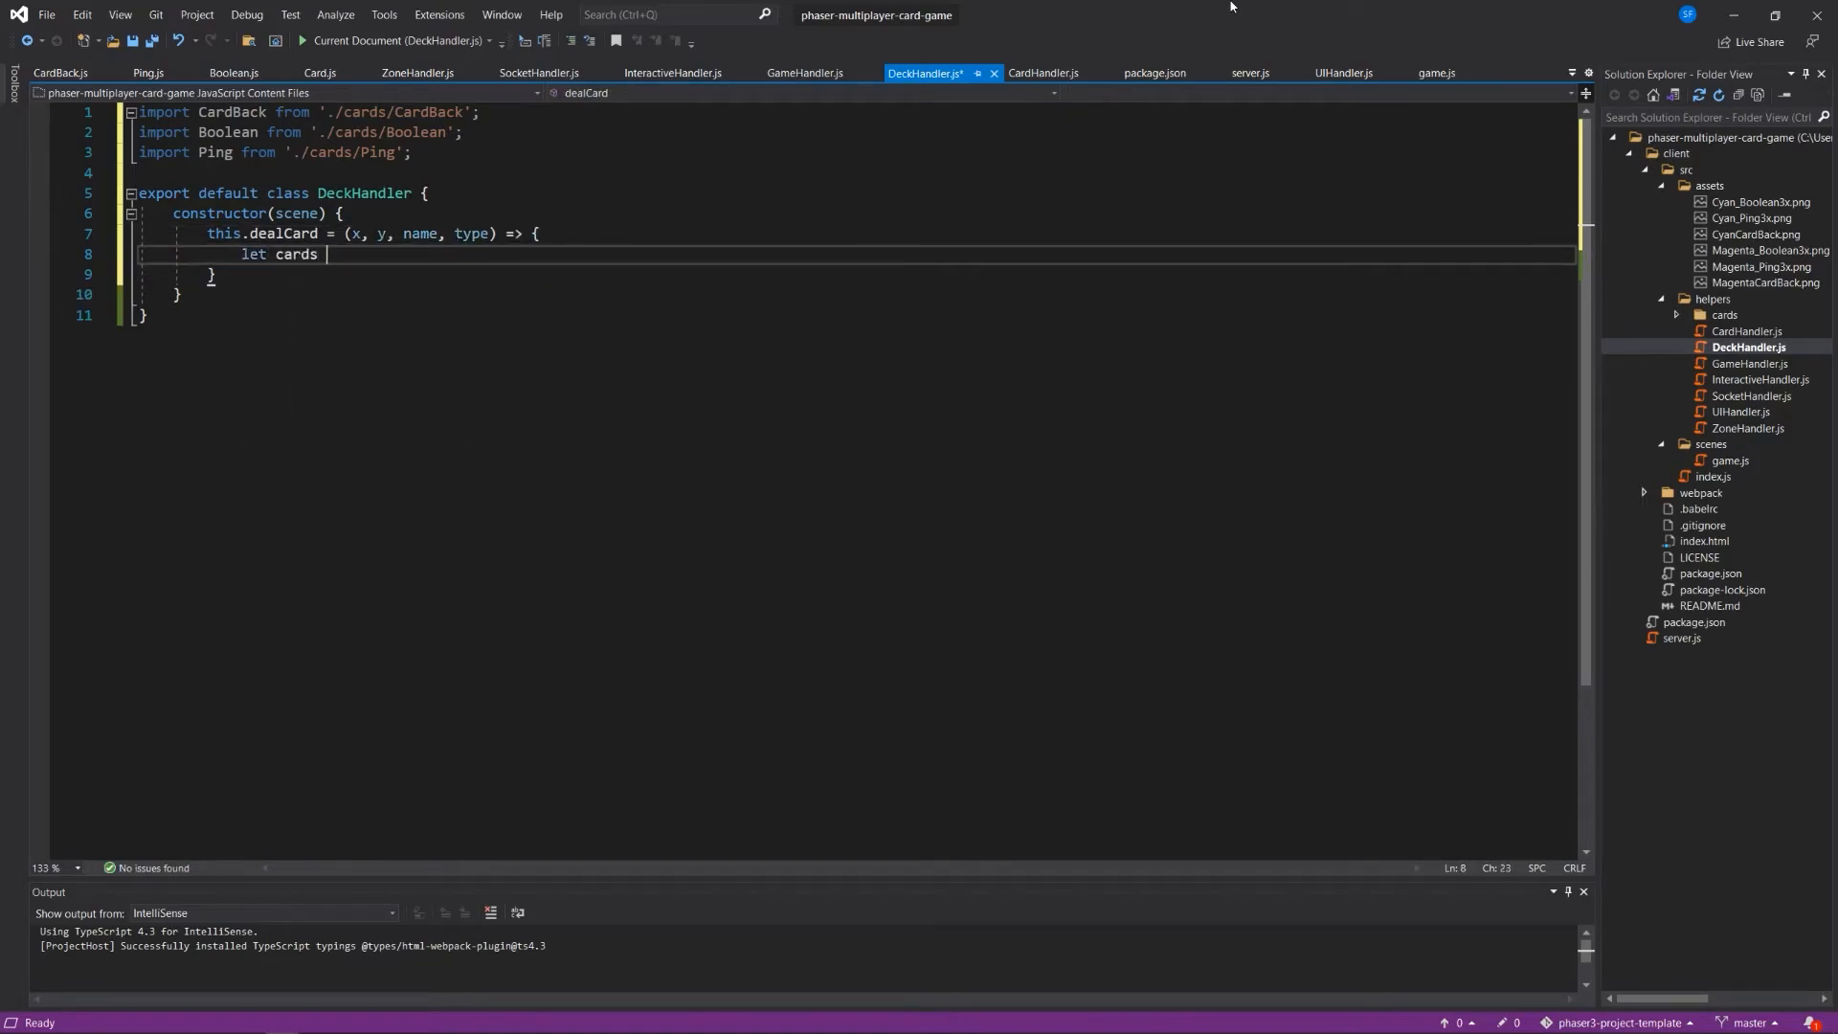
text(= {)
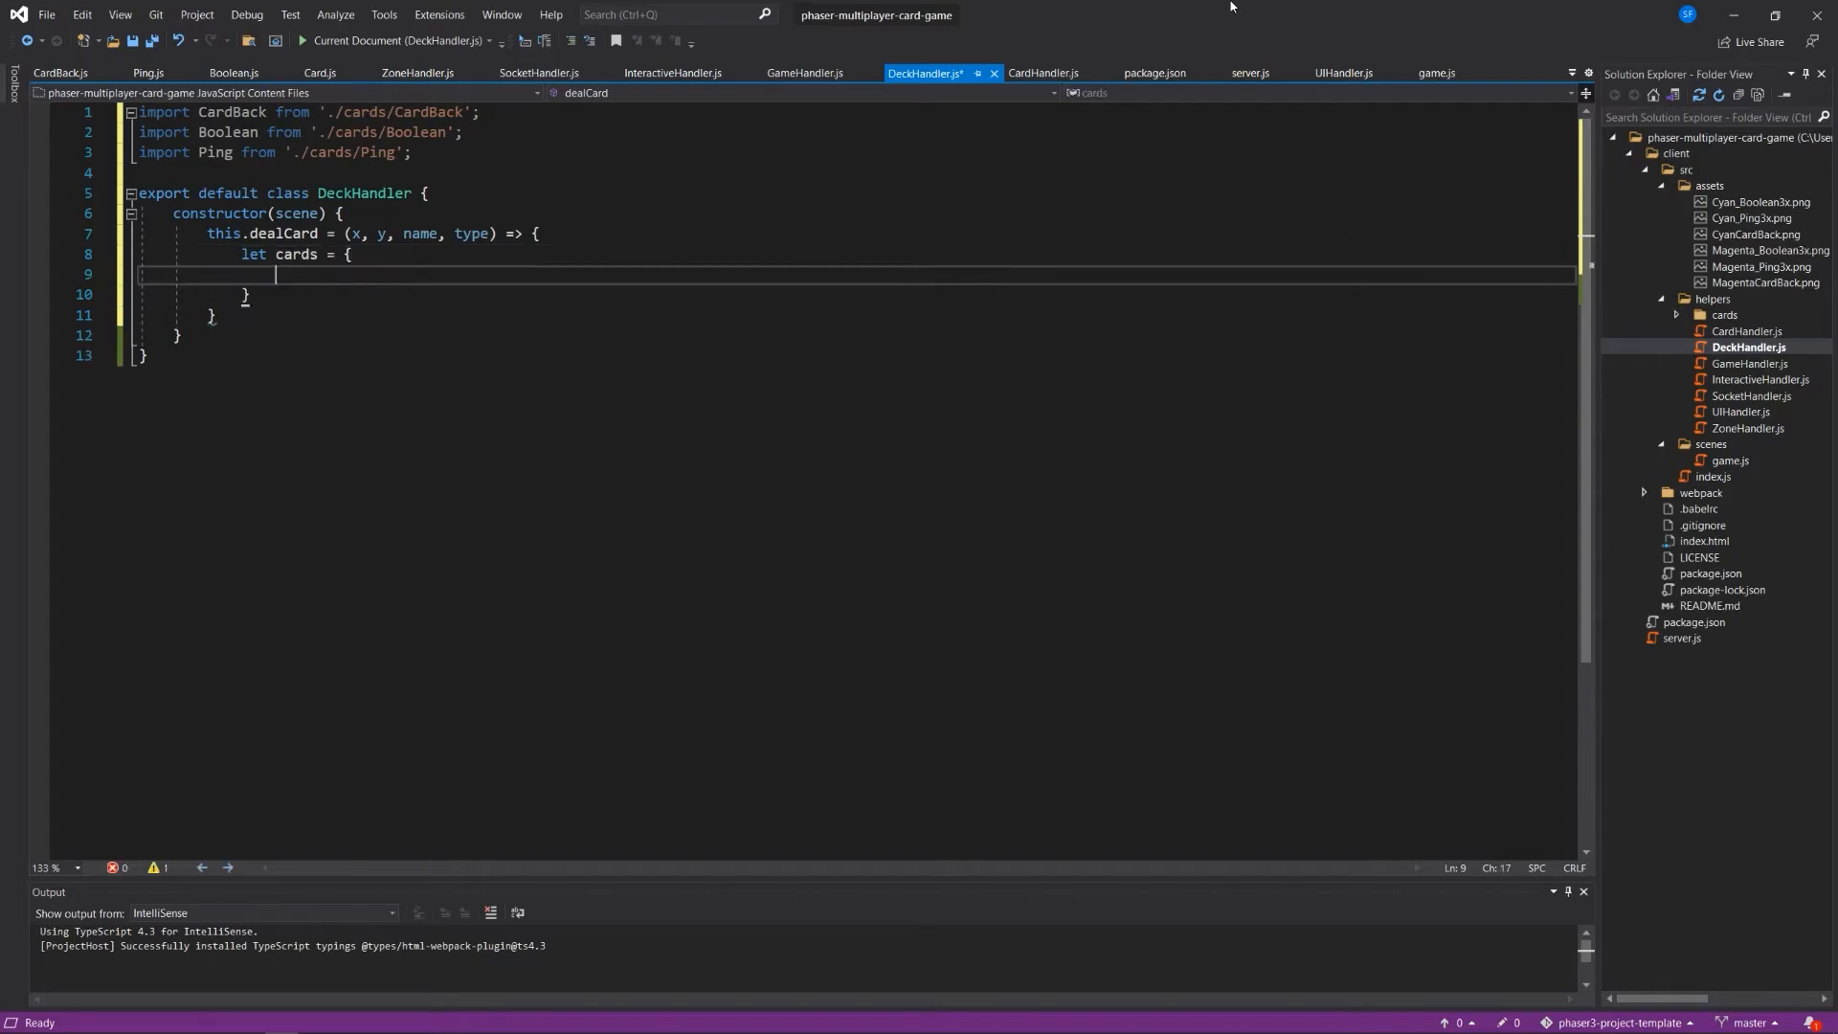
text(cardBack:)
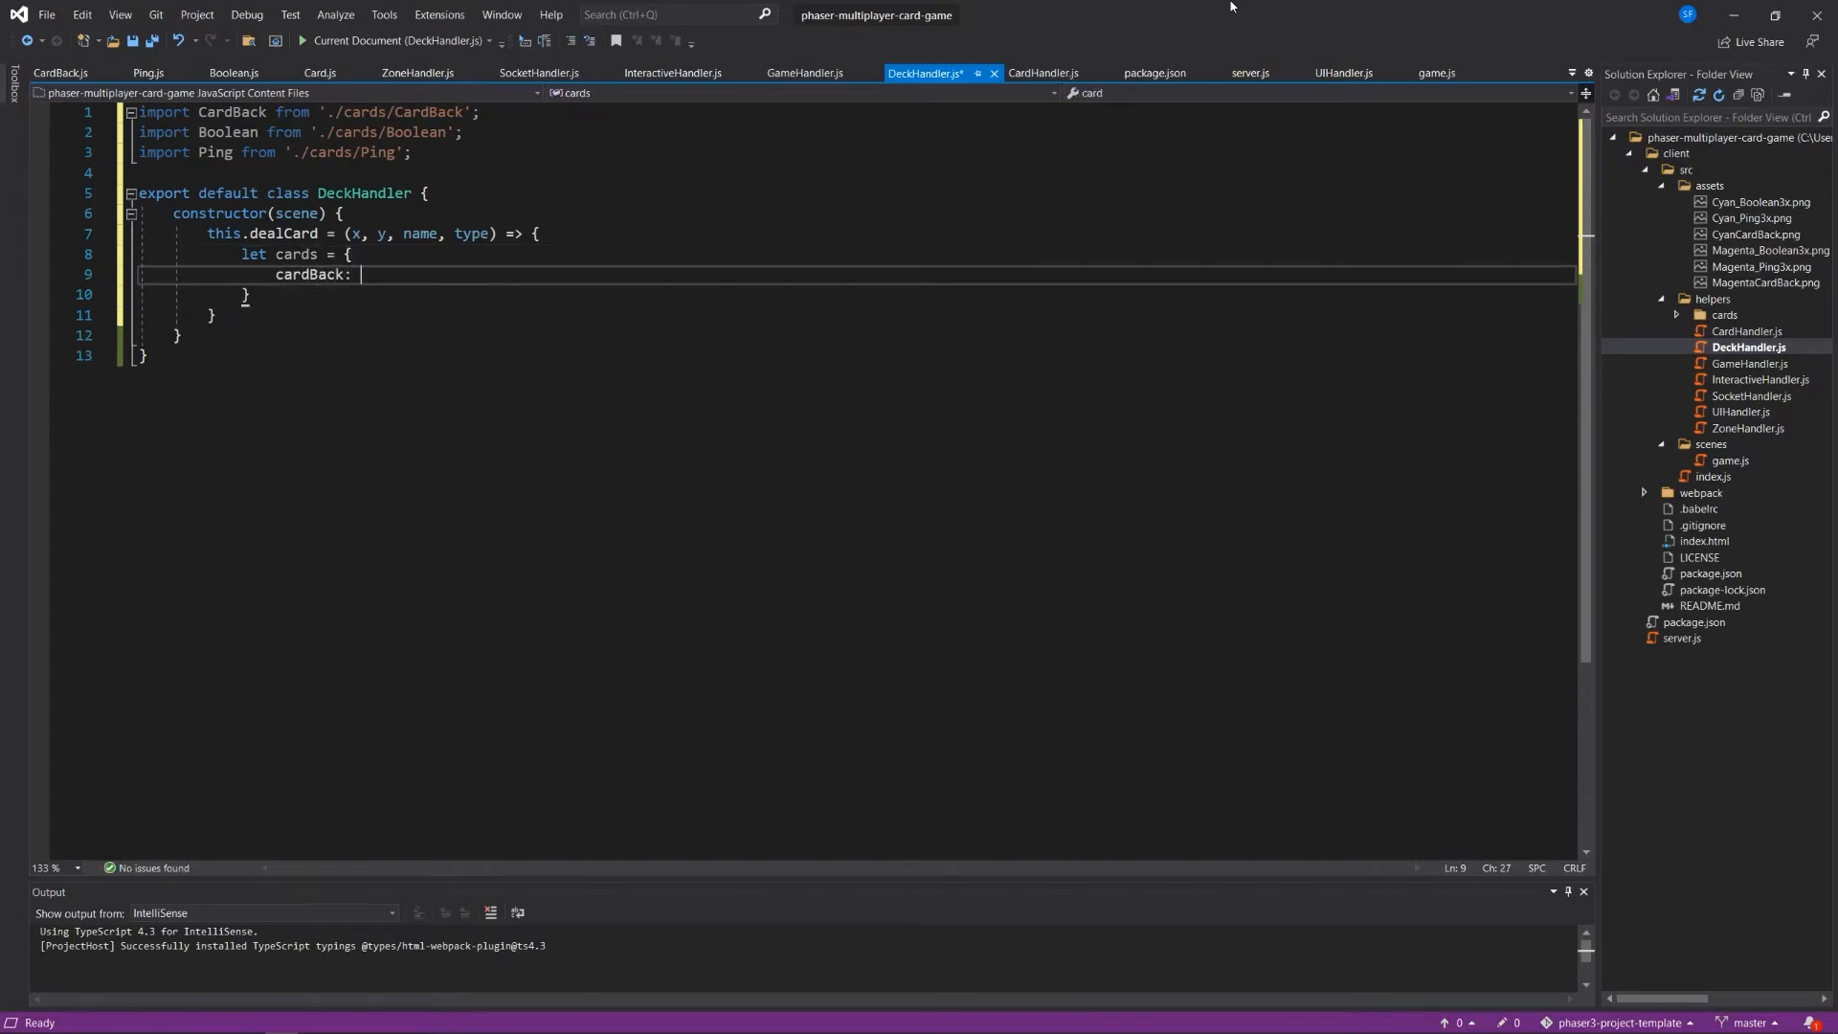
text(new Card)
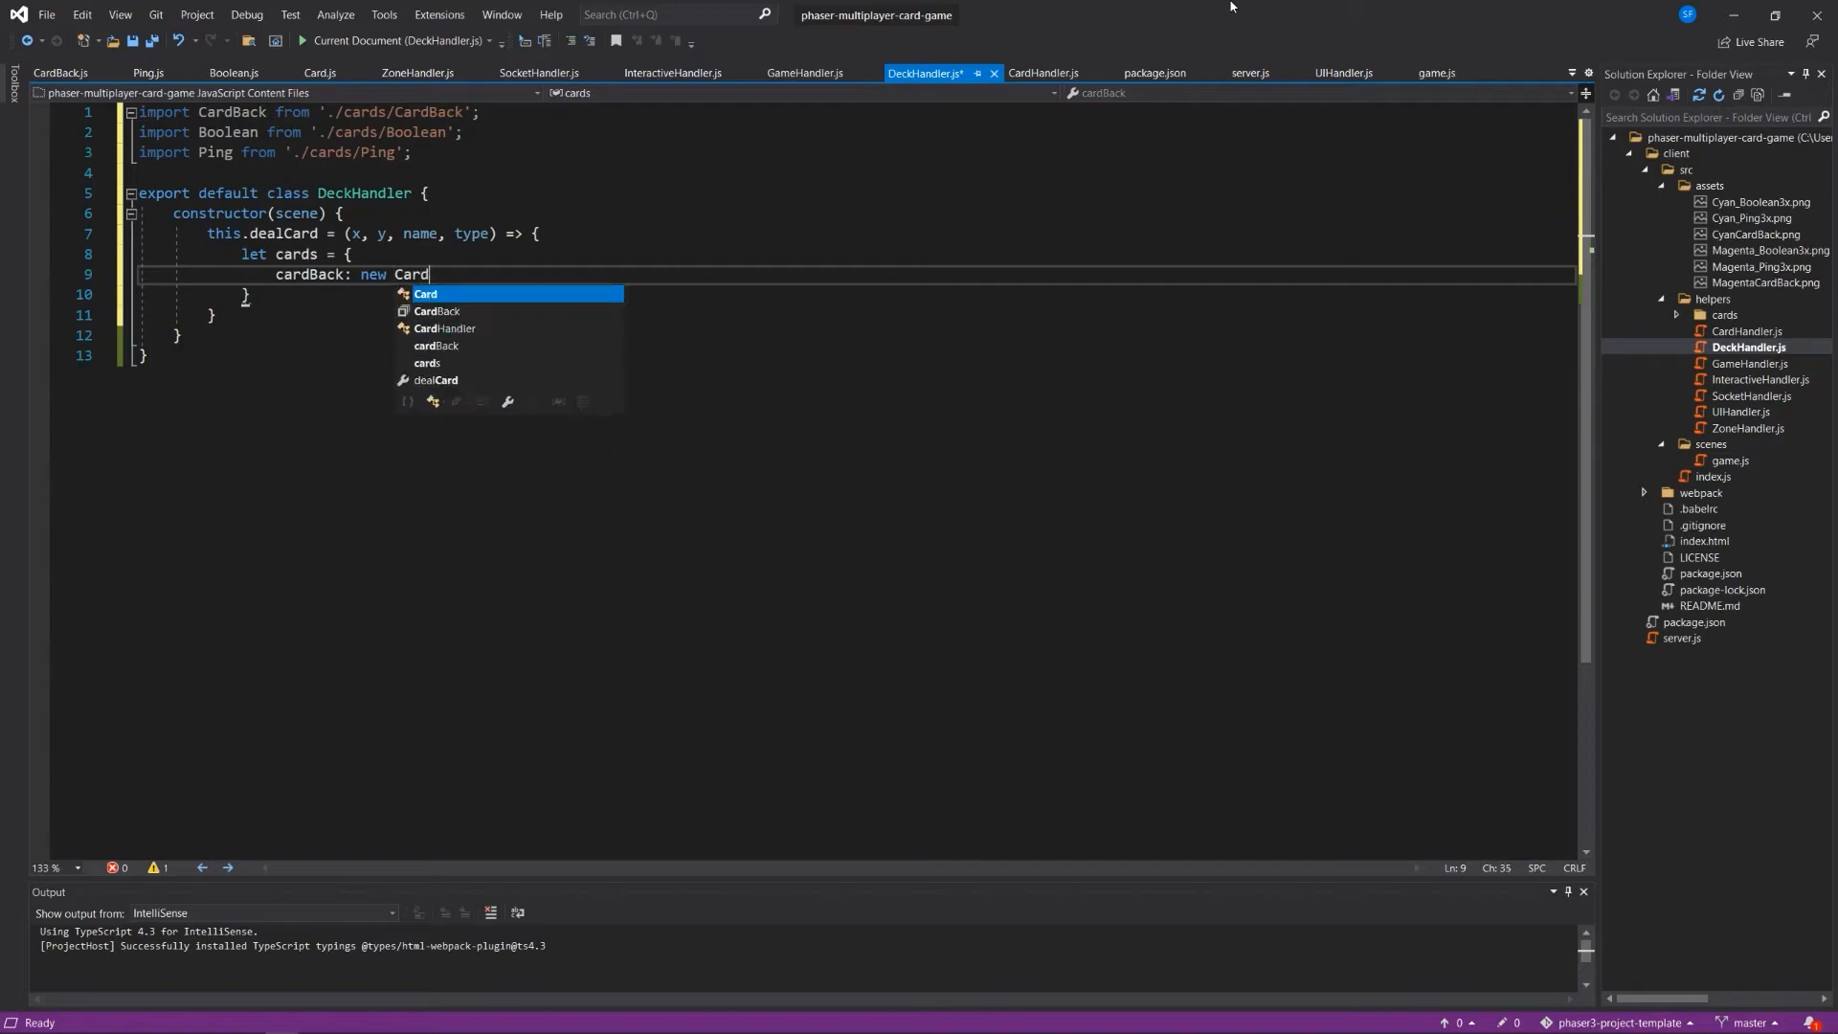
text(Back(scene);)
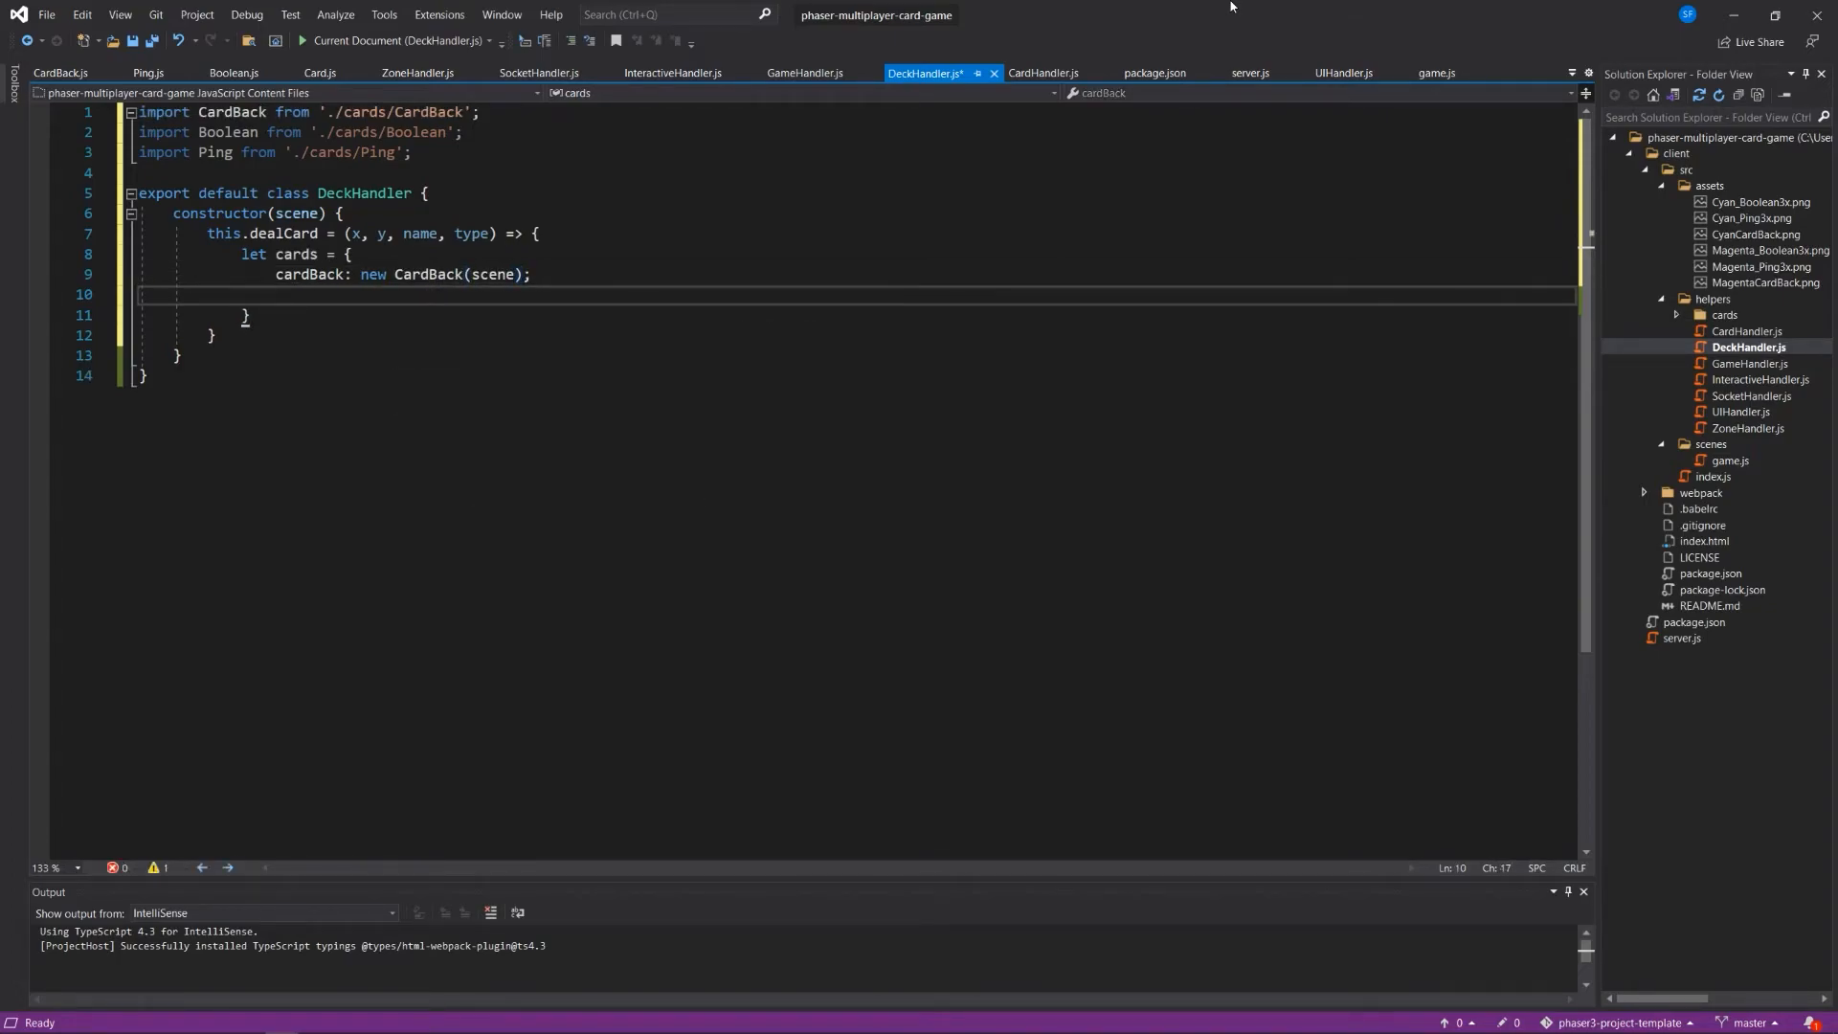
text(boolean: new Boolean(scene);)
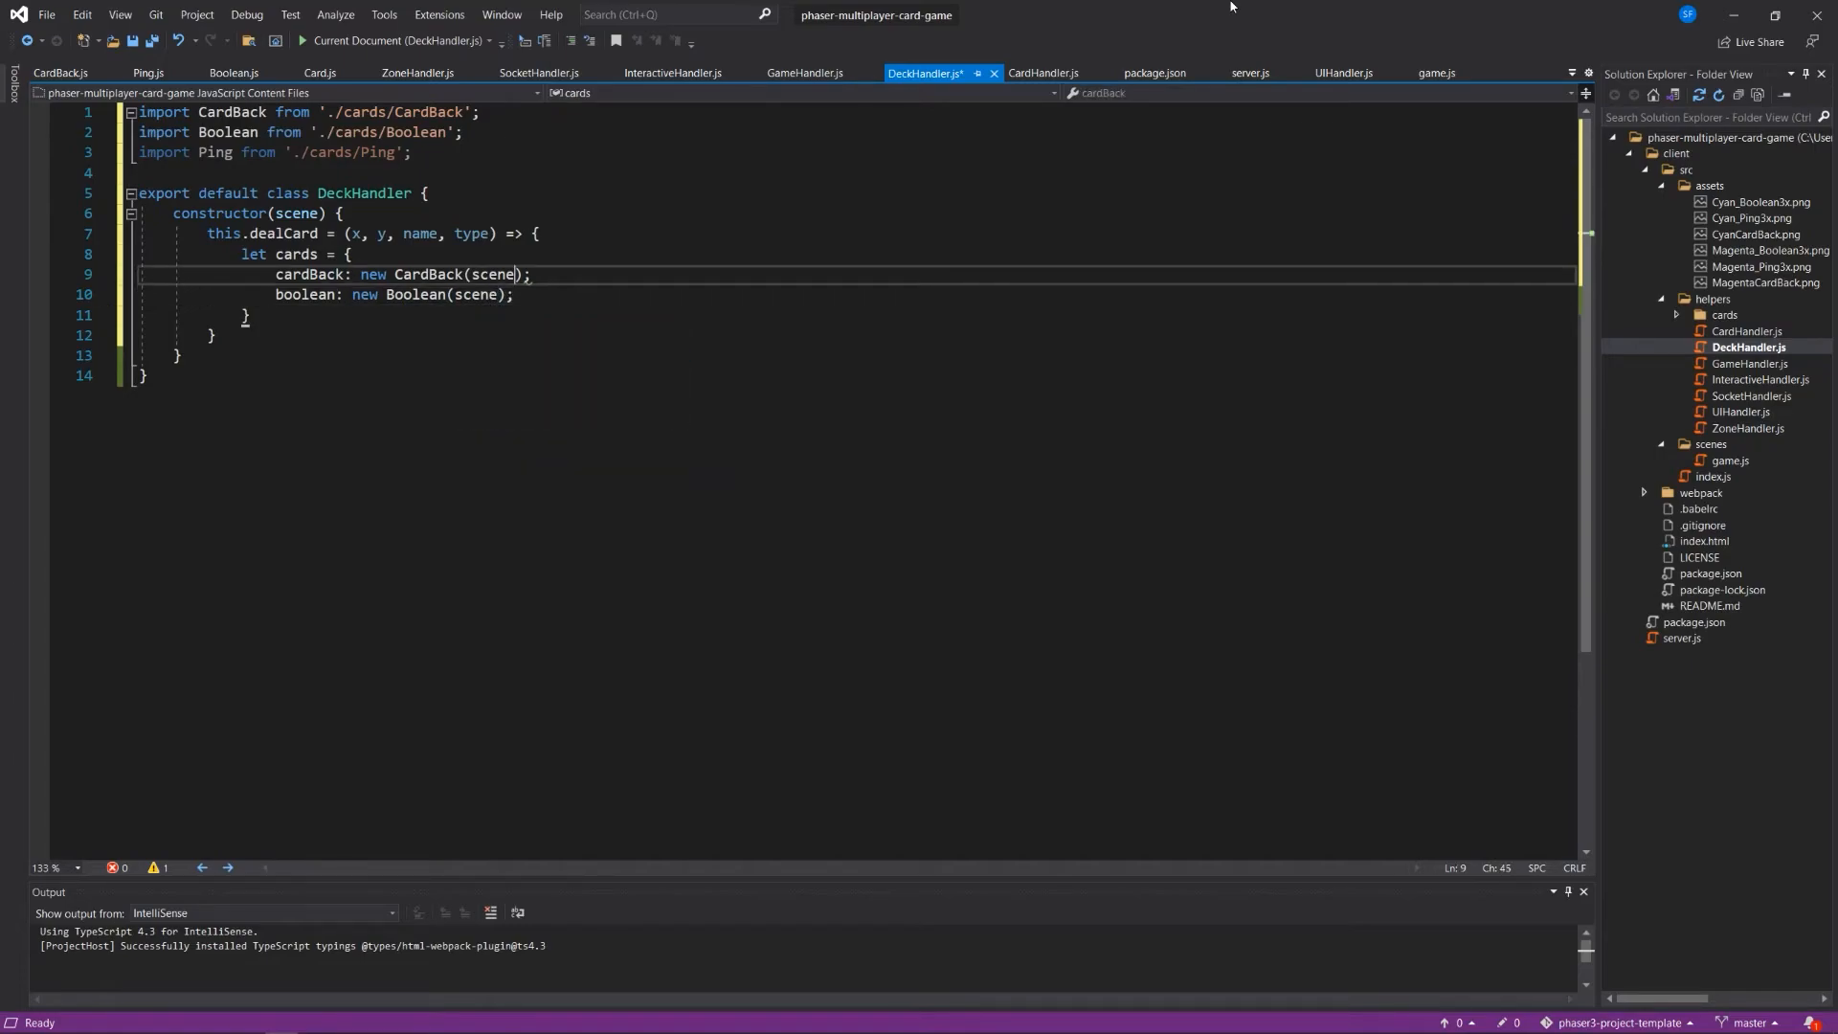
text(.)
click(856, 293)
text(,)
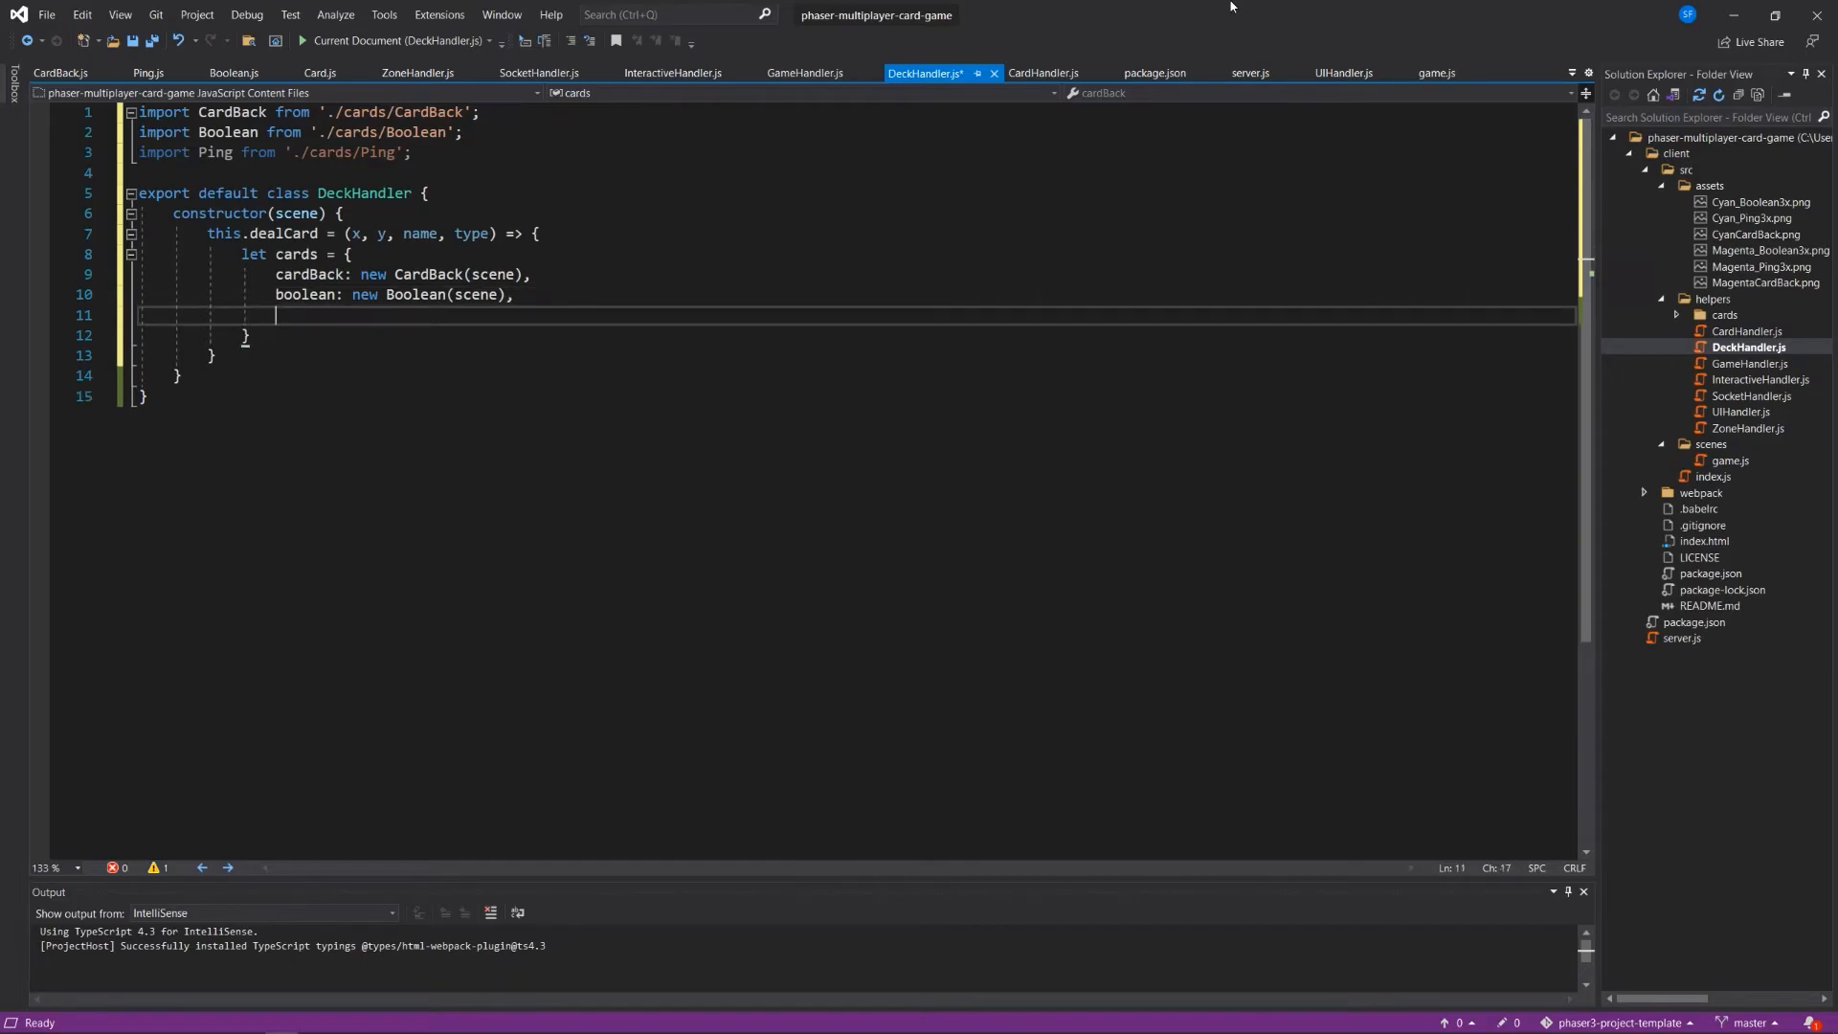
text(ping: new Ping(scene)
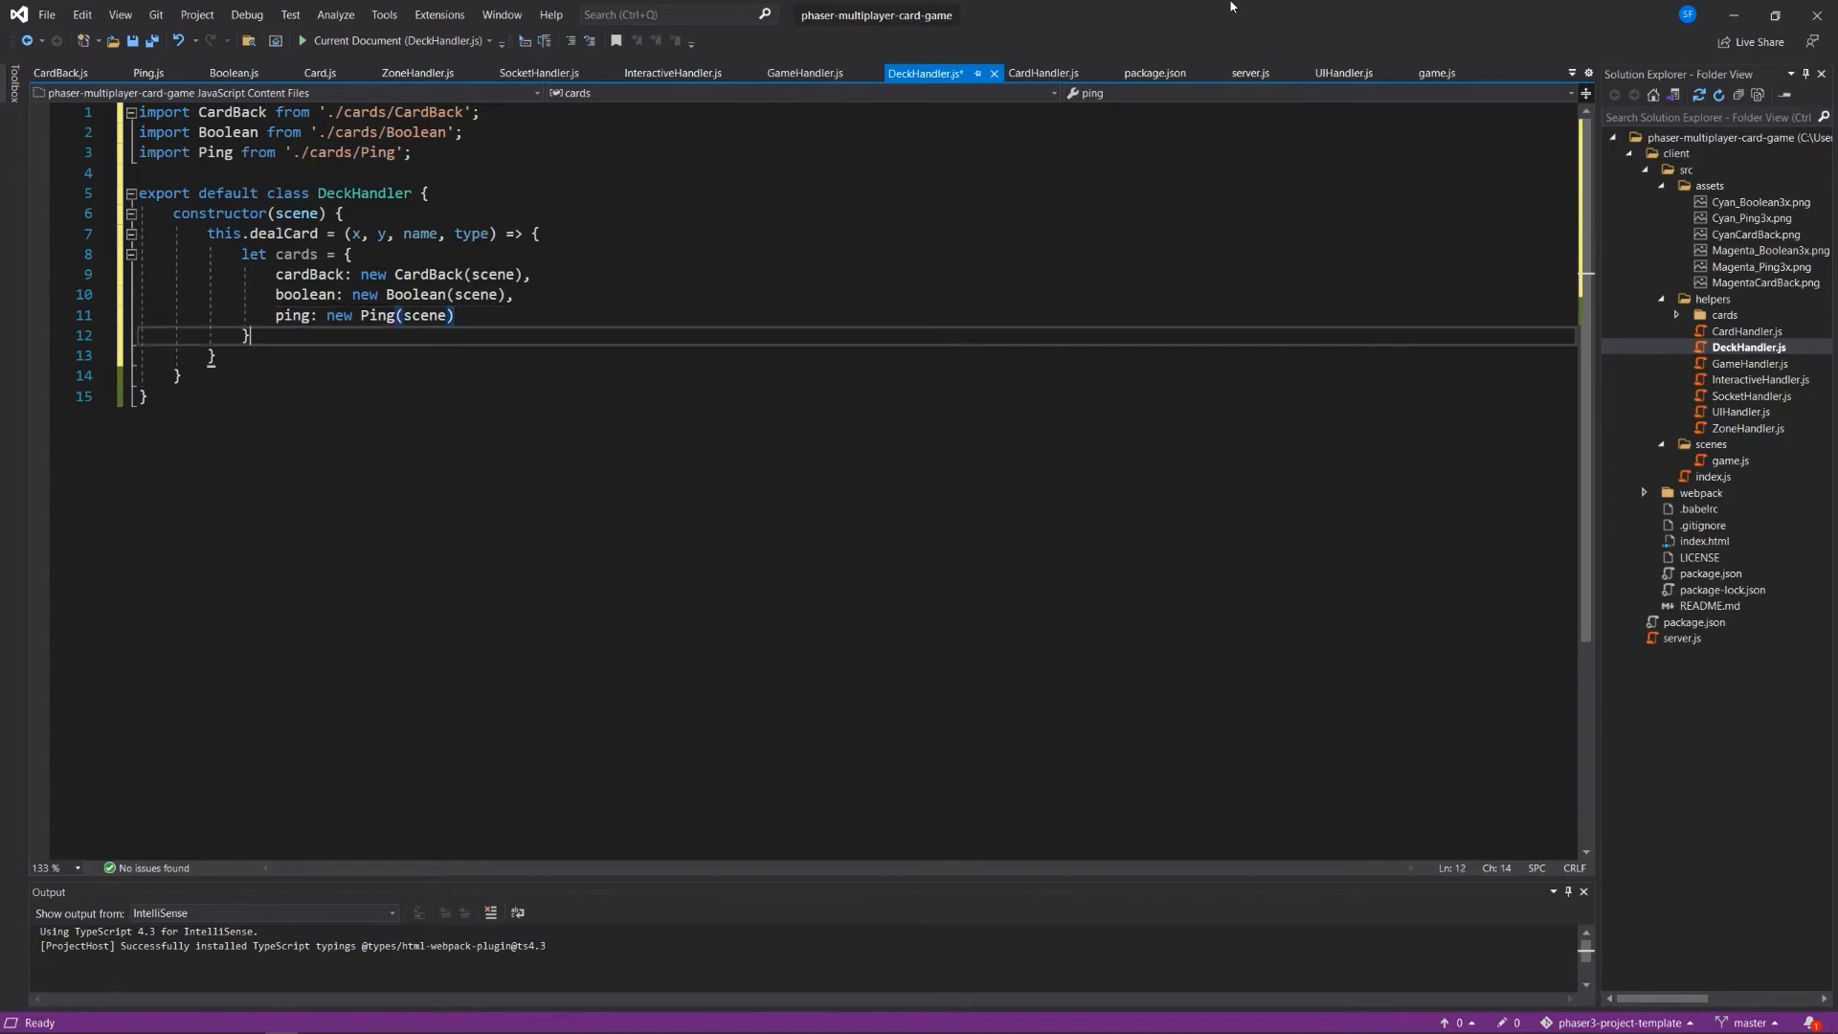
Add let newCard = cards[name]; and return (newCard.render(x, y, type)); then save.
text(let)
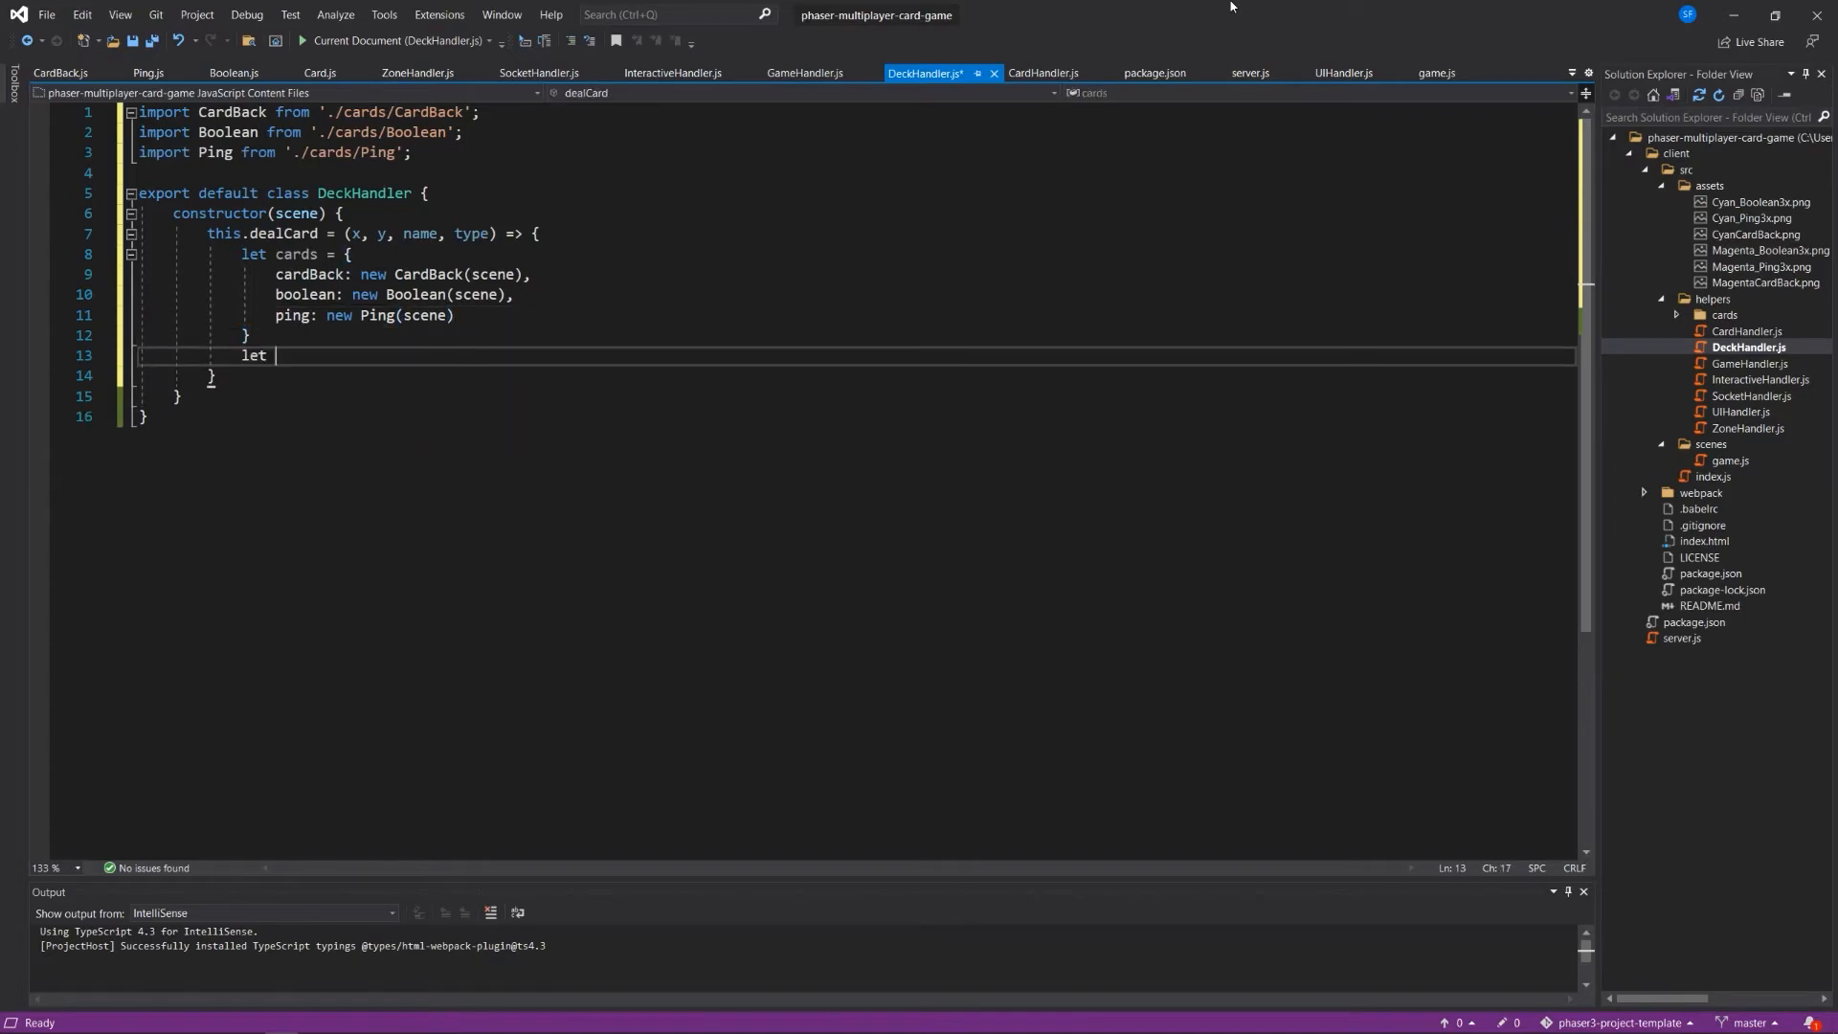
text(newCard = cards[name)
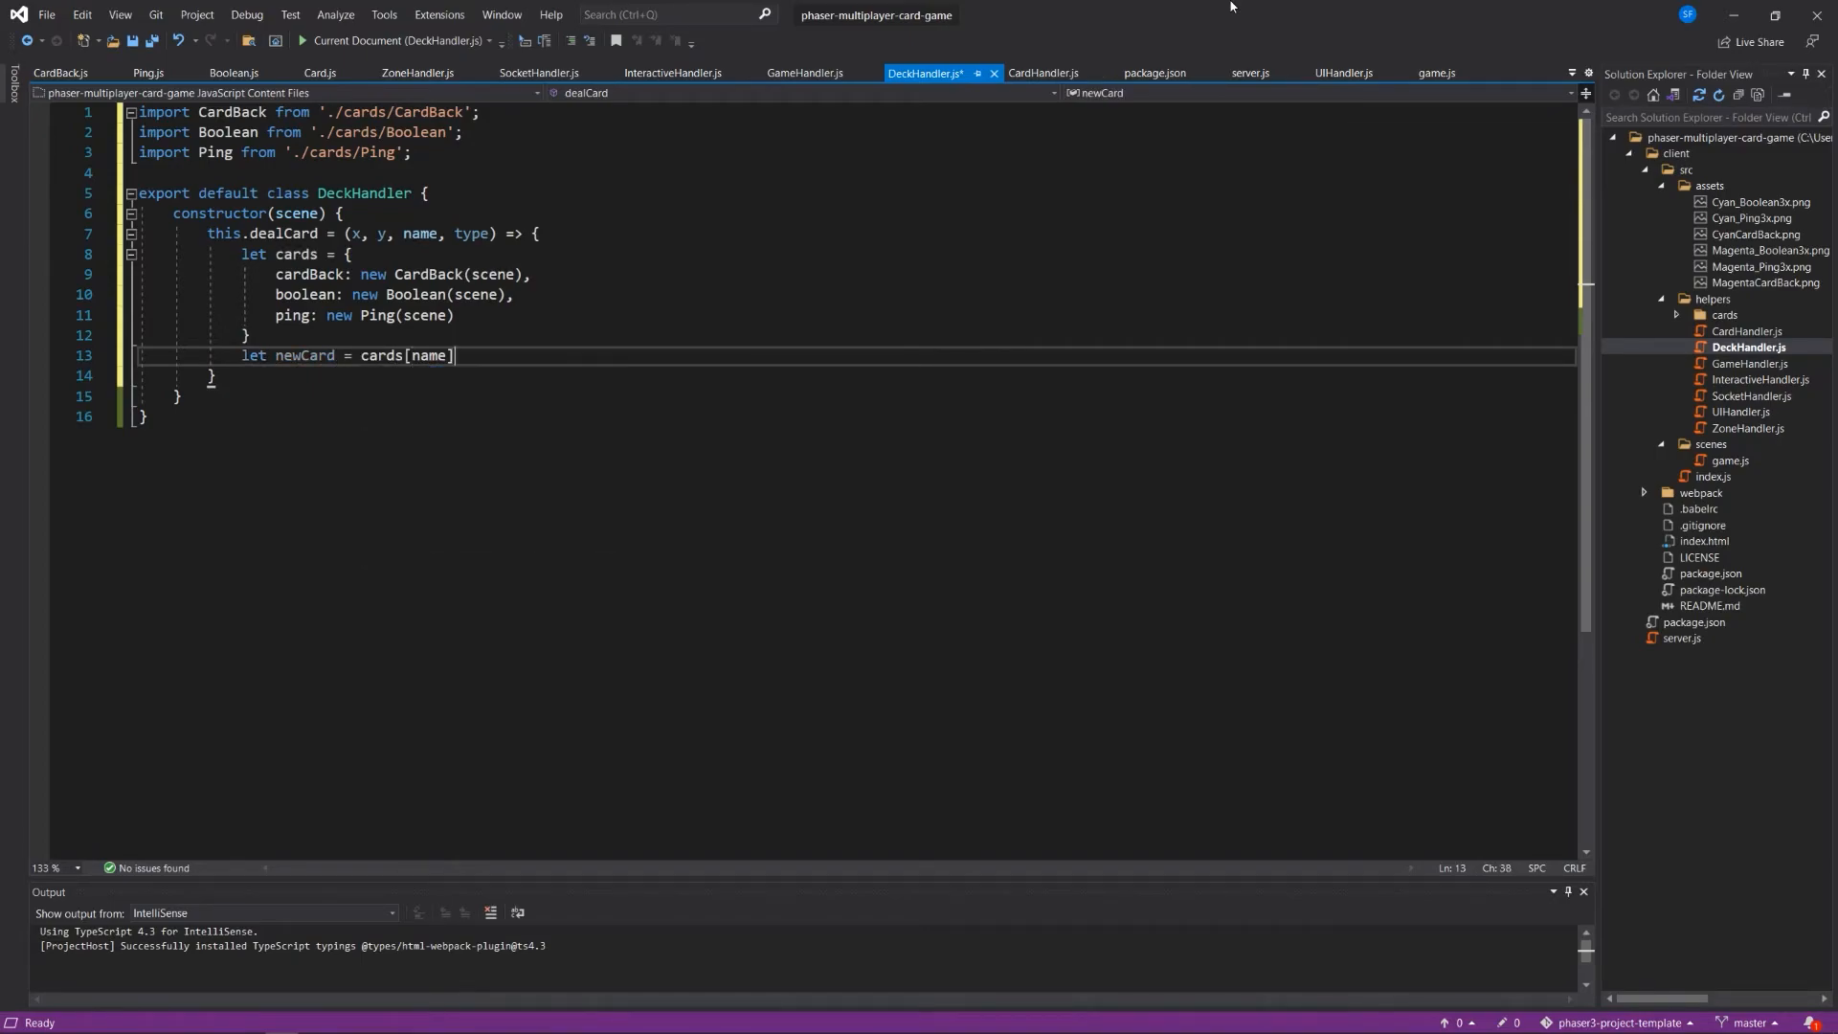
text(;)
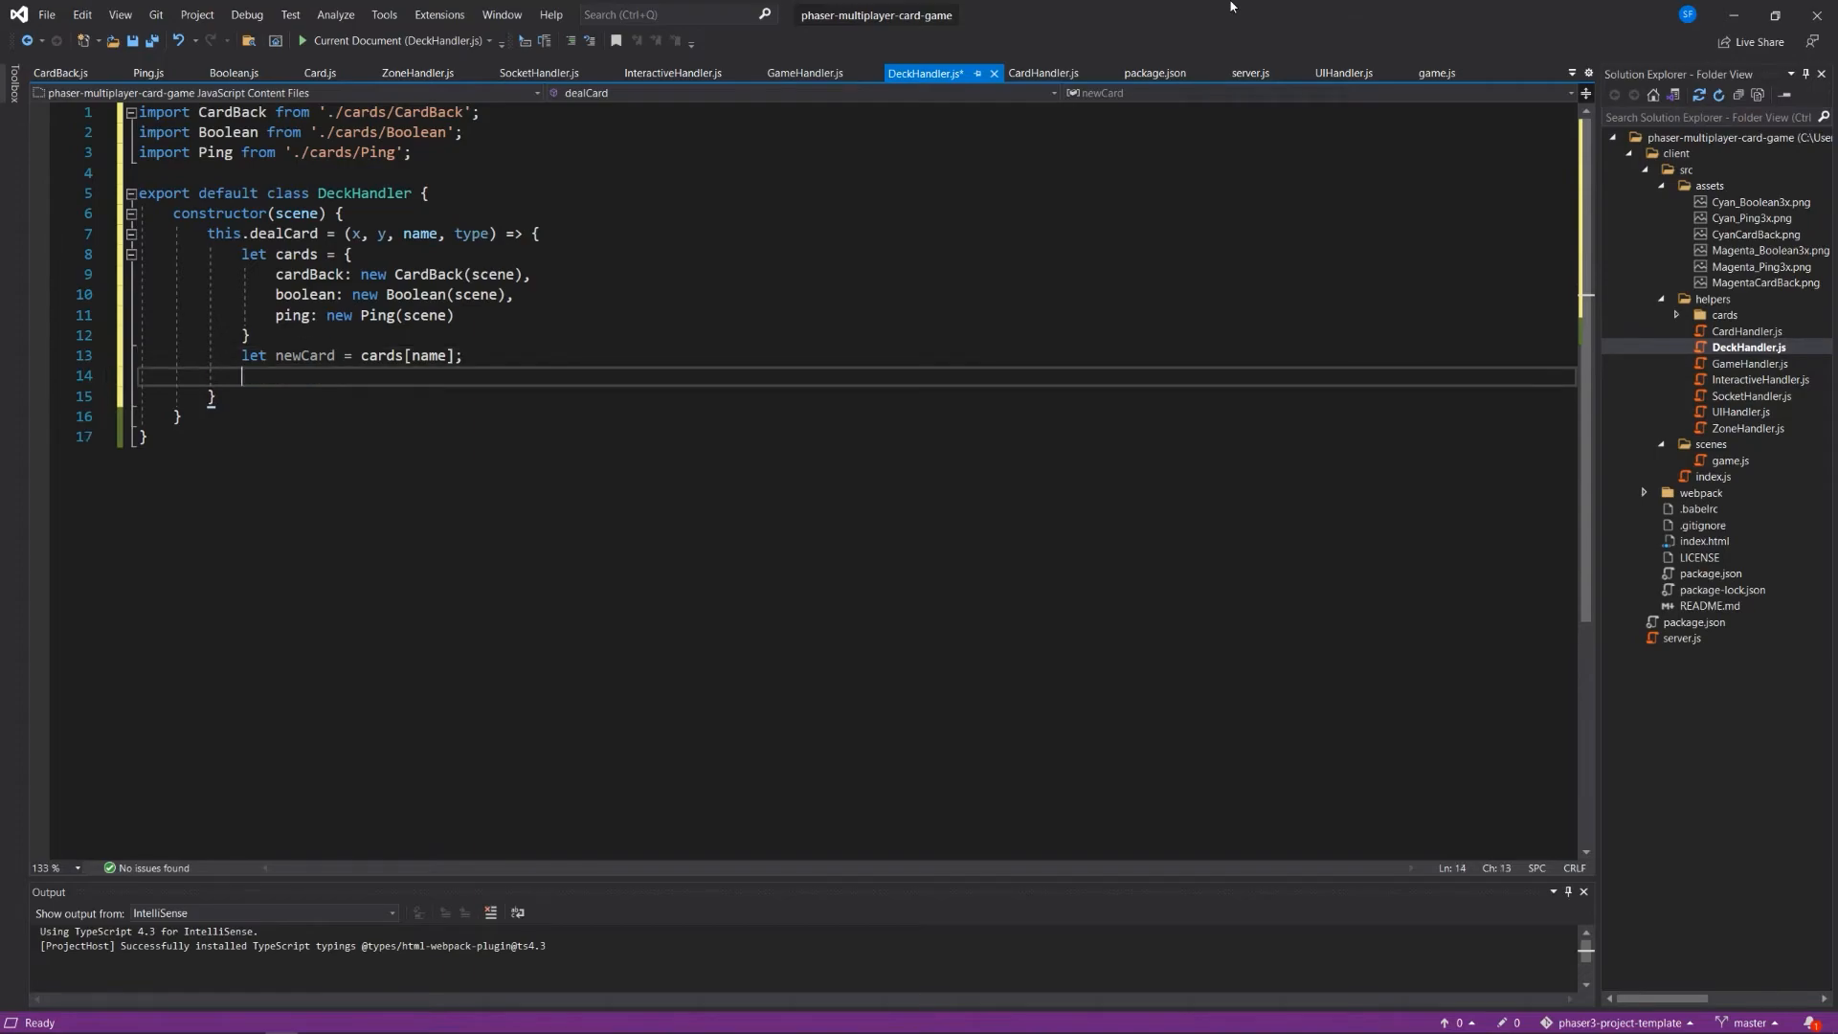
text(return)
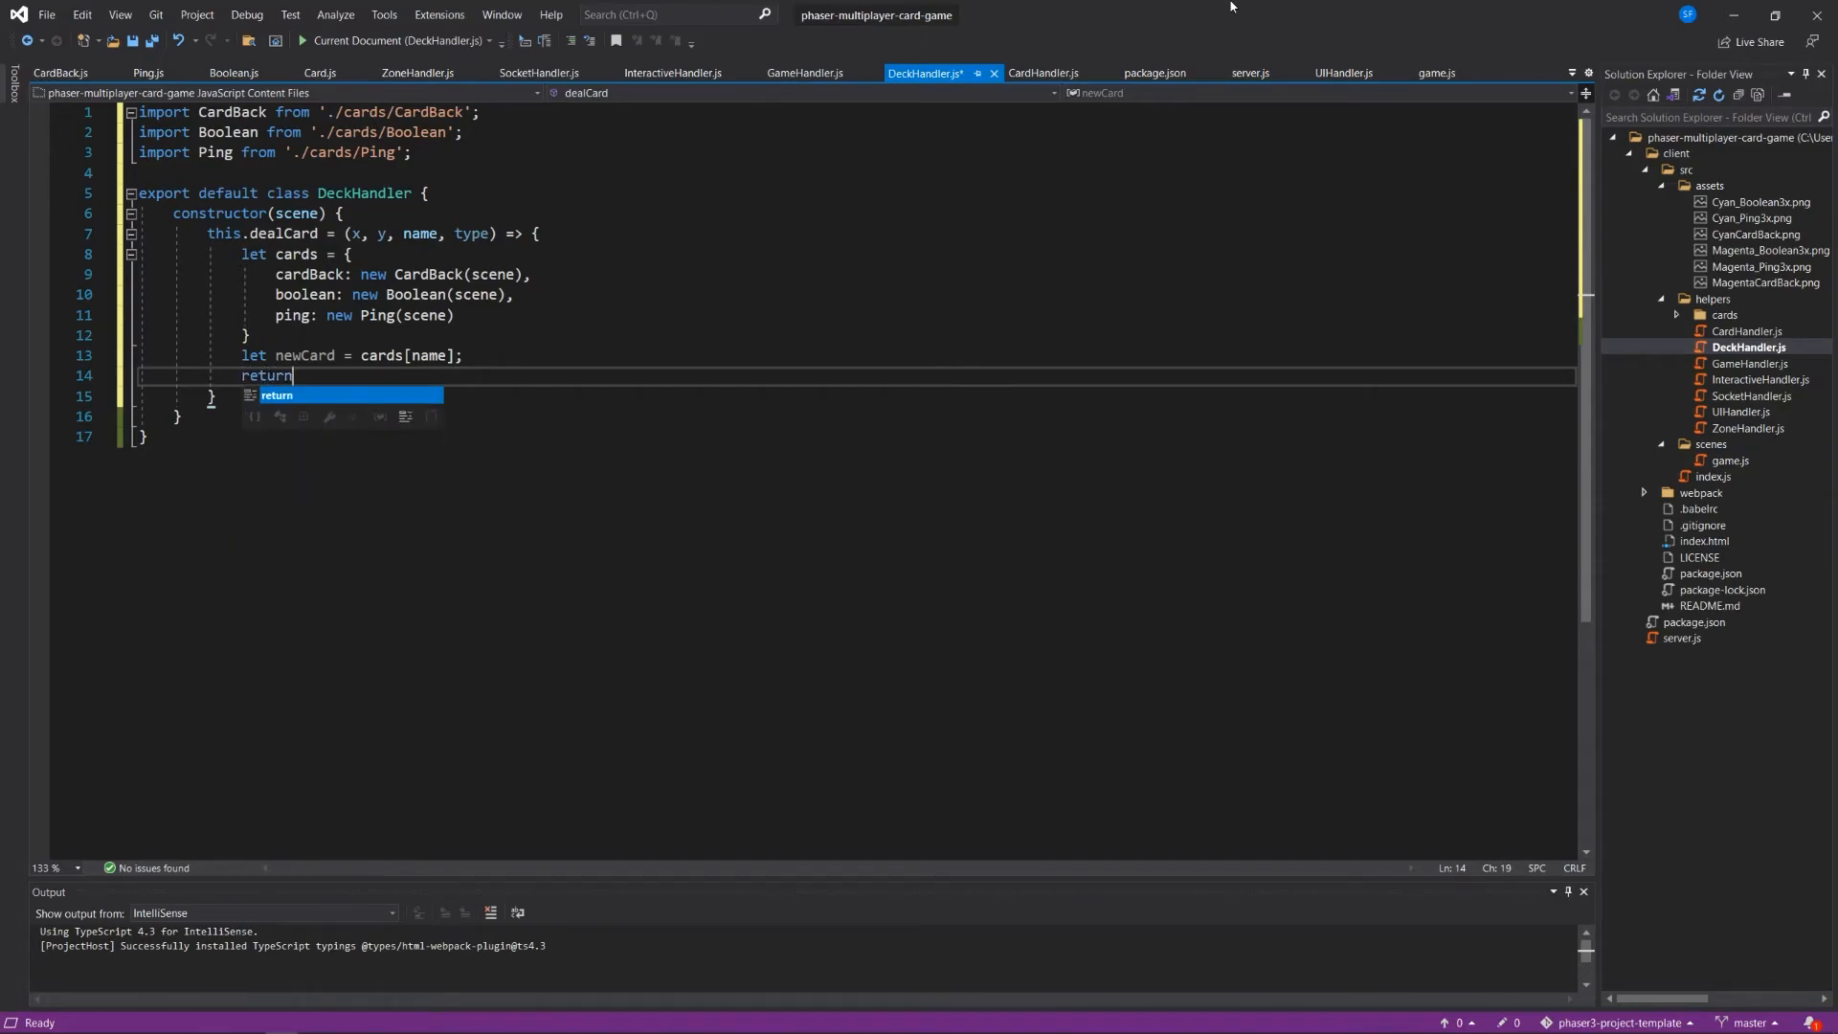
text((newCard.render(x, y, type));)
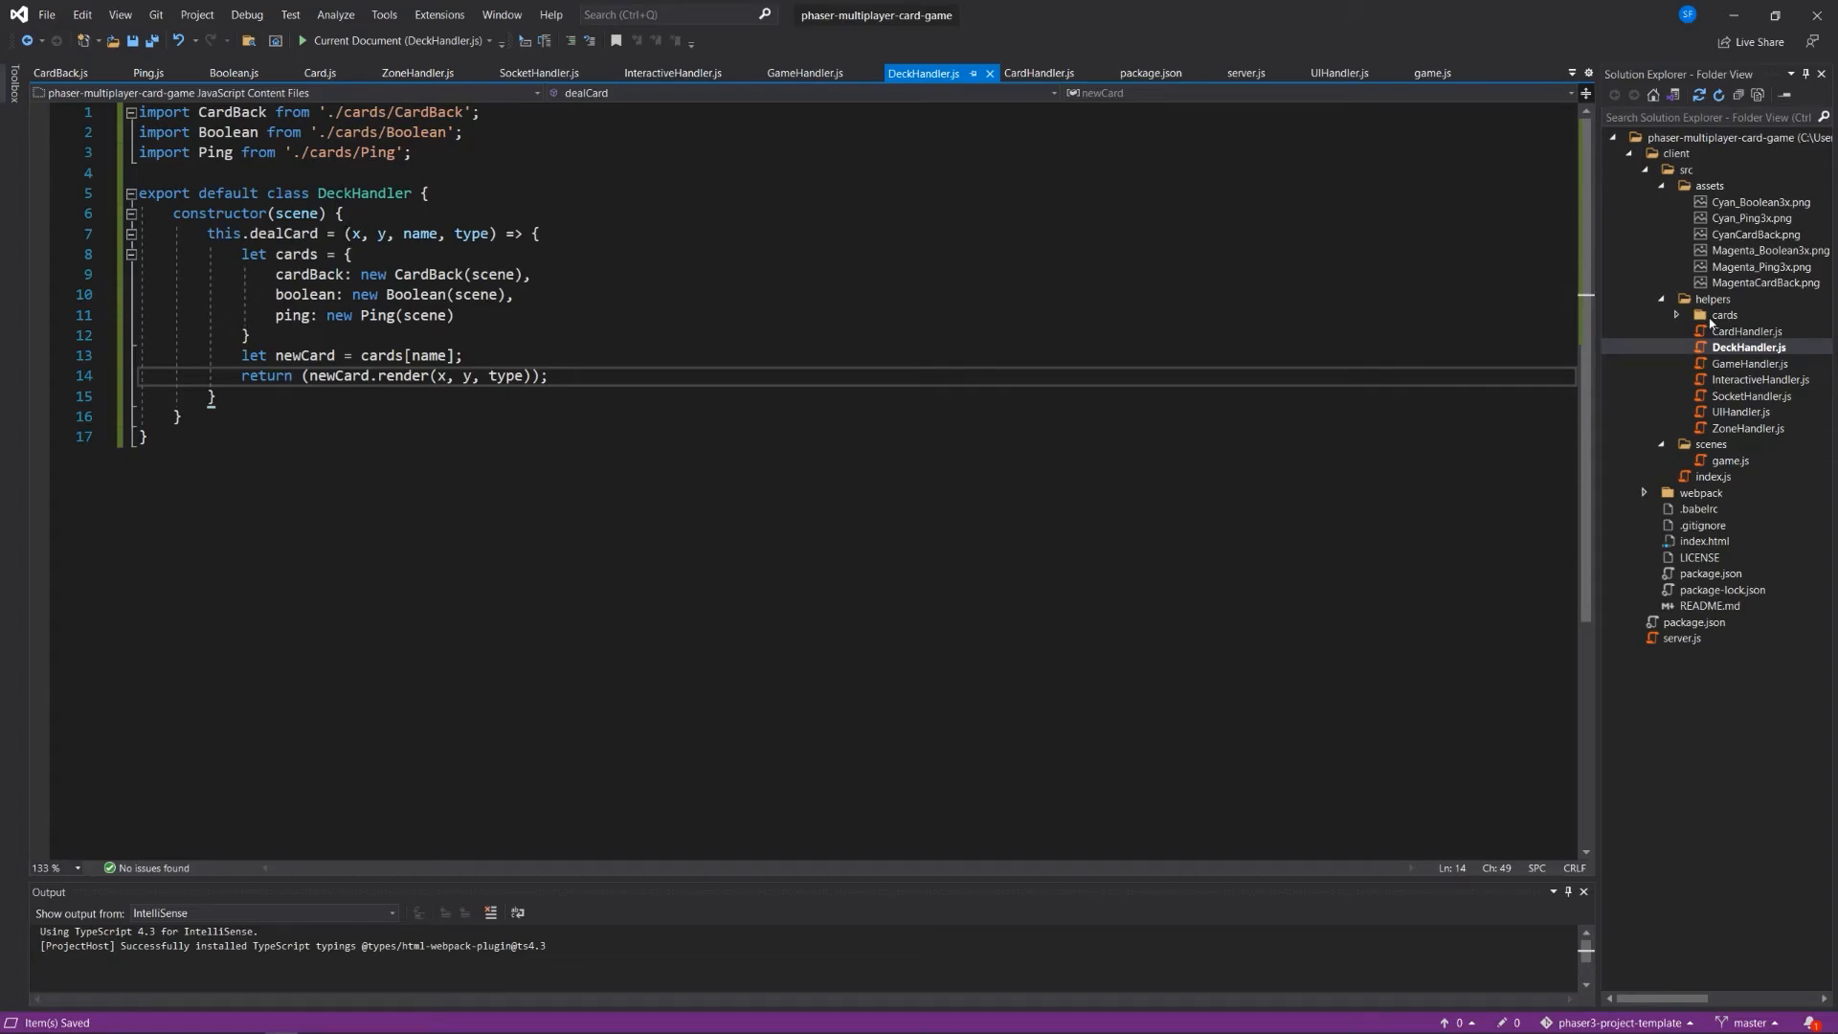
click(1725, 314)
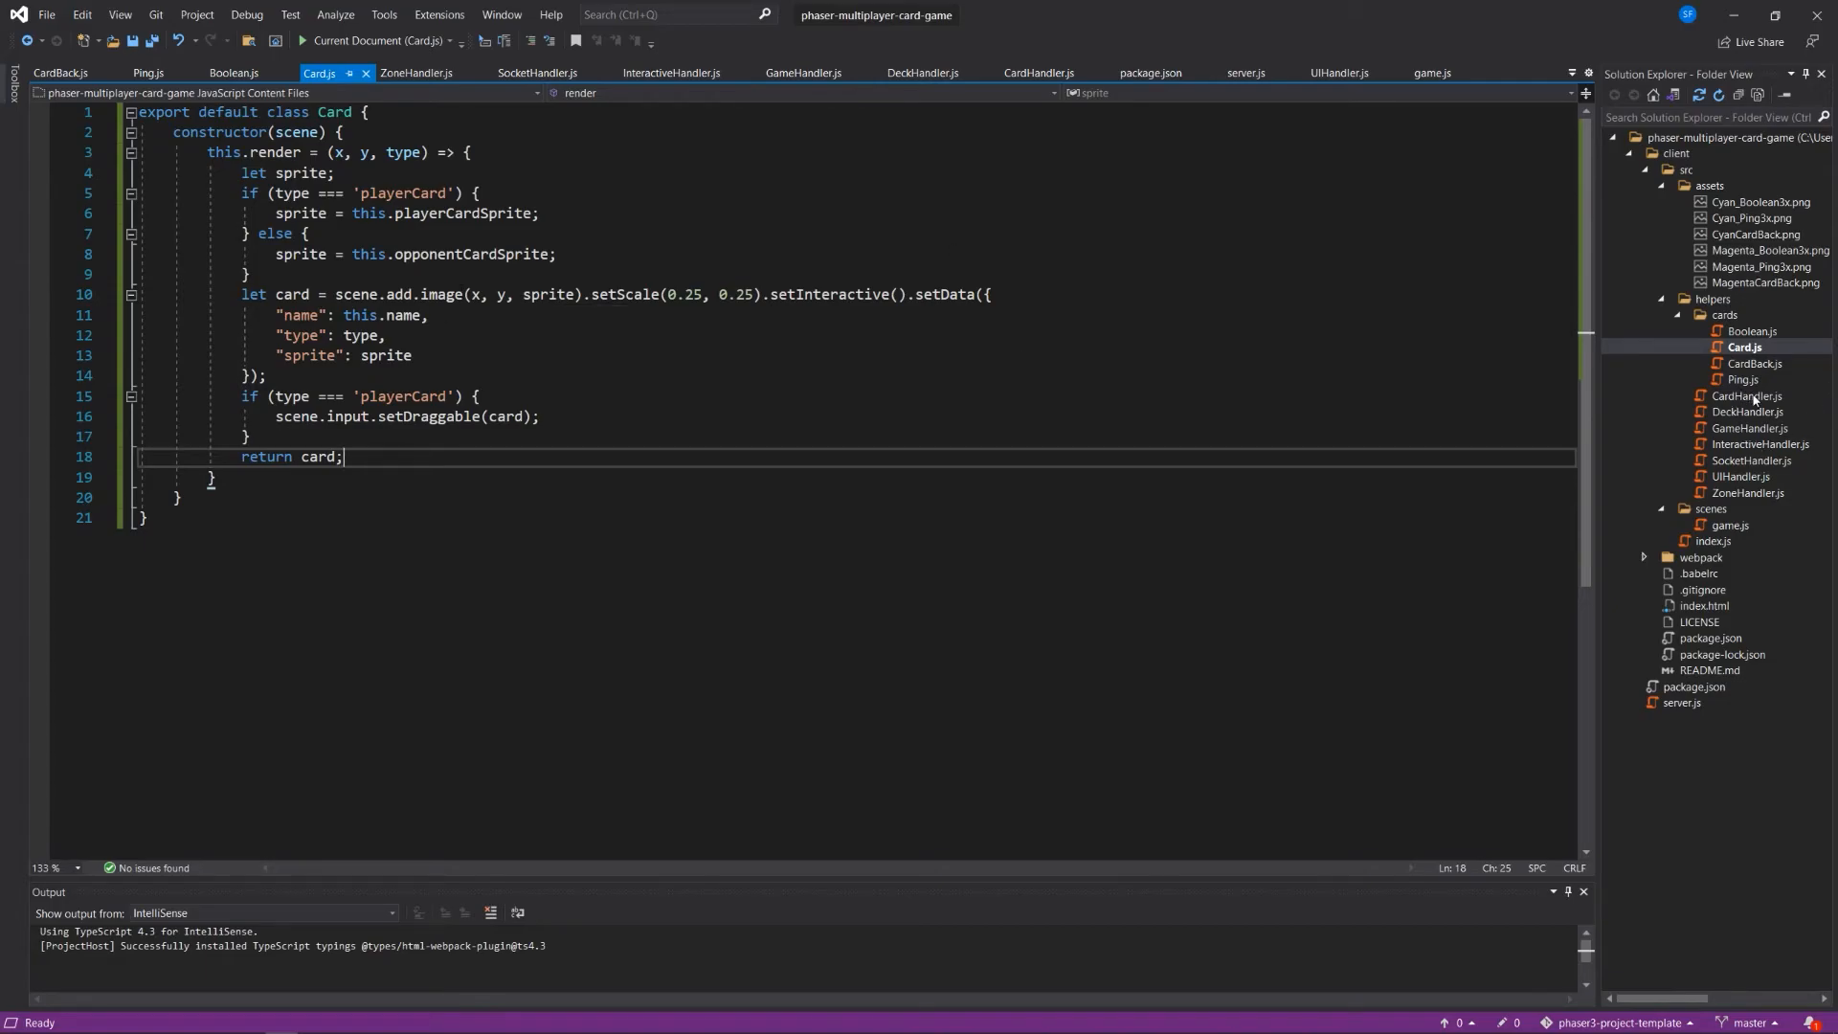
click(923, 73)
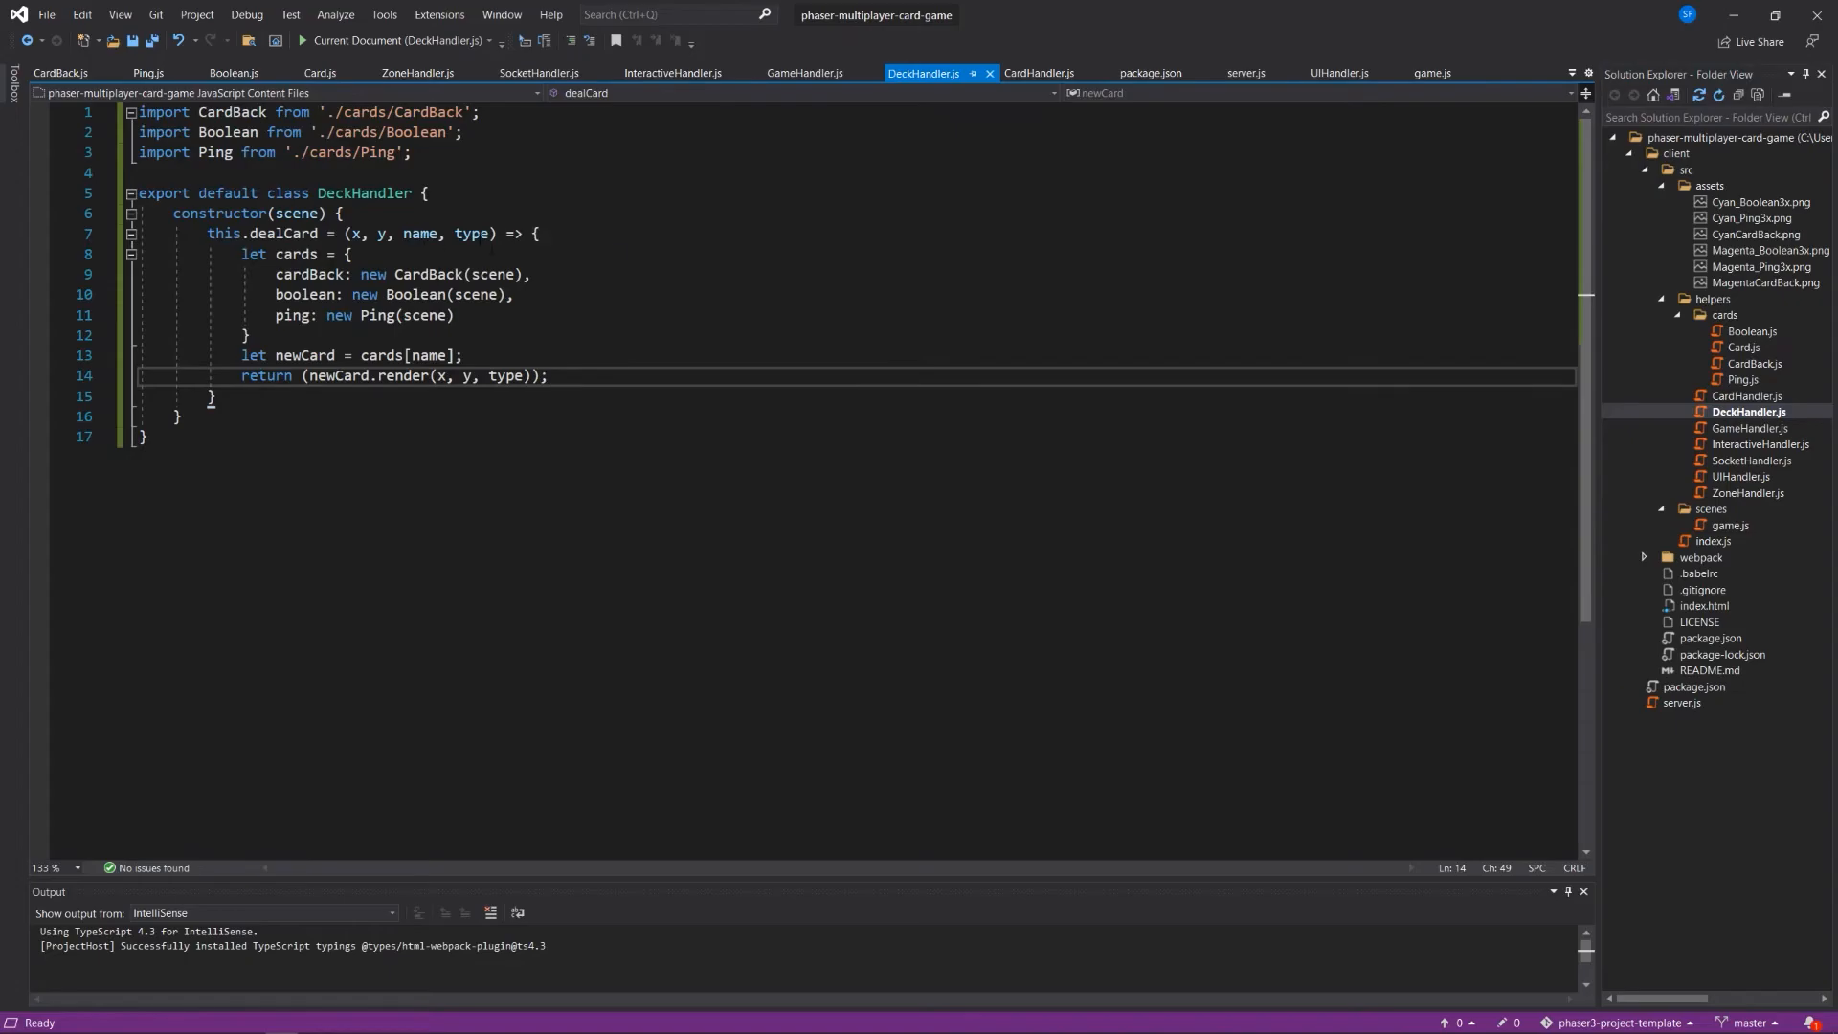
click(548, 375)
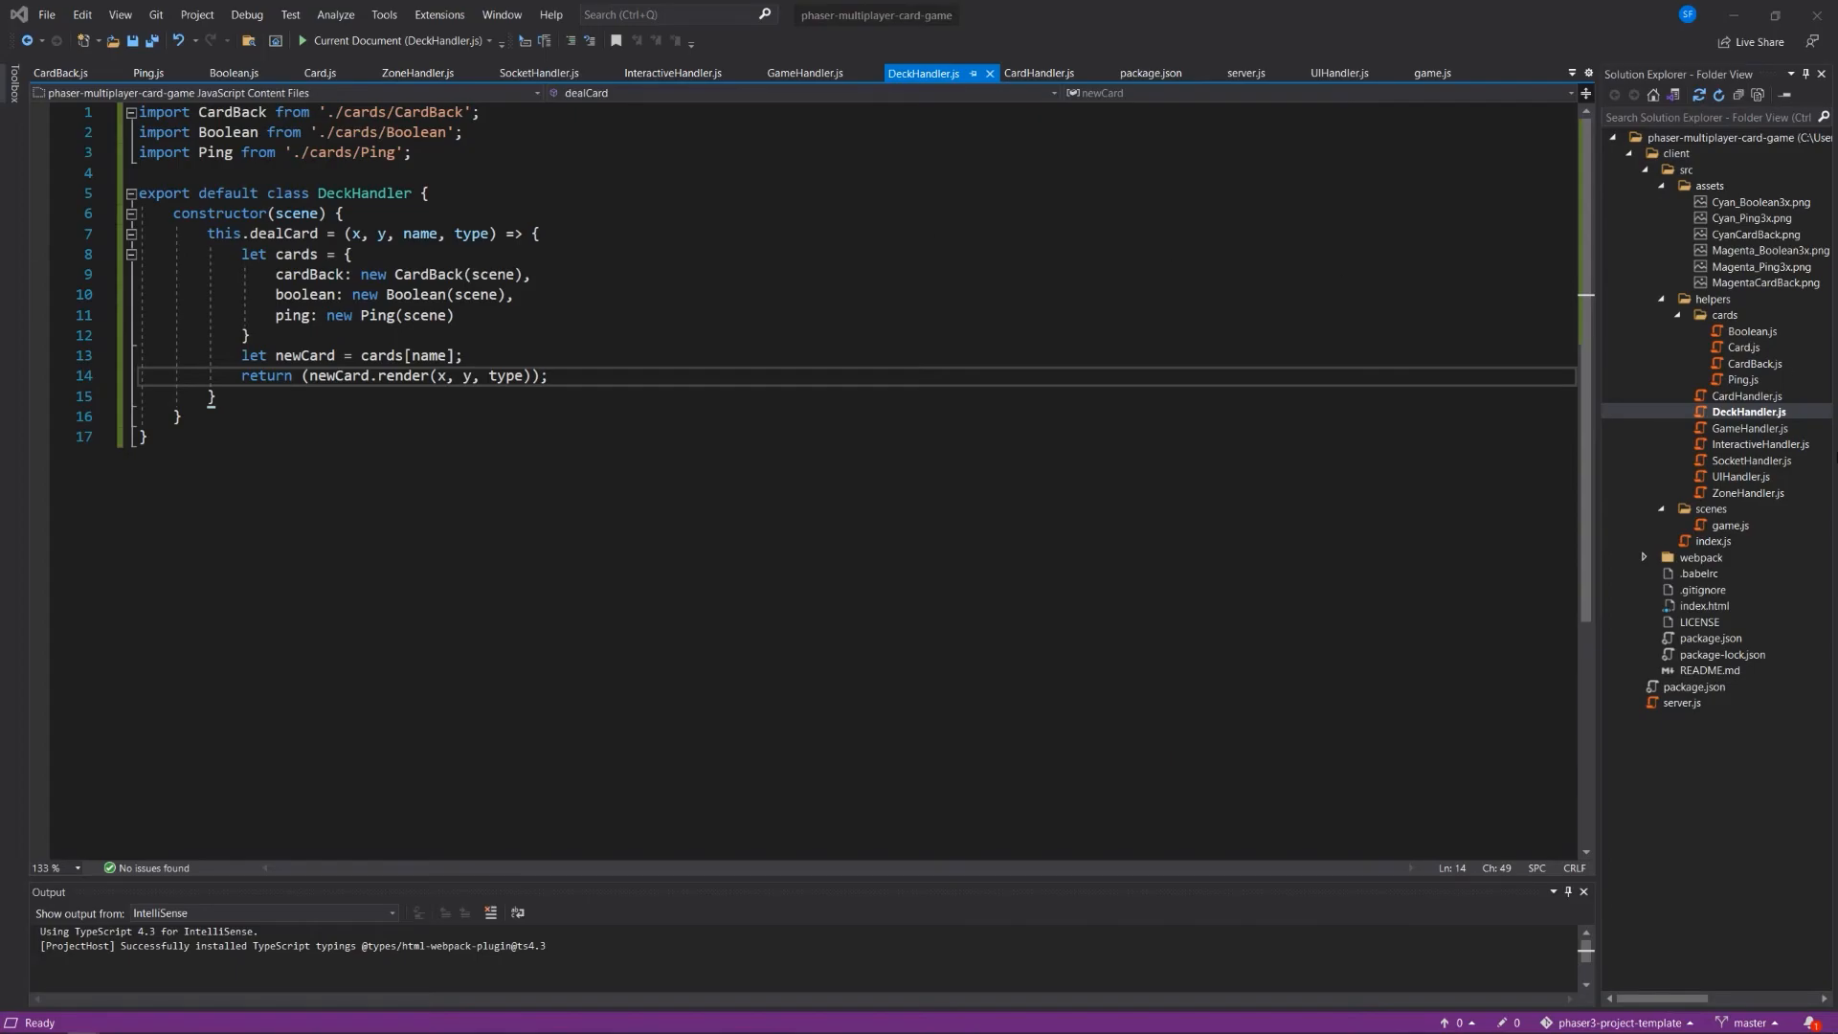
mouse_move(1756, 446)
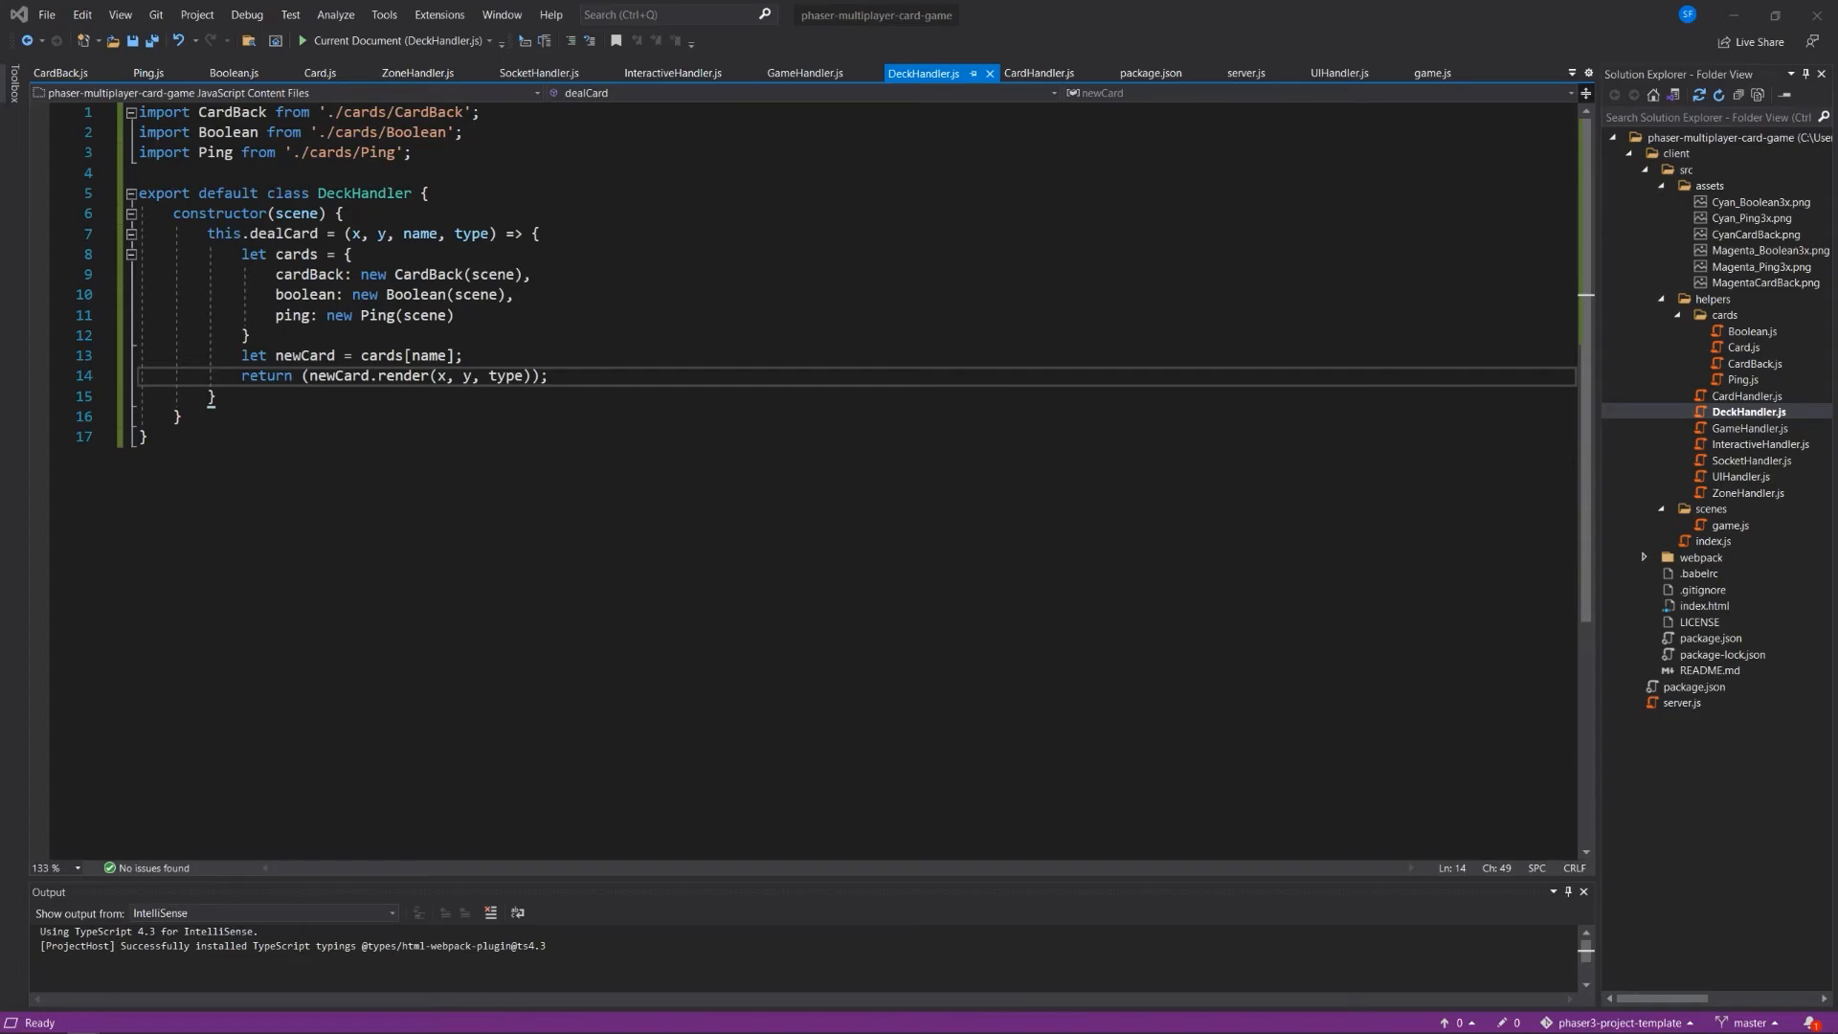
mouse_move(1800, 457)
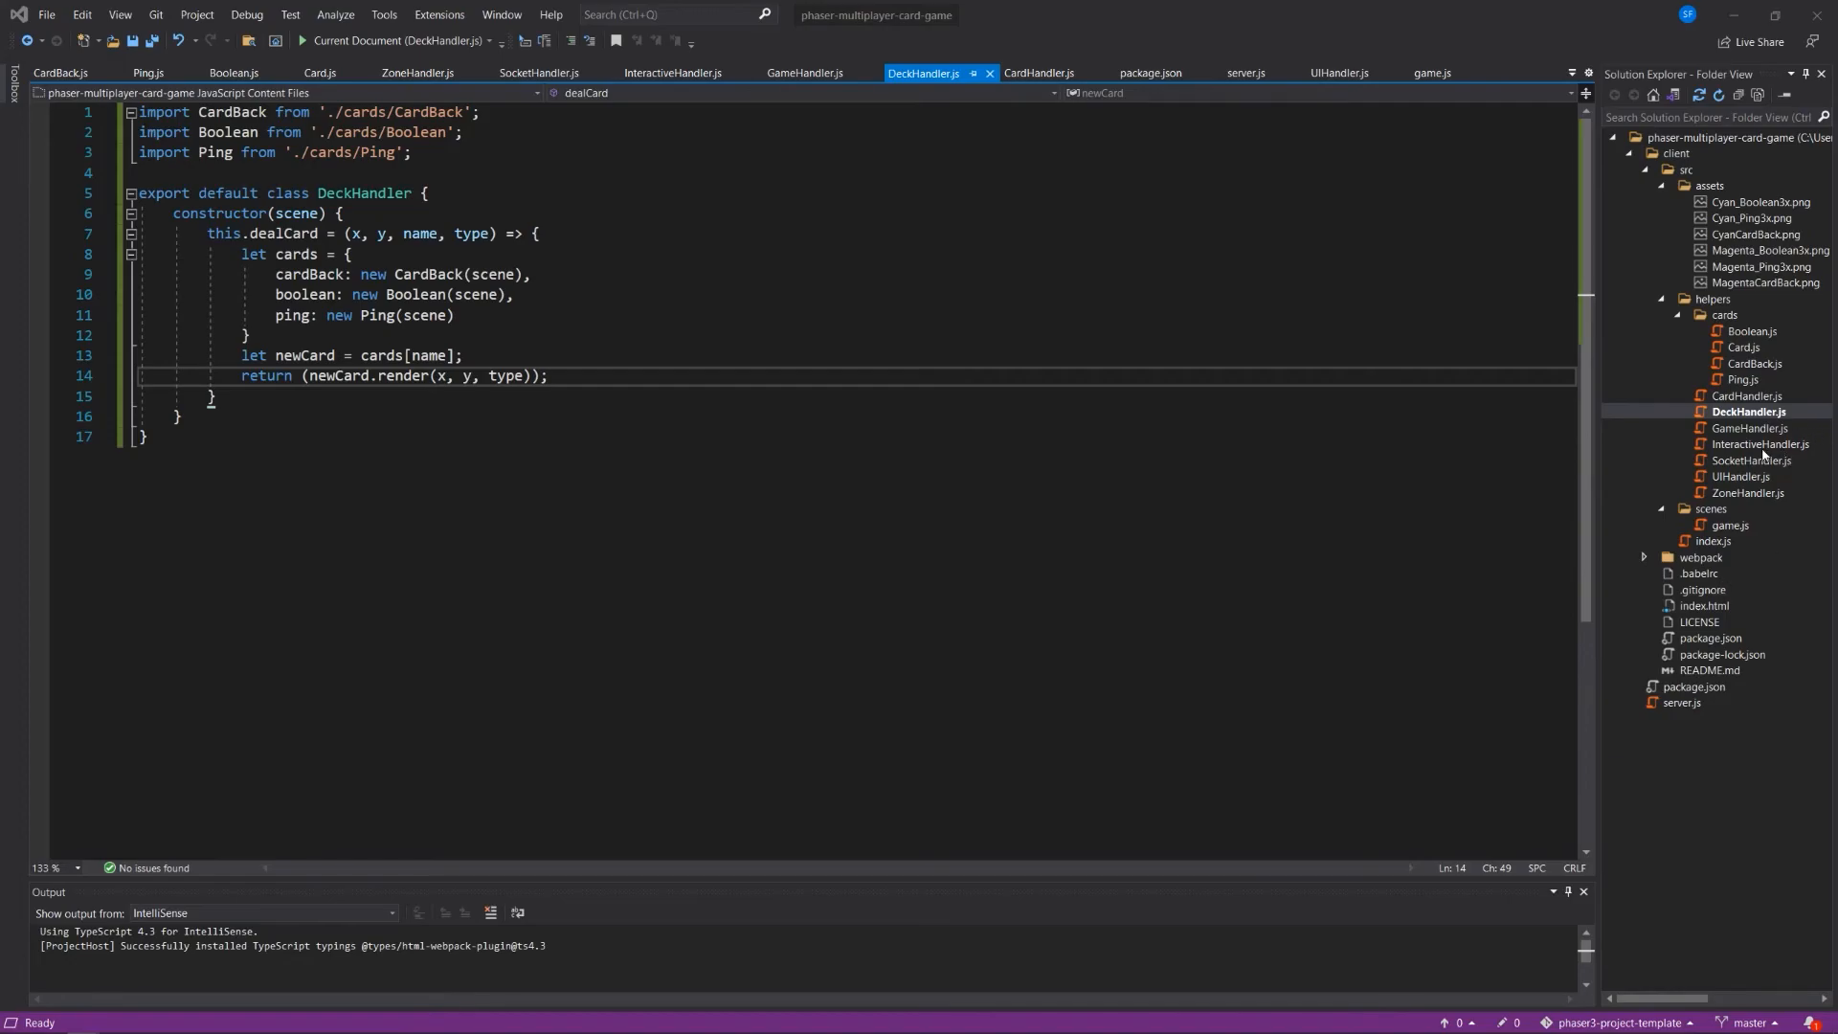
mouse_move(1792, 448)
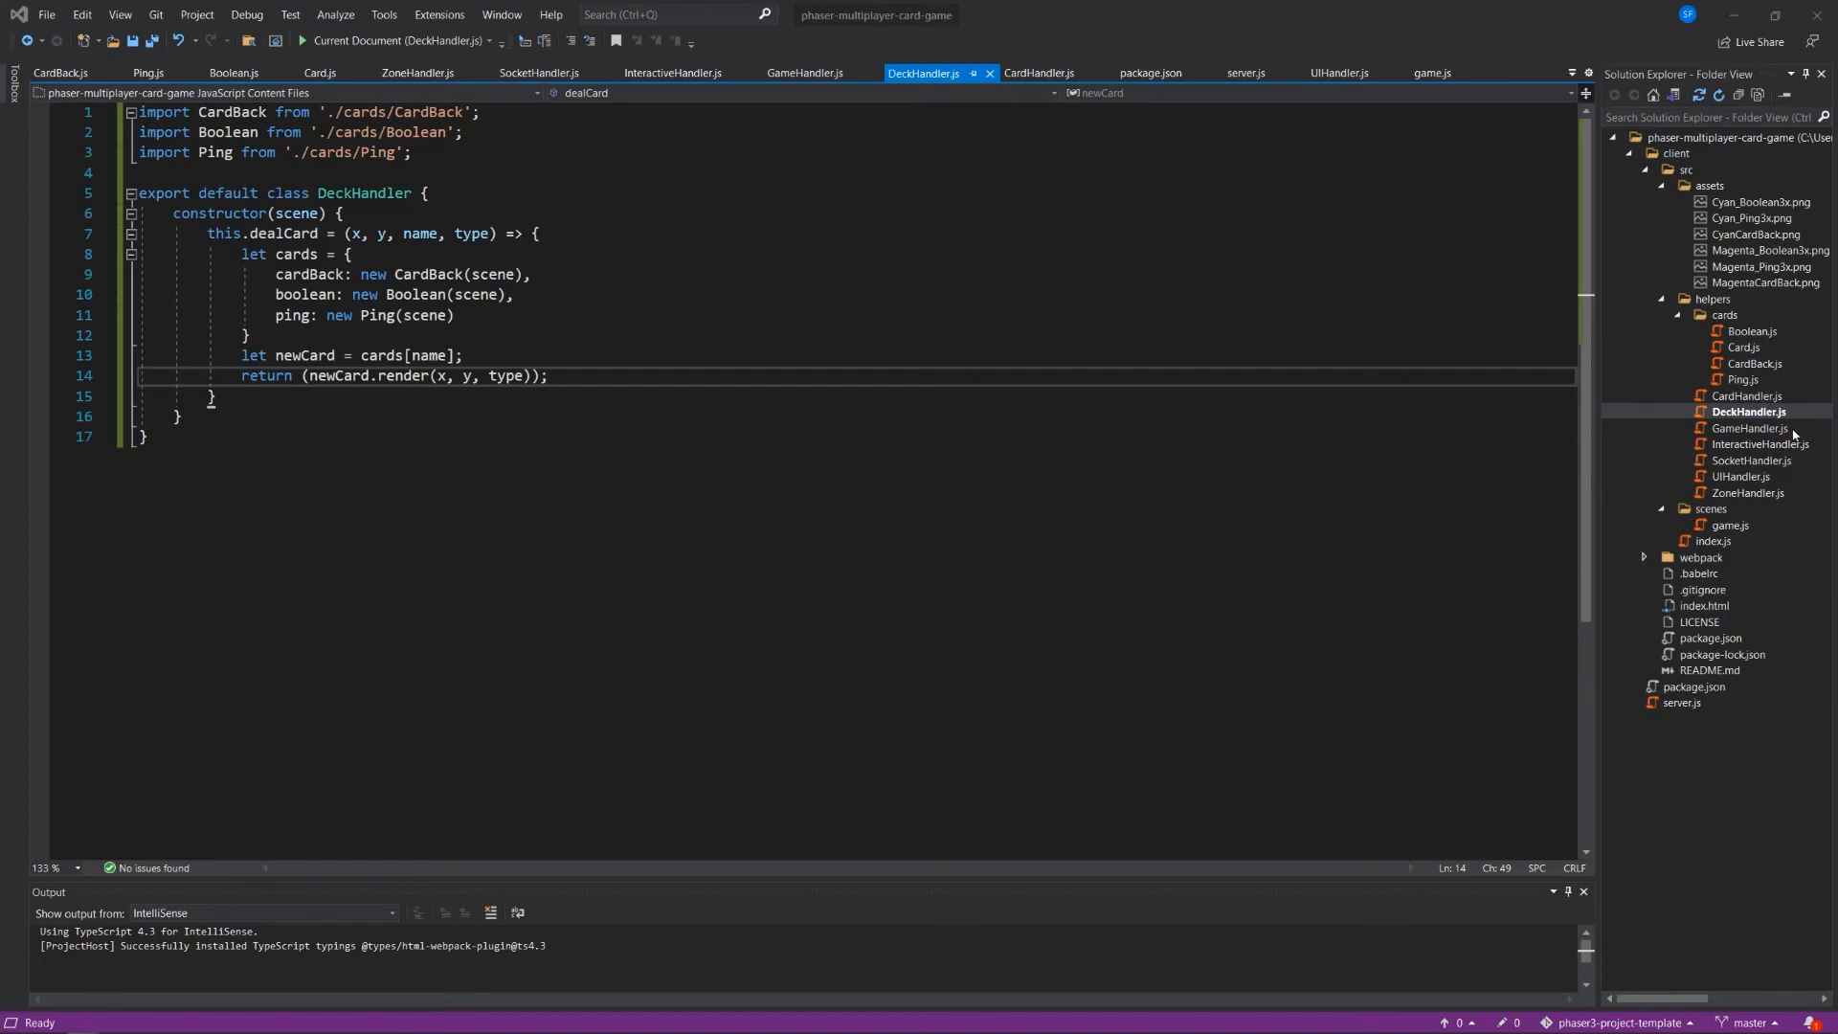
mouse_move(1787, 471)
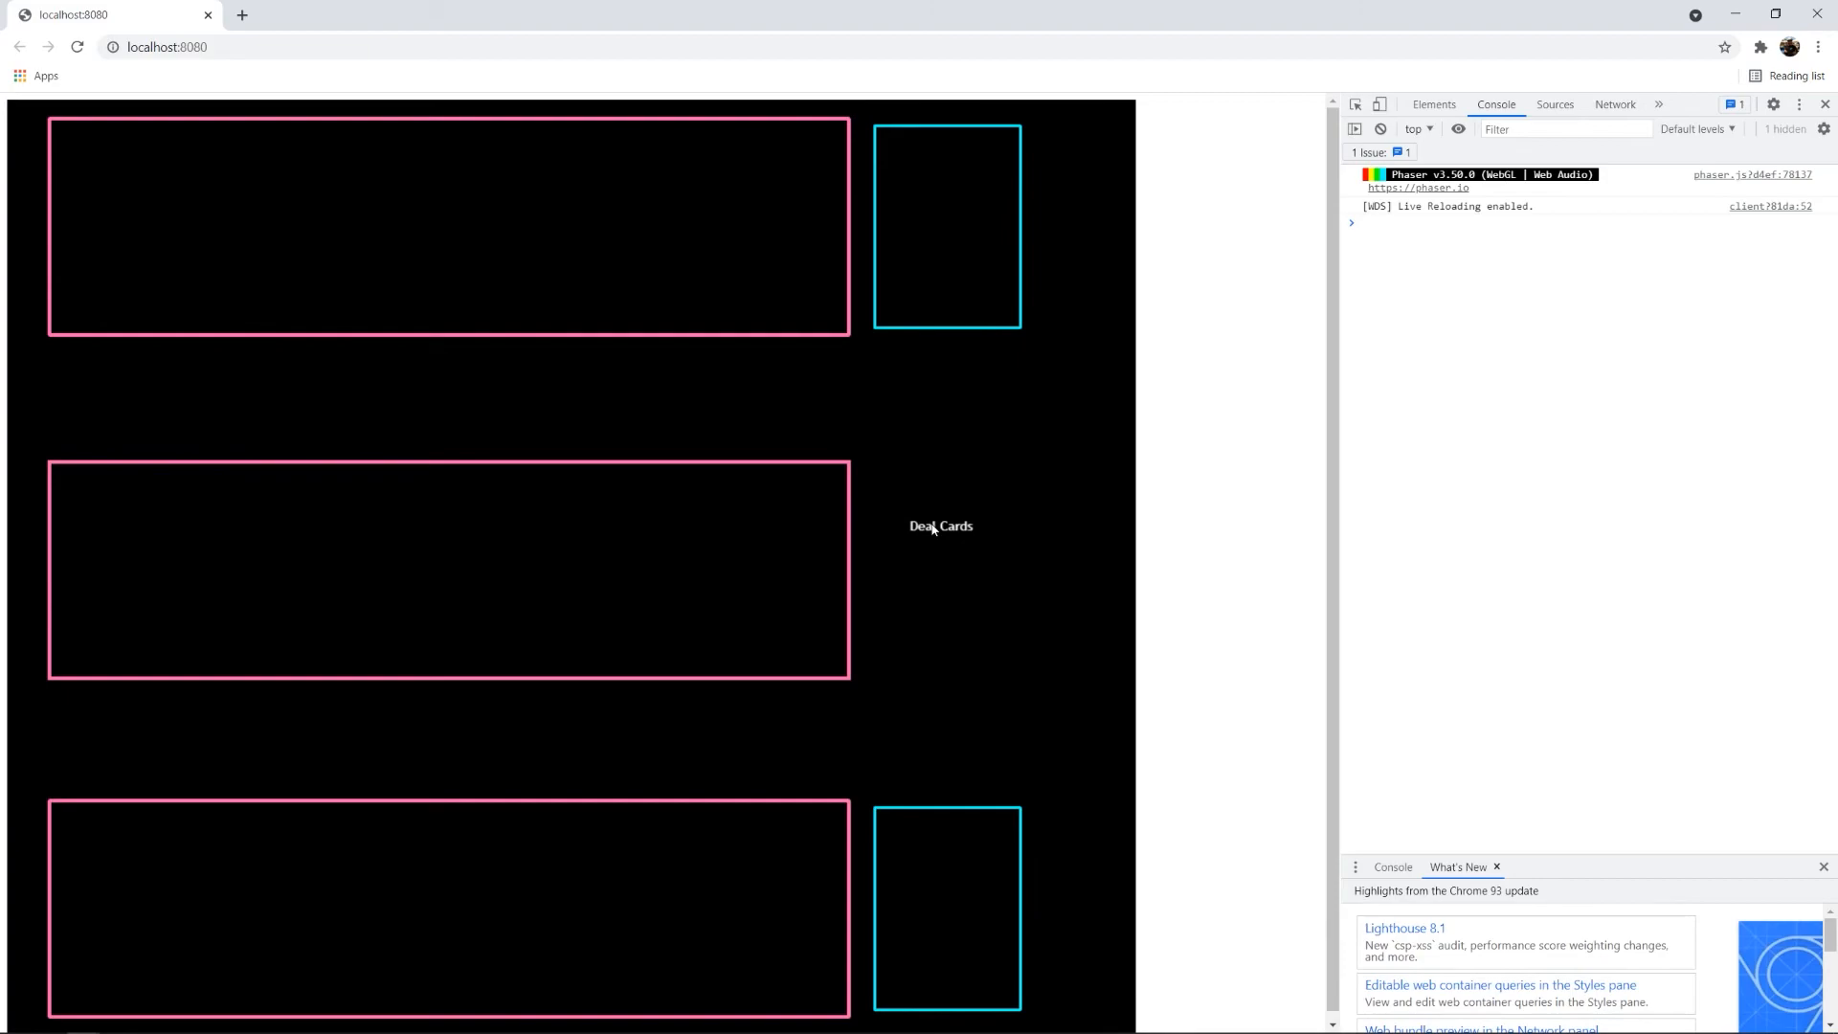
mouse_move(953, 39)
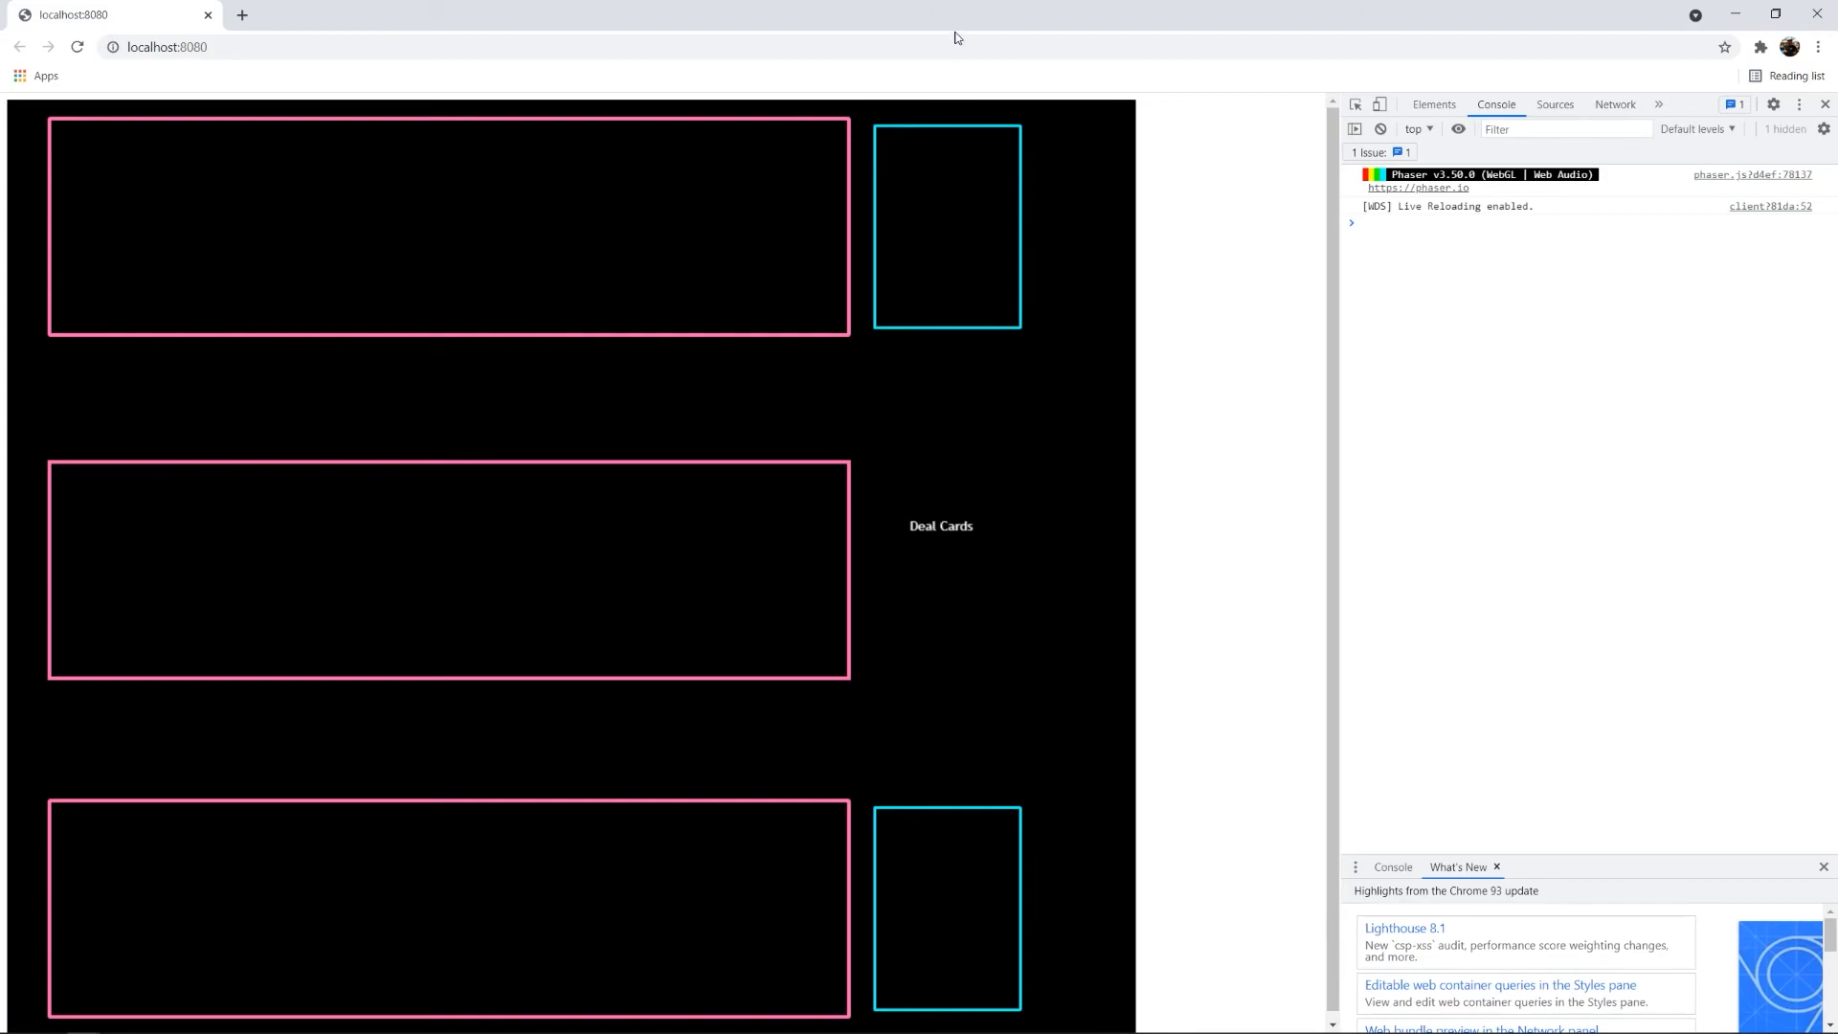
mouse_move(955, 38)
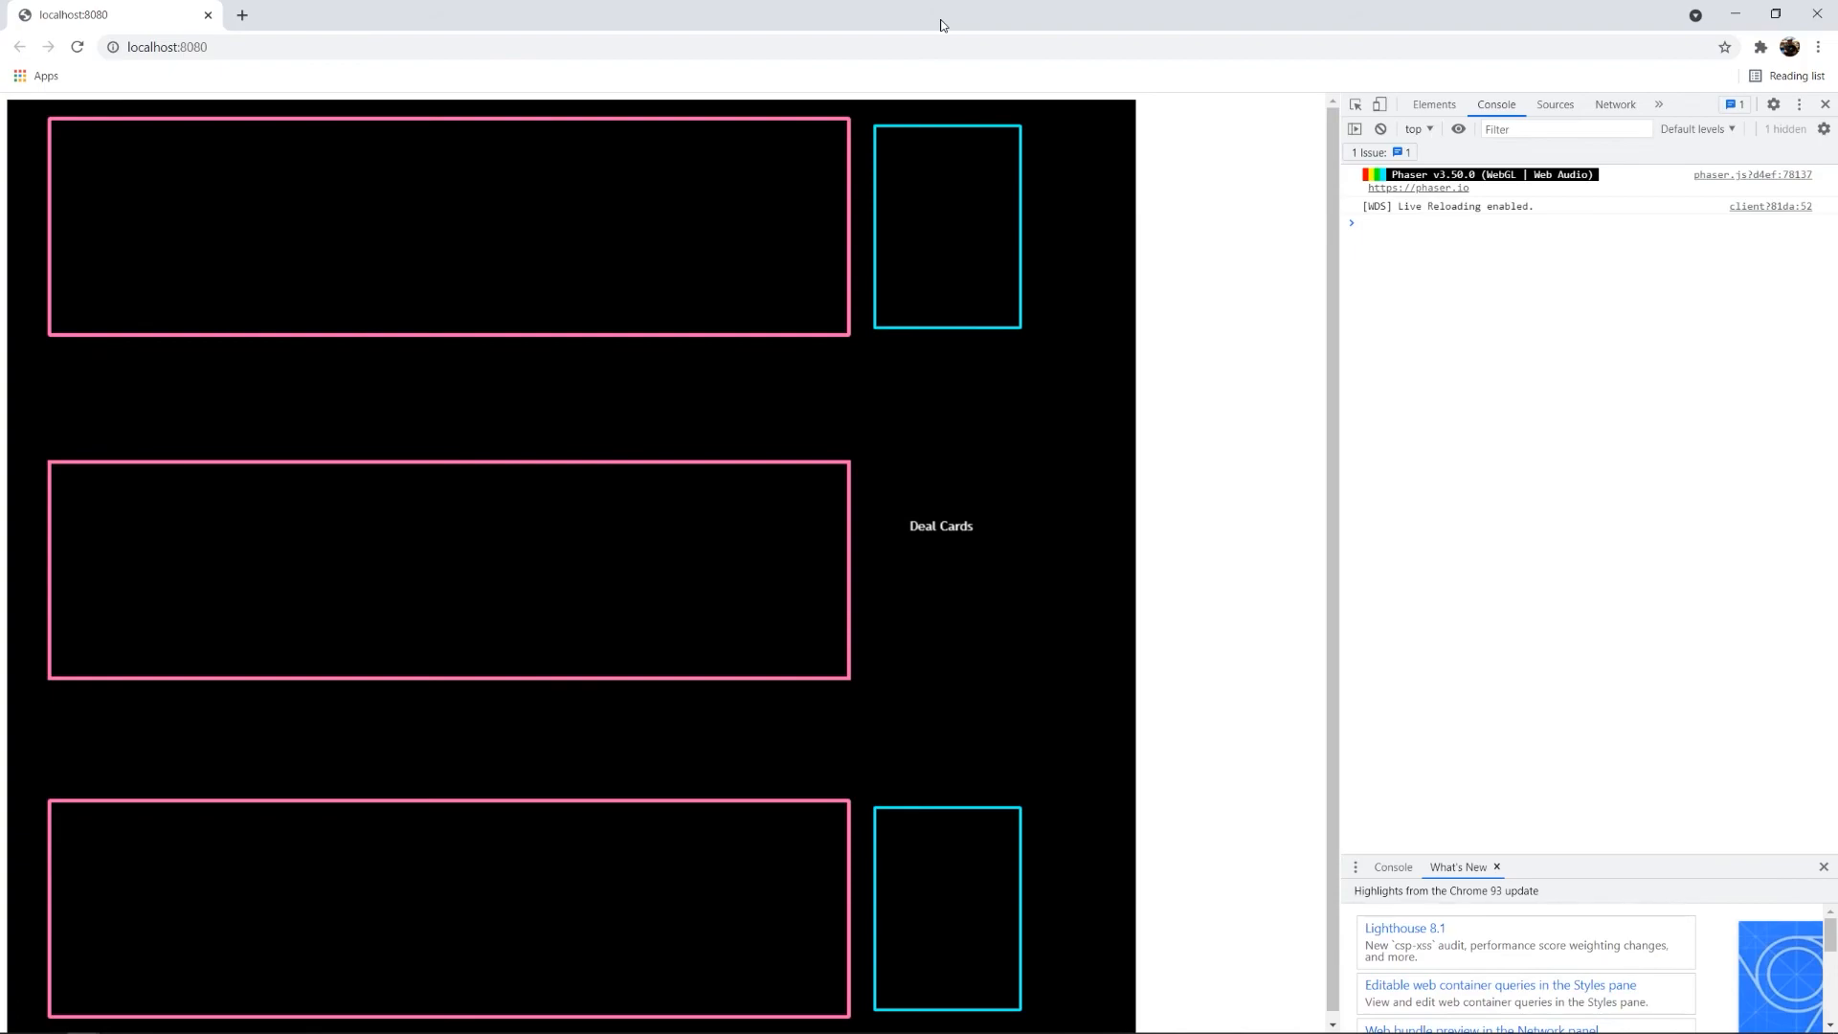
mouse_move(921, 547)
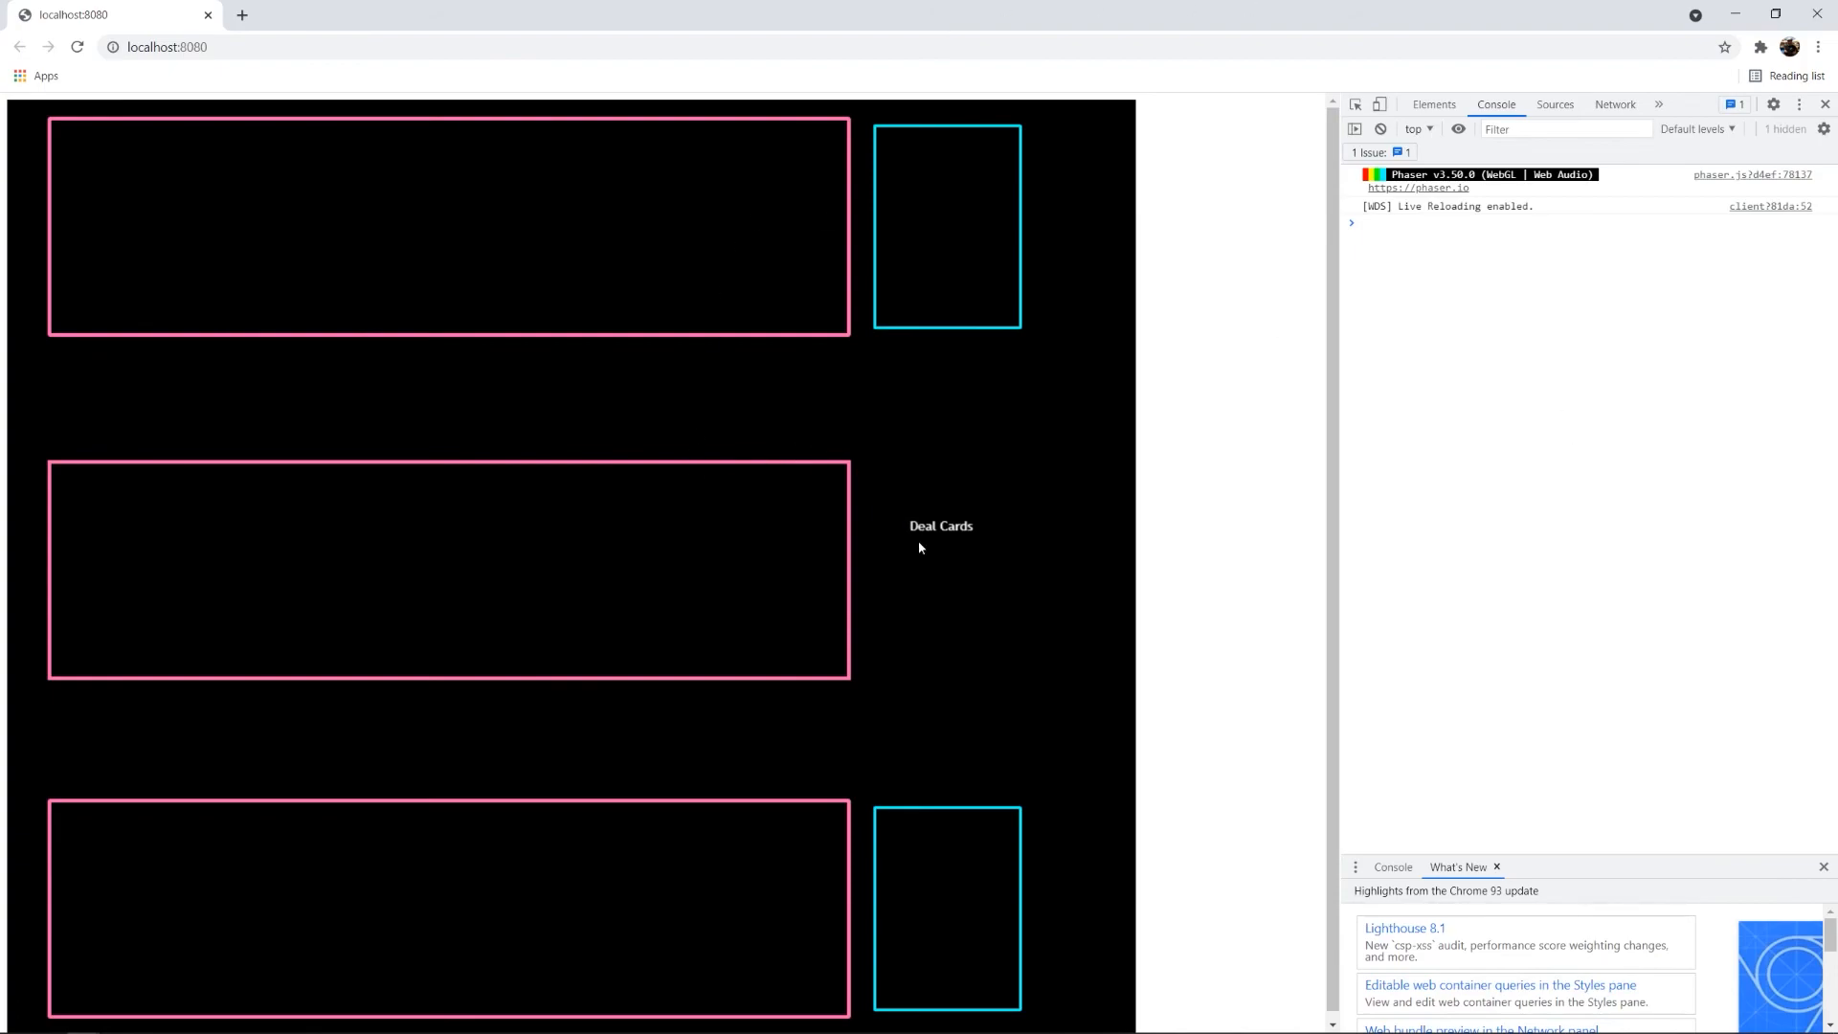
mouse_move(864, 350)
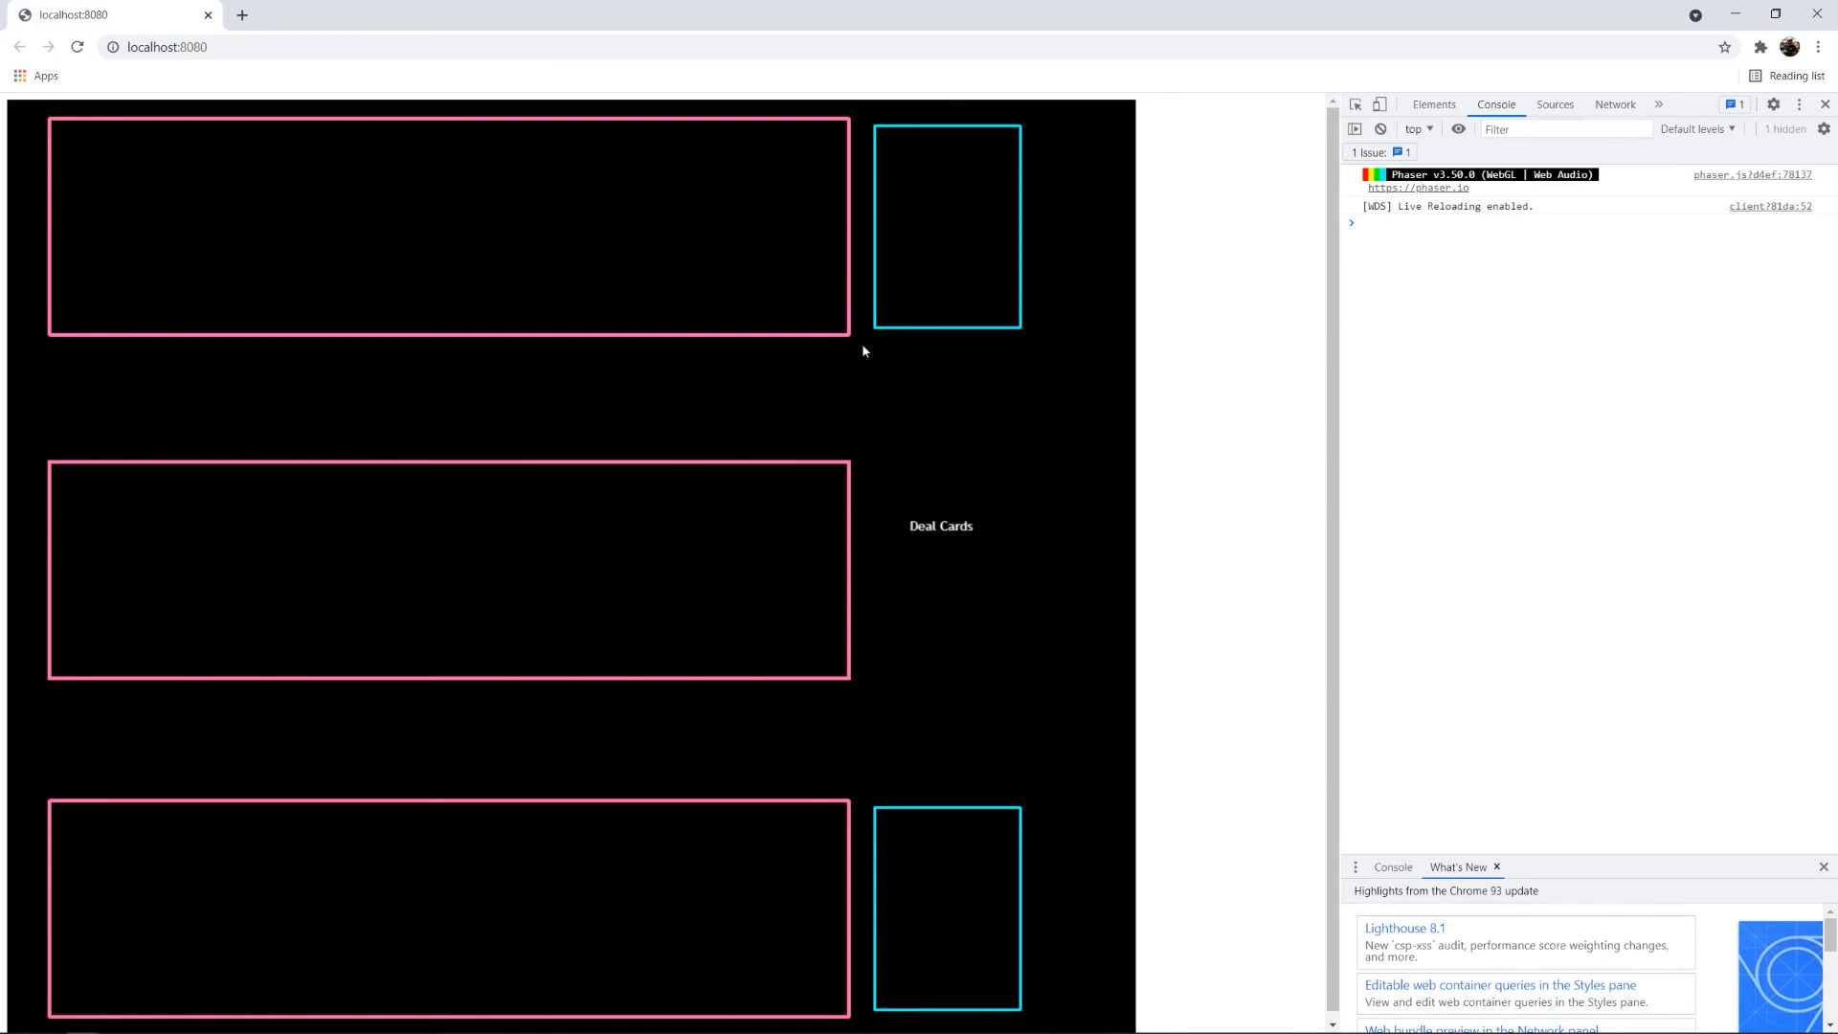
mouse_move(942, 533)
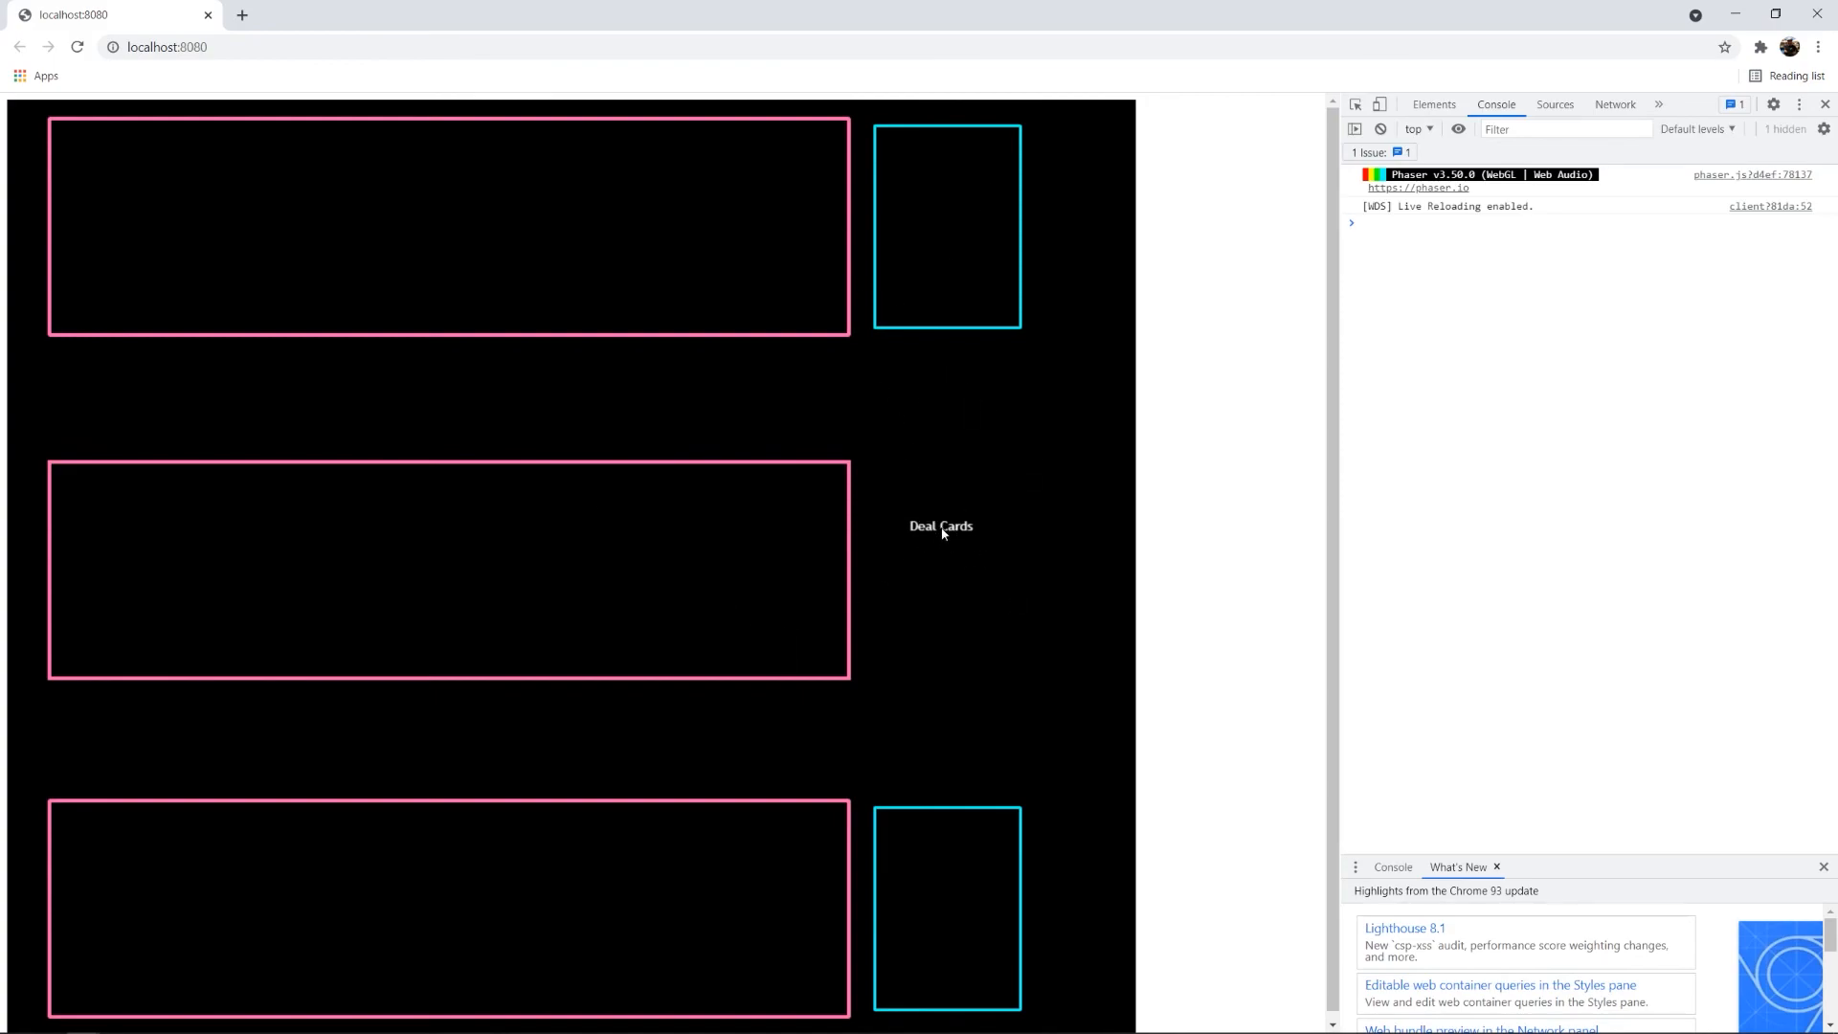
mouse_move(931, 525)
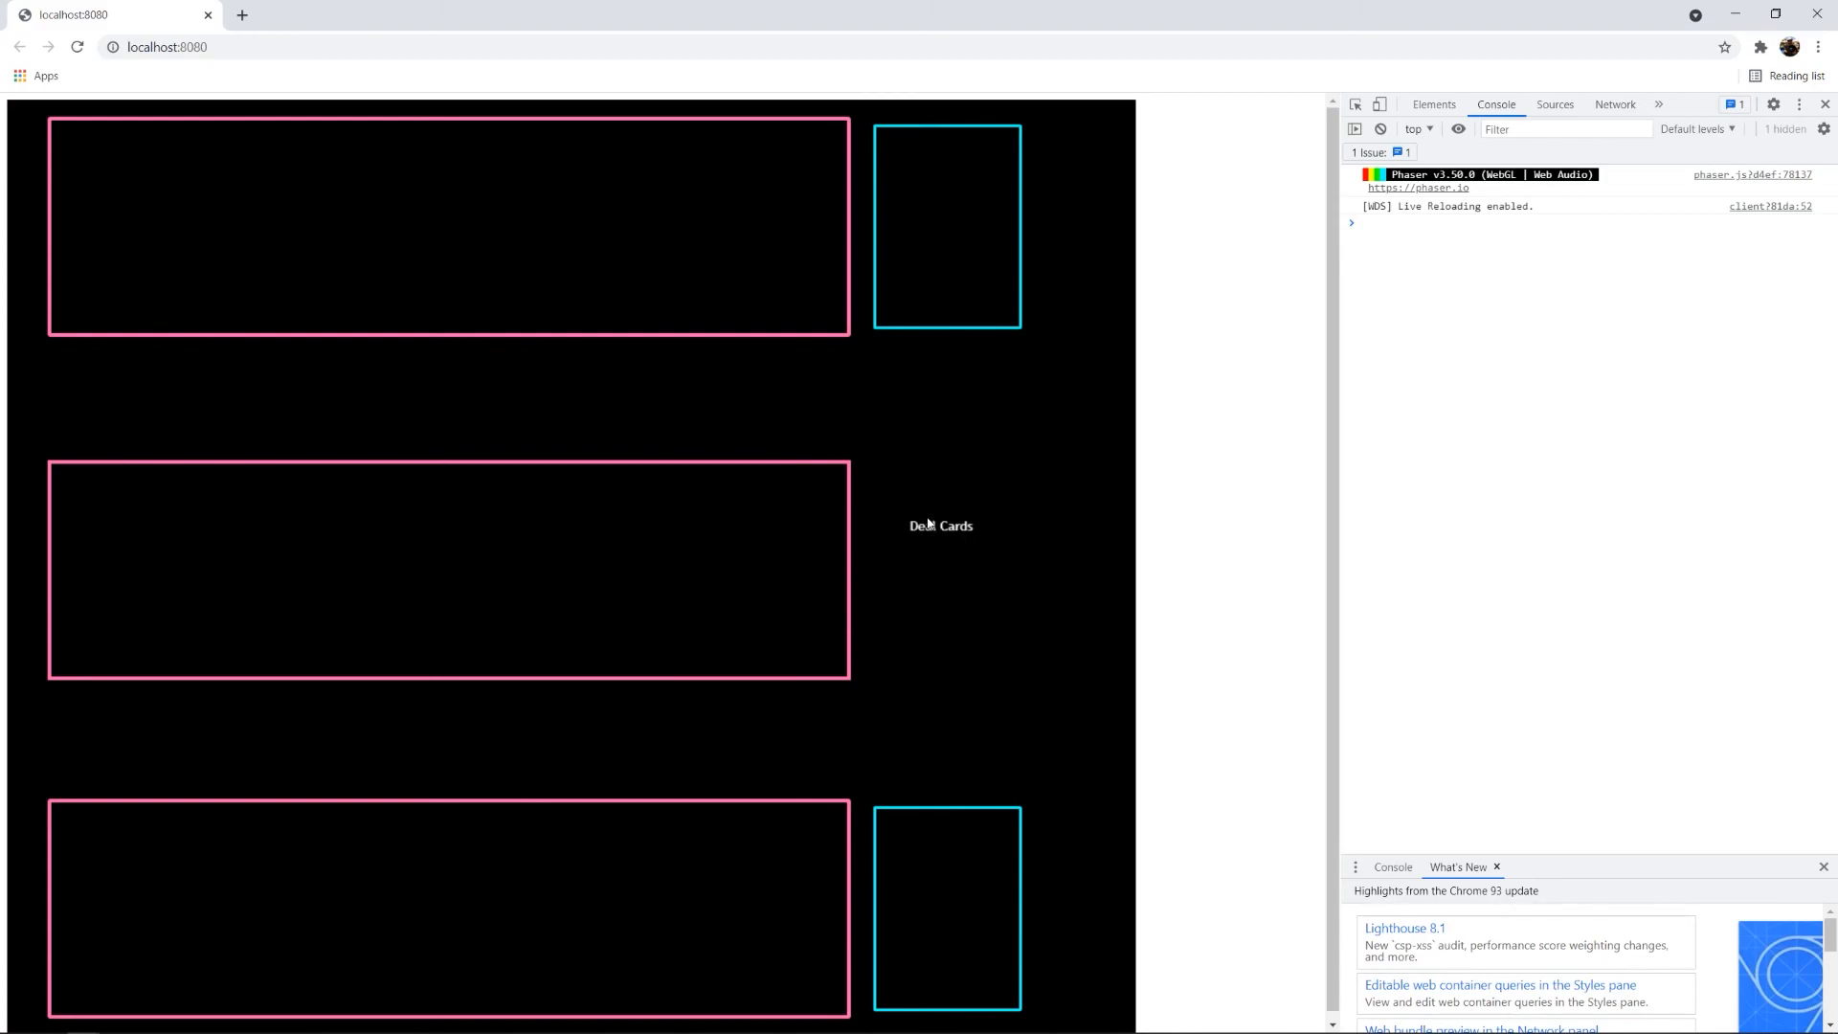
mouse_move(896, 547)
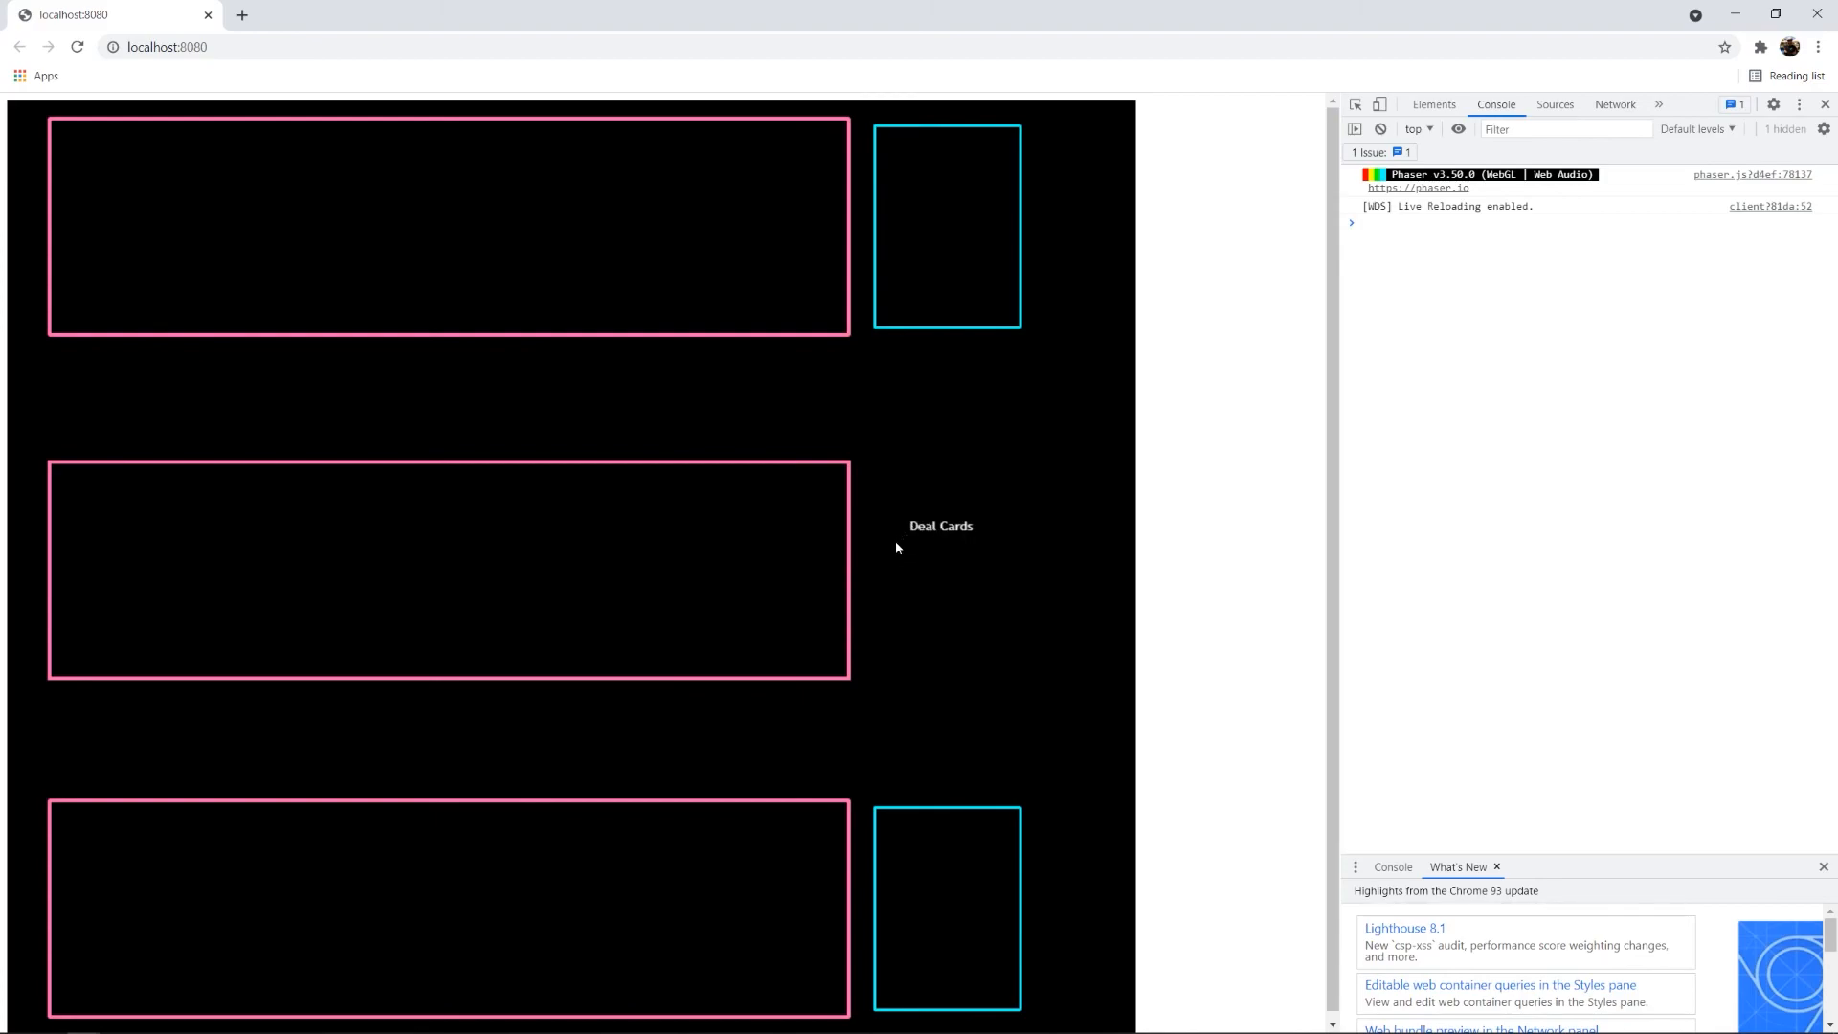
mouse_move(896, 552)
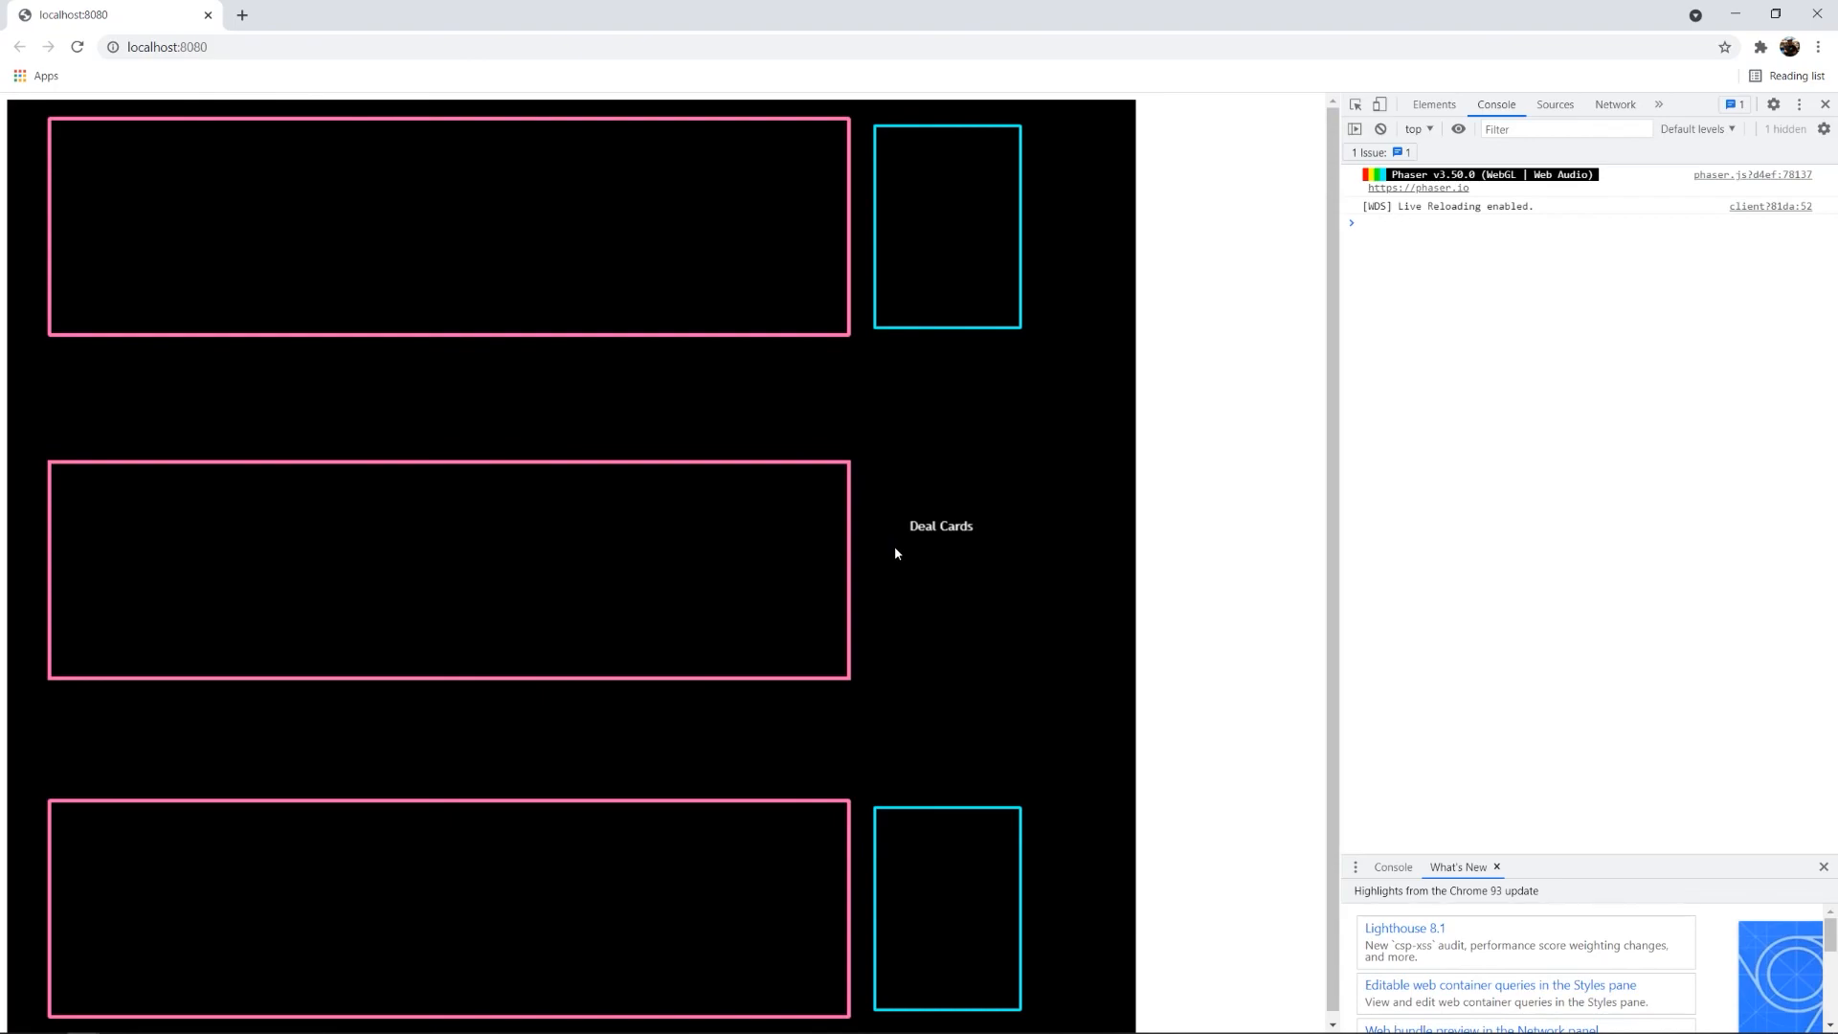
mouse_move(873, 572)
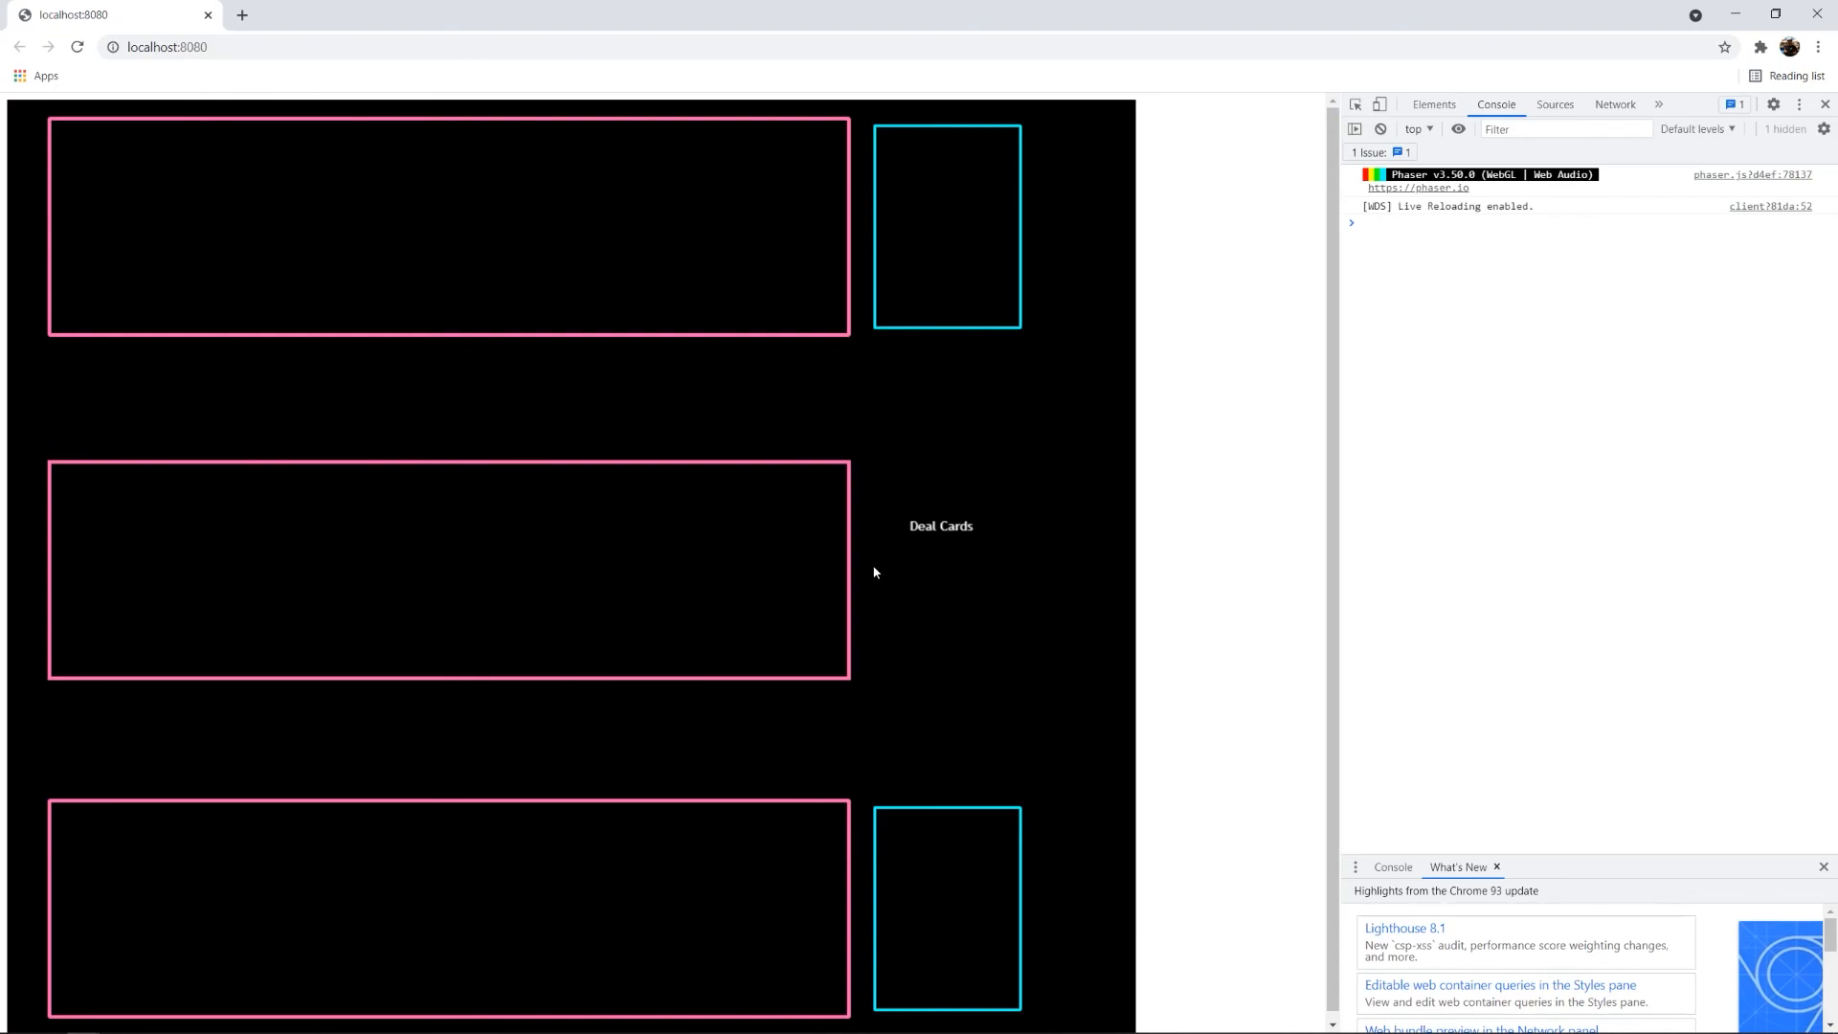
mouse_move(720, 126)
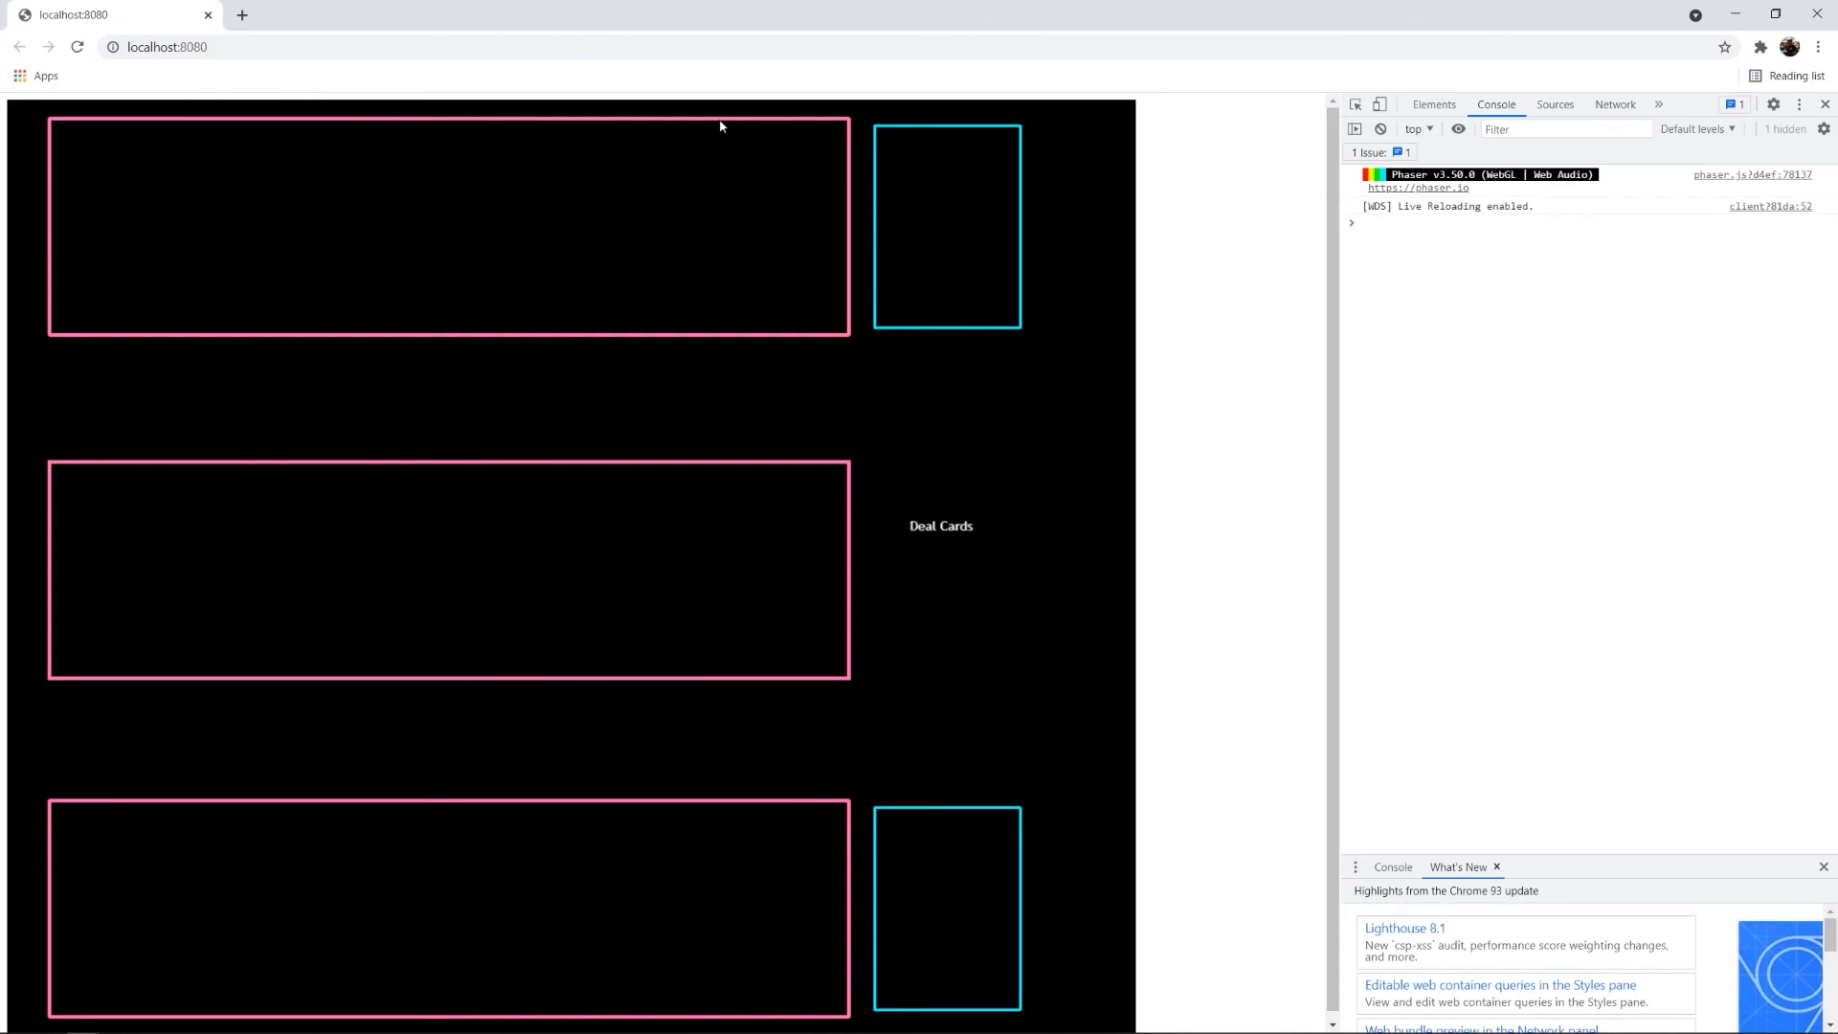
mouse_move(668, 85)
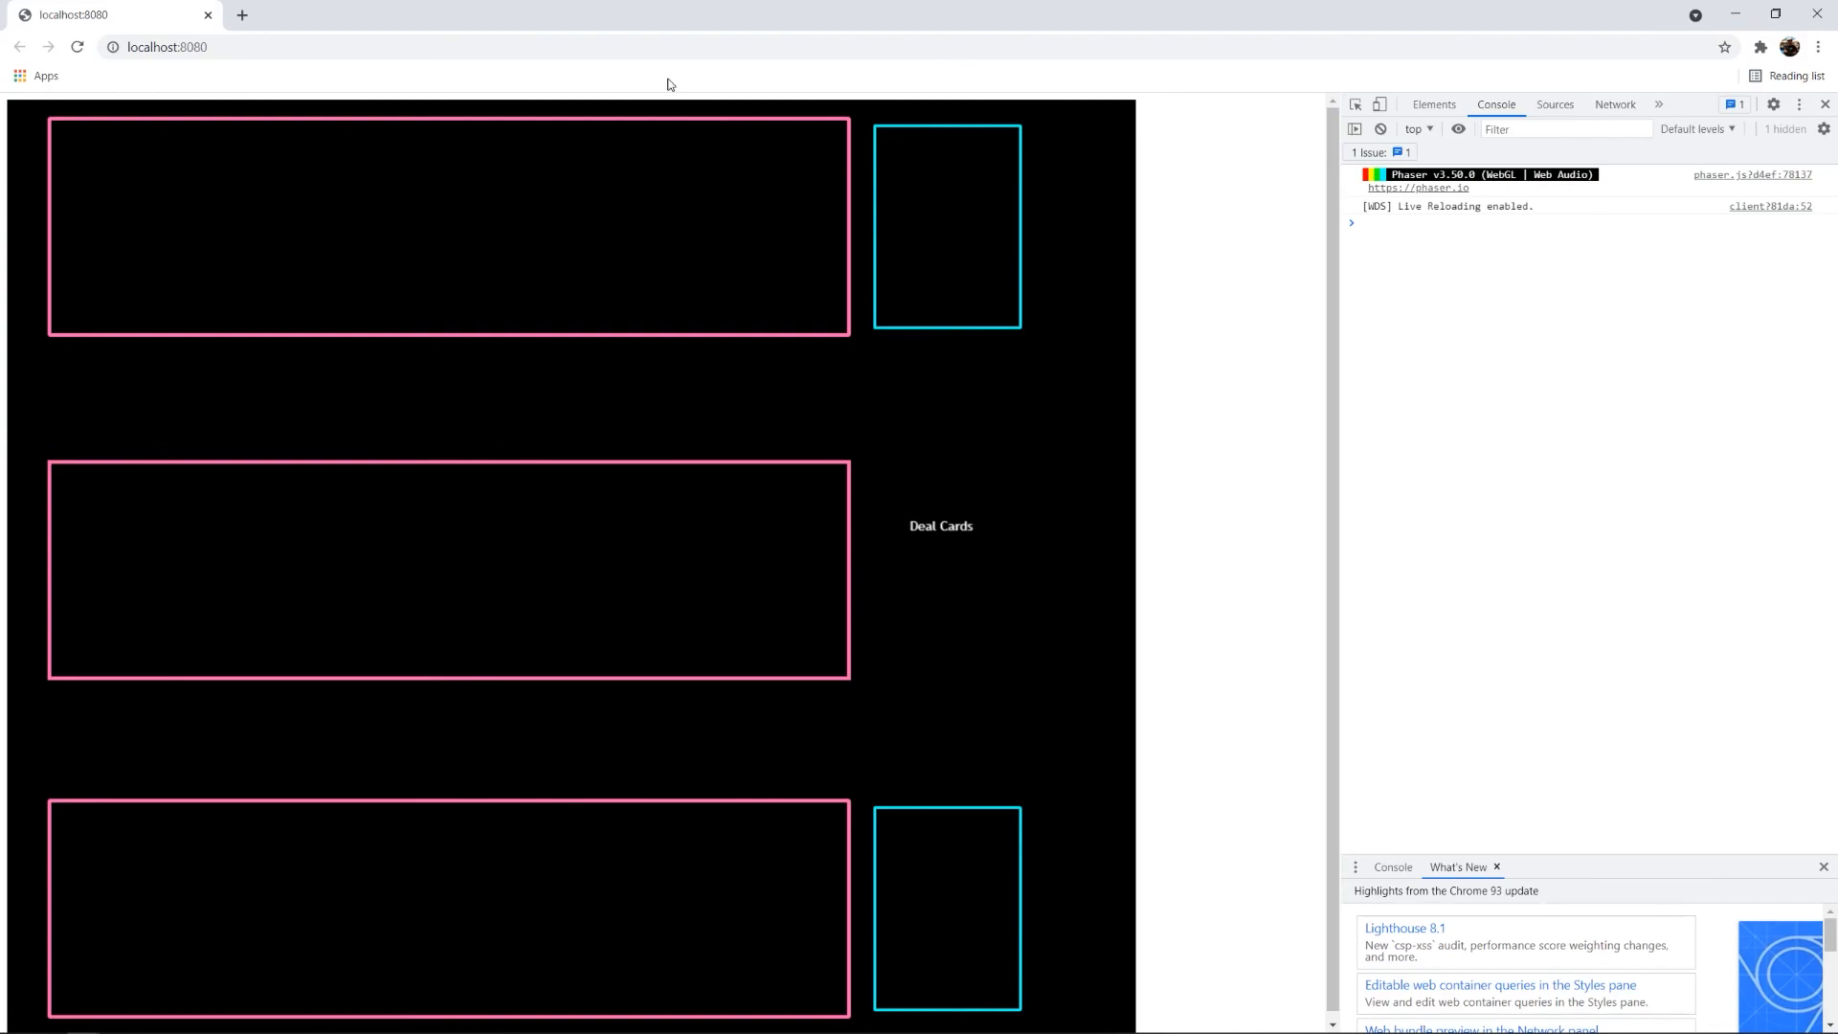